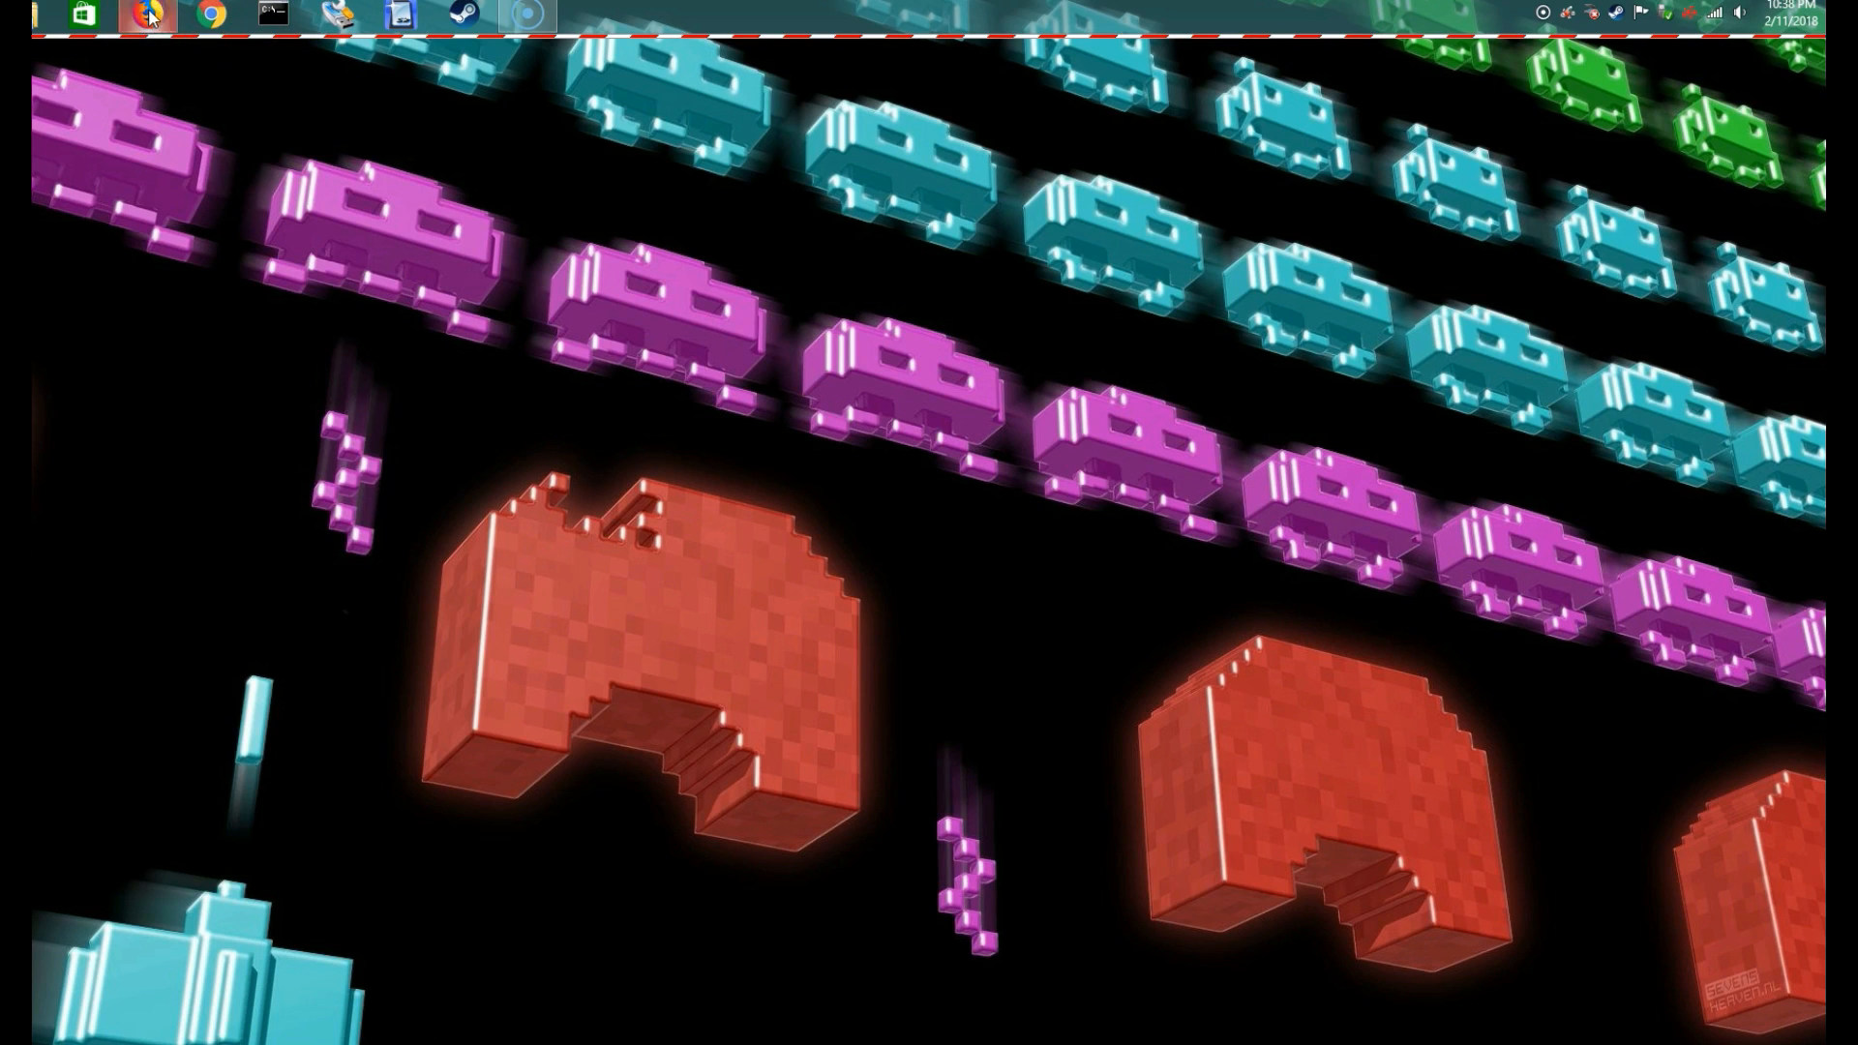
Download and save x360ce_x64.zip, the 64-bit build, from x360ce.com in Firefox.
click(147, 14)
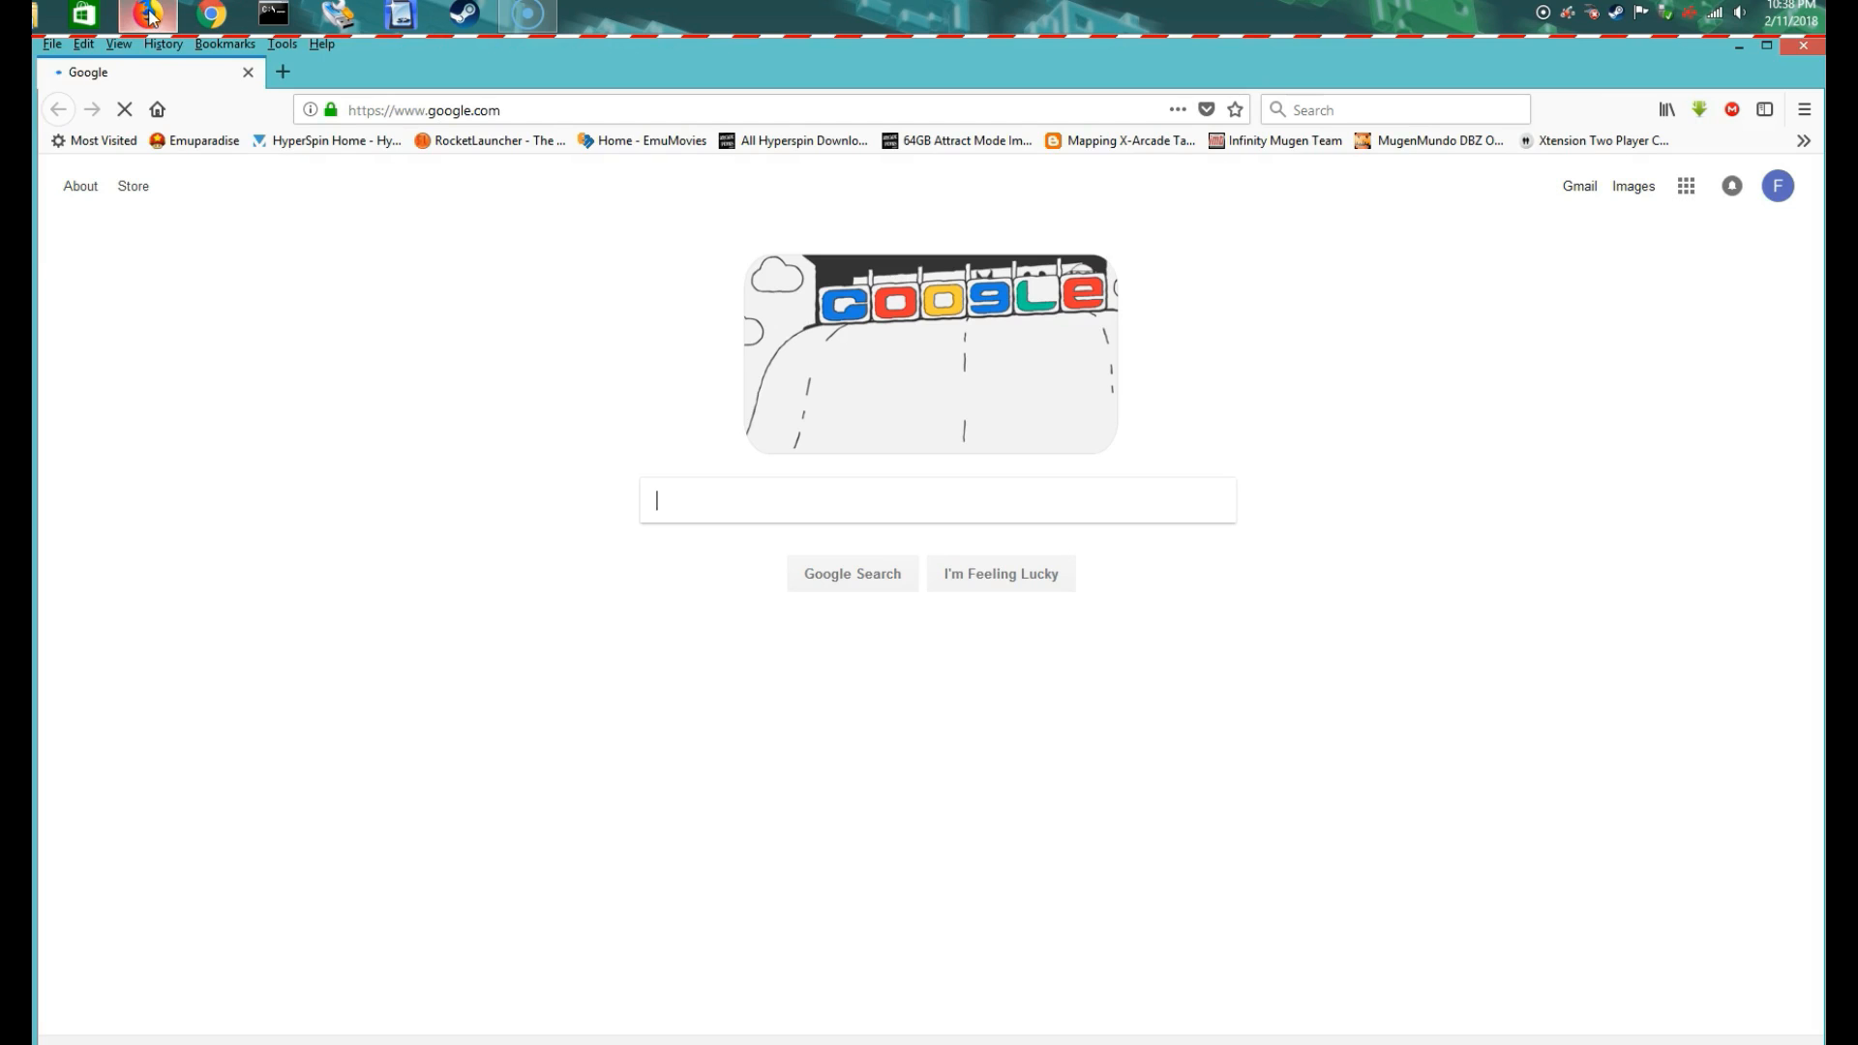
click(1806, 109)
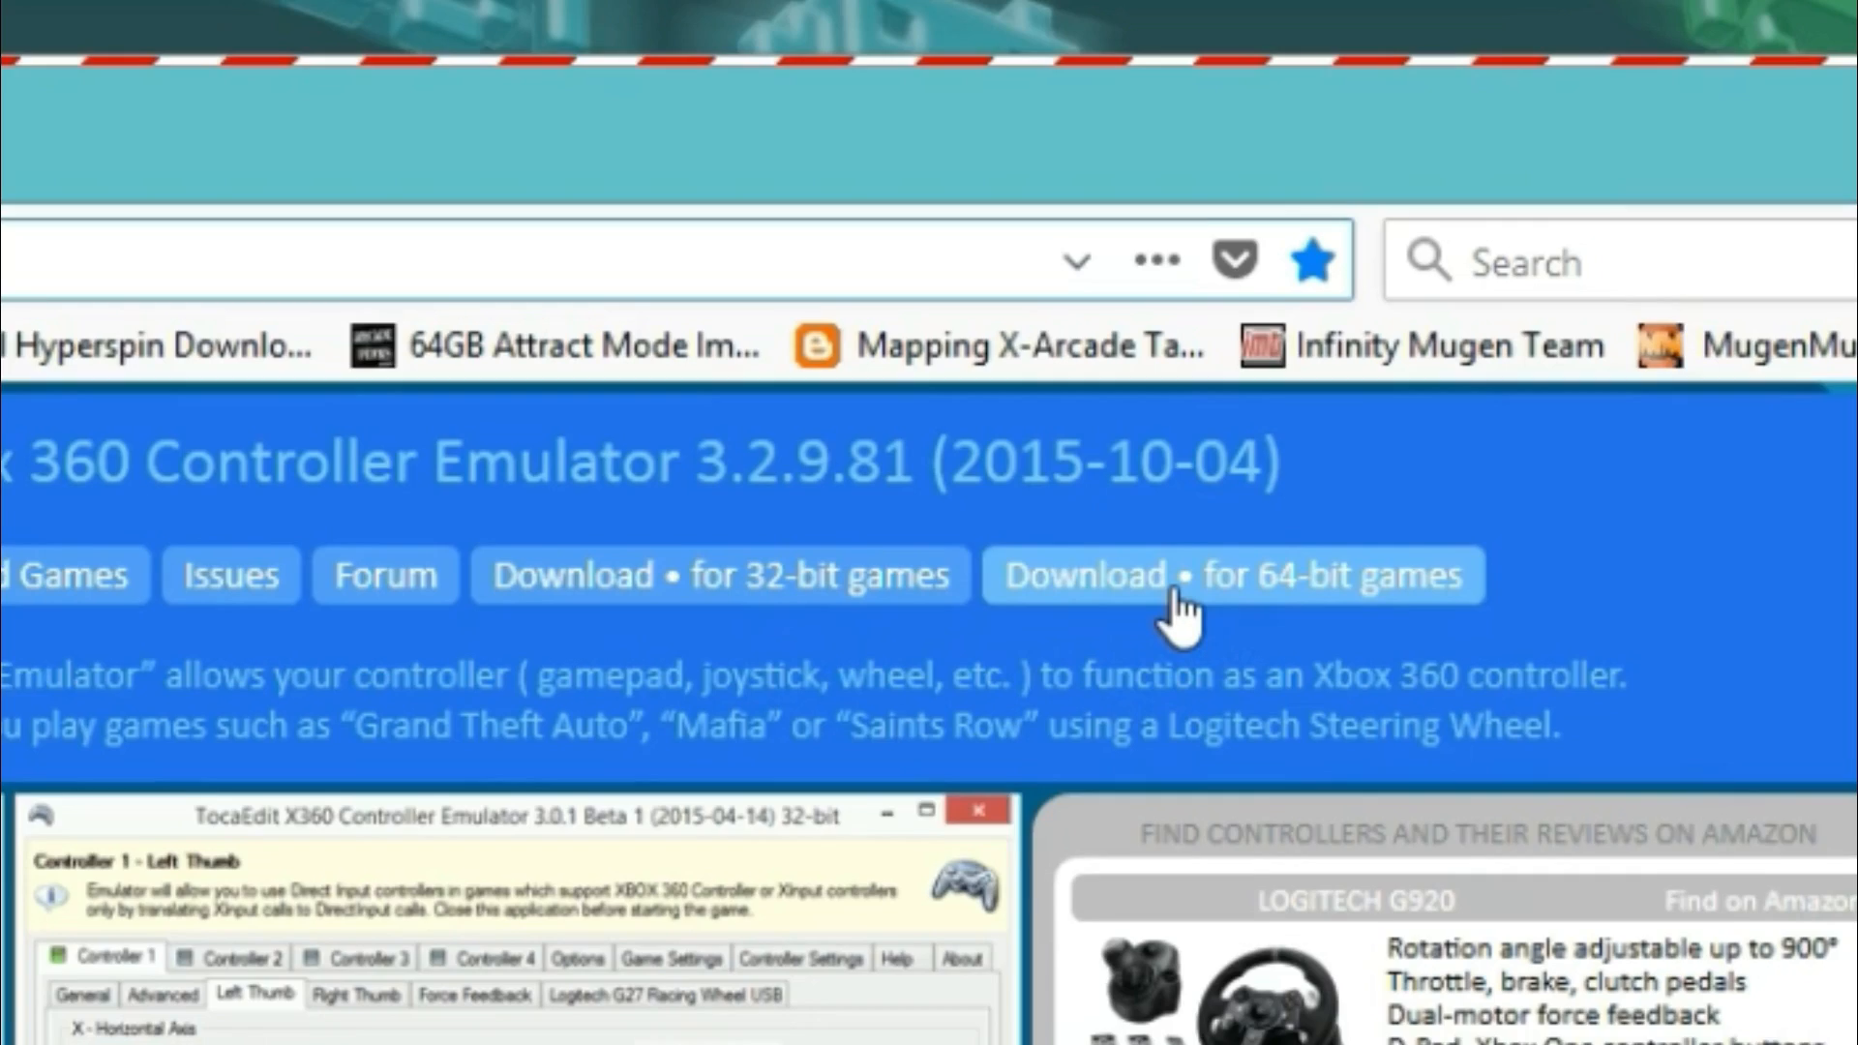
click(1232, 576)
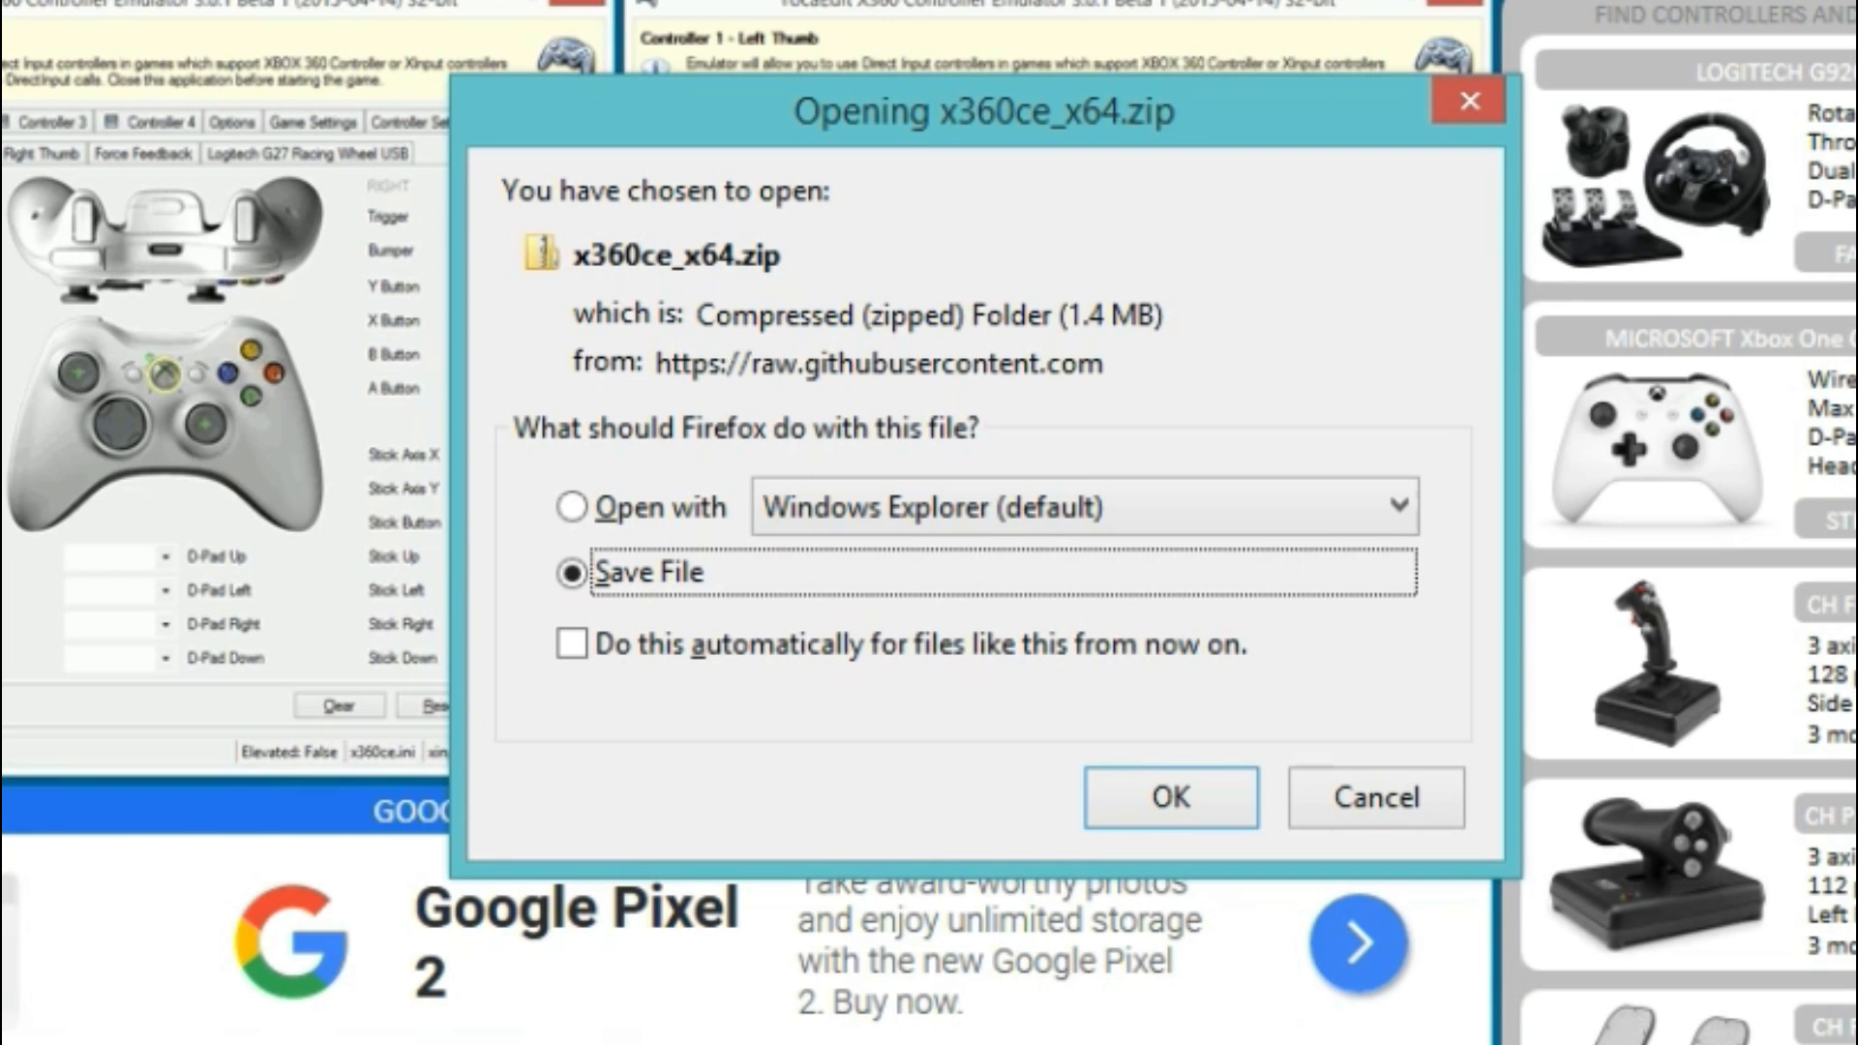
click(1170, 796)
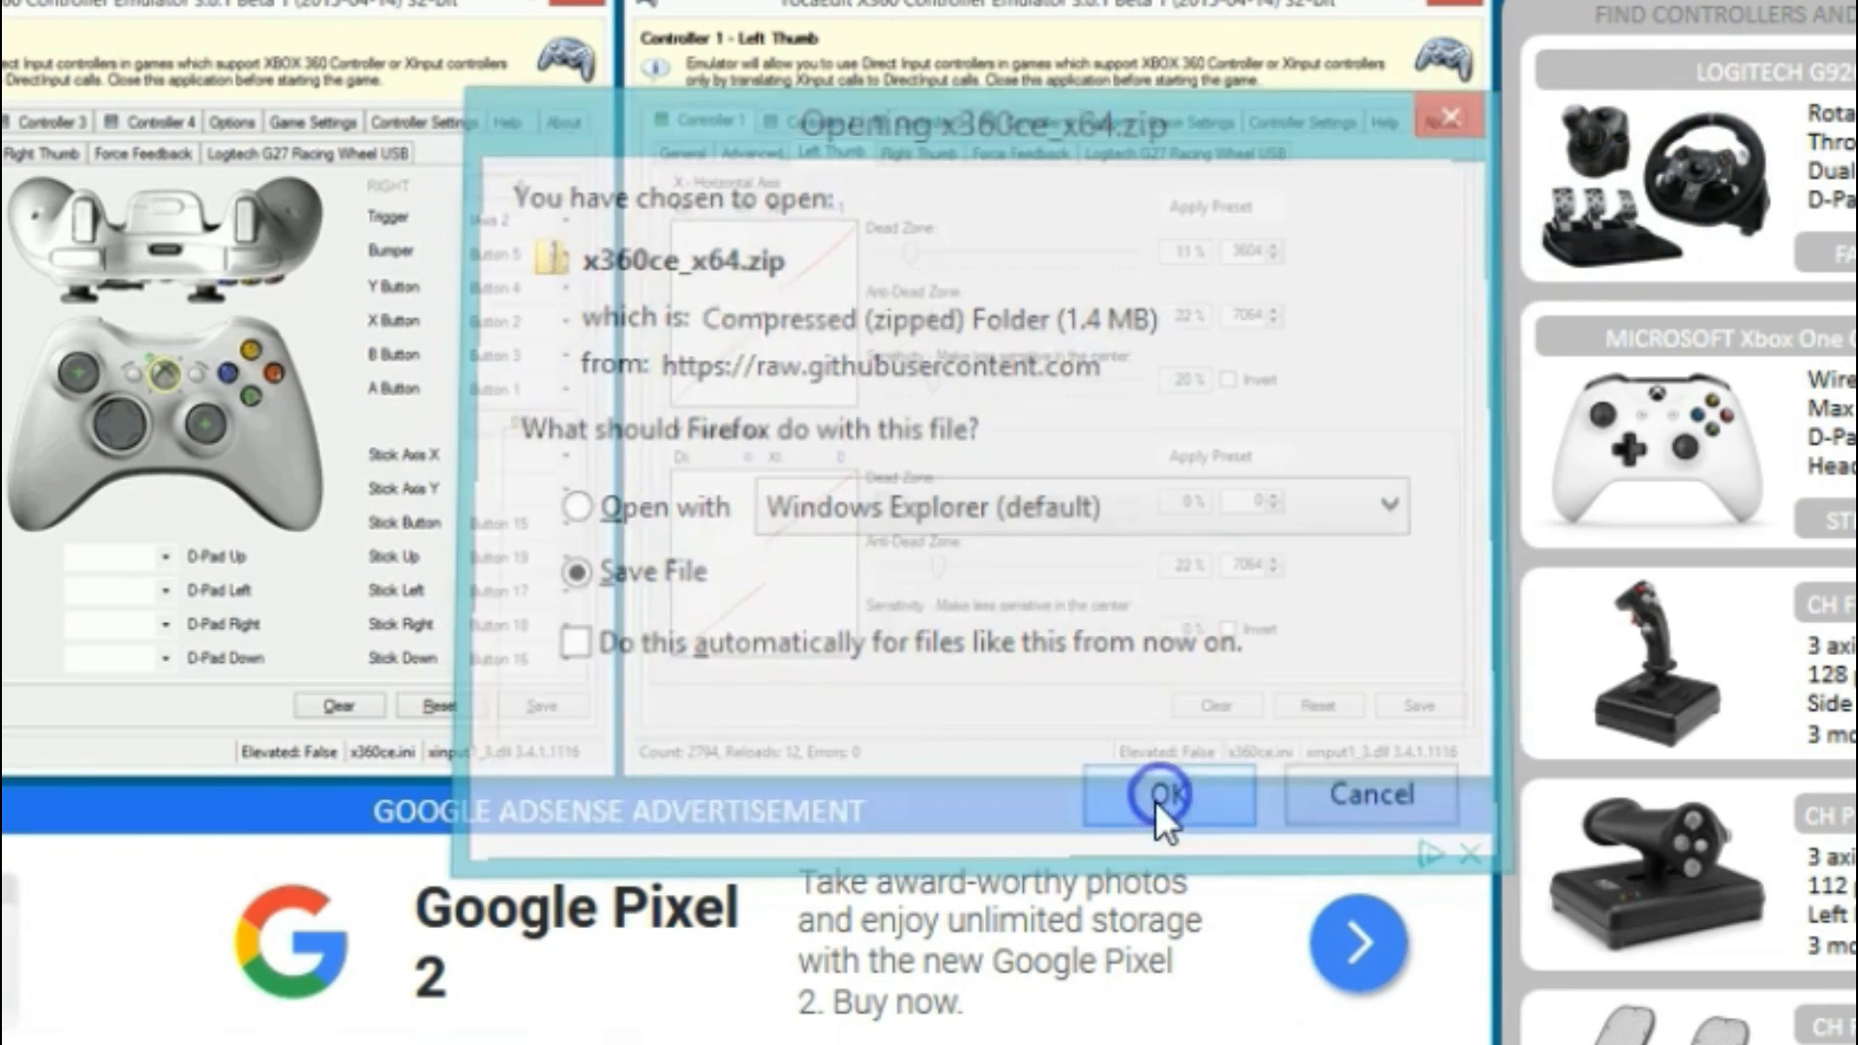
click(1167, 794)
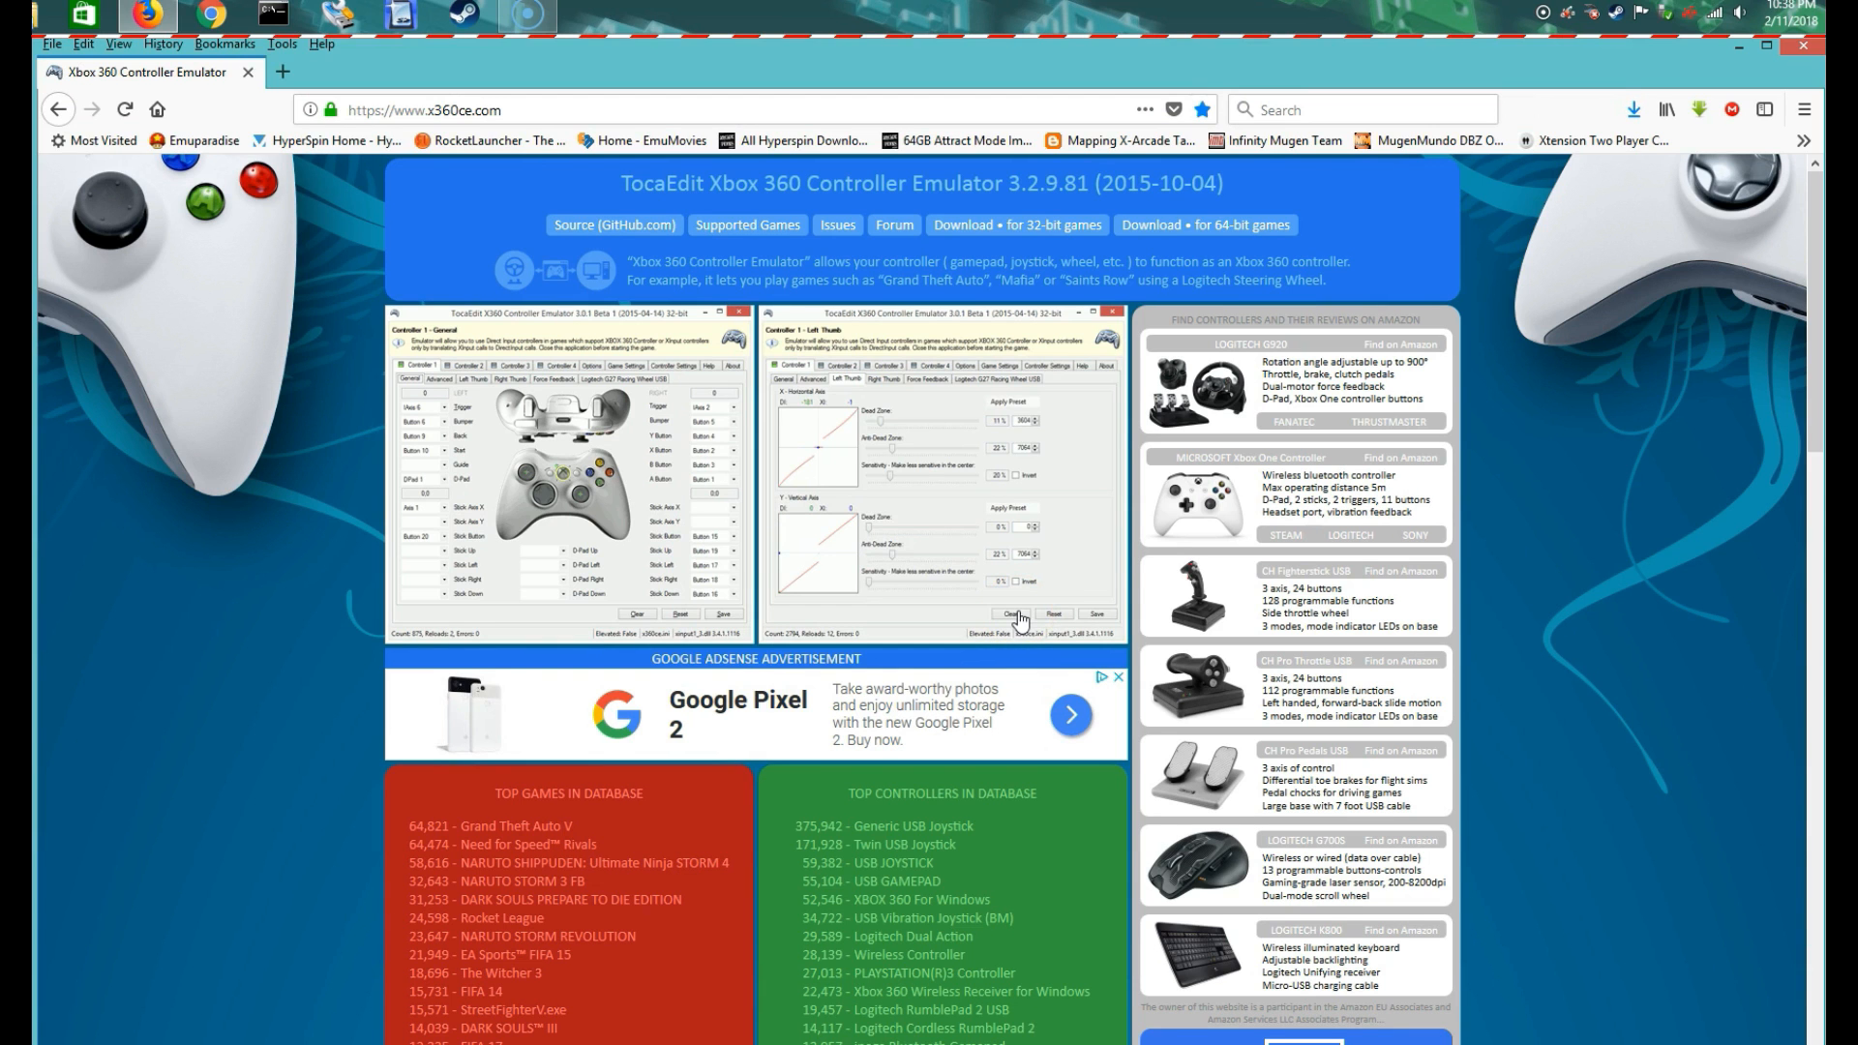
mouse_move(1766, 344)
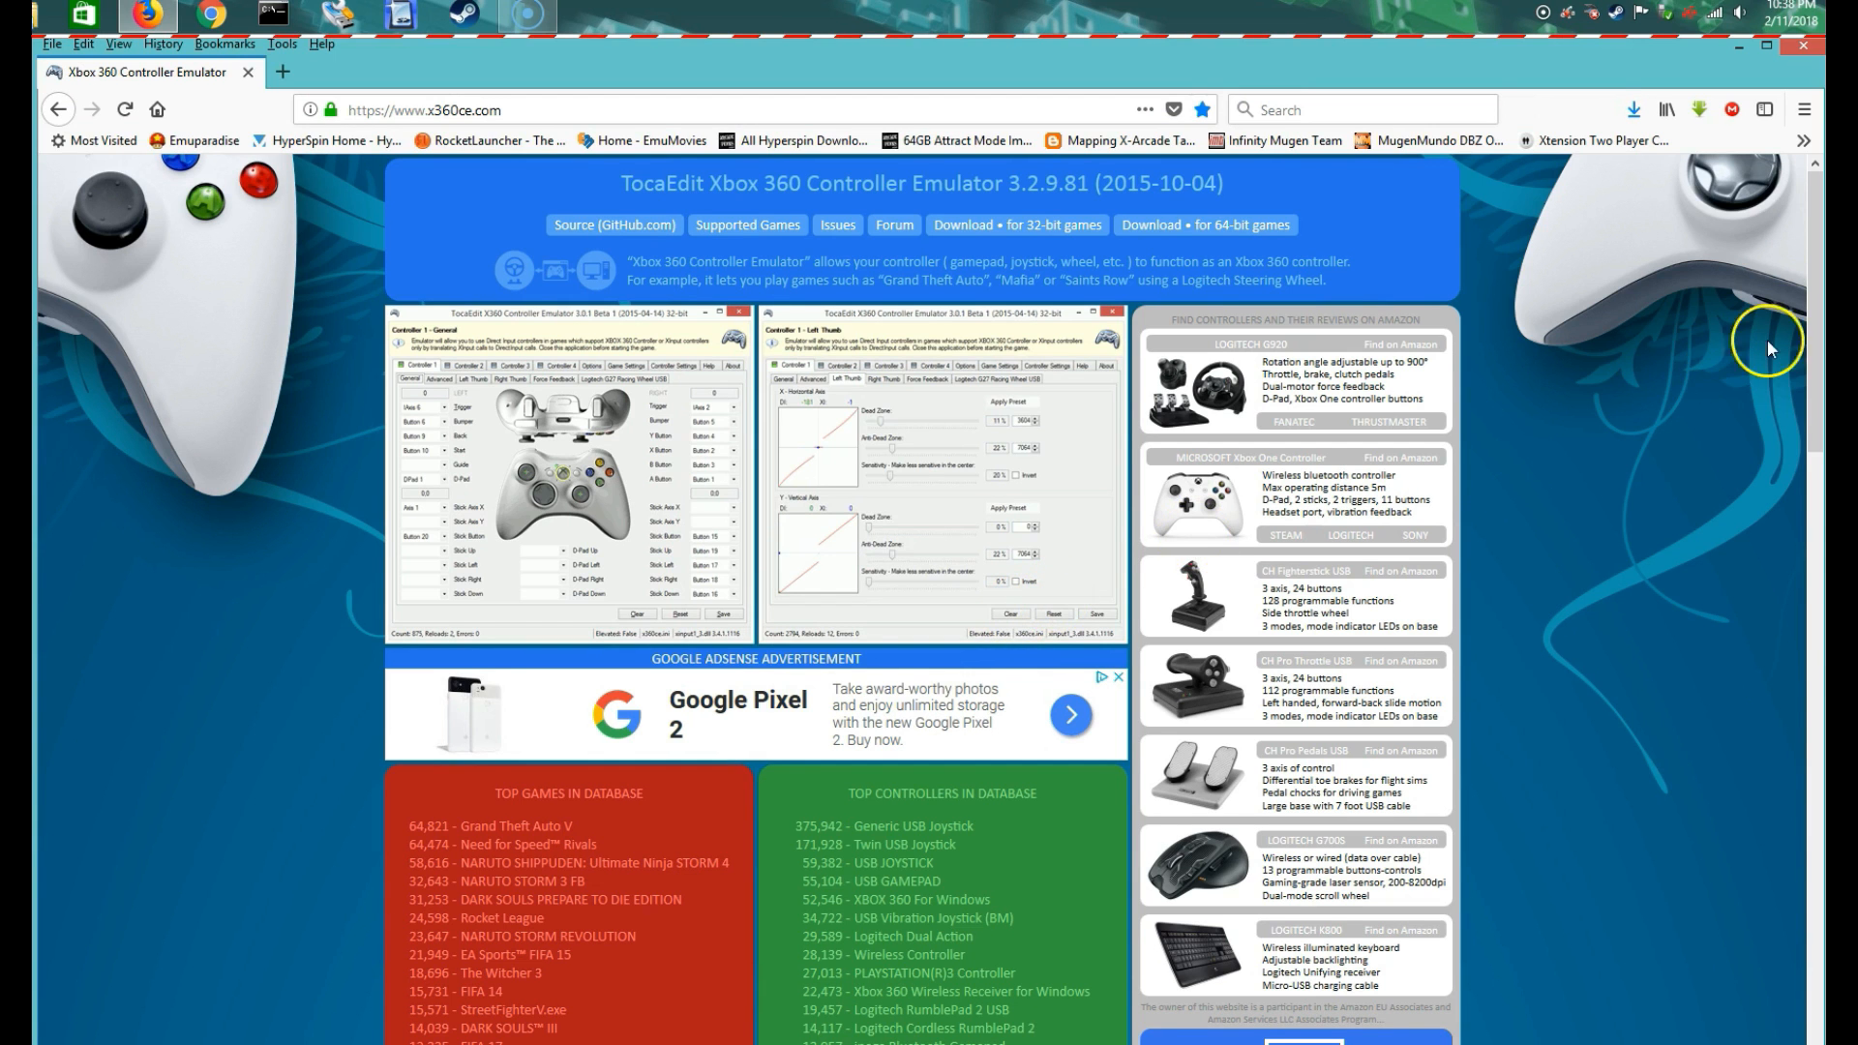
Save VJoySetup.exe (v1.2 with key-to-joy) from the Headsoft bookmark, then put Firefox away.
click(1802, 140)
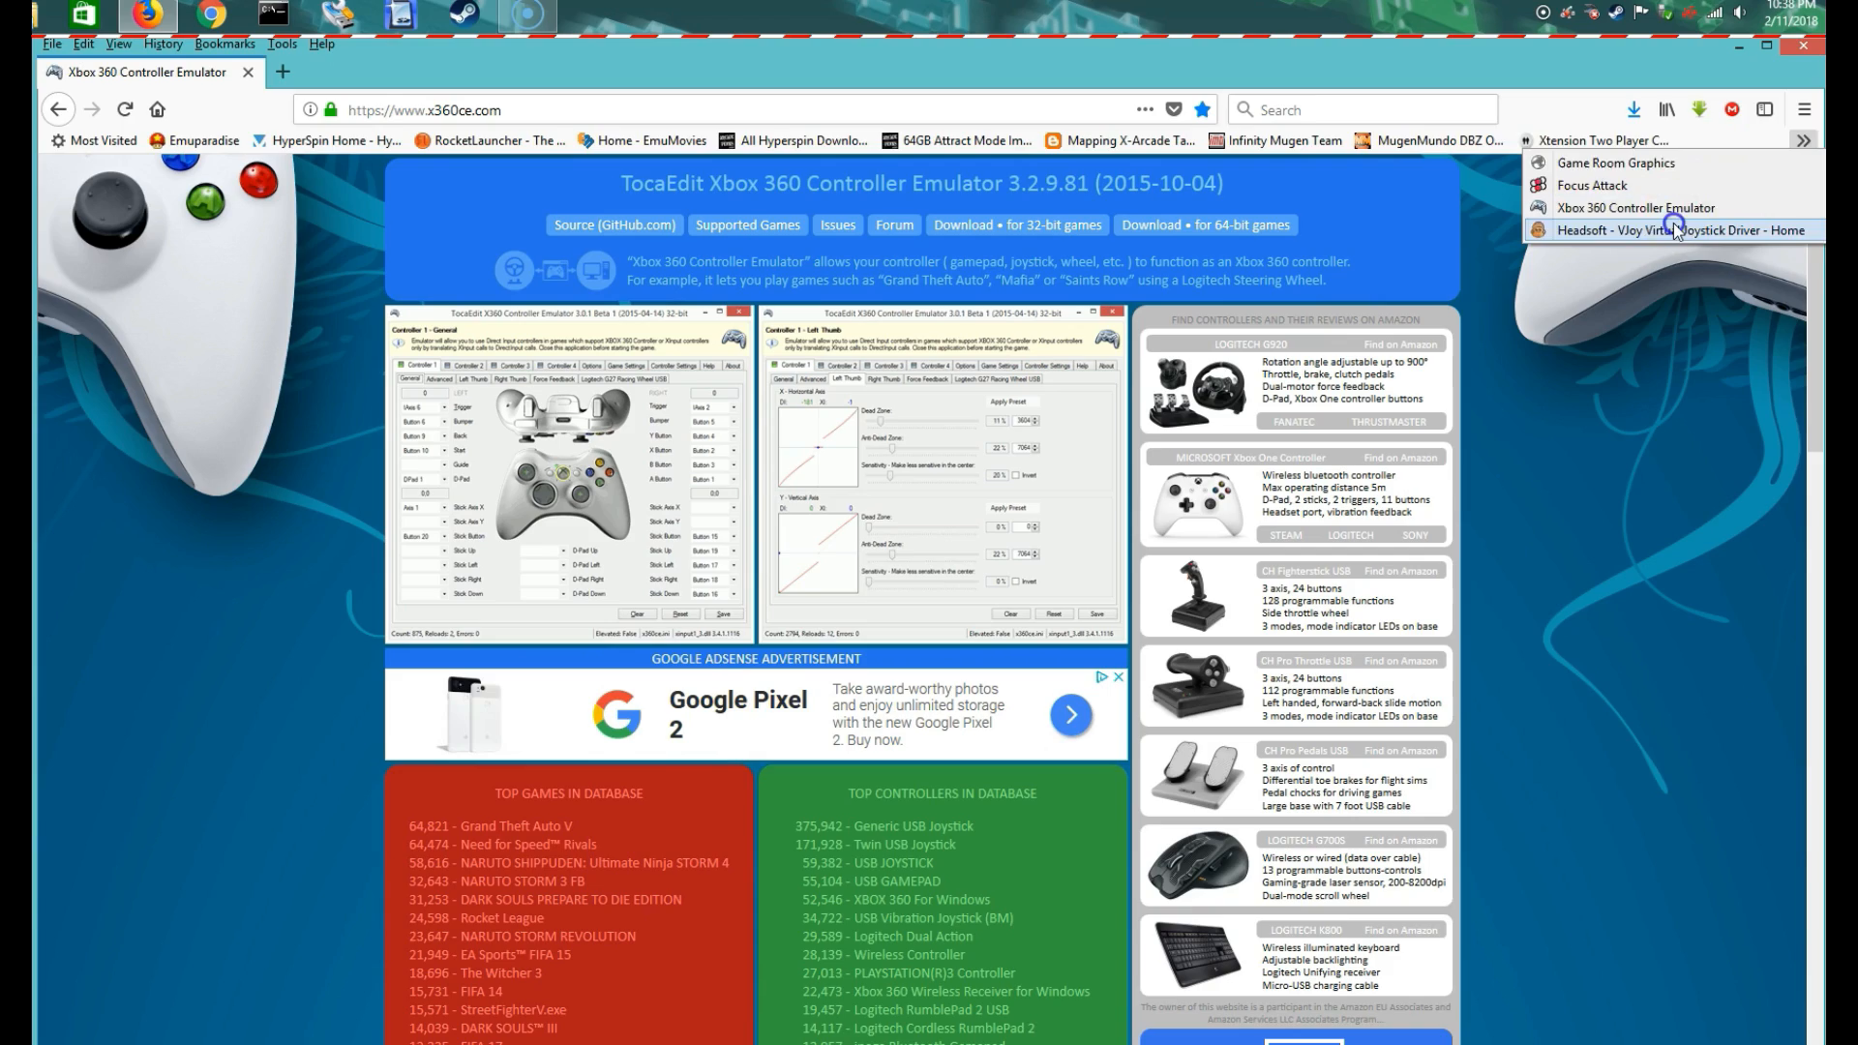
click(1672, 230)
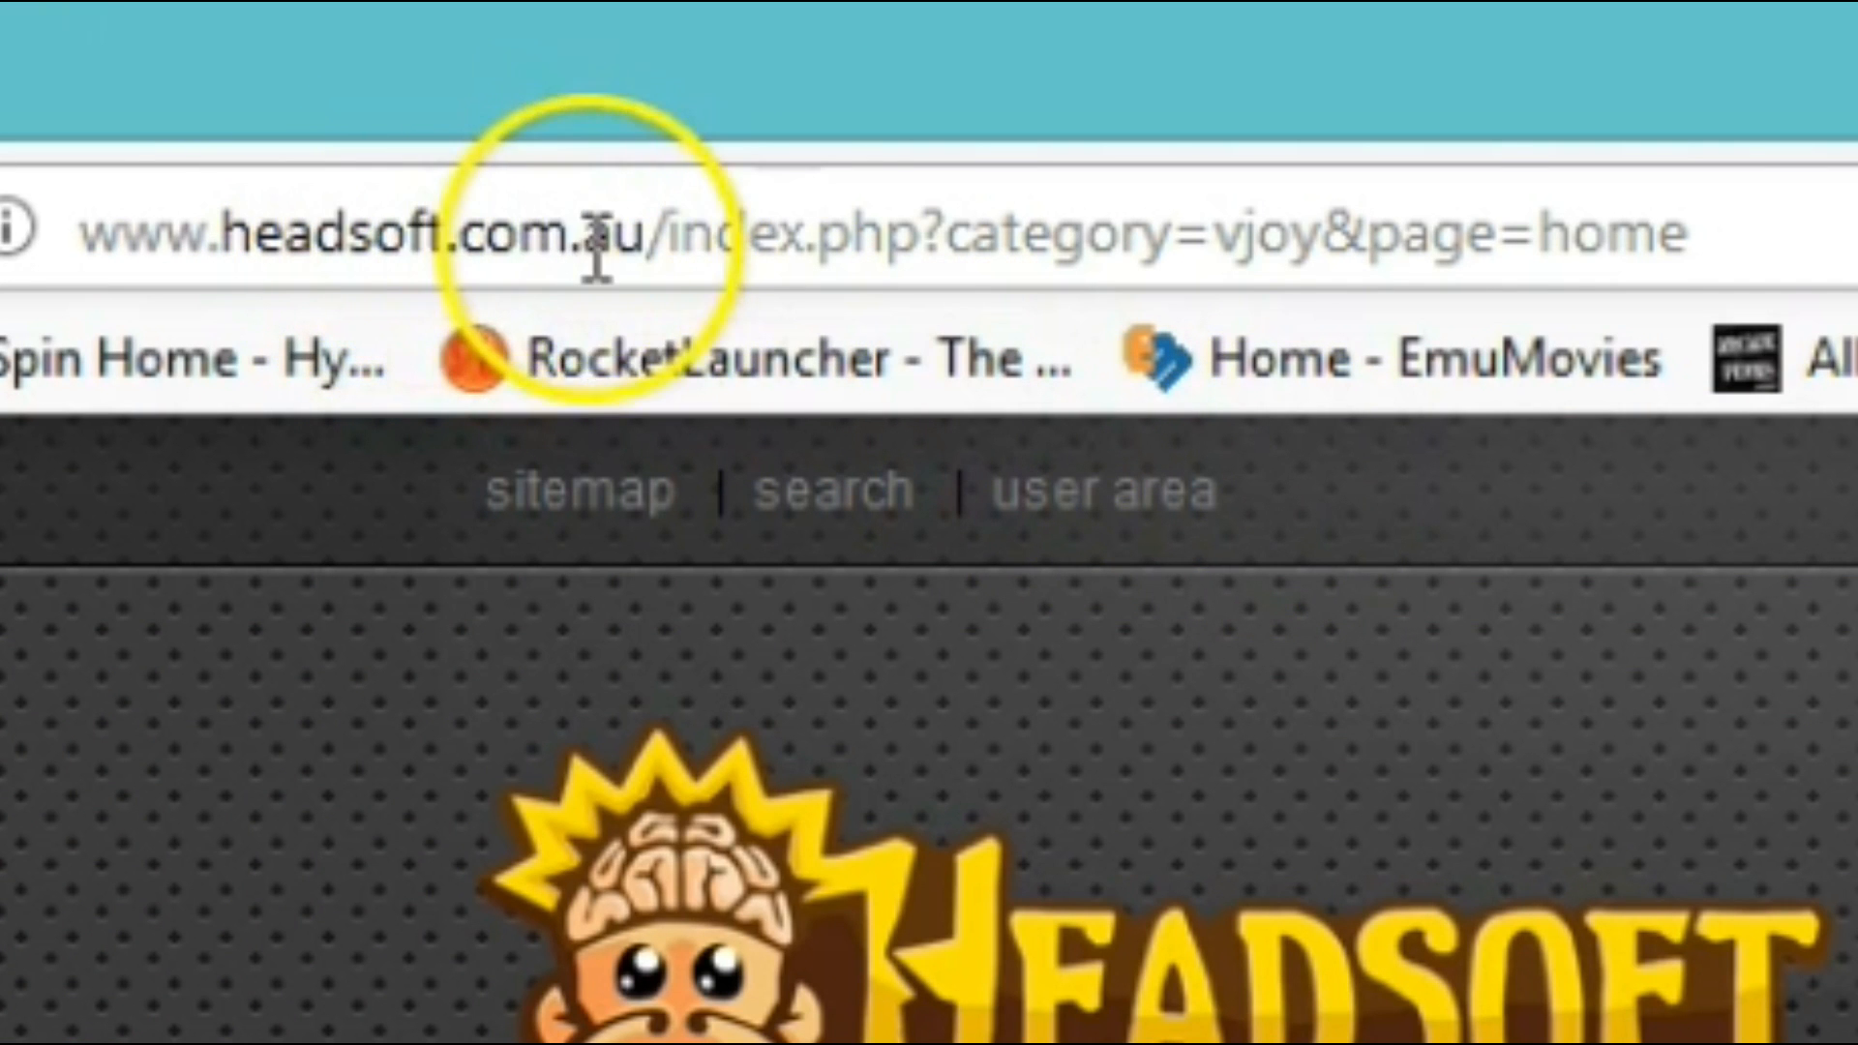
mouse_move(142, 202)
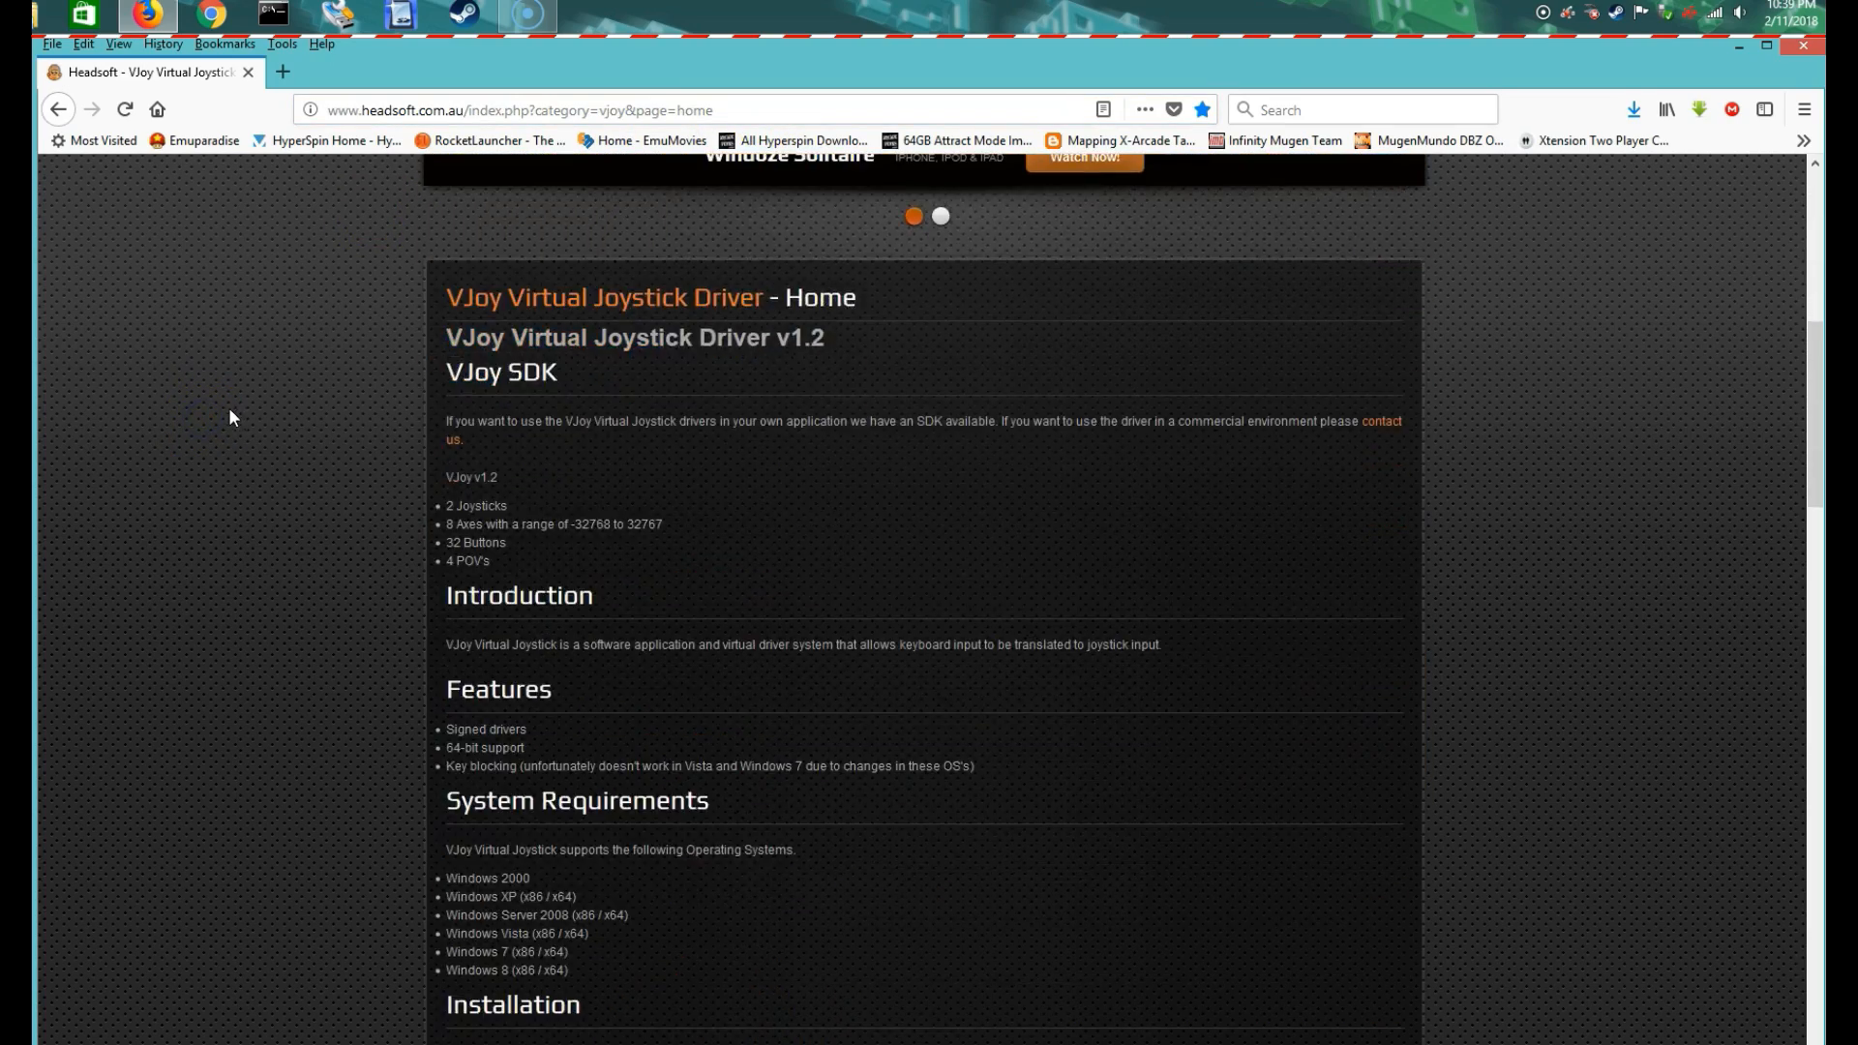
scroll(down, 3)
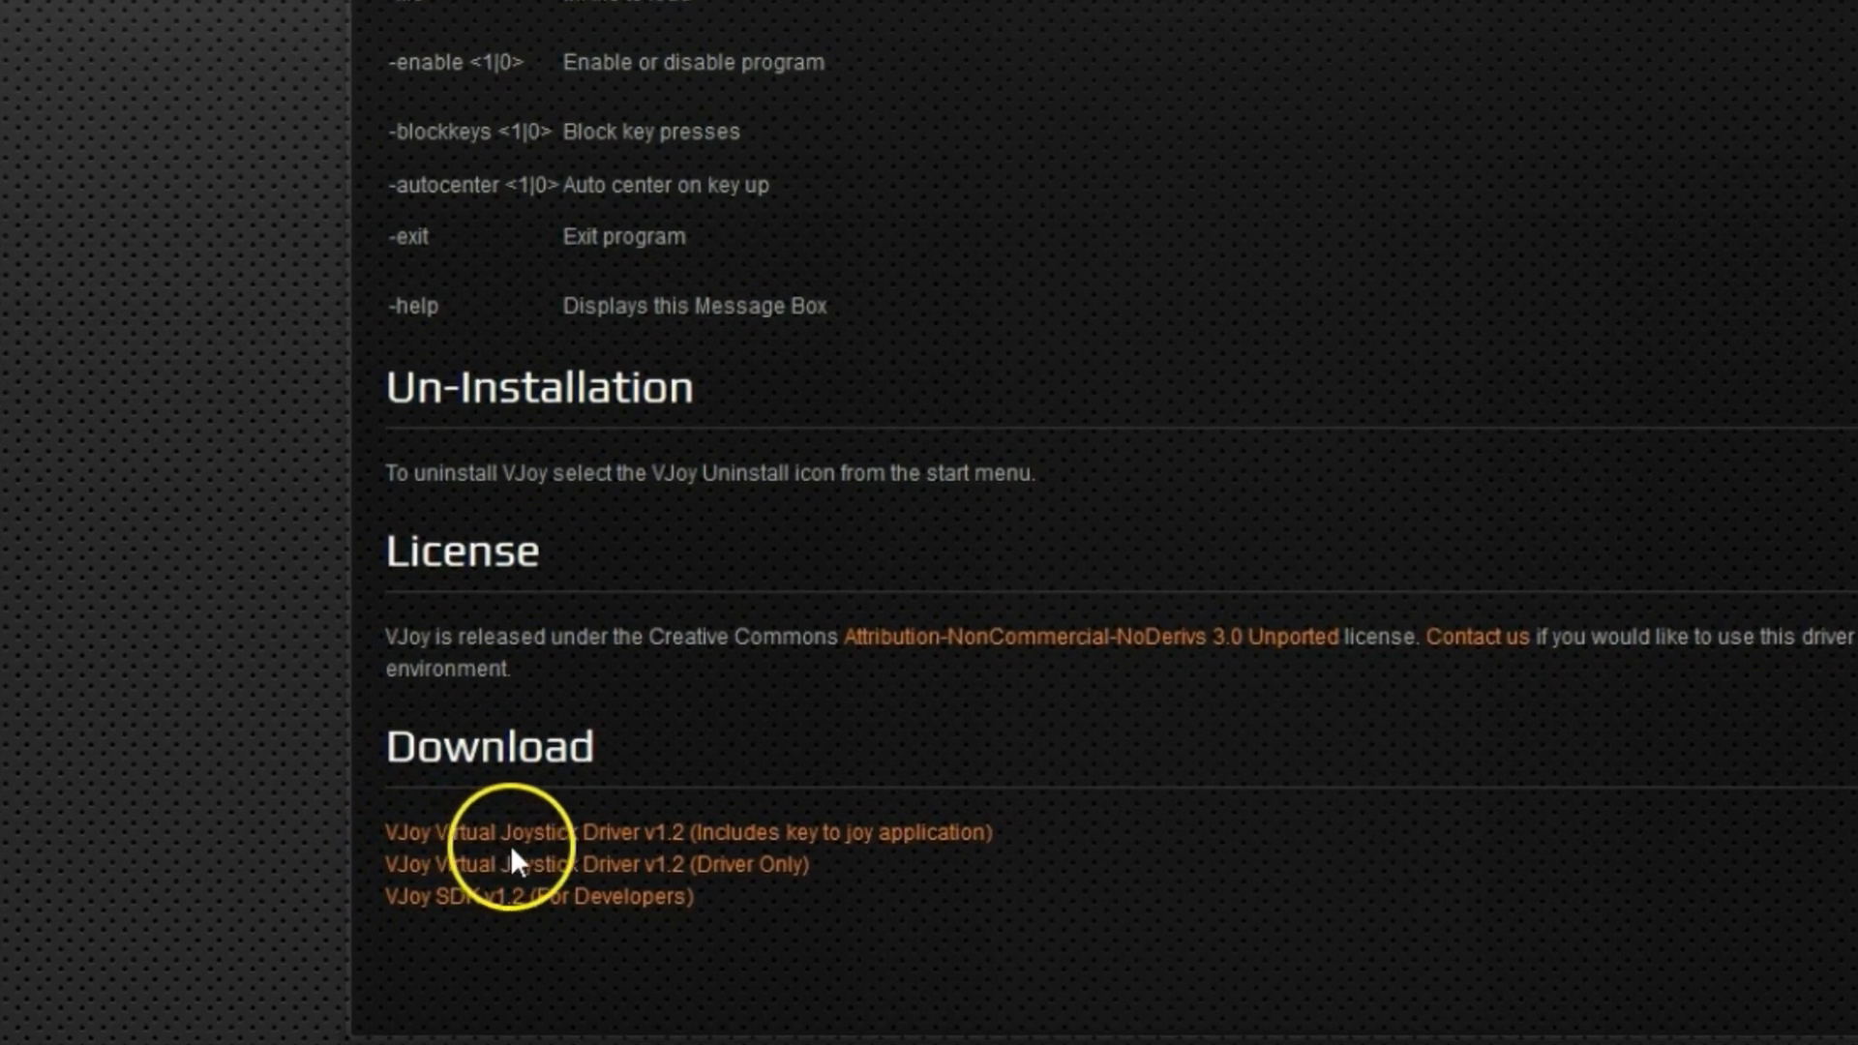
scroll(down, 3)
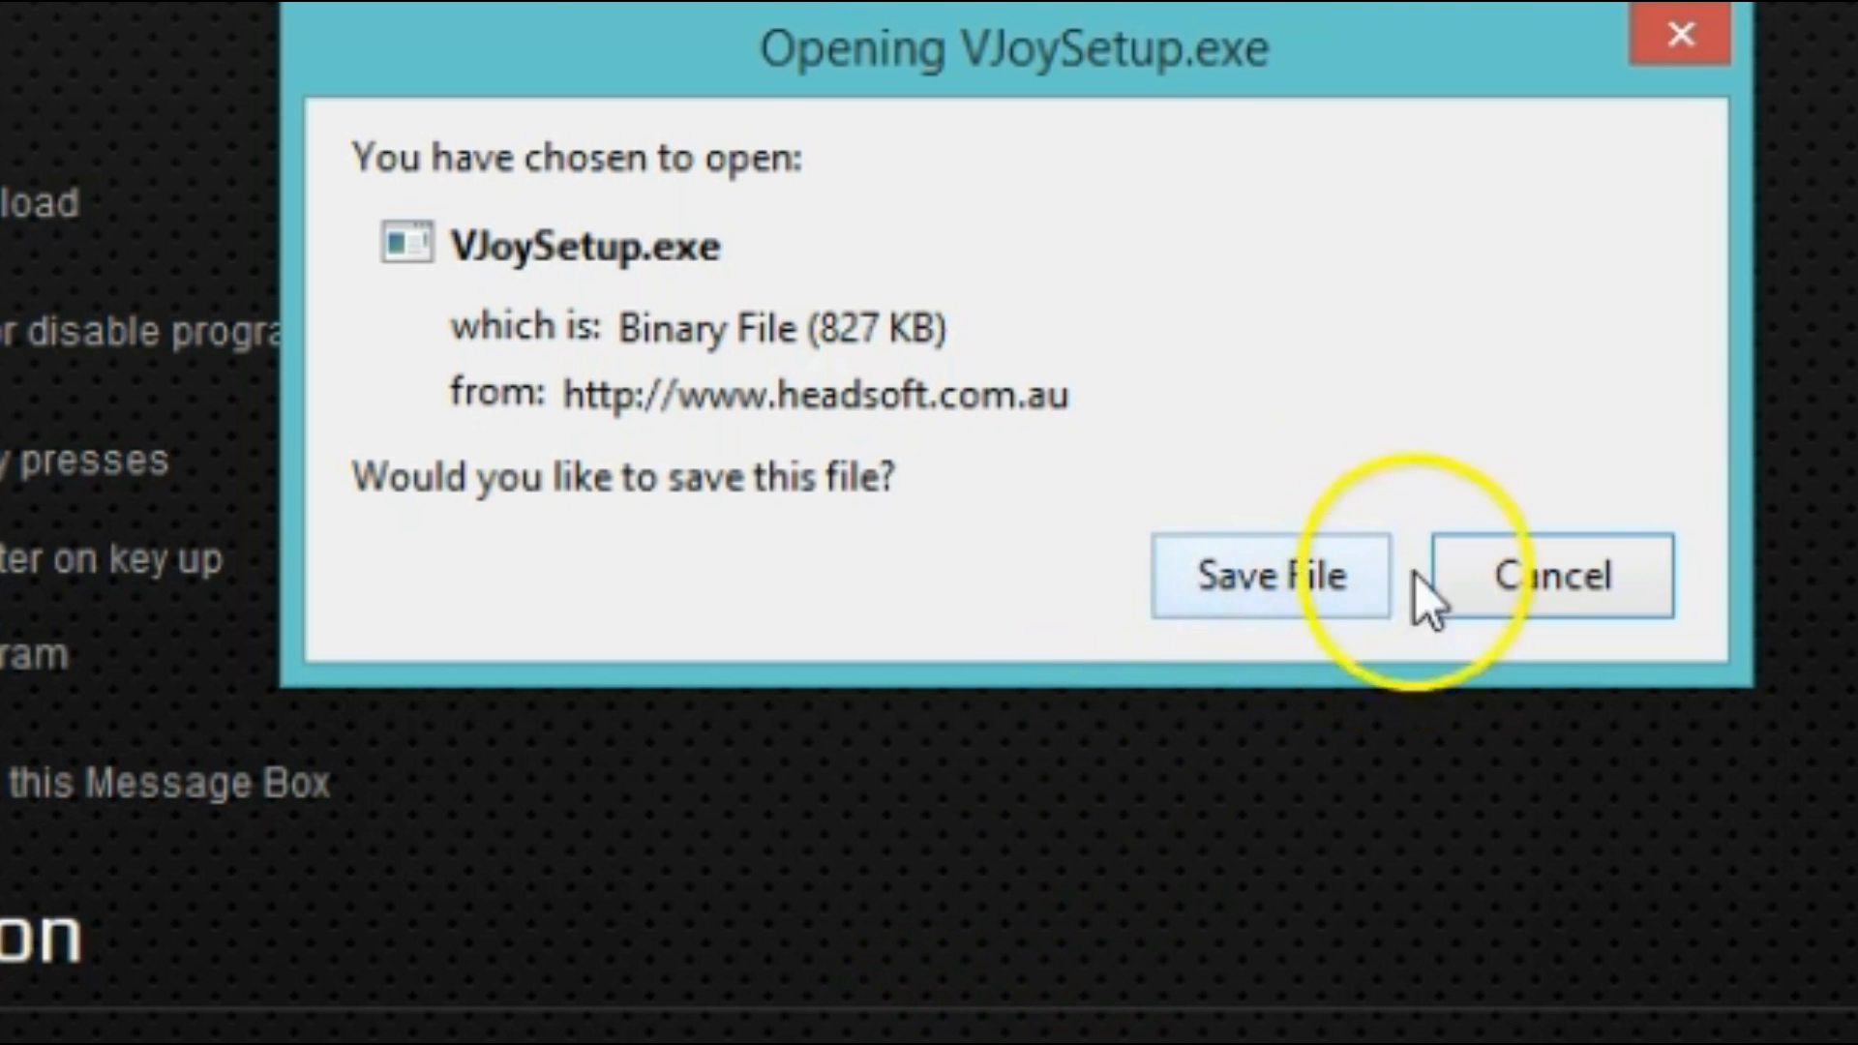
click(1267, 576)
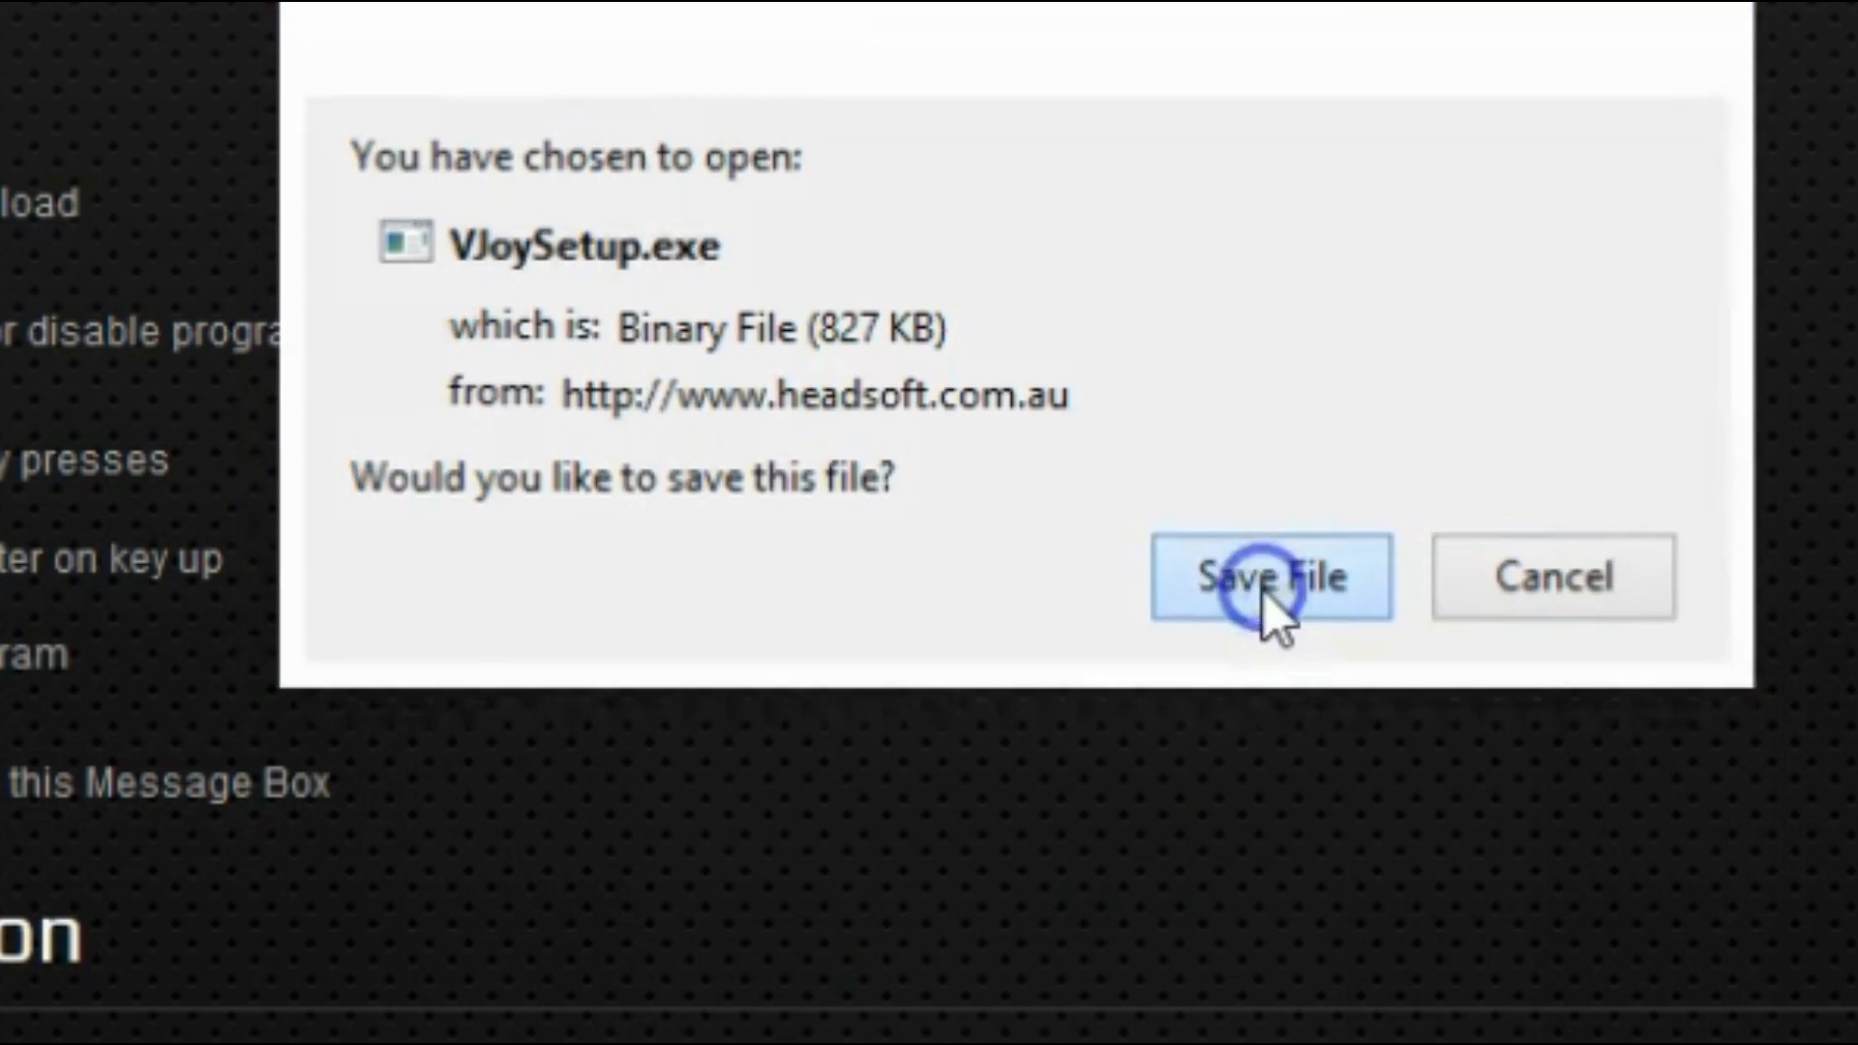
click(1268, 577)
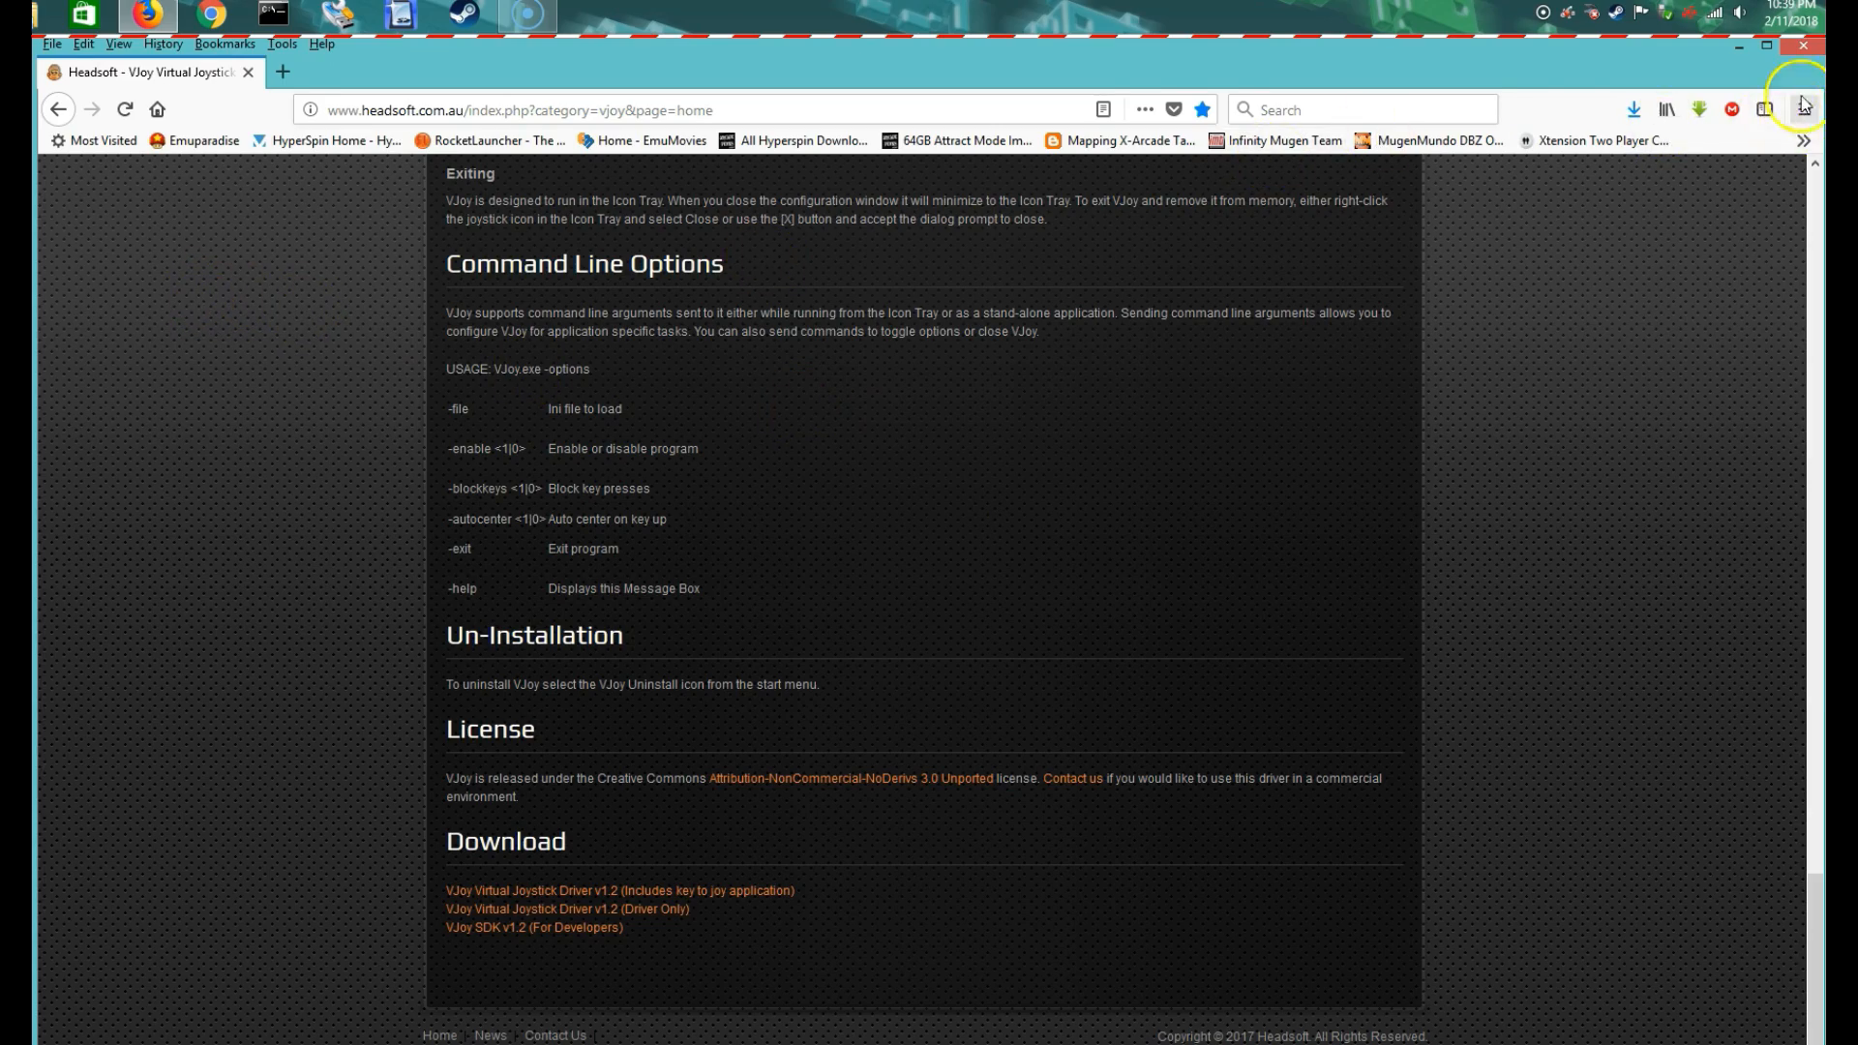
click(1765, 47)
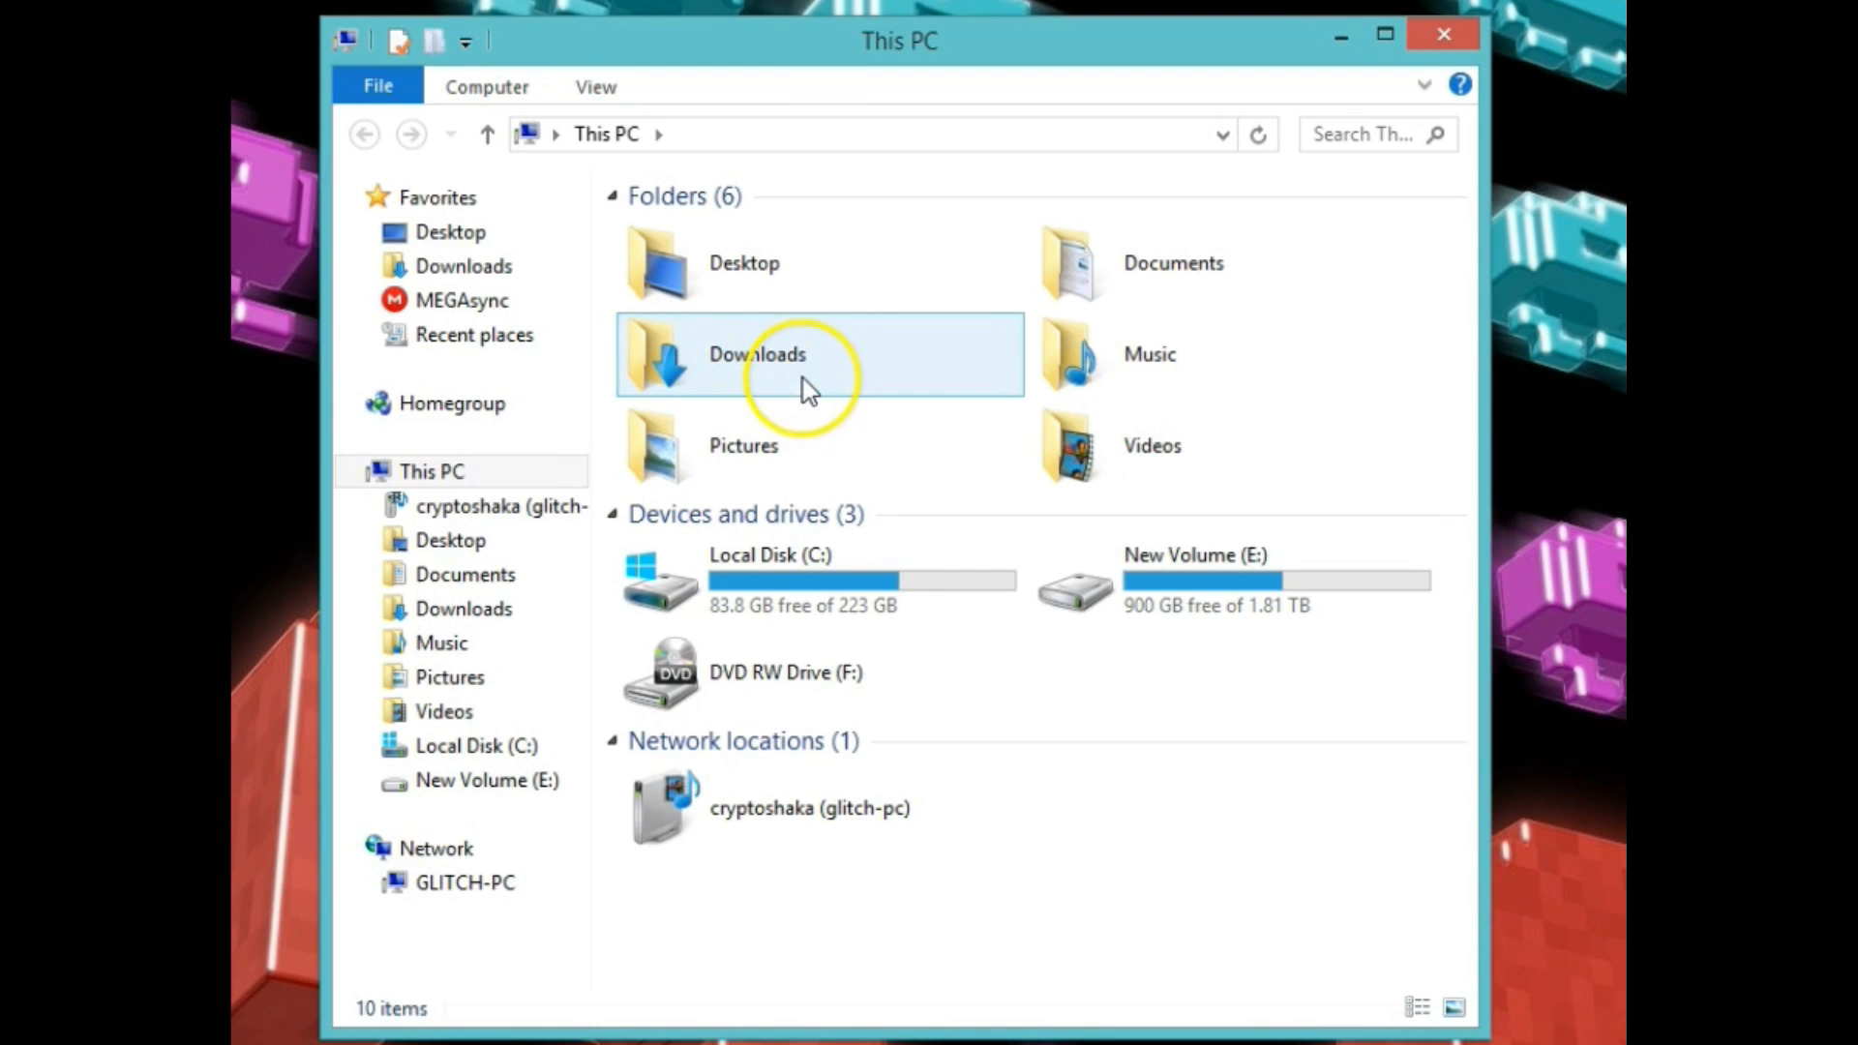
Extract x360ce_x64.zip in Downloads into its default x360ce_x64 folder.
double_click(756, 354)
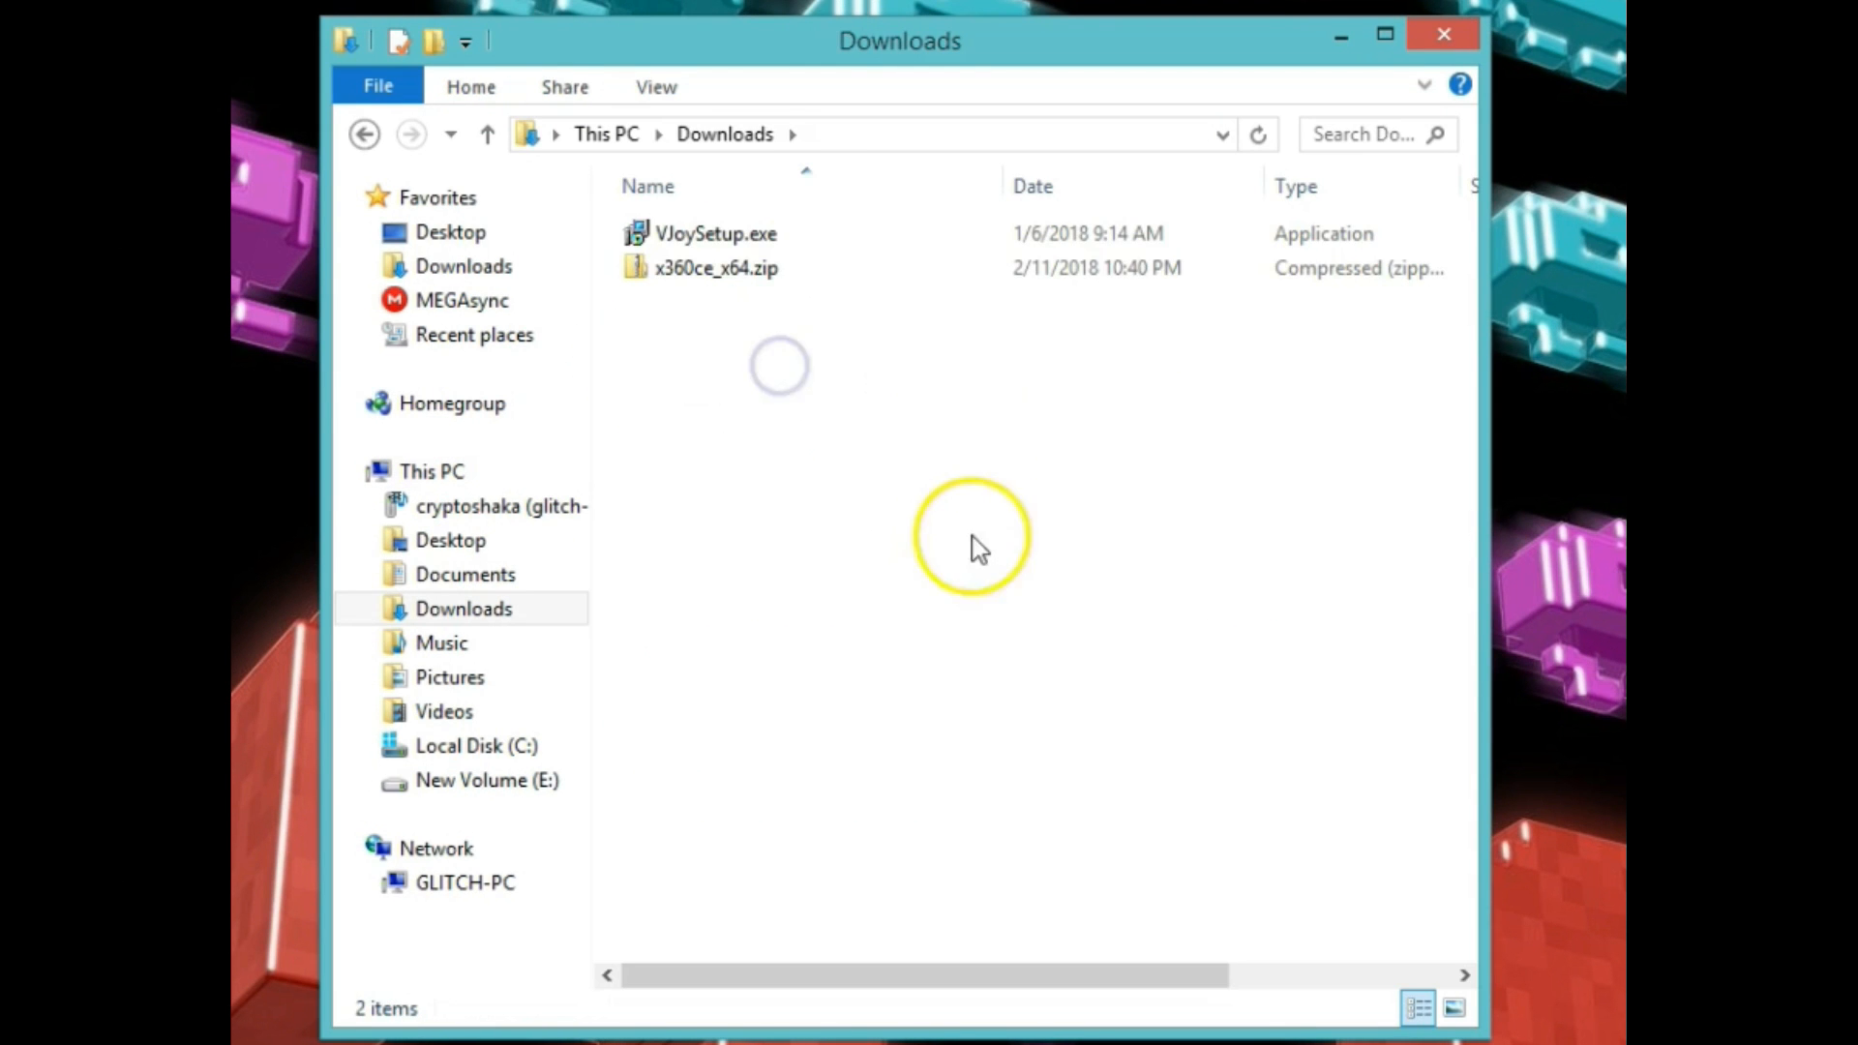
click(712, 233)
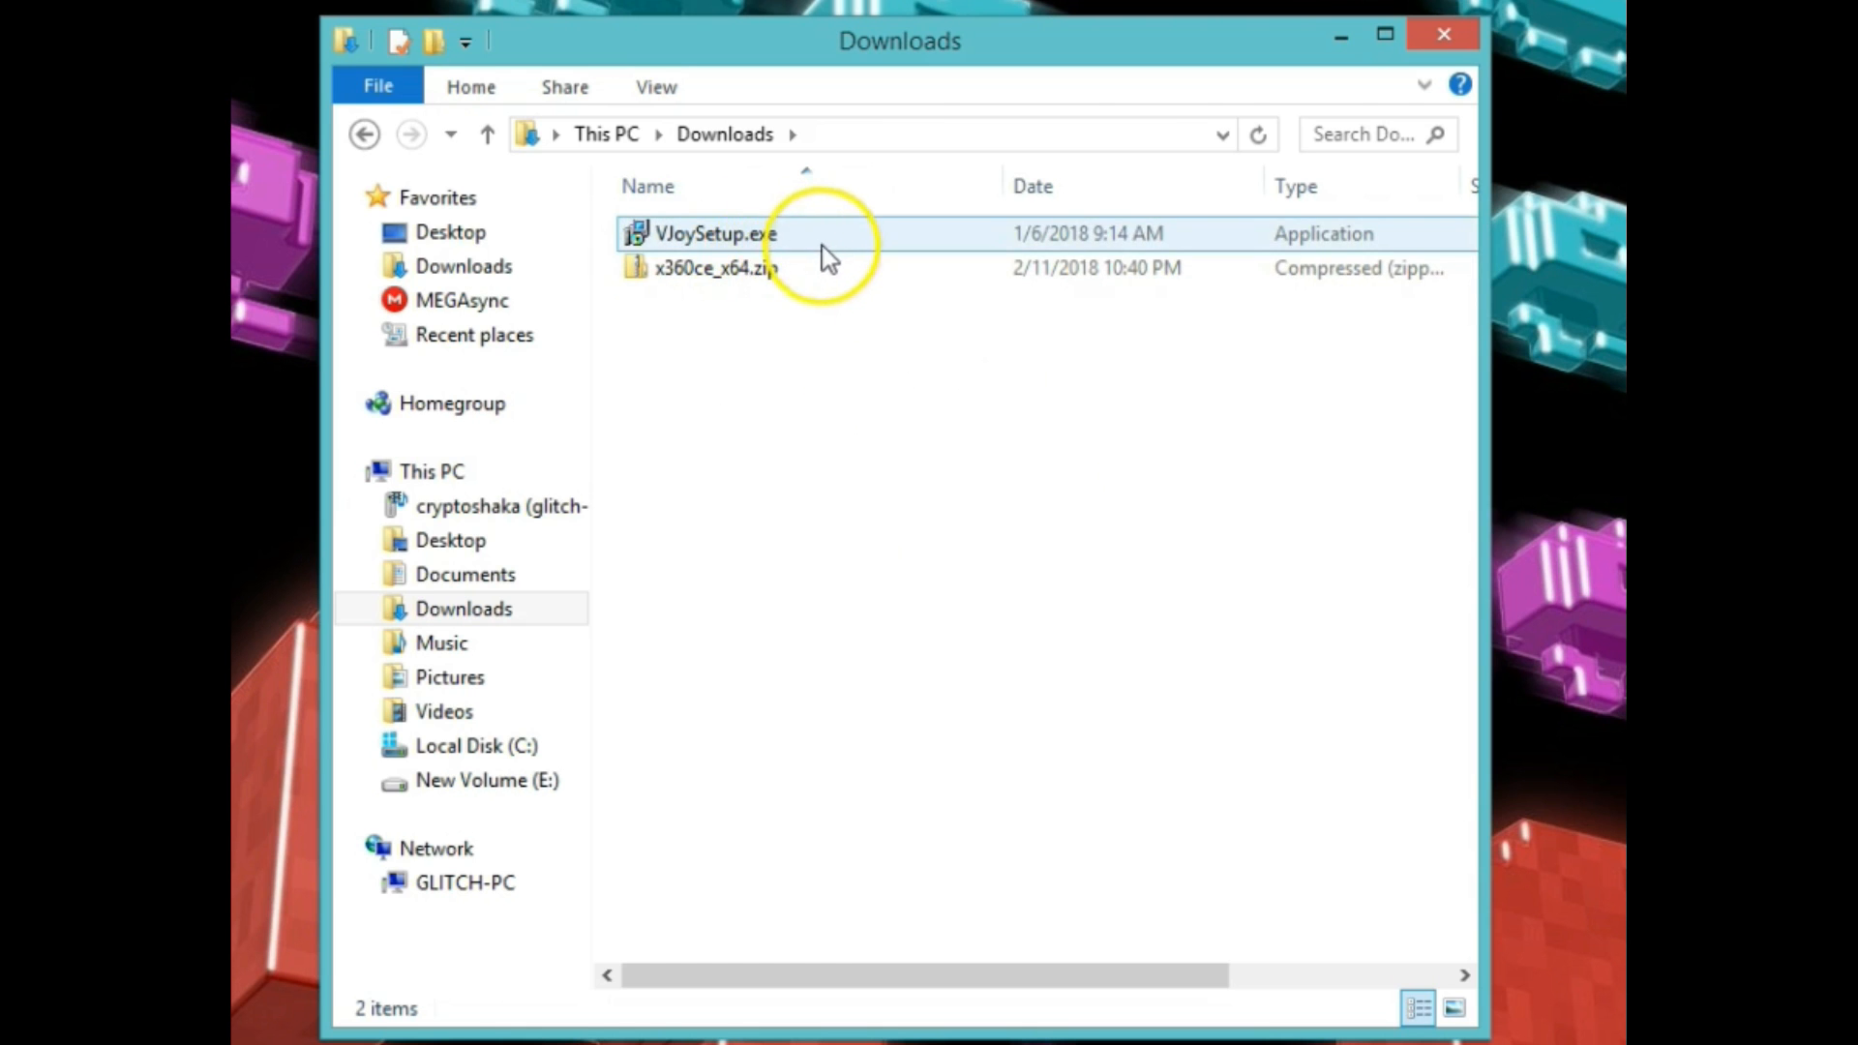
mouse_move(717, 268)
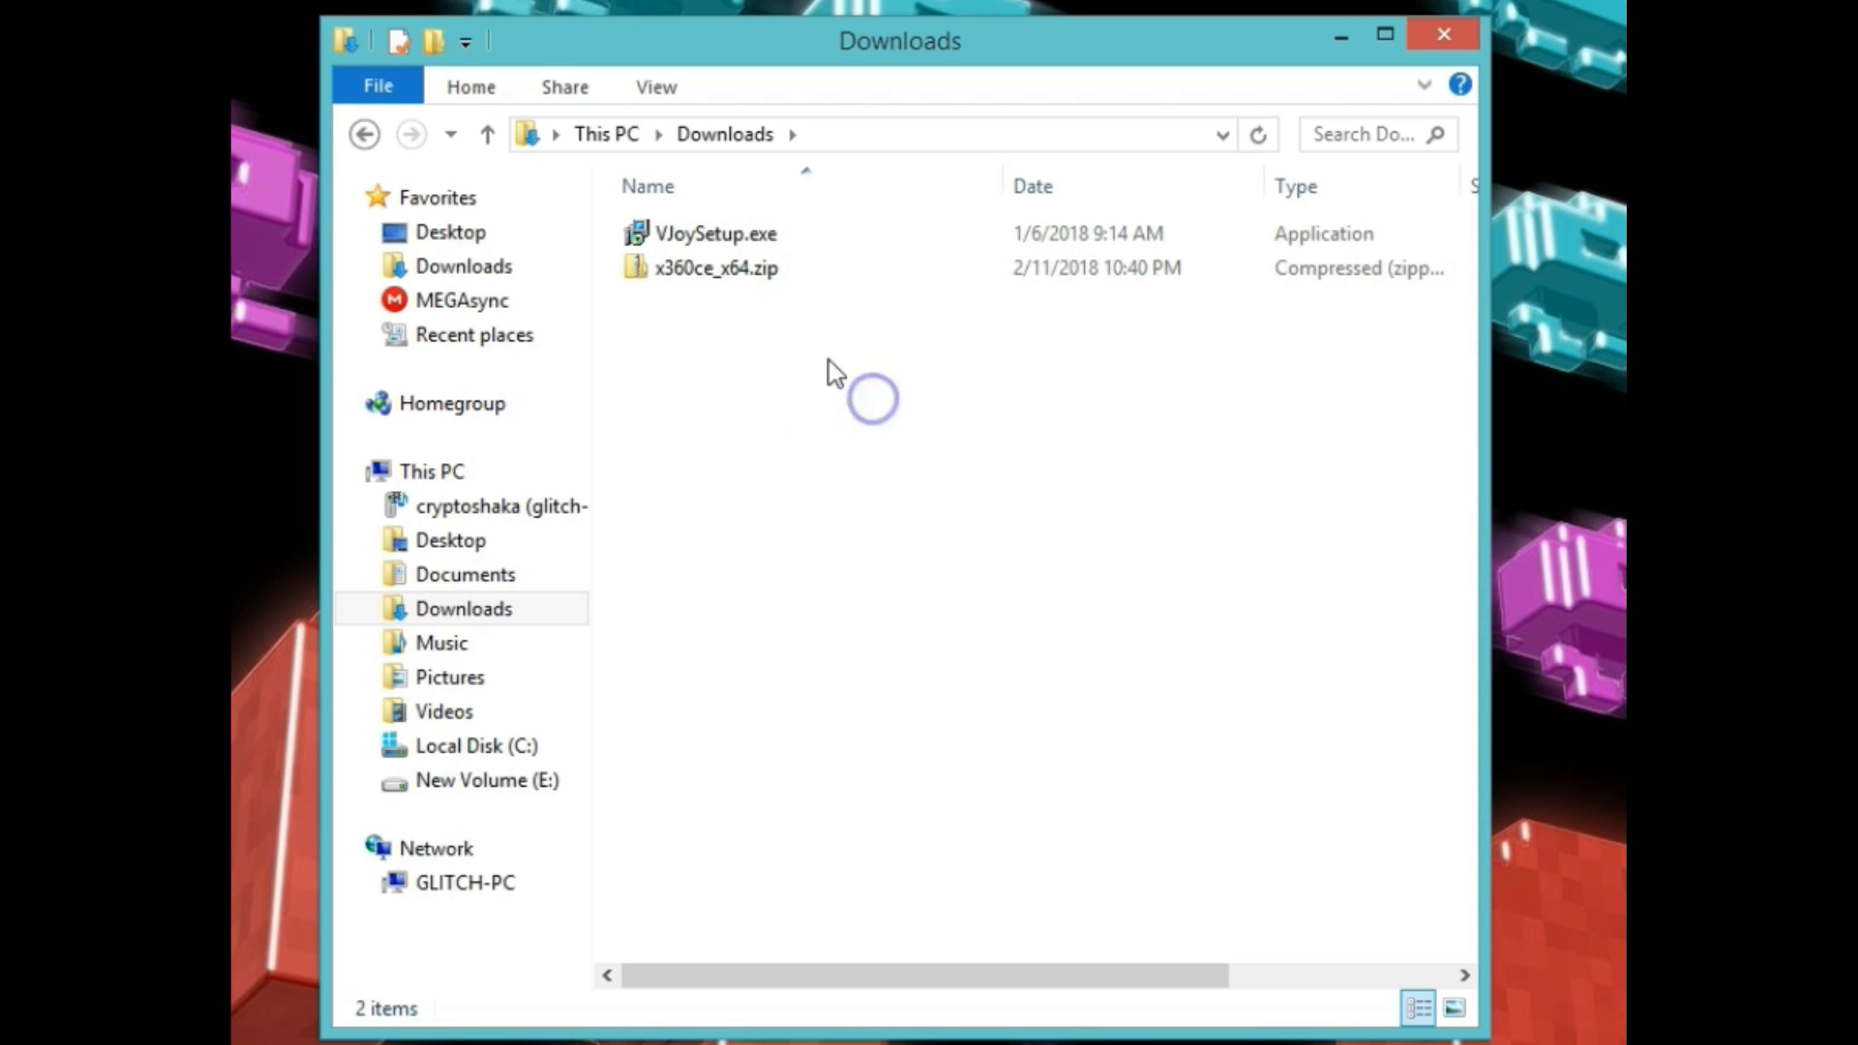
mouse_move(693, 268)
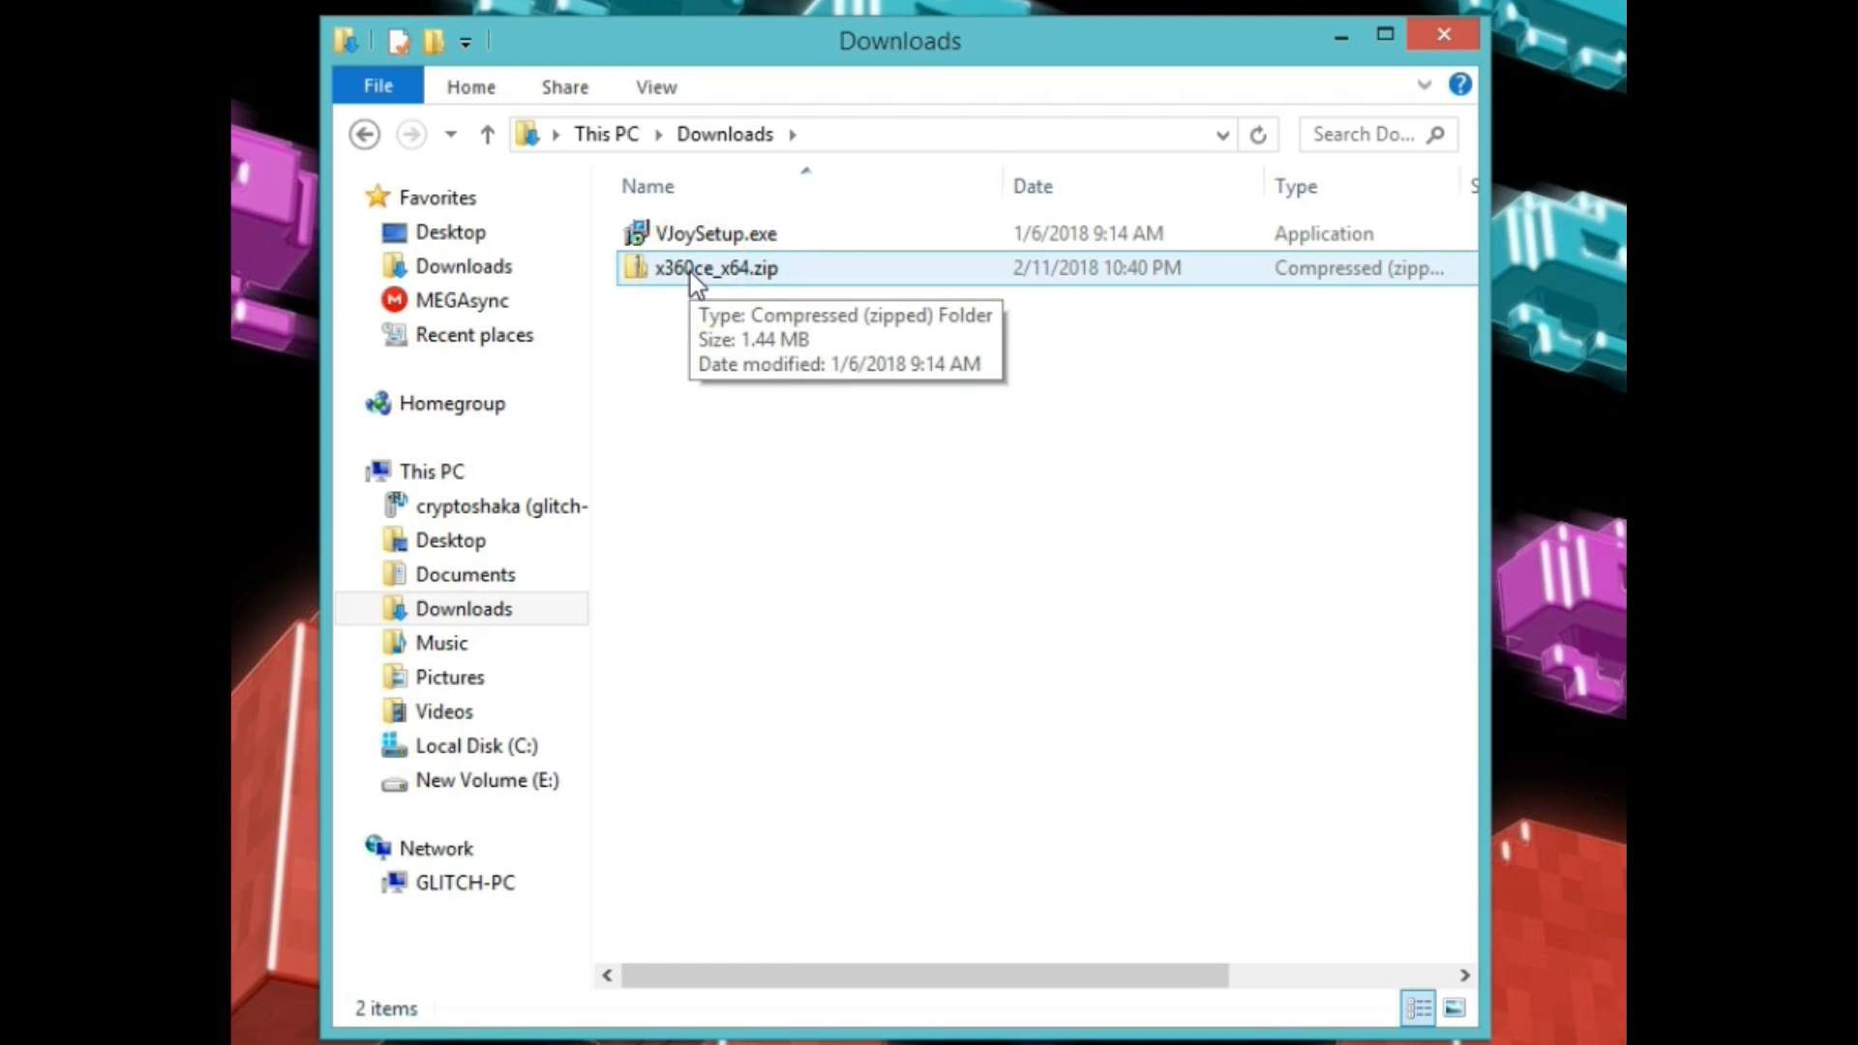
double_click(714, 268)
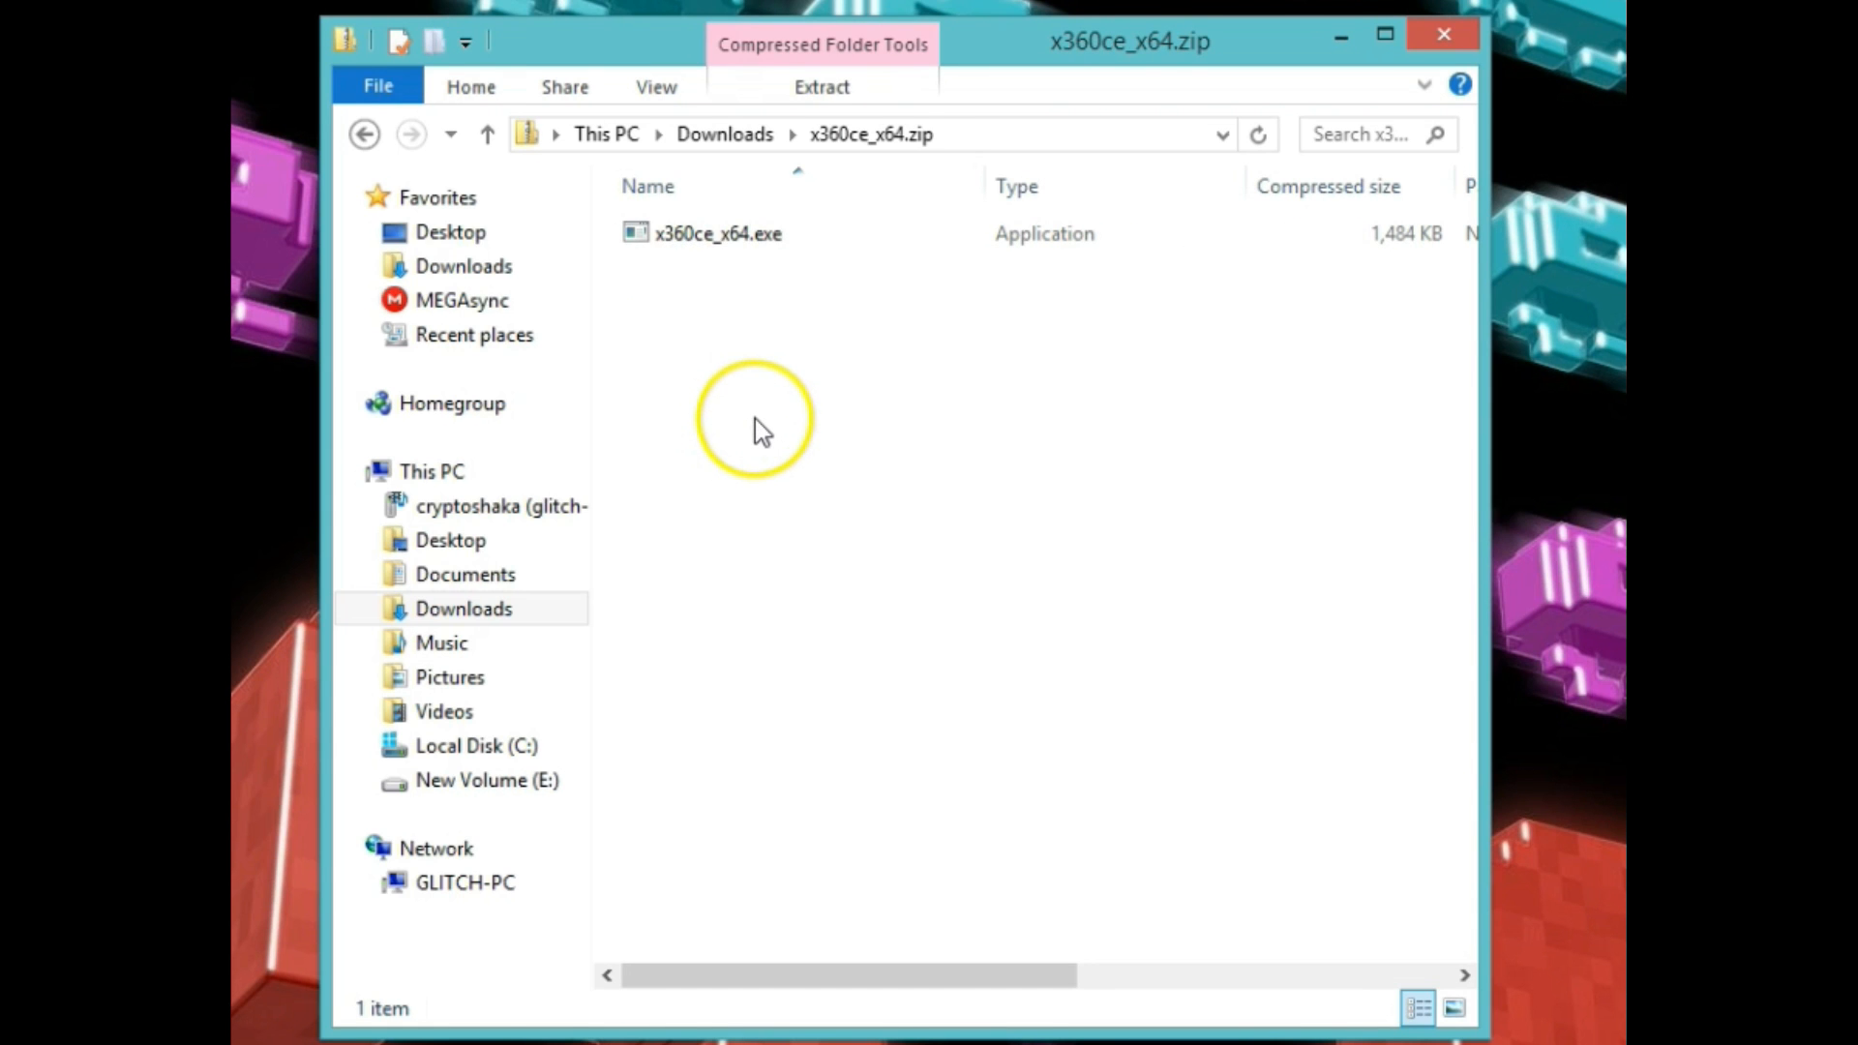
click(819, 86)
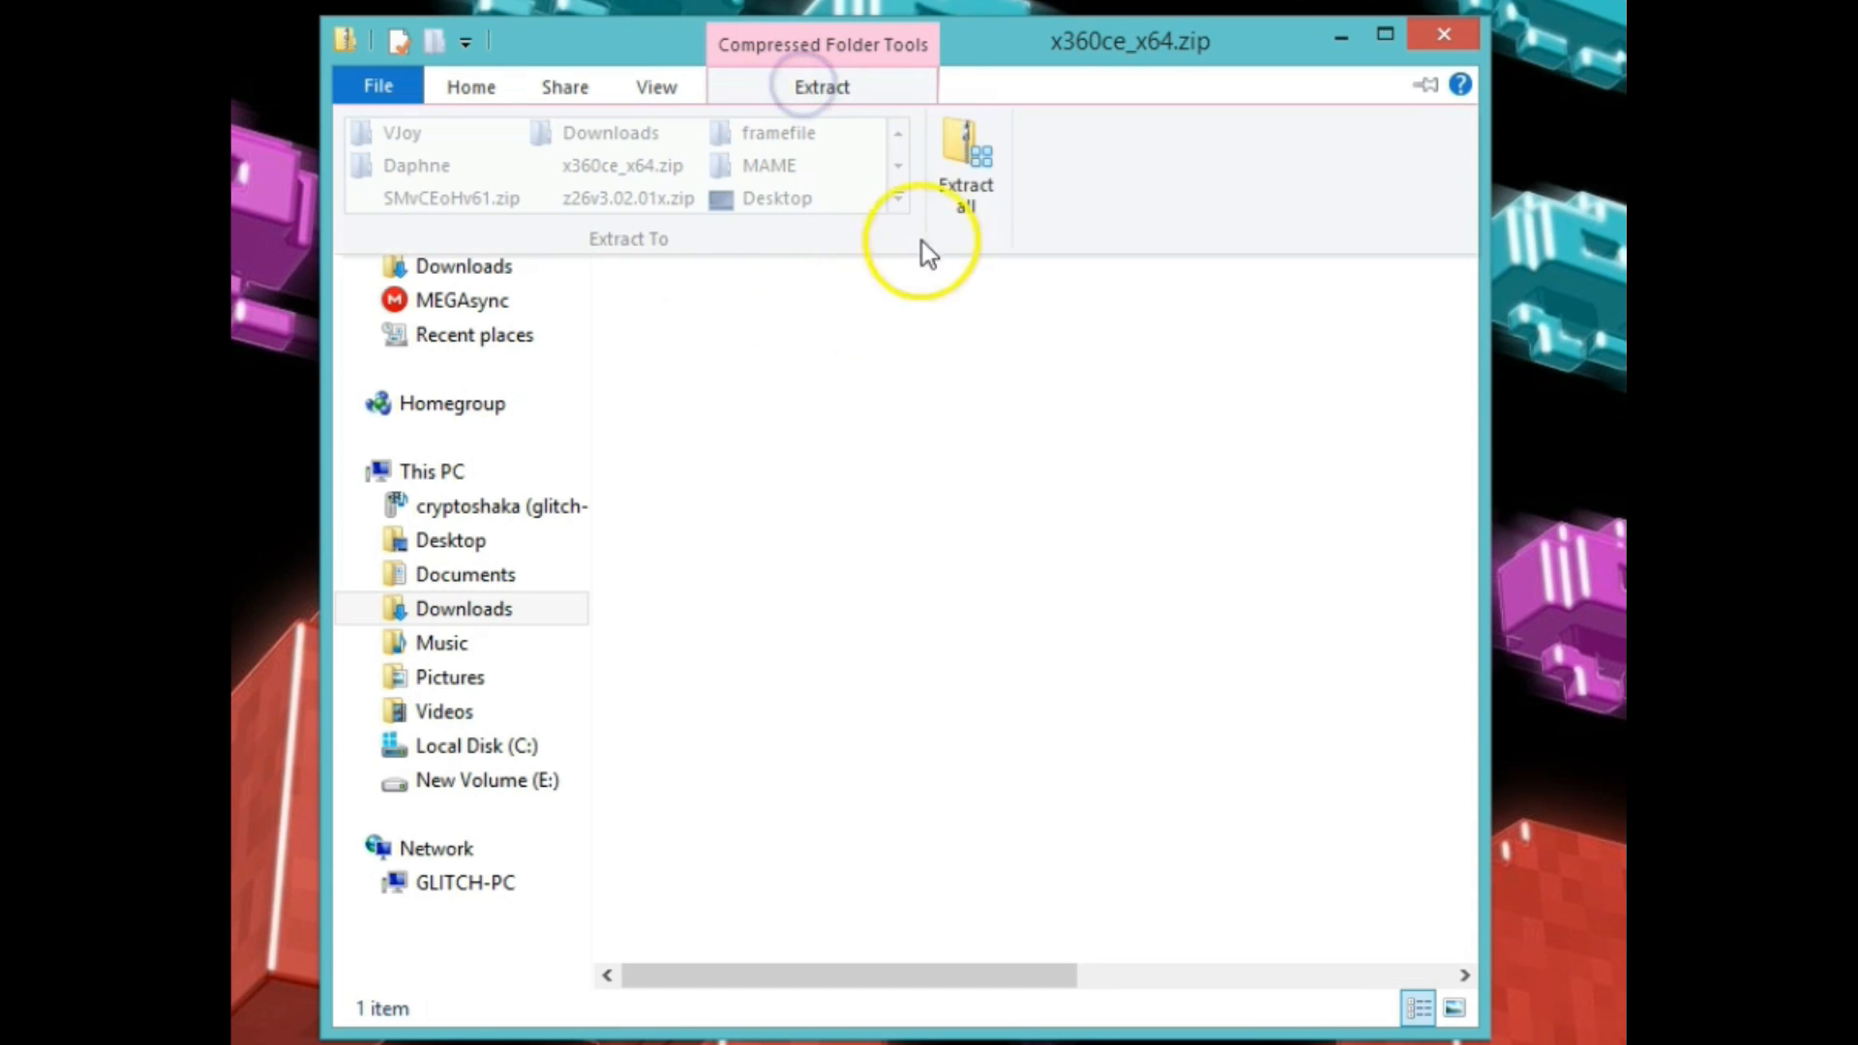
click(964, 159)
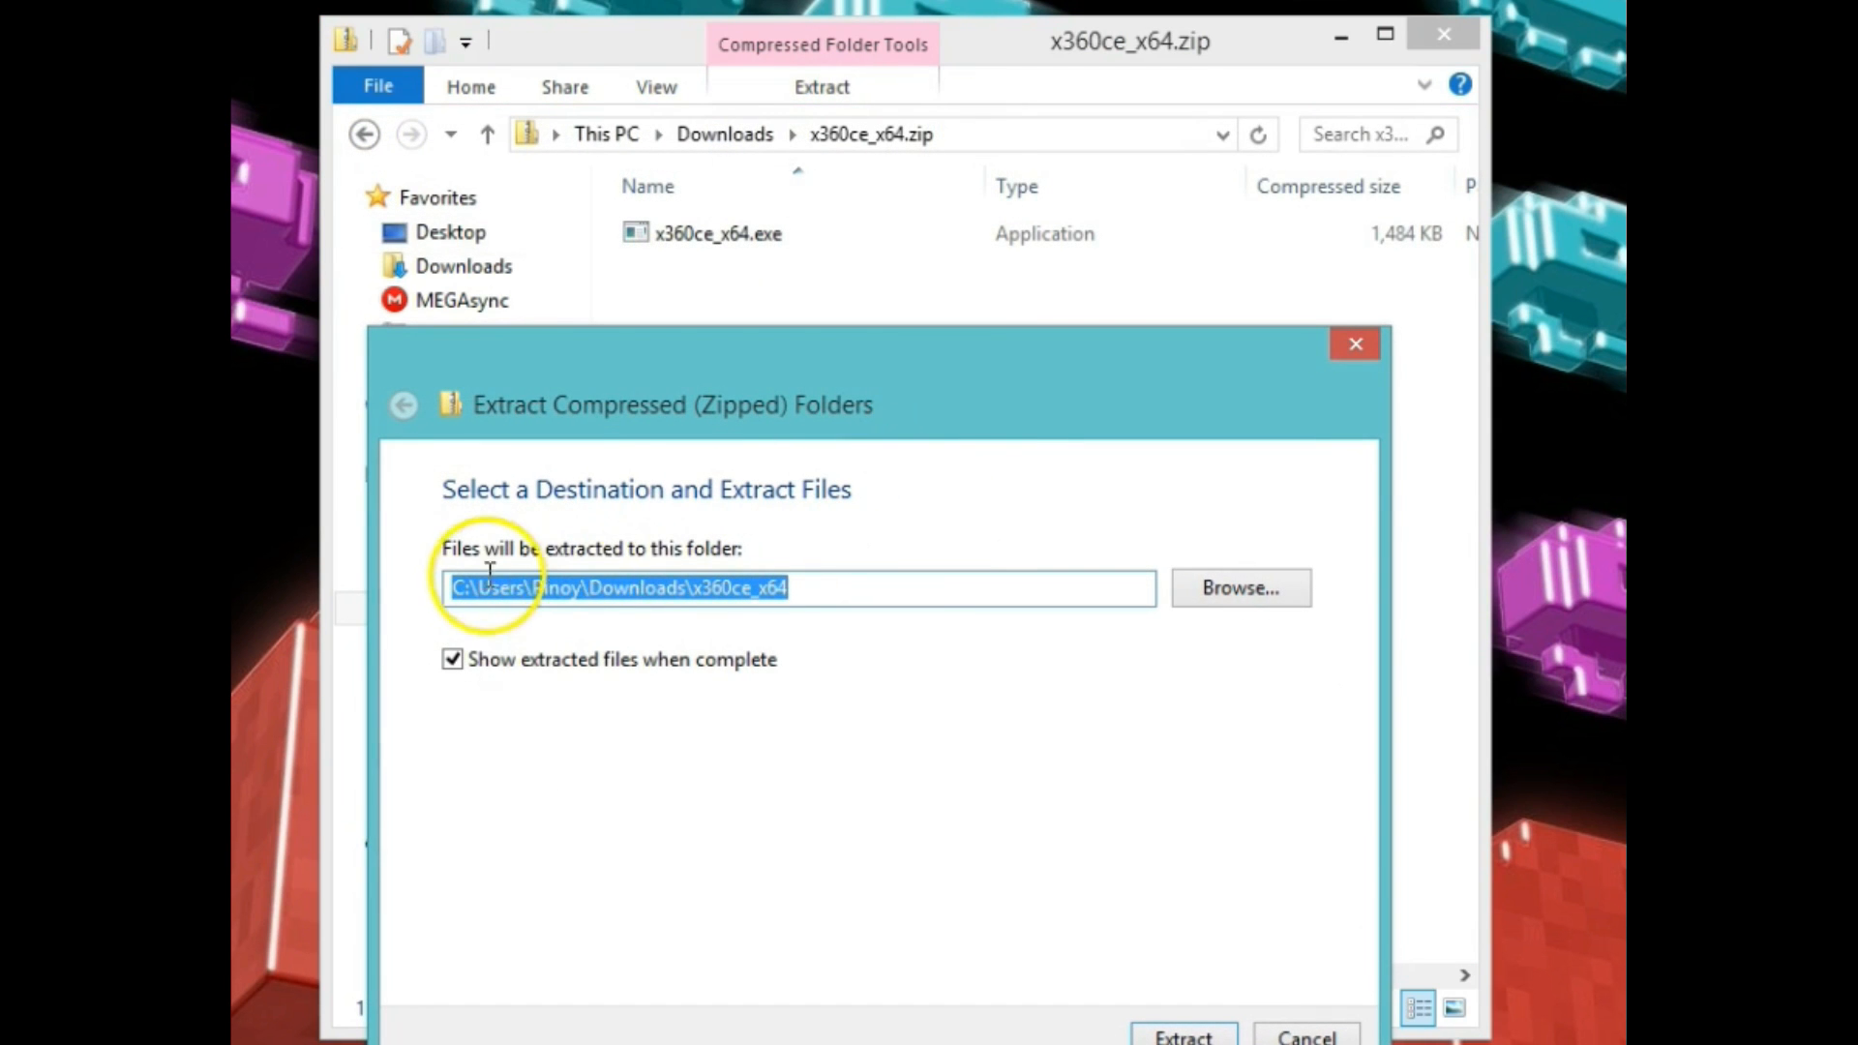
mouse_move(894, 576)
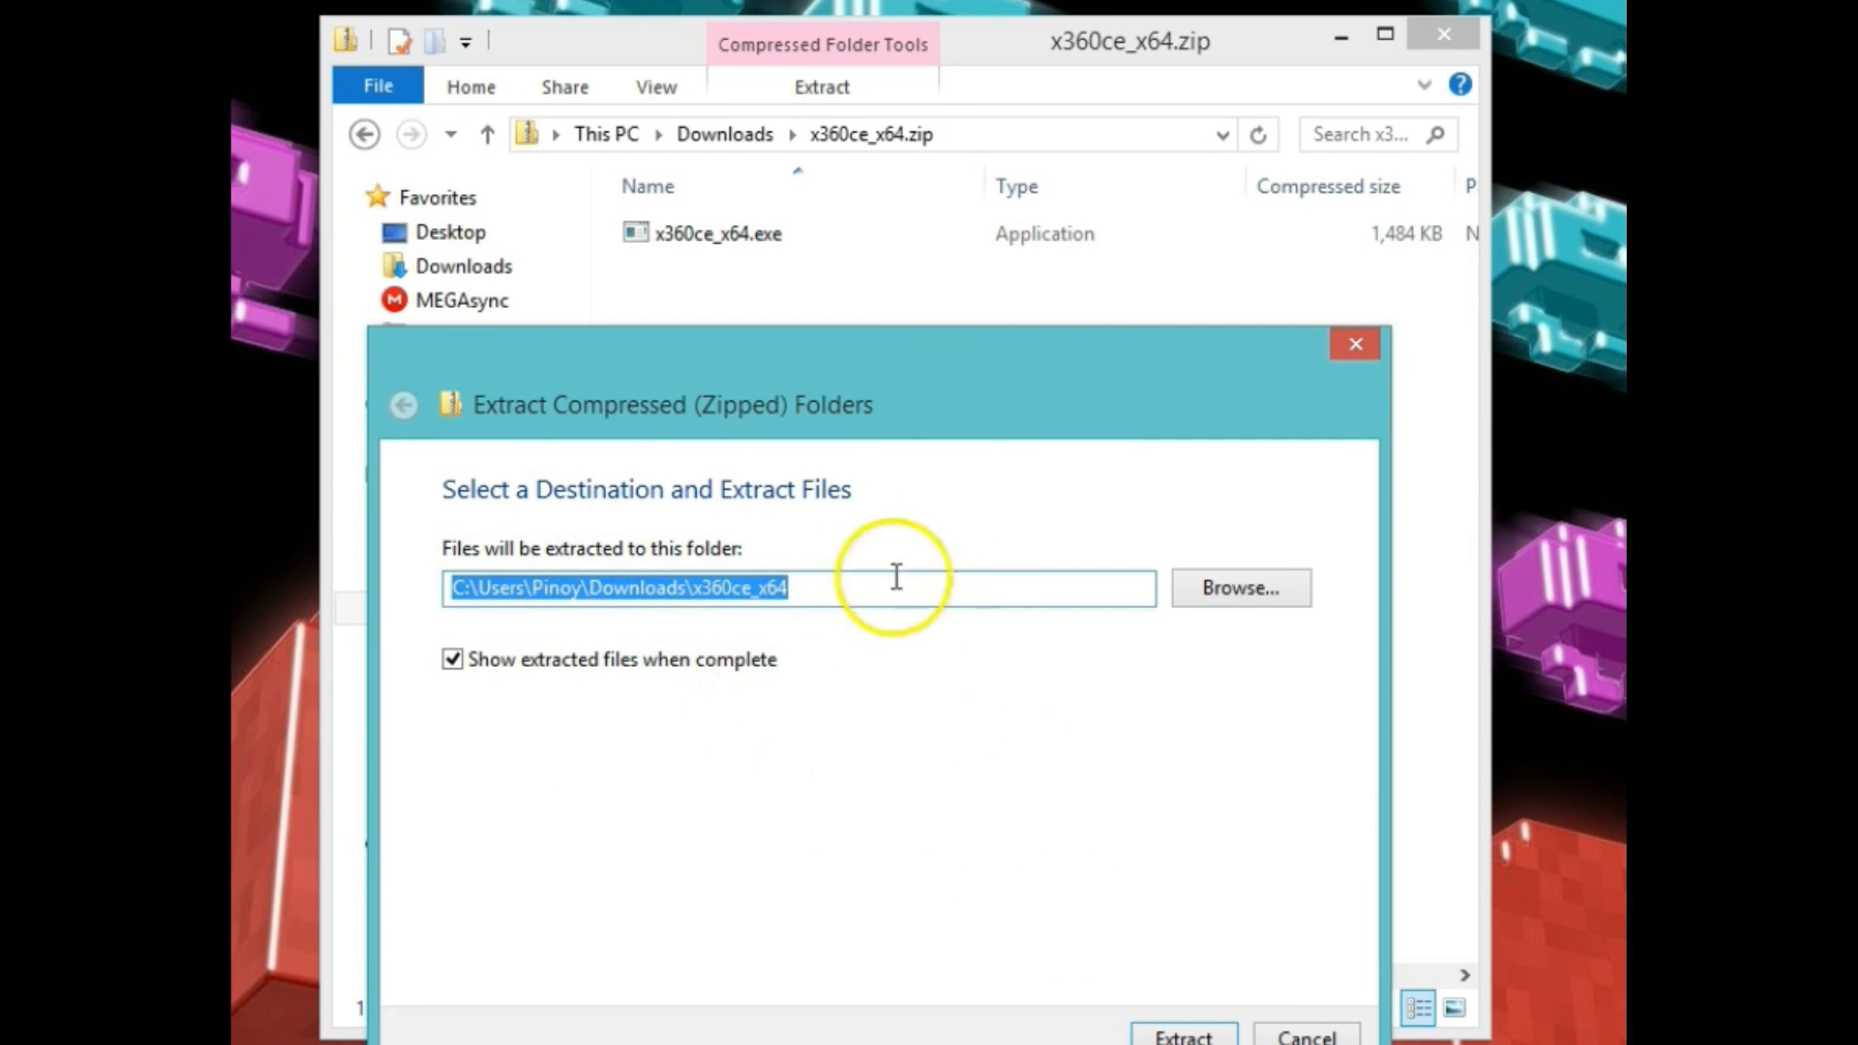
mouse_move(1182, 1034)
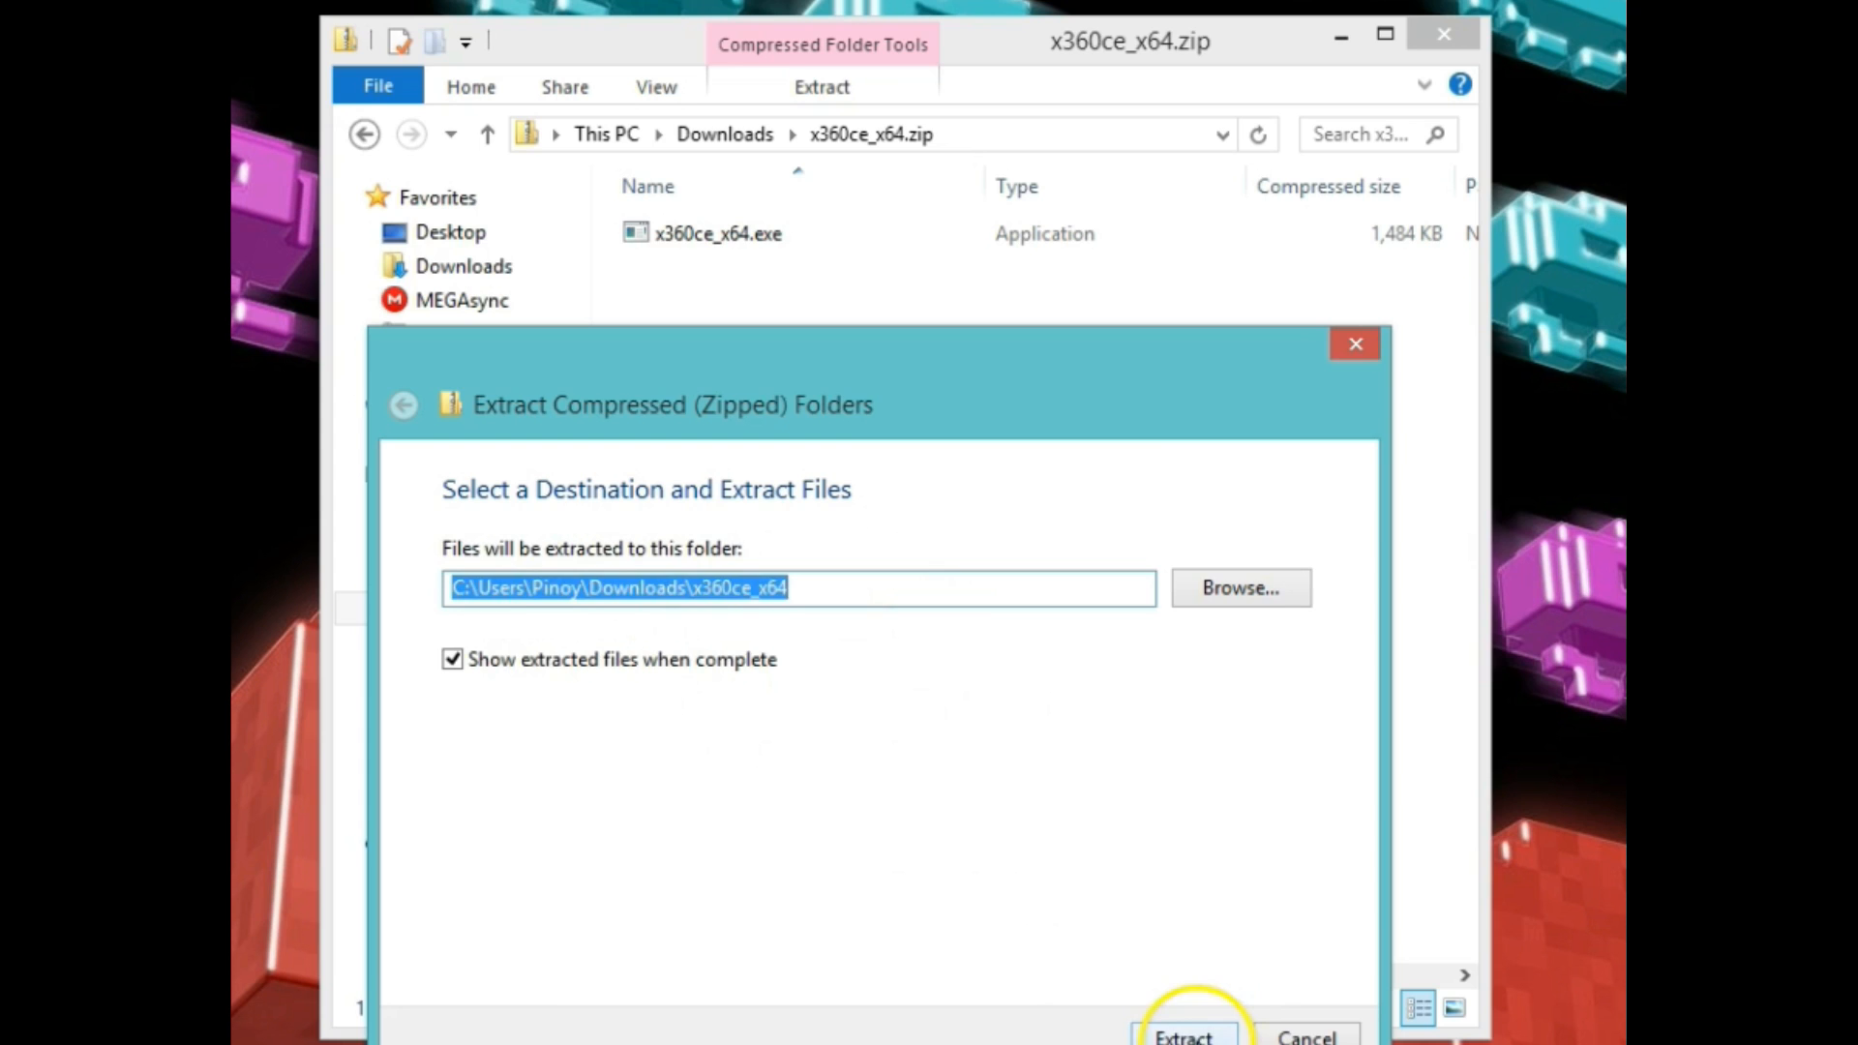
click(1183, 1035)
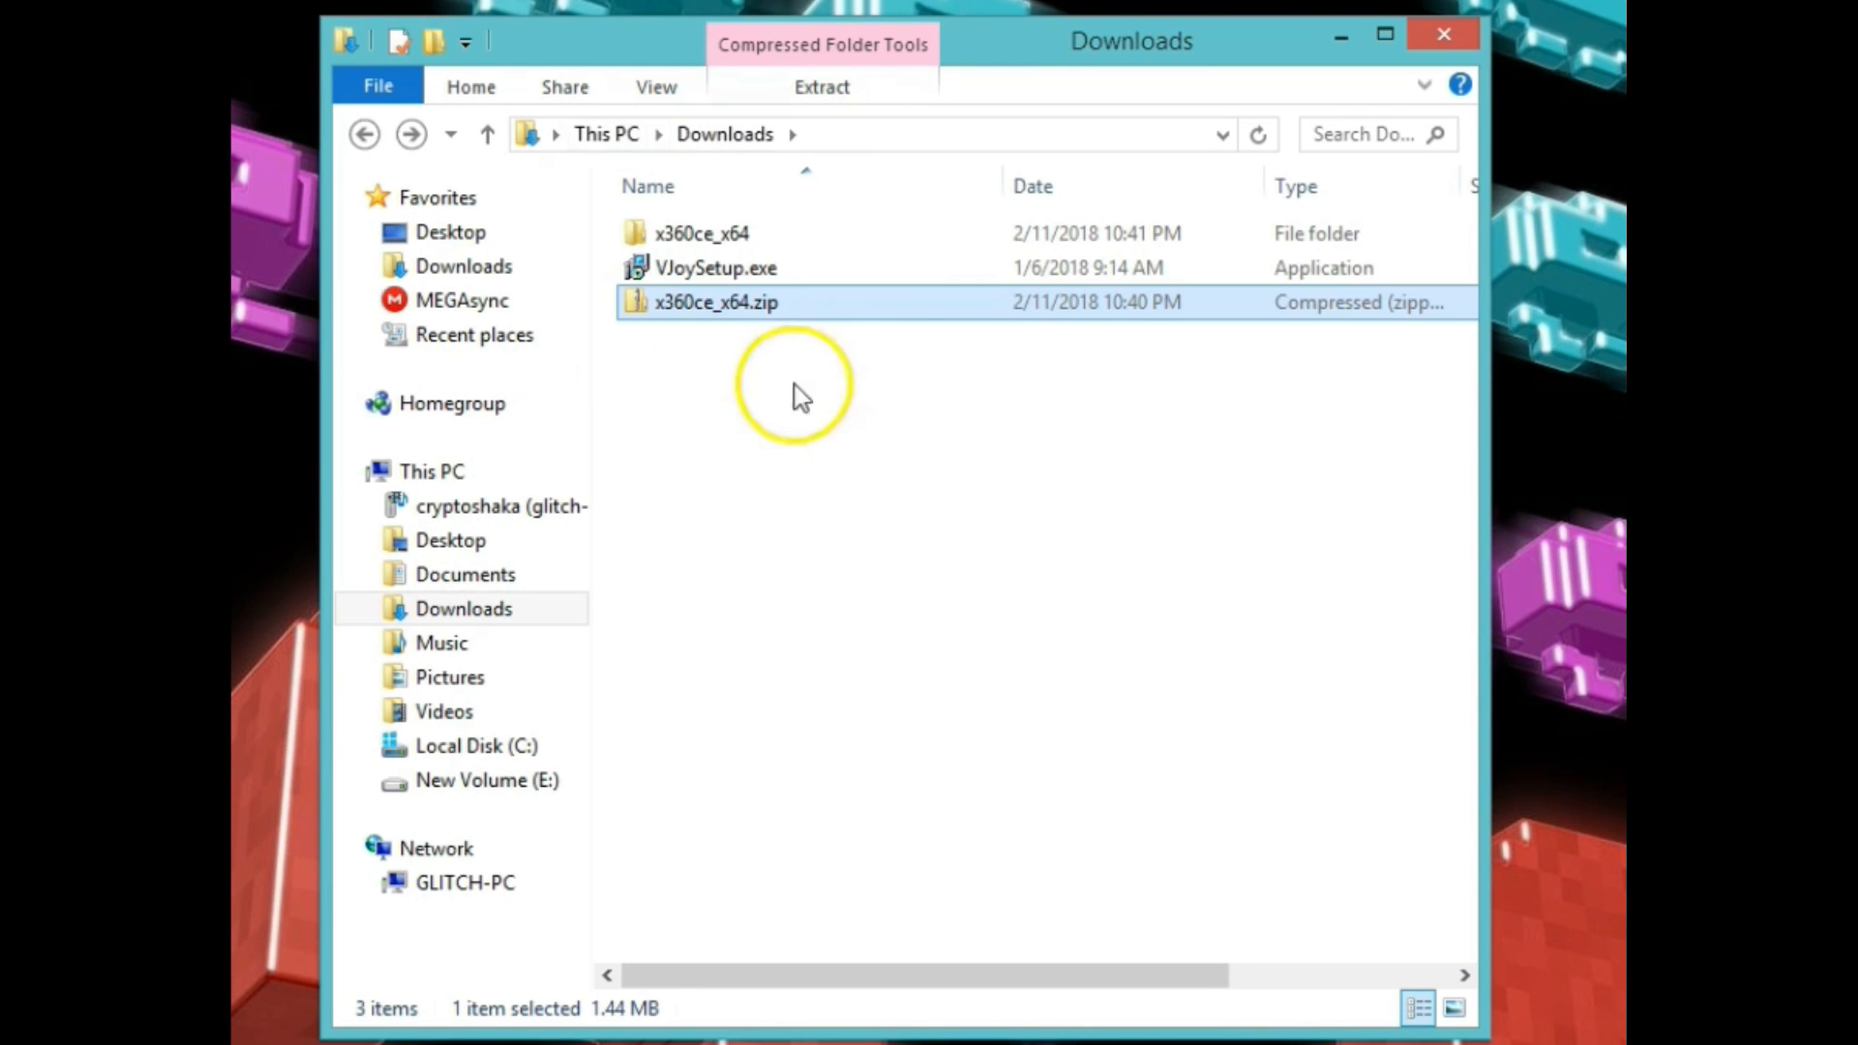
Run VJoySetup.exe and install with default folder and shortcuts, launch unticked.
click(716, 268)
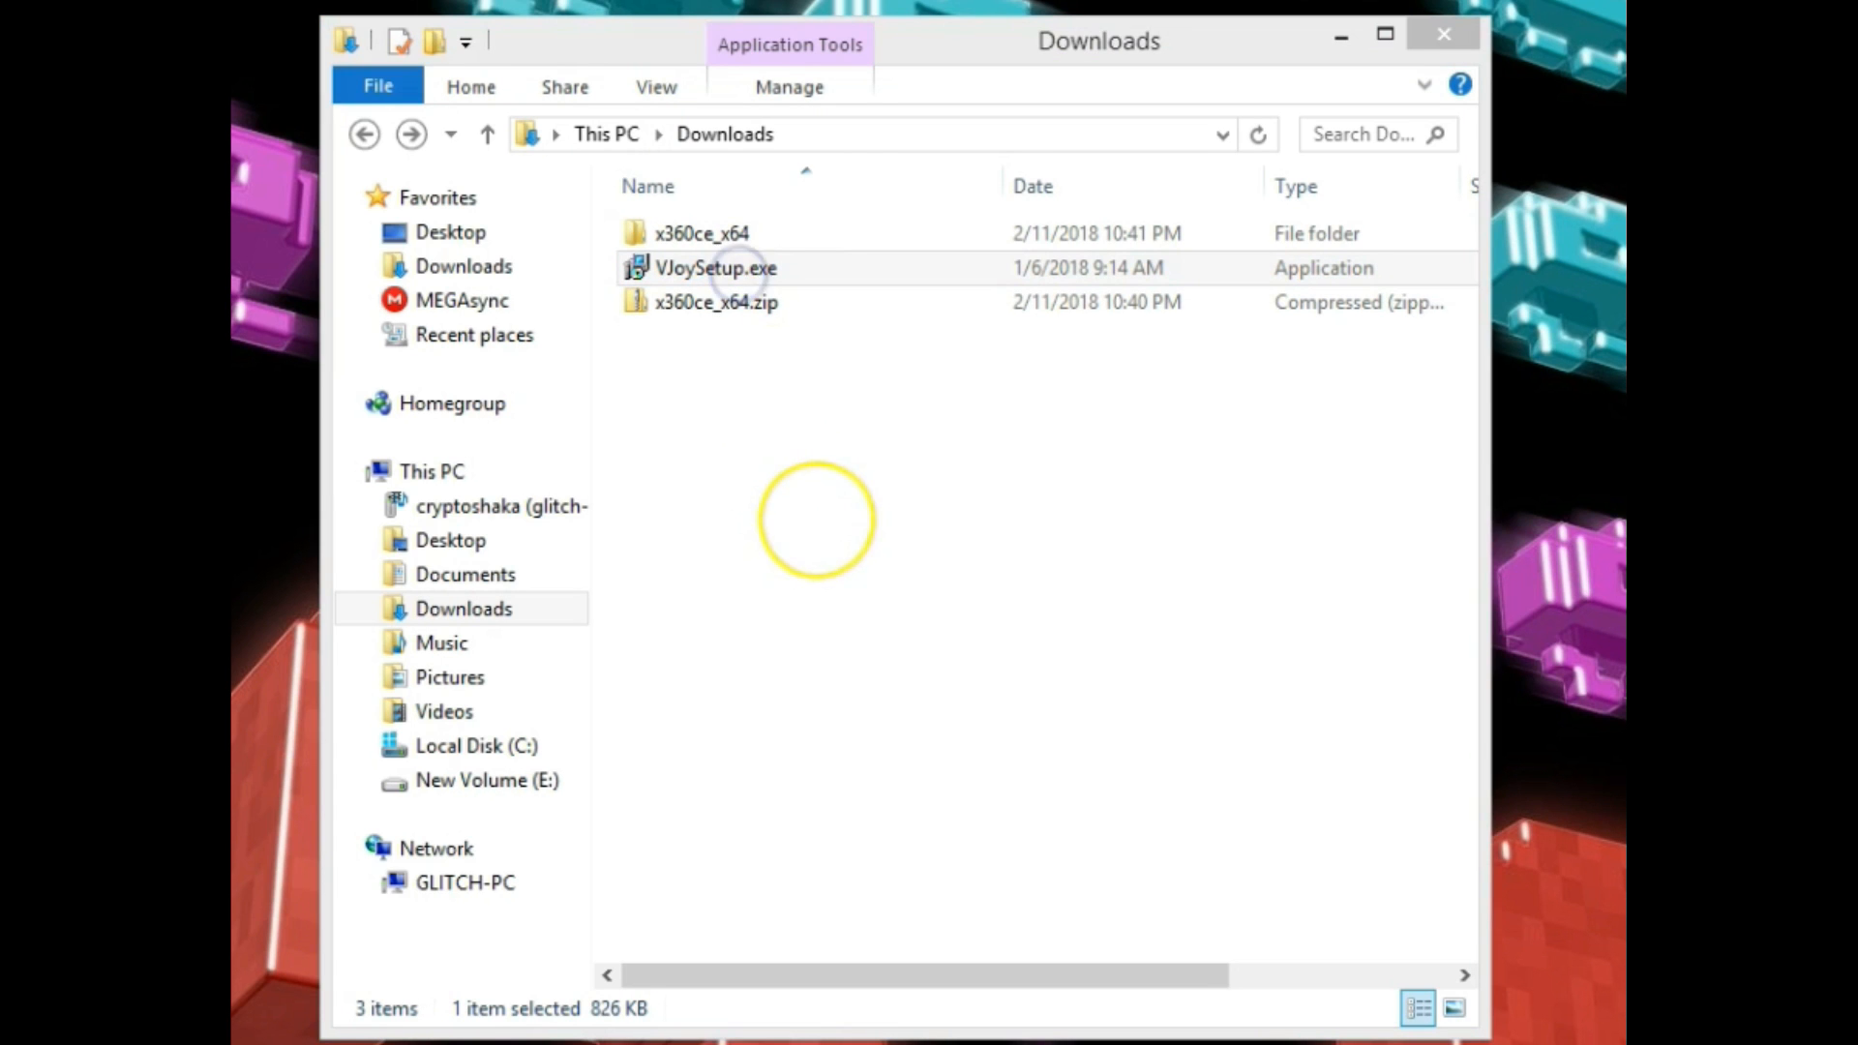
double_click(716, 268)
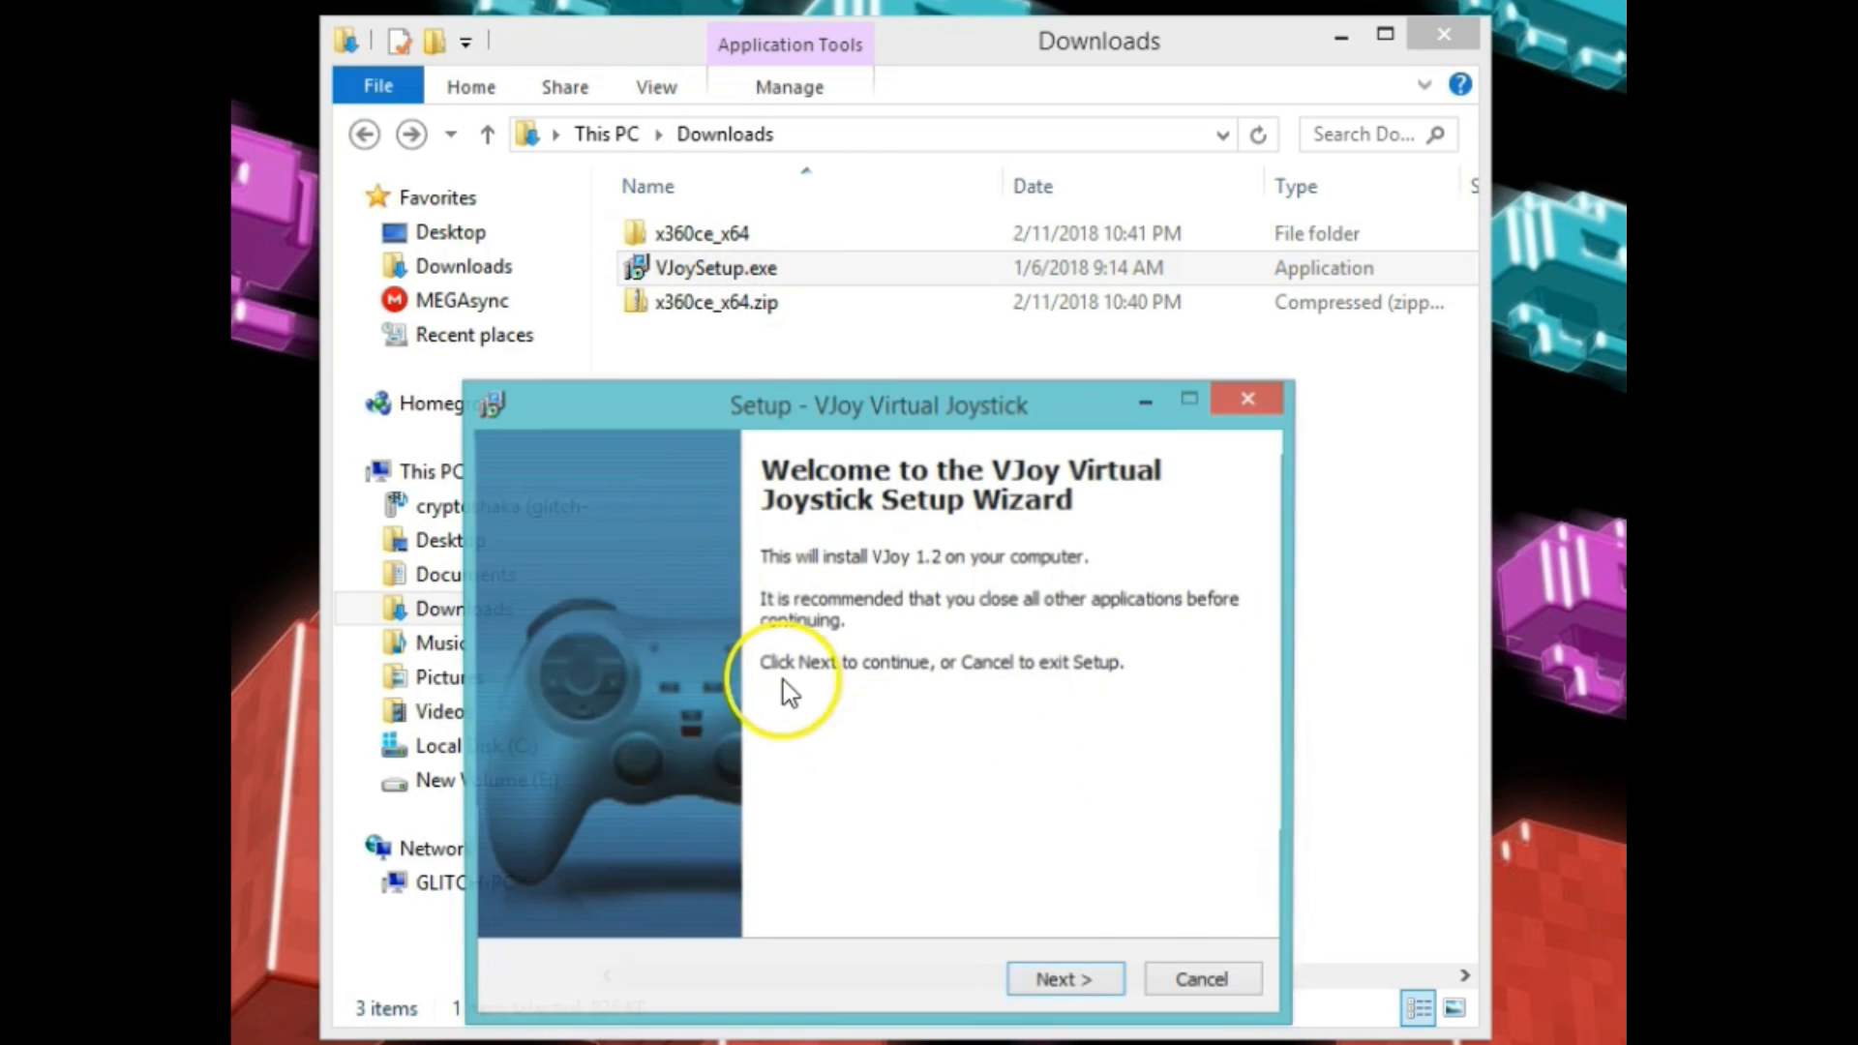
click(1062, 979)
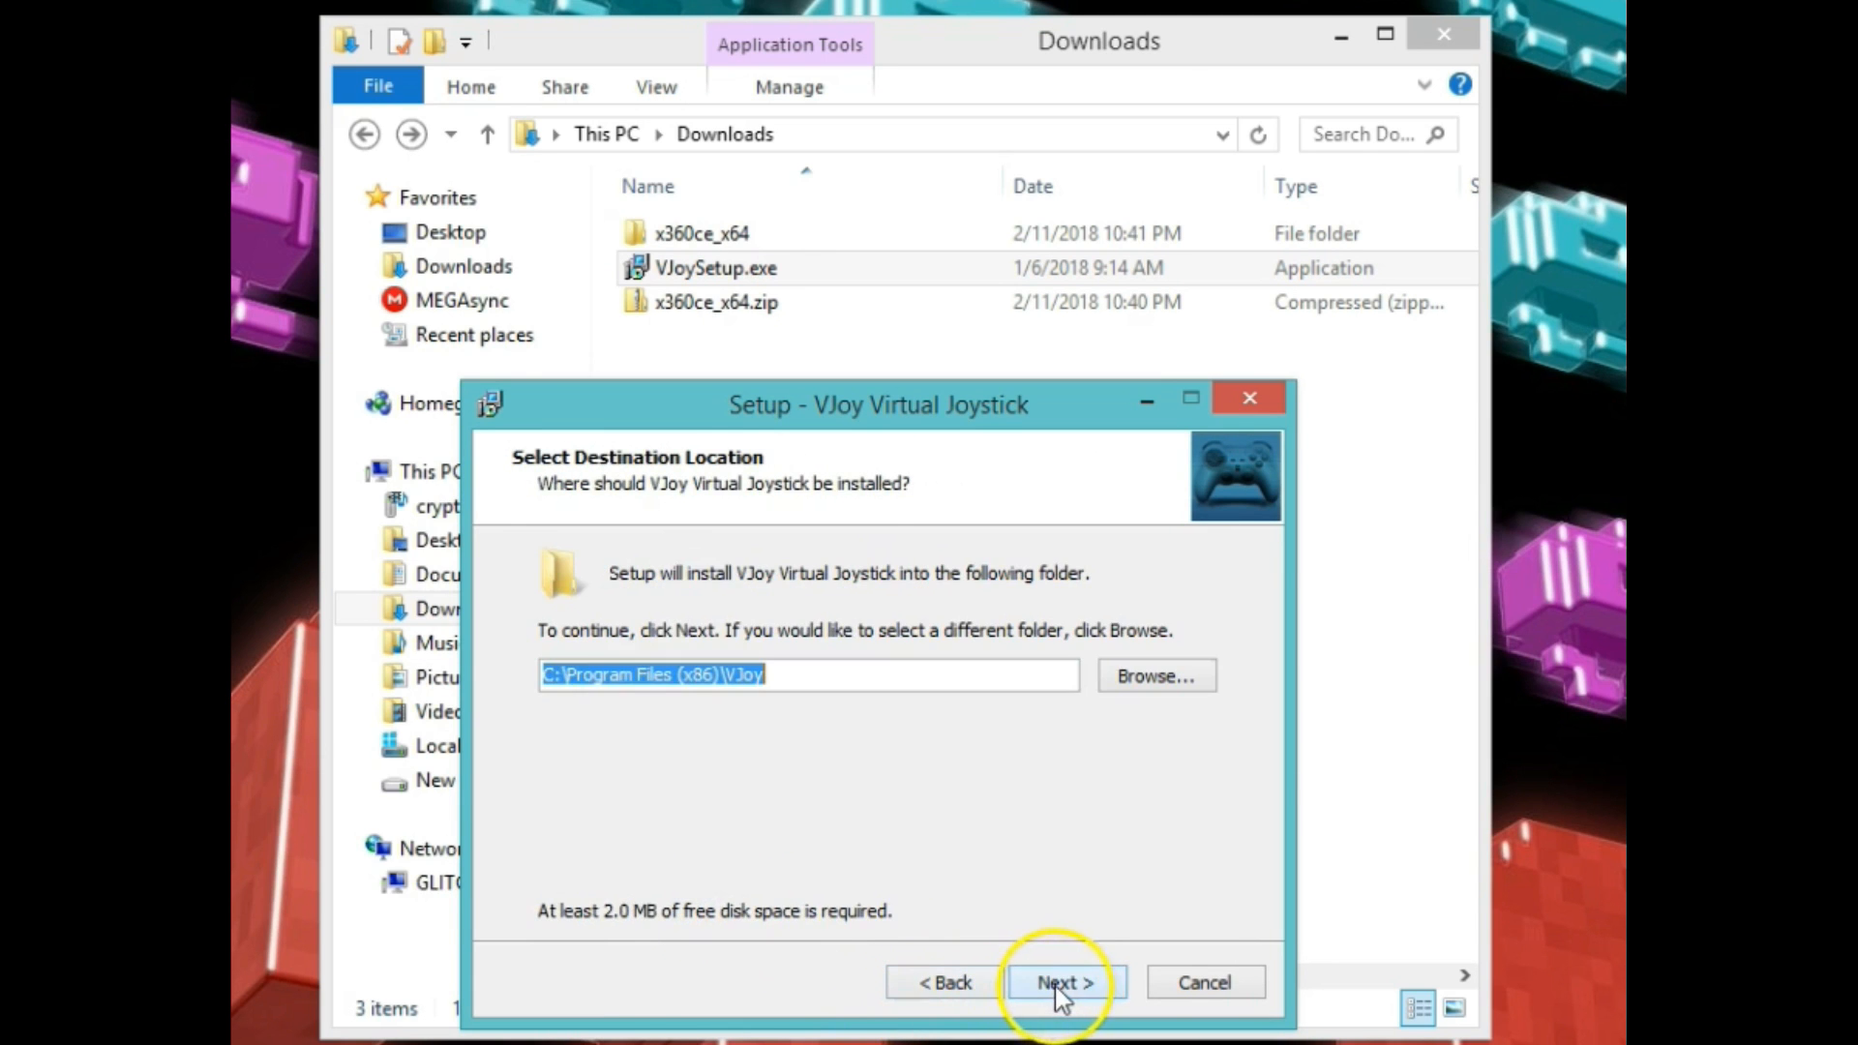
mouse_move(777, 796)
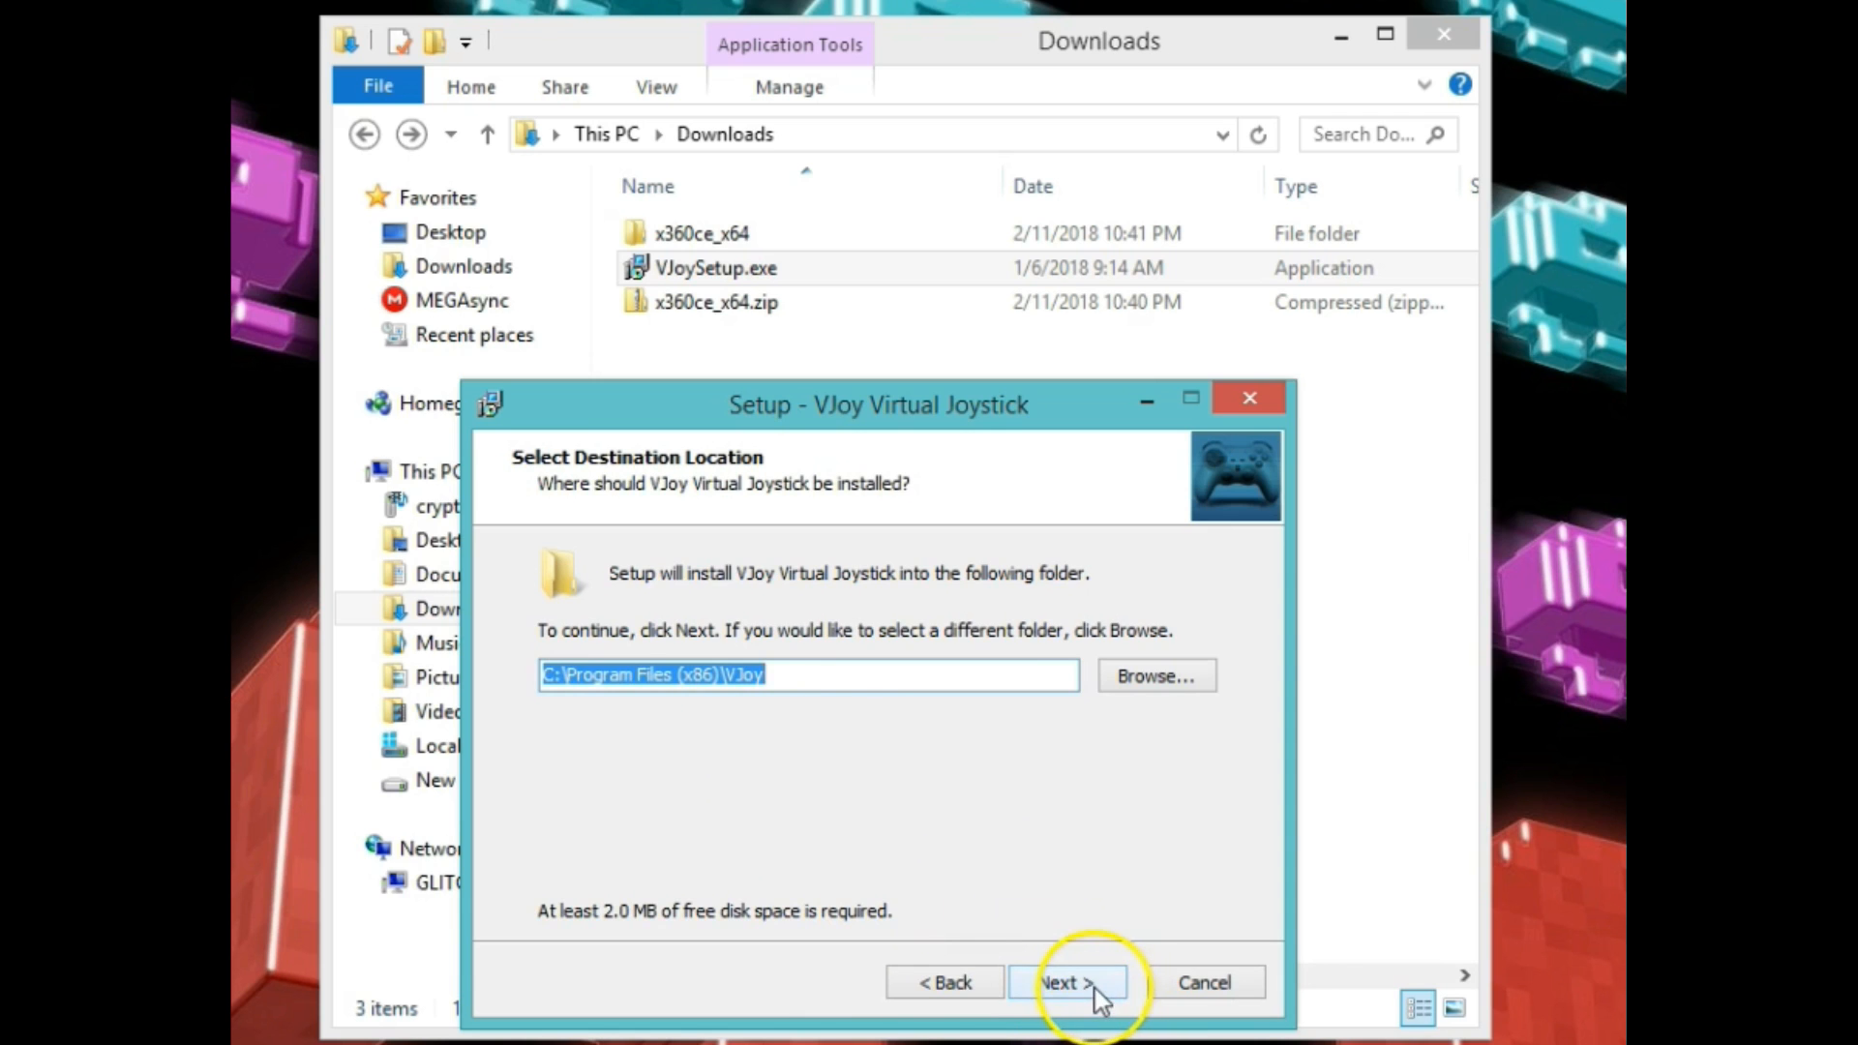
click(1065, 982)
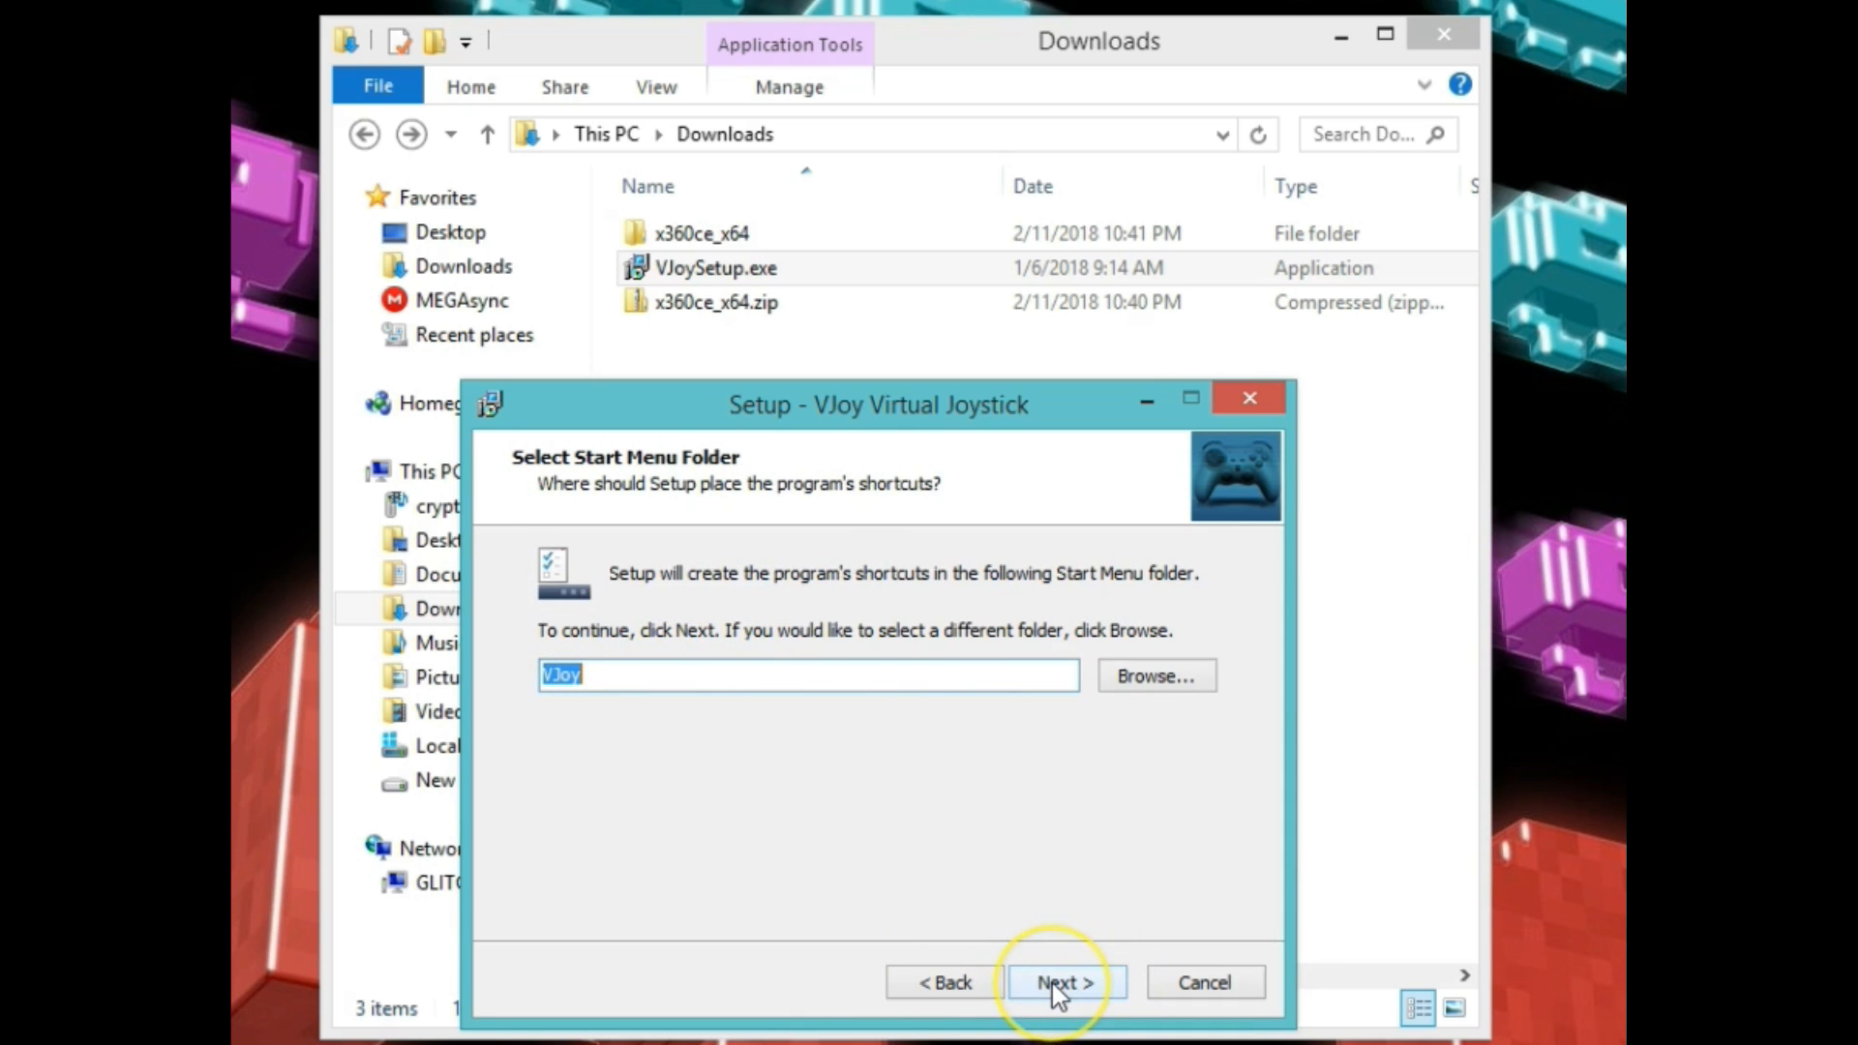
click(1063, 982)
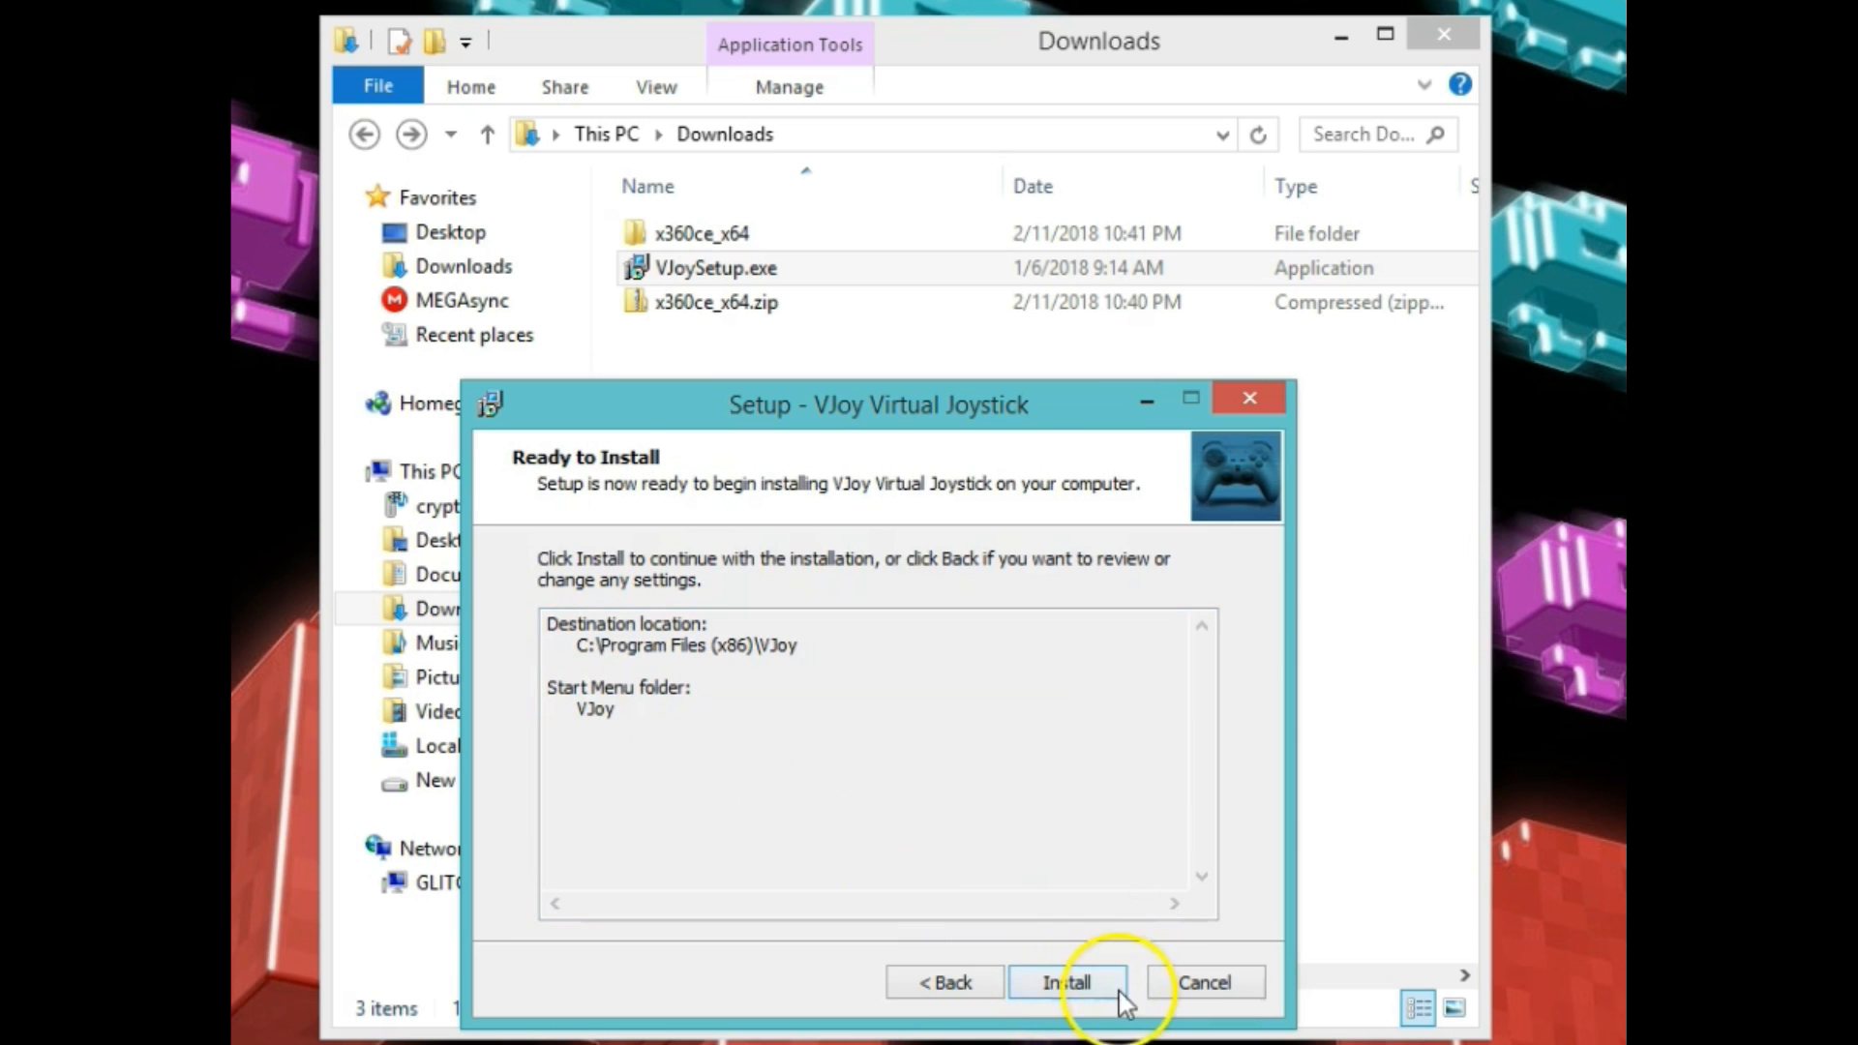
click(1066, 981)
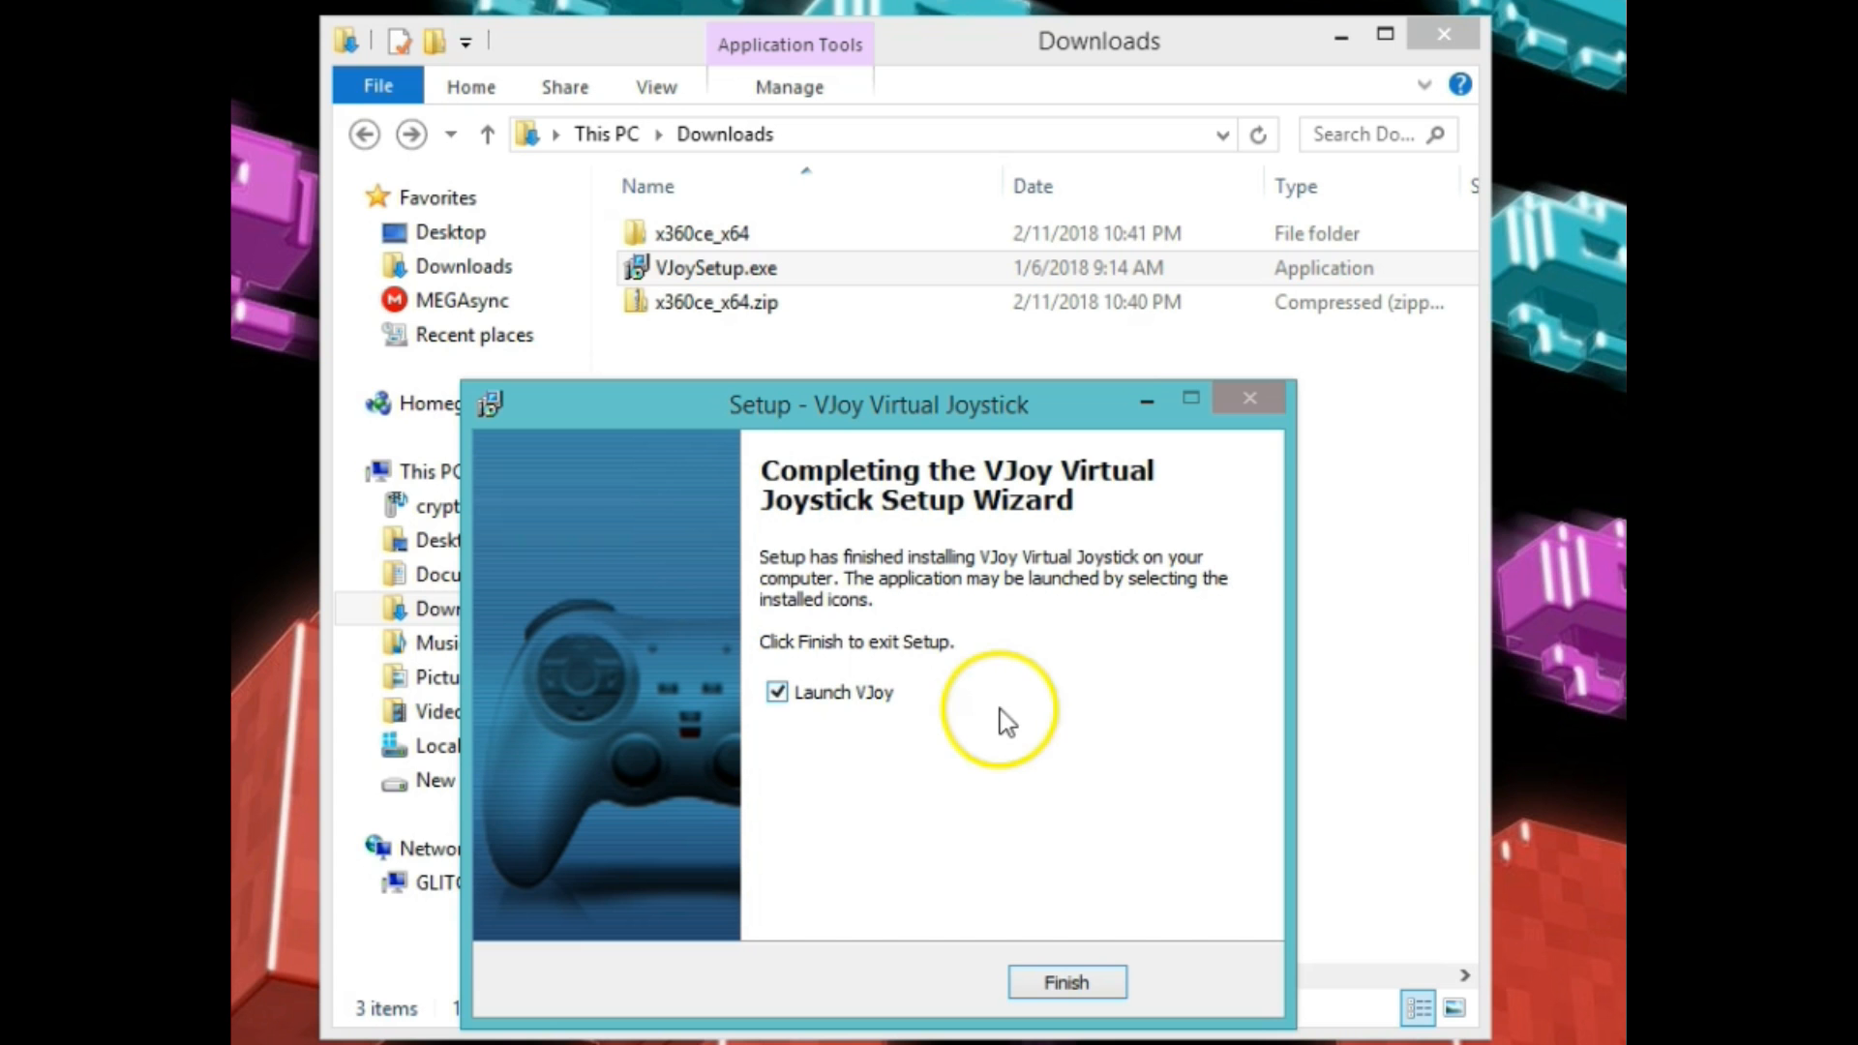
click(777, 692)
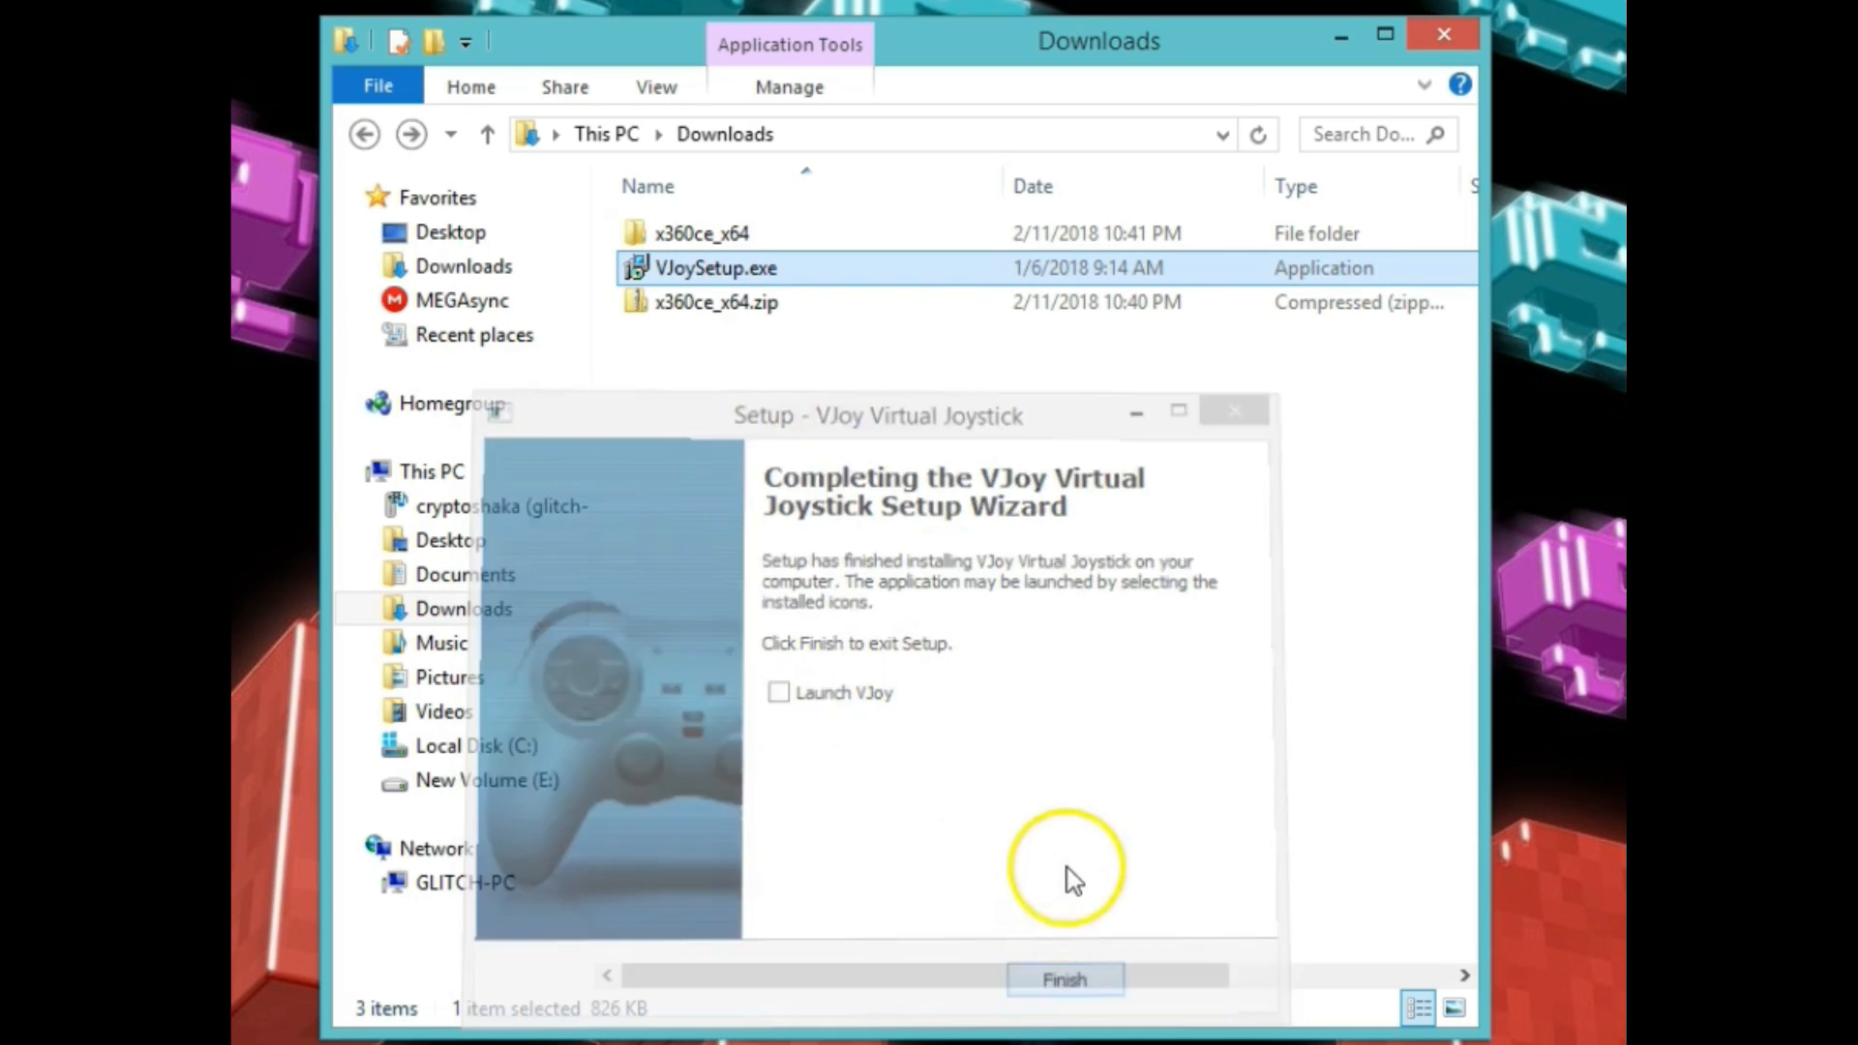
Finish the VJoy setup wizard and return to the desktop.
click(1063, 979)
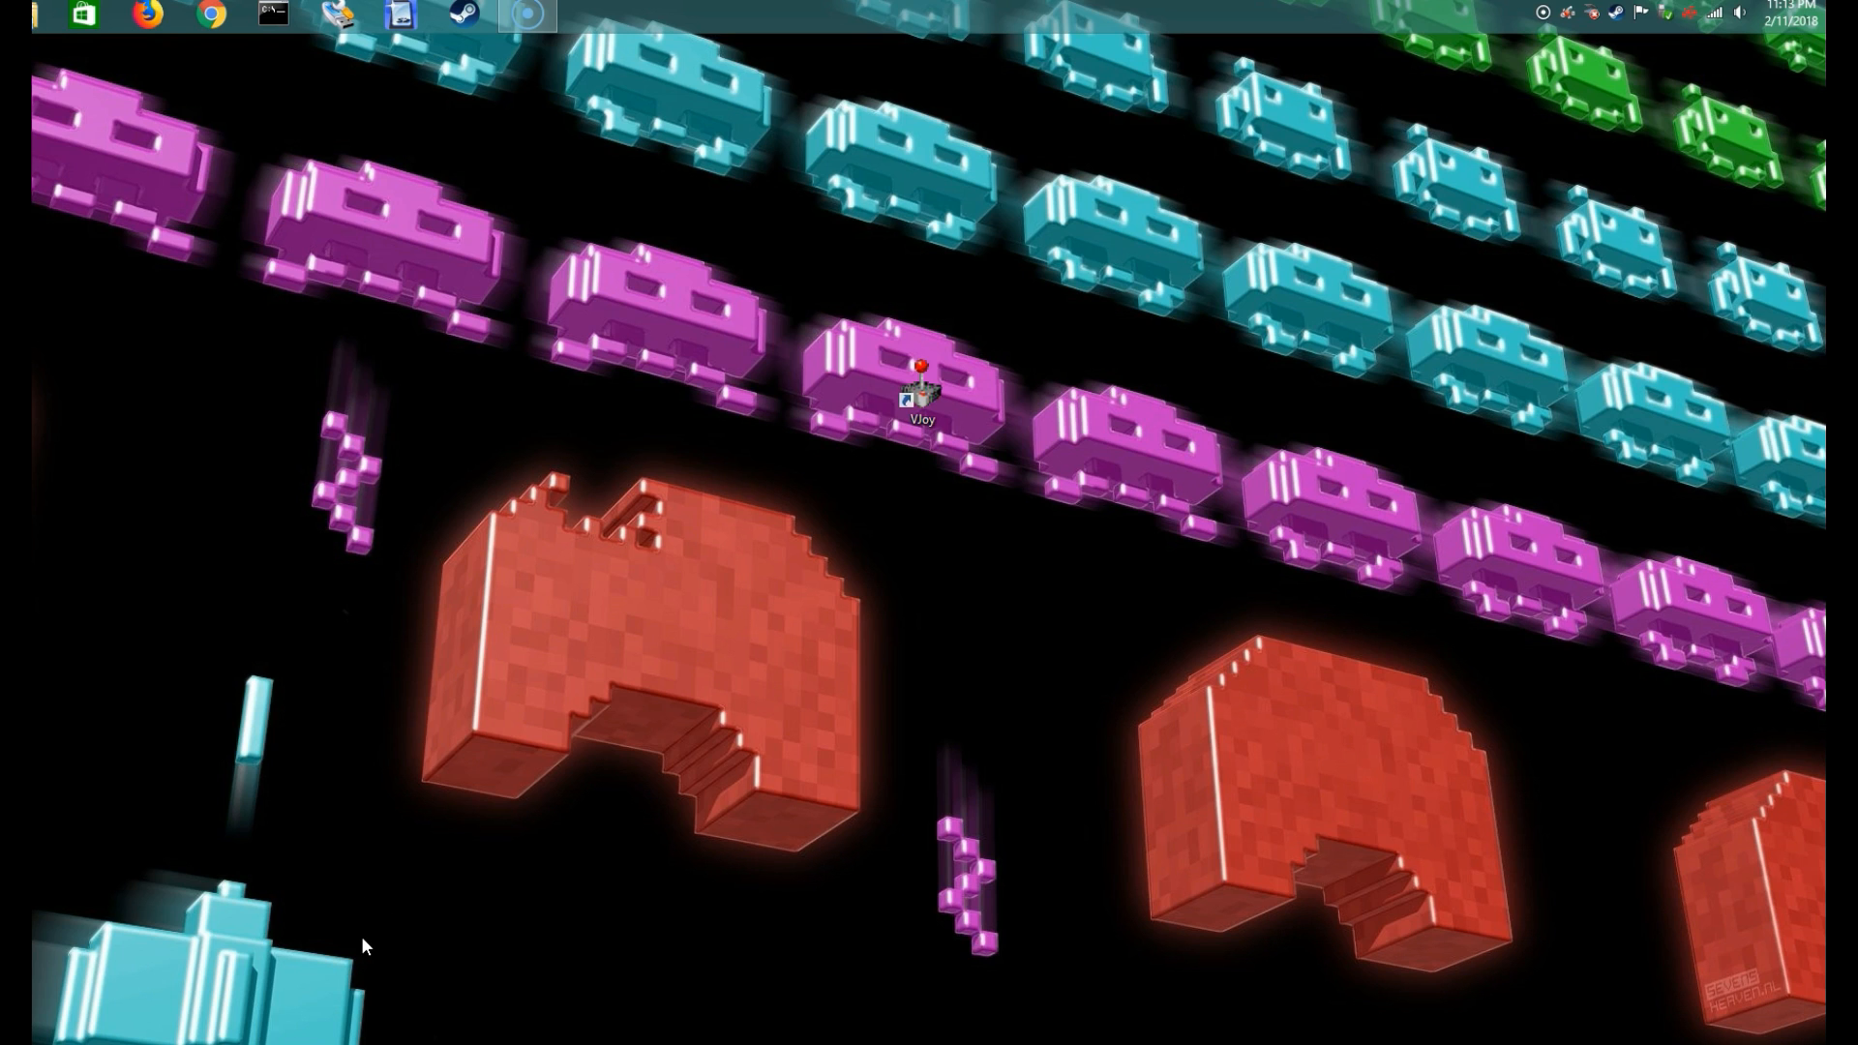
Open VJoy settings from the tray and map joystick 1's directions to A, D and S.
click(531, 743)
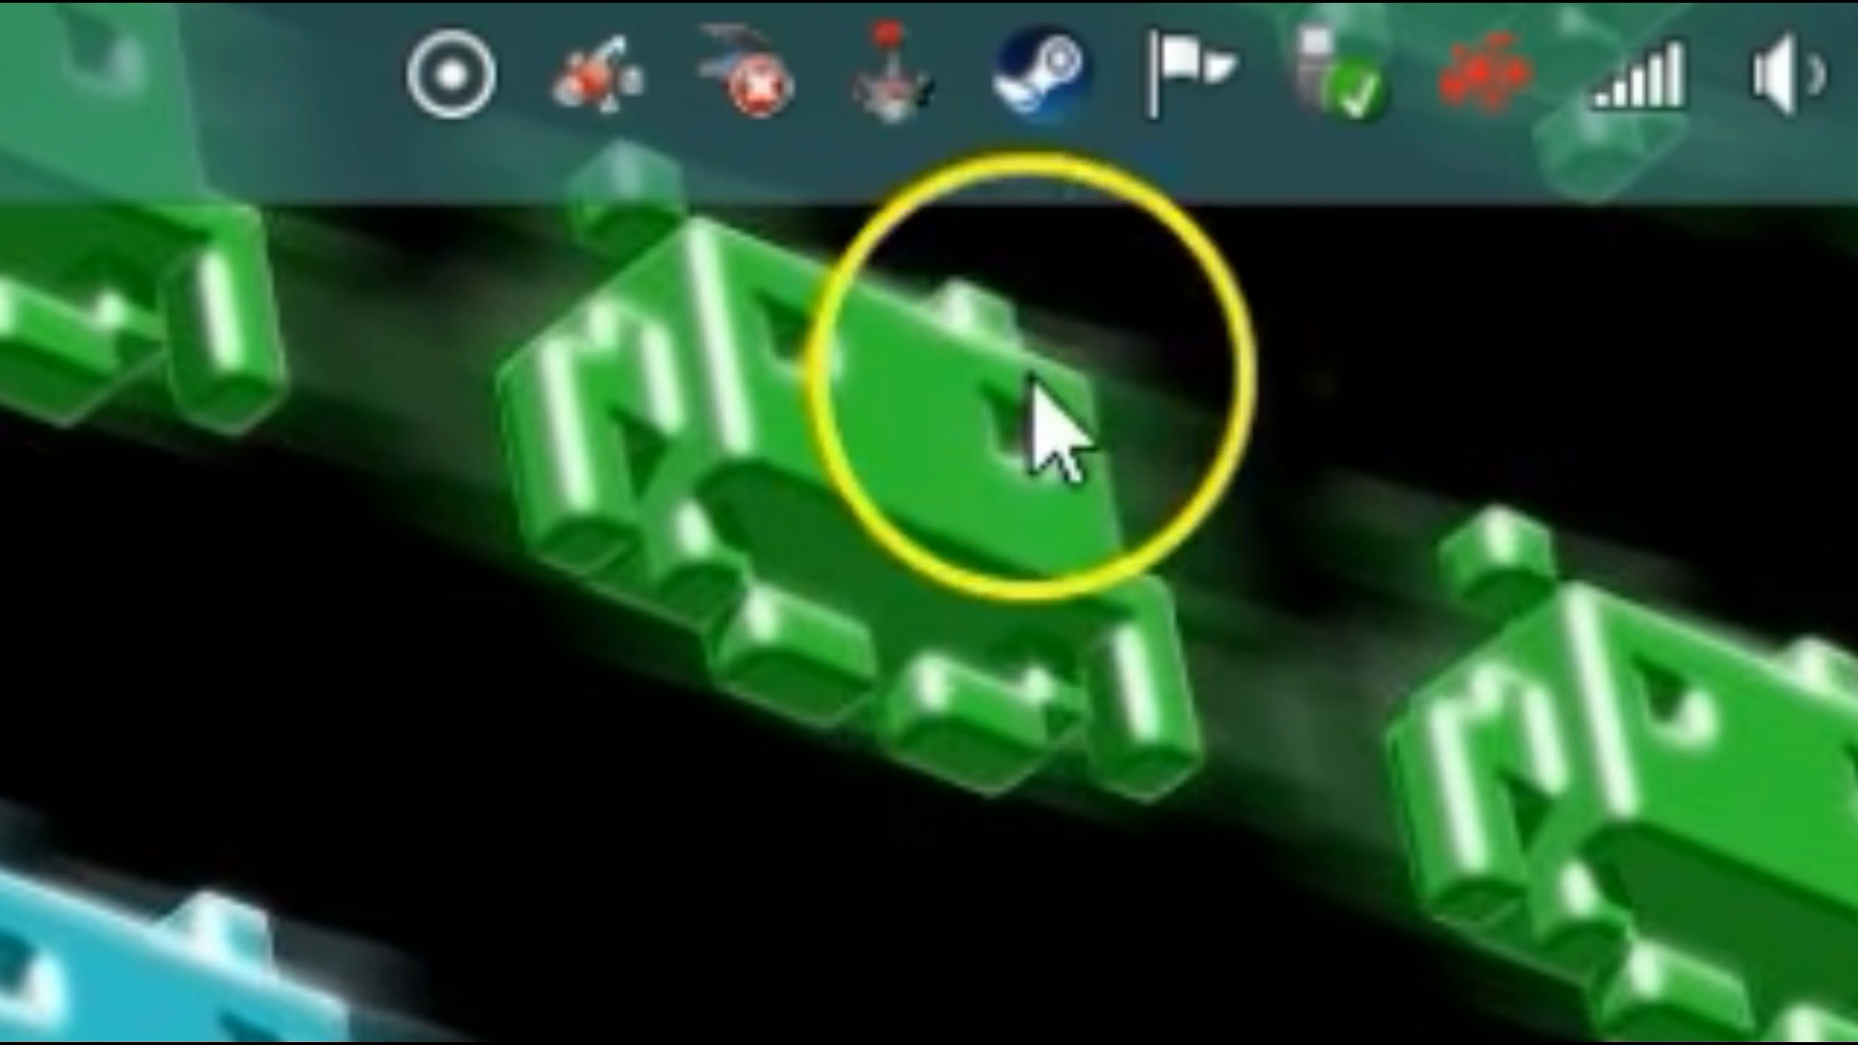
mouse_move(1037, 124)
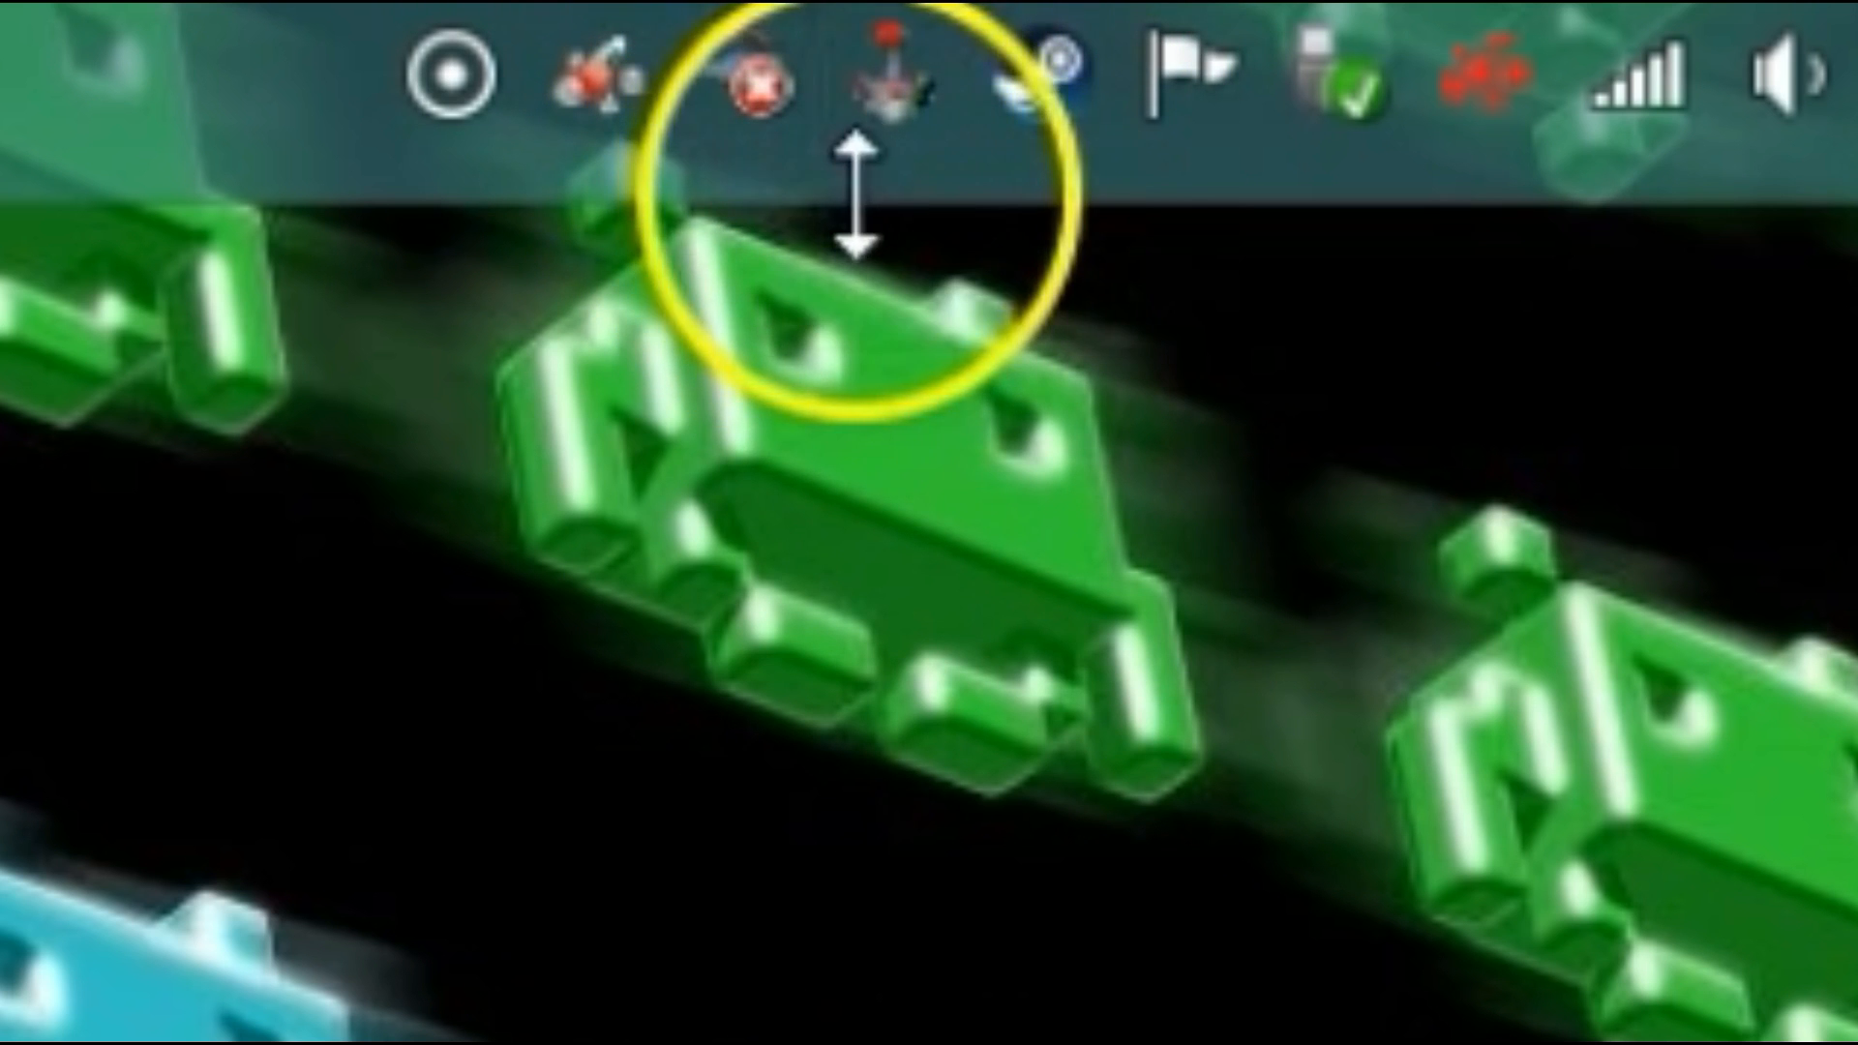
right_click(888, 71)
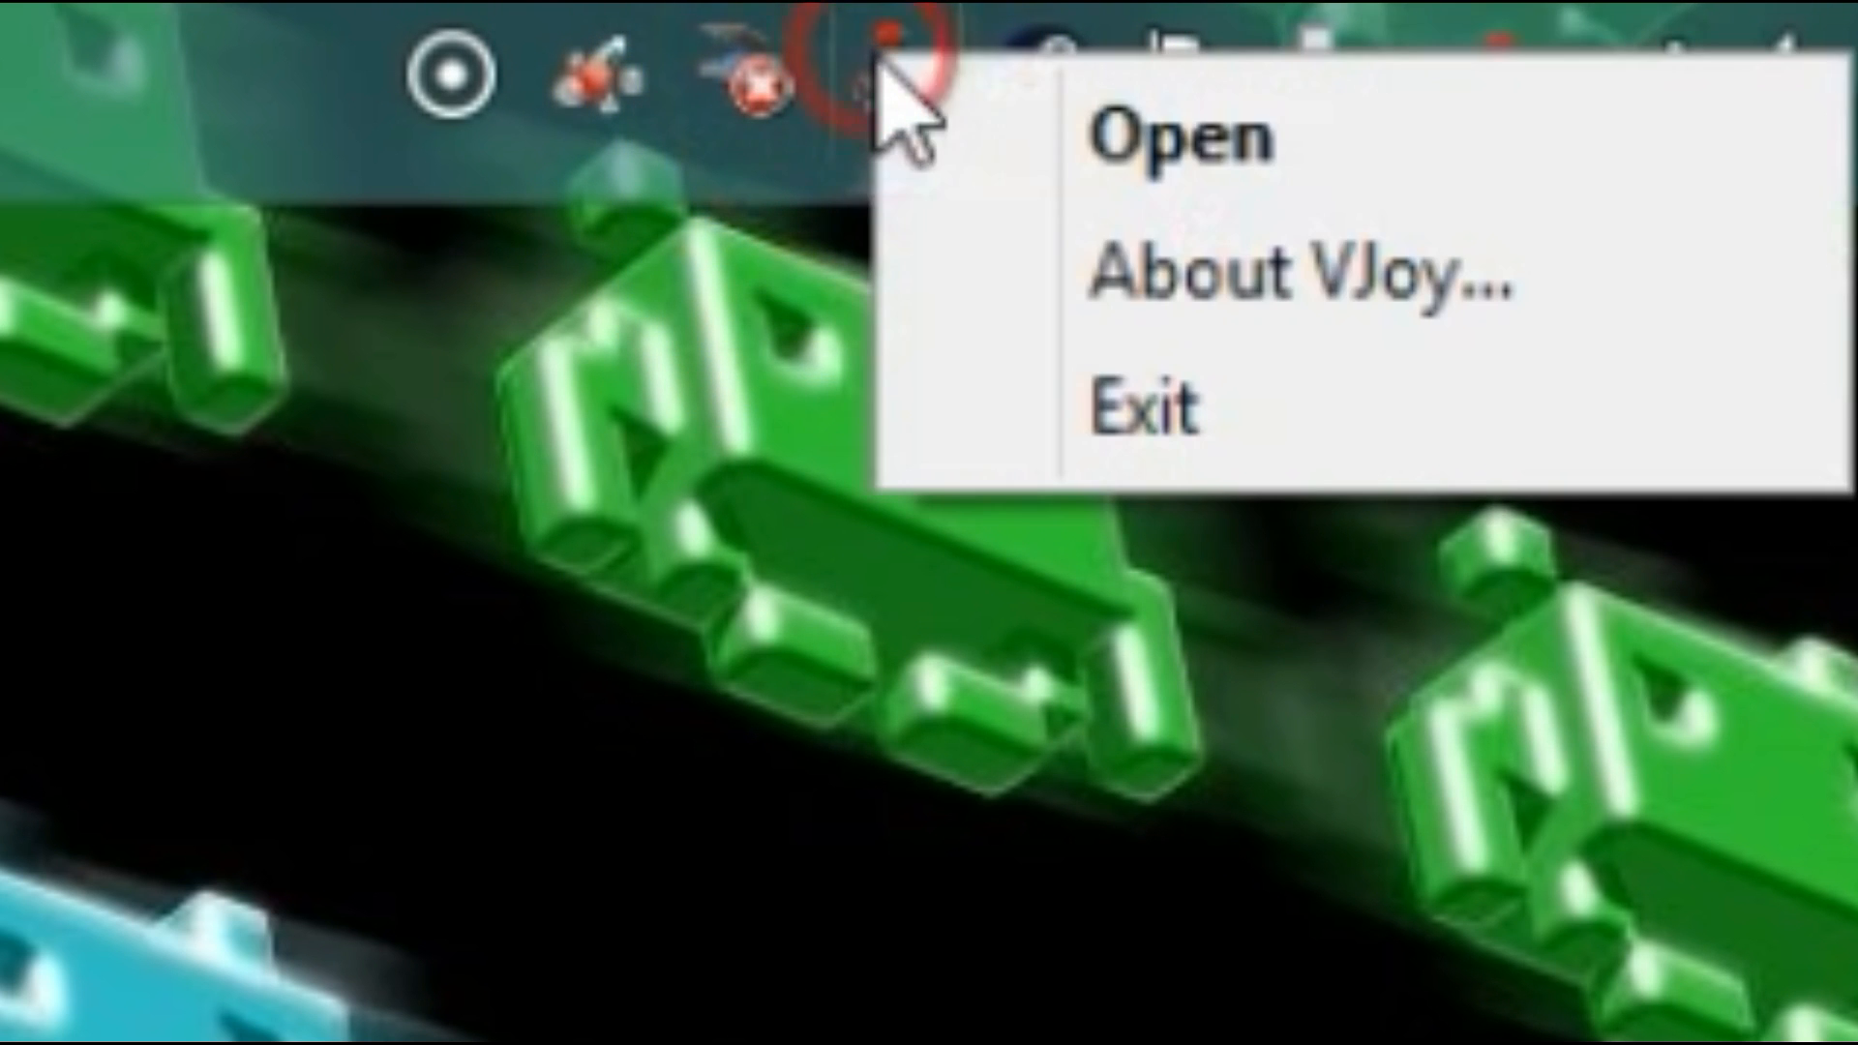
click(1184, 138)
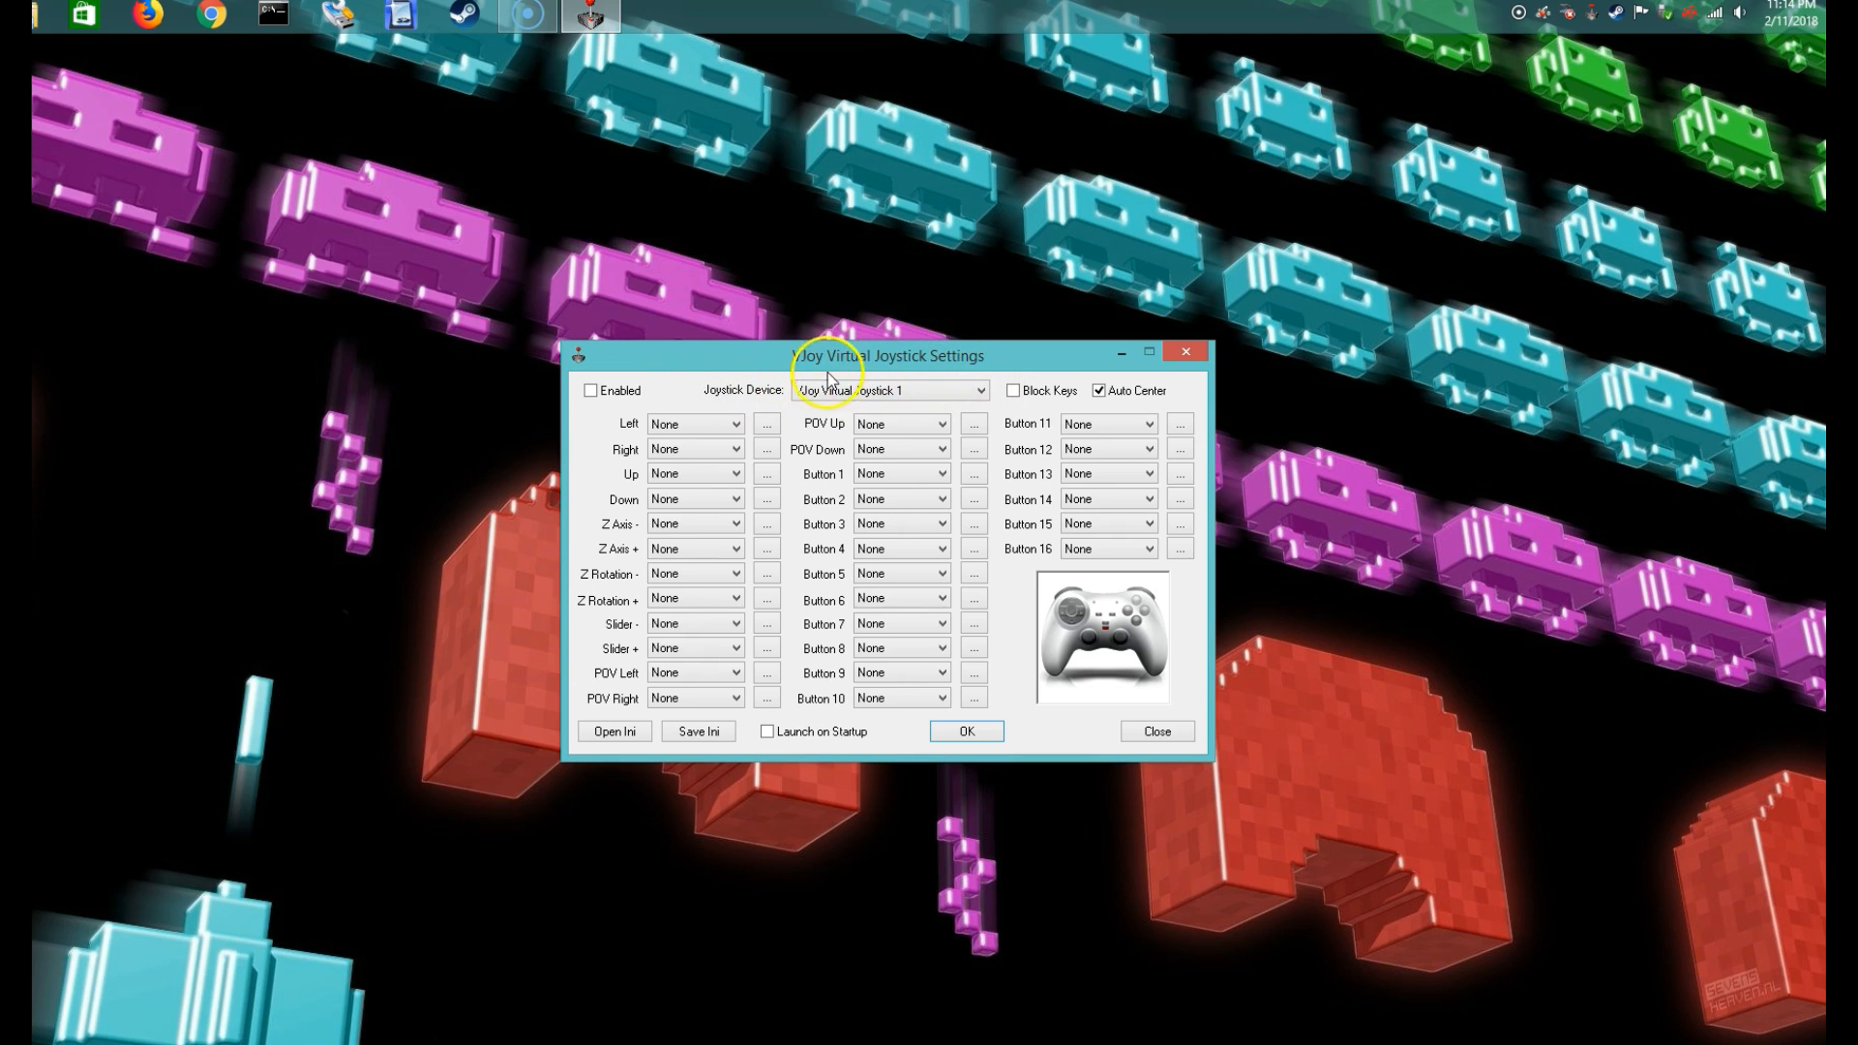
mouse_move(891, 358)
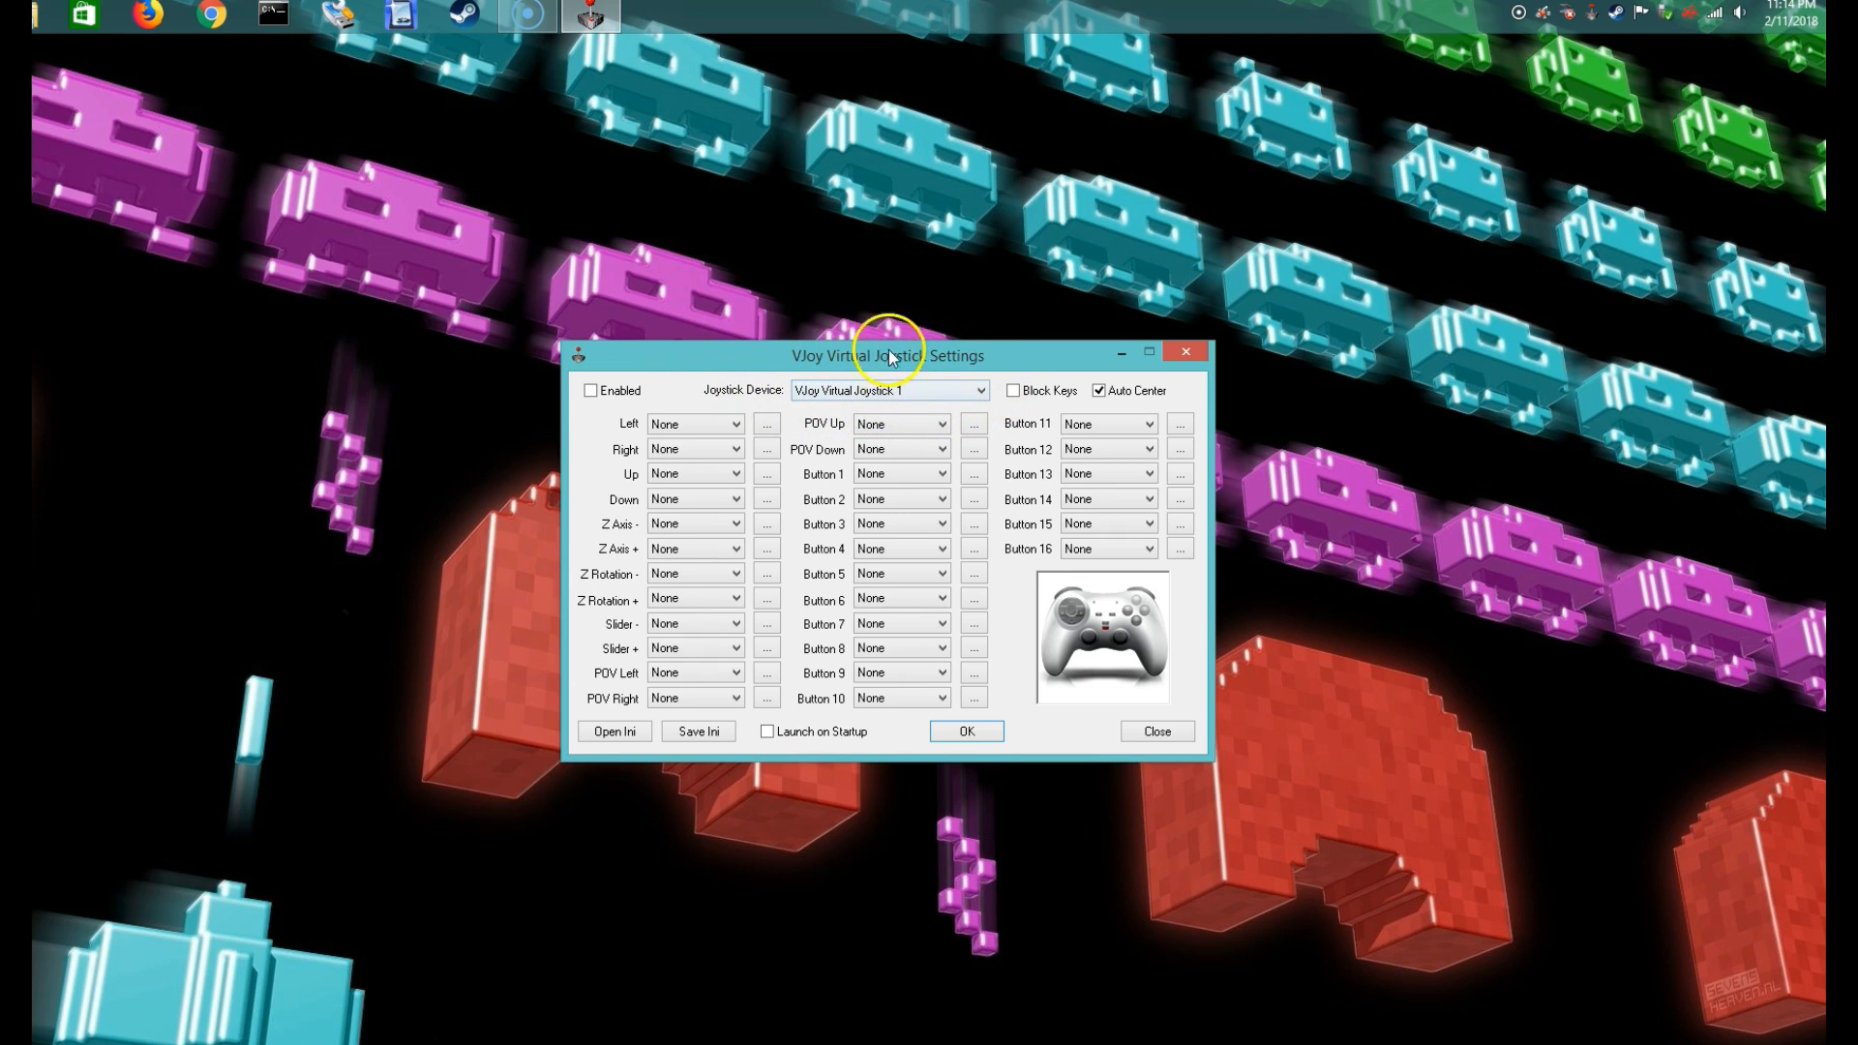
mouse_move(621, 426)
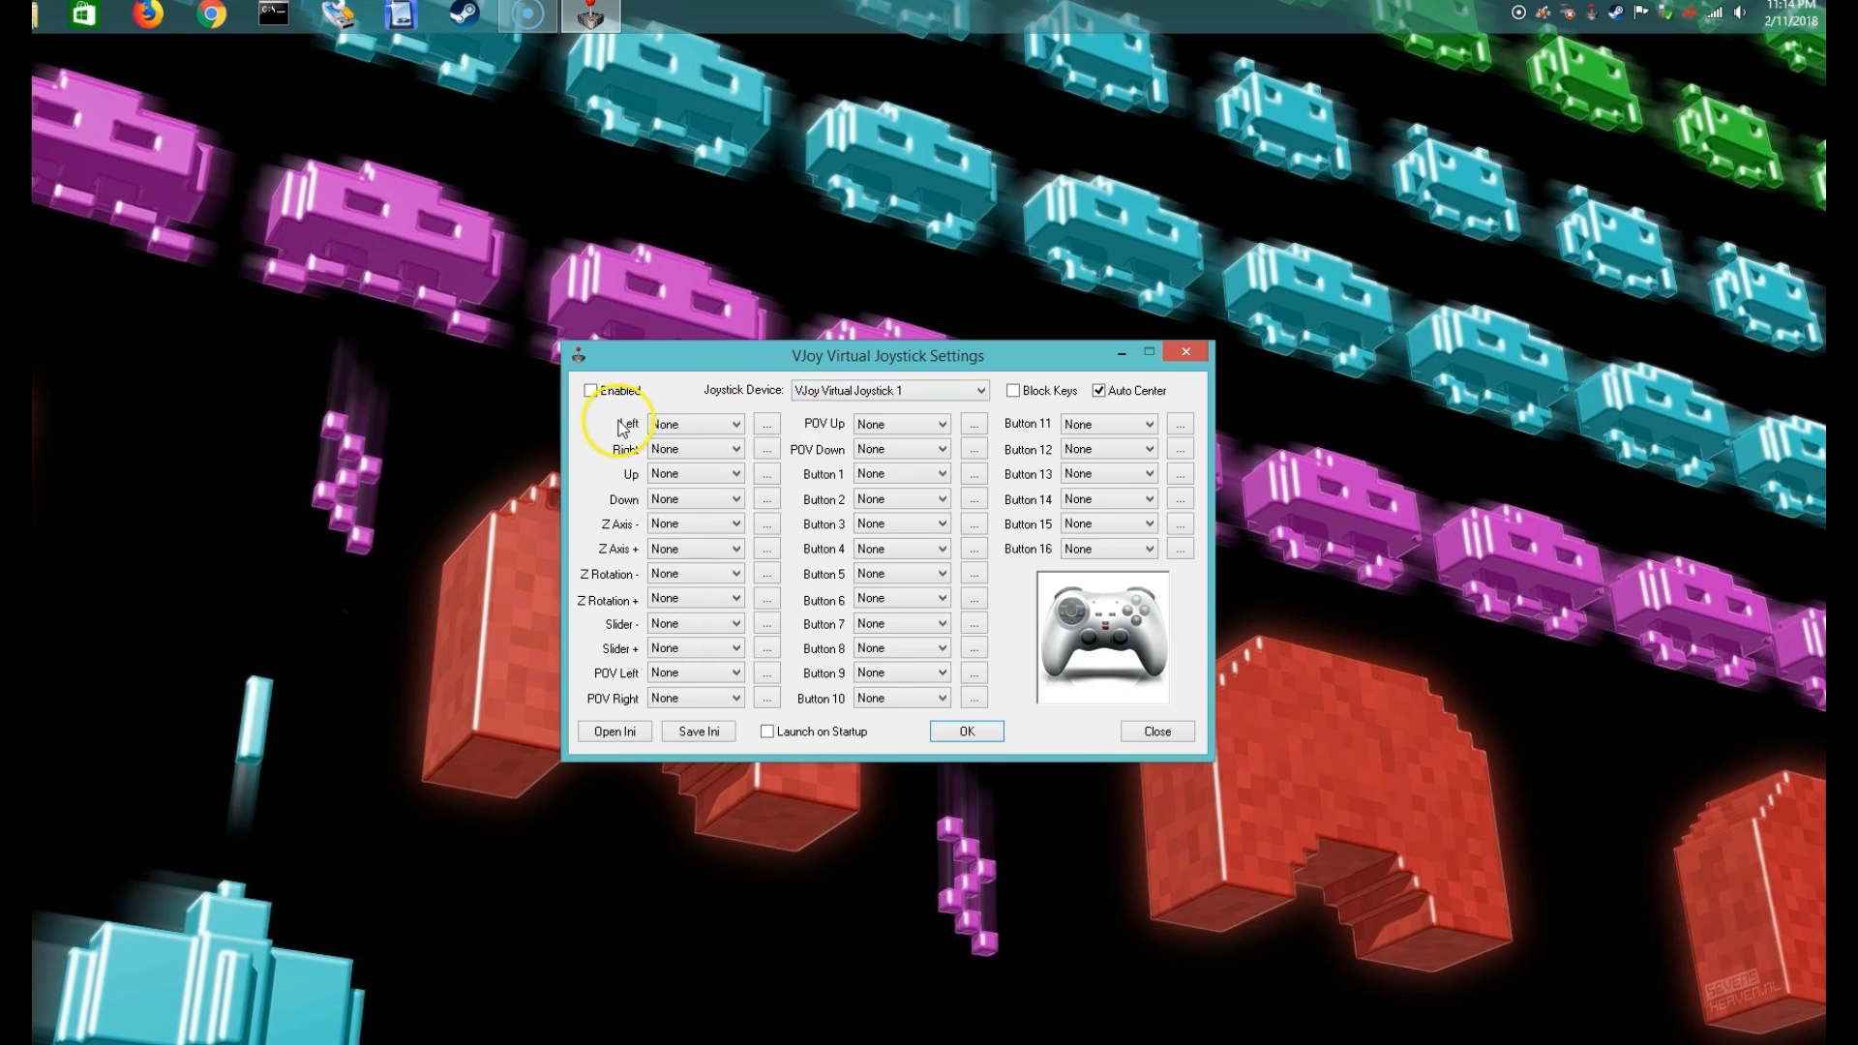
mouse_move(629, 459)
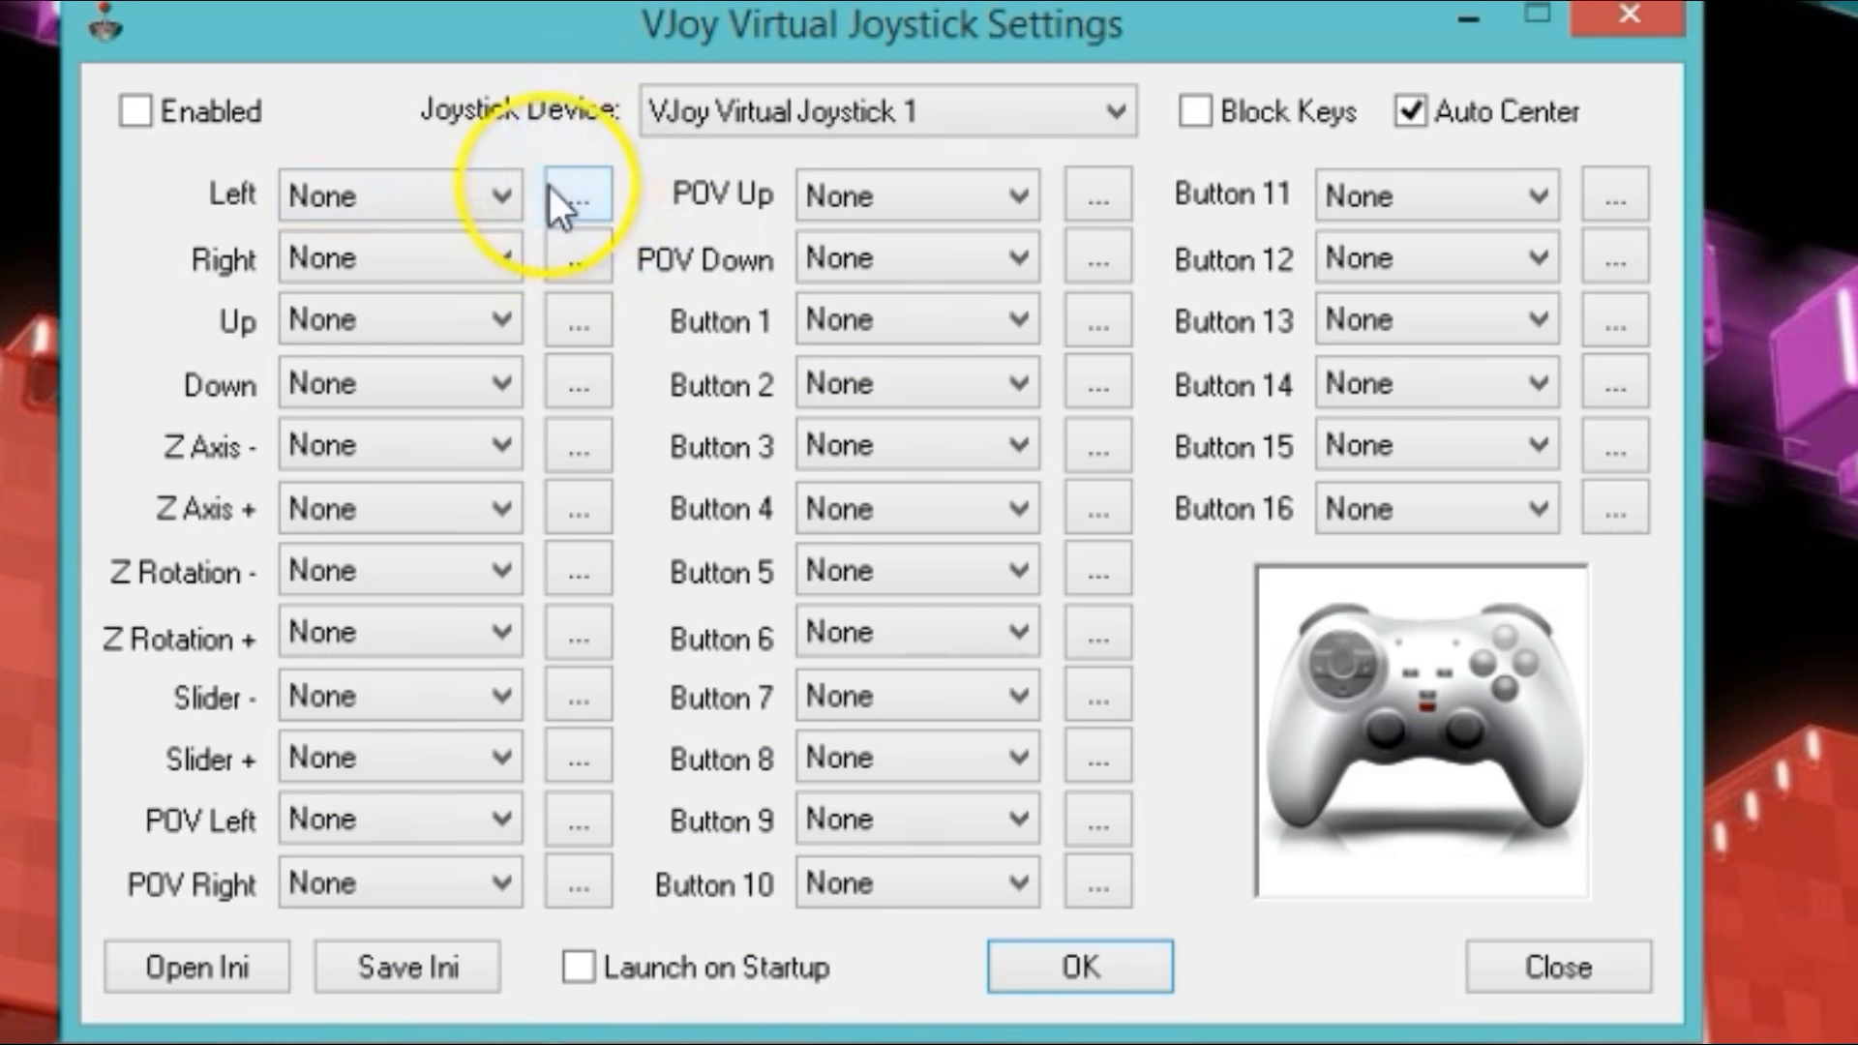
click(577, 195)
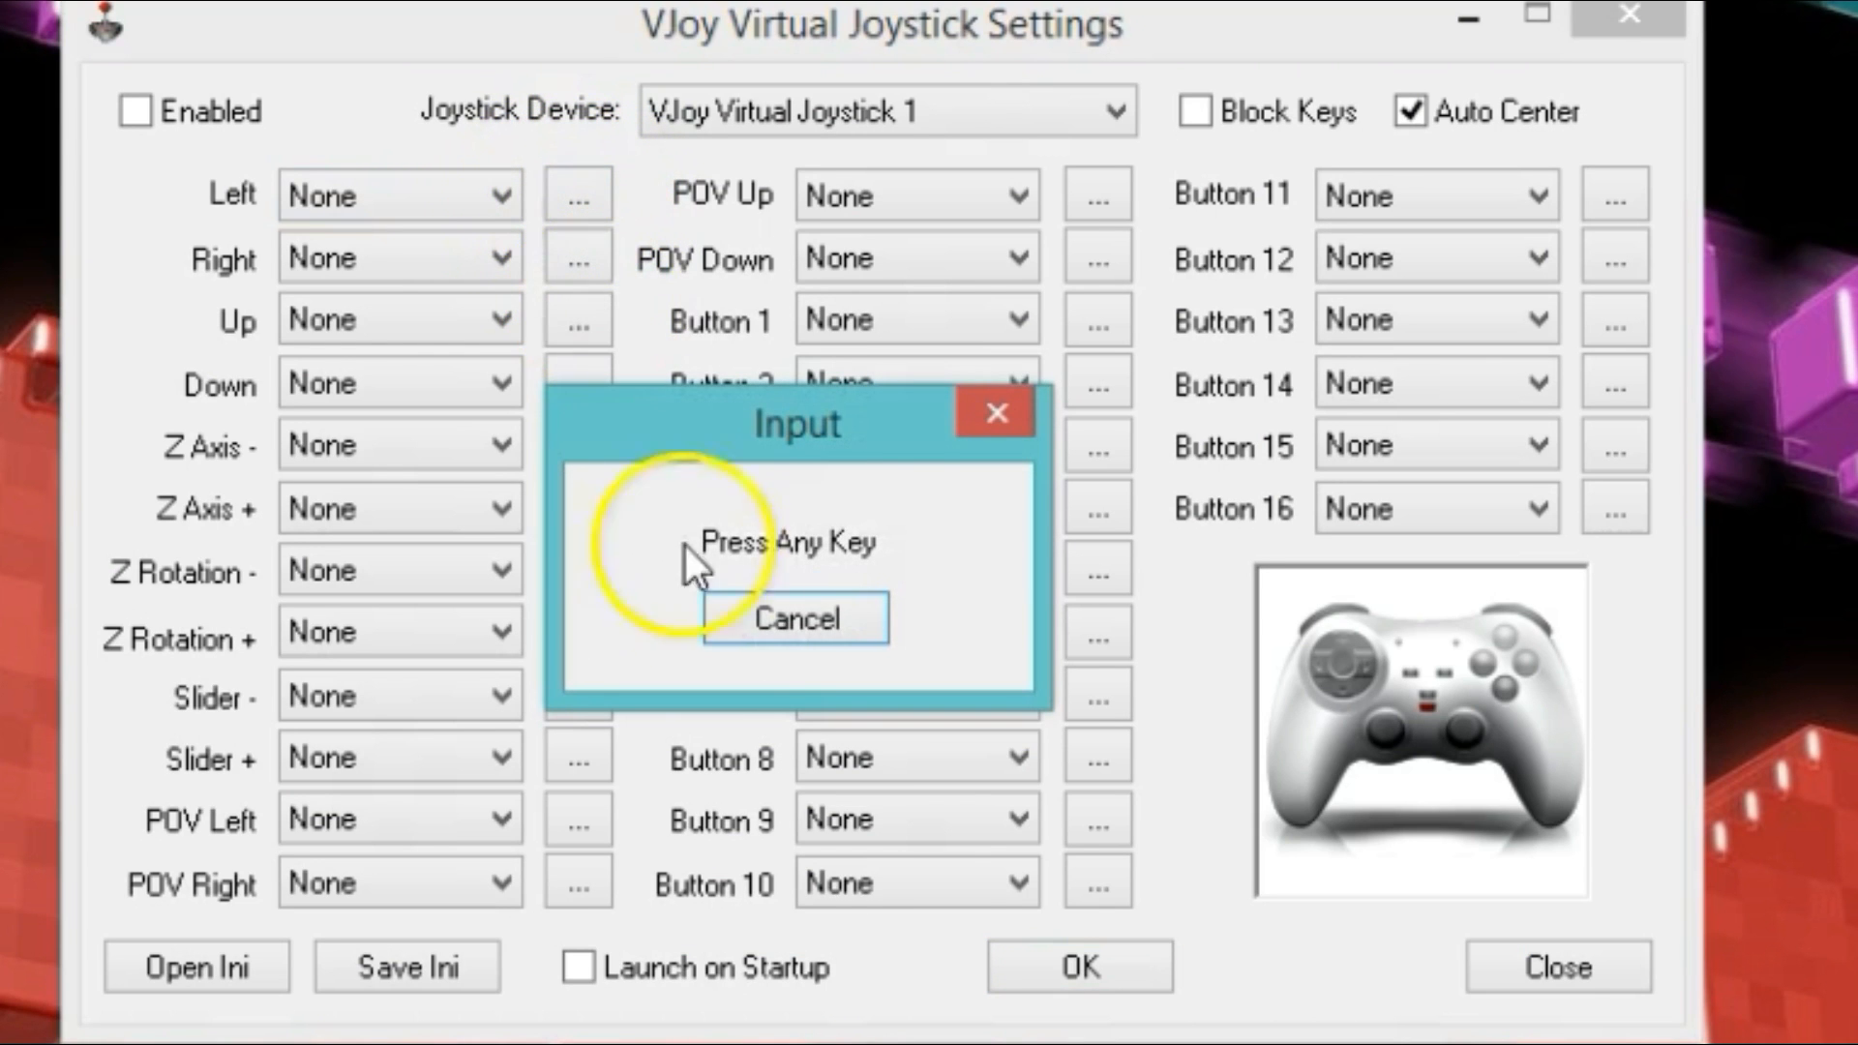
mouse_move(856, 579)
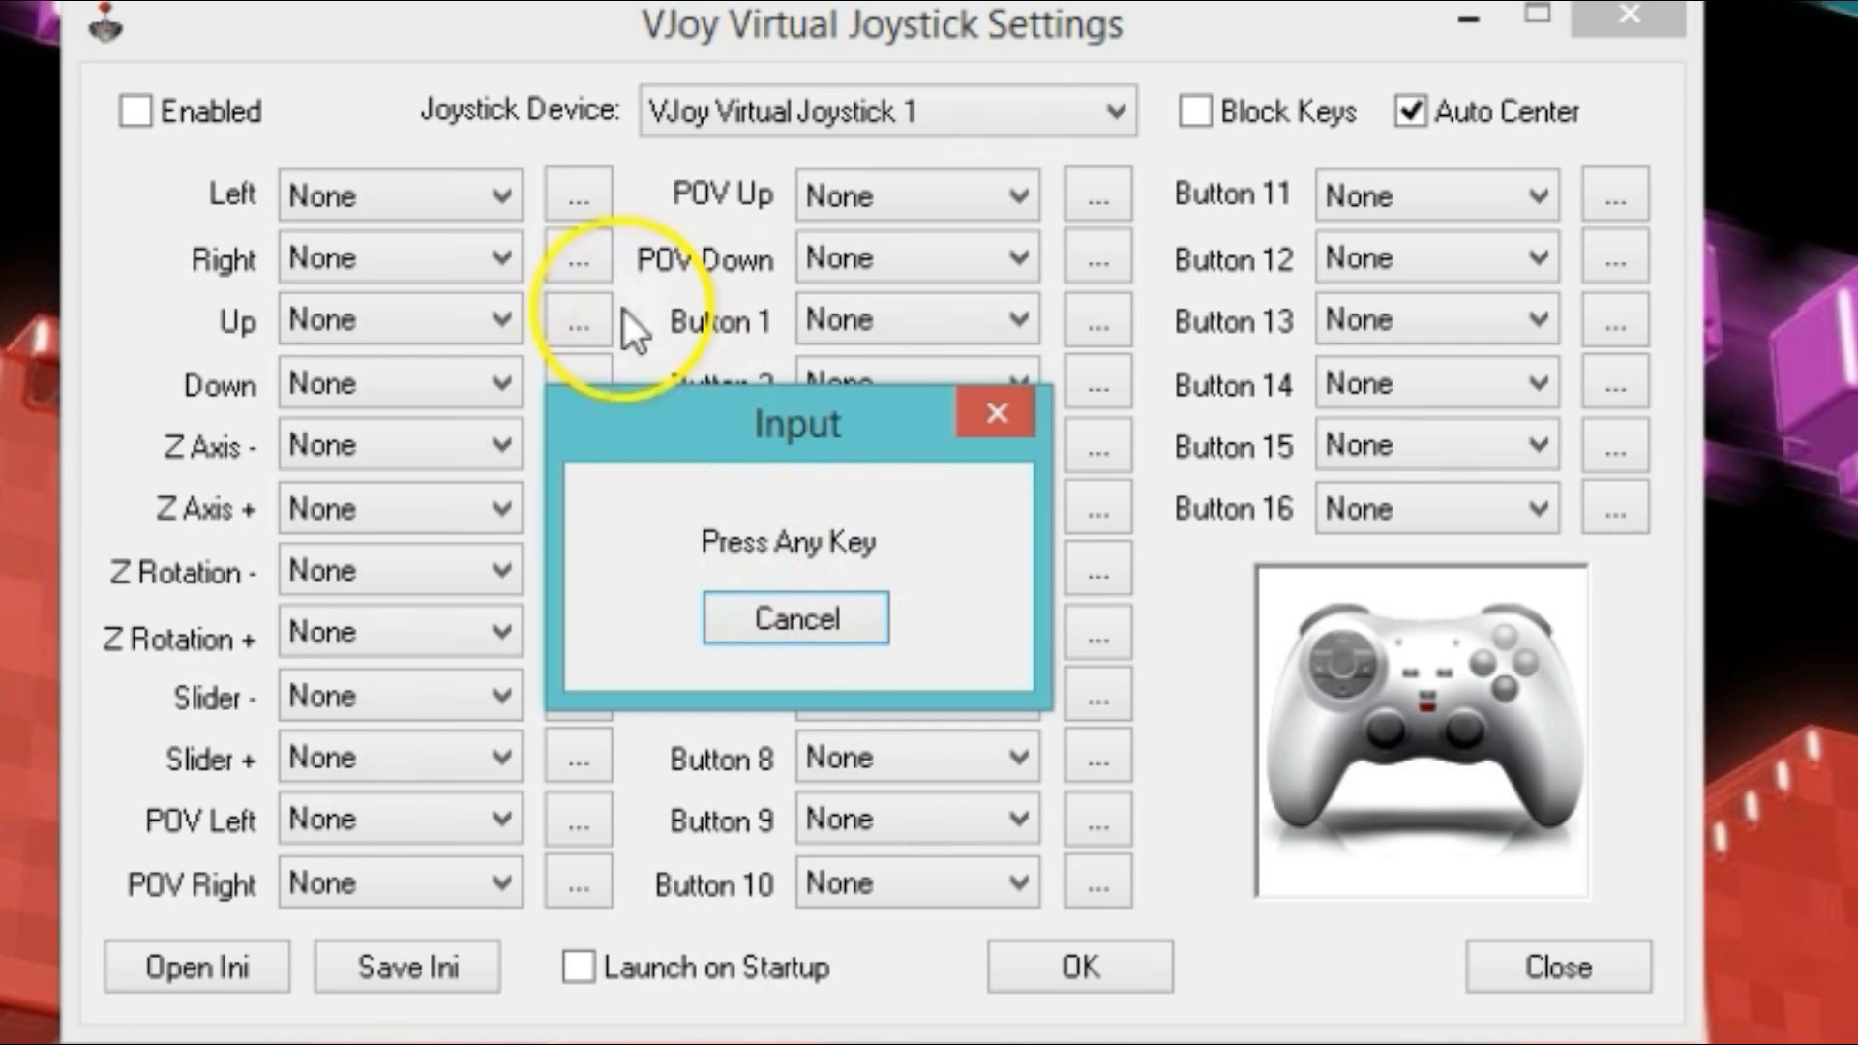
mouse_move(248, 219)
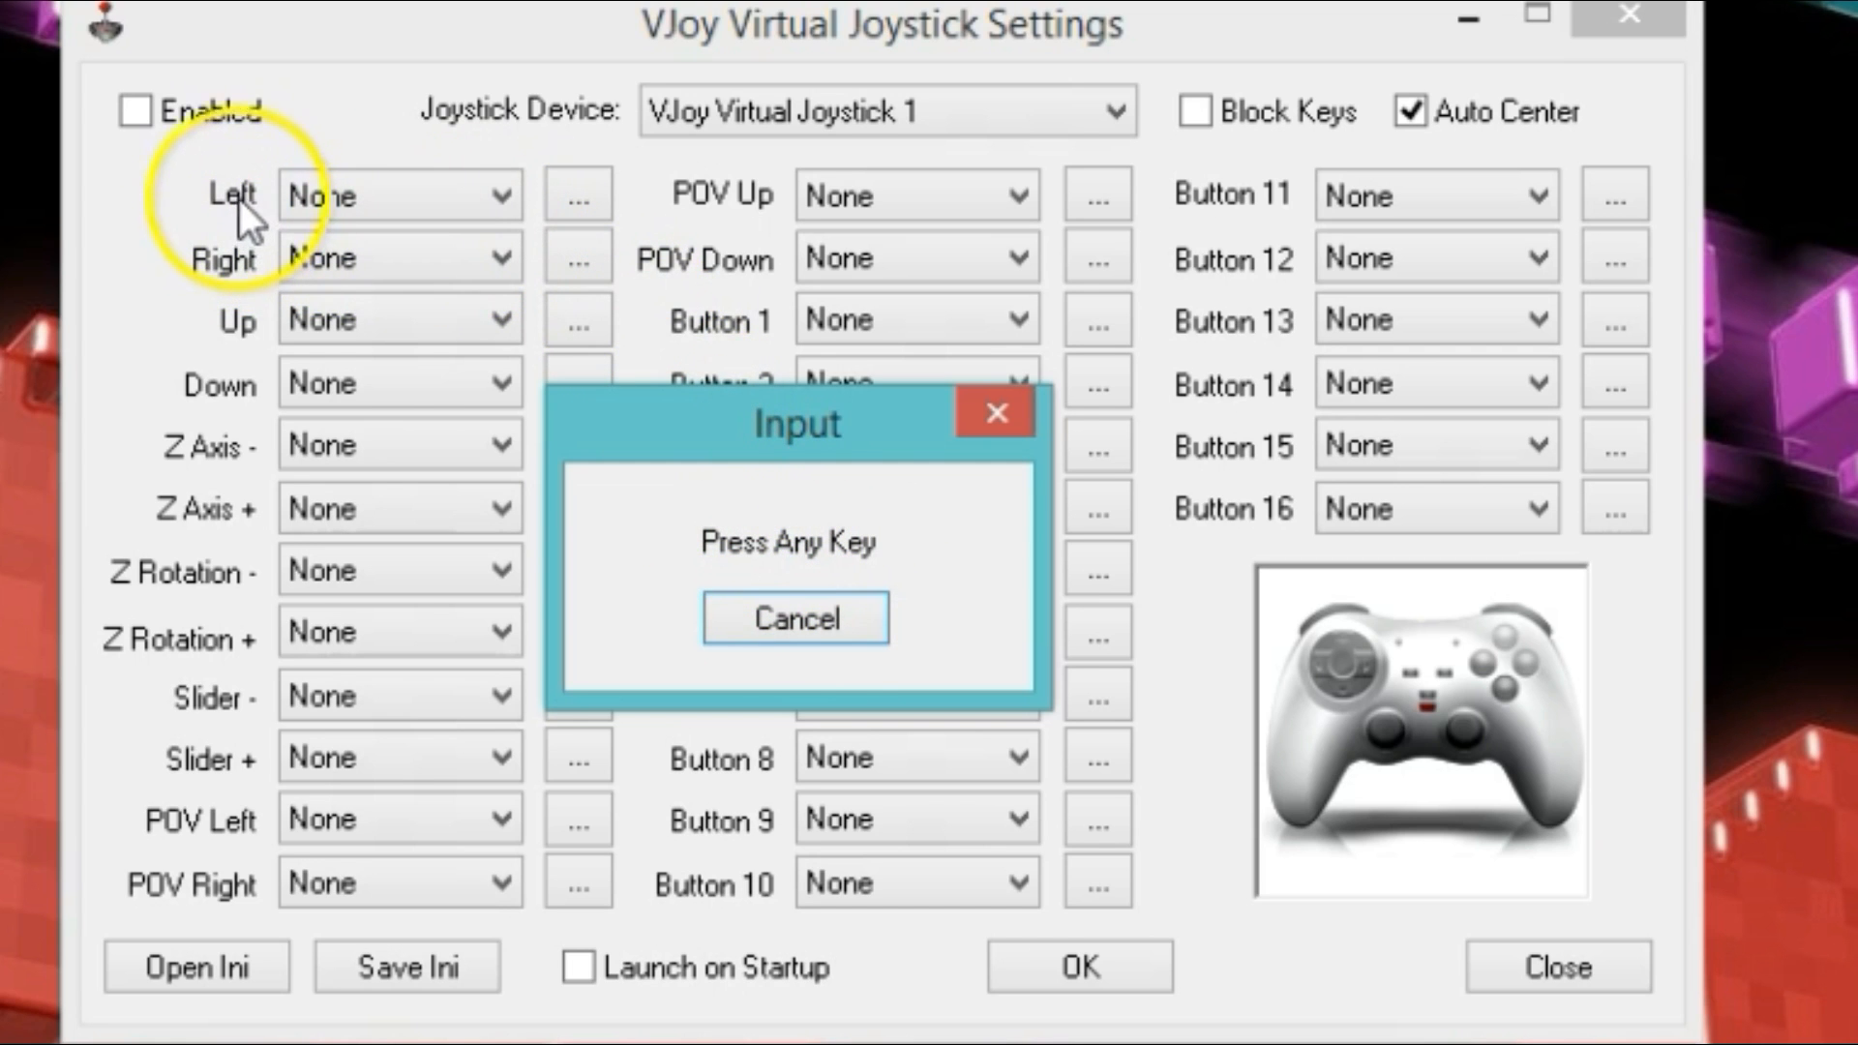
mouse_move(237, 220)
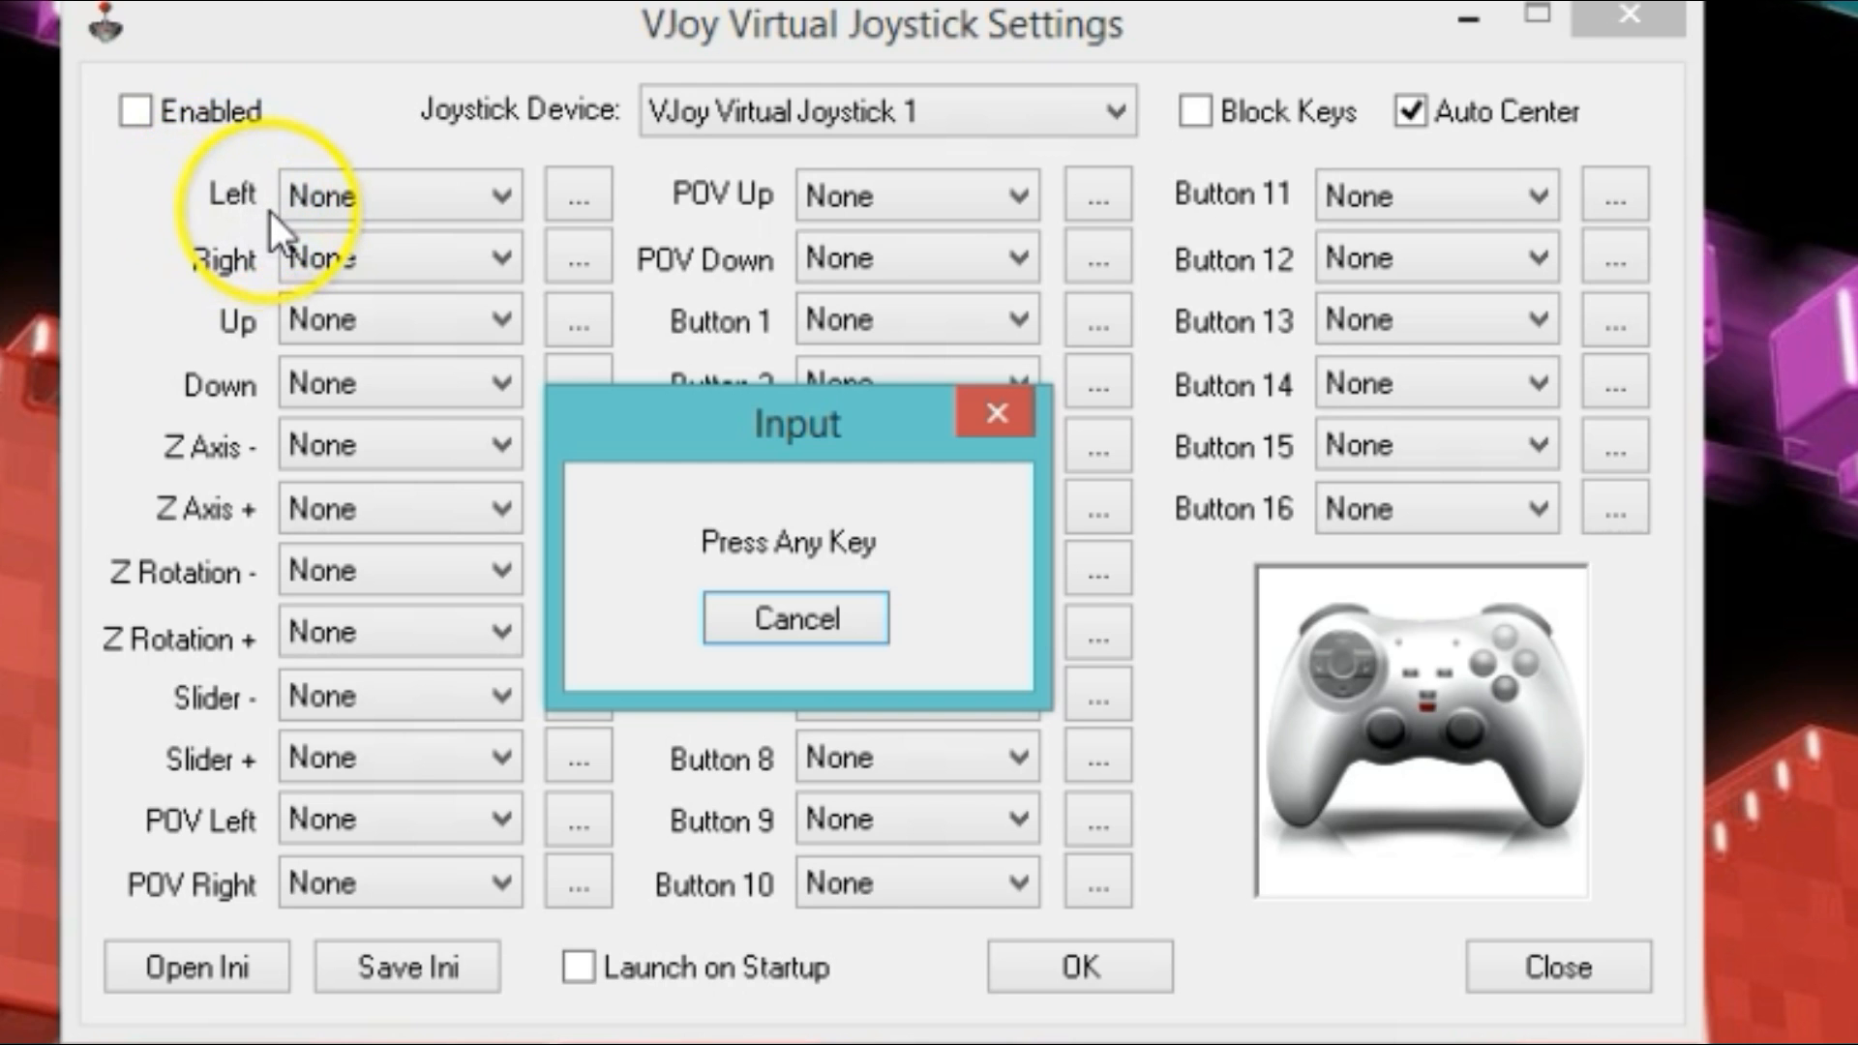
mouse_move(350, 243)
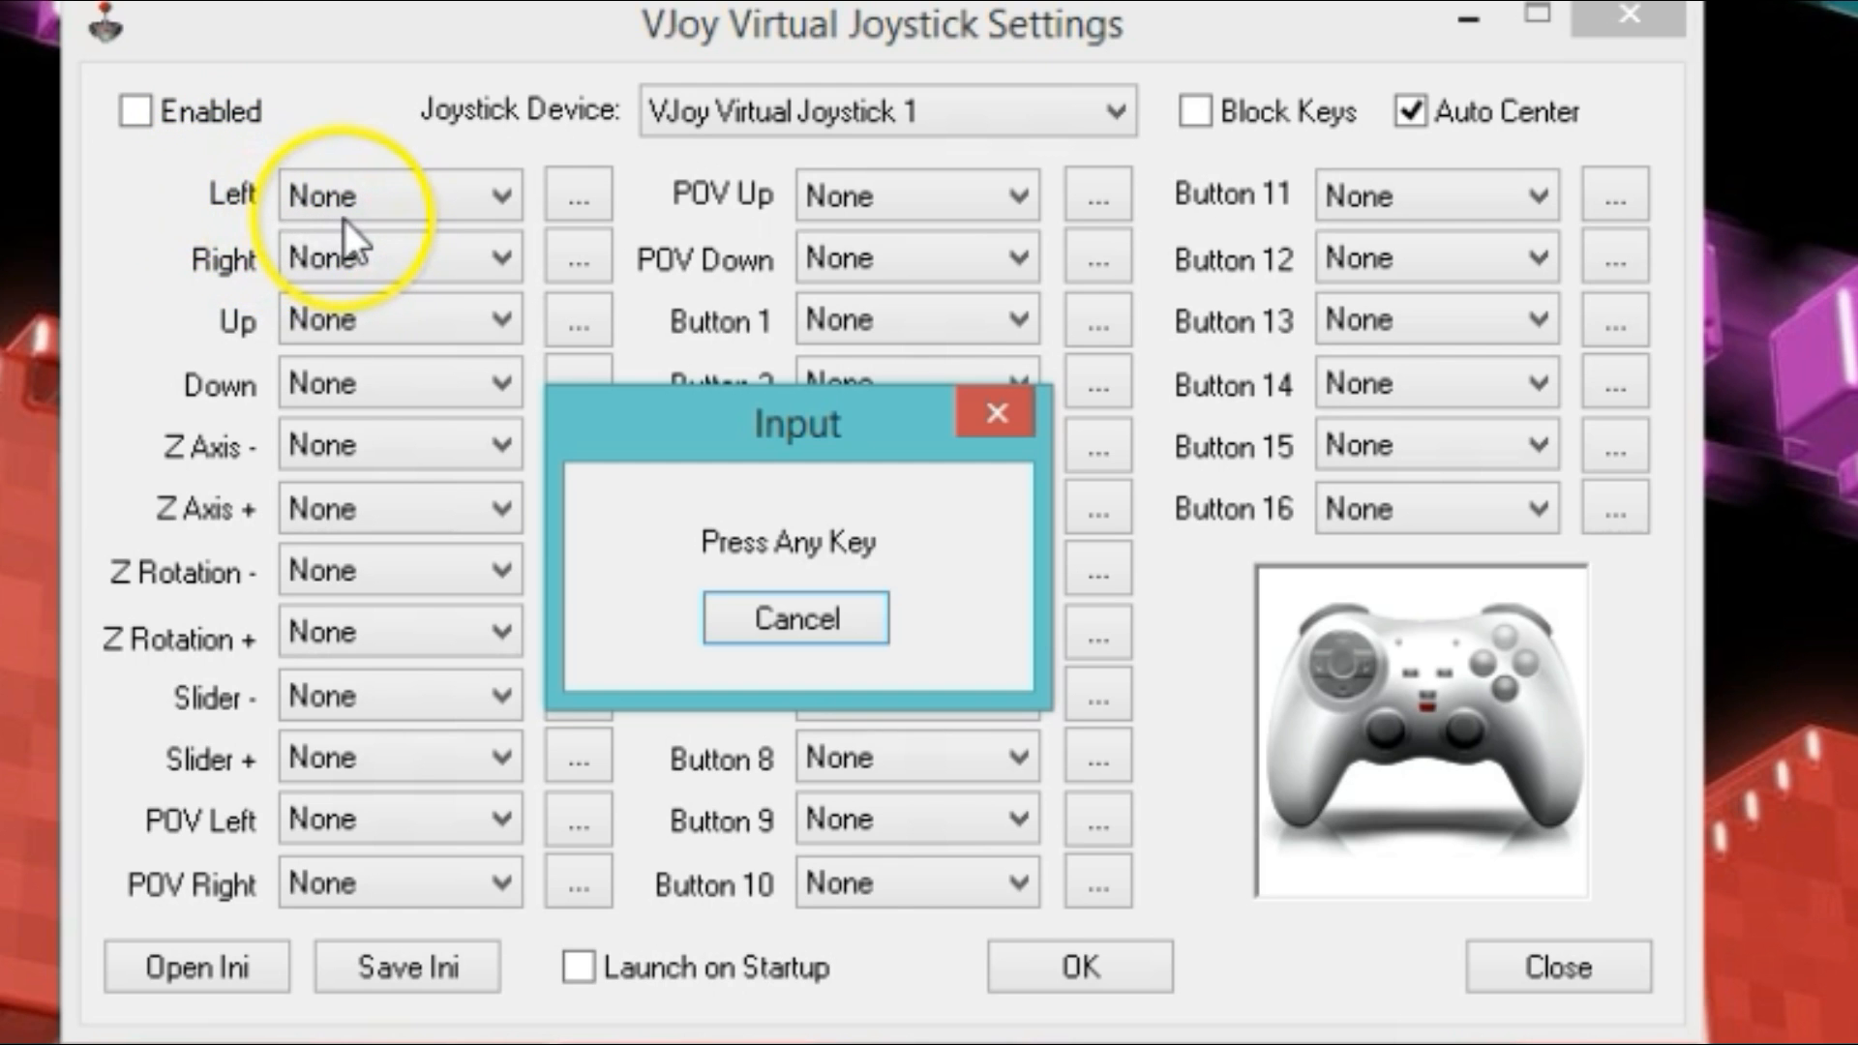
key(a)
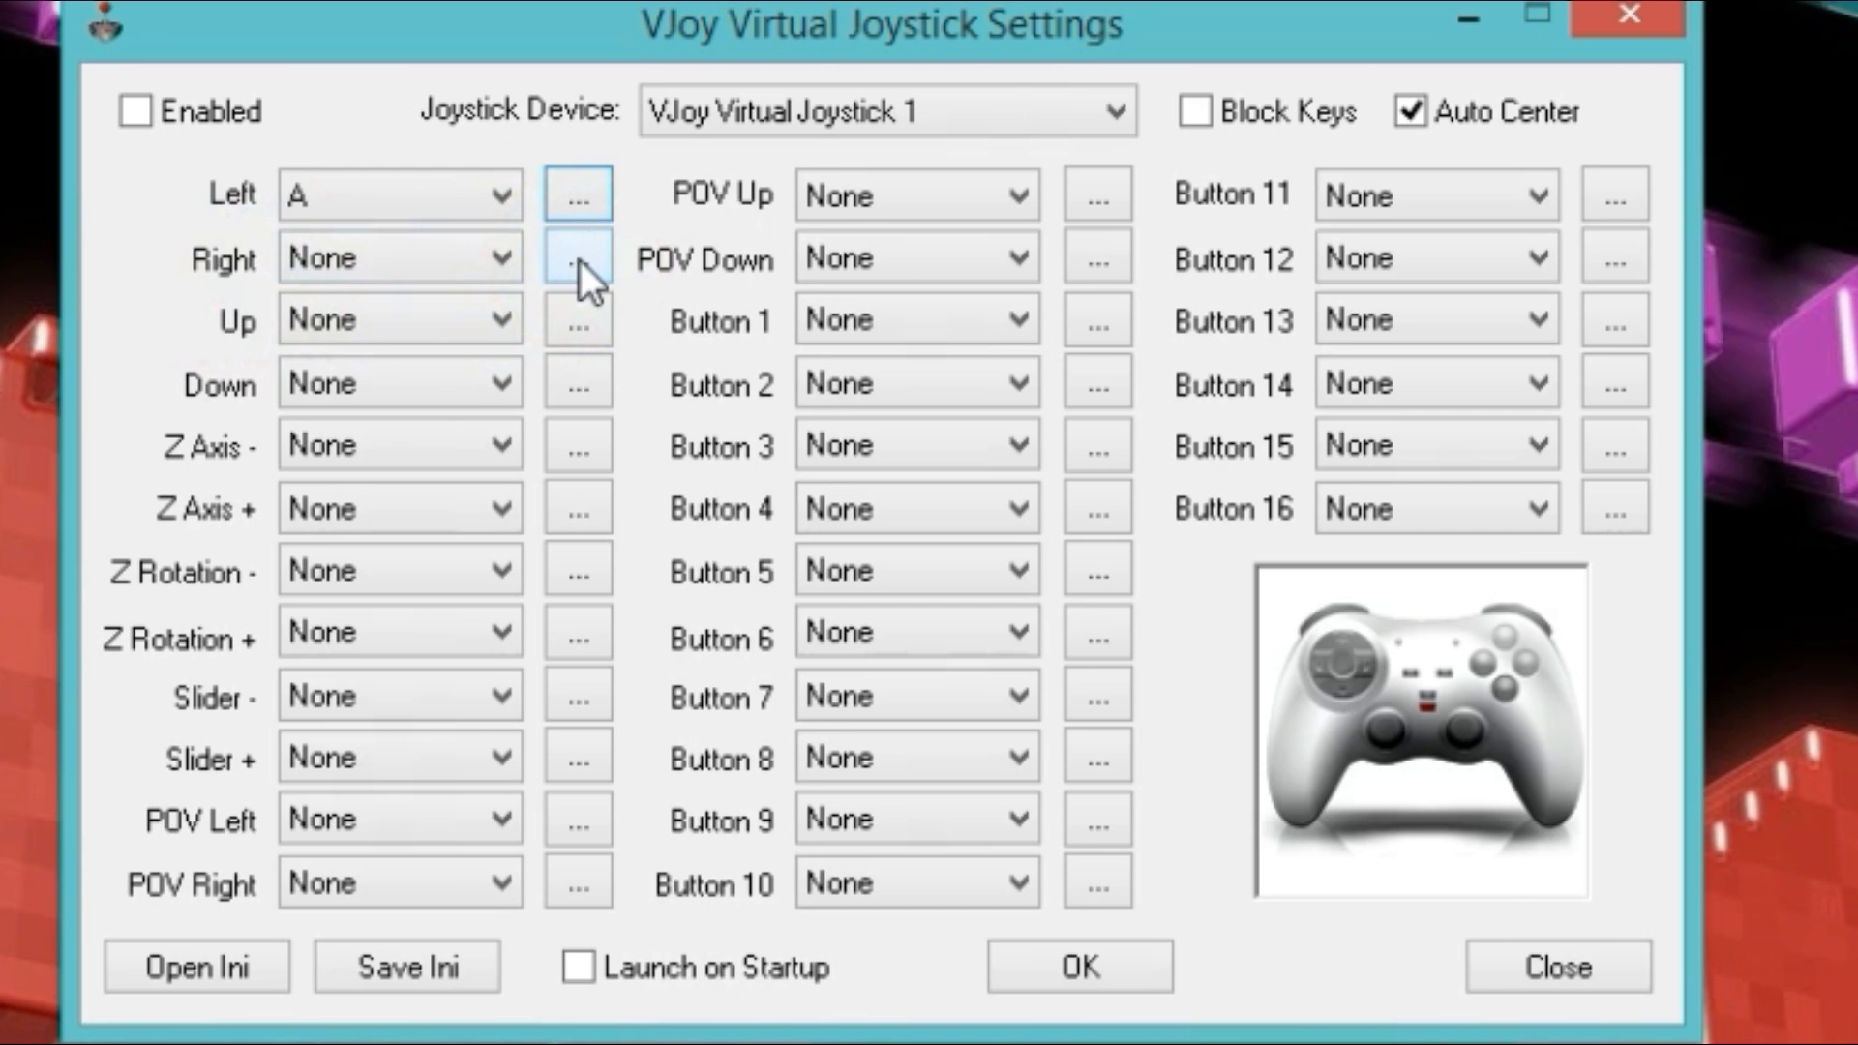
click(577, 255)
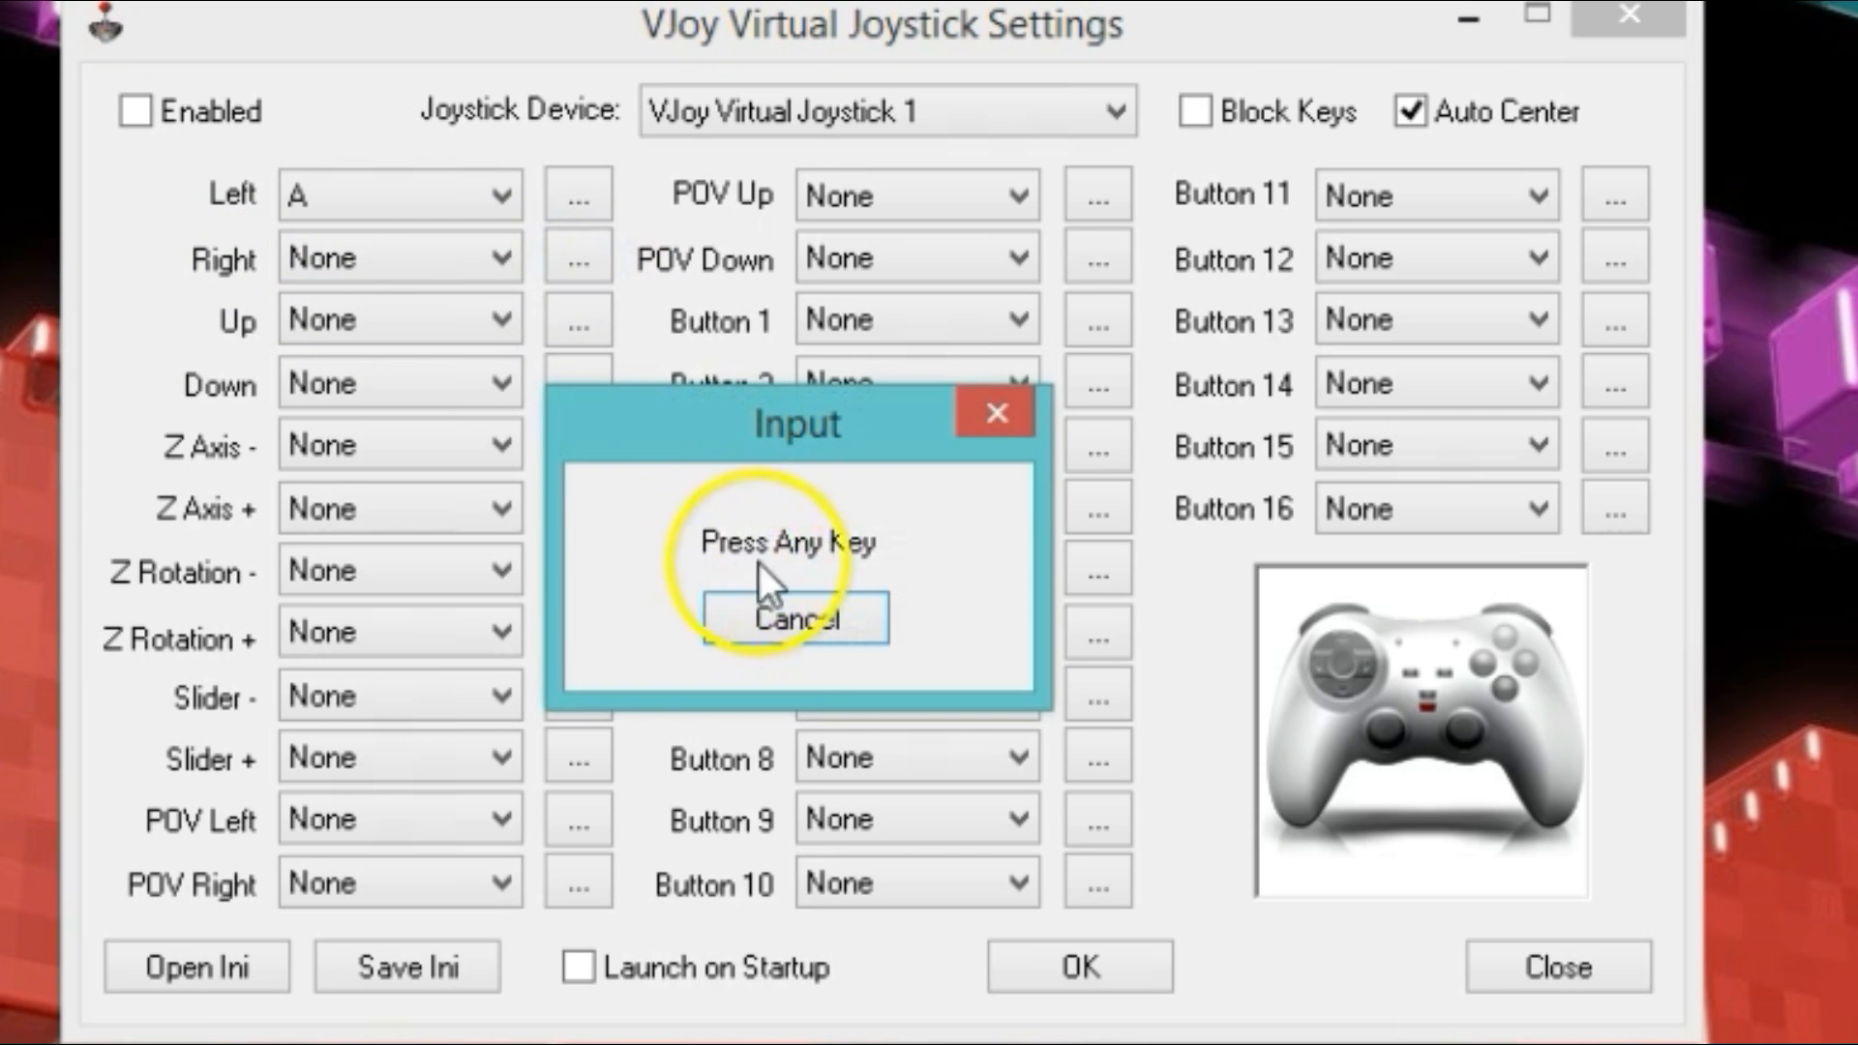
mouse_move(408, 293)
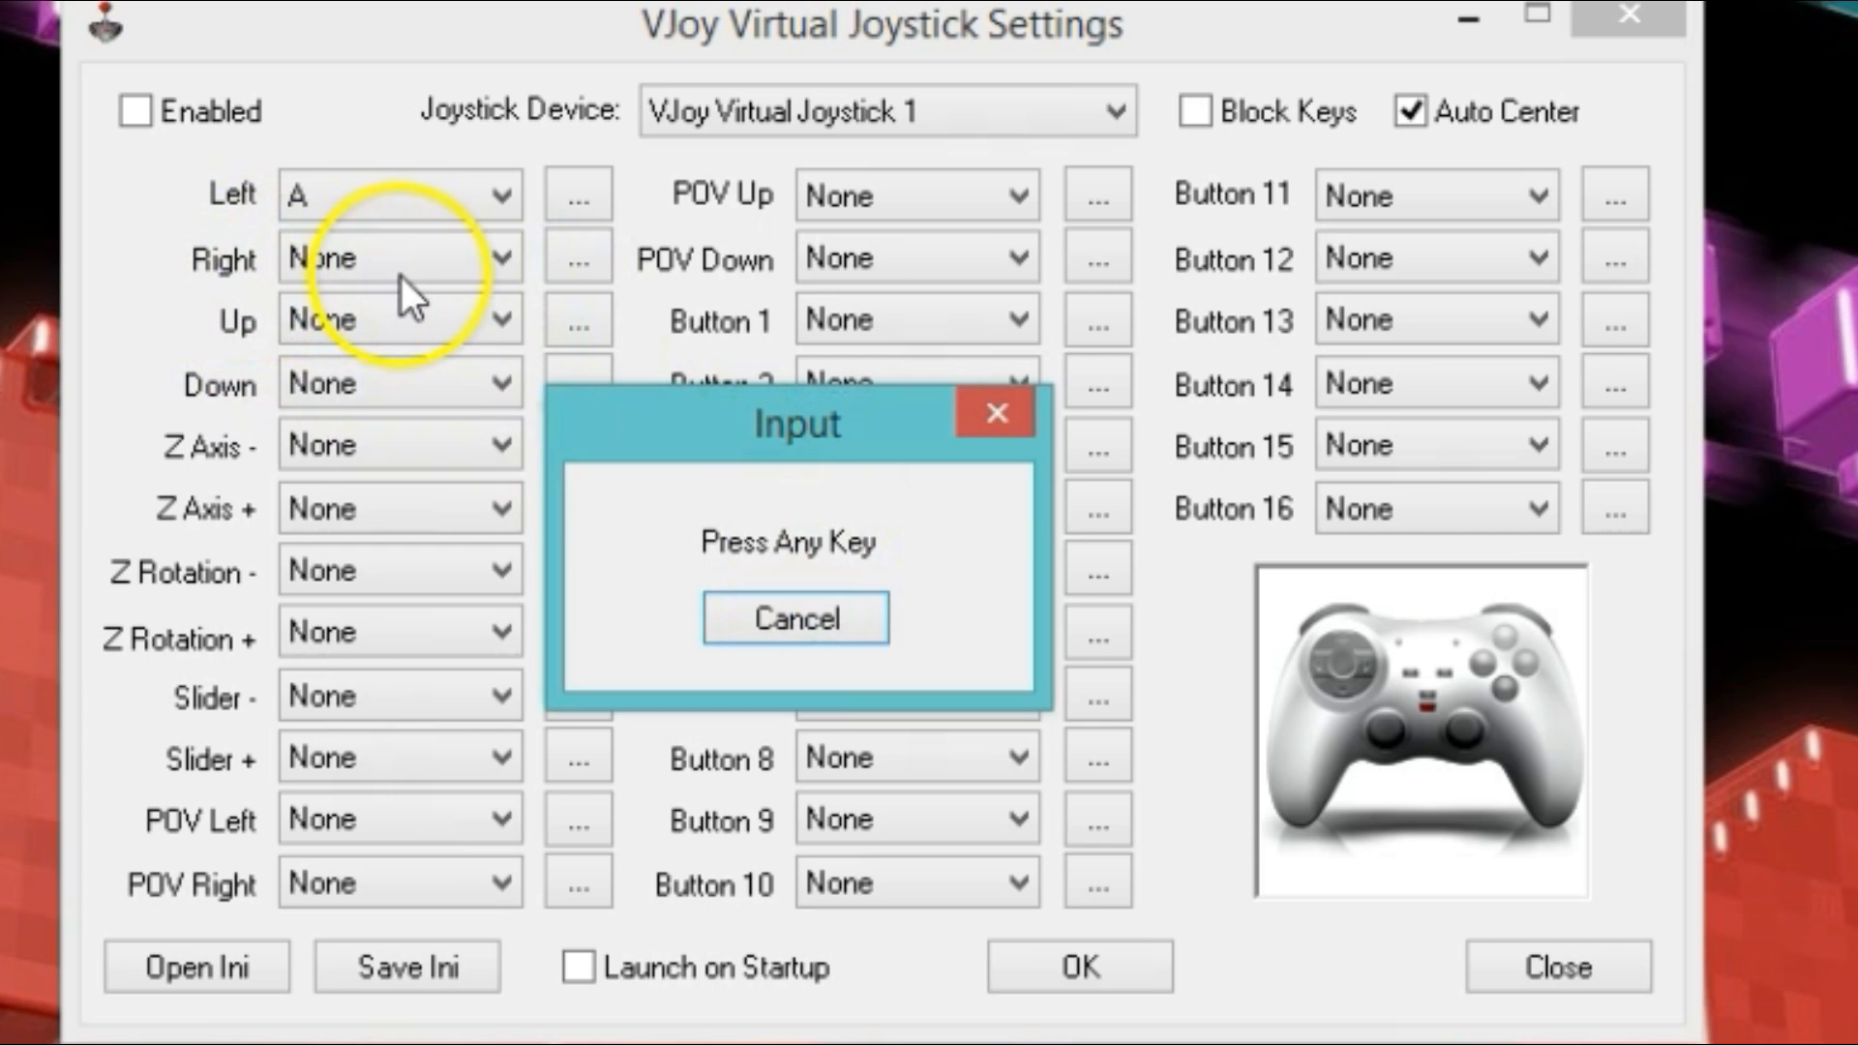
mouse_move(423, 281)
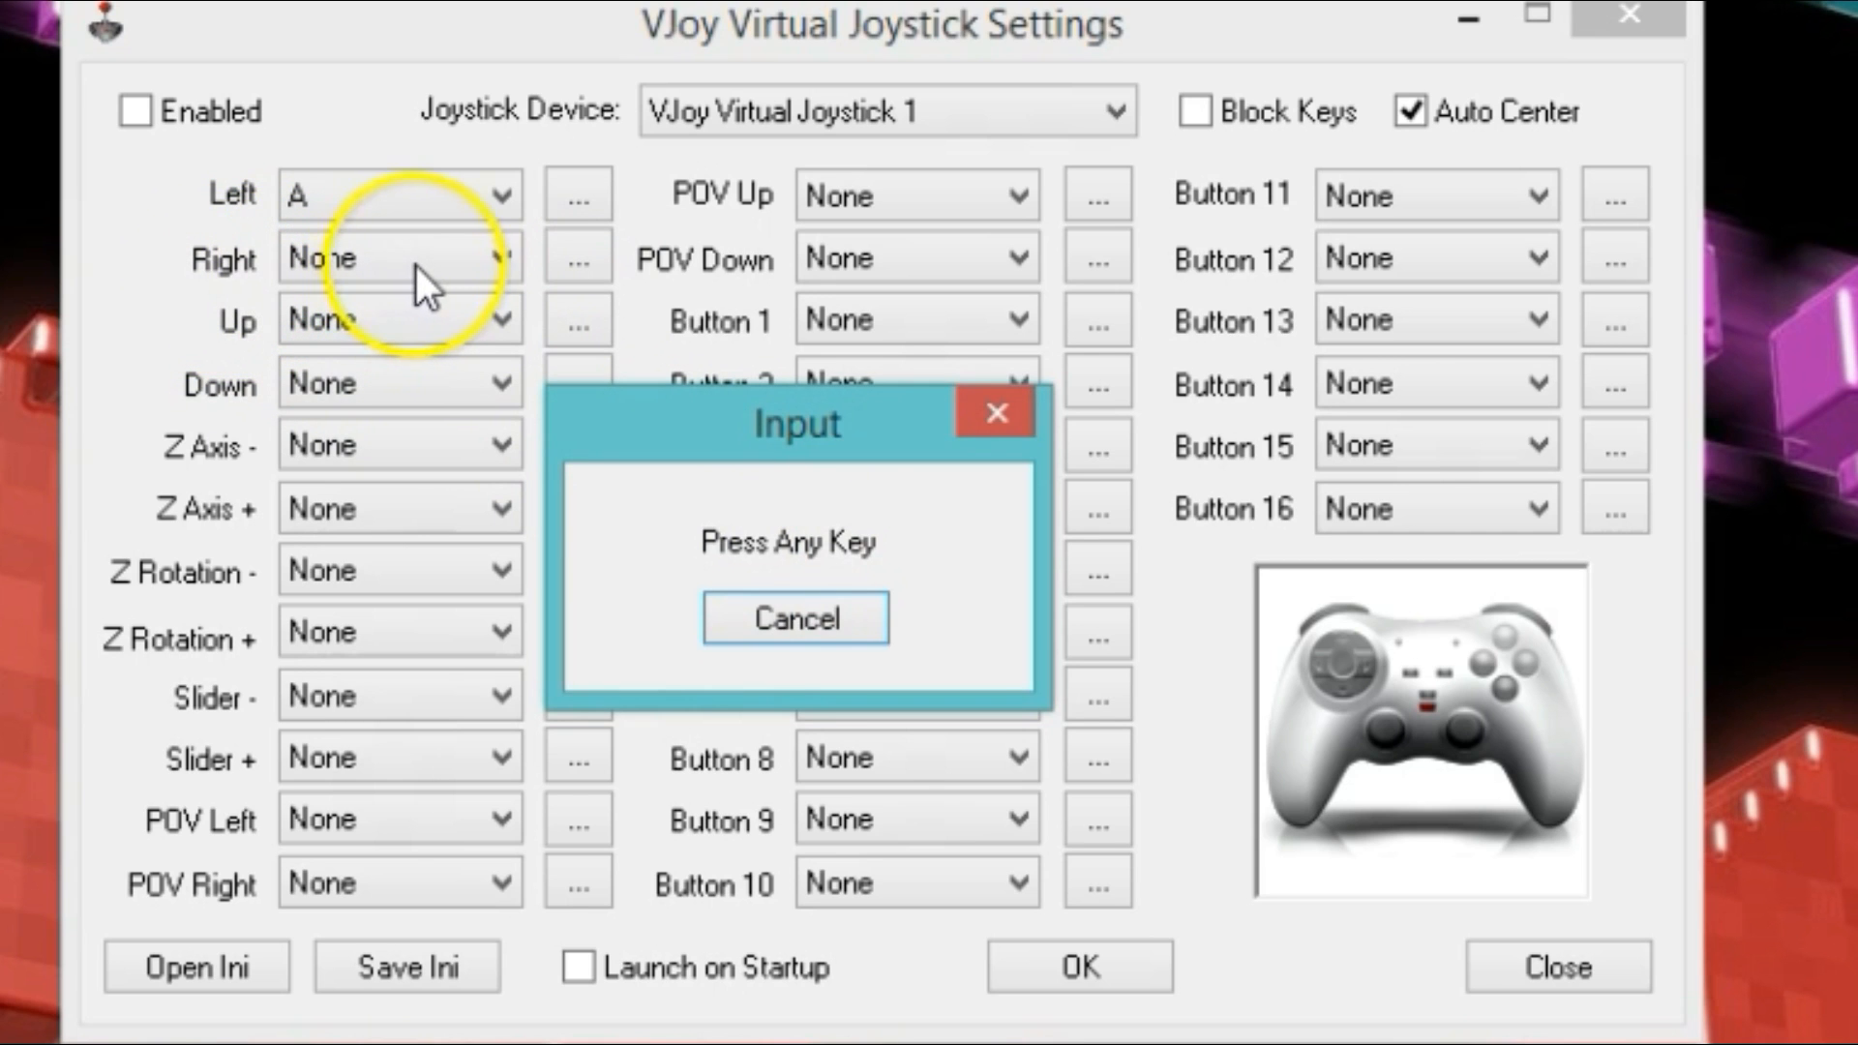
key(d)
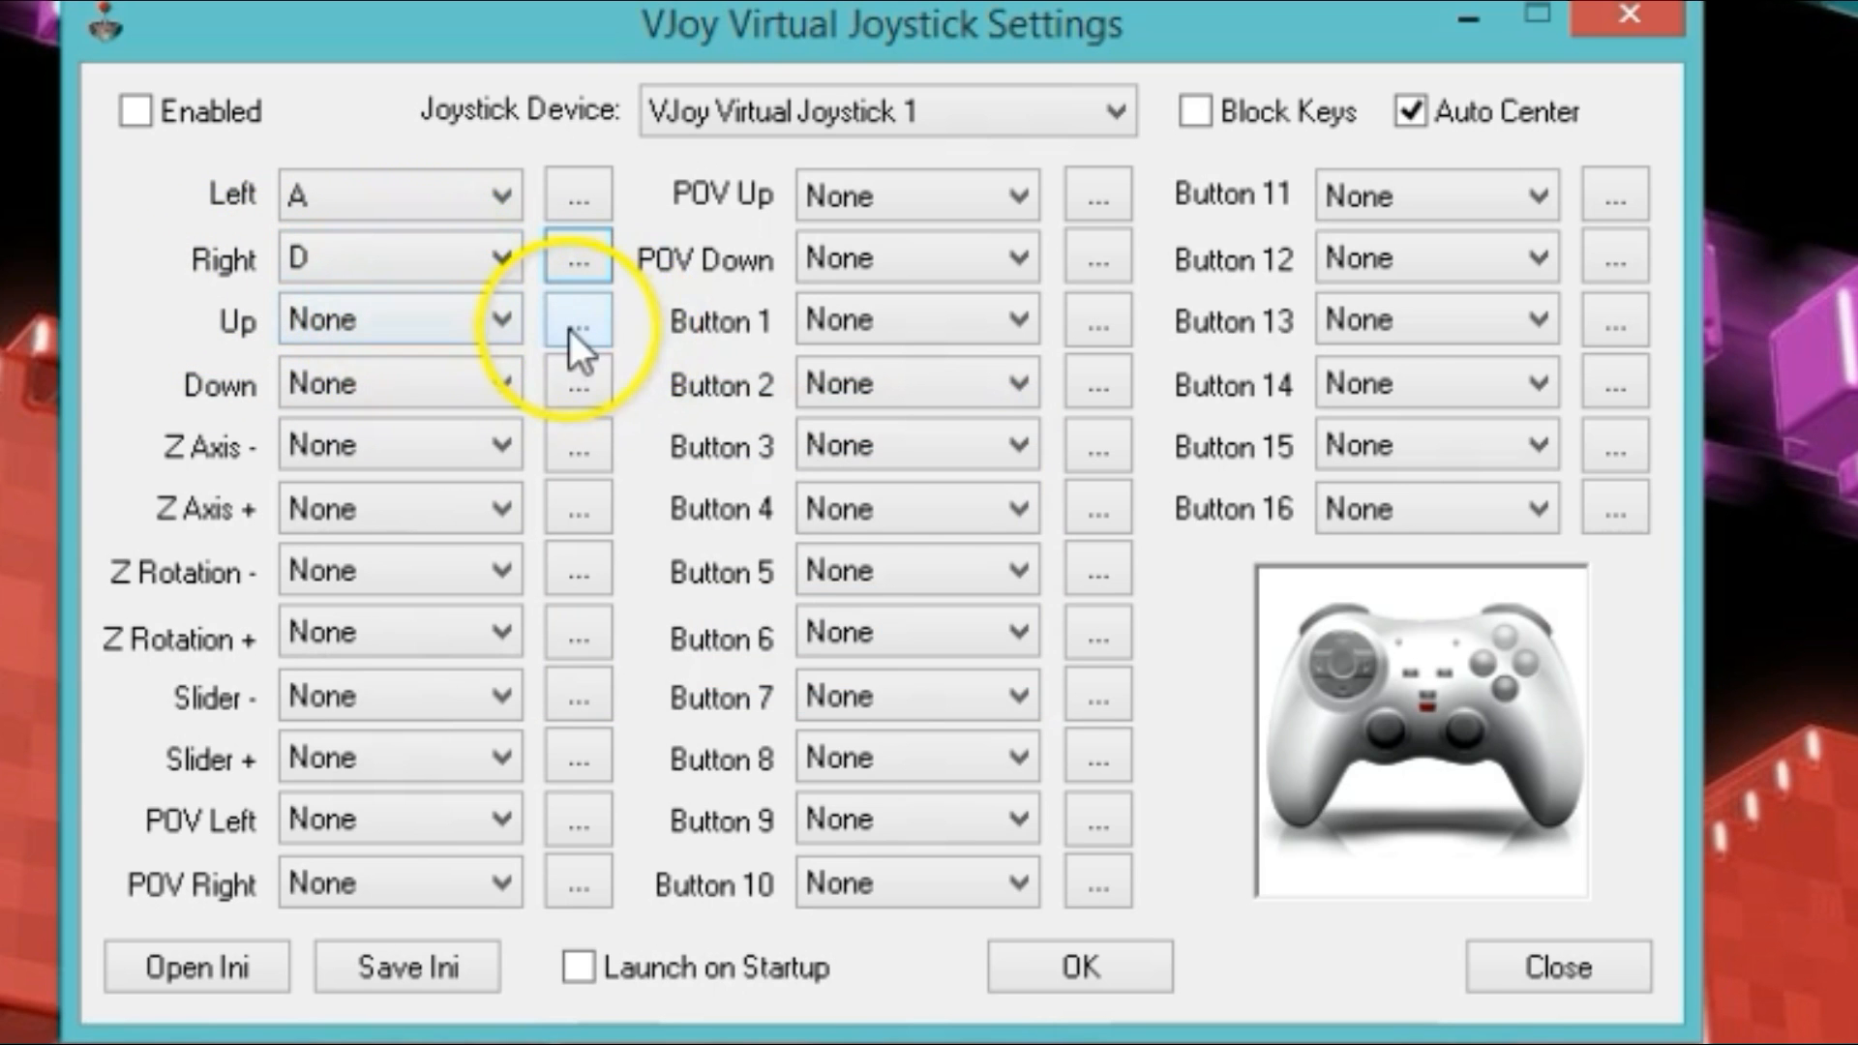
click(577, 320)
text(W)
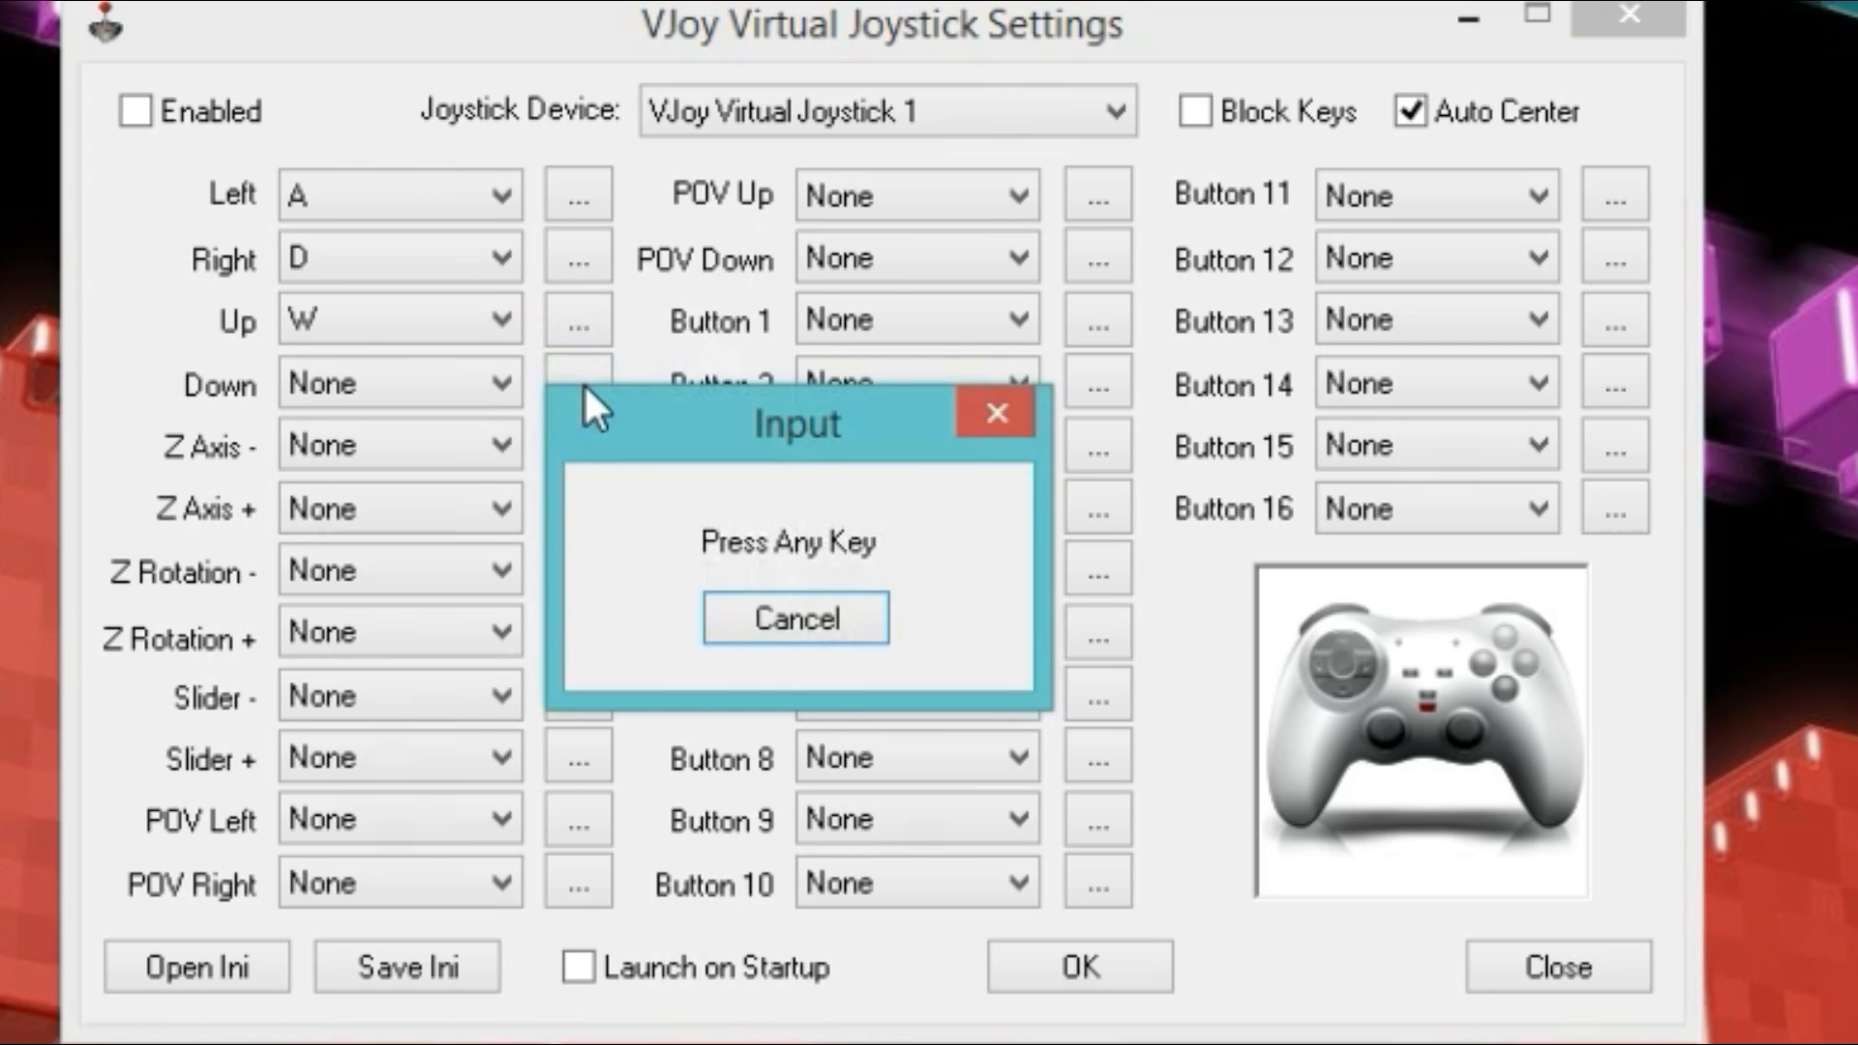
key(s)
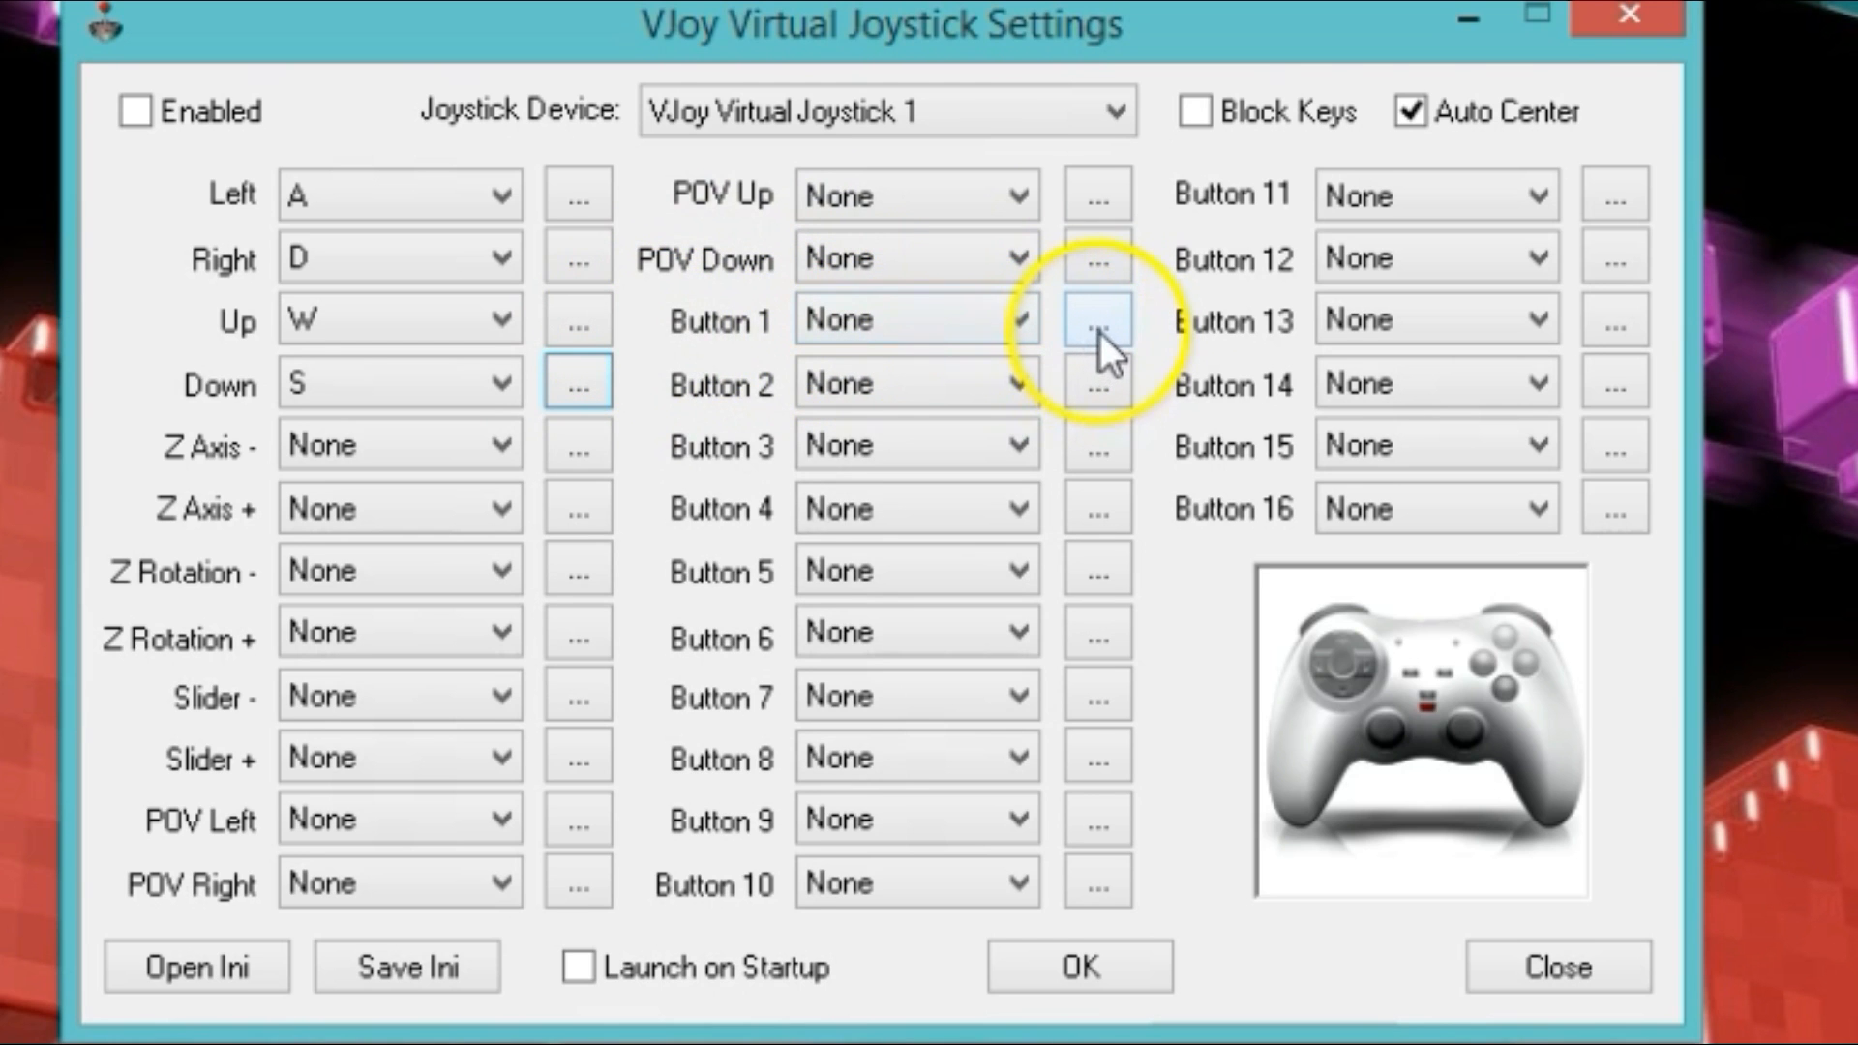
Assign G to Button 1 and start capturing keys for Buttons 5 and 6.
click(1094, 318)
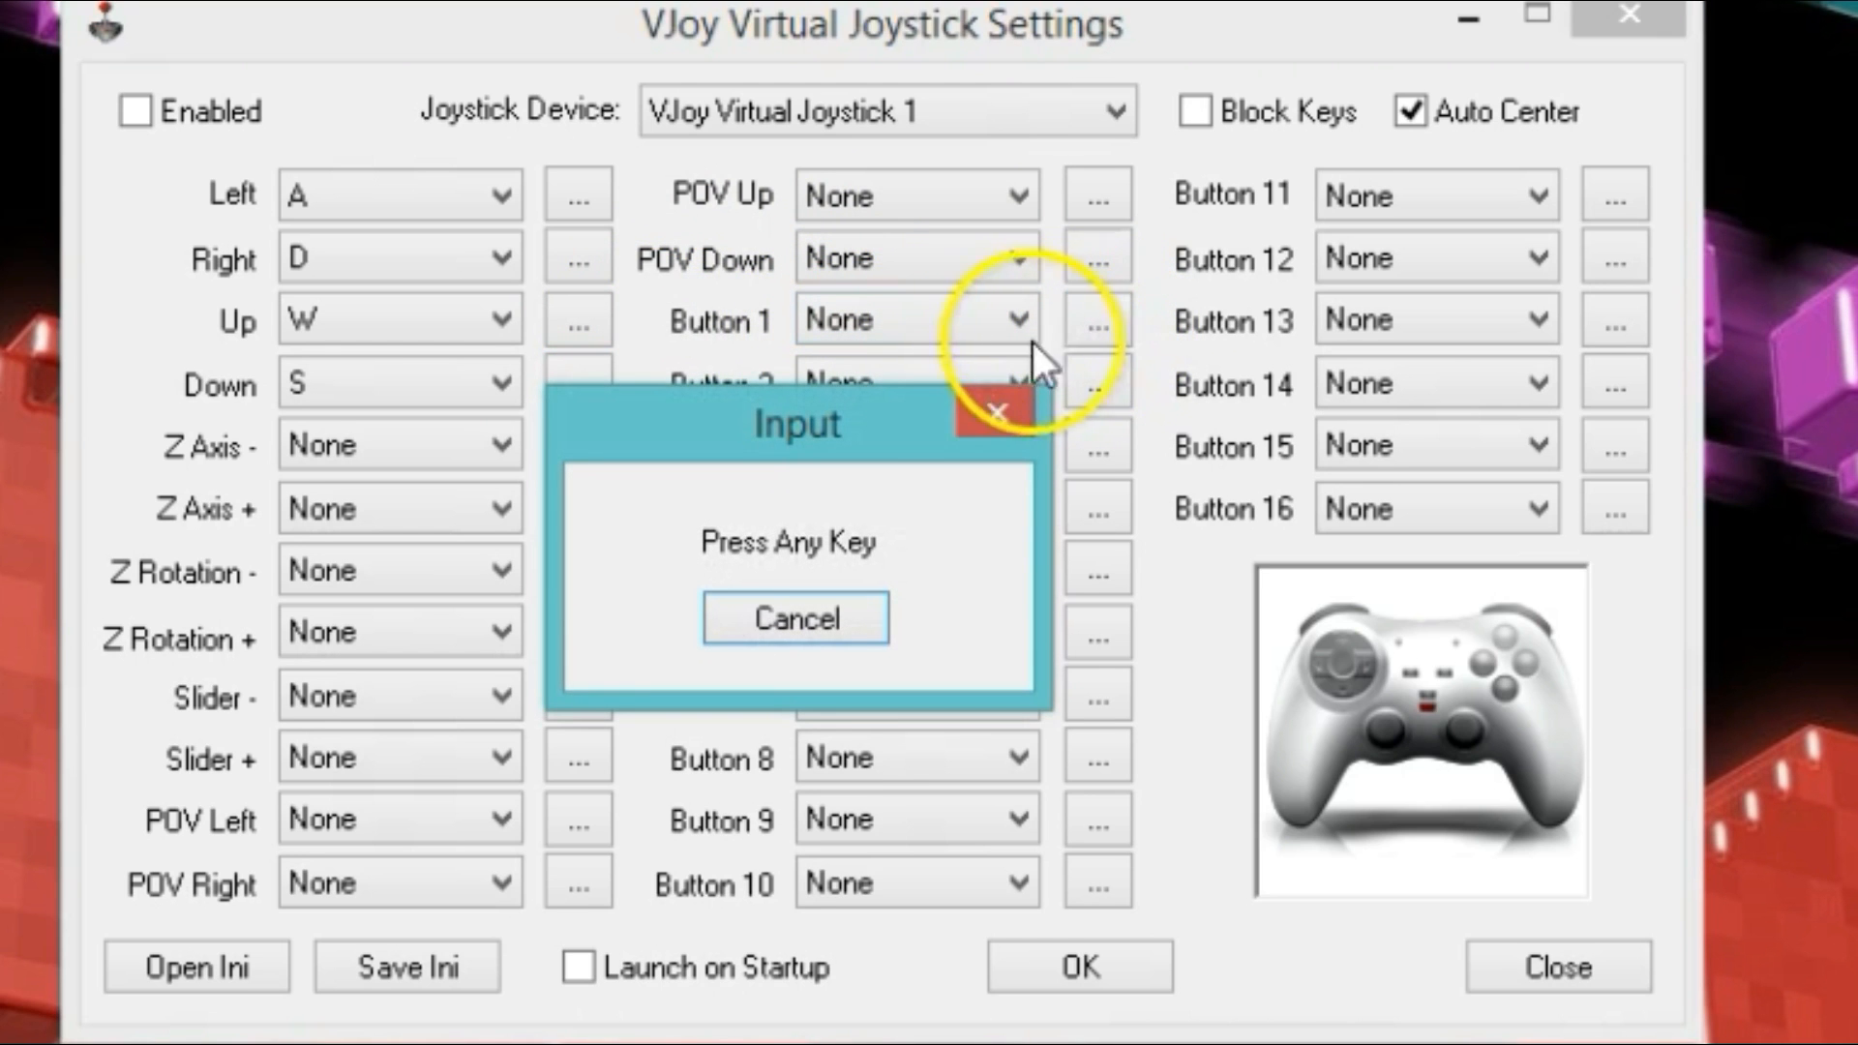
mouse_move(812, 349)
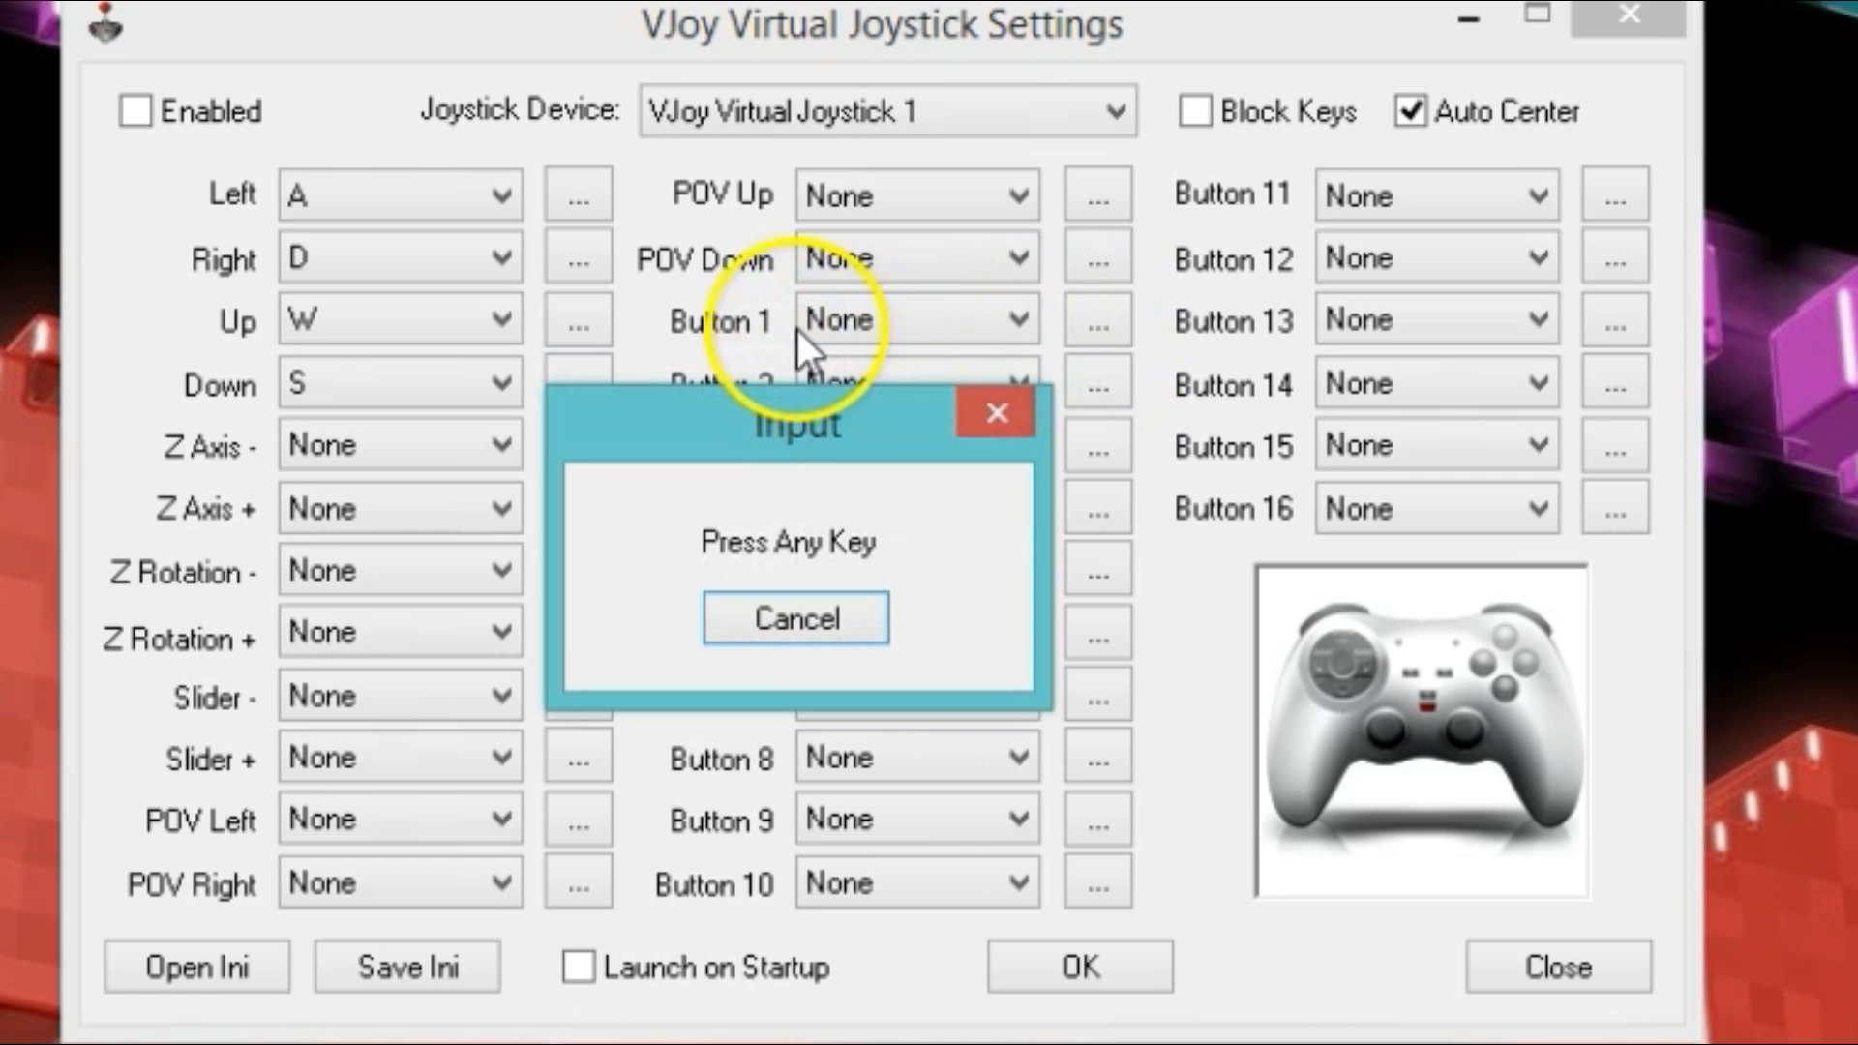
key(g)
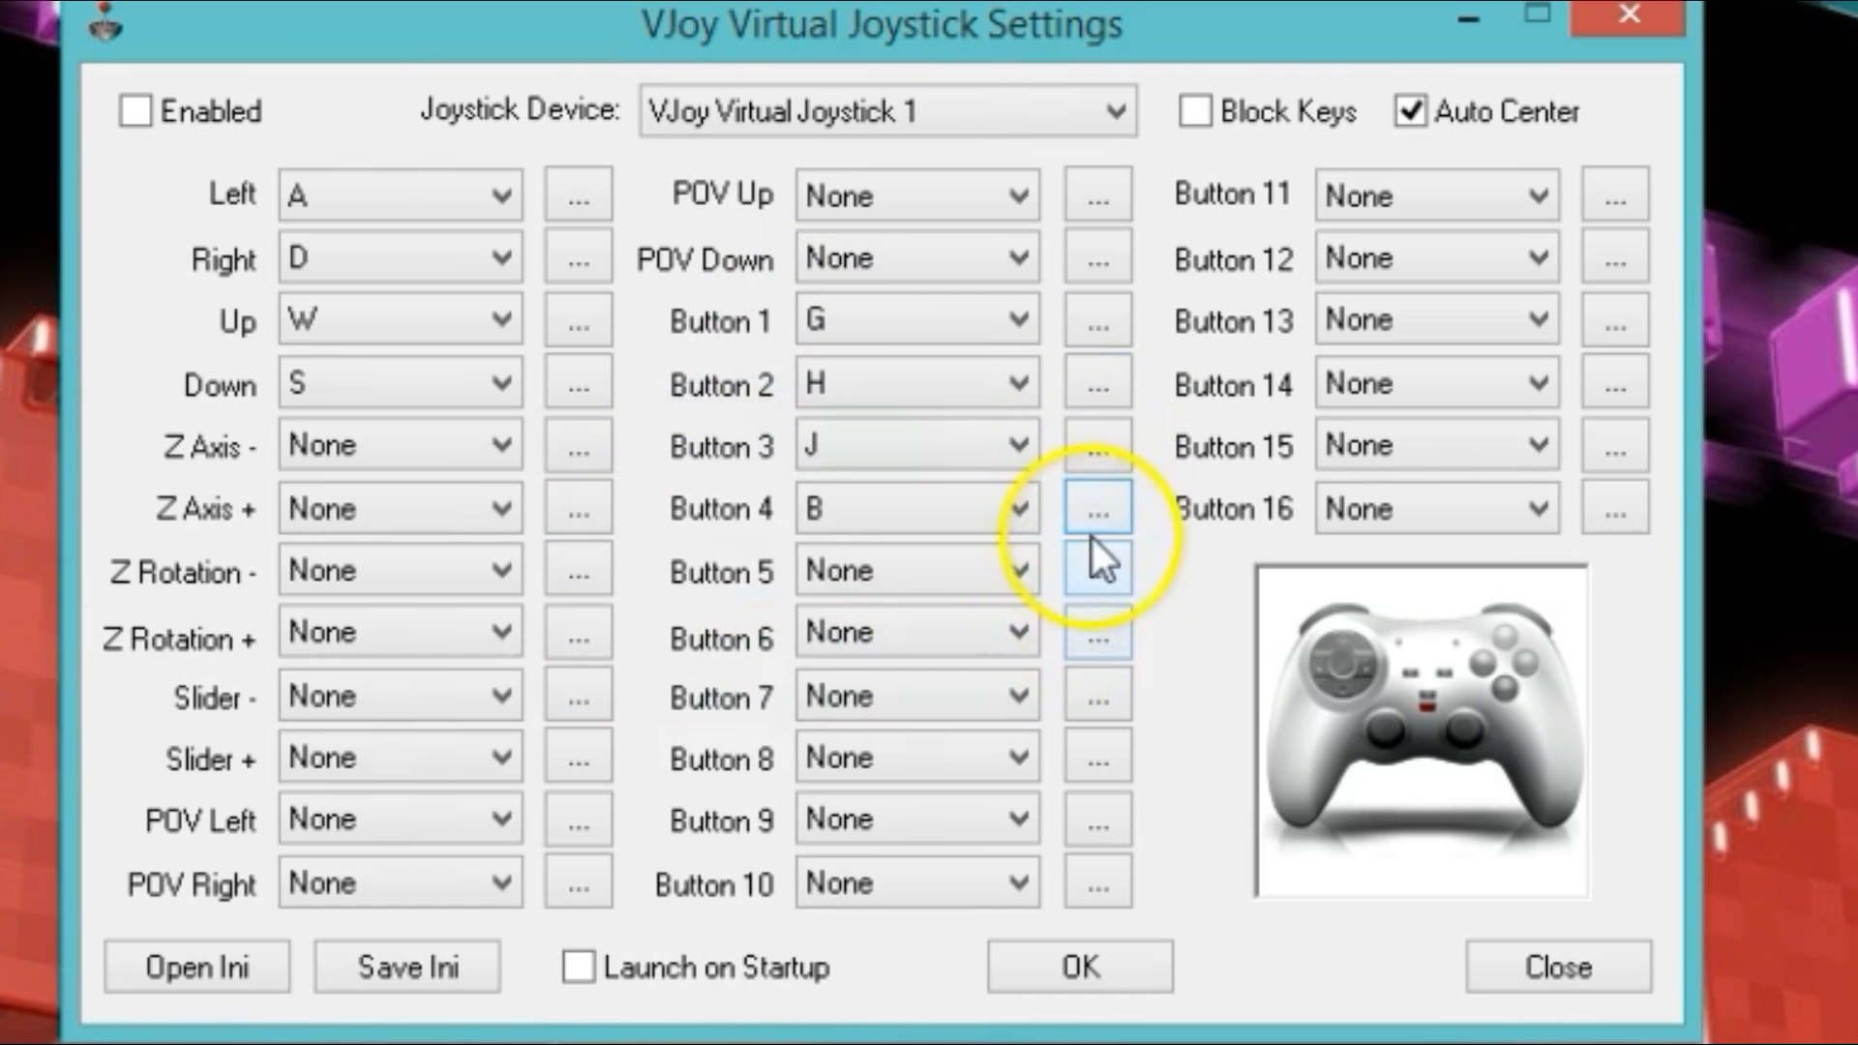
click(1093, 566)
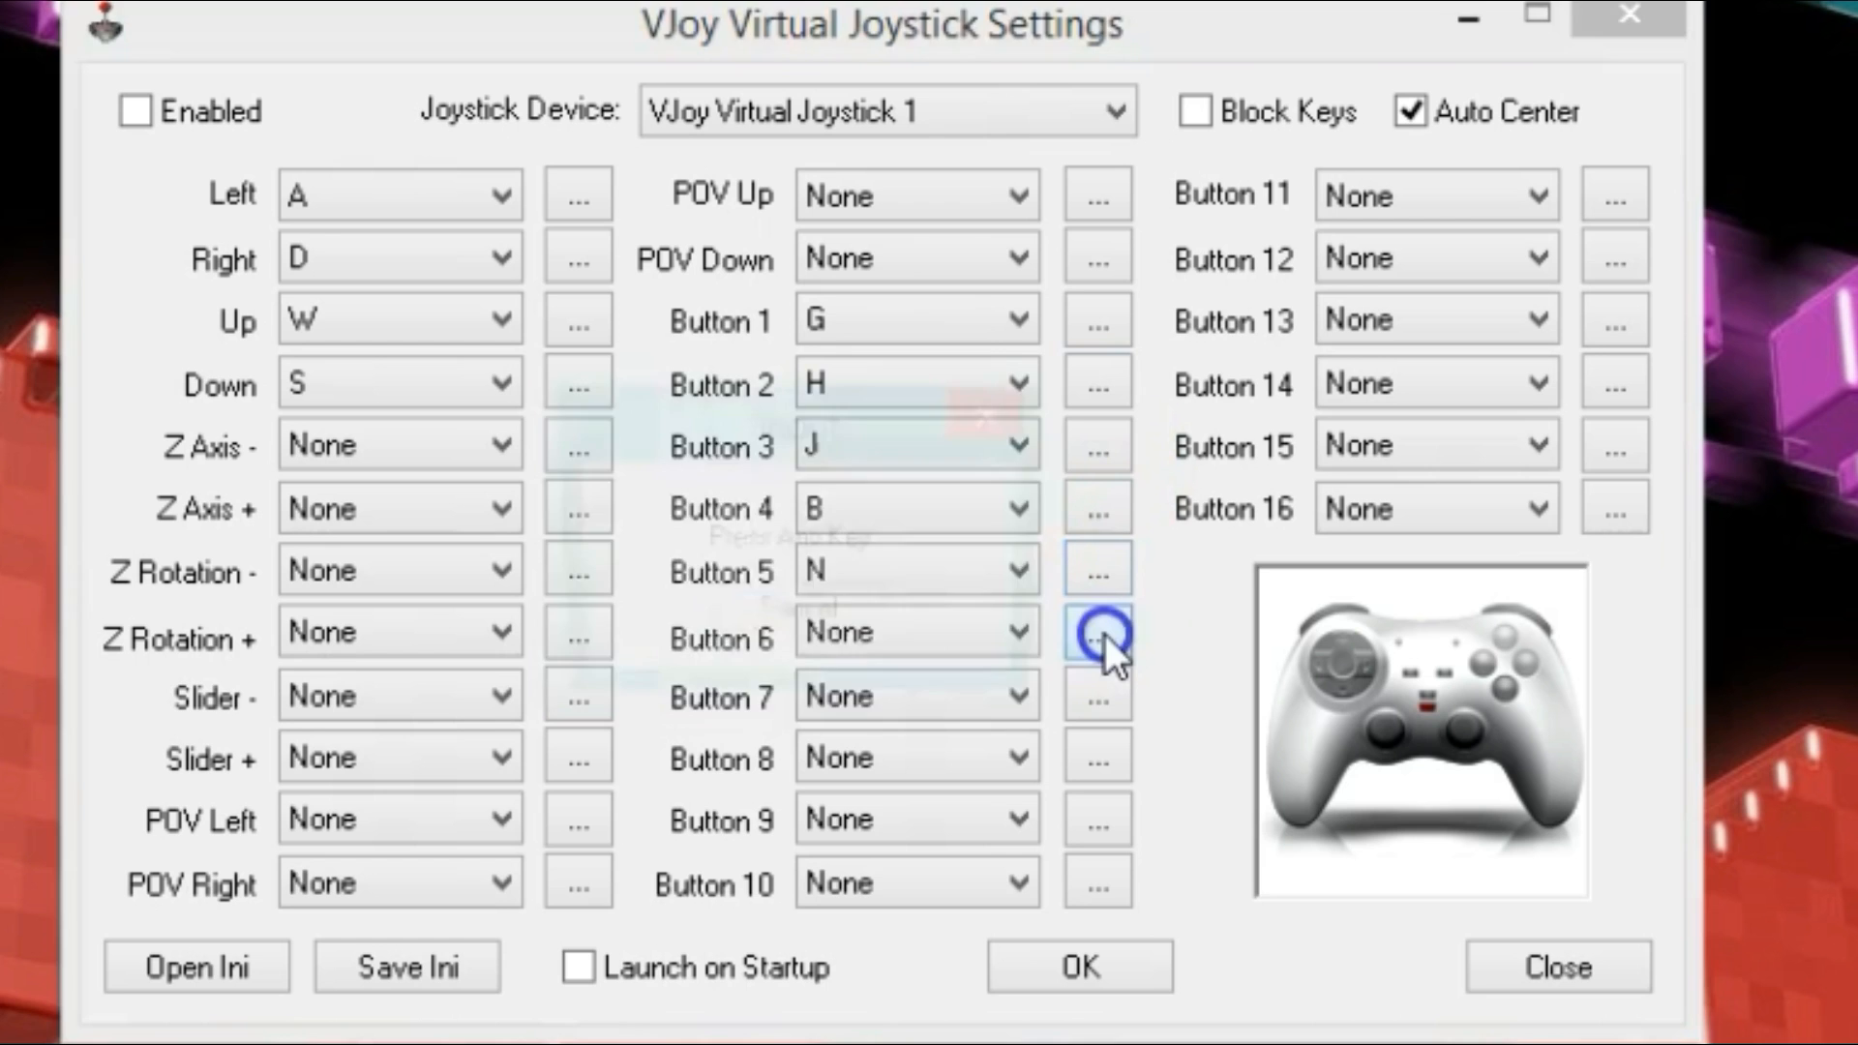
click(1095, 632)
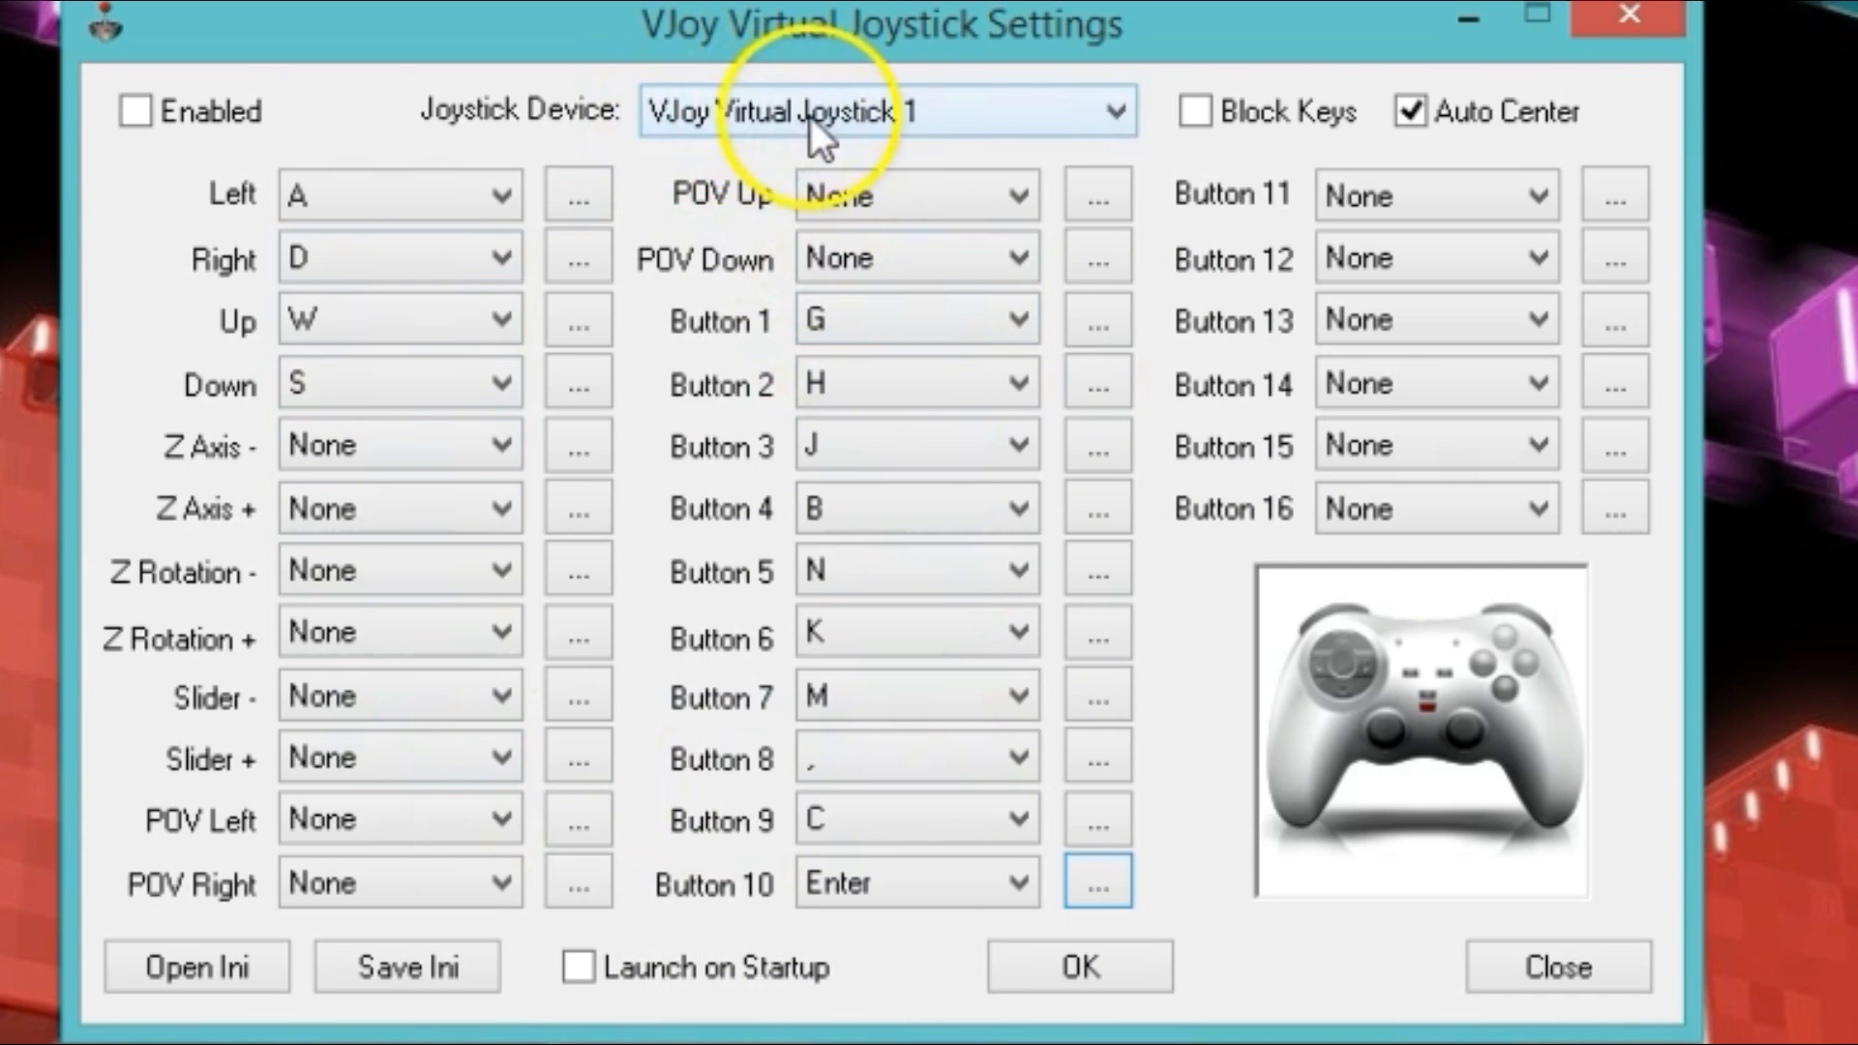
Switch to VJoy Virtual Joystick 2 and map its directions, assigning P to Up.
click(1113, 110)
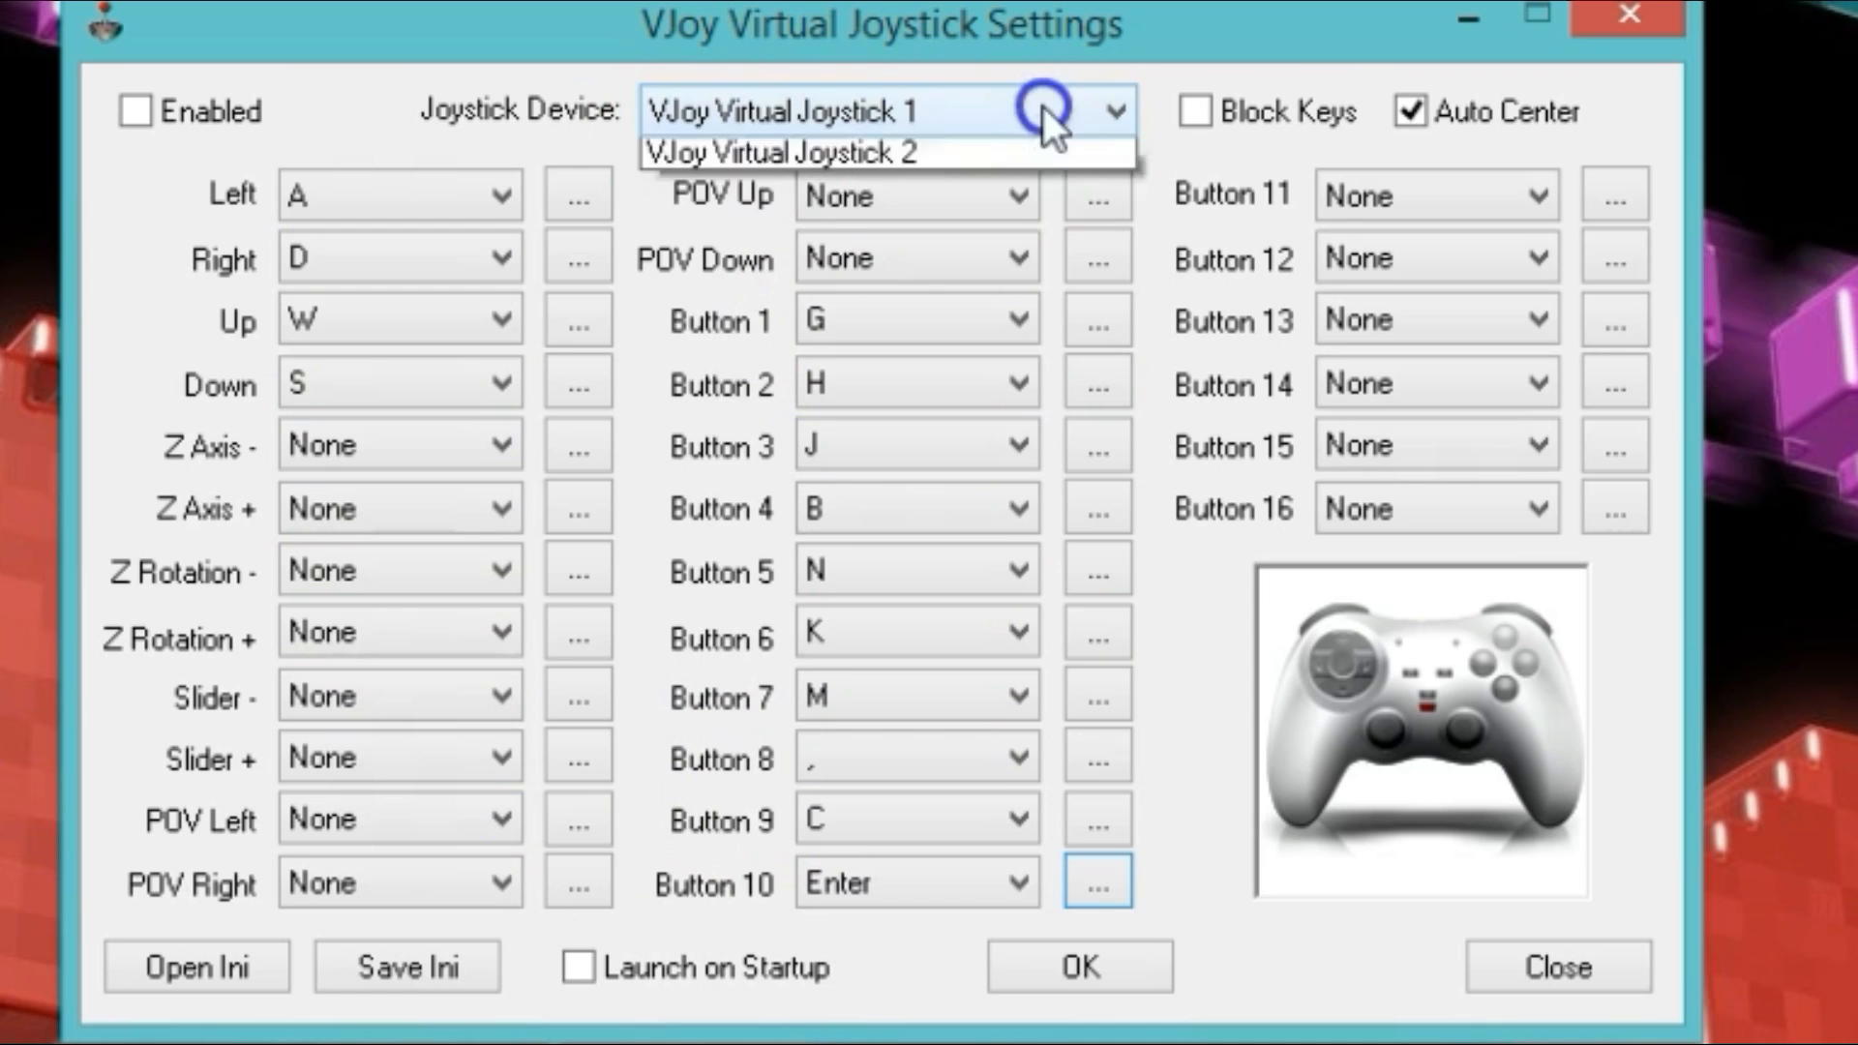
mouse_move(888, 192)
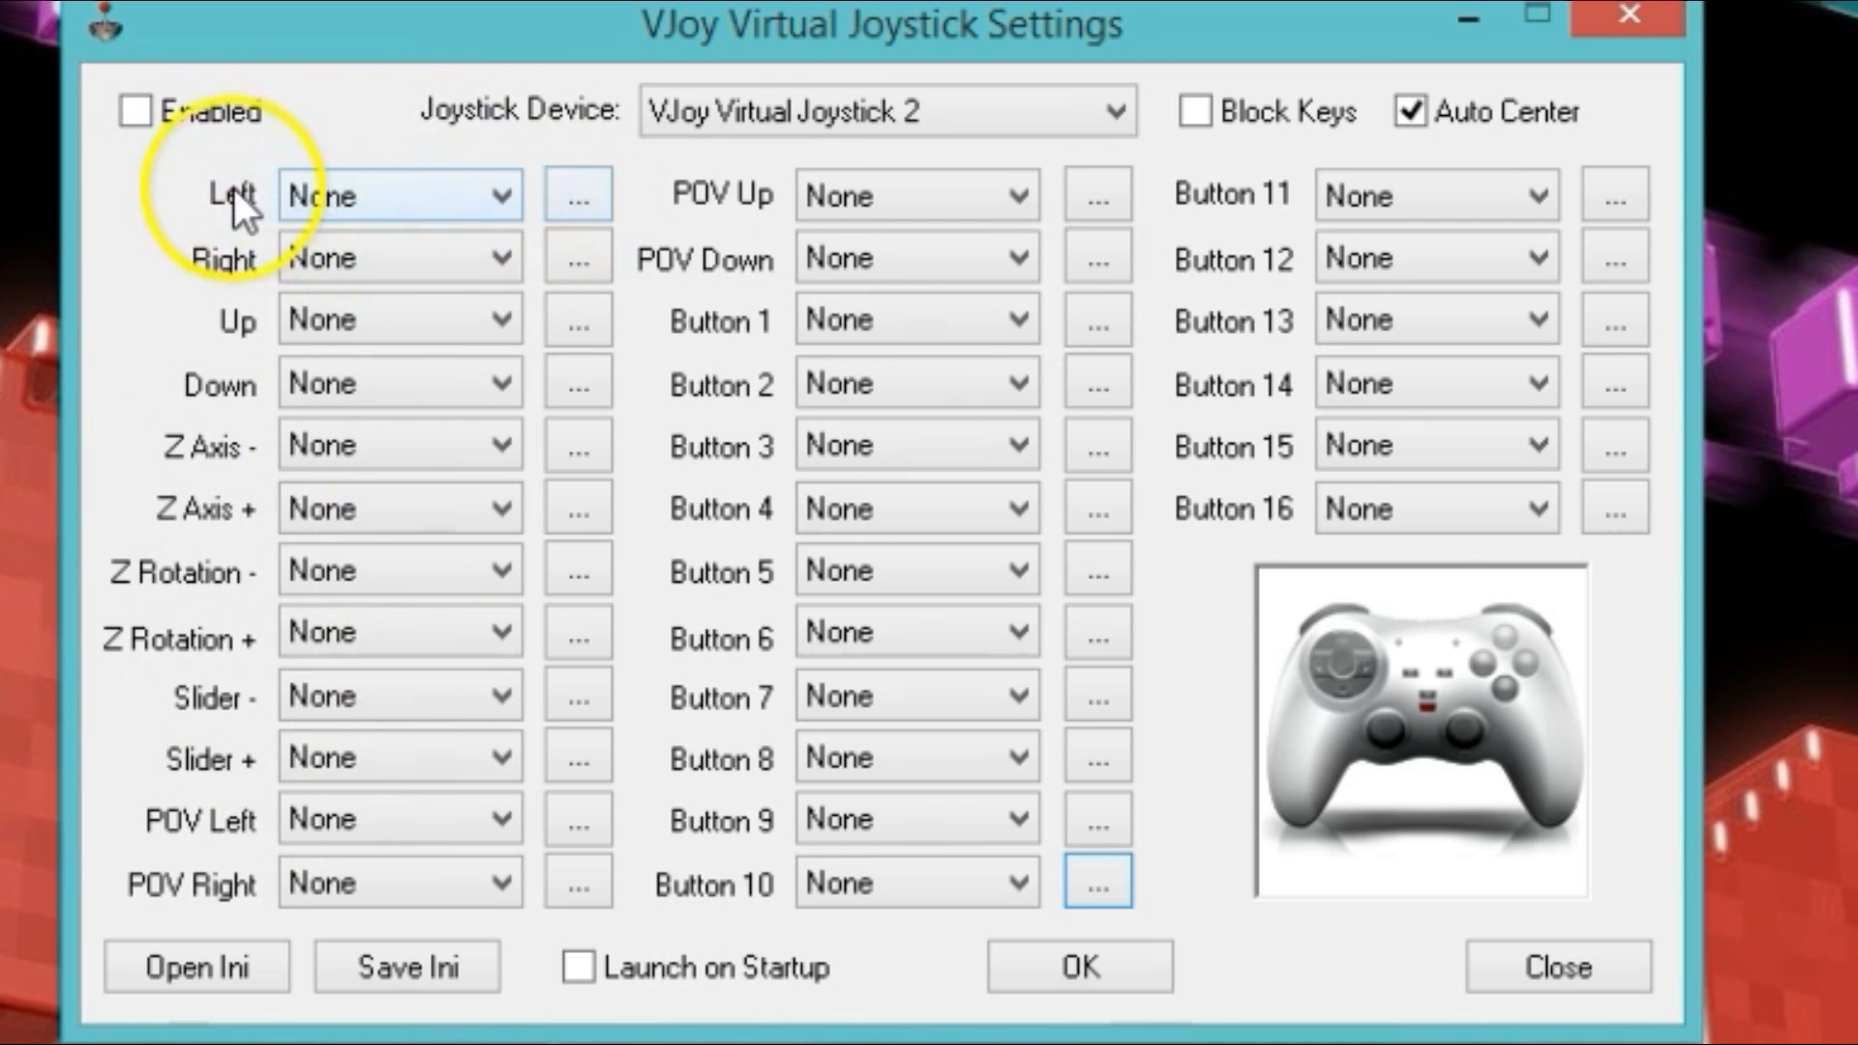
mouse_move(246, 349)
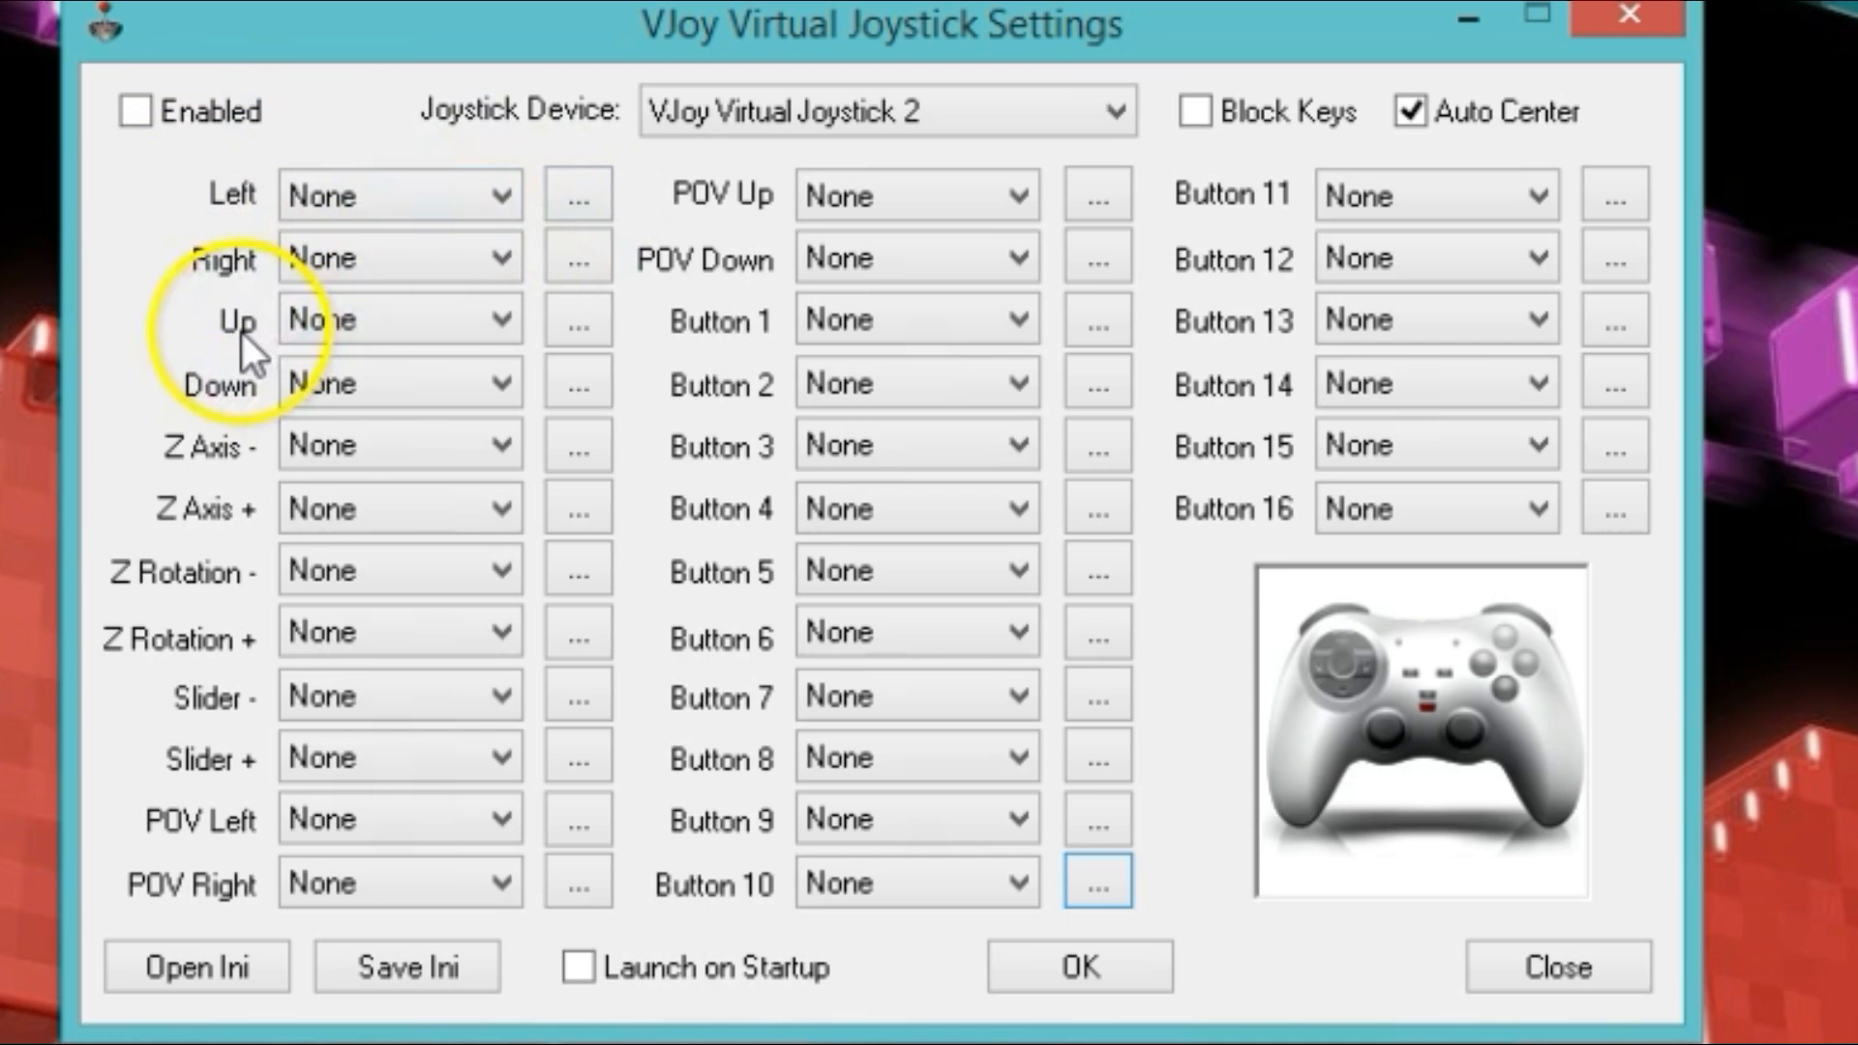
mouse_move(577, 195)
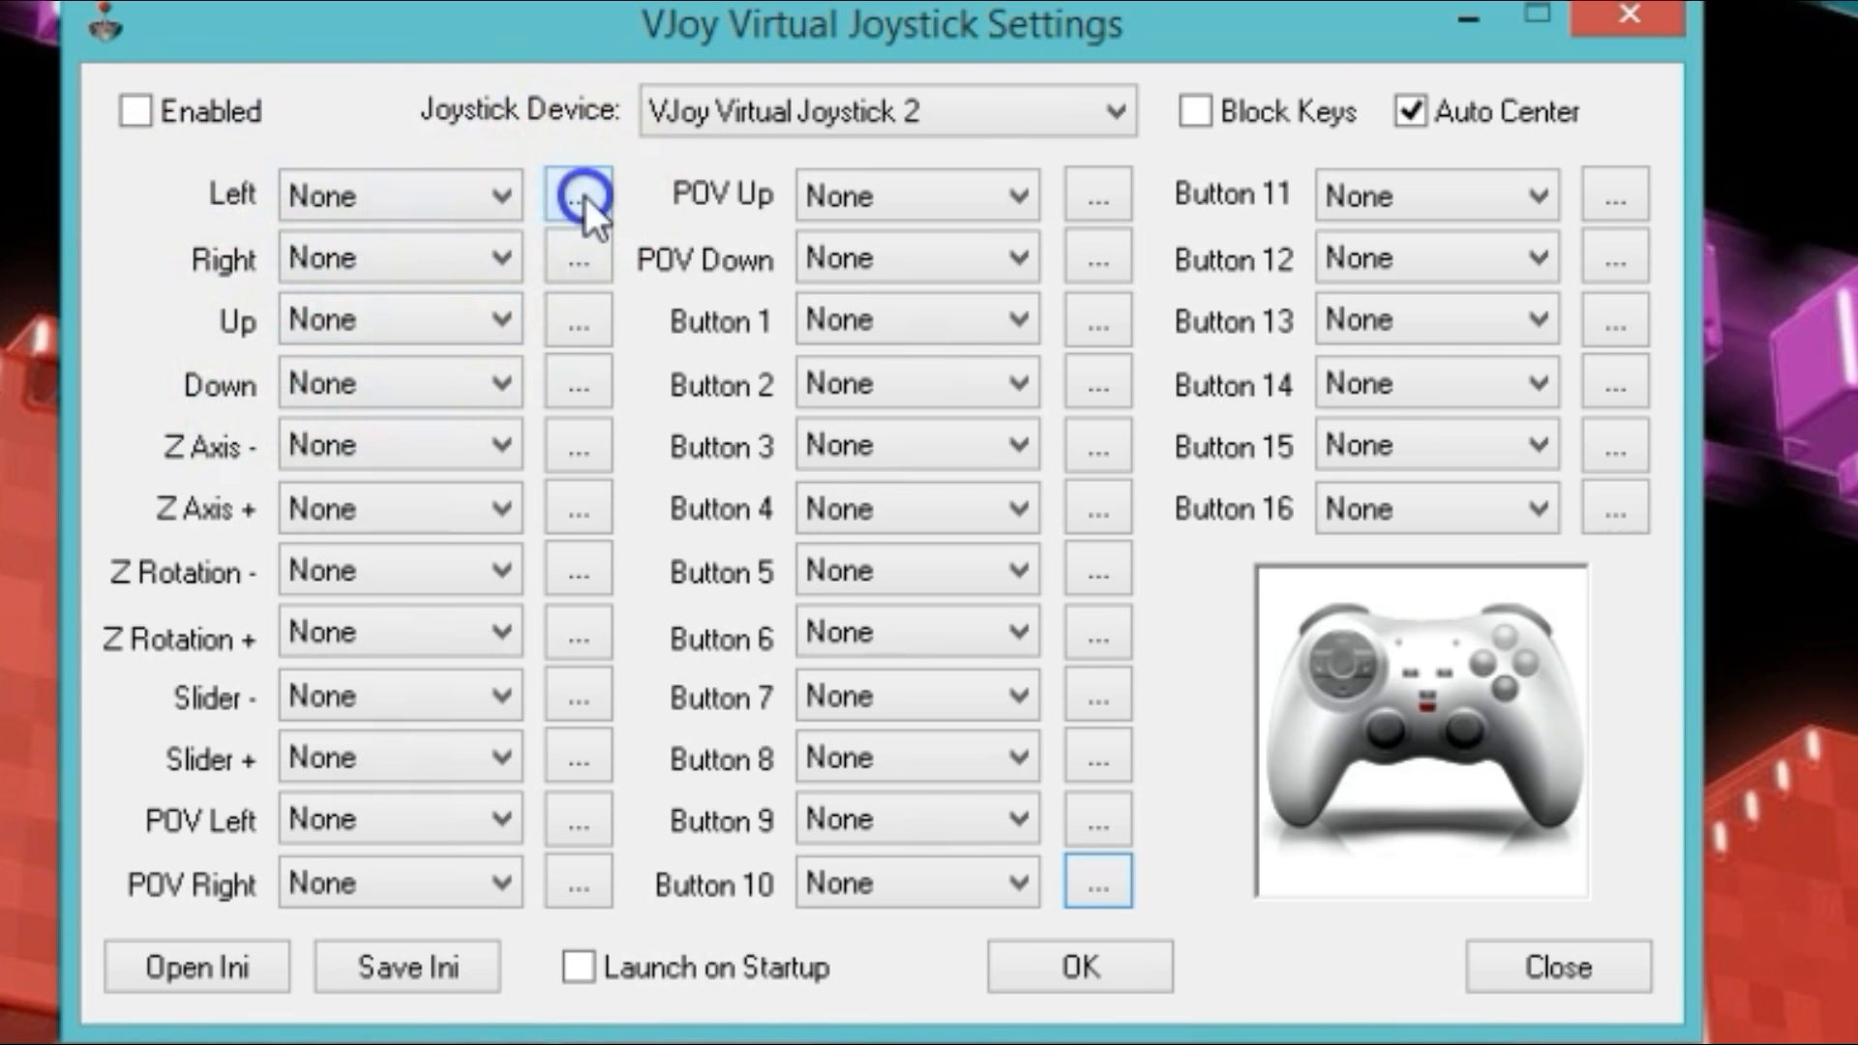
click(578, 194)
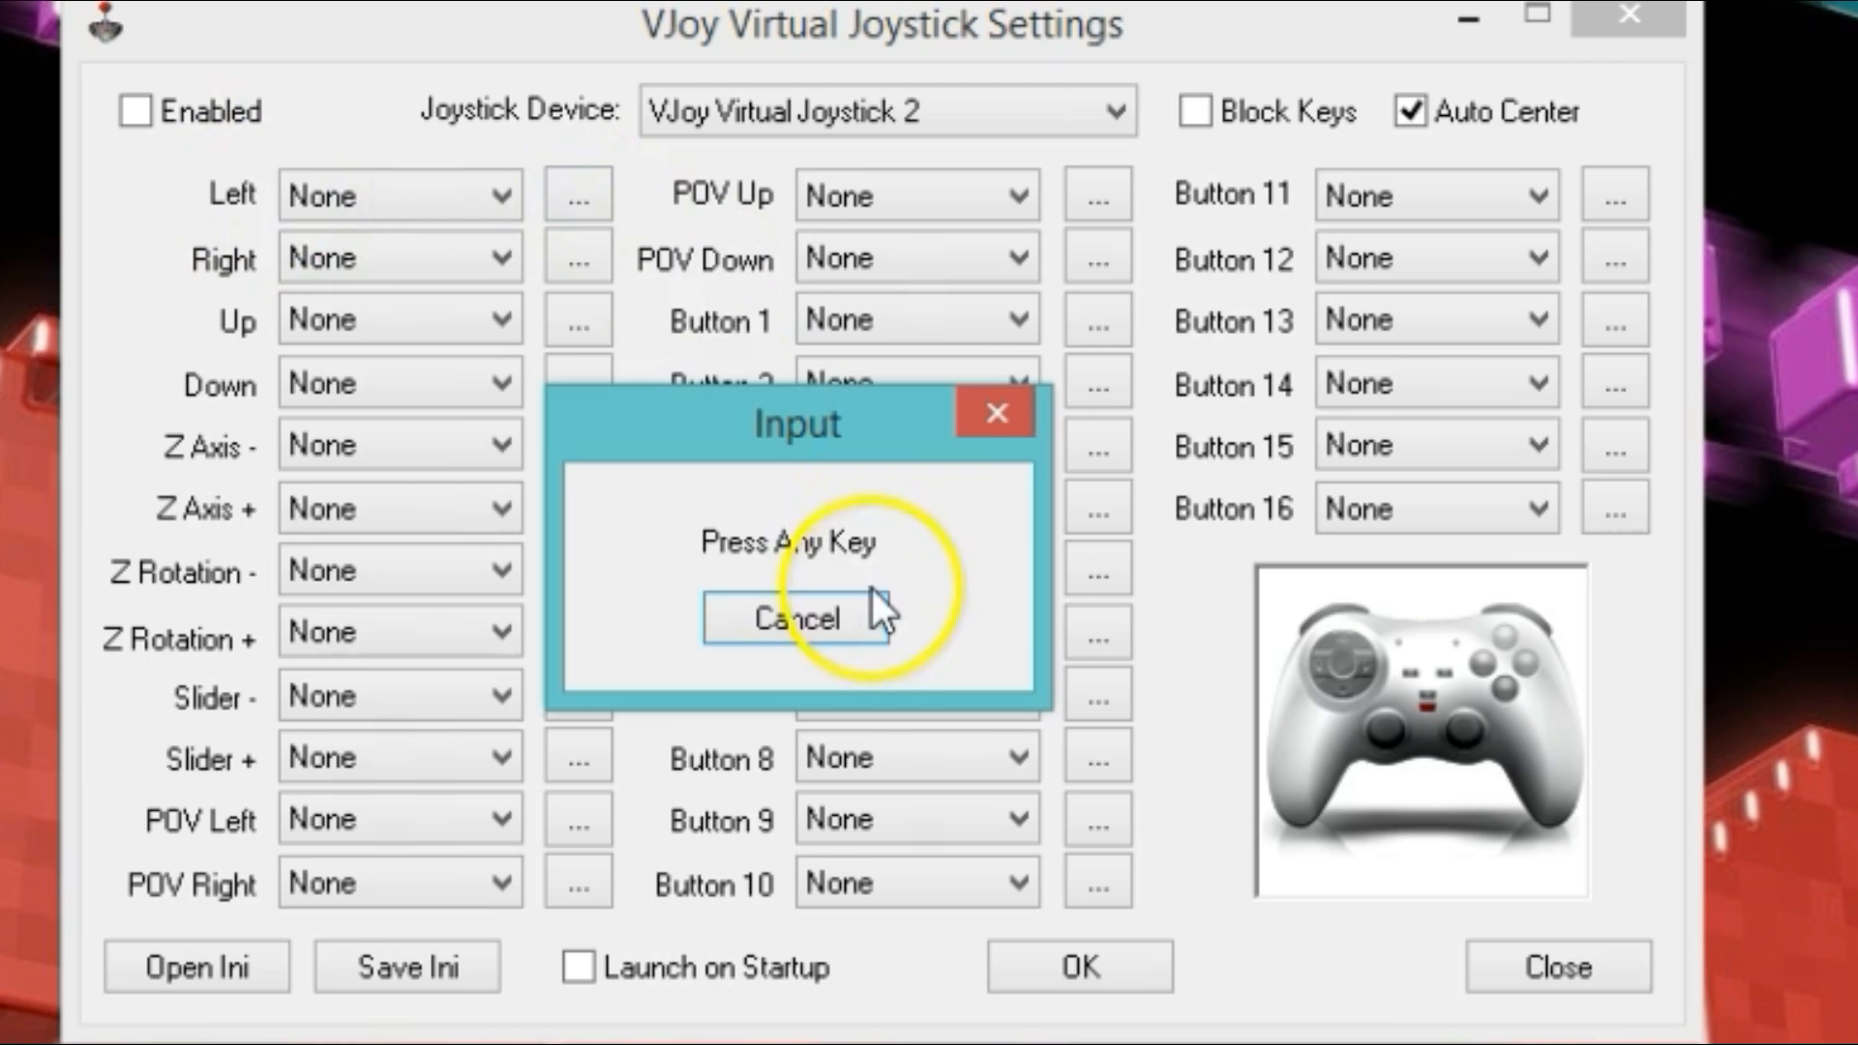
click(795, 618)
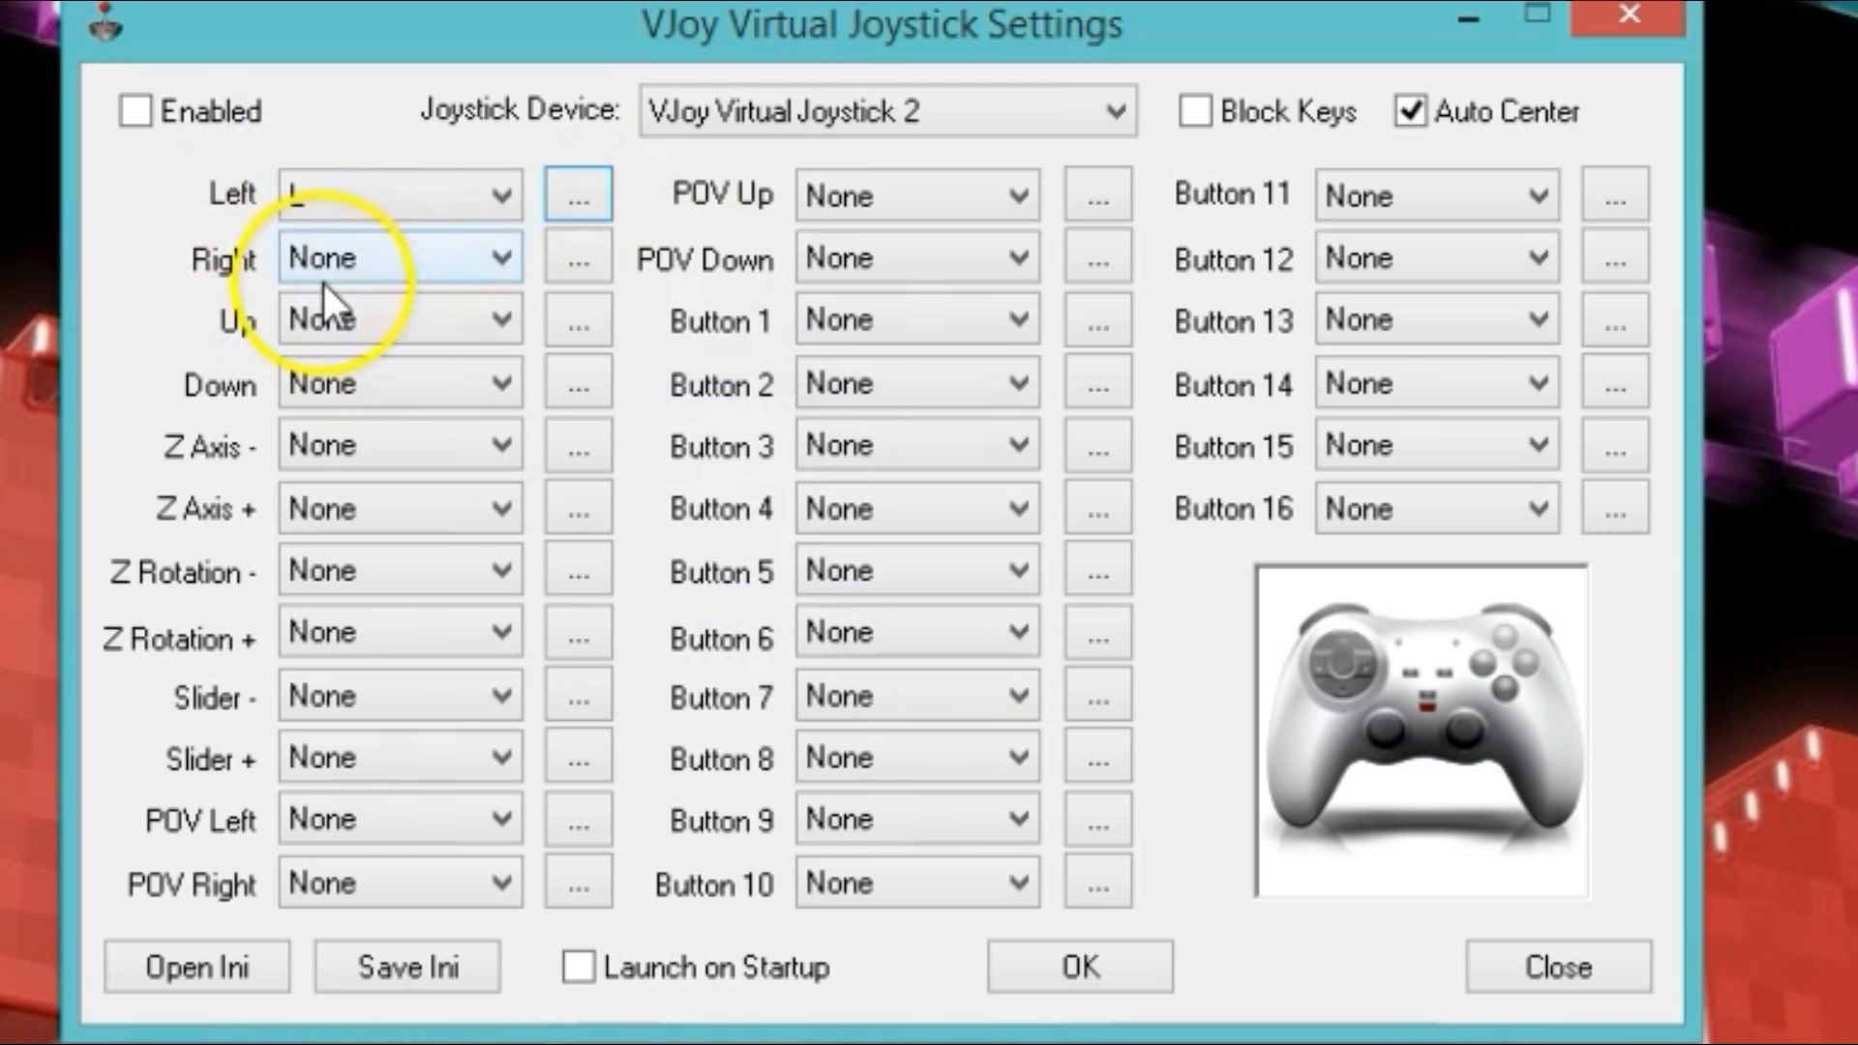
click(579, 257)
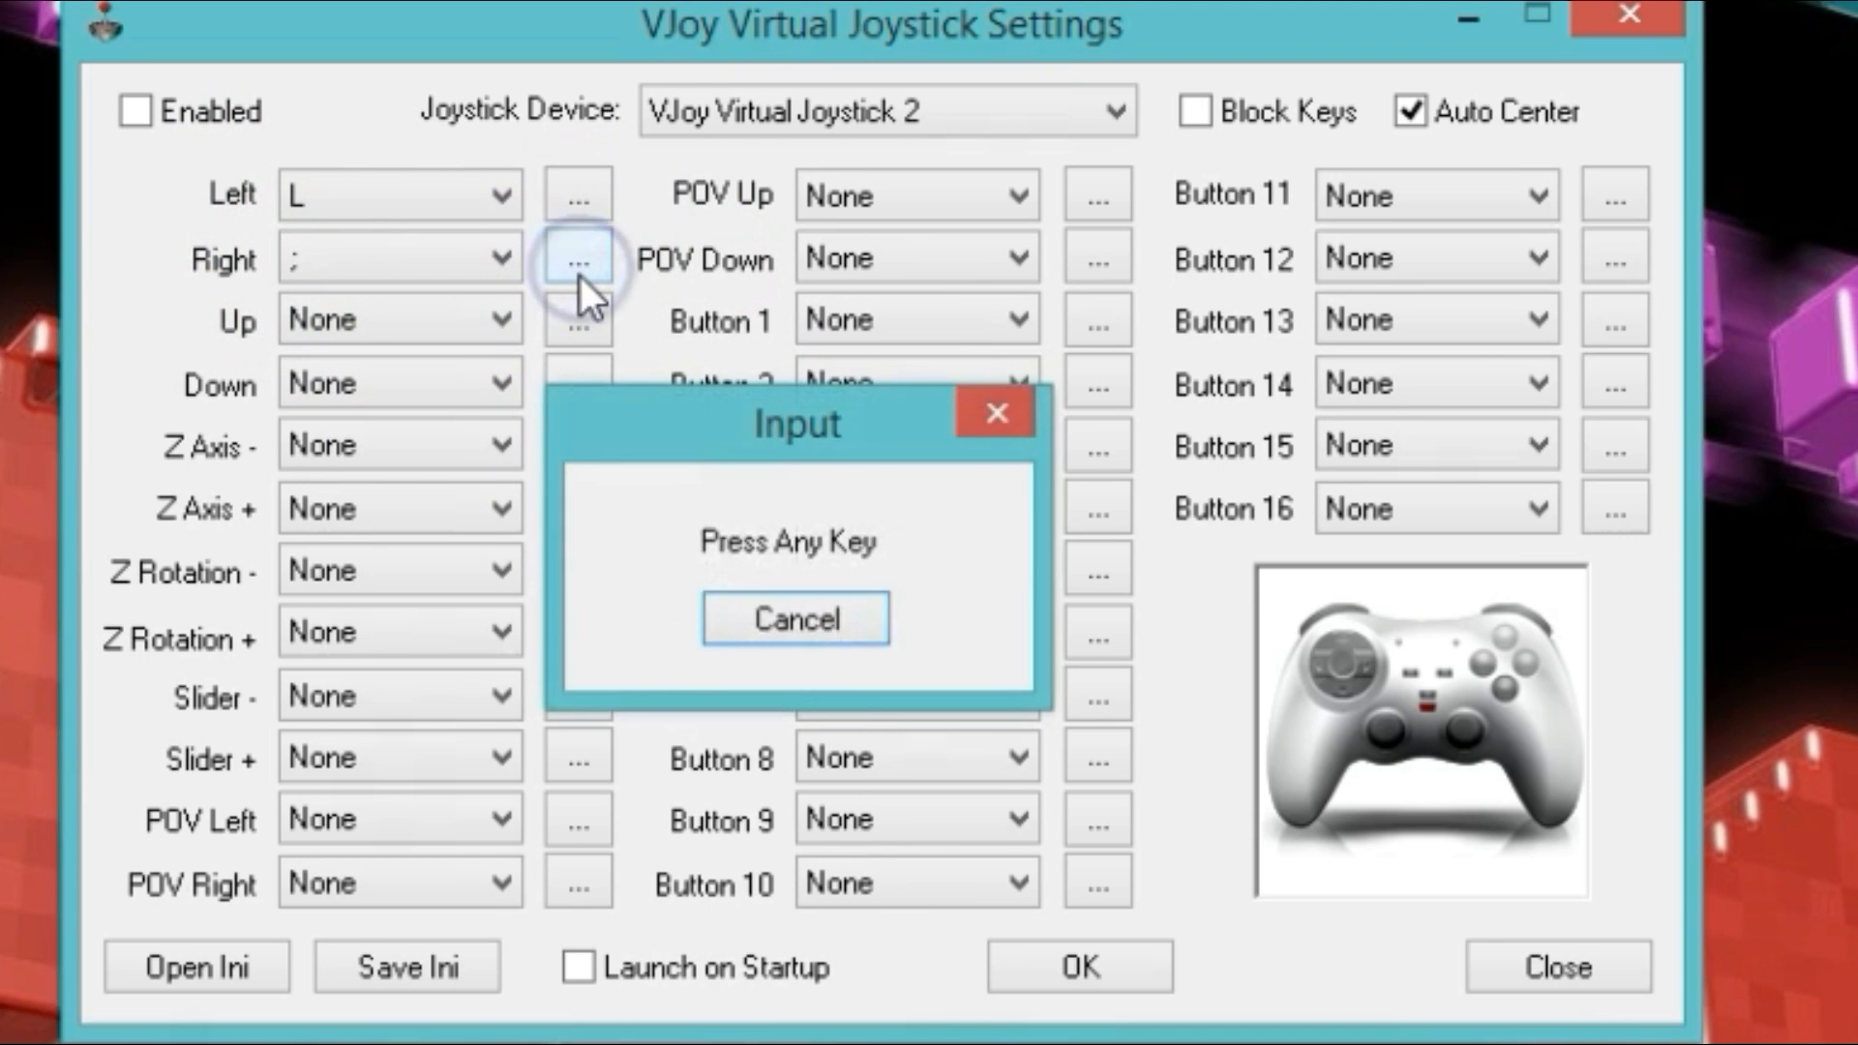
key(p)
text(.)
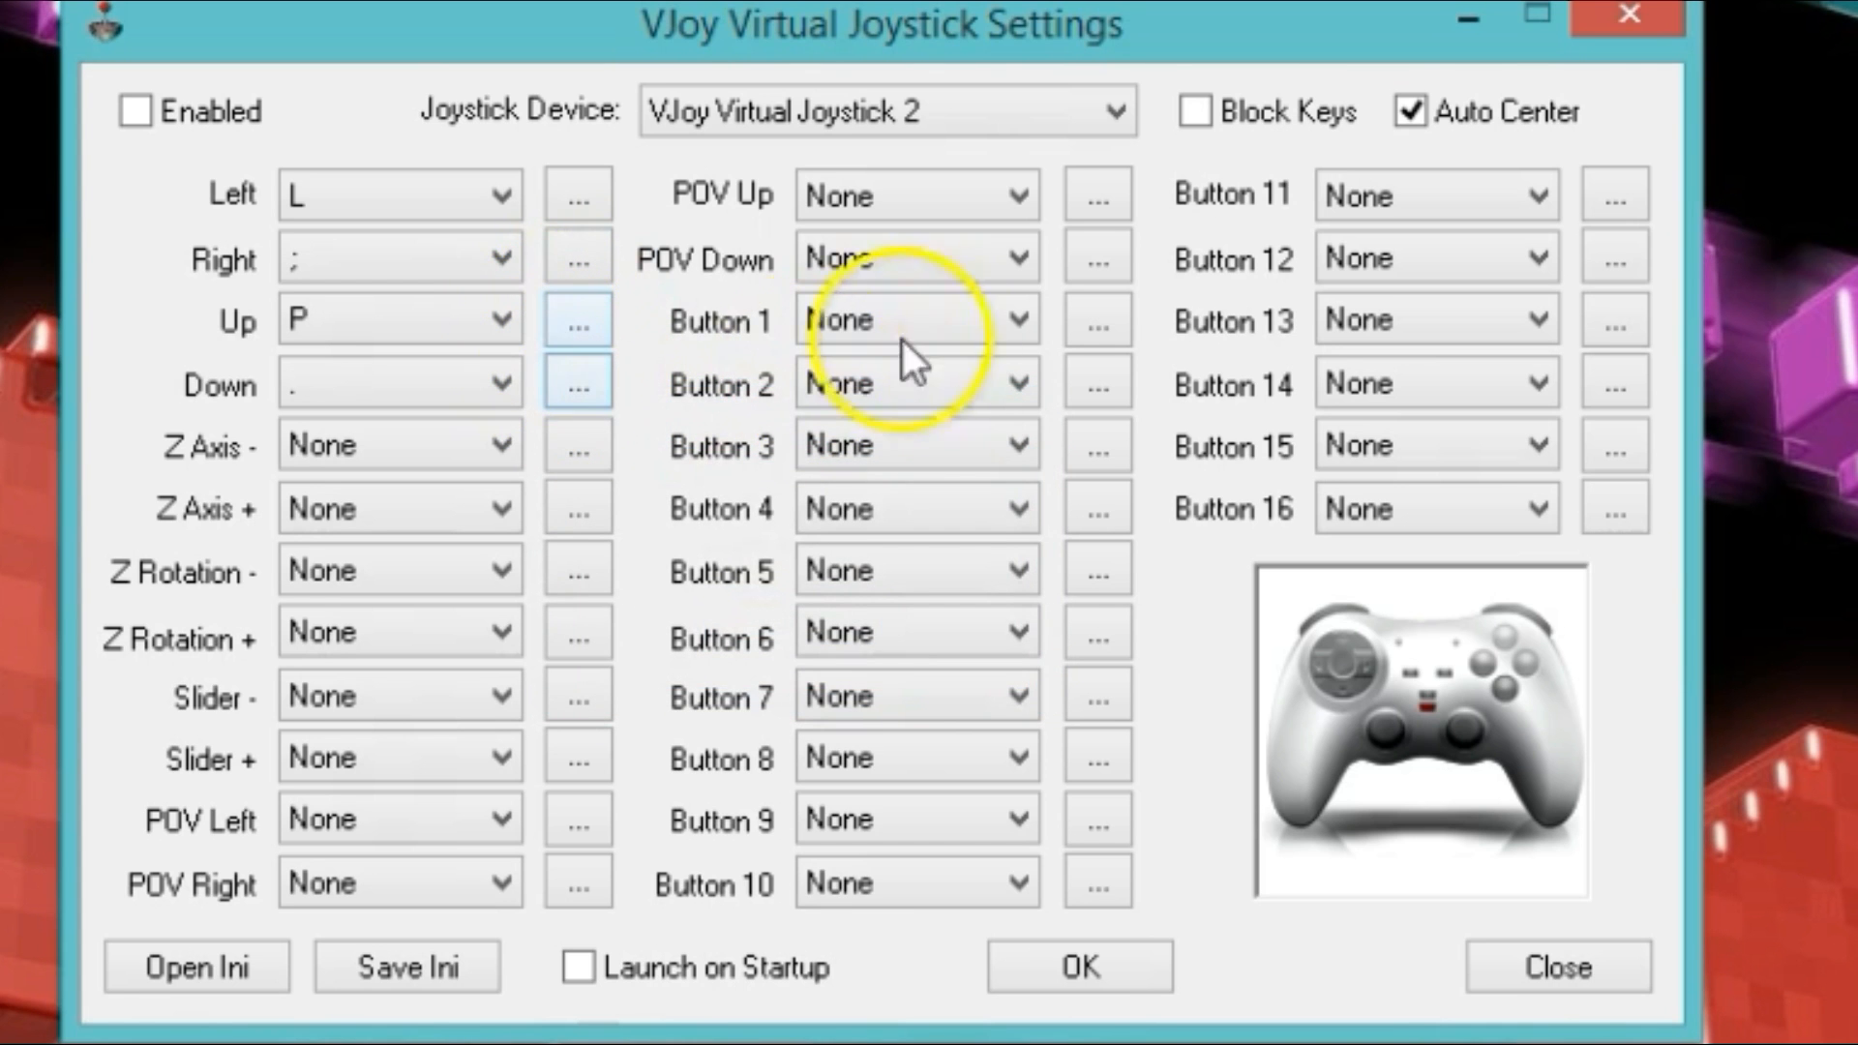
mouse_move(1091, 320)
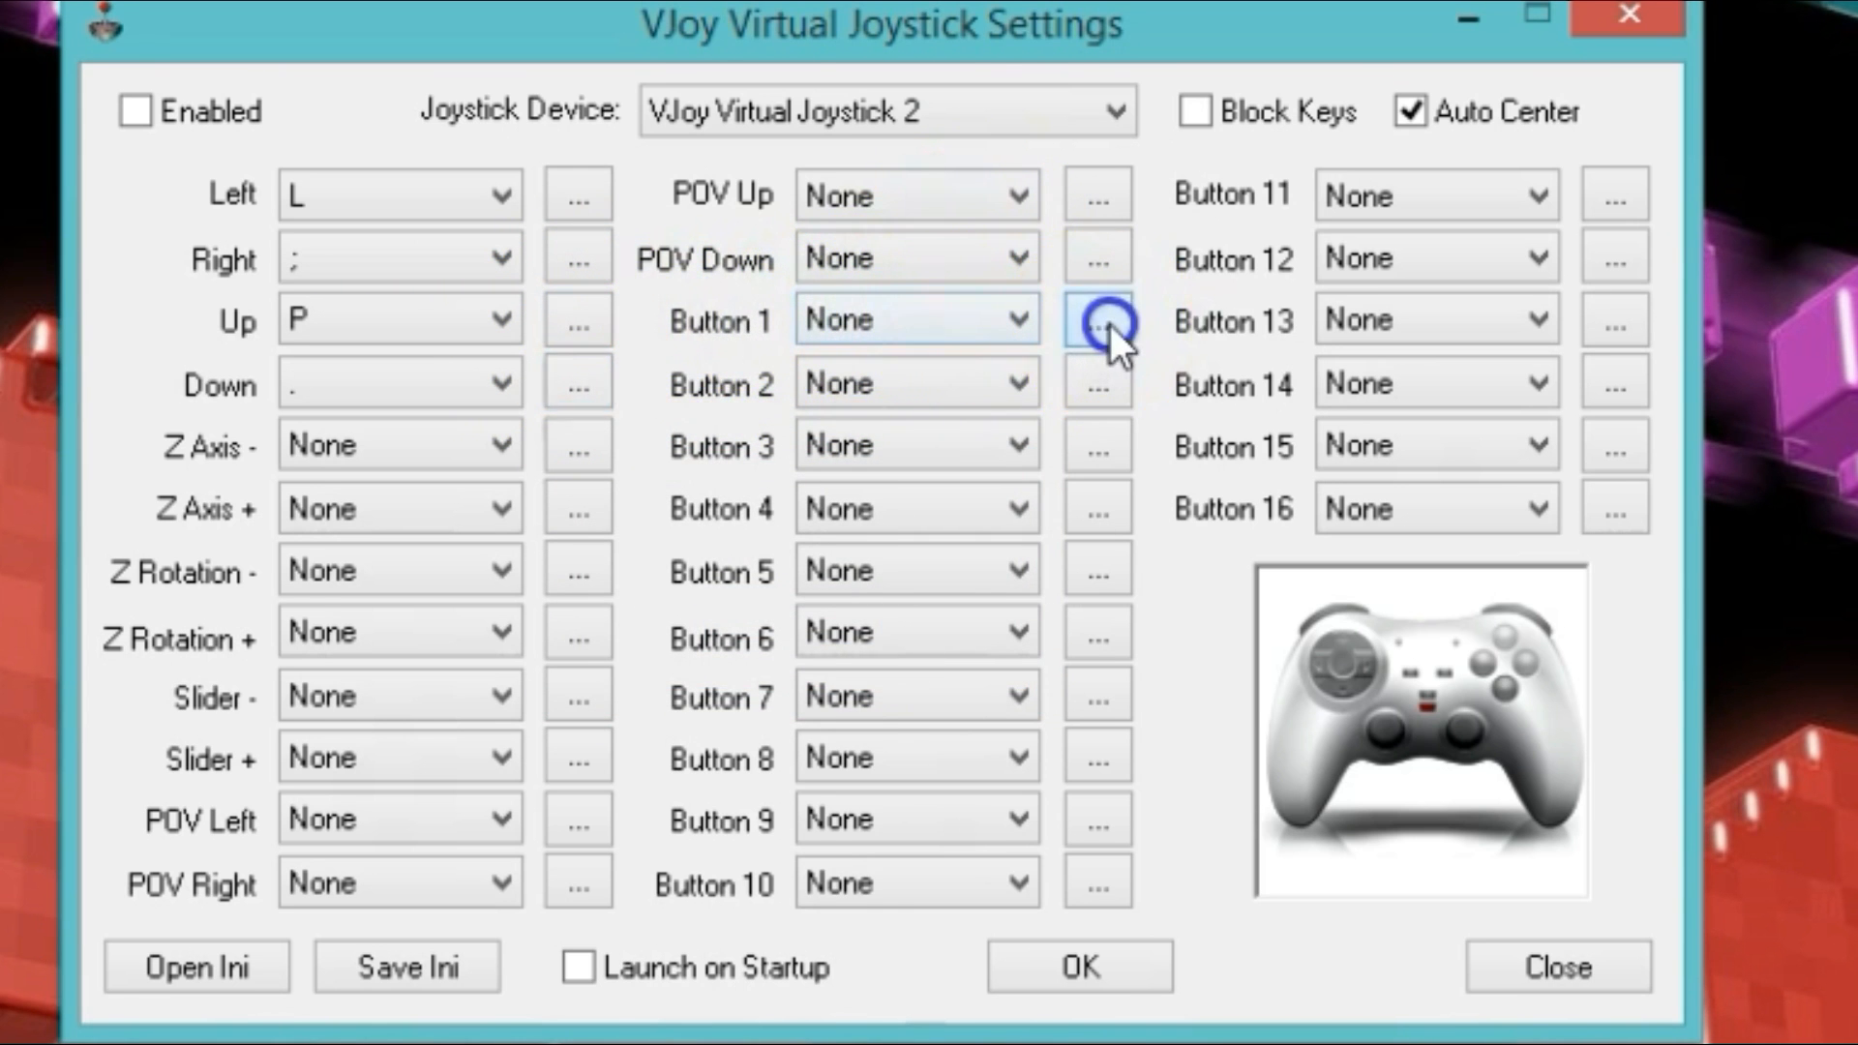
Capture numpad keys for joystick 2's Buttons 1, 5 and 6.
click(1096, 322)
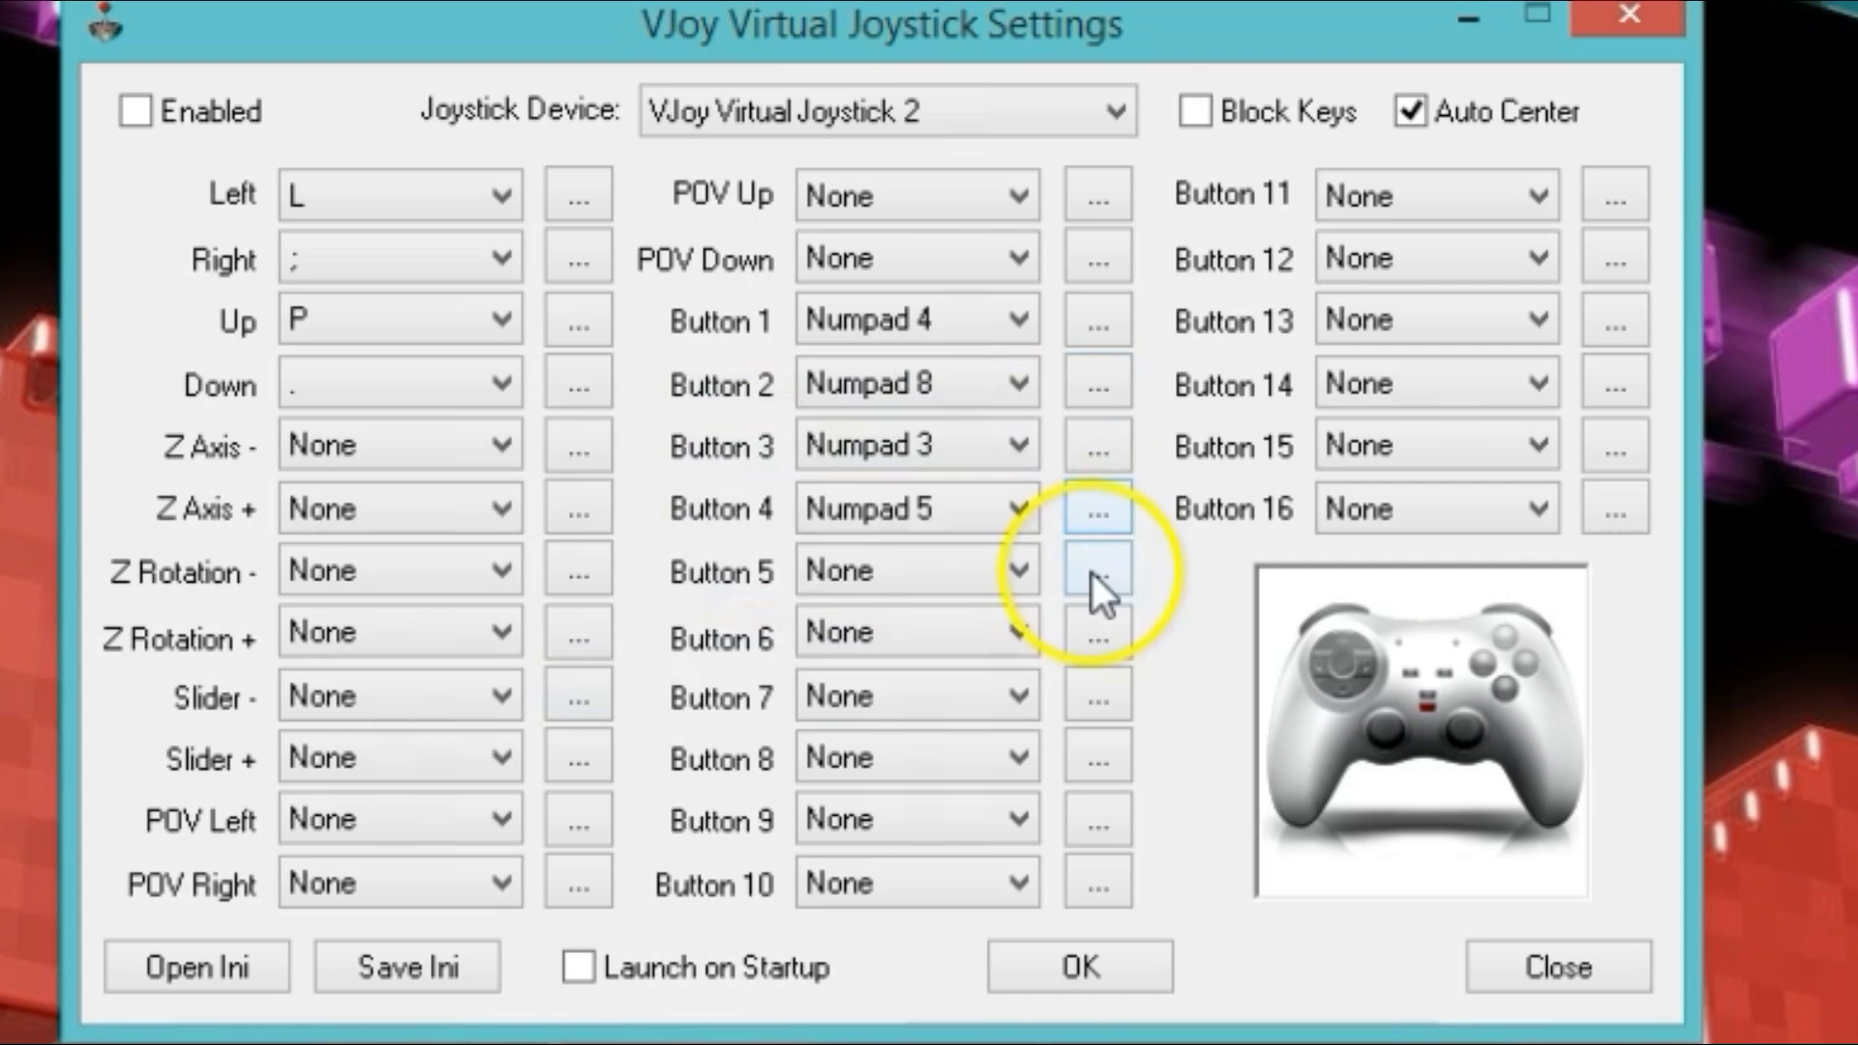
click(1094, 569)
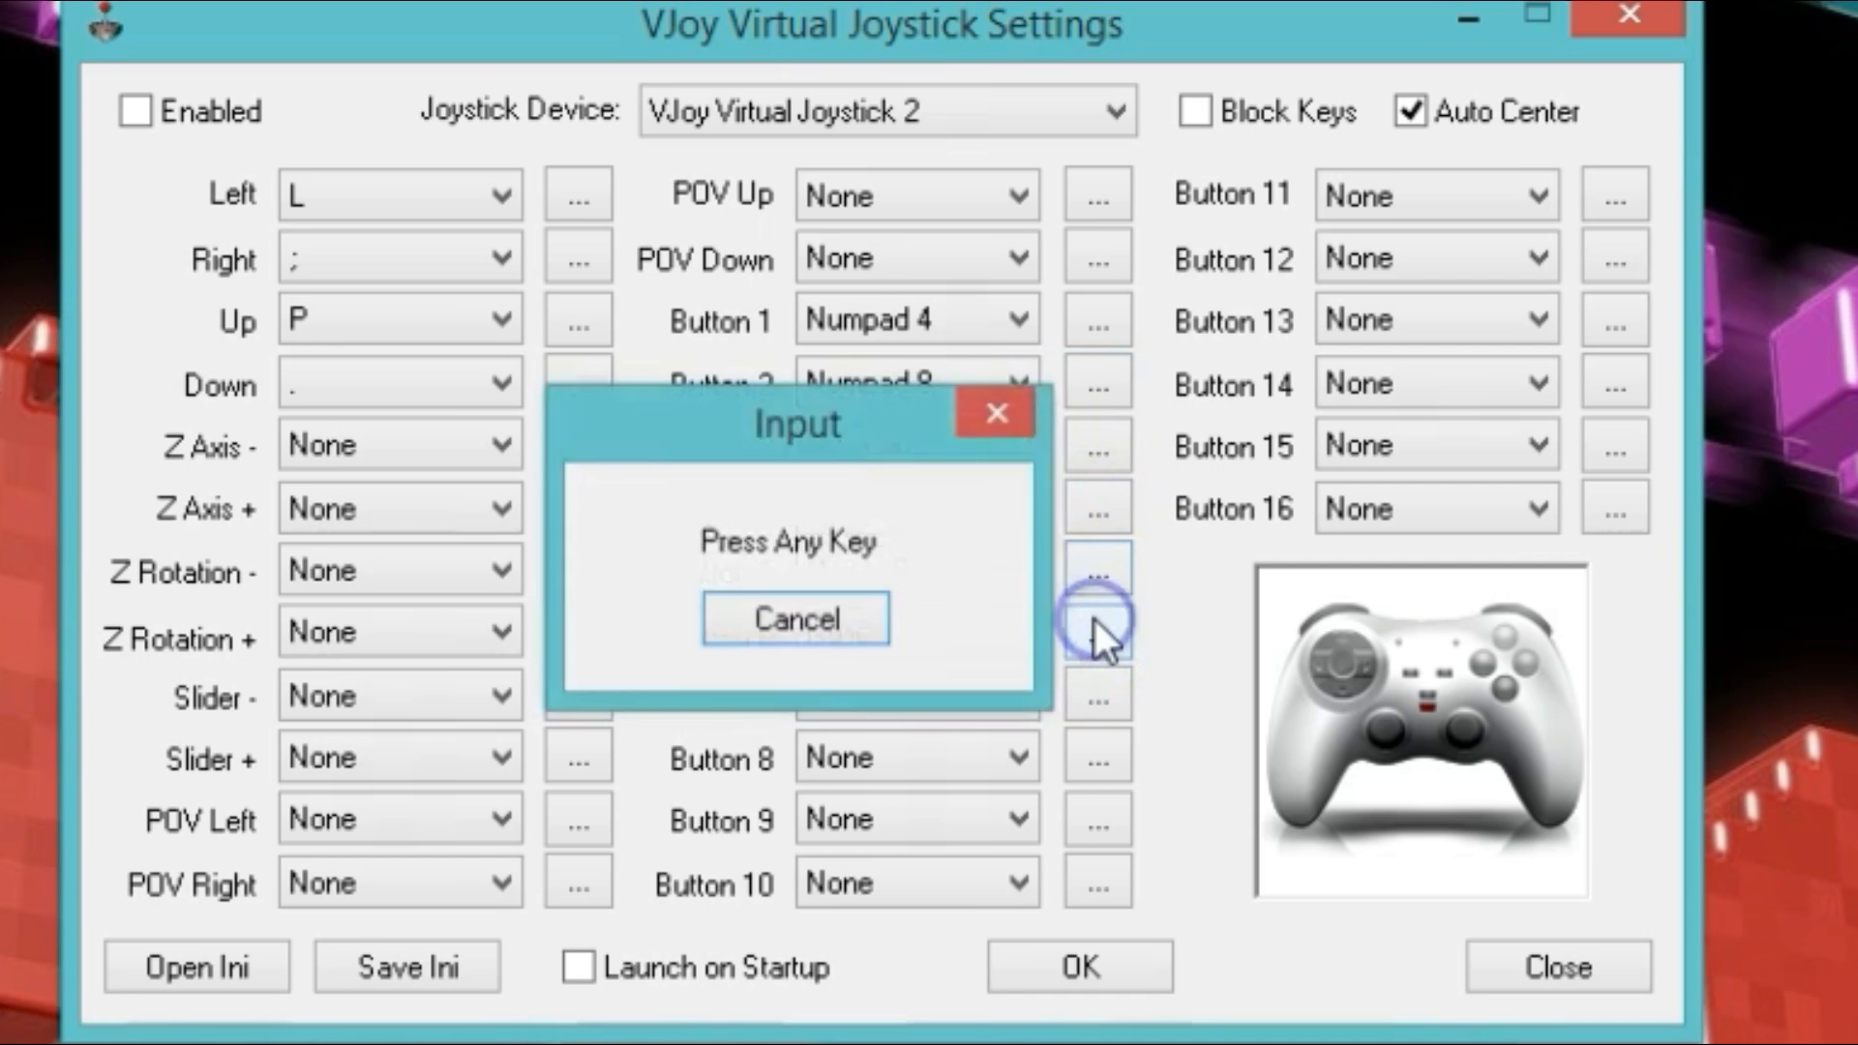
click(795, 618)
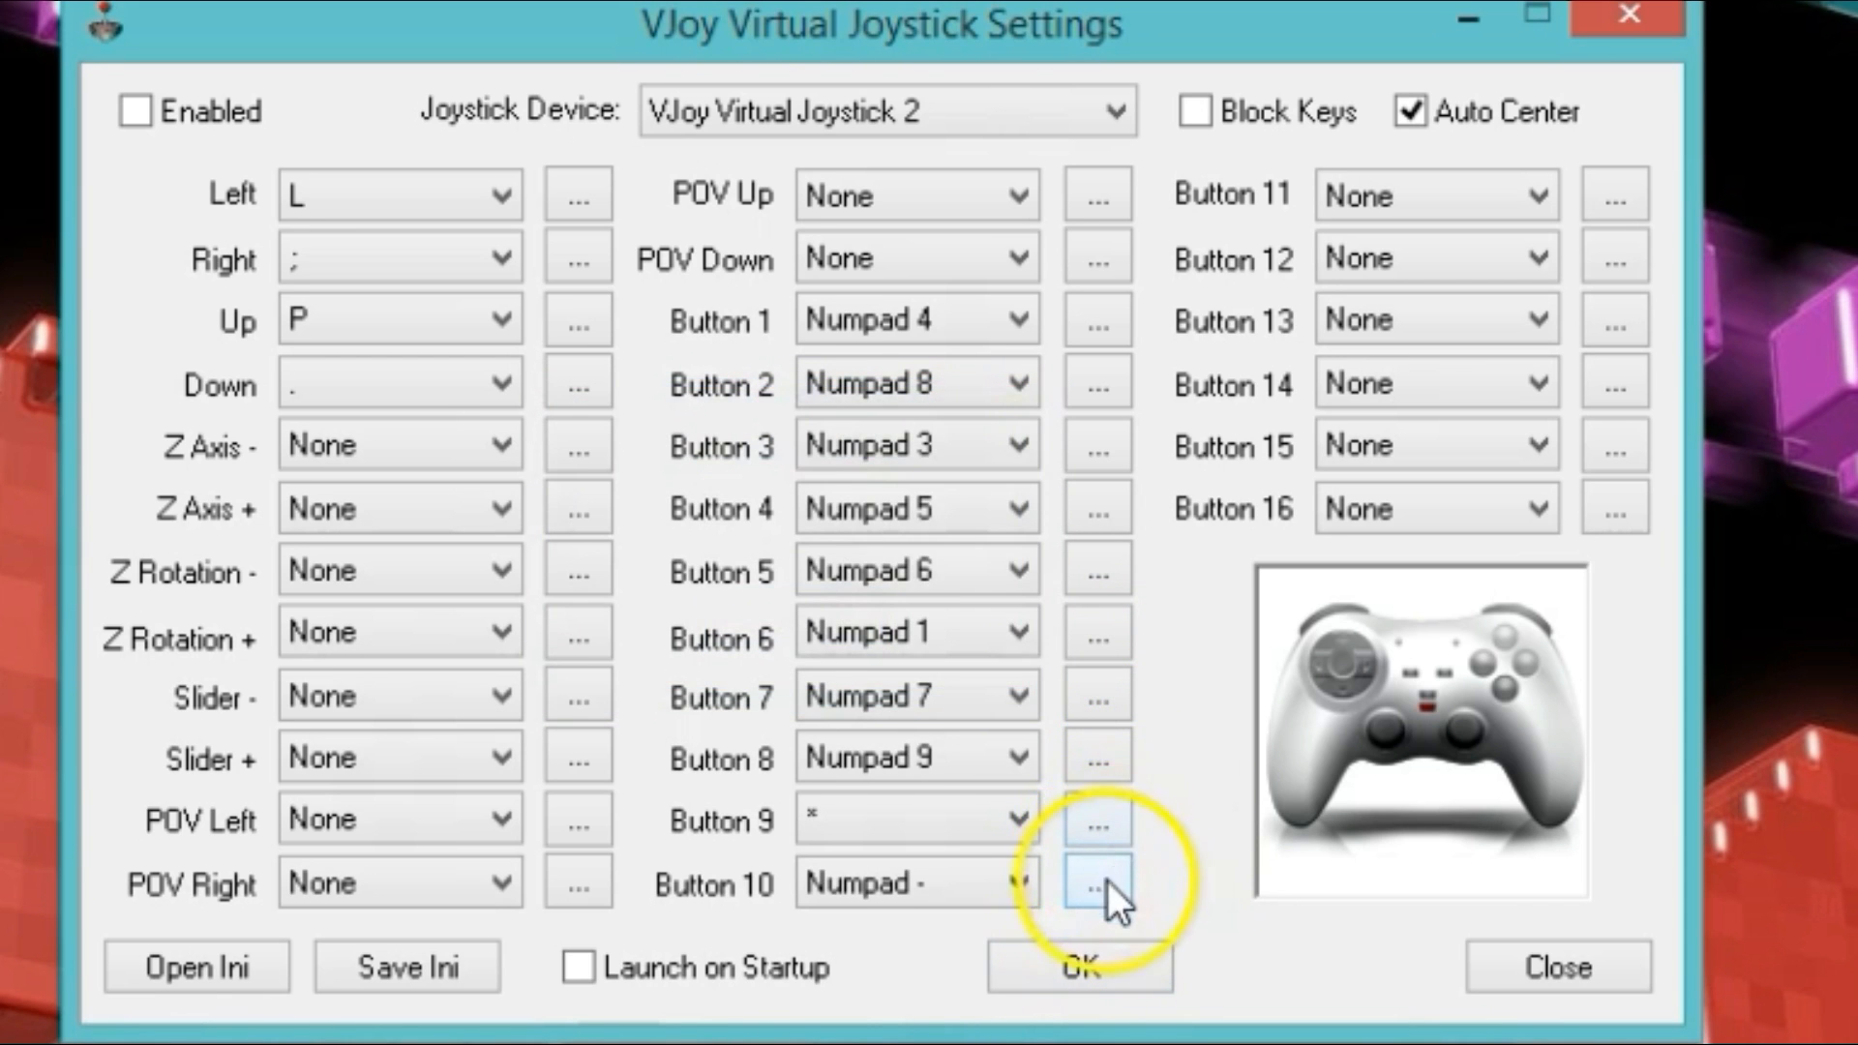
mouse_move(1080, 967)
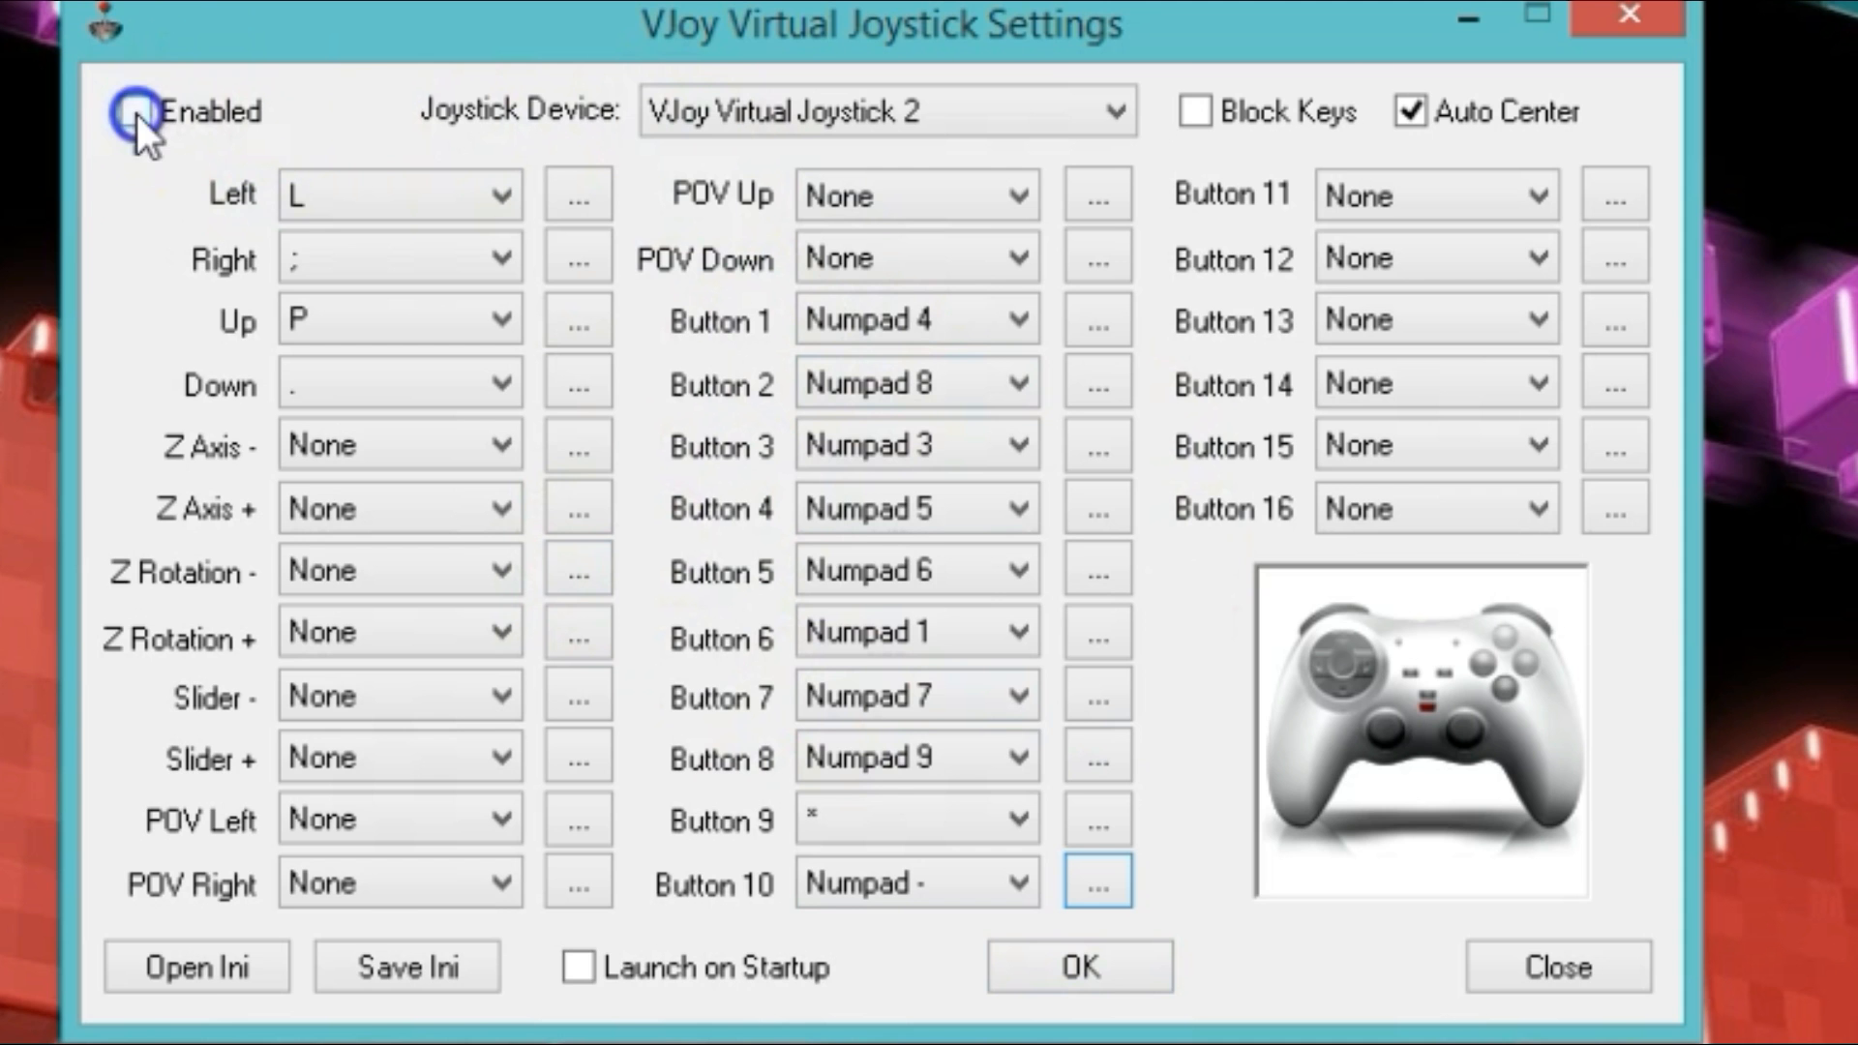
Enable the joystick, save mappings over SFVmodeswitch3.ini, and close VJoy settings.
click(134, 111)
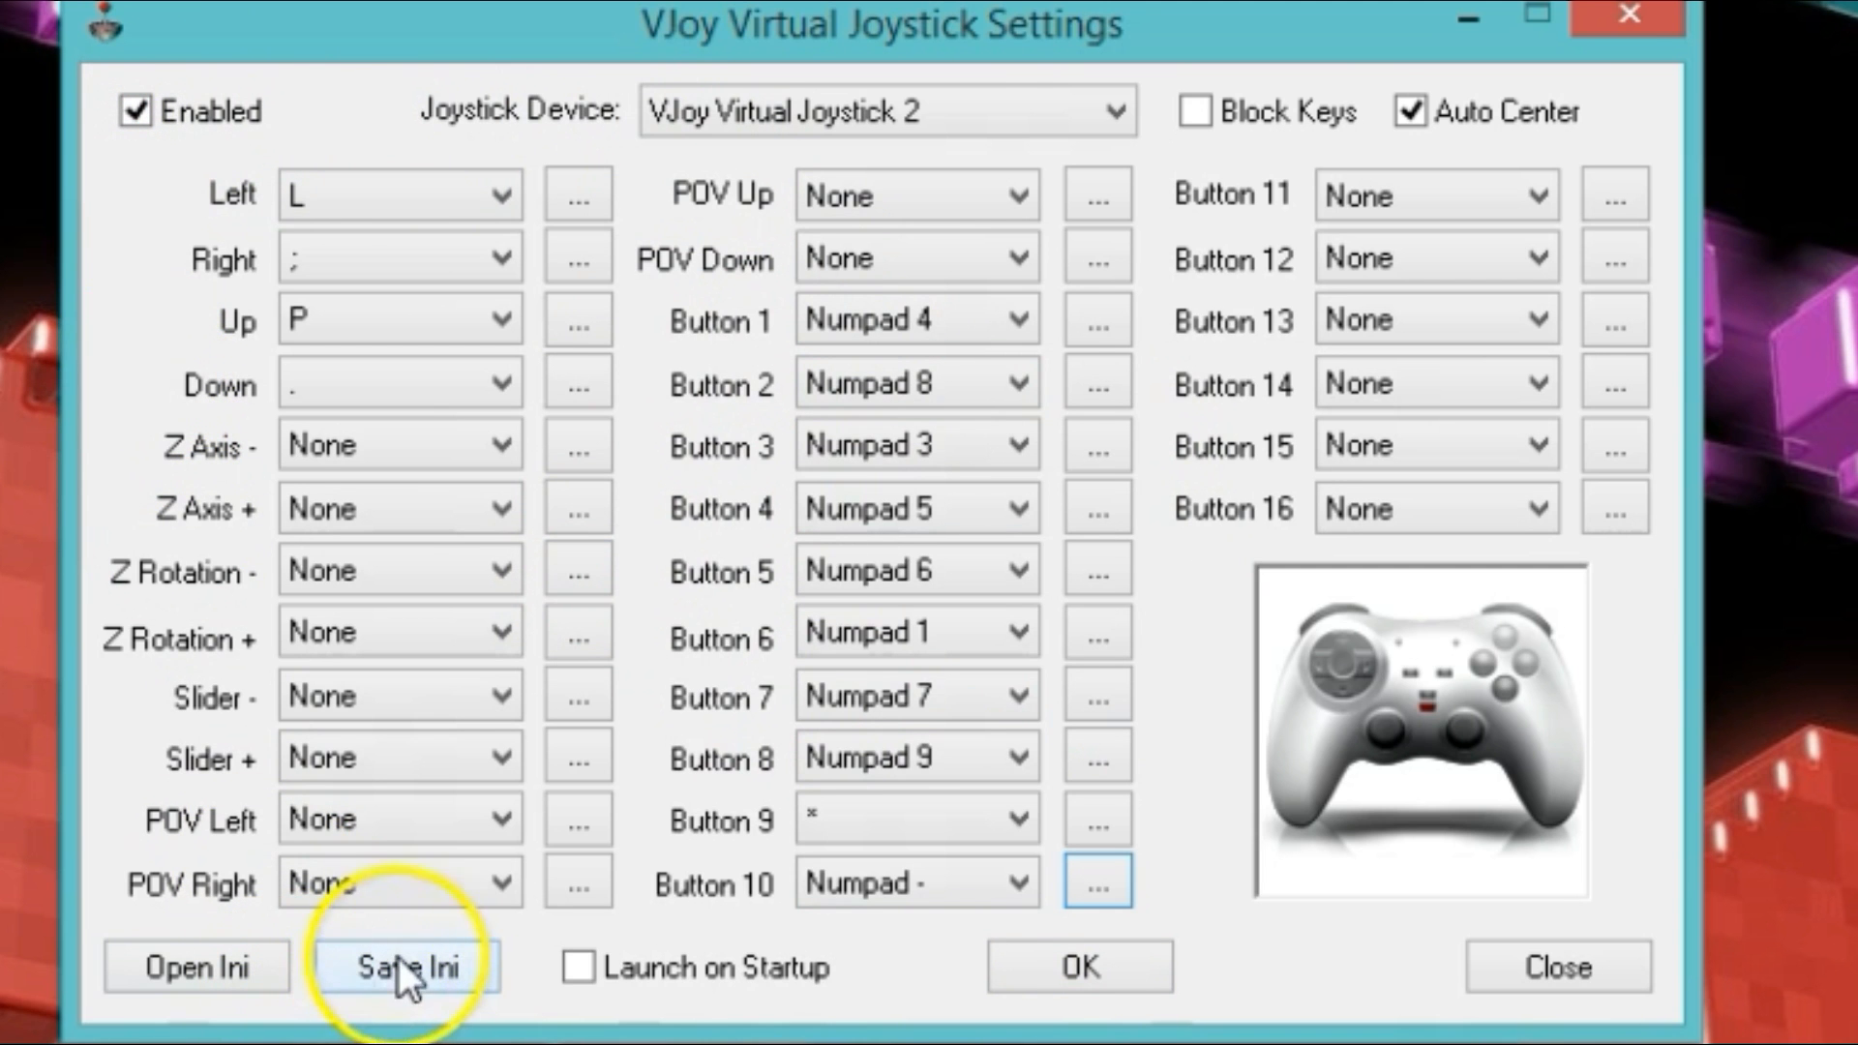
click(406, 965)
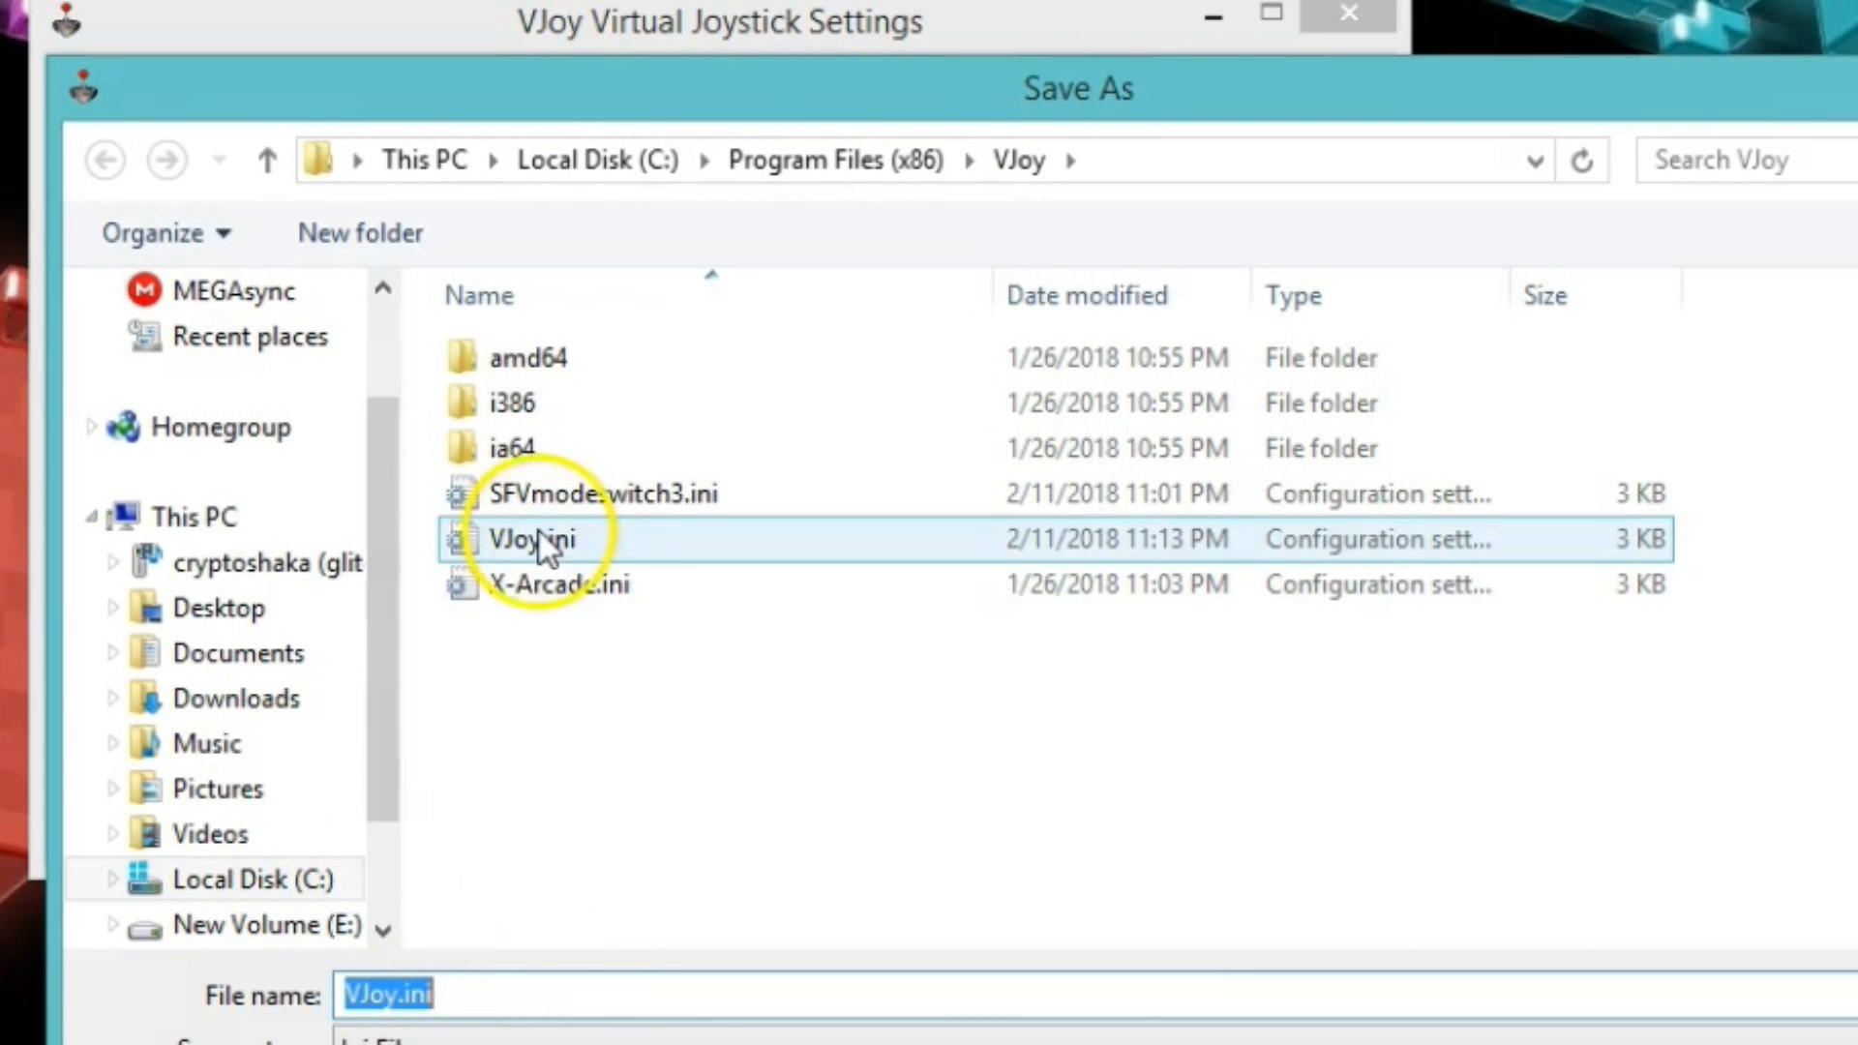
click(604, 494)
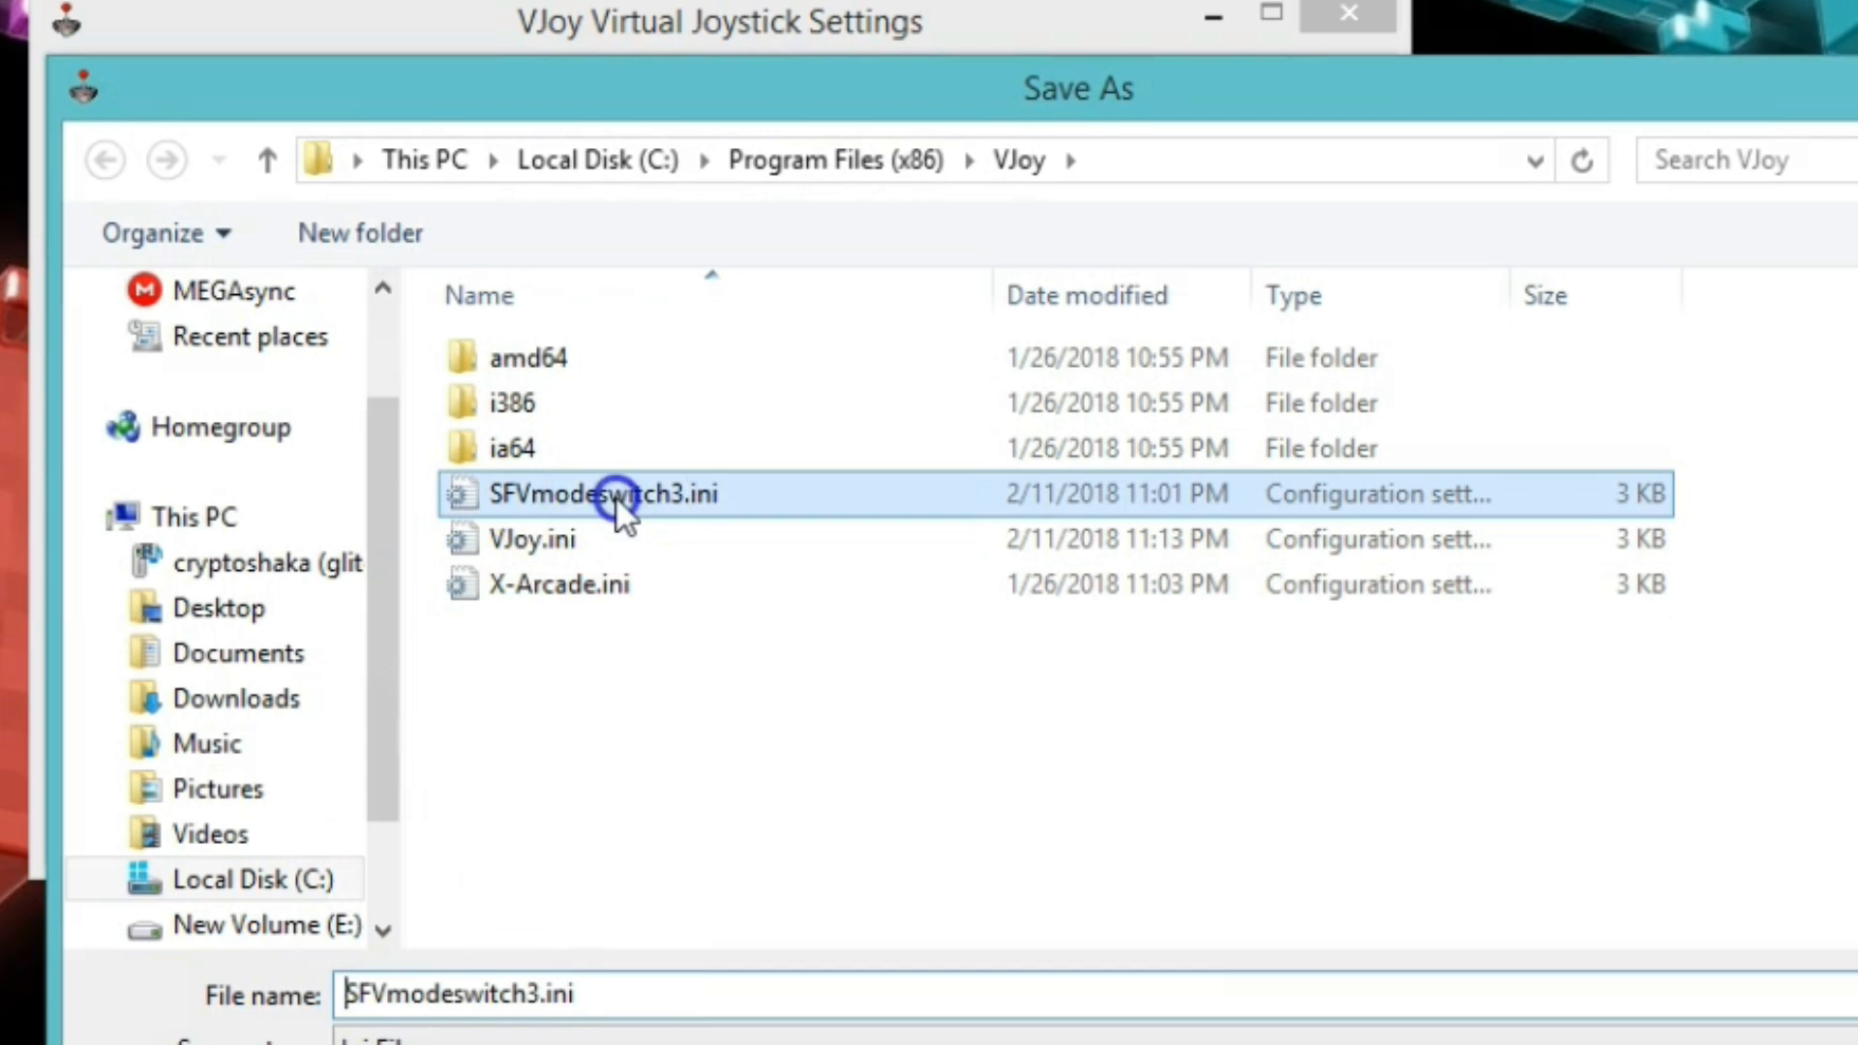
mouse_move(675, 817)
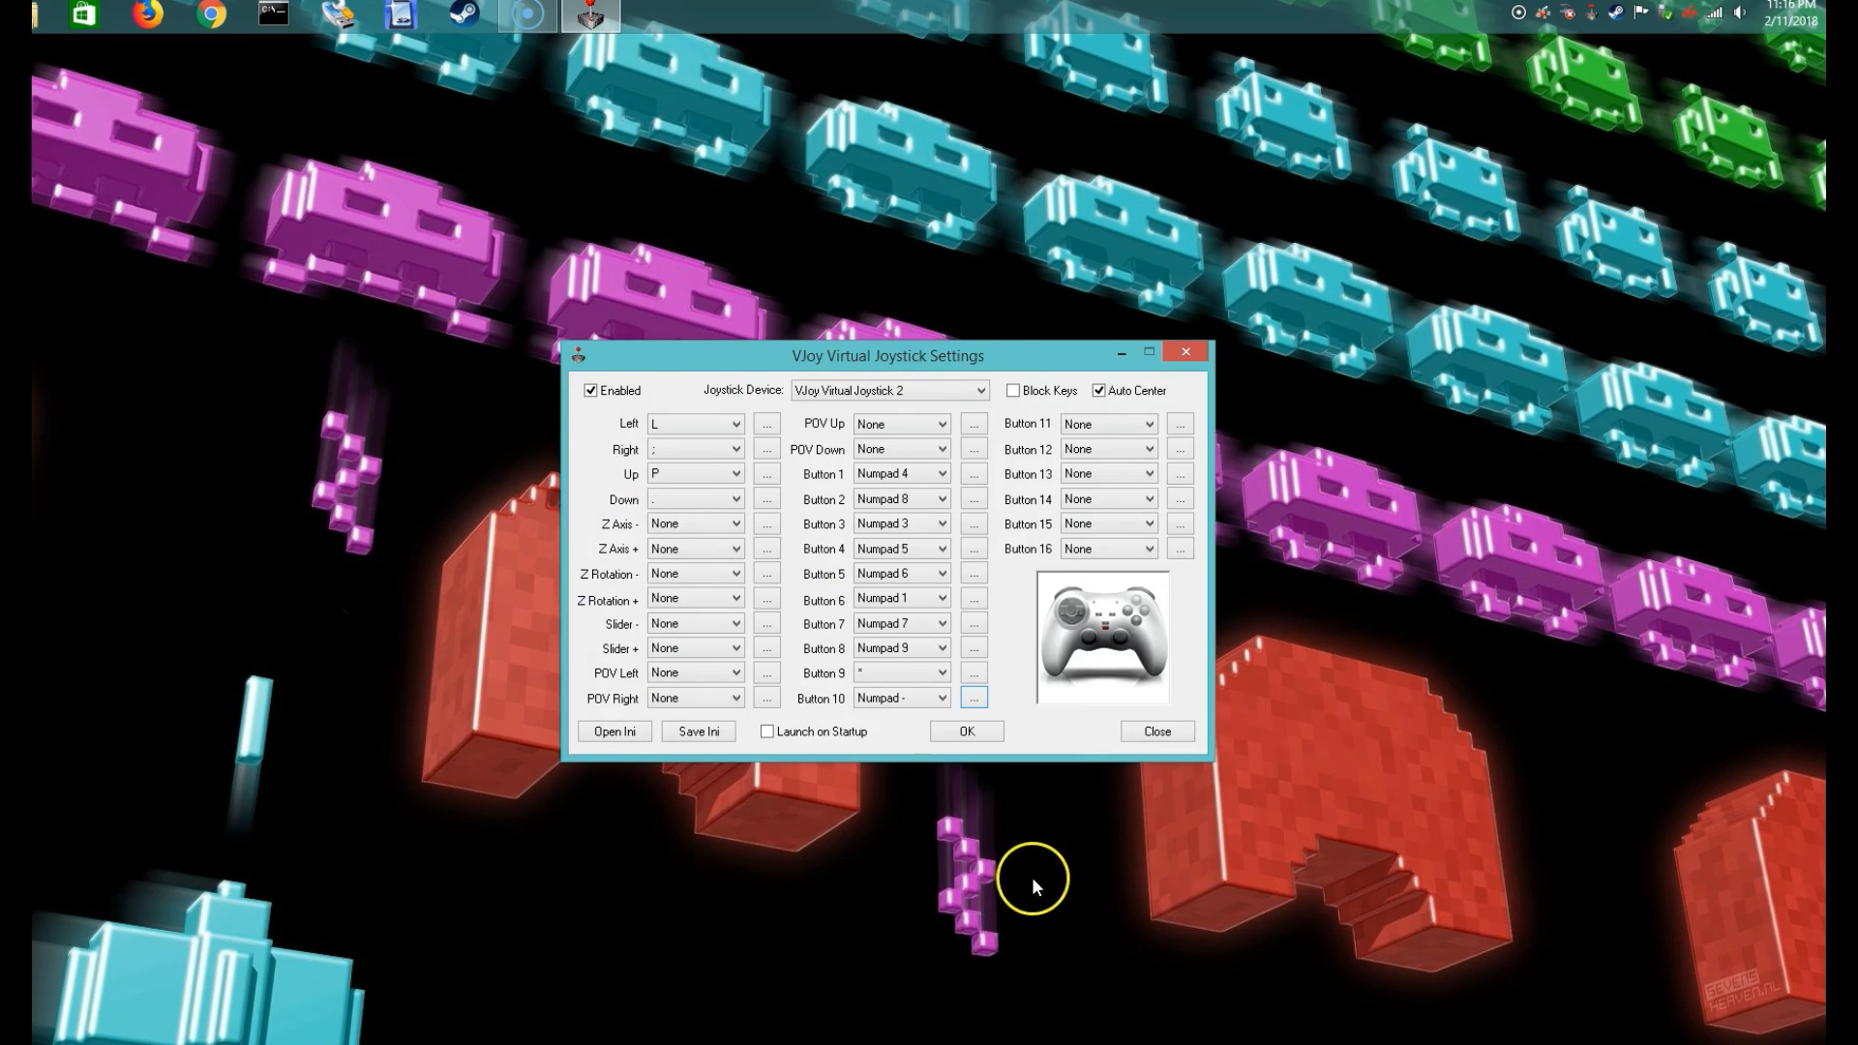
click(1155, 732)
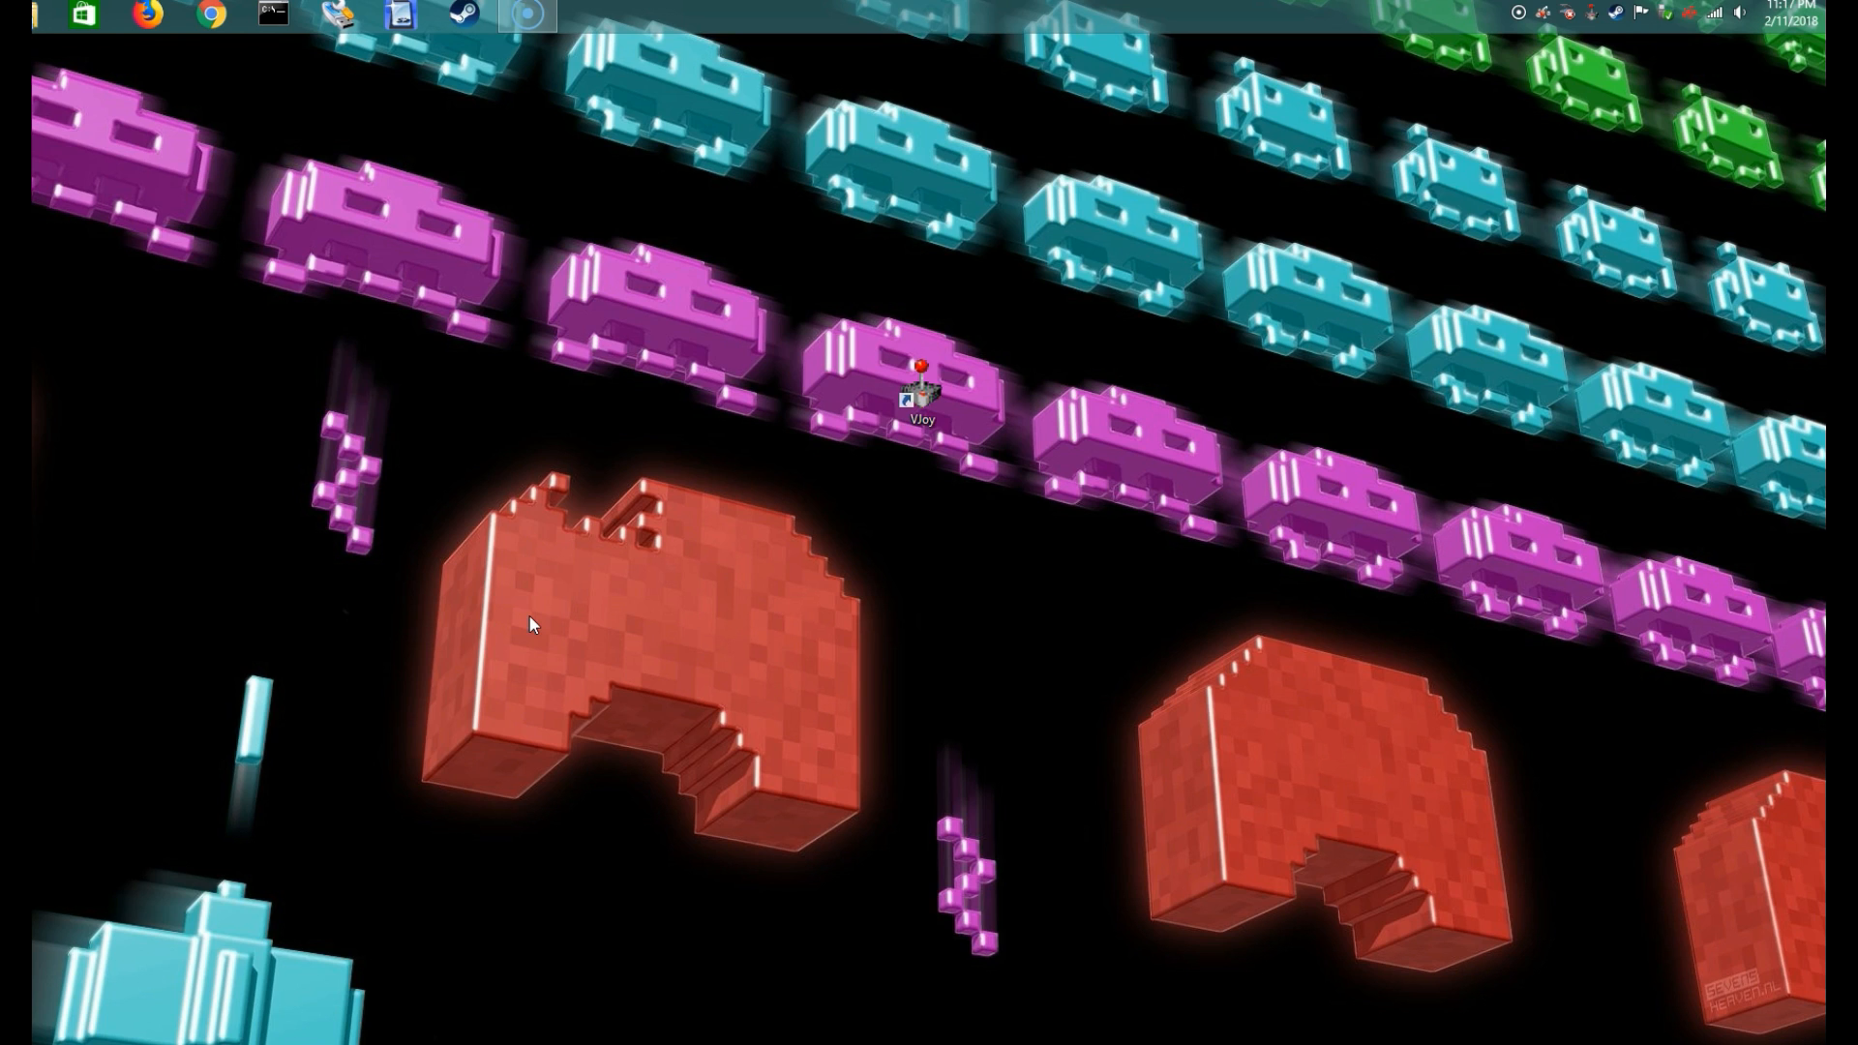
mouse_move(107, 48)
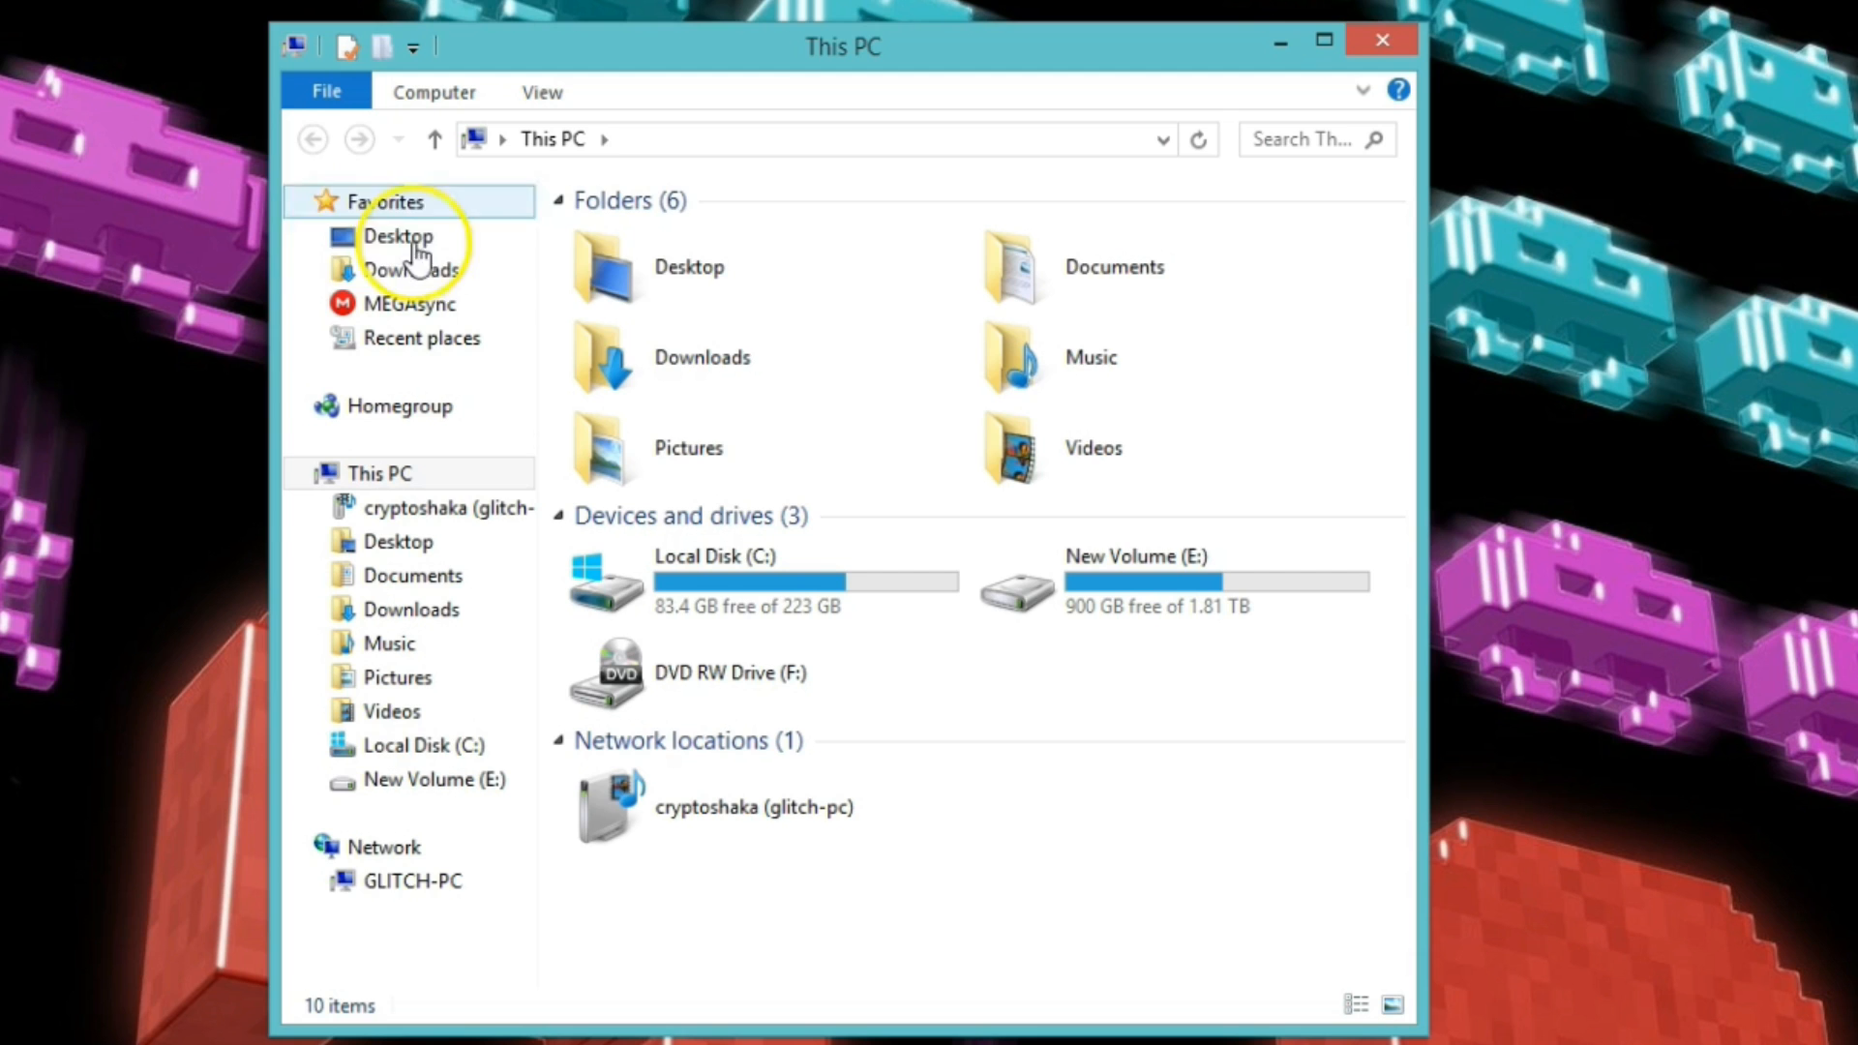
mouse_move(658, 290)
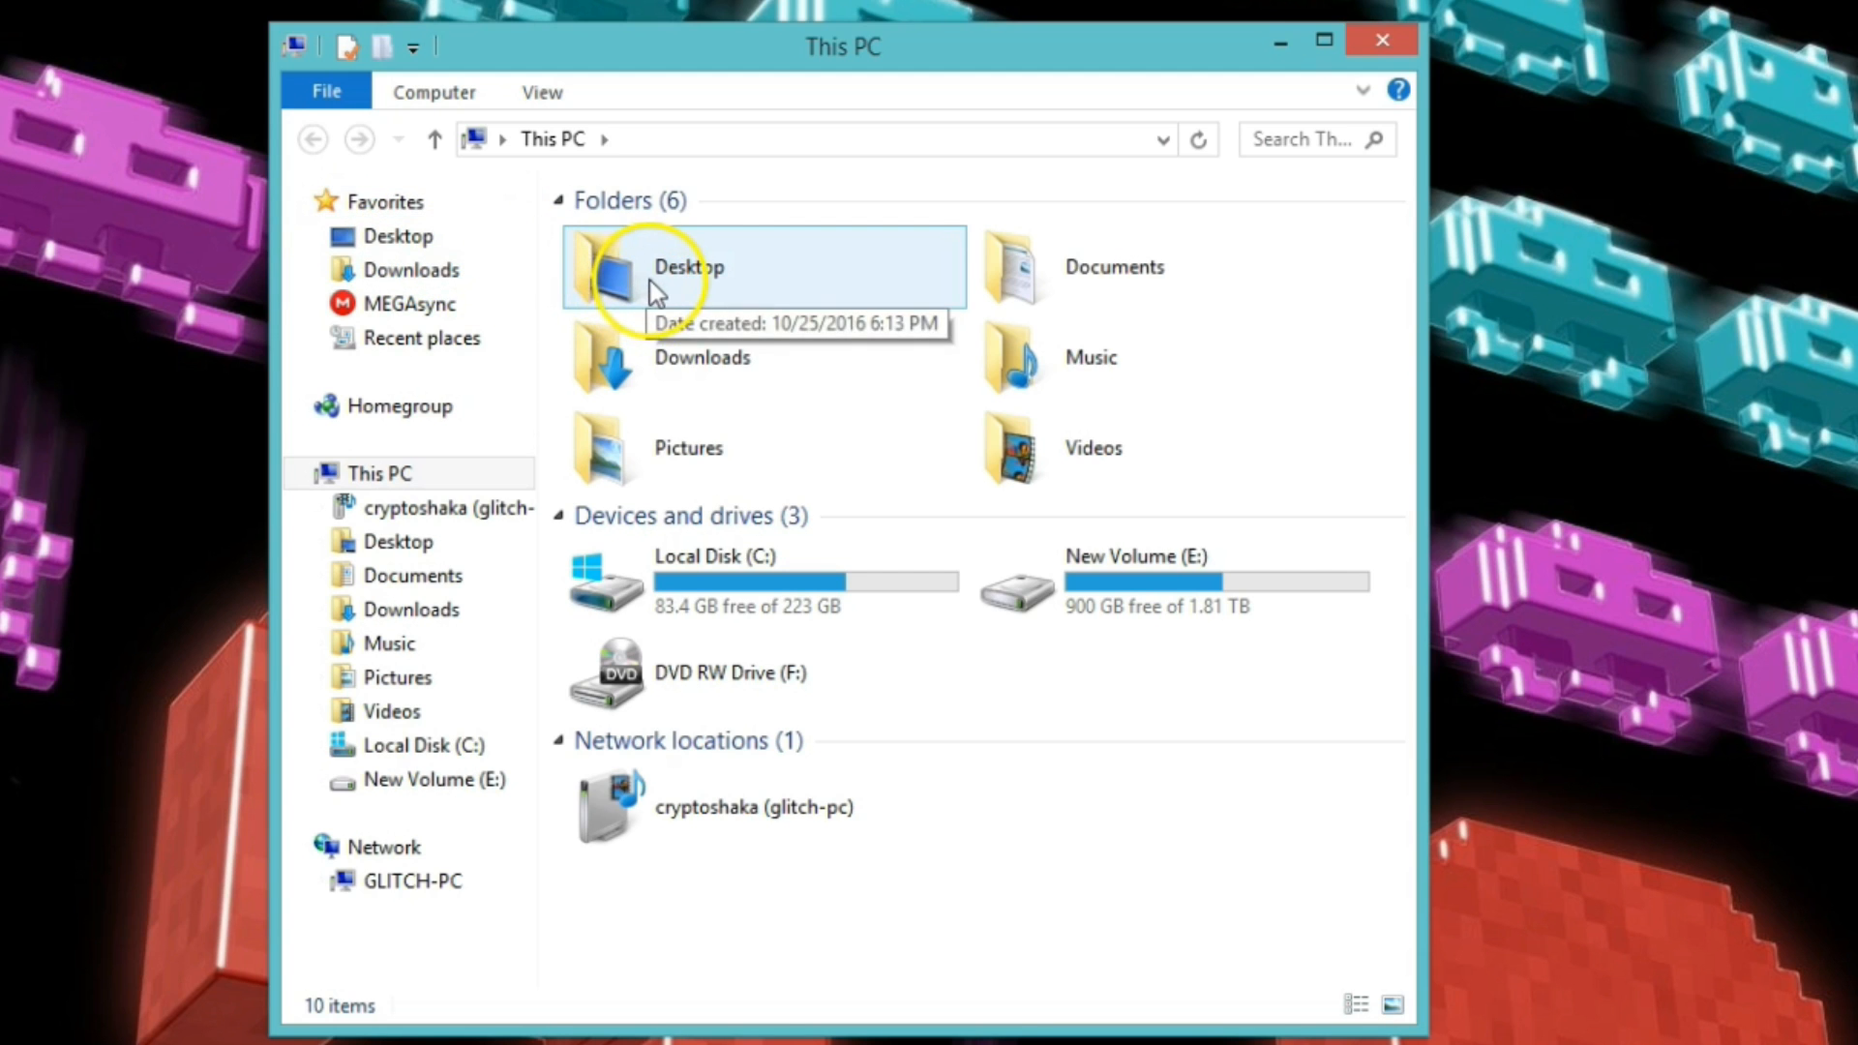
mouse_move(702, 358)
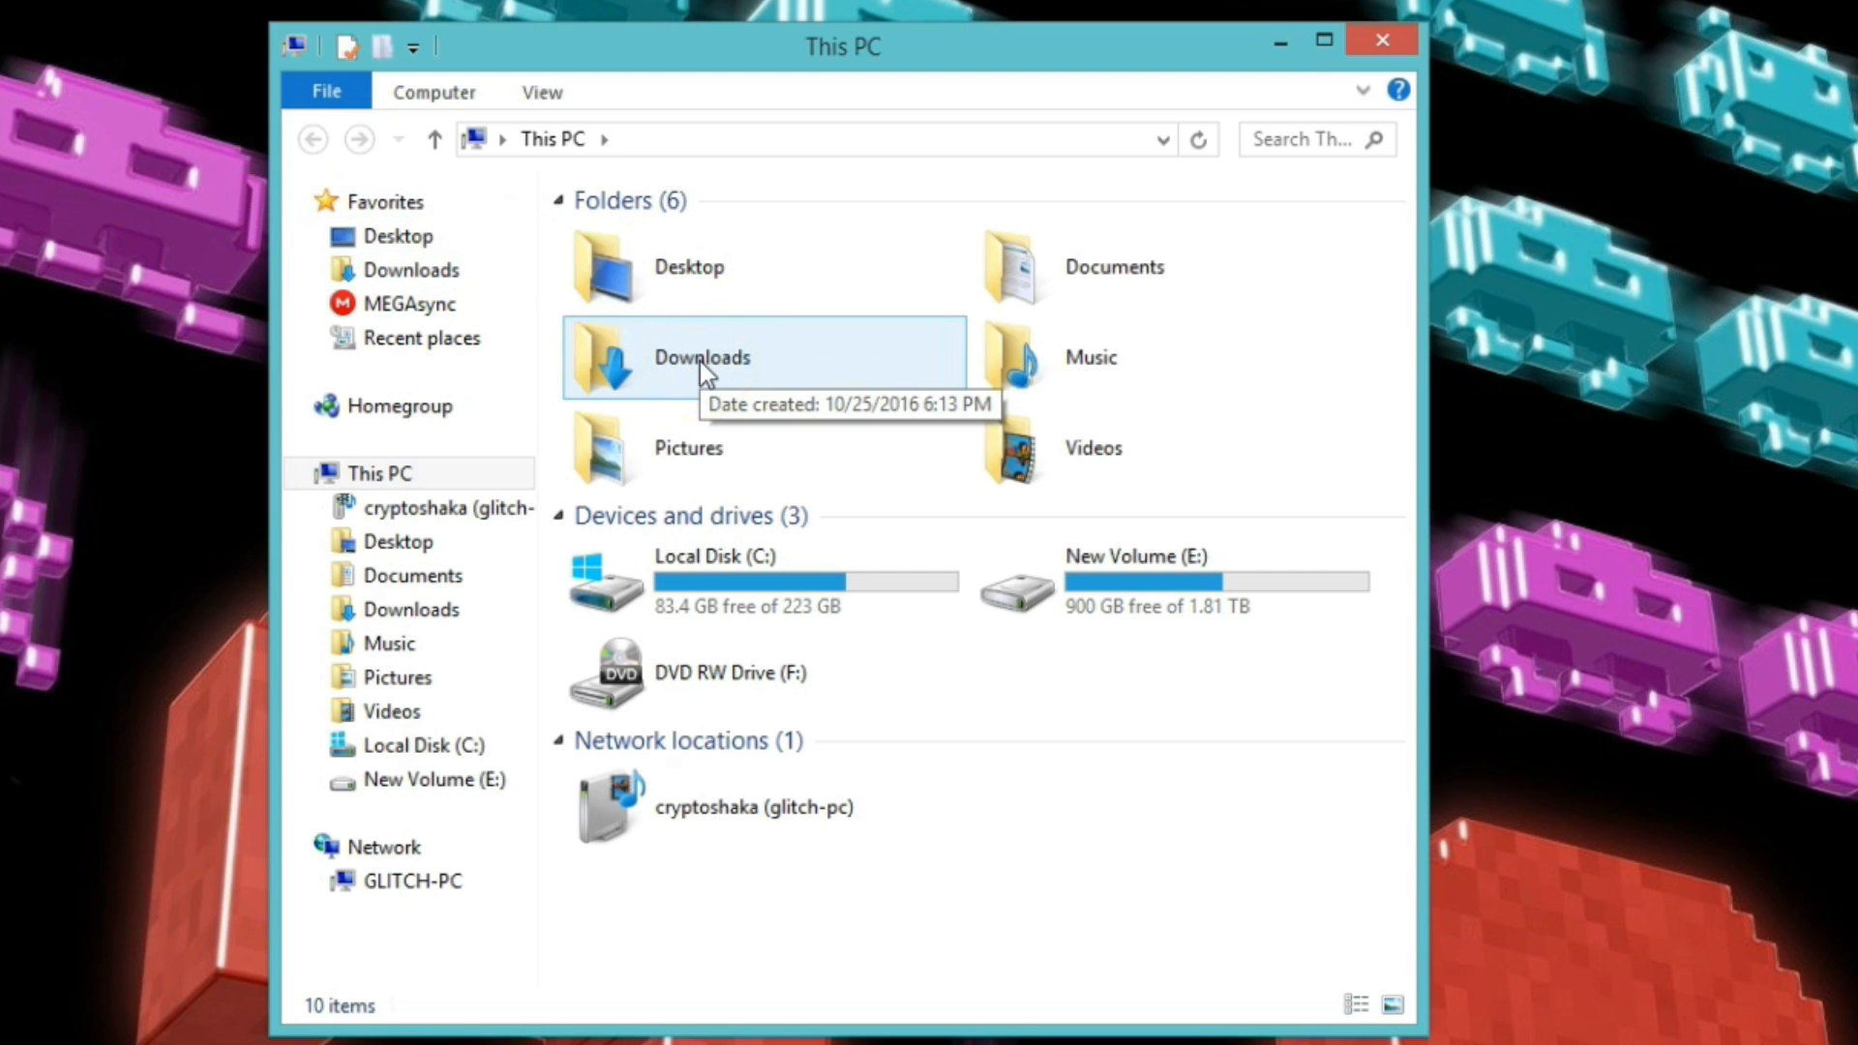
Open the x360ce_x64 folder inside Downloads.
double_click(702, 355)
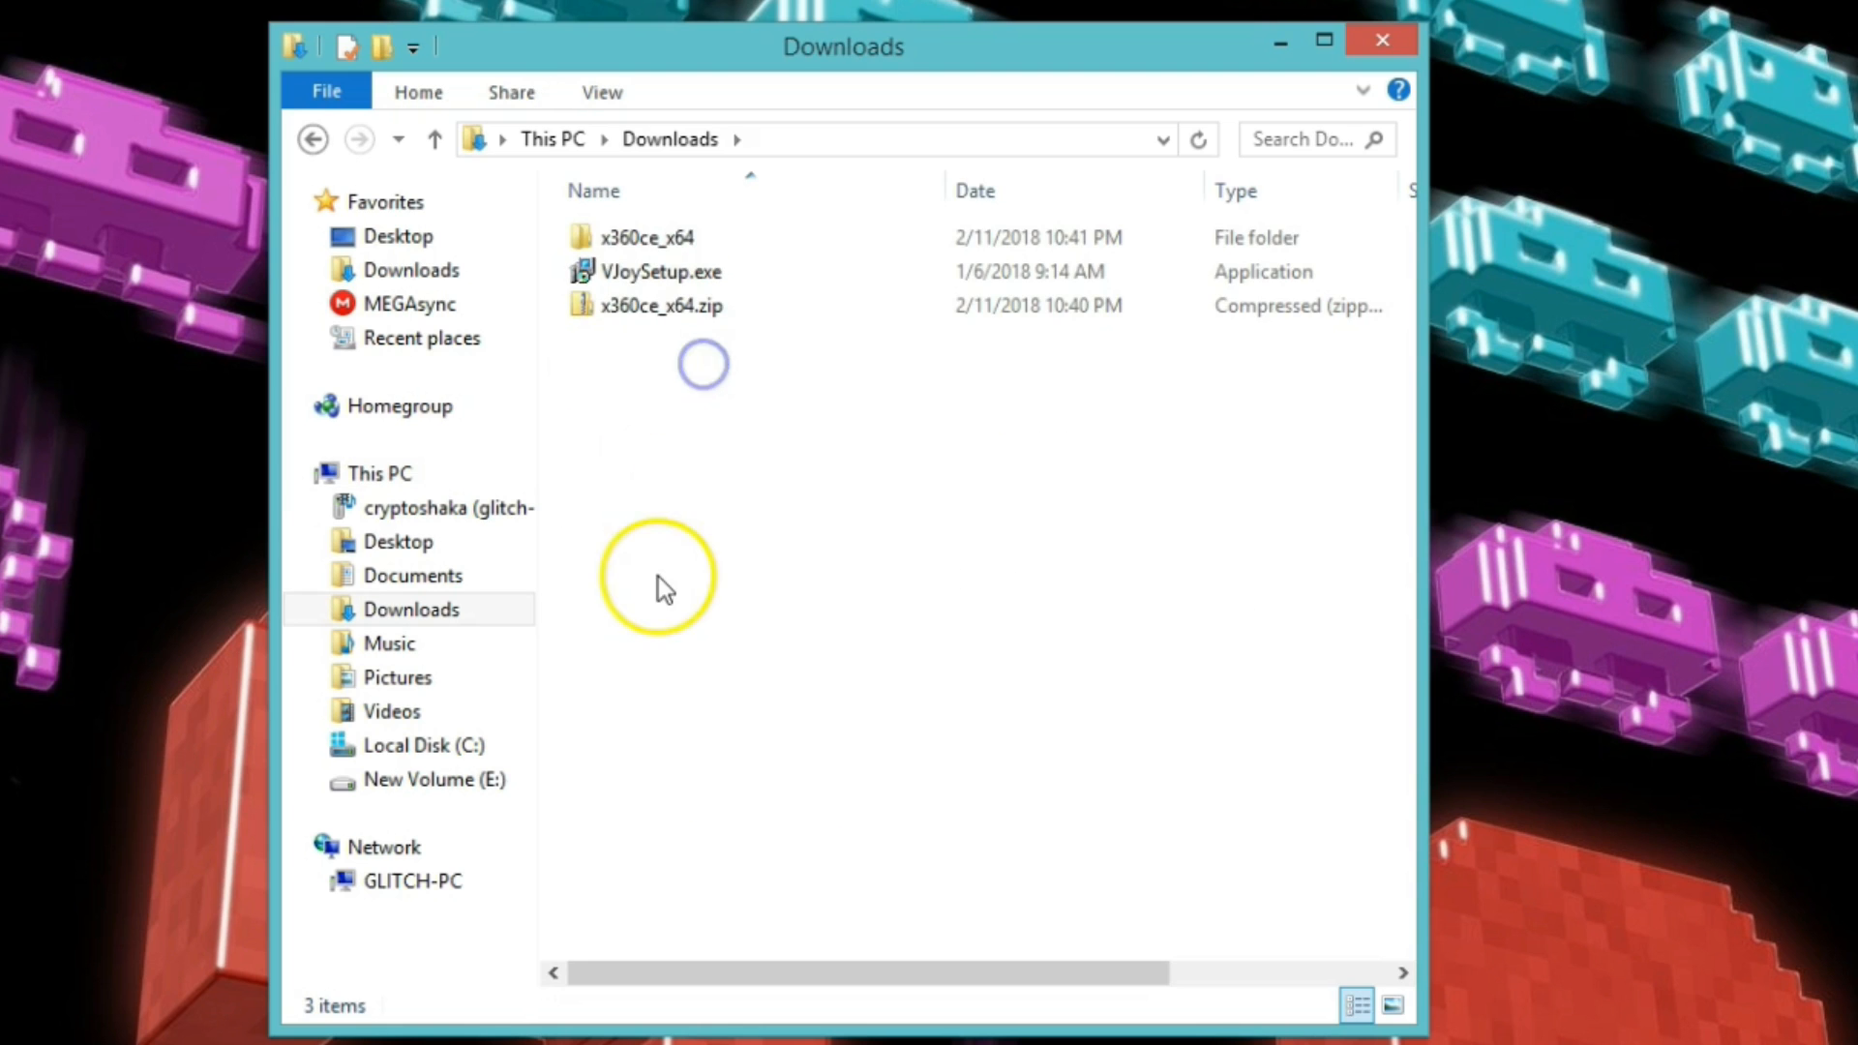
mouse_move(563, 267)
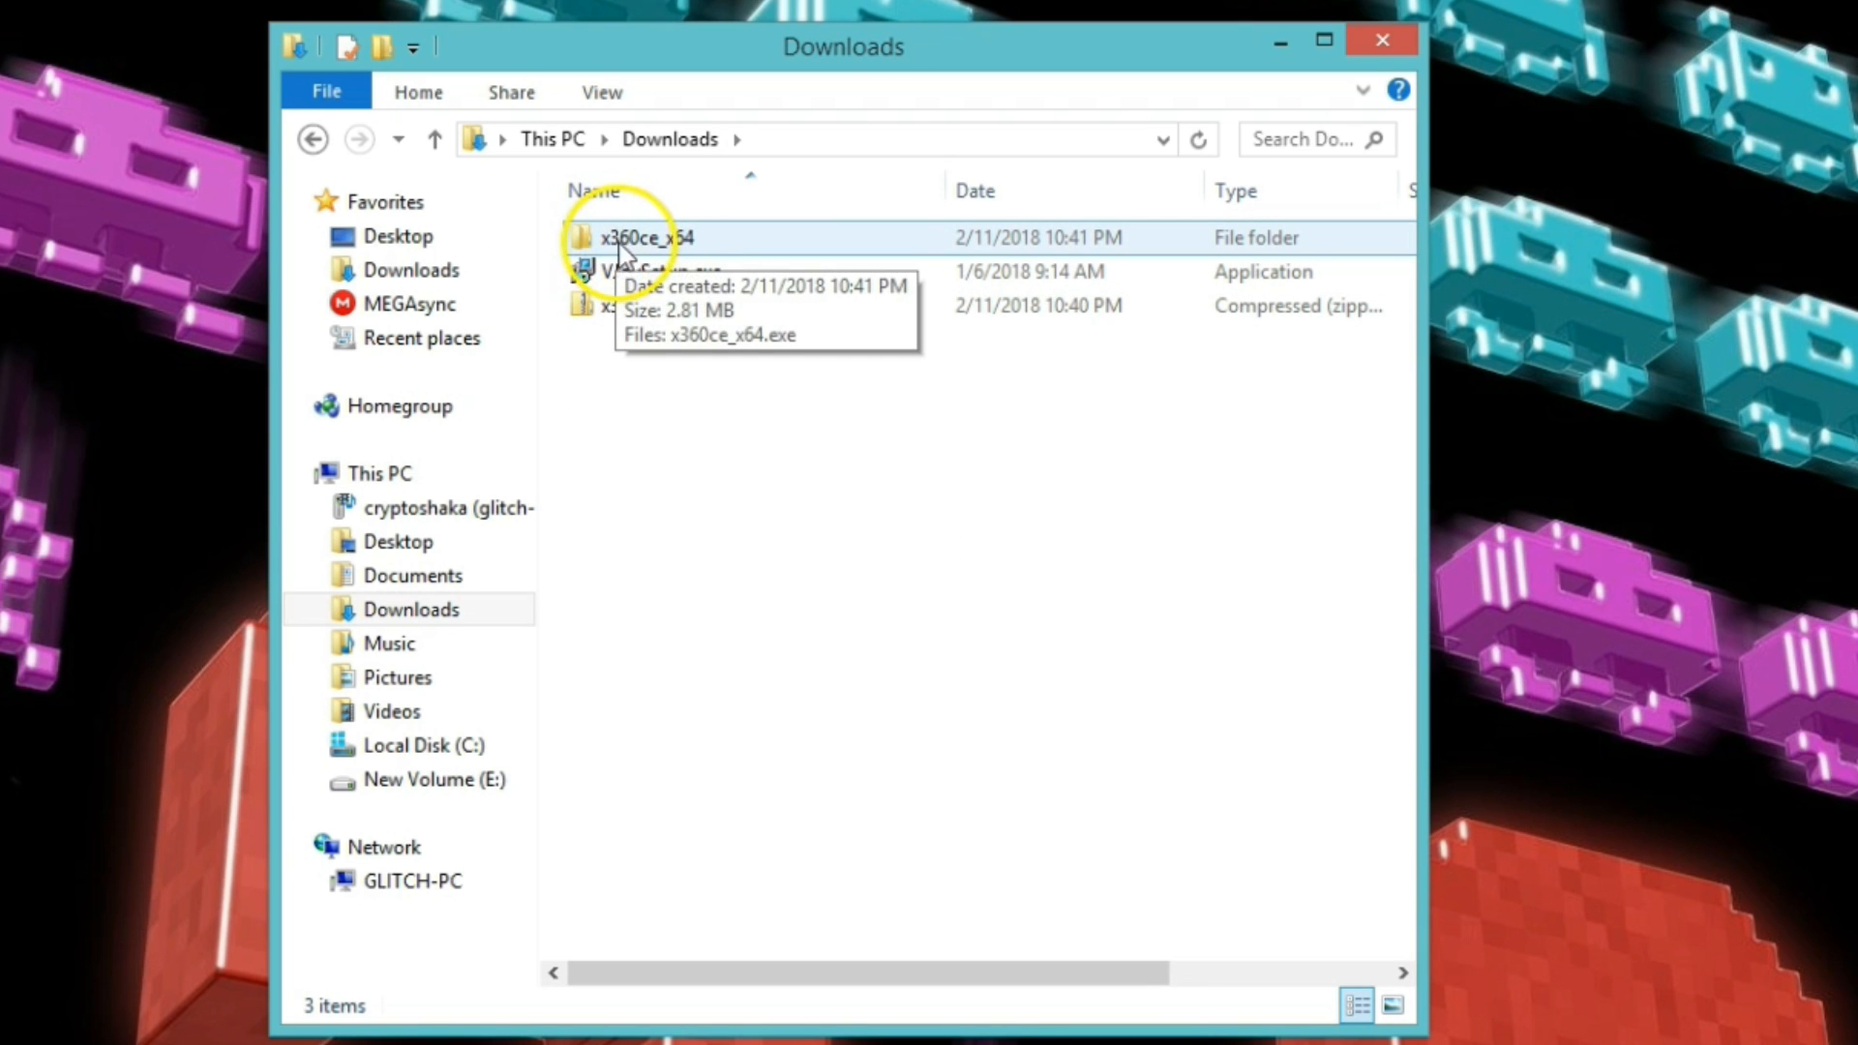
click(645, 237)
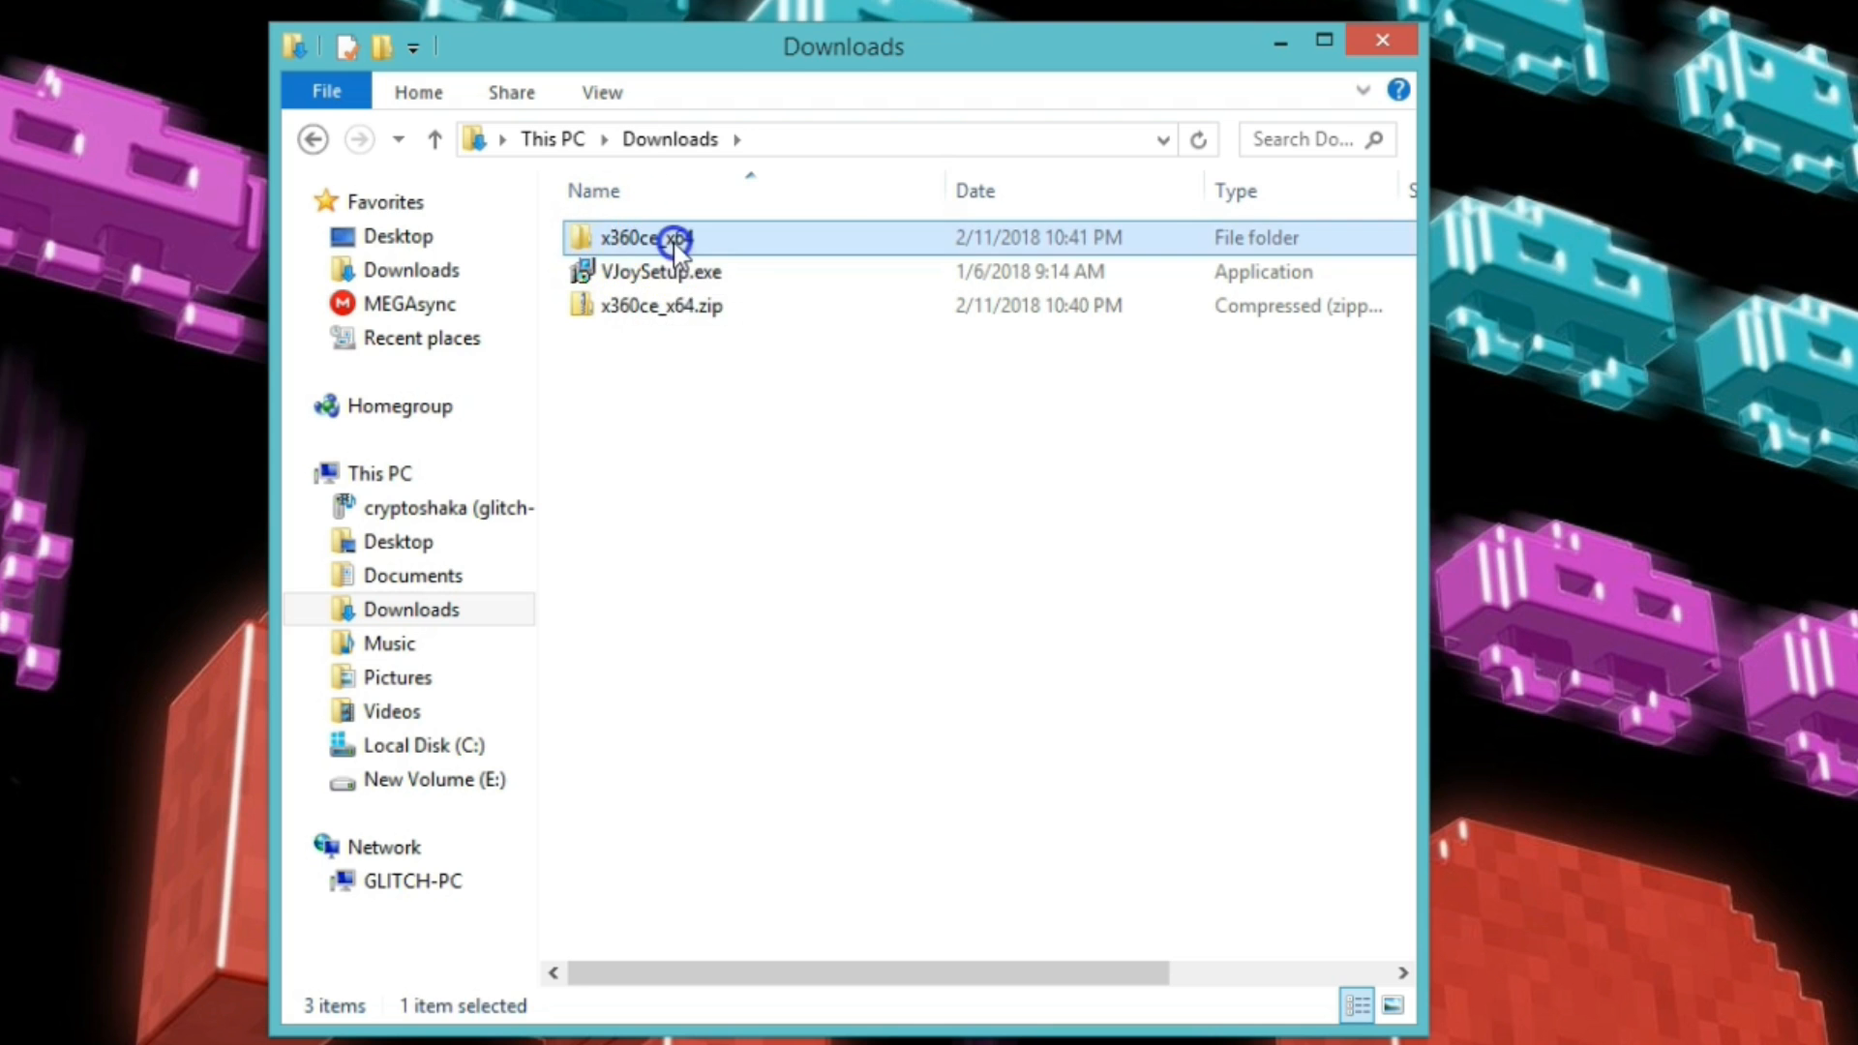
double_click(639, 237)
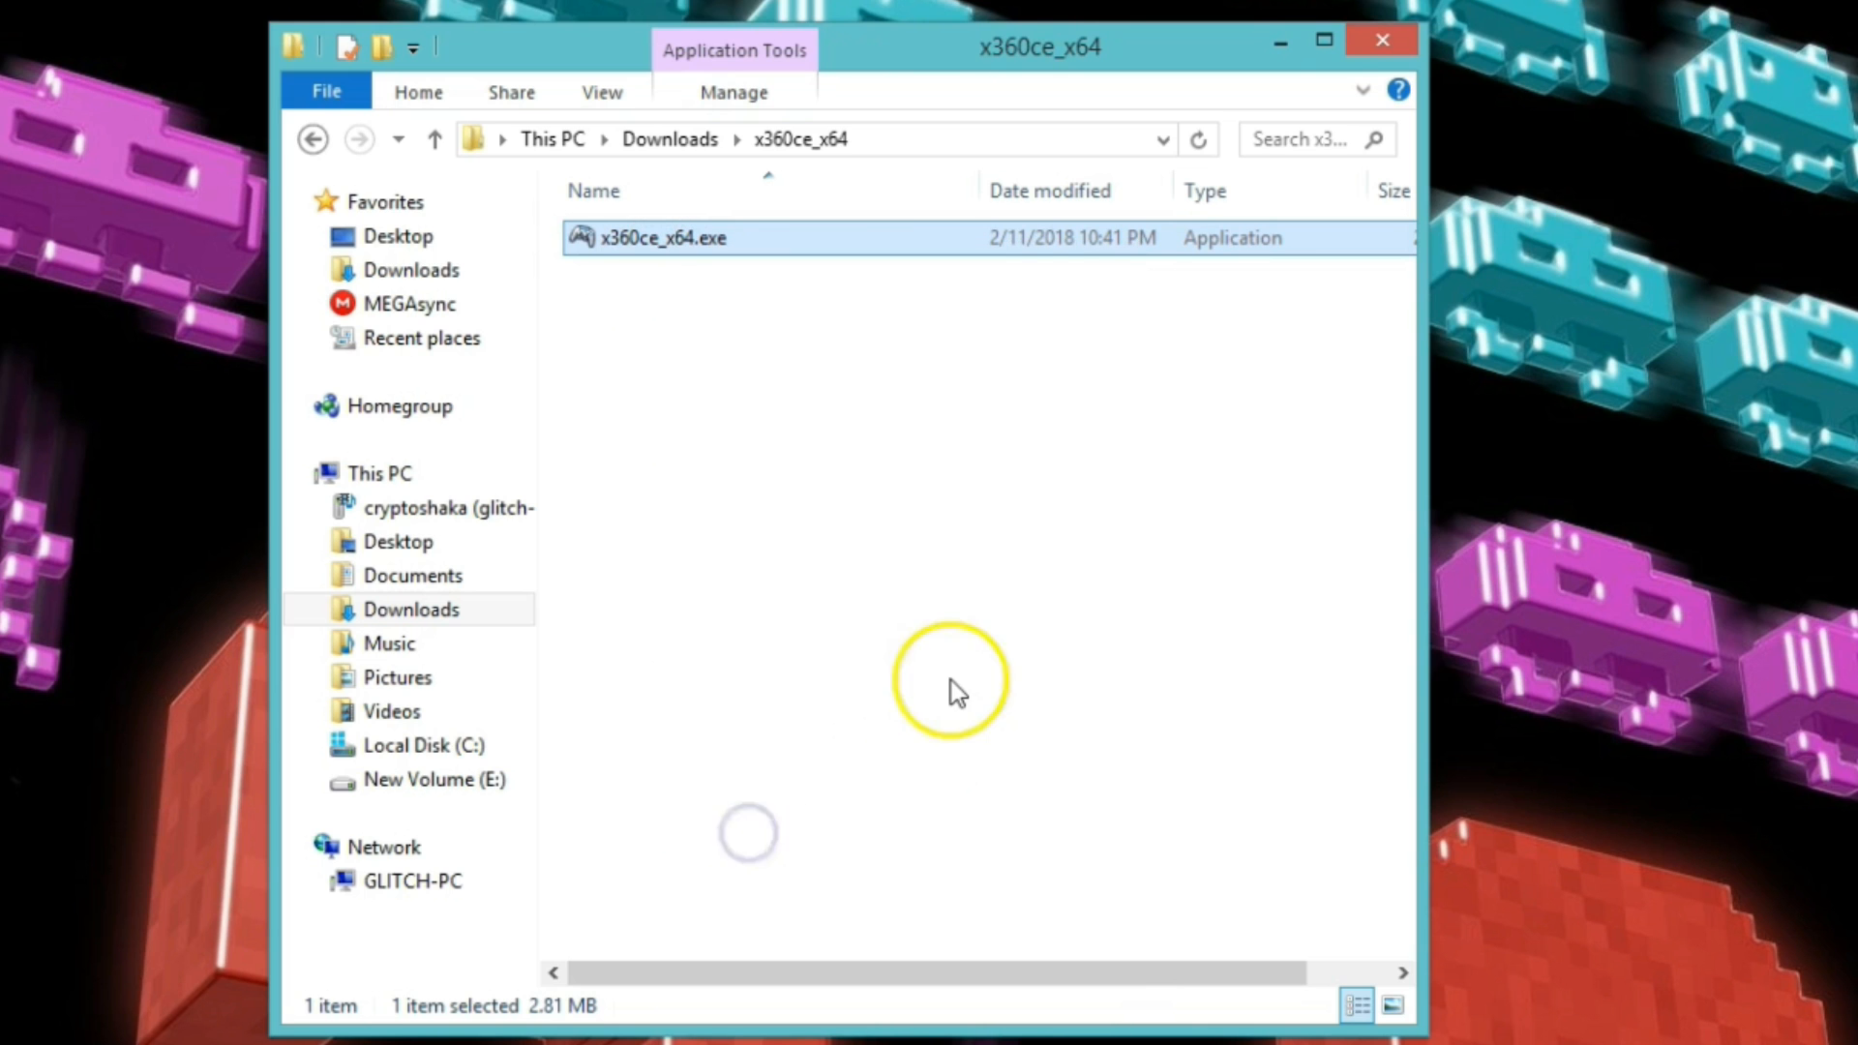
click(960, 687)
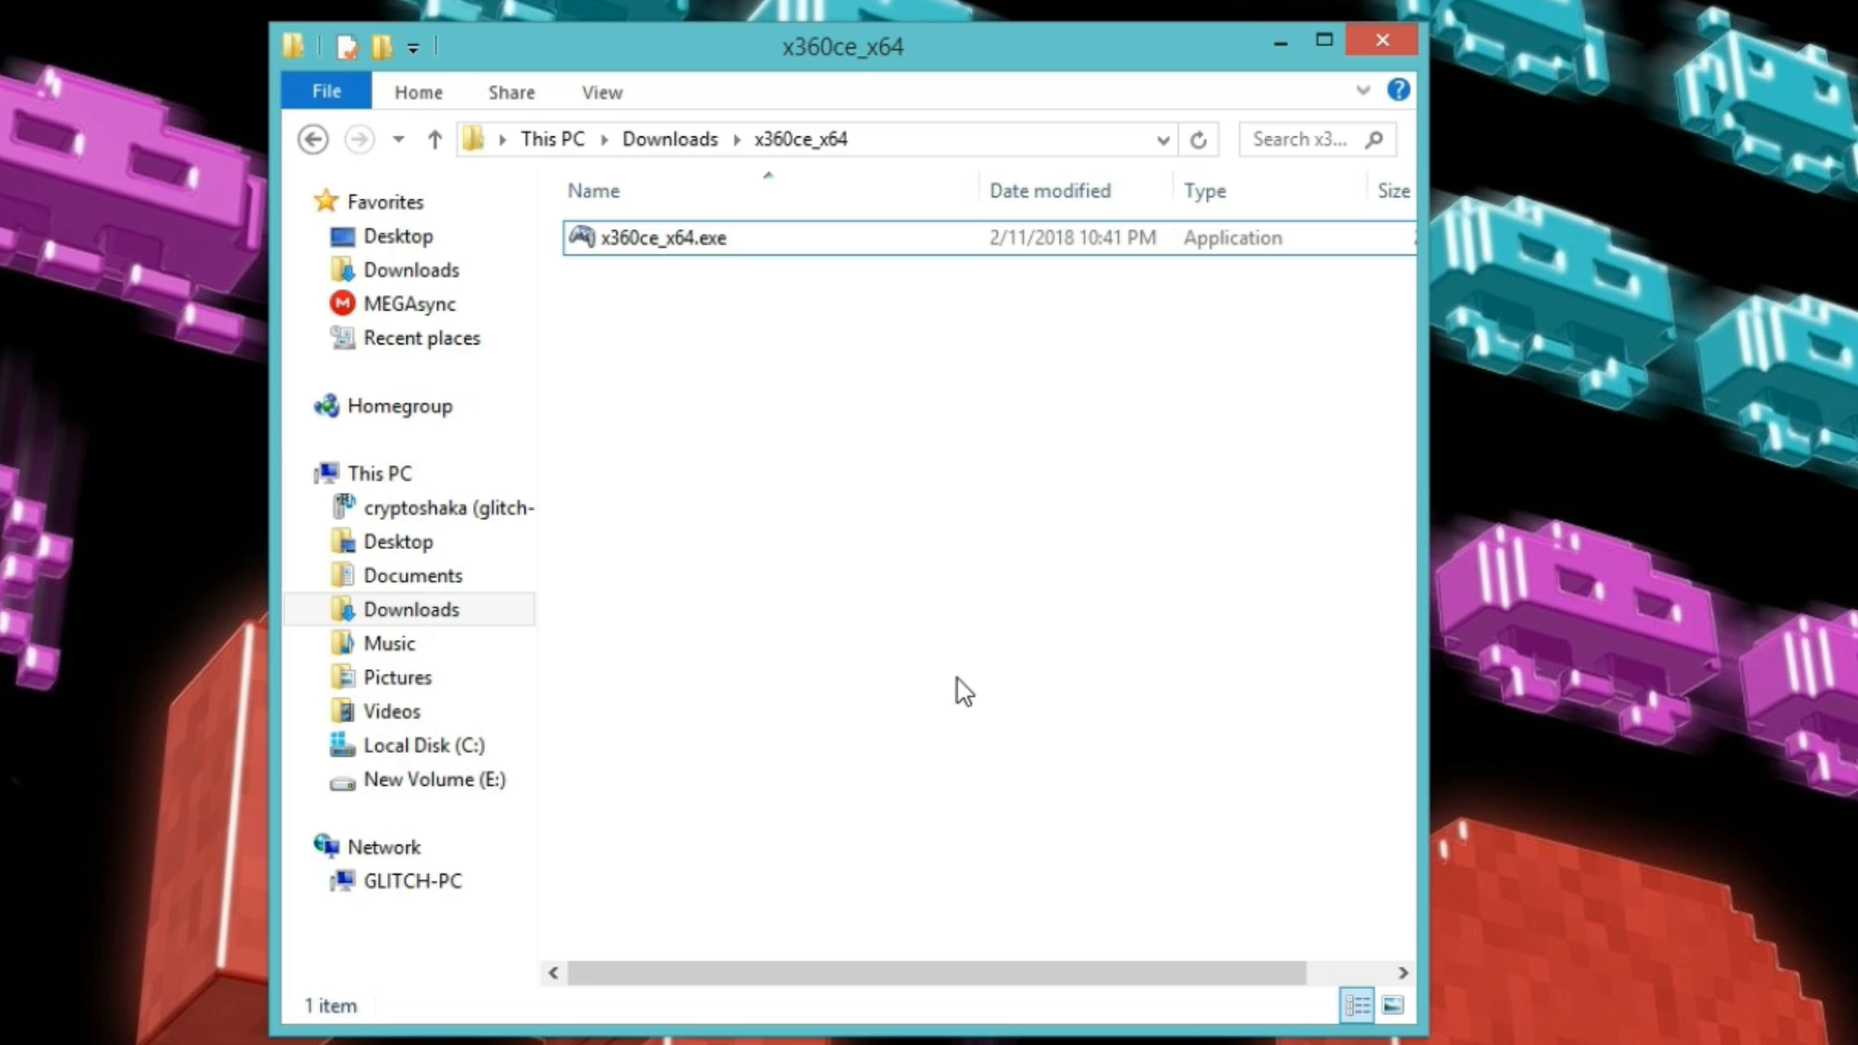
Browse from Local Disk C: through Program Files (x86) and Steam into steamapps.
click(391, 711)
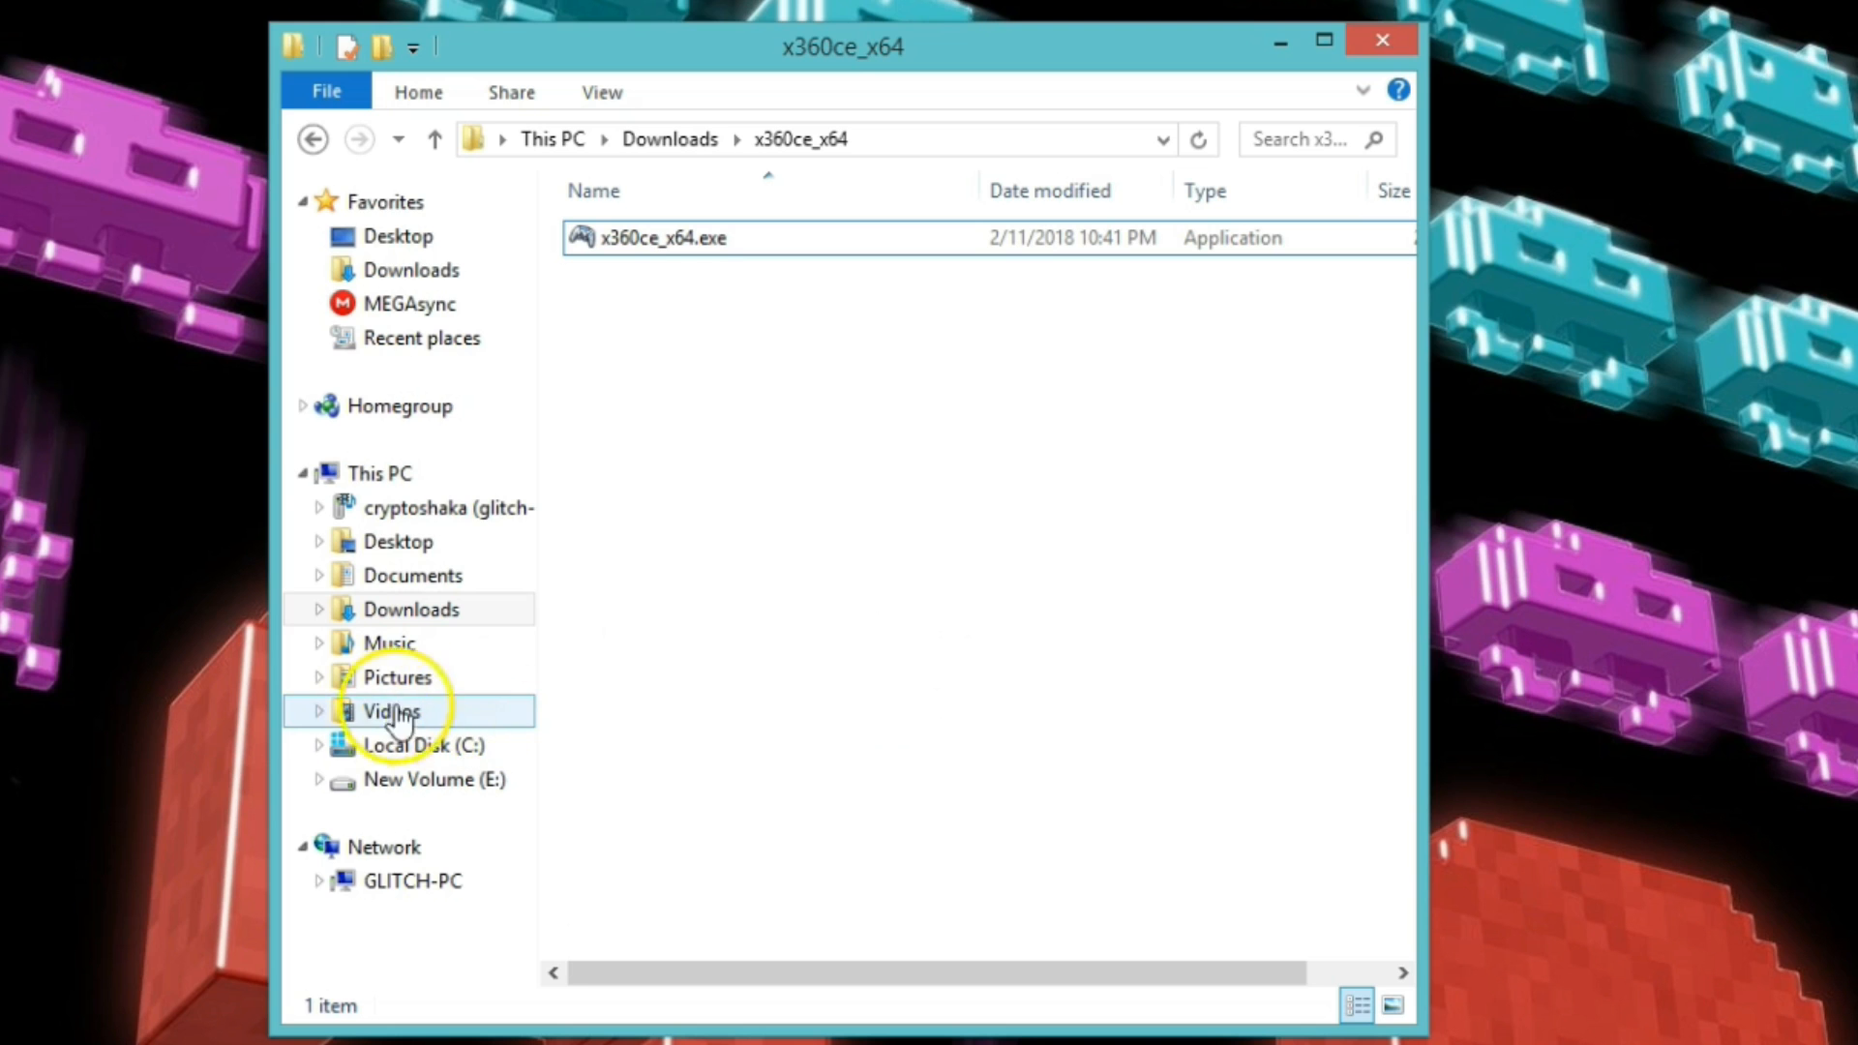
click(422, 744)
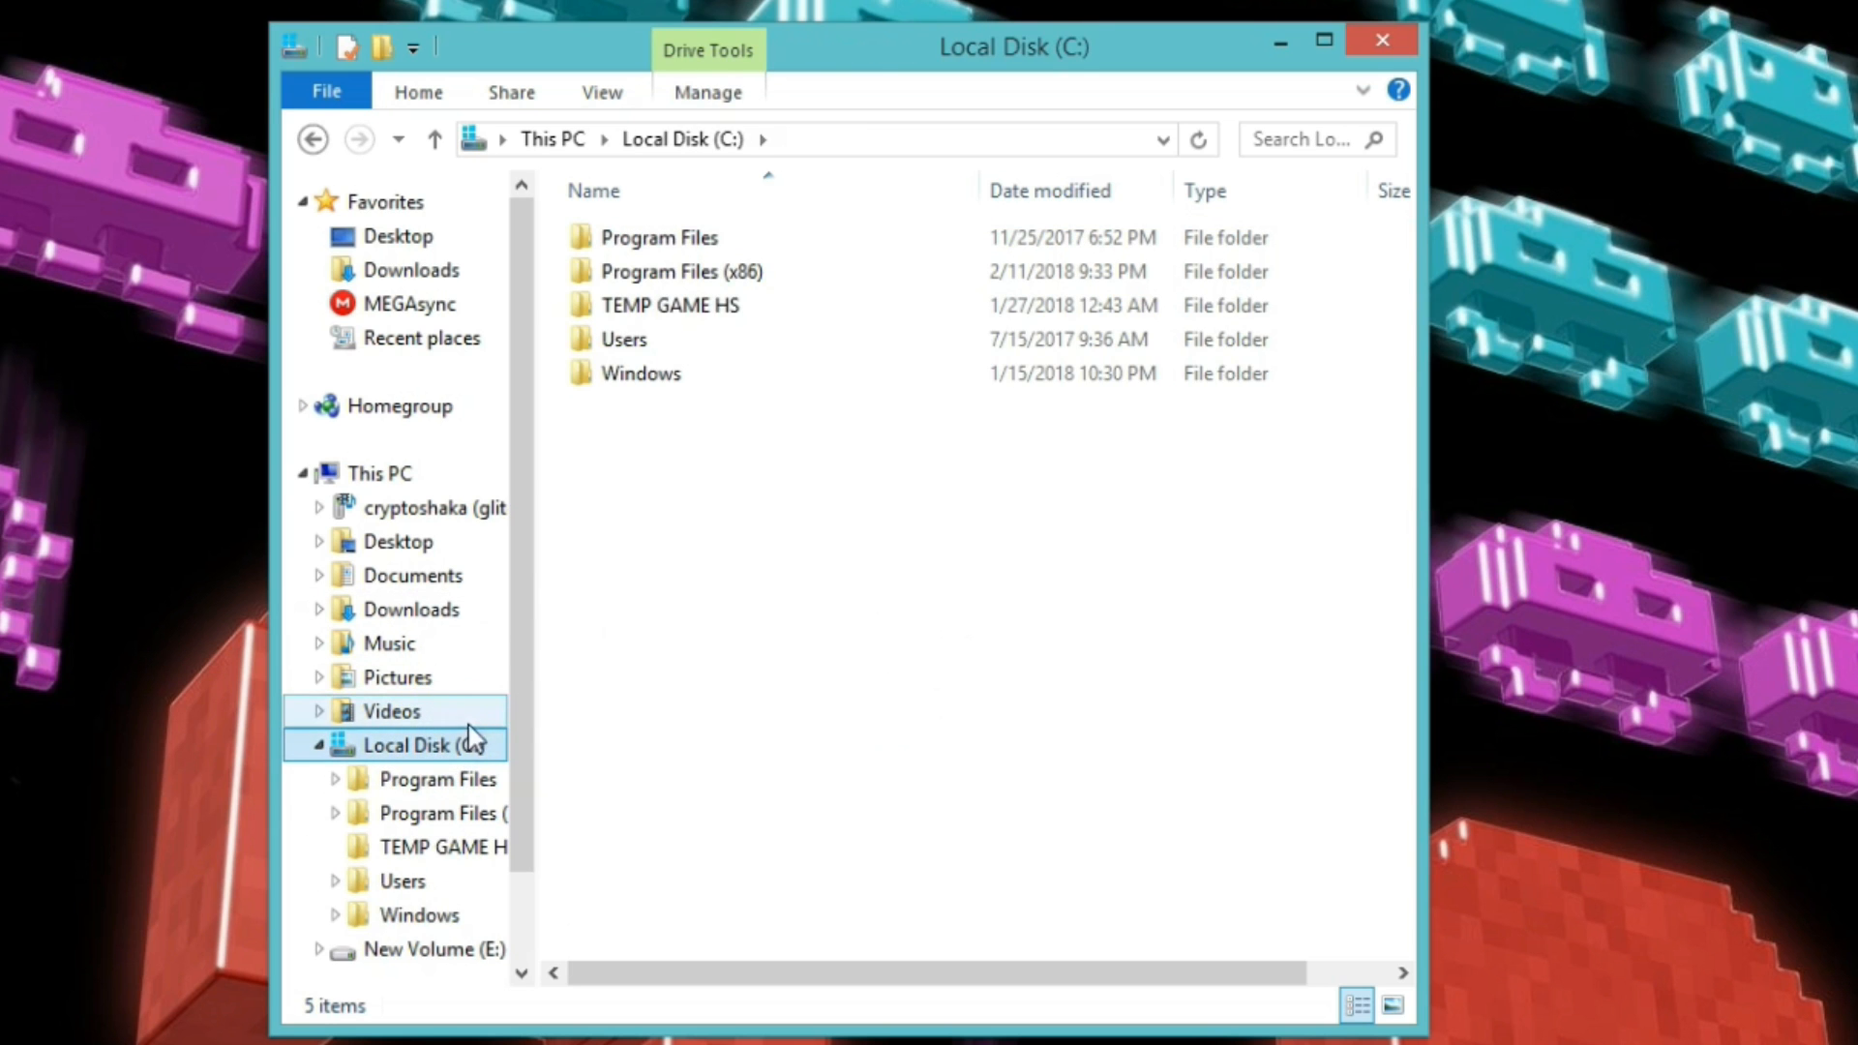
click(681, 271)
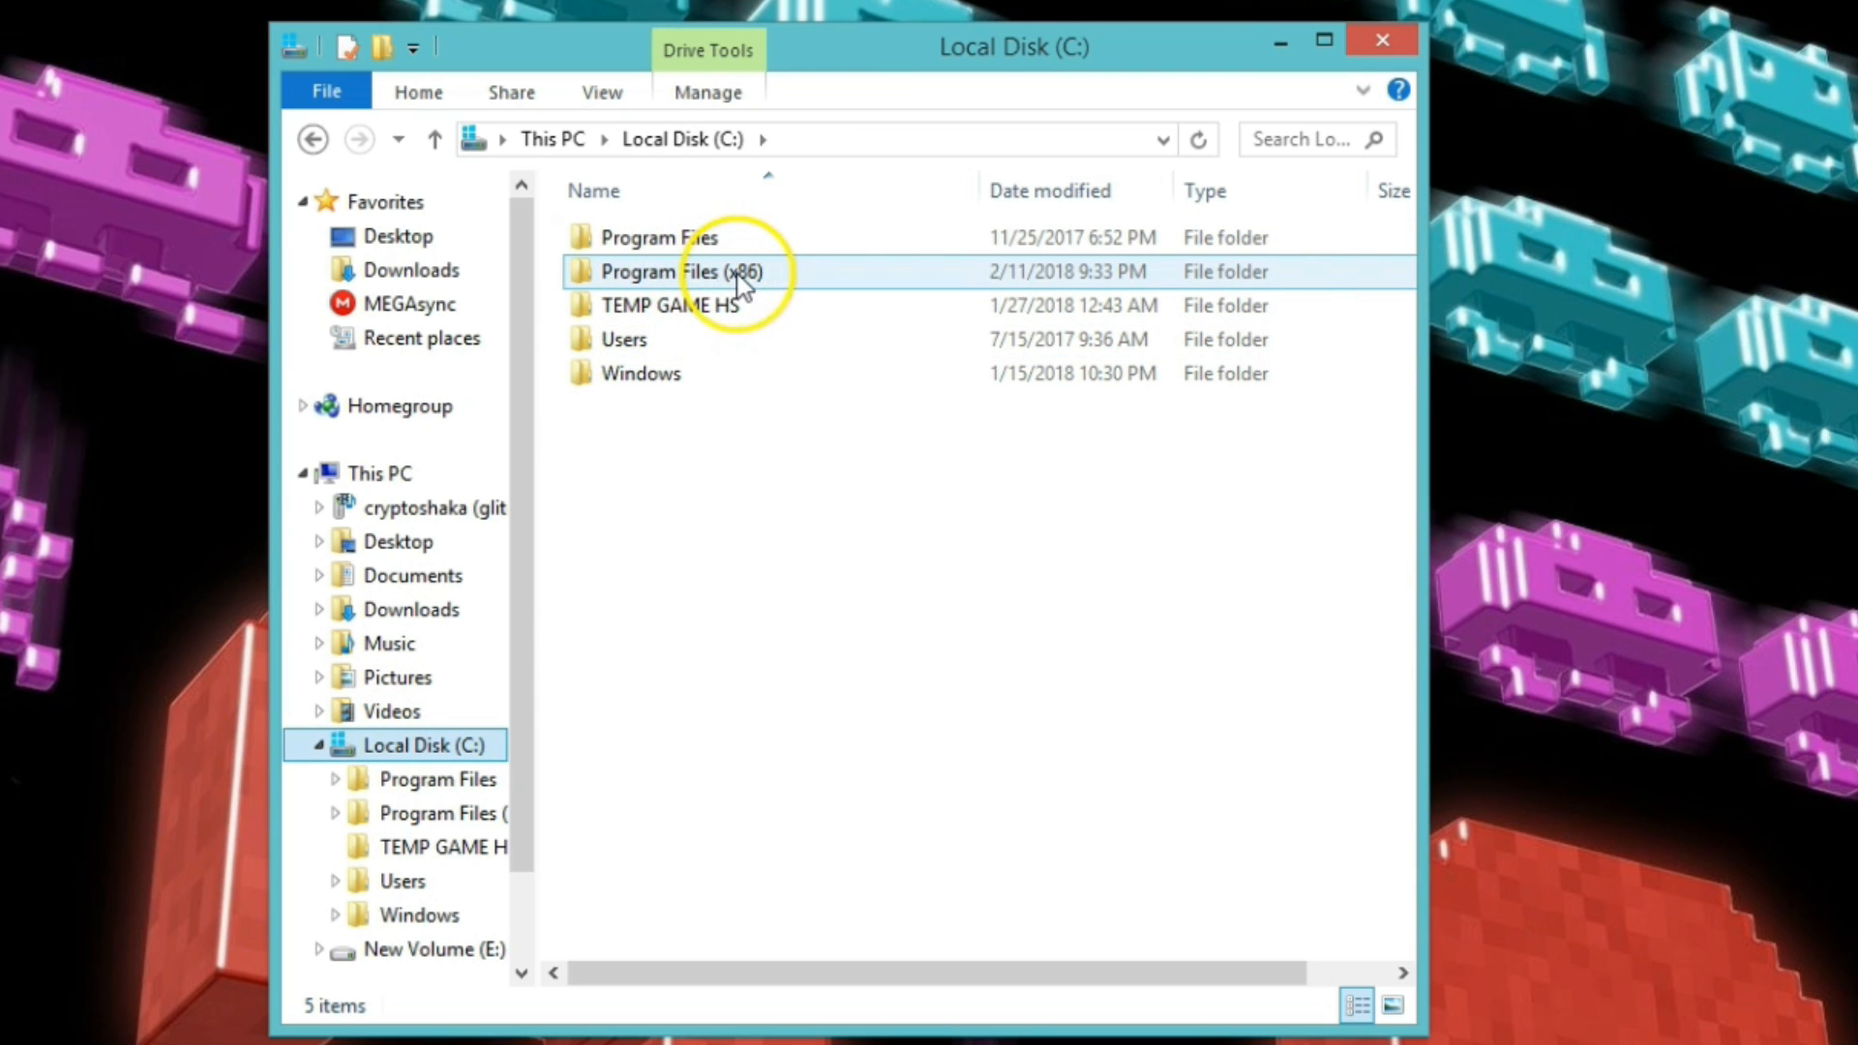
double_click(678, 271)
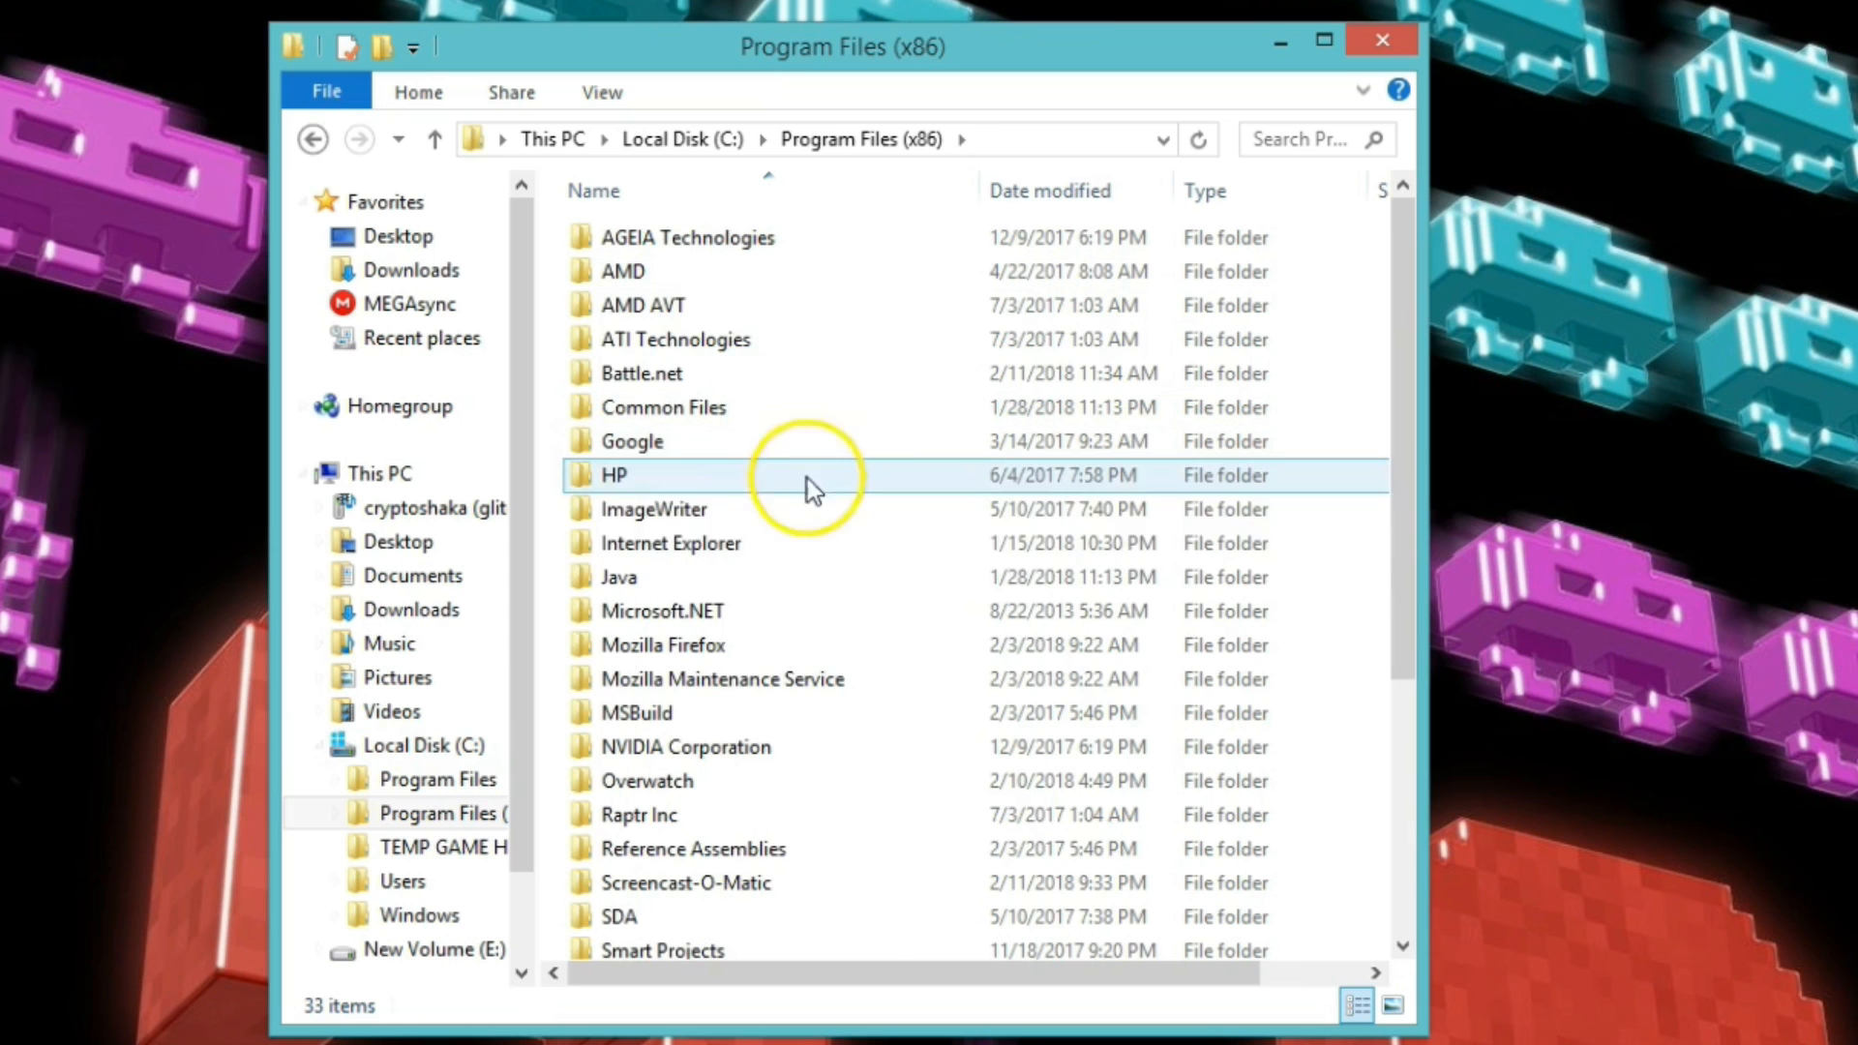
scroll(down, 3)
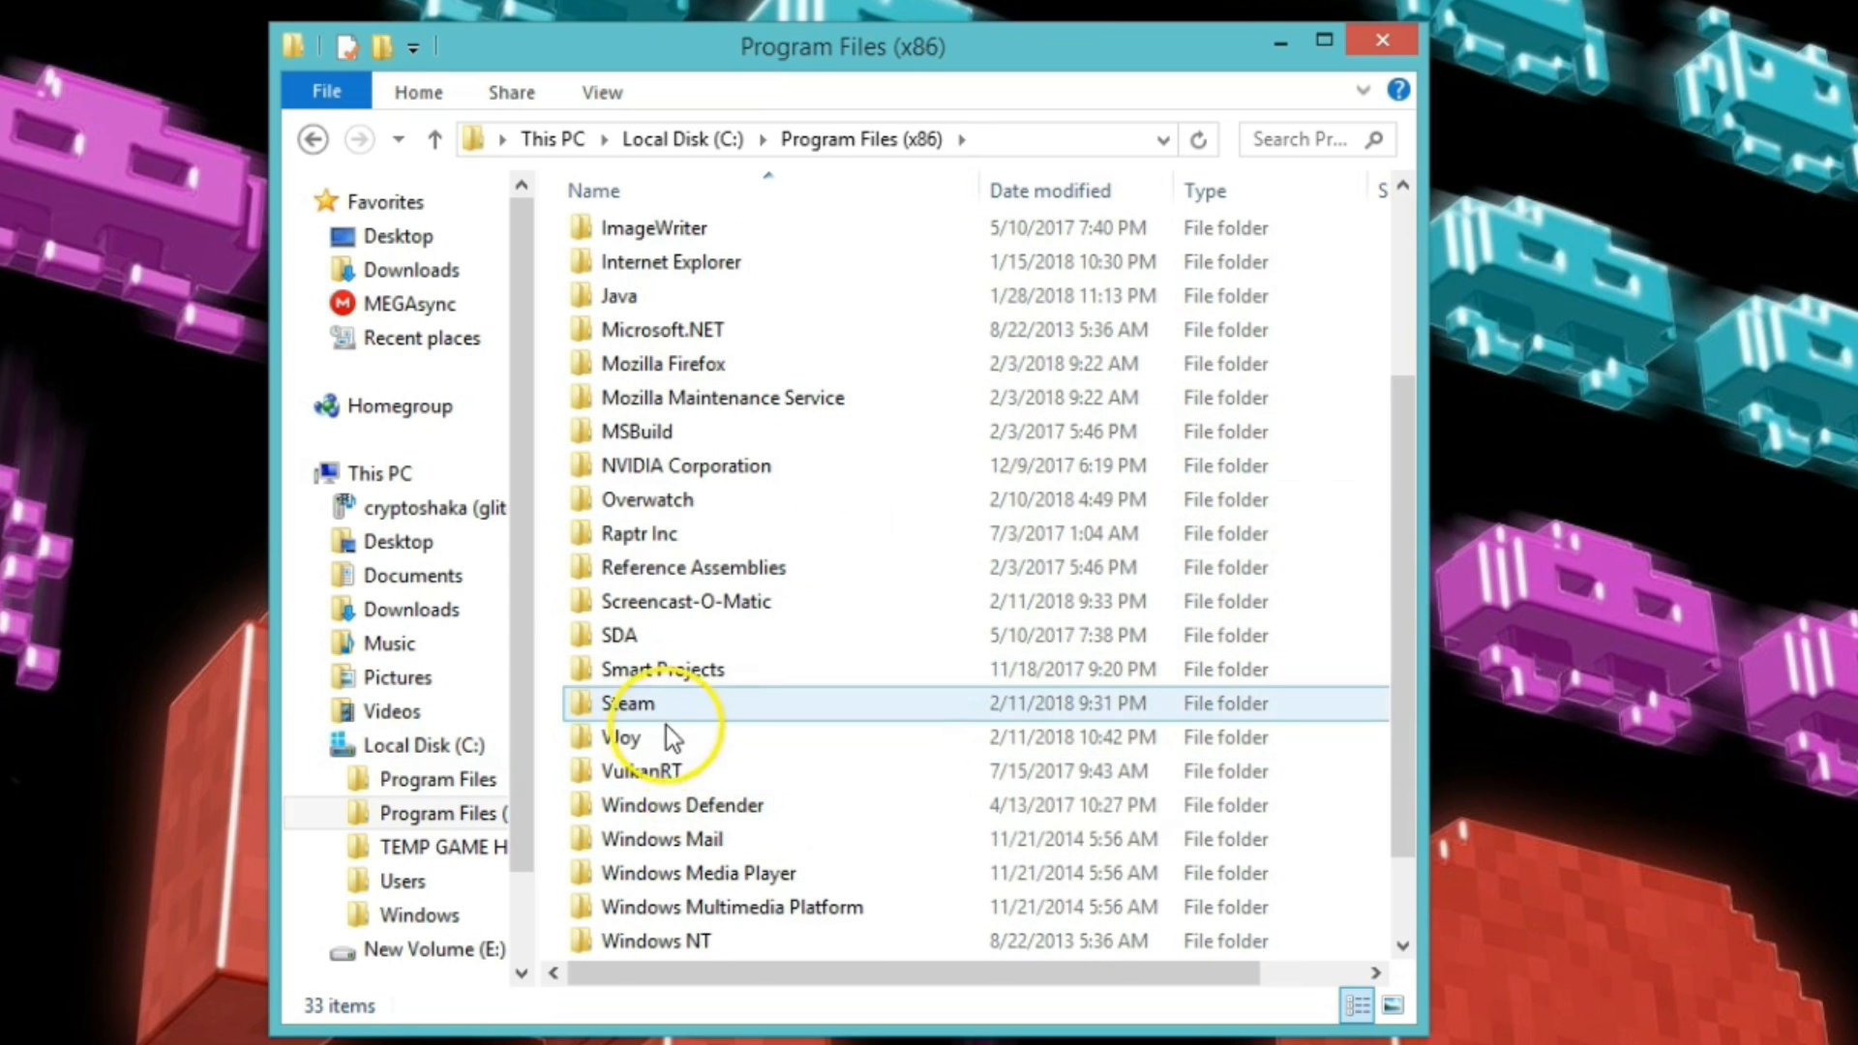
double_click(628, 703)
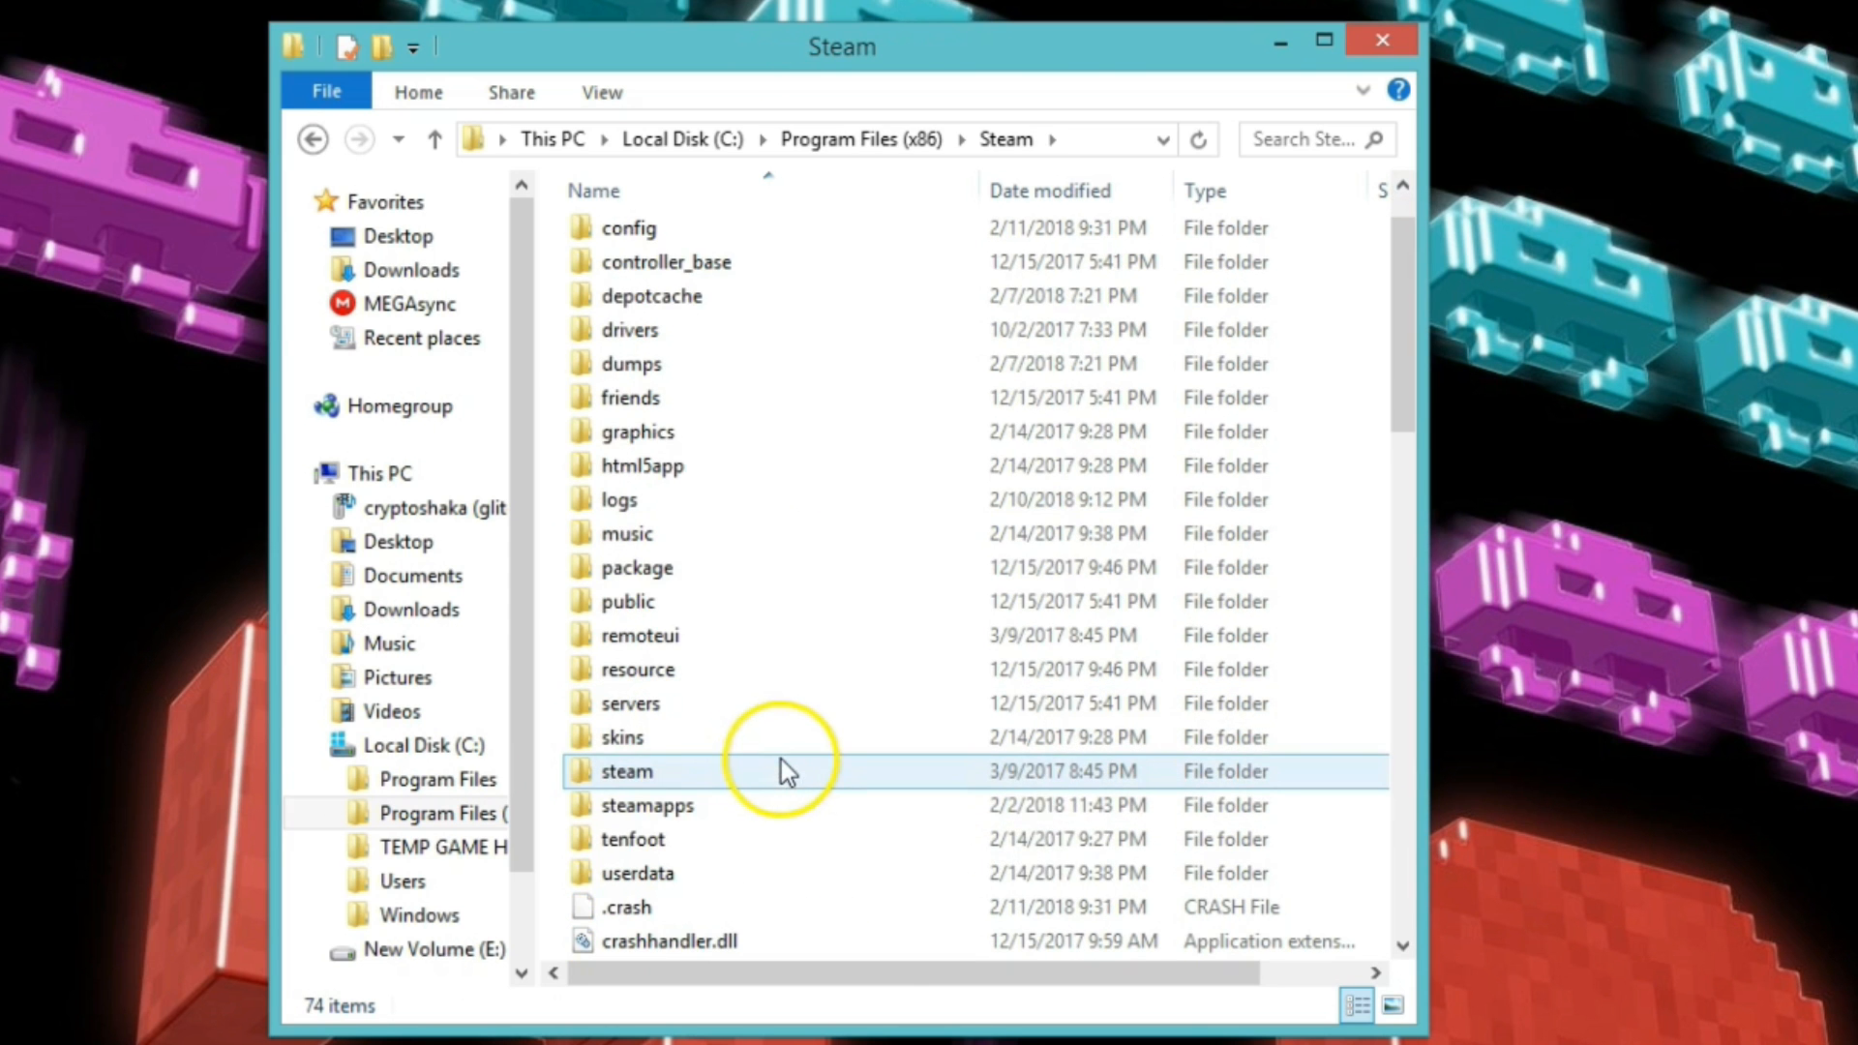
double_click(648, 804)
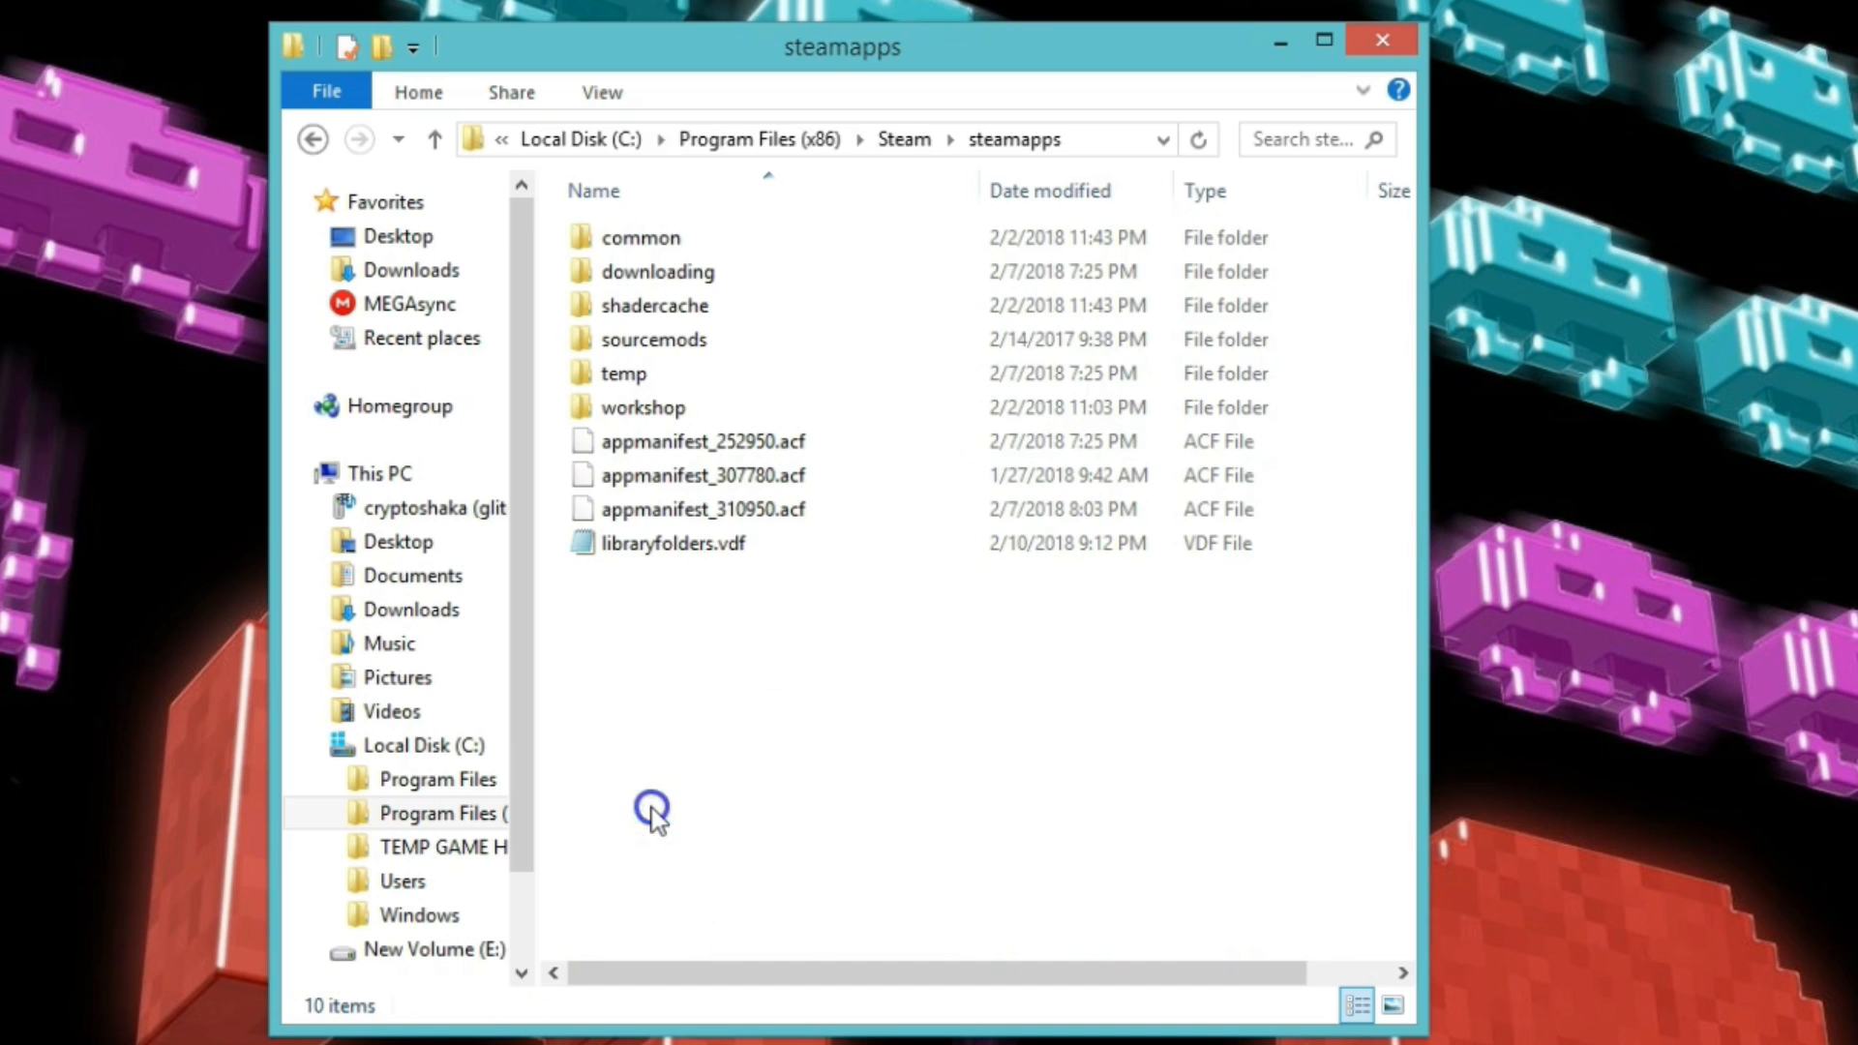
Go through common, StreetFighterV, StreetFighterV and Binaries into Win64.
double_click(639, 236)
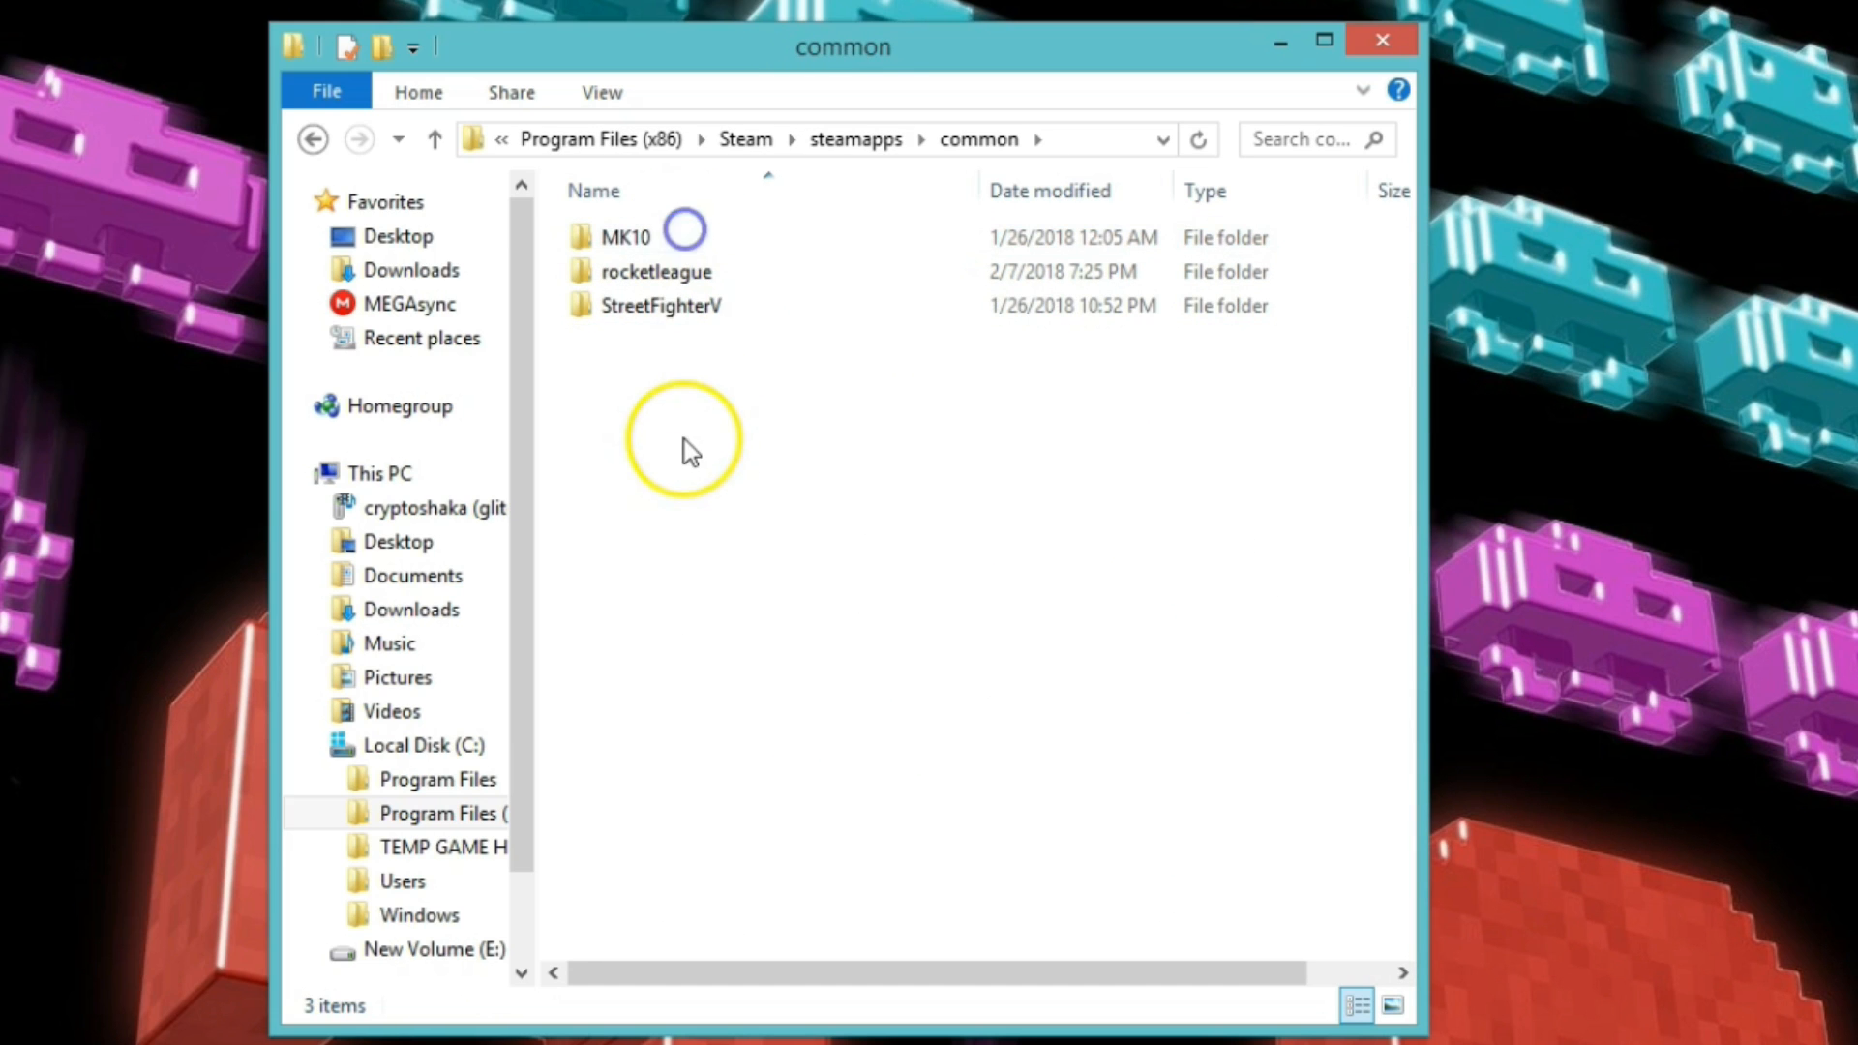
double_click(661, 305)
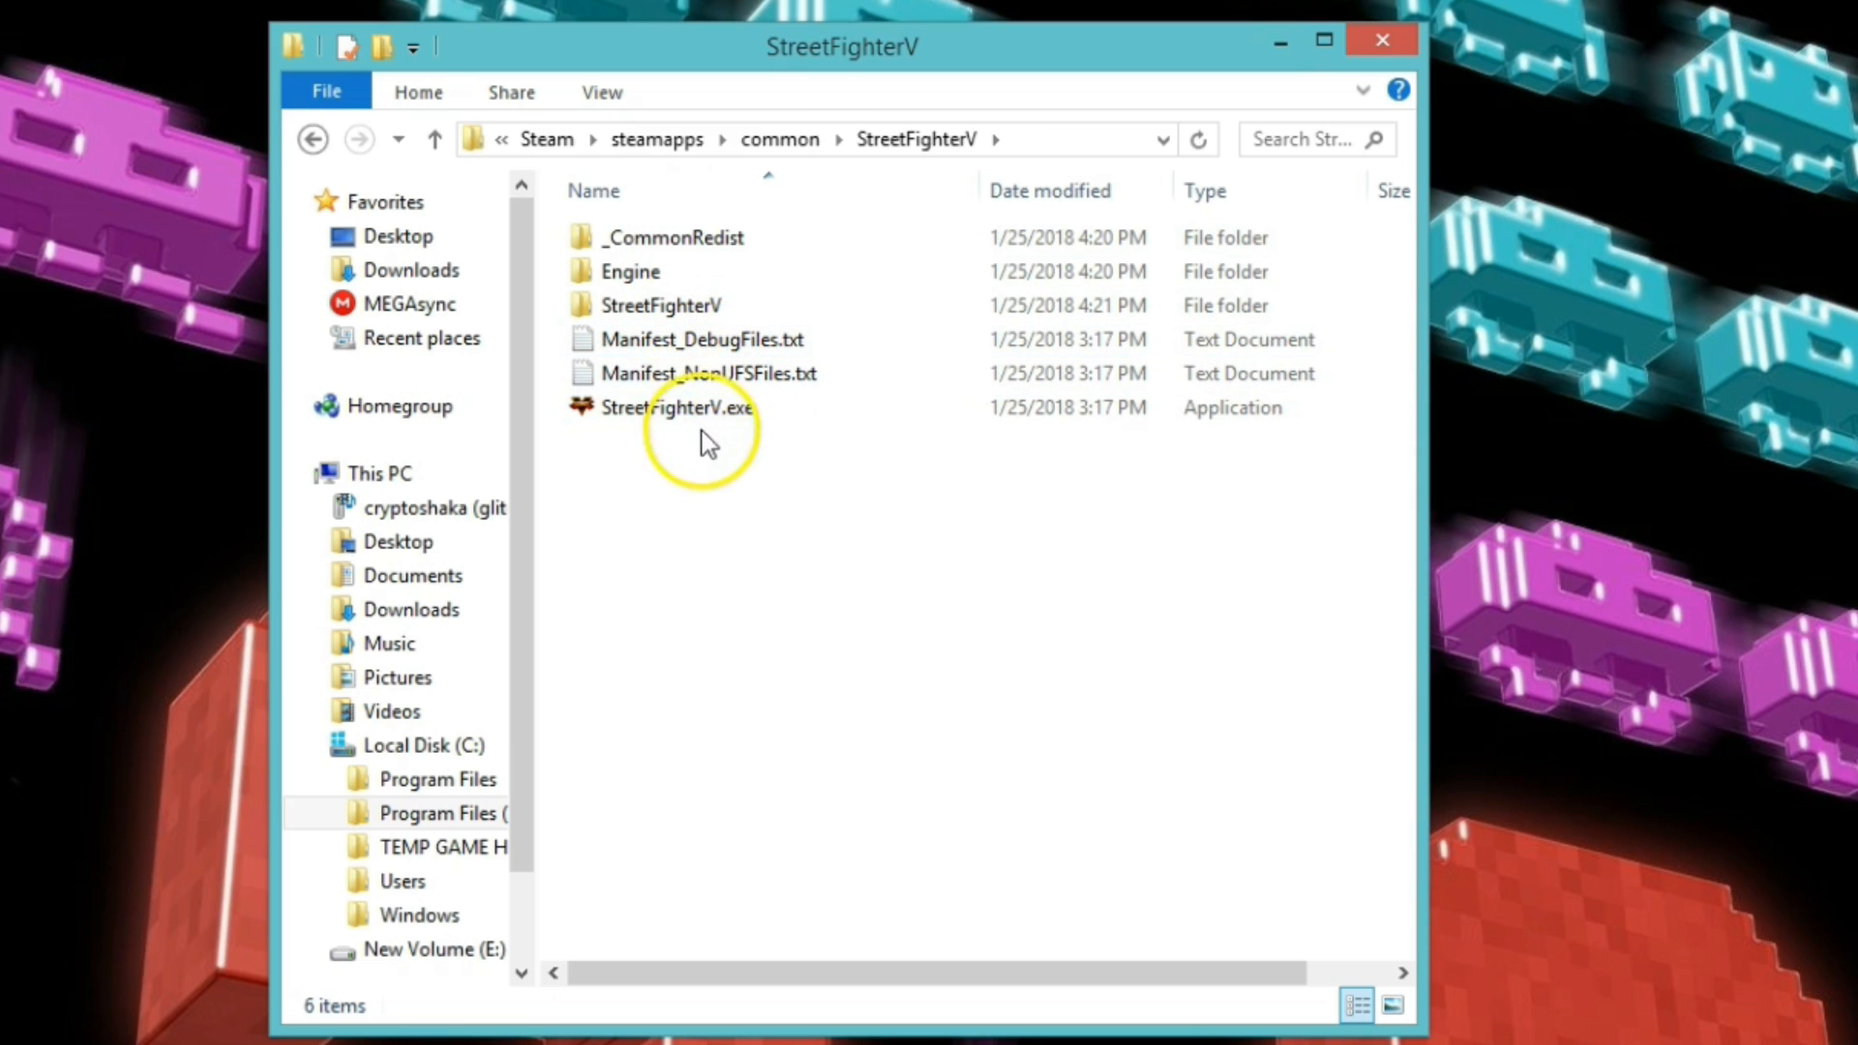
click(661, 305)
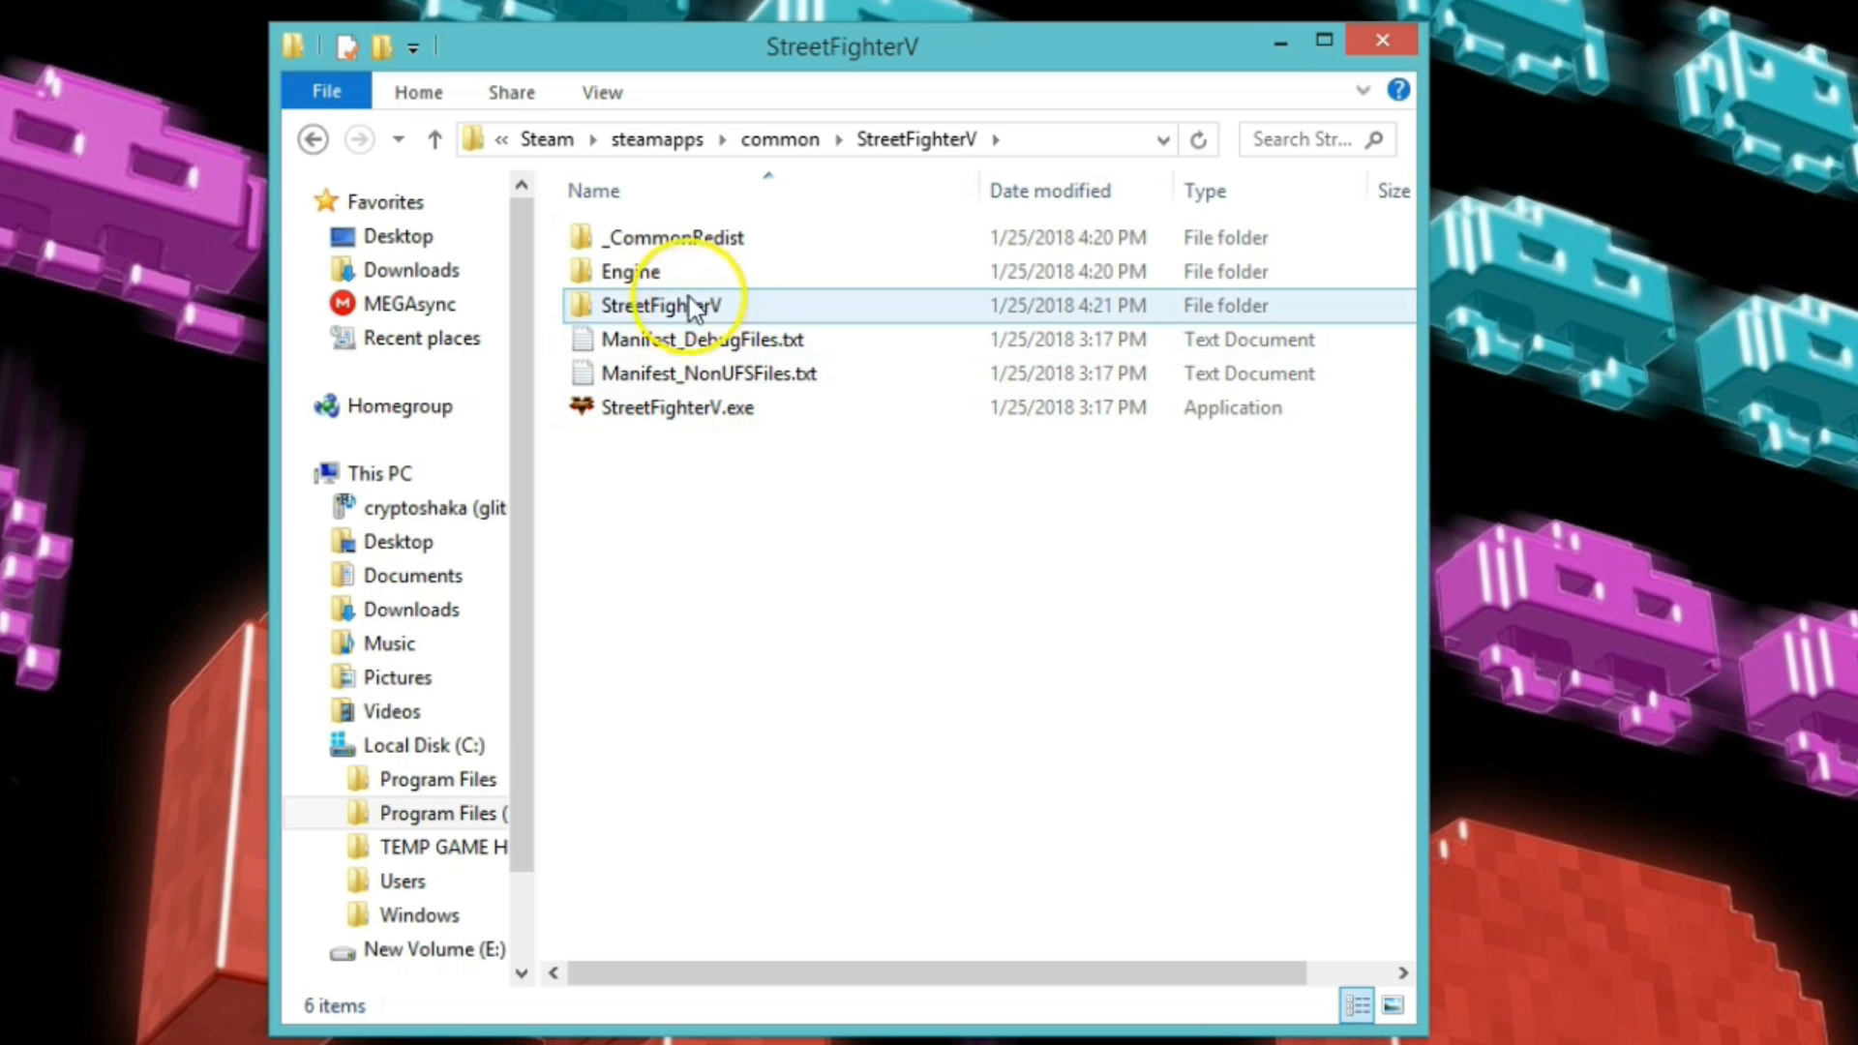
mouse_move(702, 314)
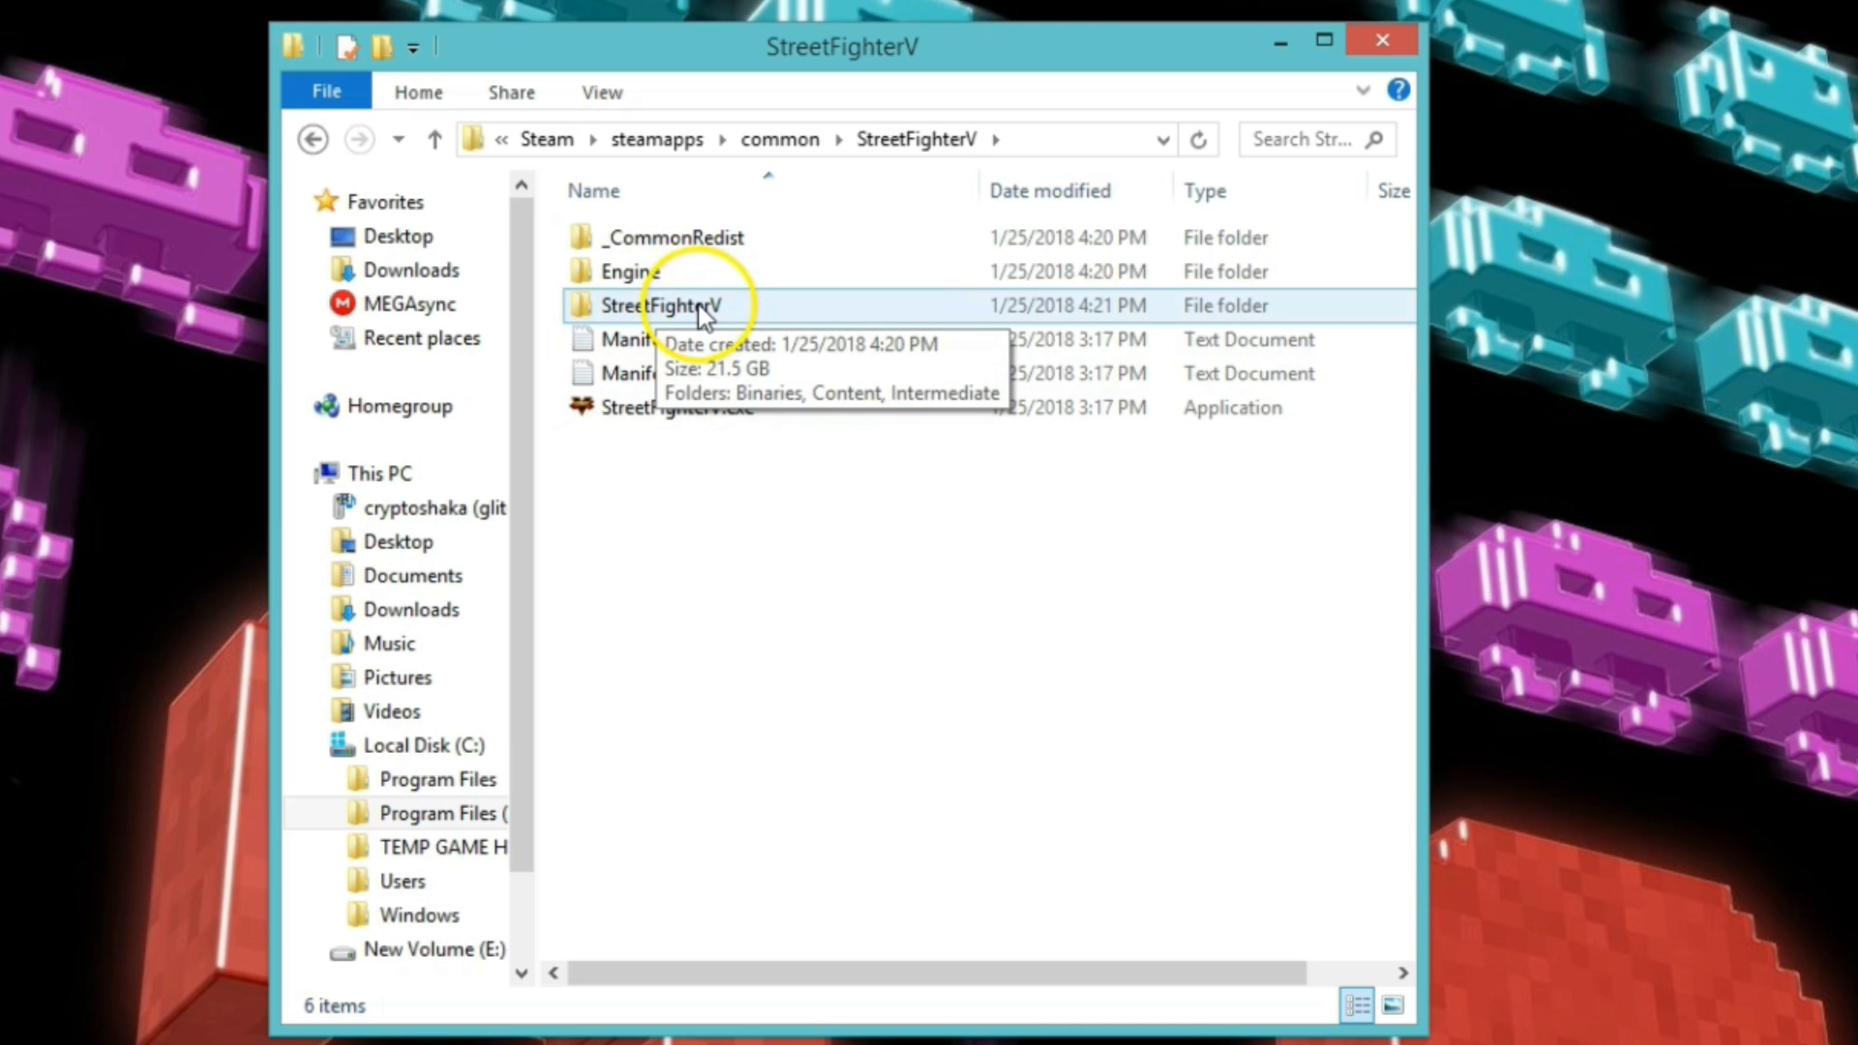
double_click(666, 305)
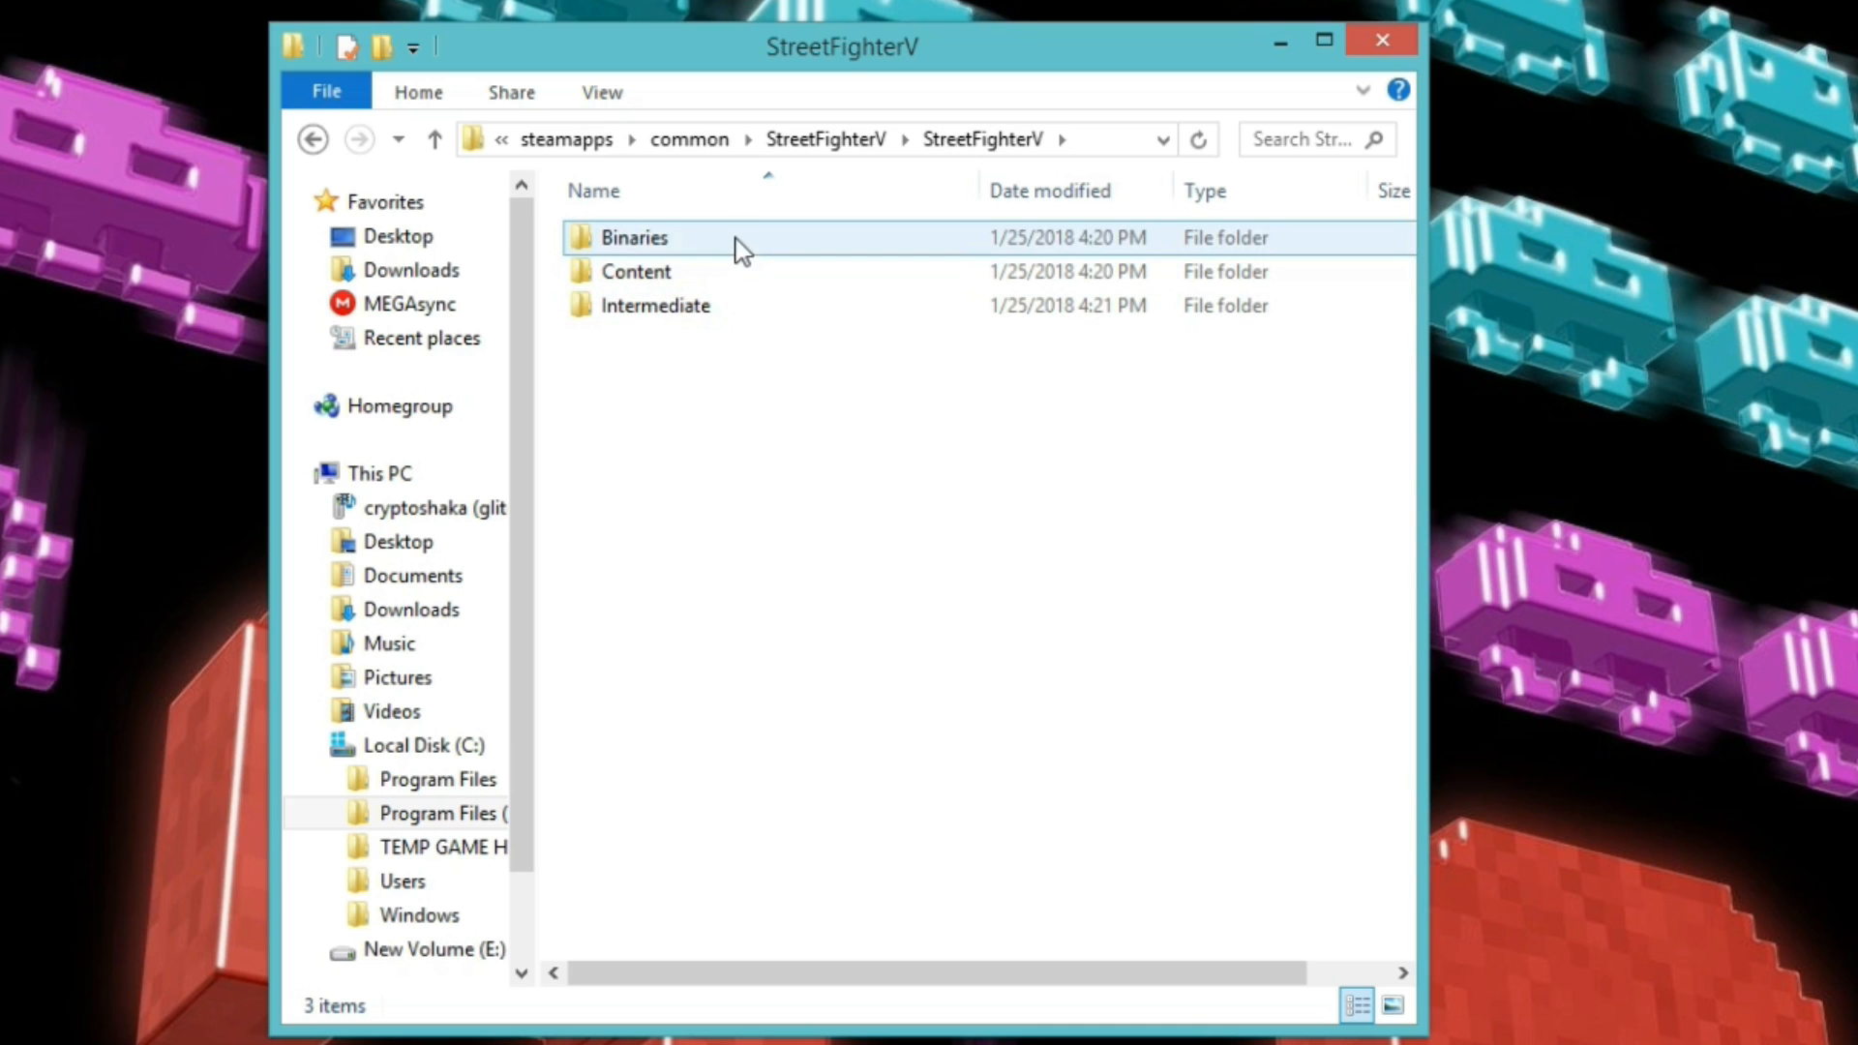
double_click(634, 237)
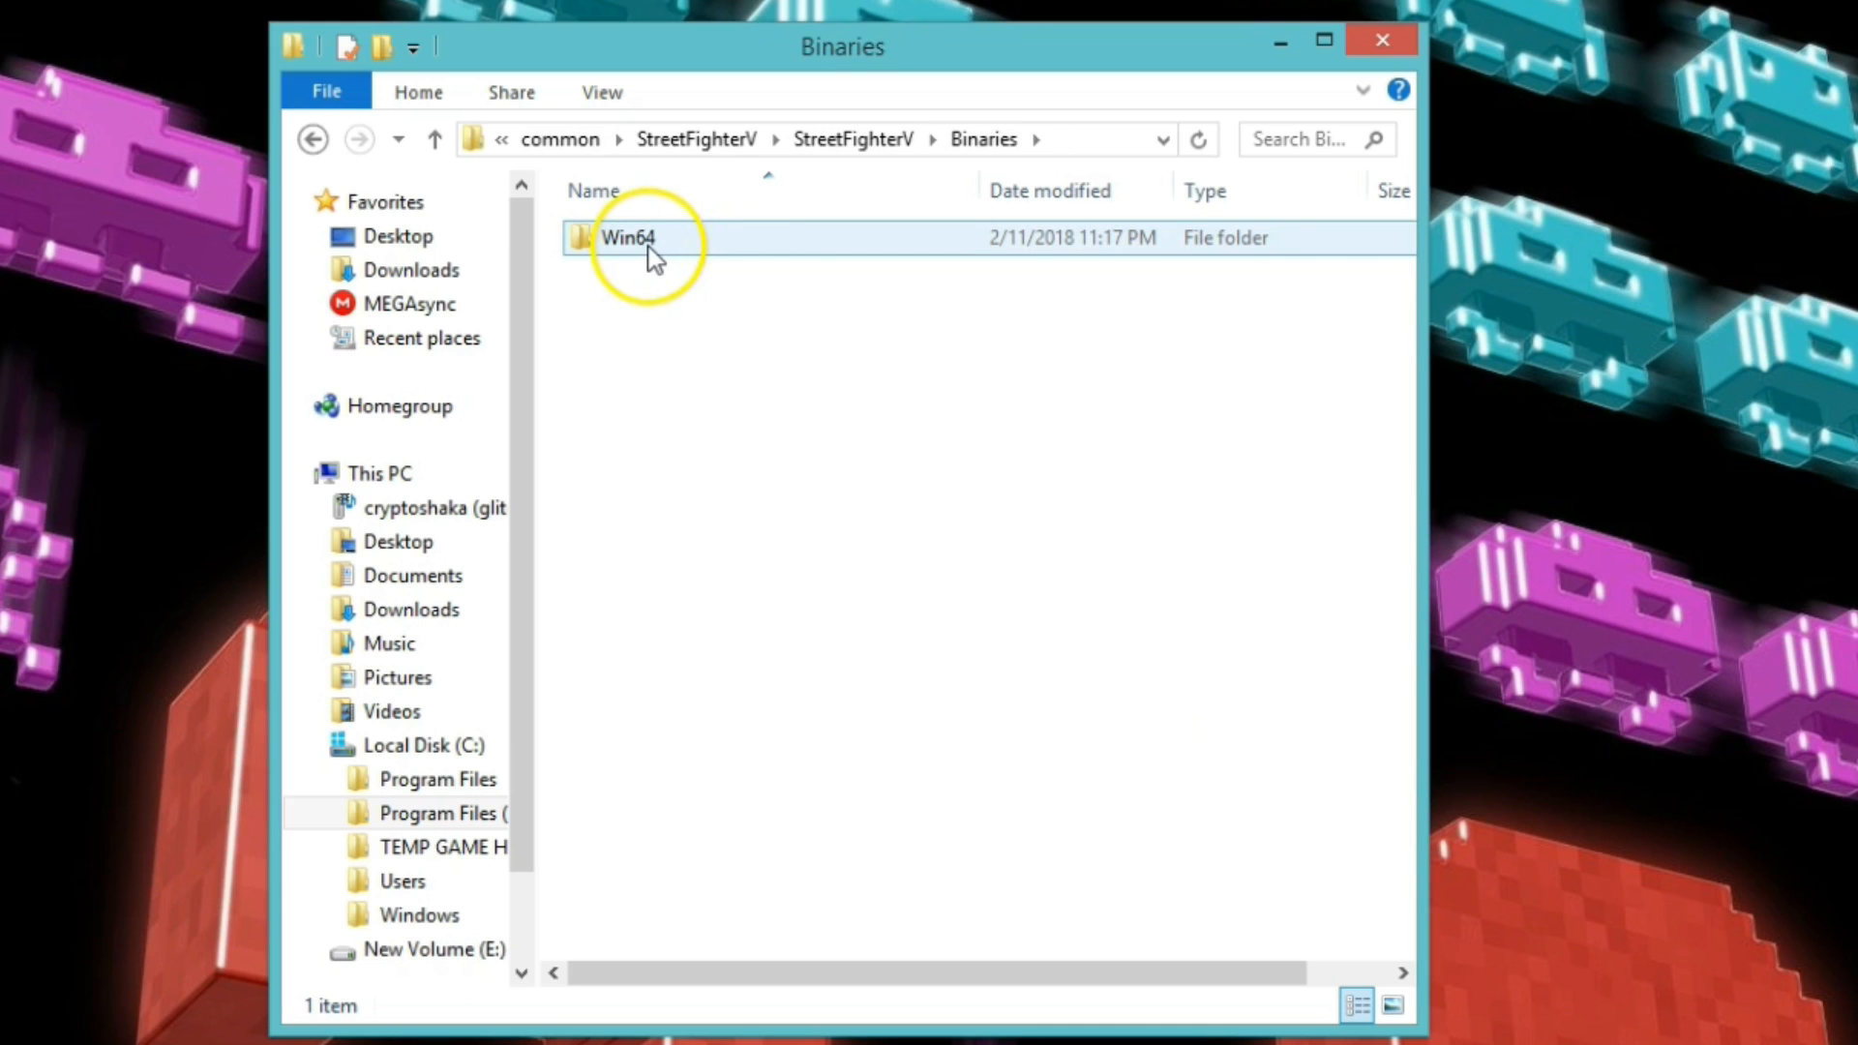
double_click(628, 237)
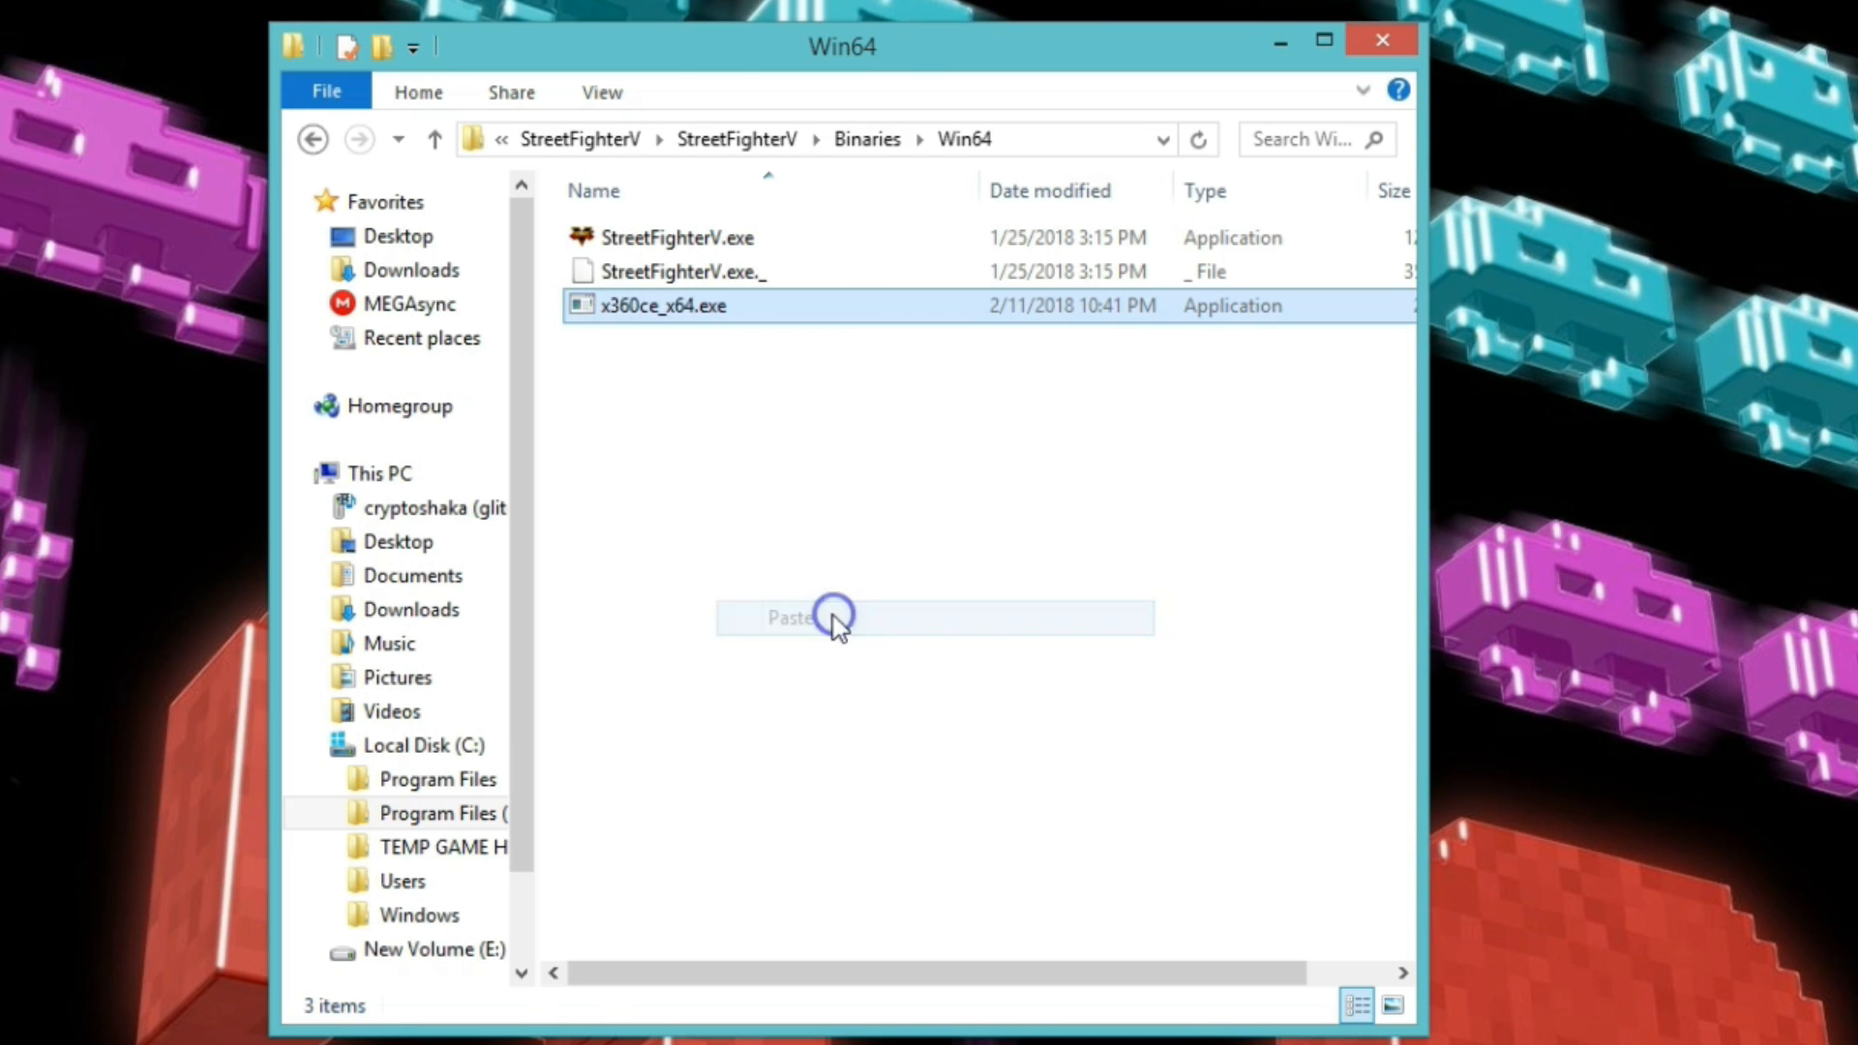
Select the pasted x360ce_x64.exe in Win64, then clear the selection.
click(664, 306)
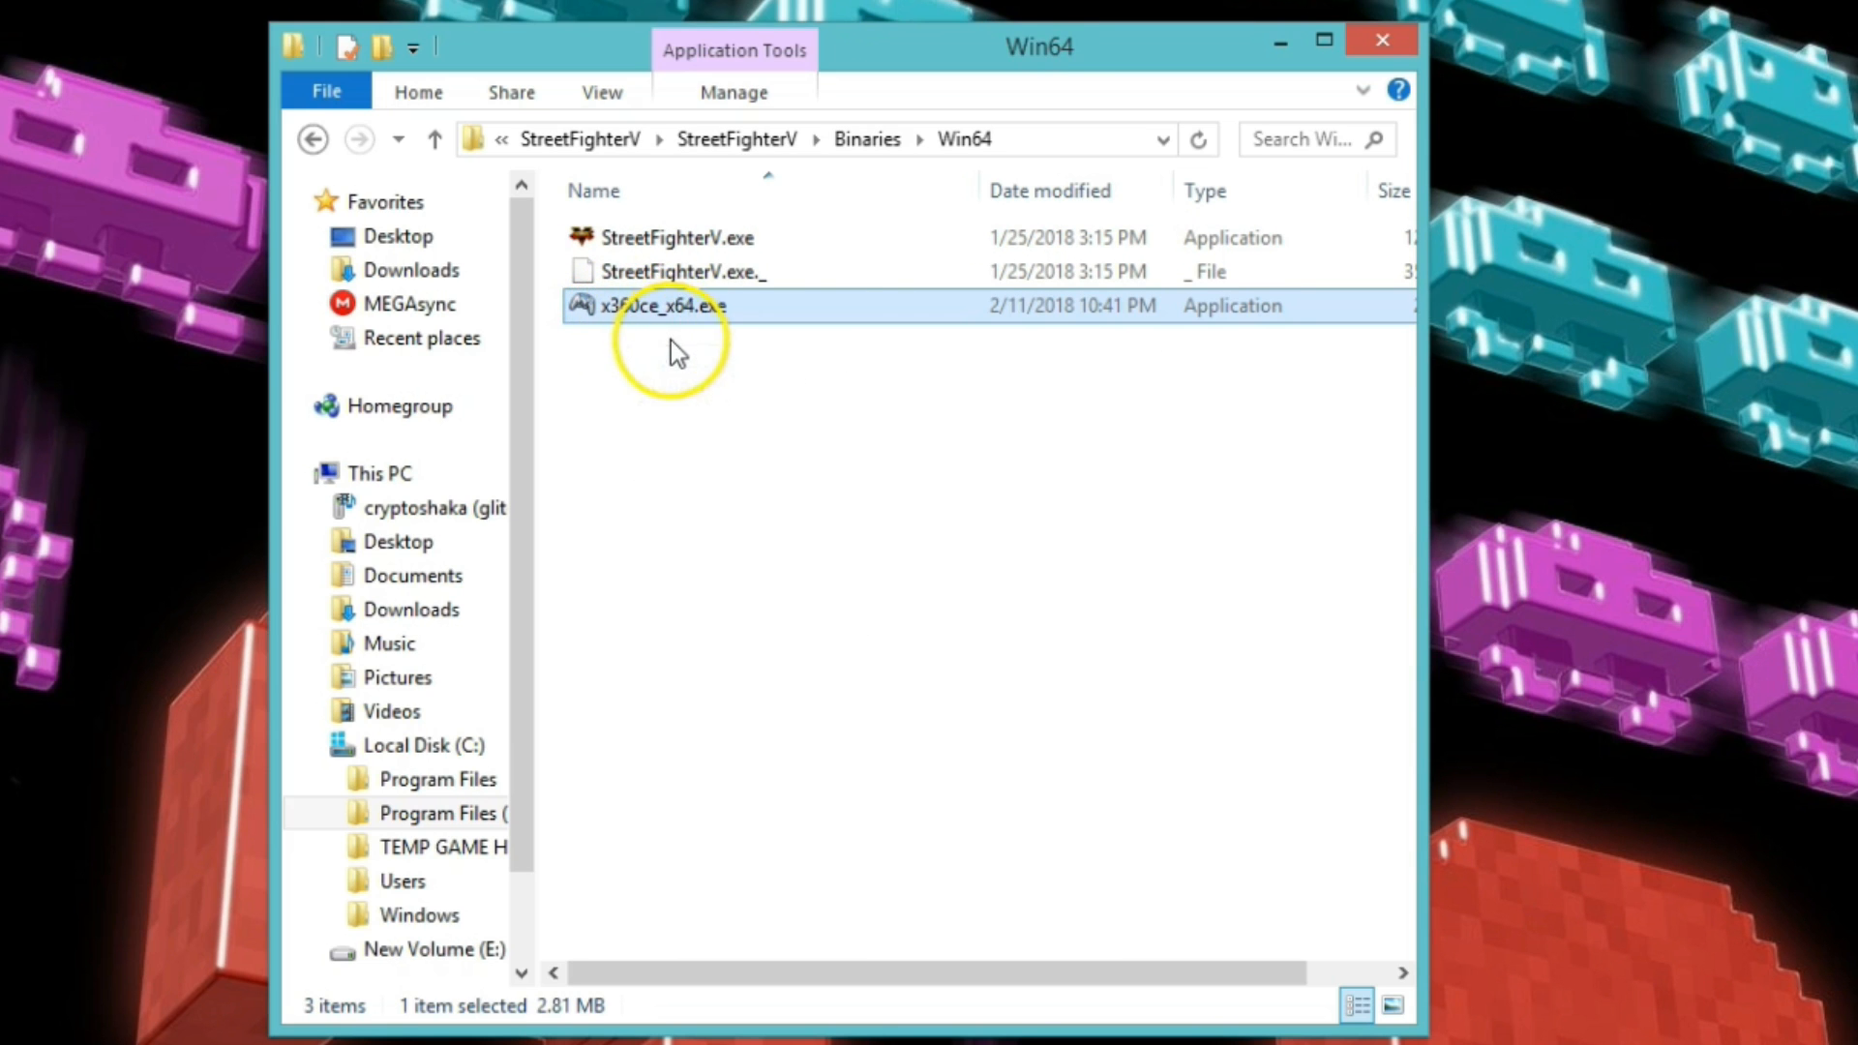
mouse_move(664, 339)
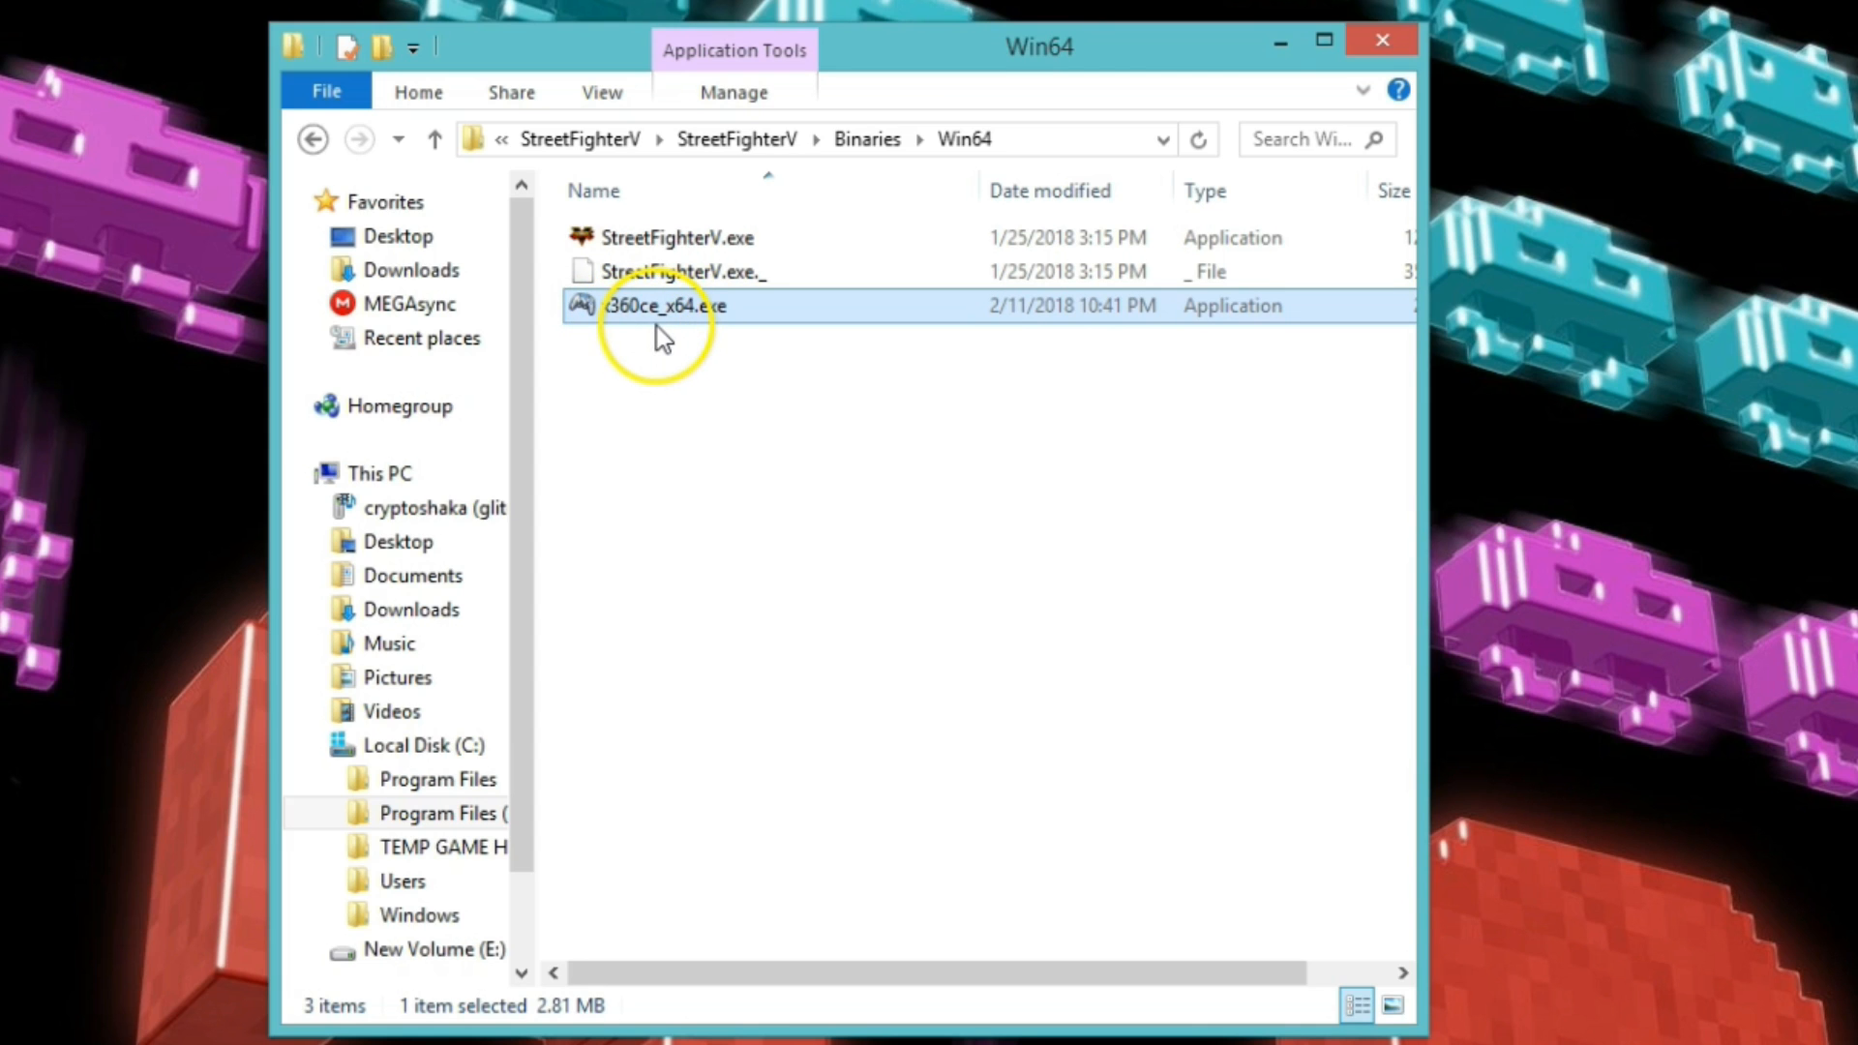
mouse_move(726, 399)
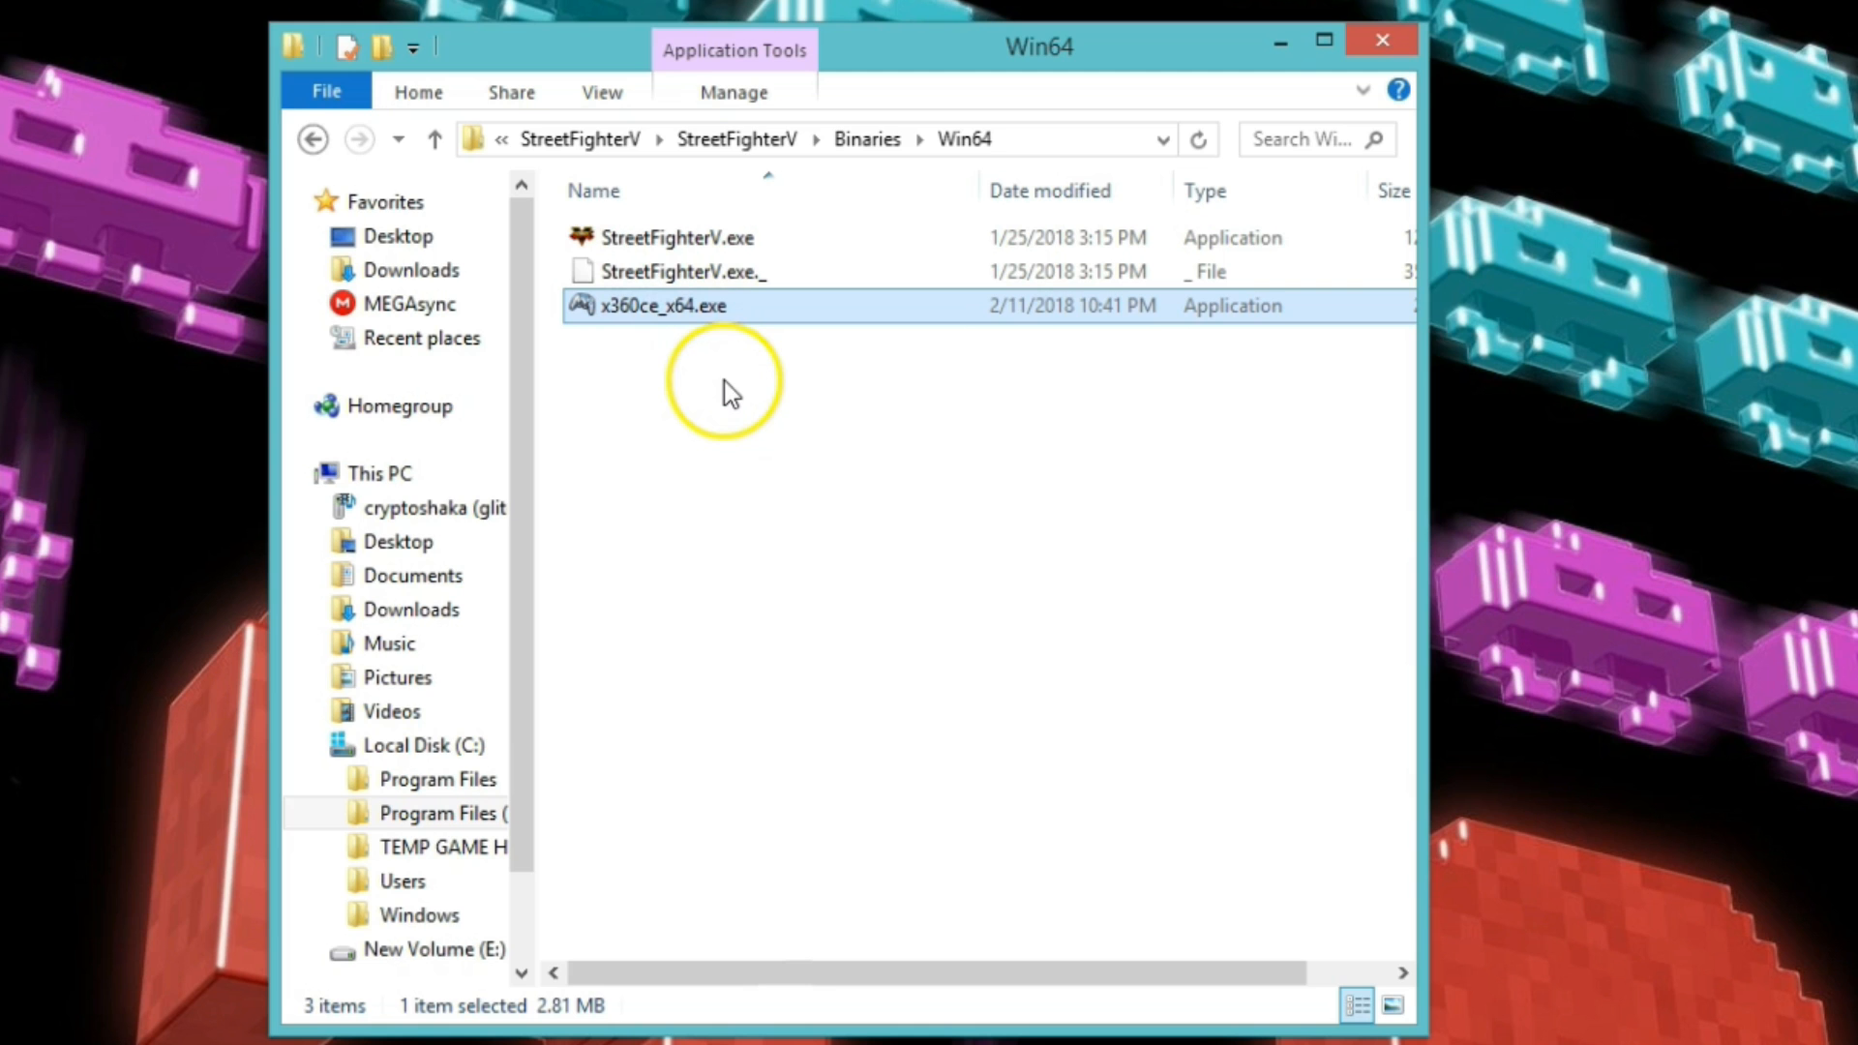
click(661, 492)
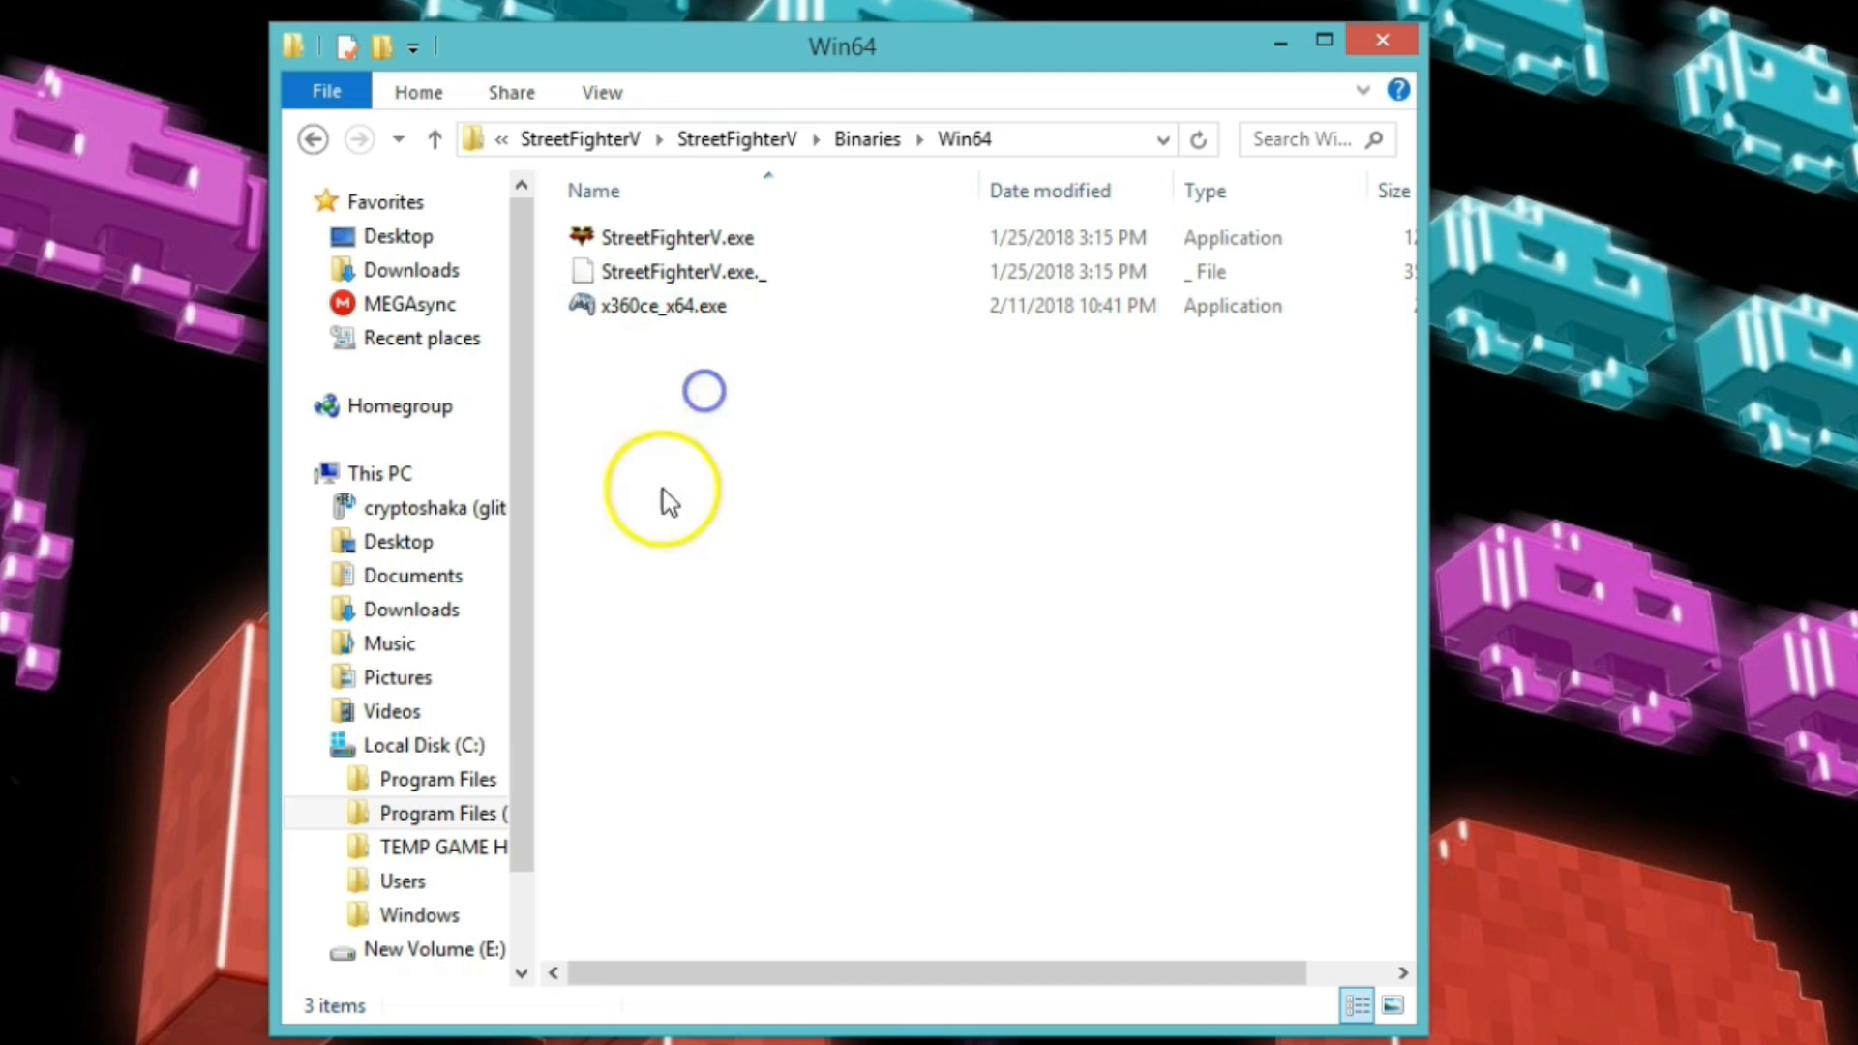
mouse_move(656, 322)
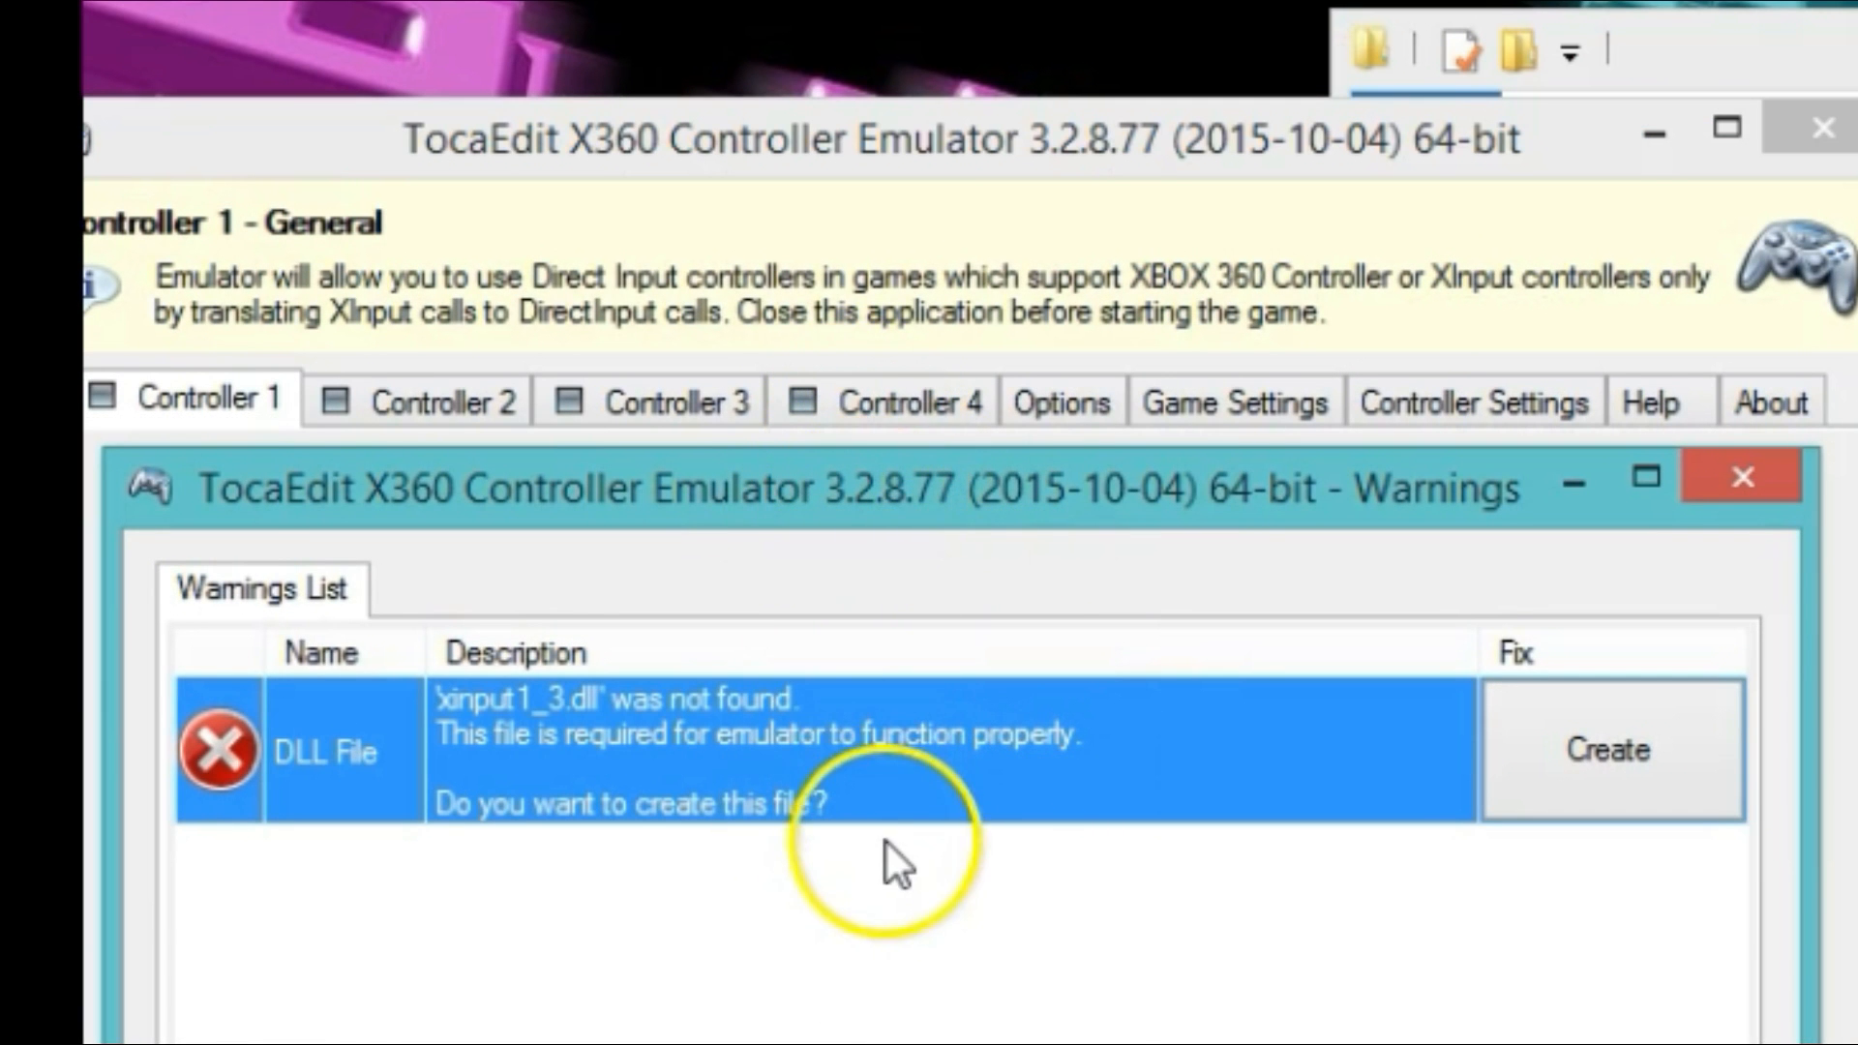
mouse_move(444, 776)
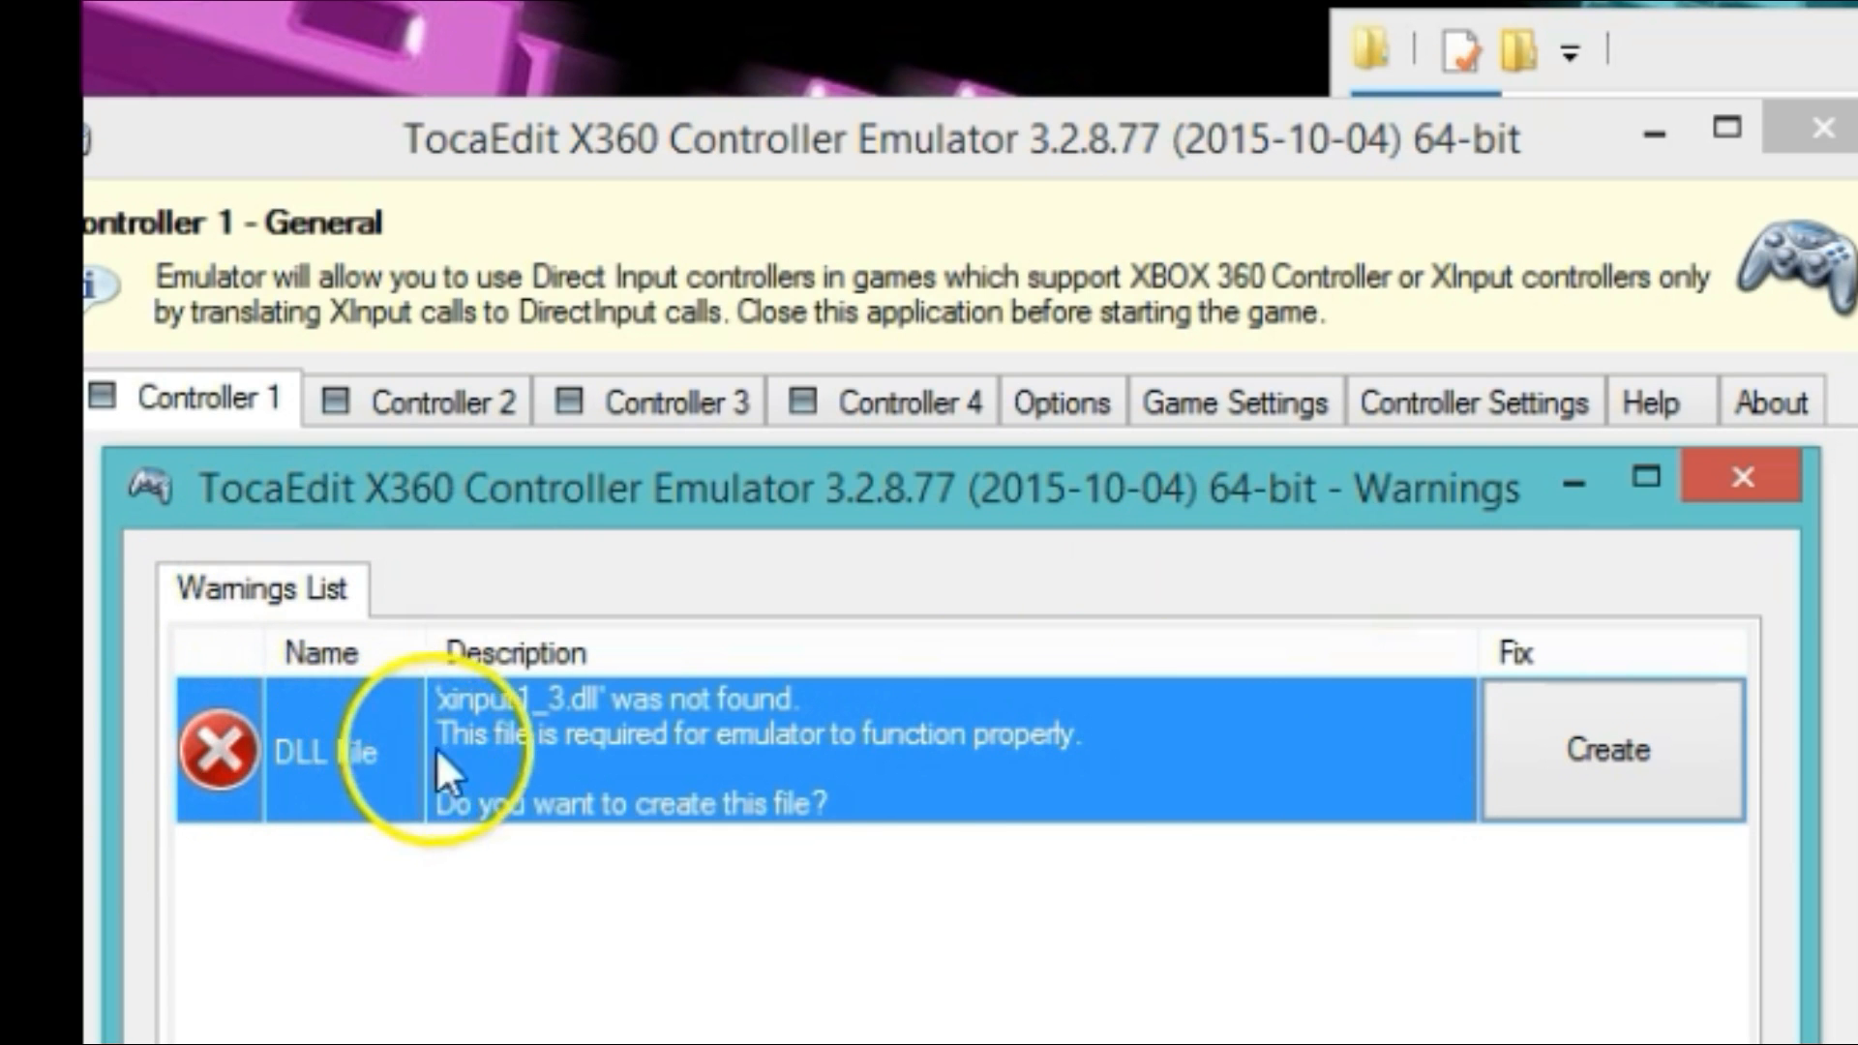
mouse_move(806, 776)
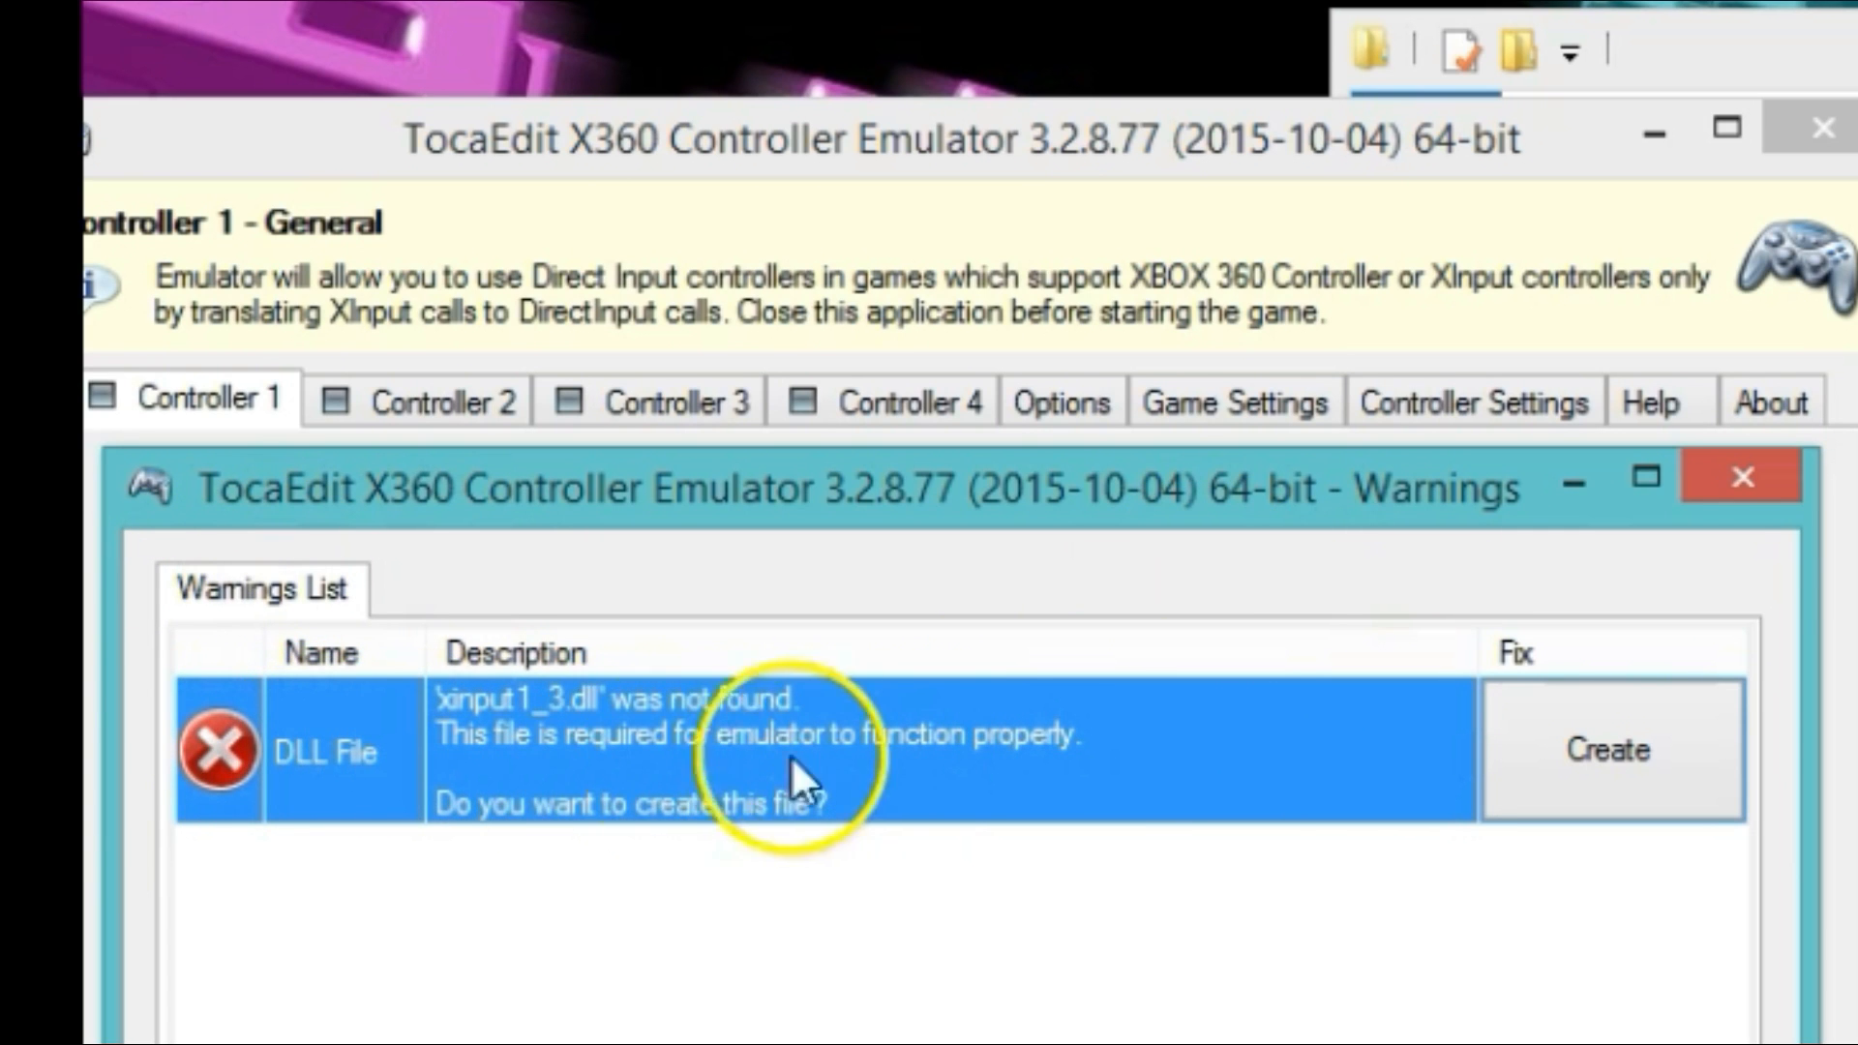
mouse_move(340, 809)
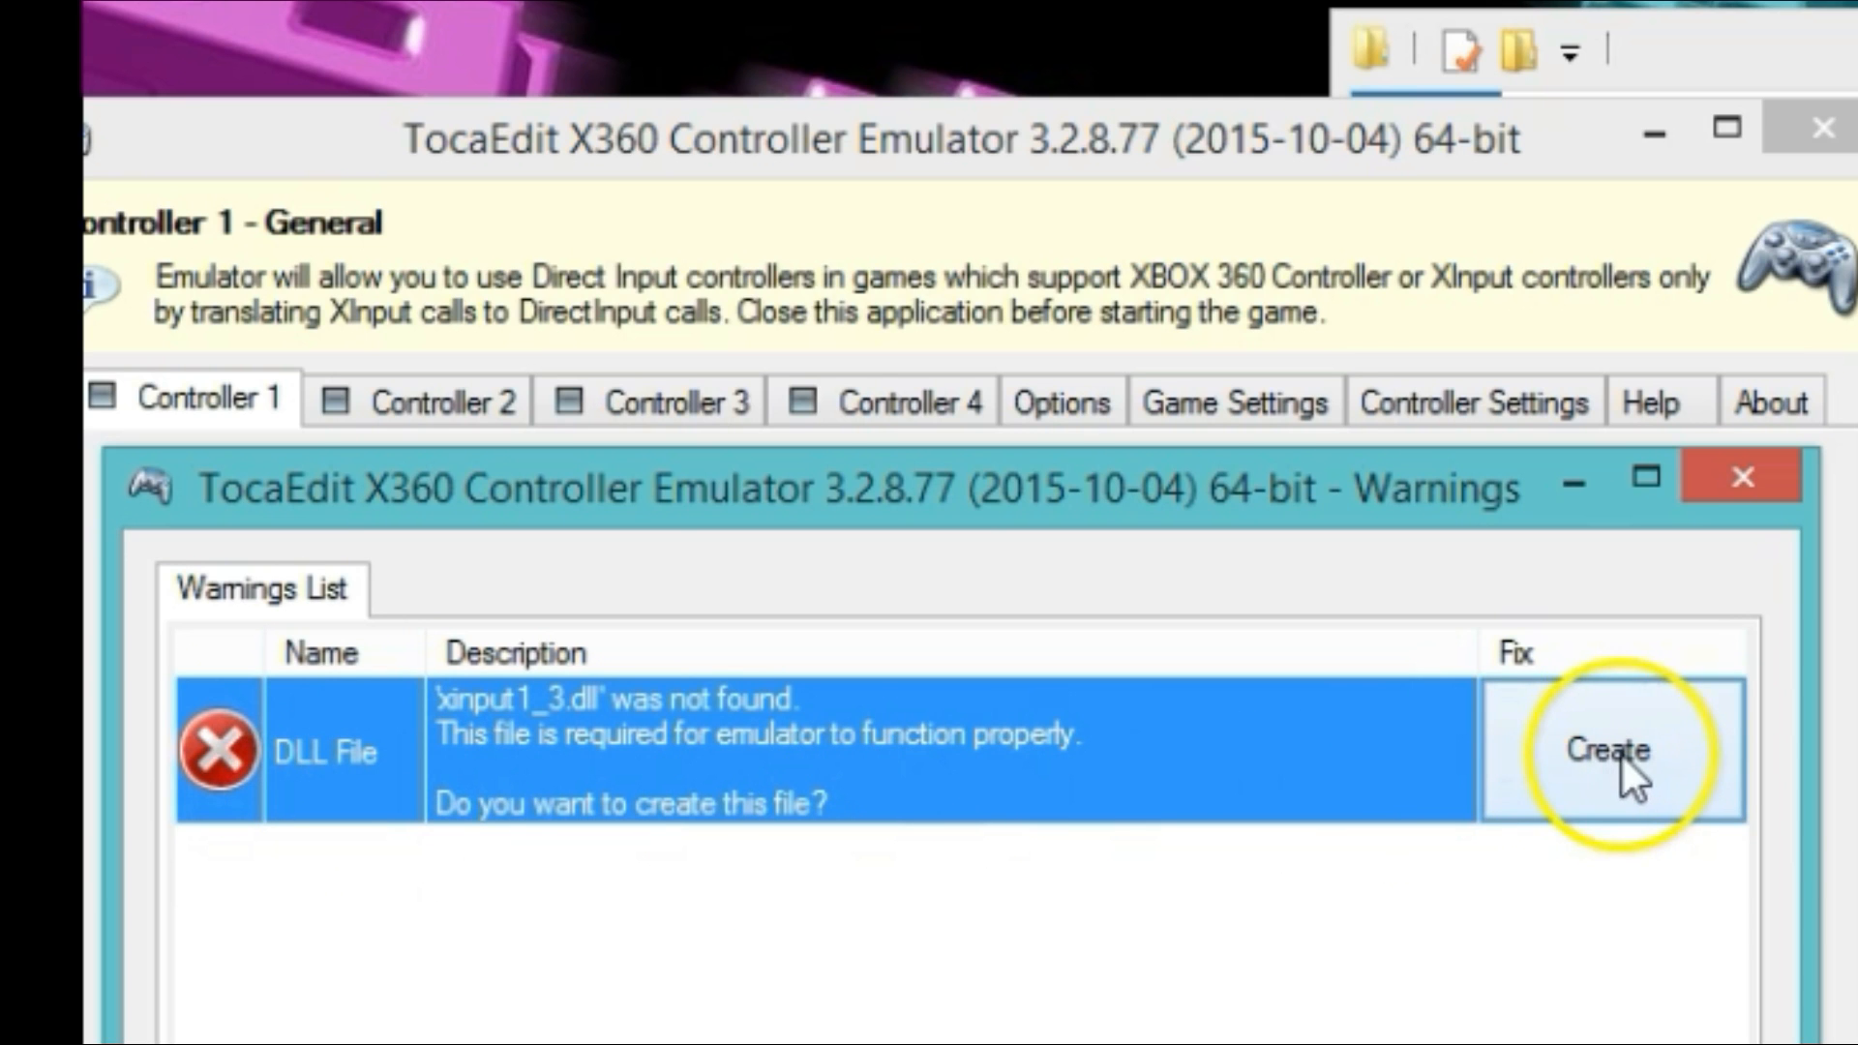
Create the missing xinput1_3.dll from the Warnings dialog.
click(1608, 750)
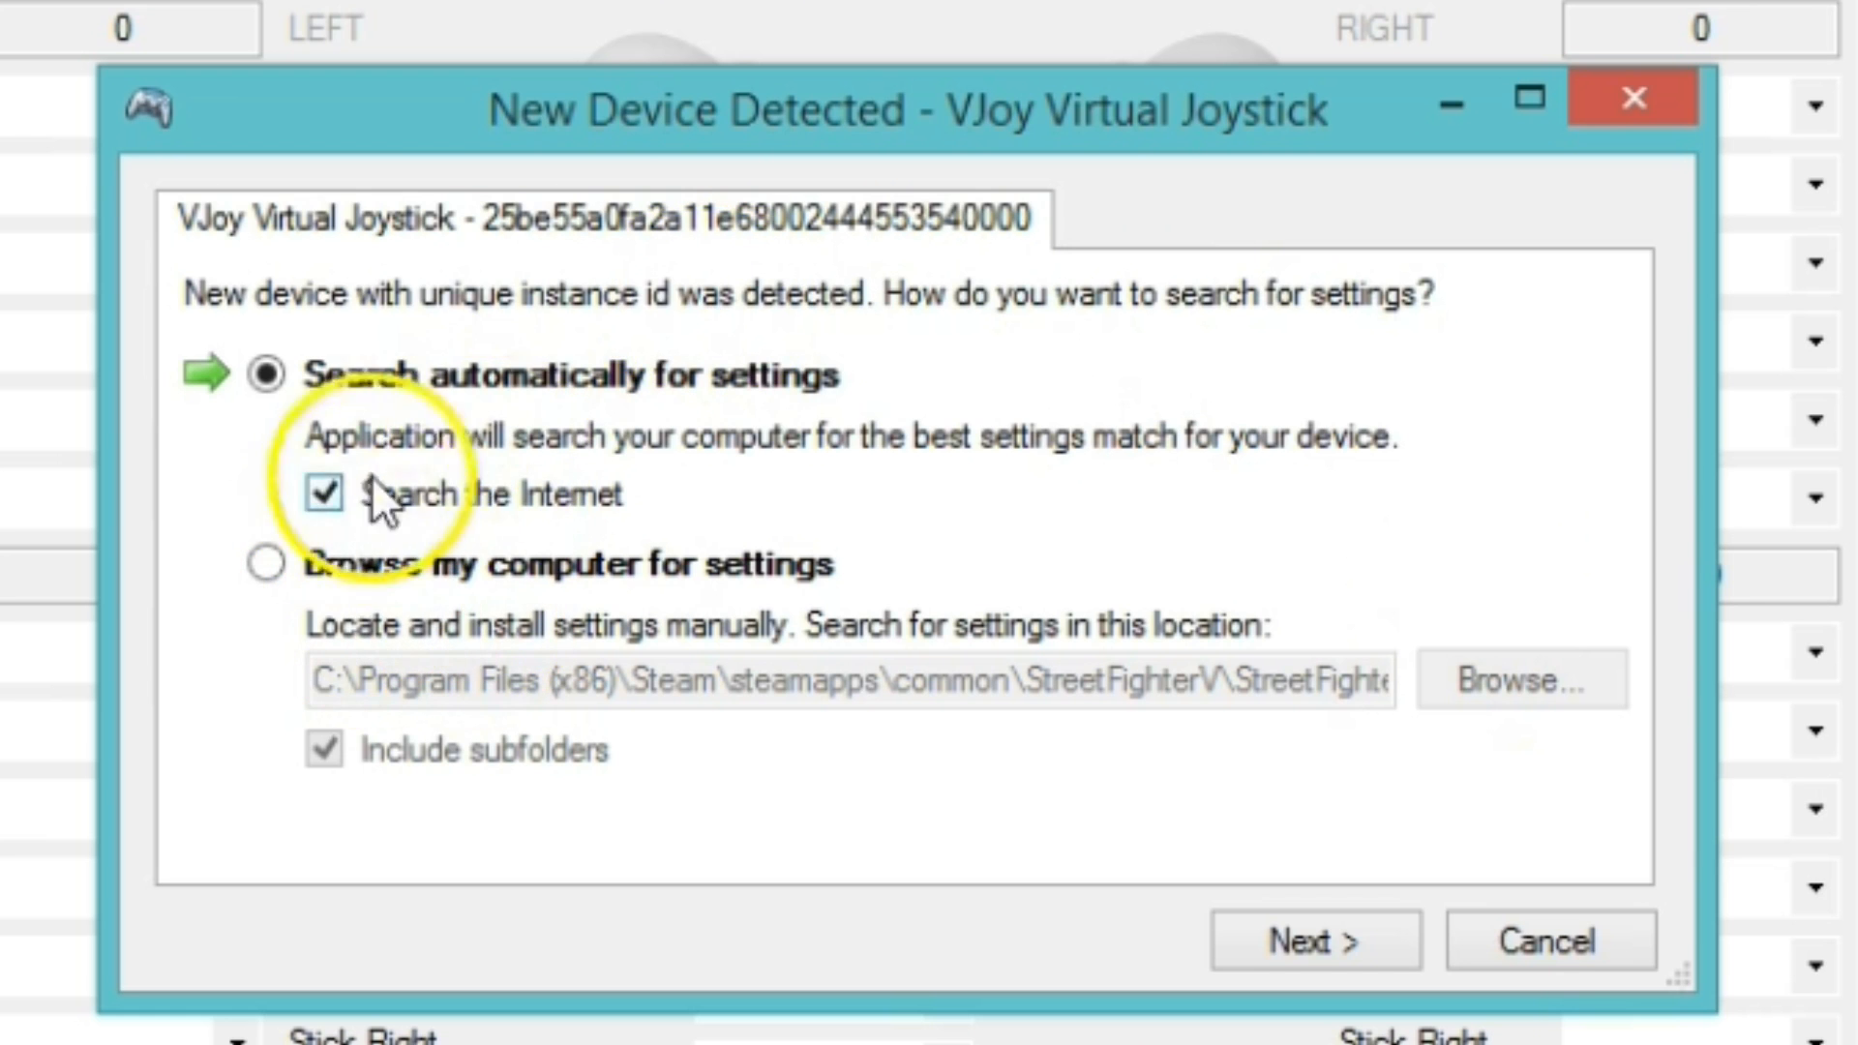
mouse_move(758, 415)
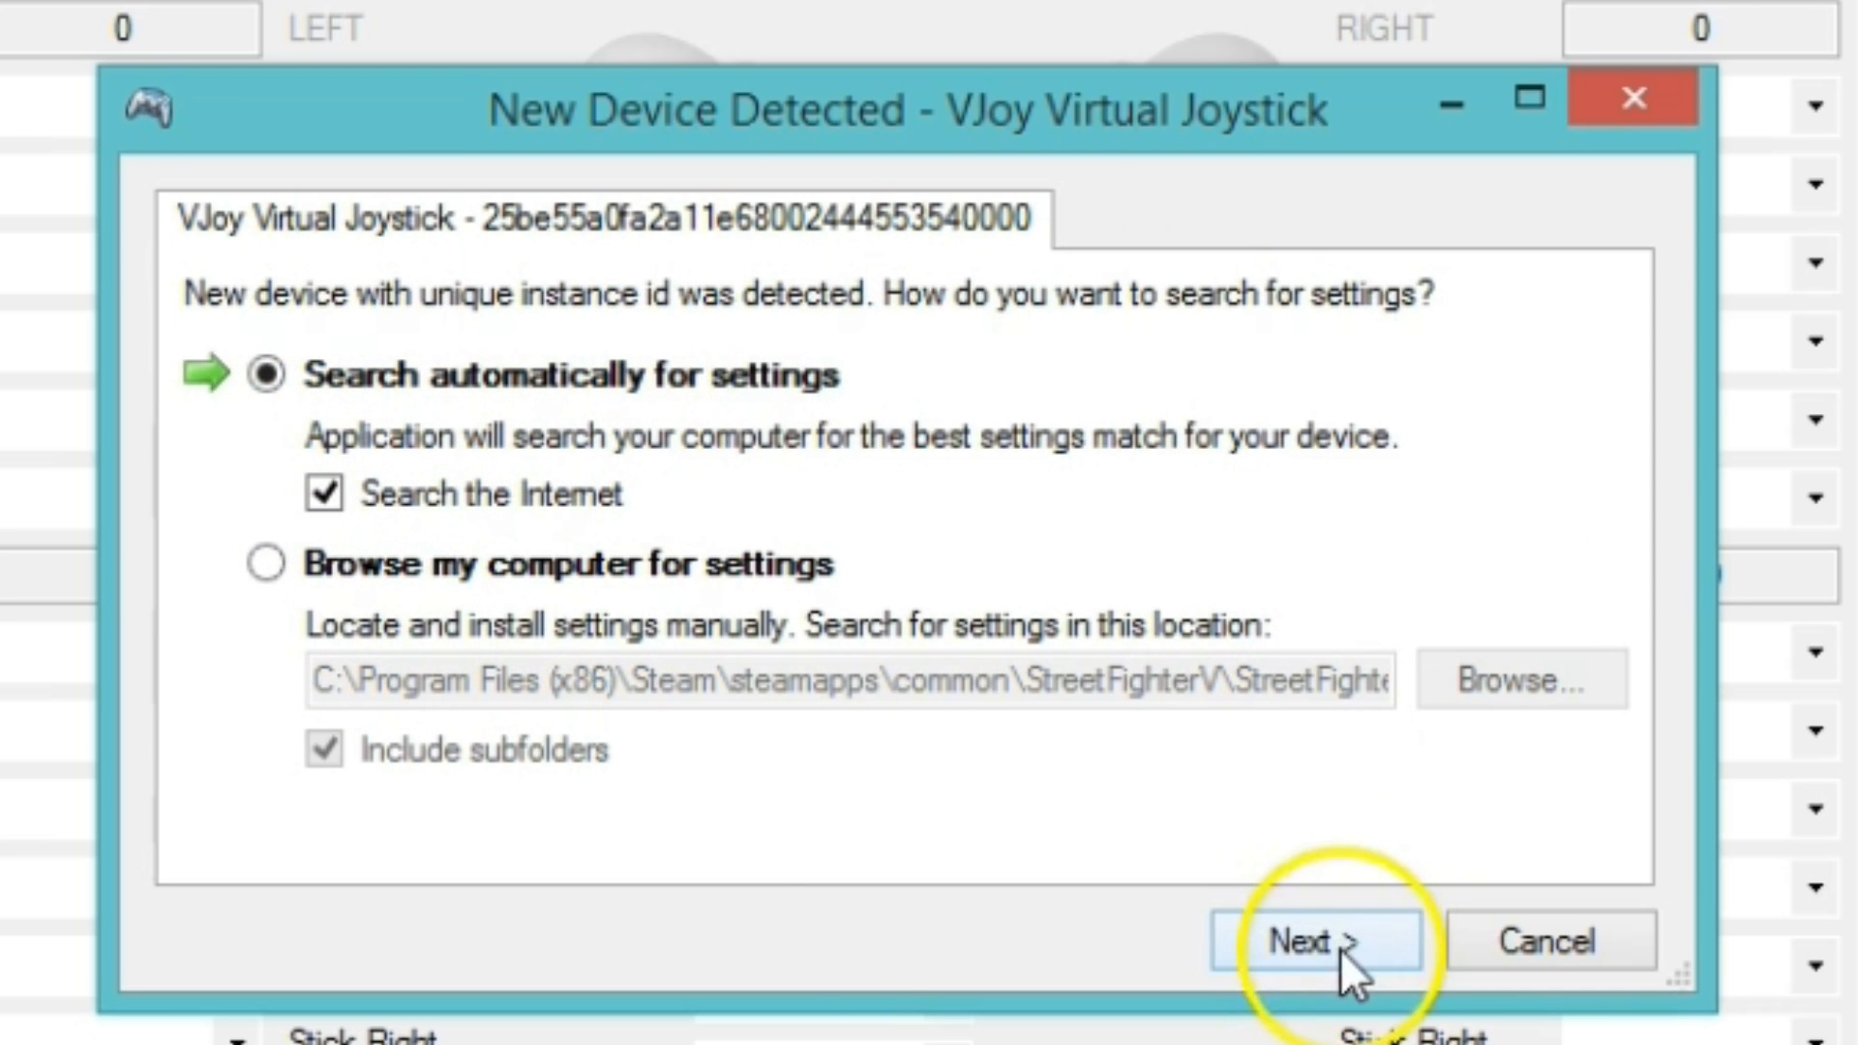
Apply the online StreetFighterV.exe settings to both VJoy Virtual Joystick devices.
click(1314, 940)
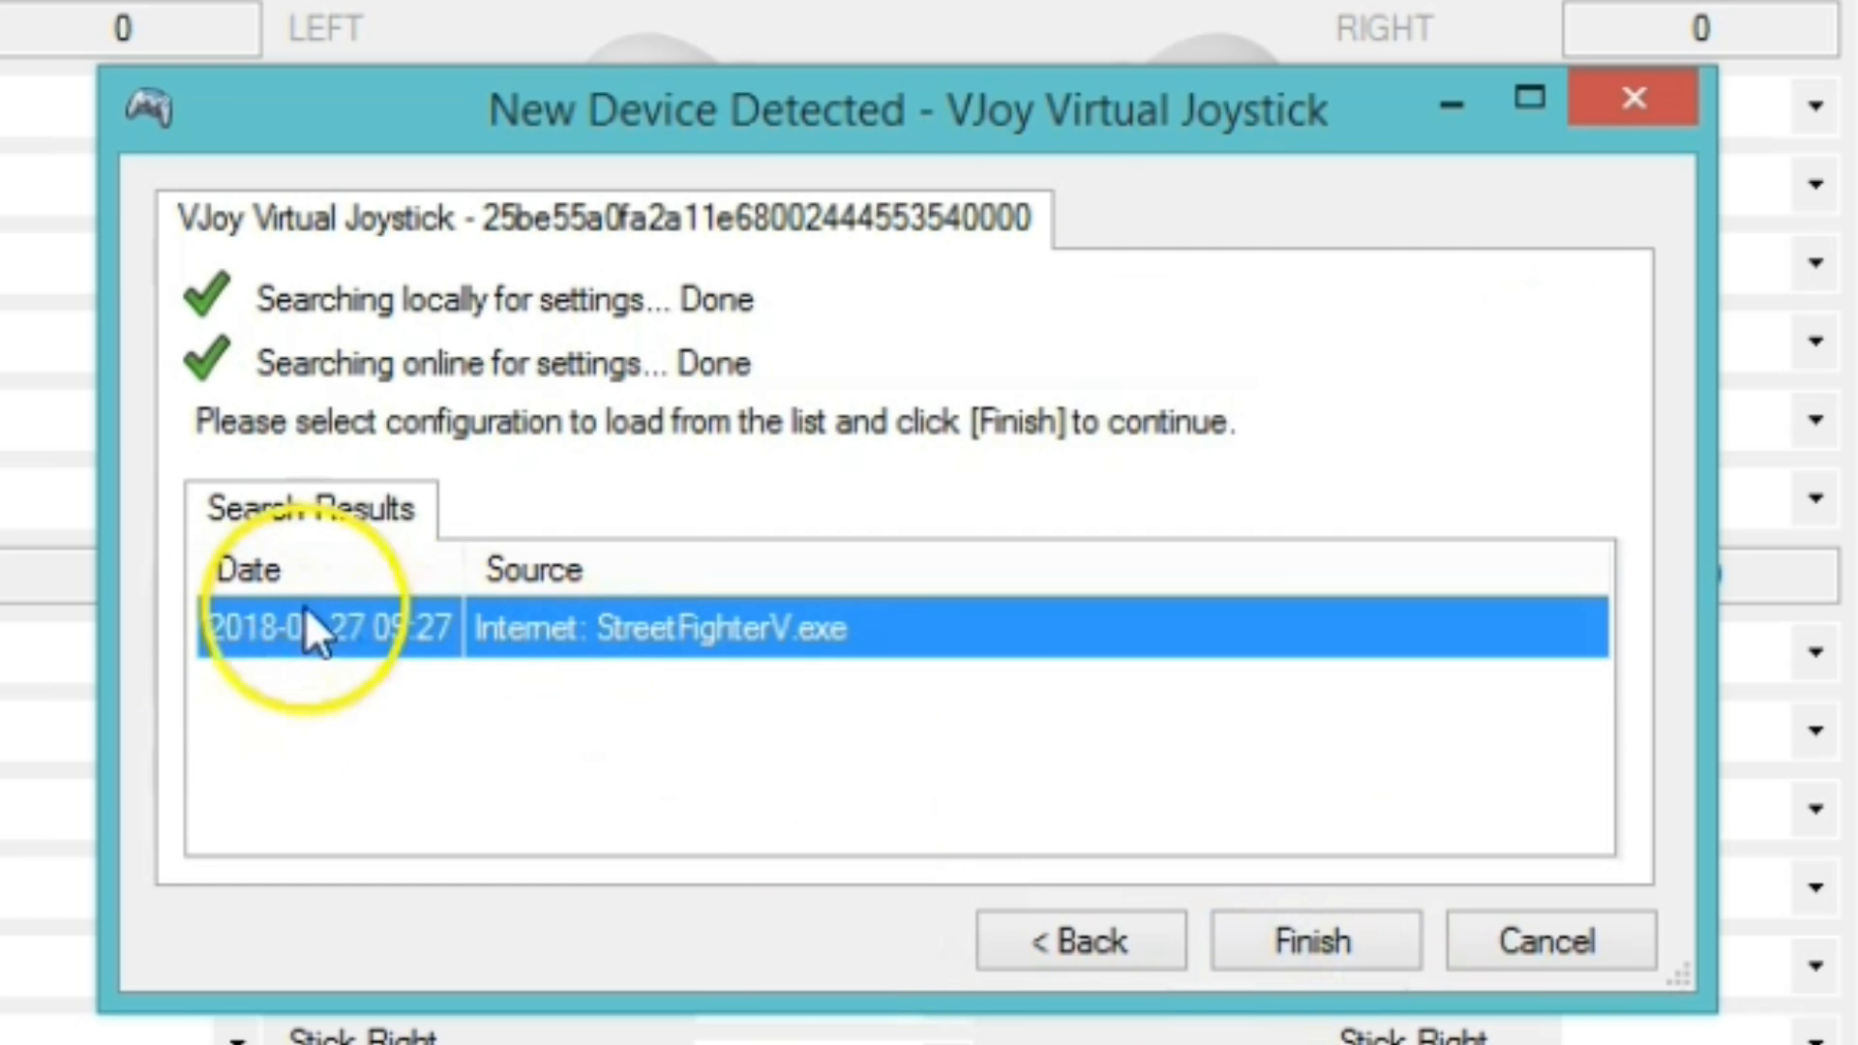
mouse_move(818, 676)
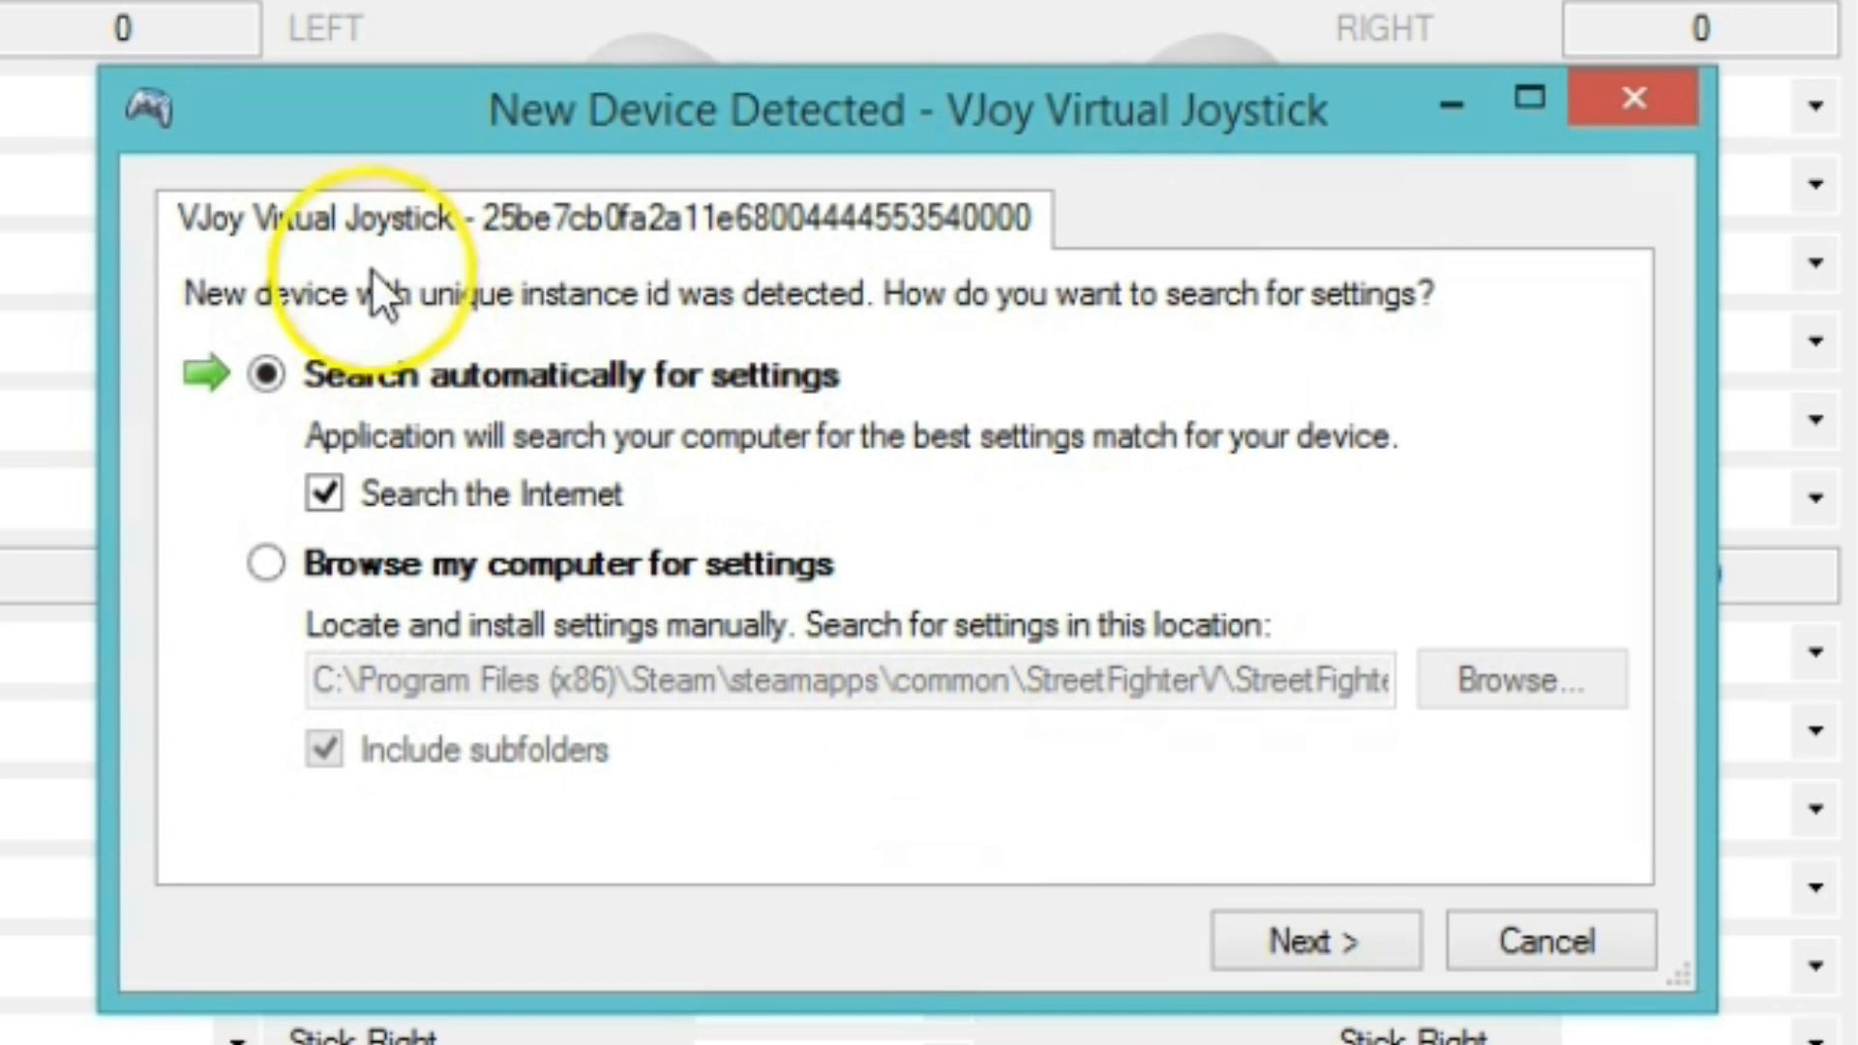
mouse_move(444, 272)
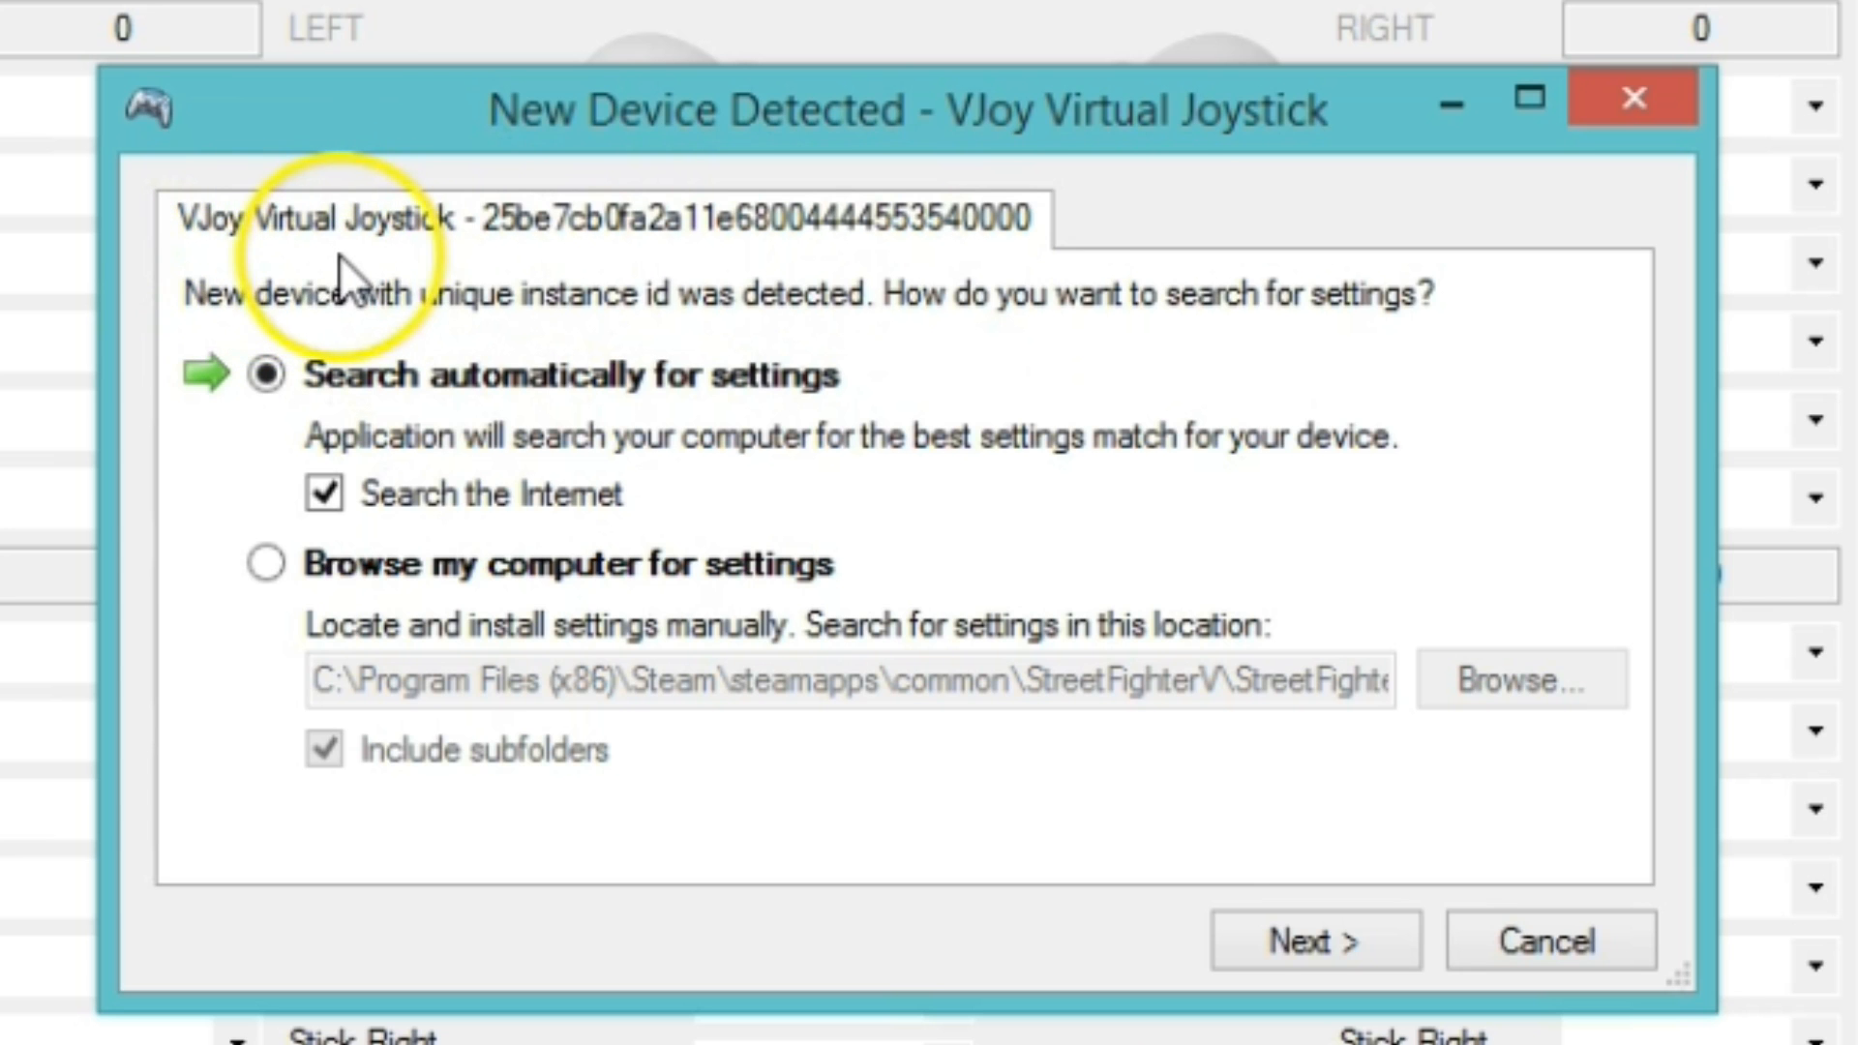
mouse_move(245, 285)
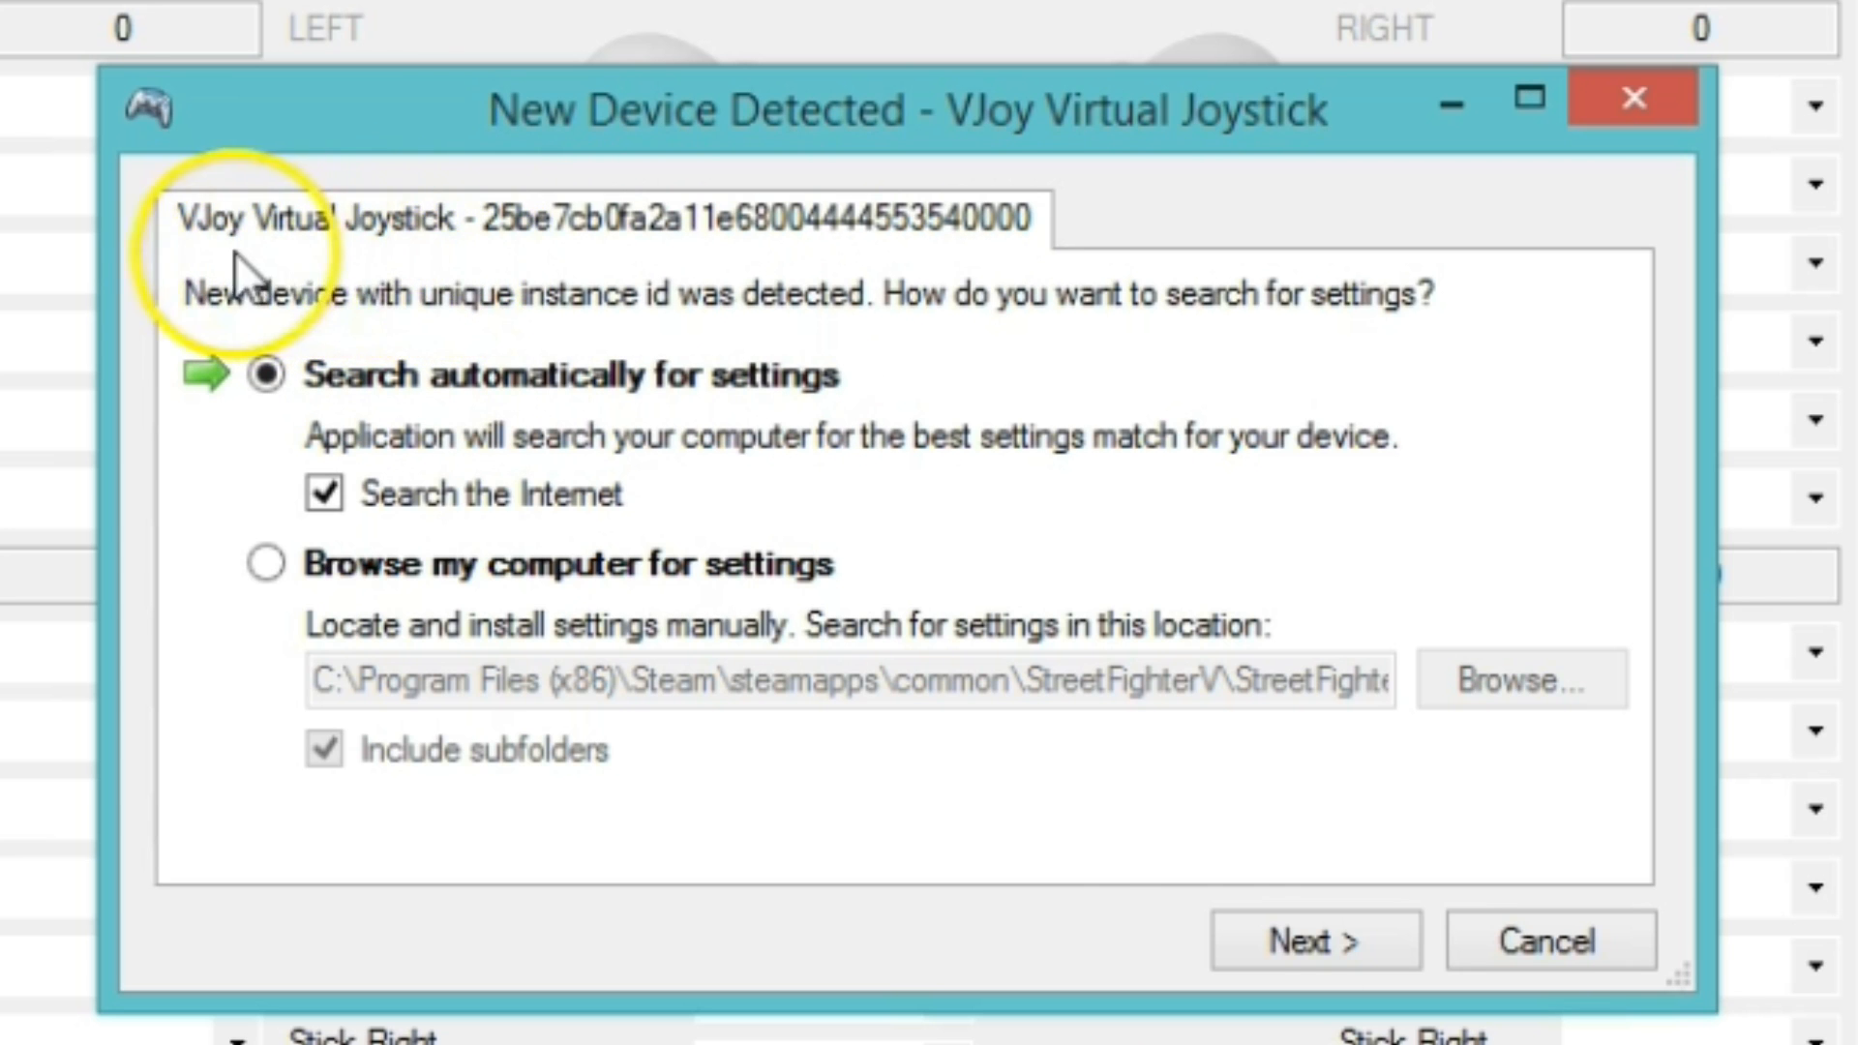
click(1313, 940)
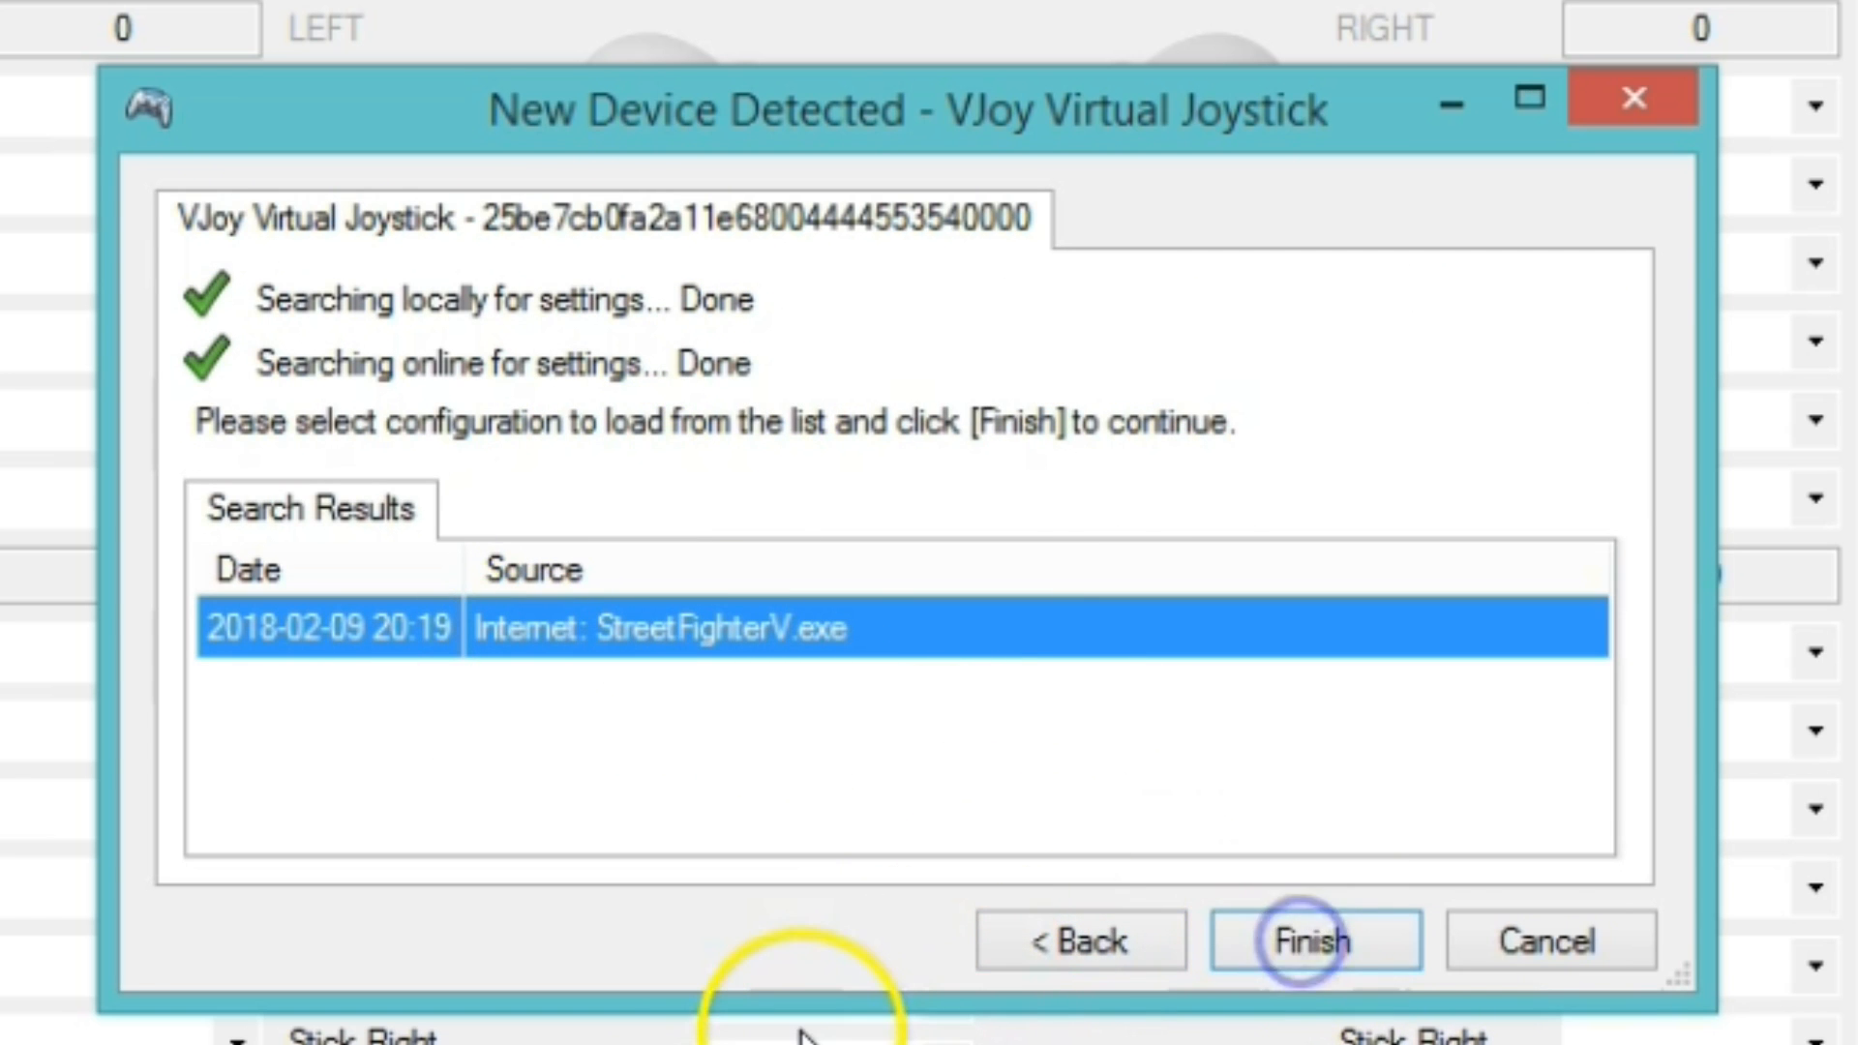
click(1314, 940)
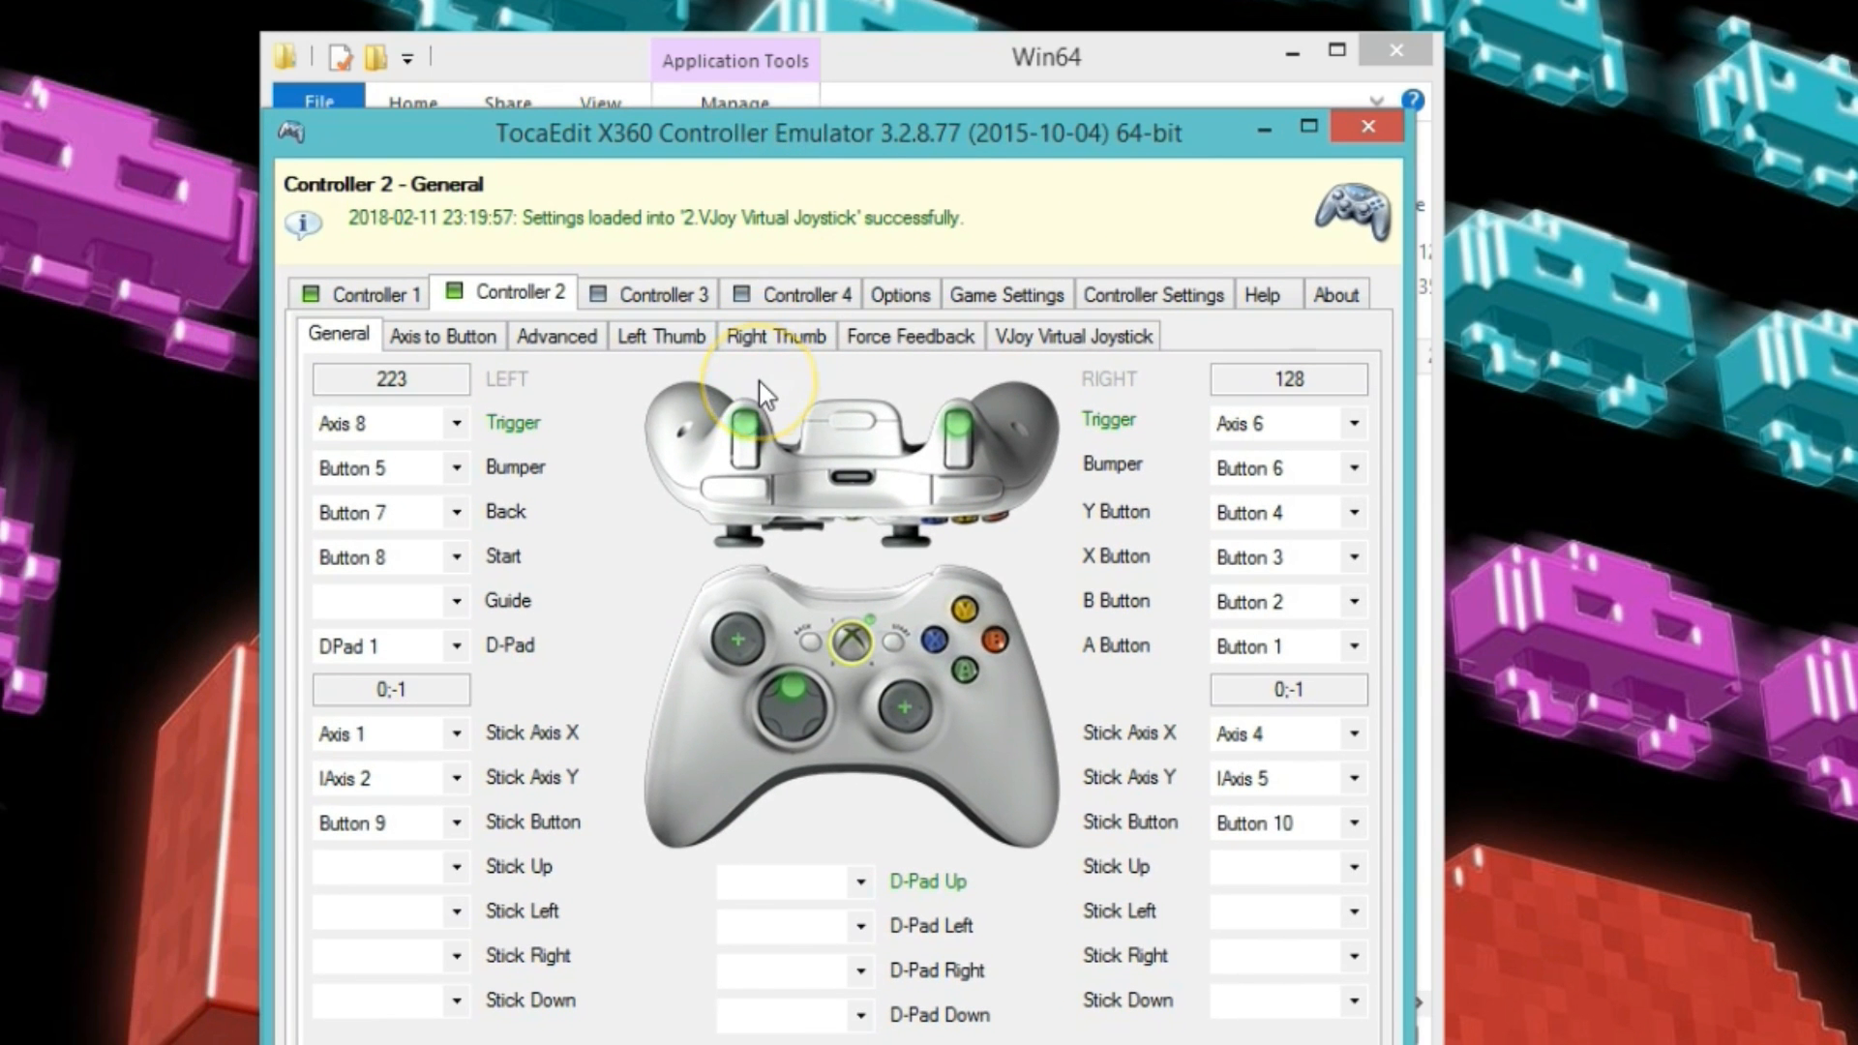
mouse_move(347, 317)
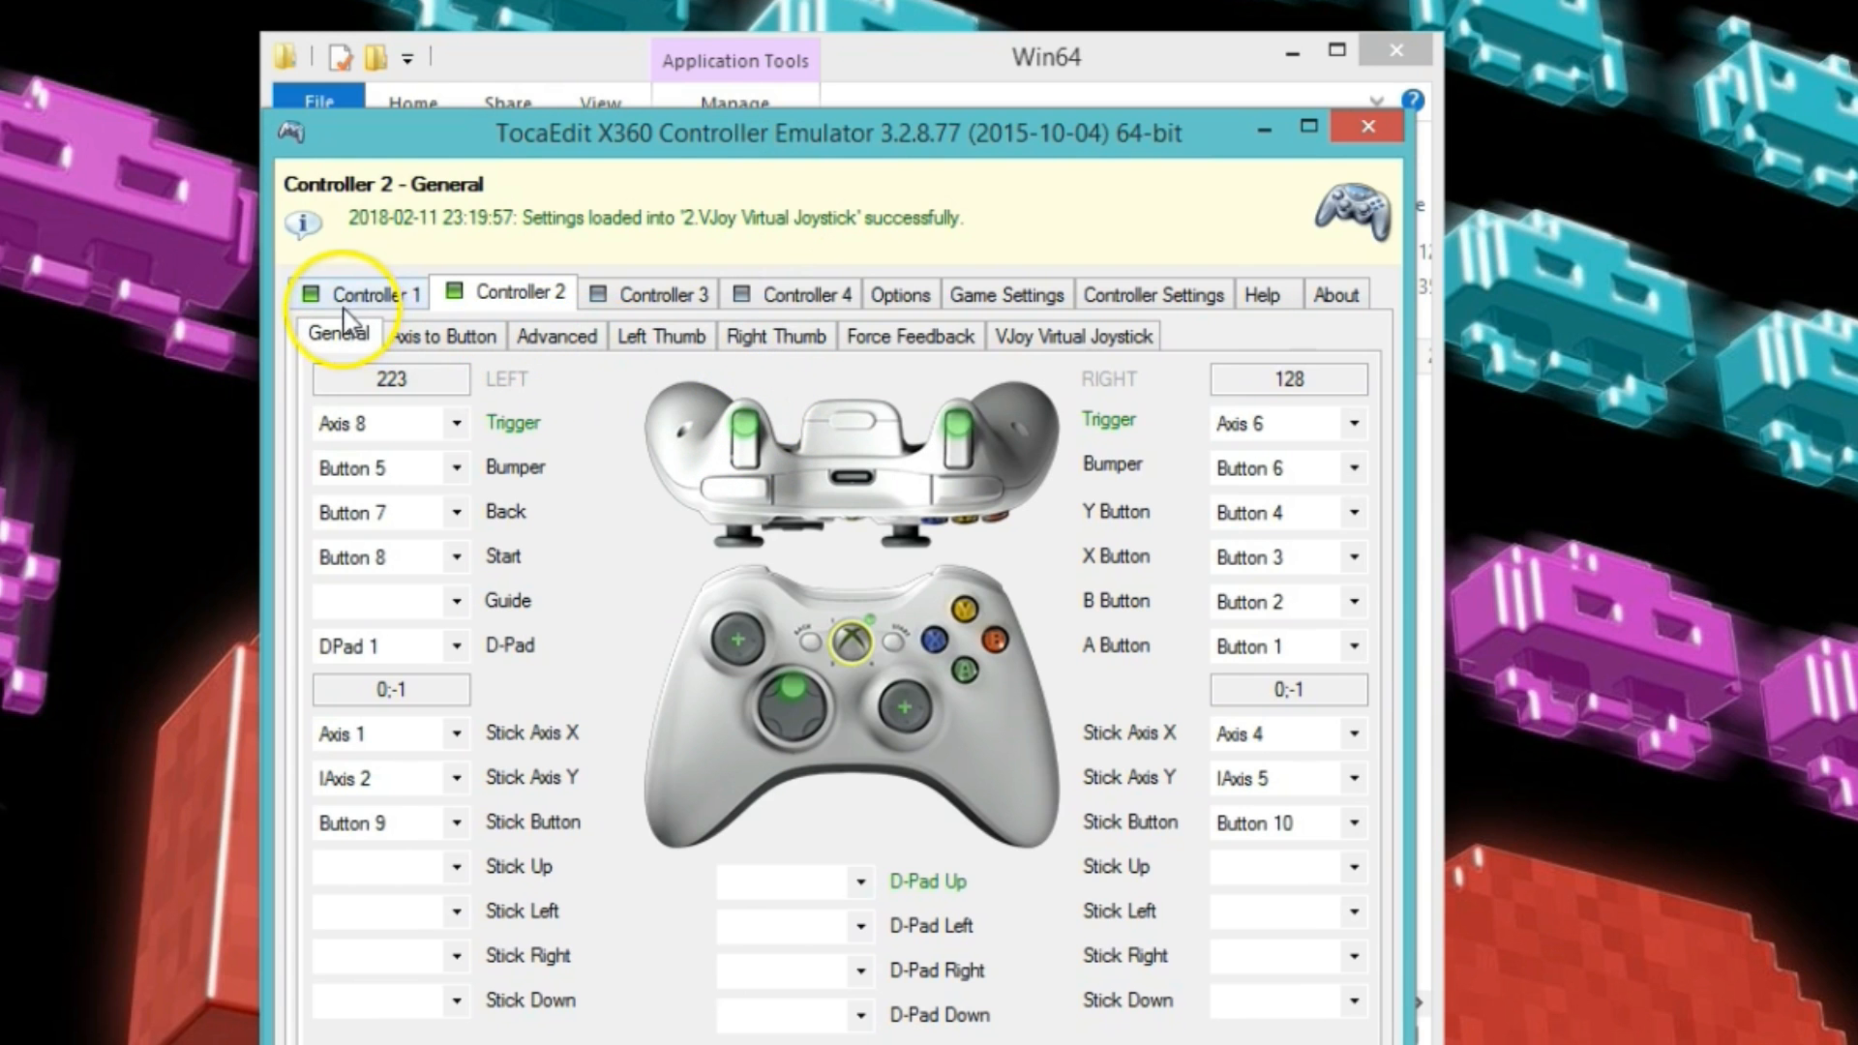
Record new inputs for Controller 2's left trigger, left bumper, and Start (Button 10).
click(371, 292)
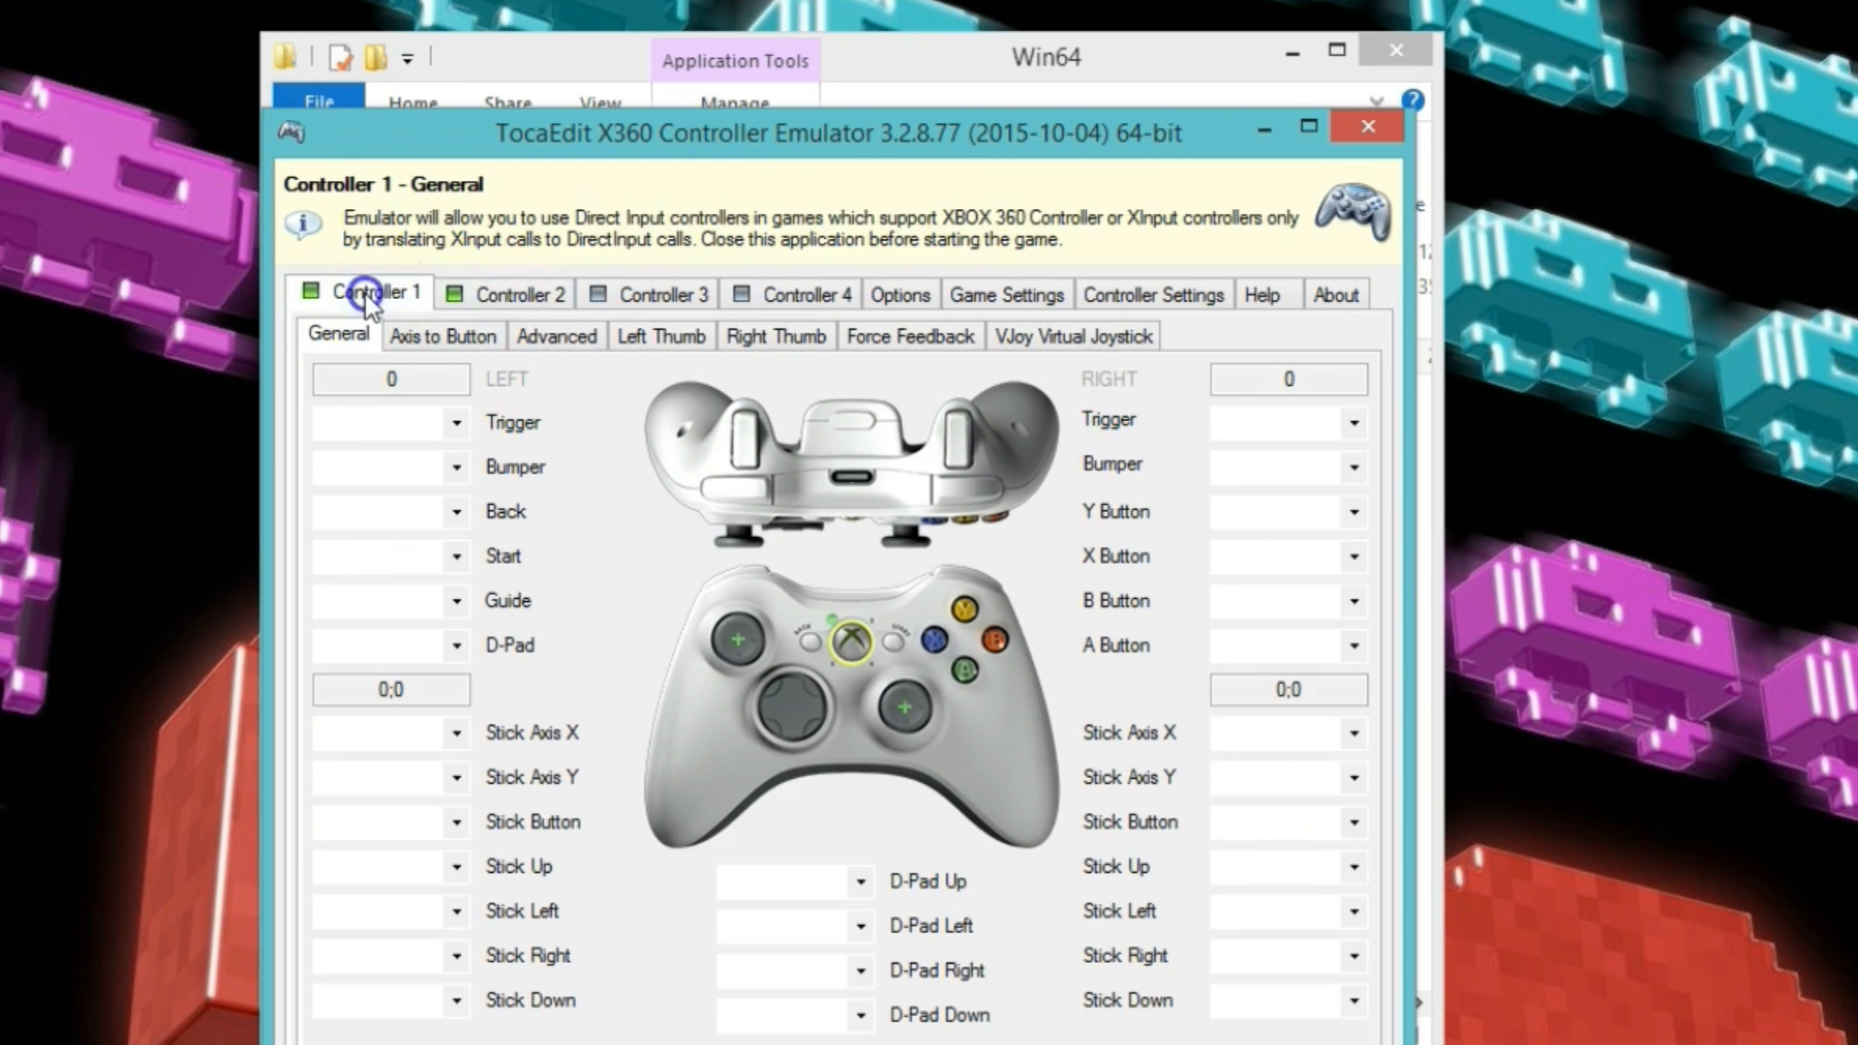
click(516, 292)
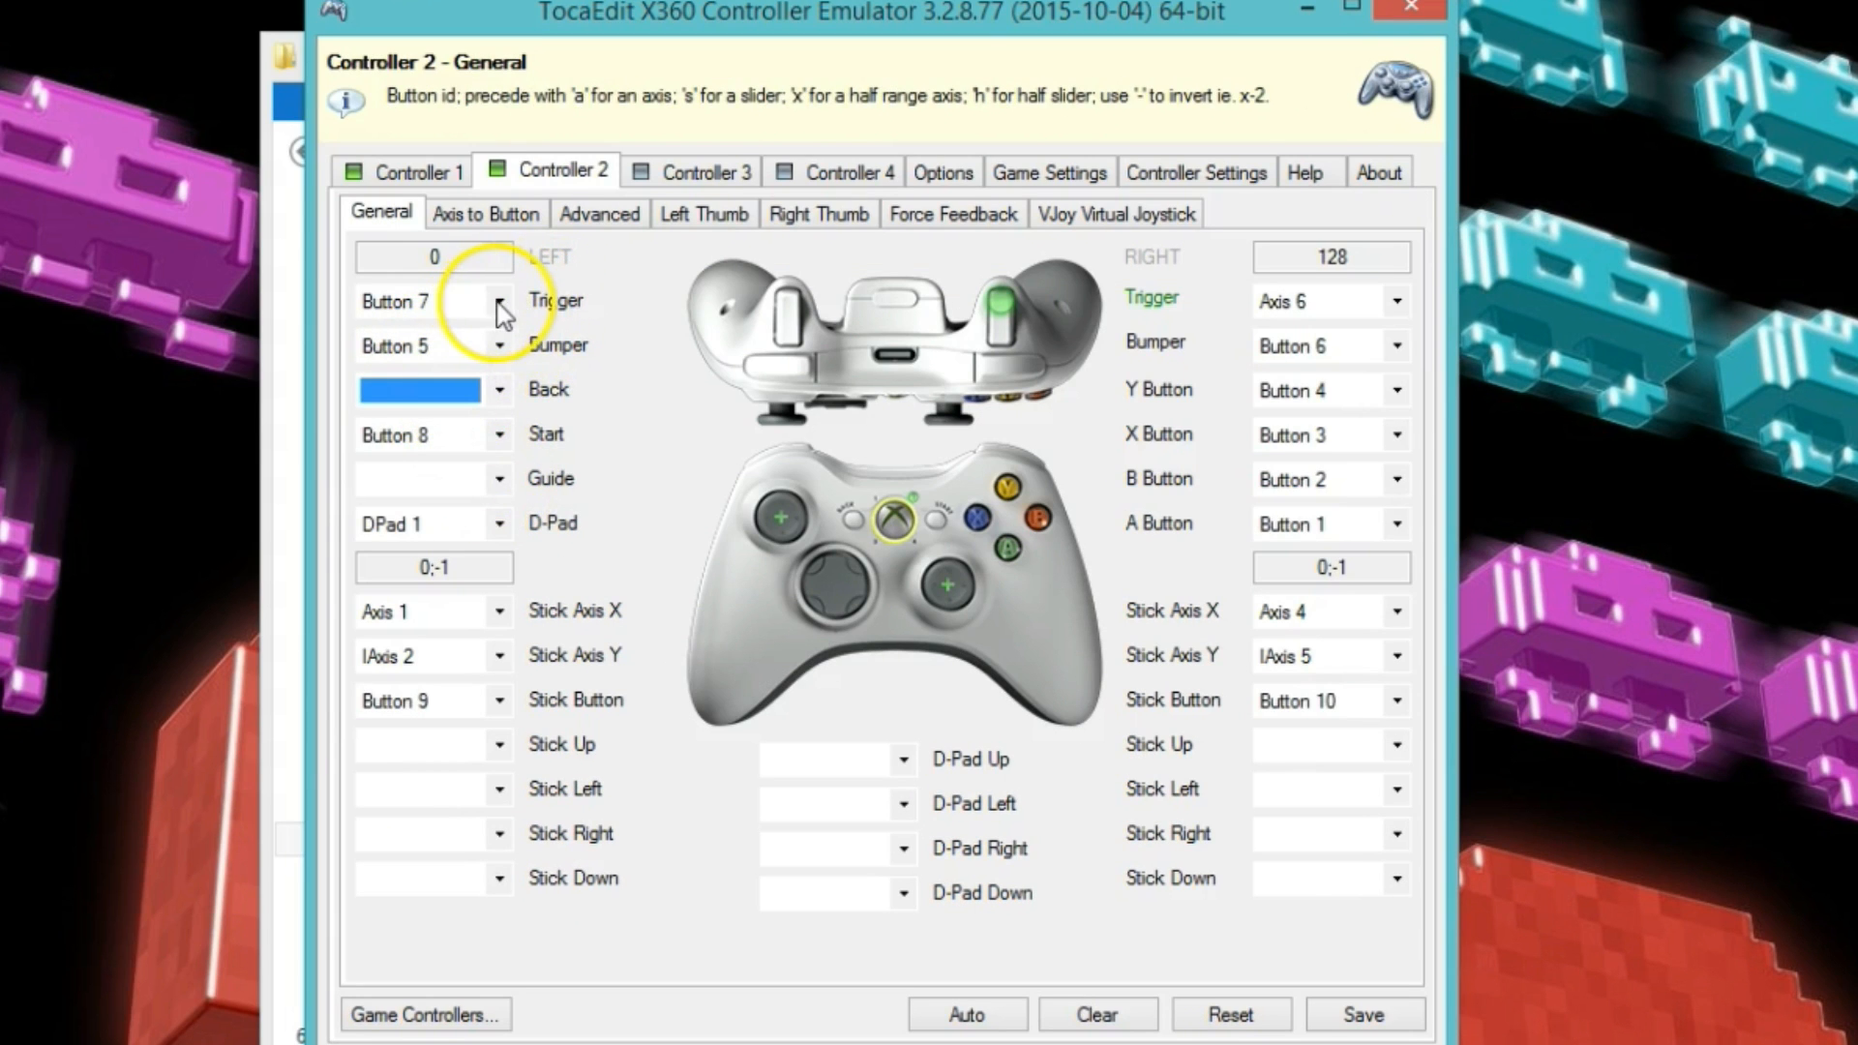
click(495, 300)
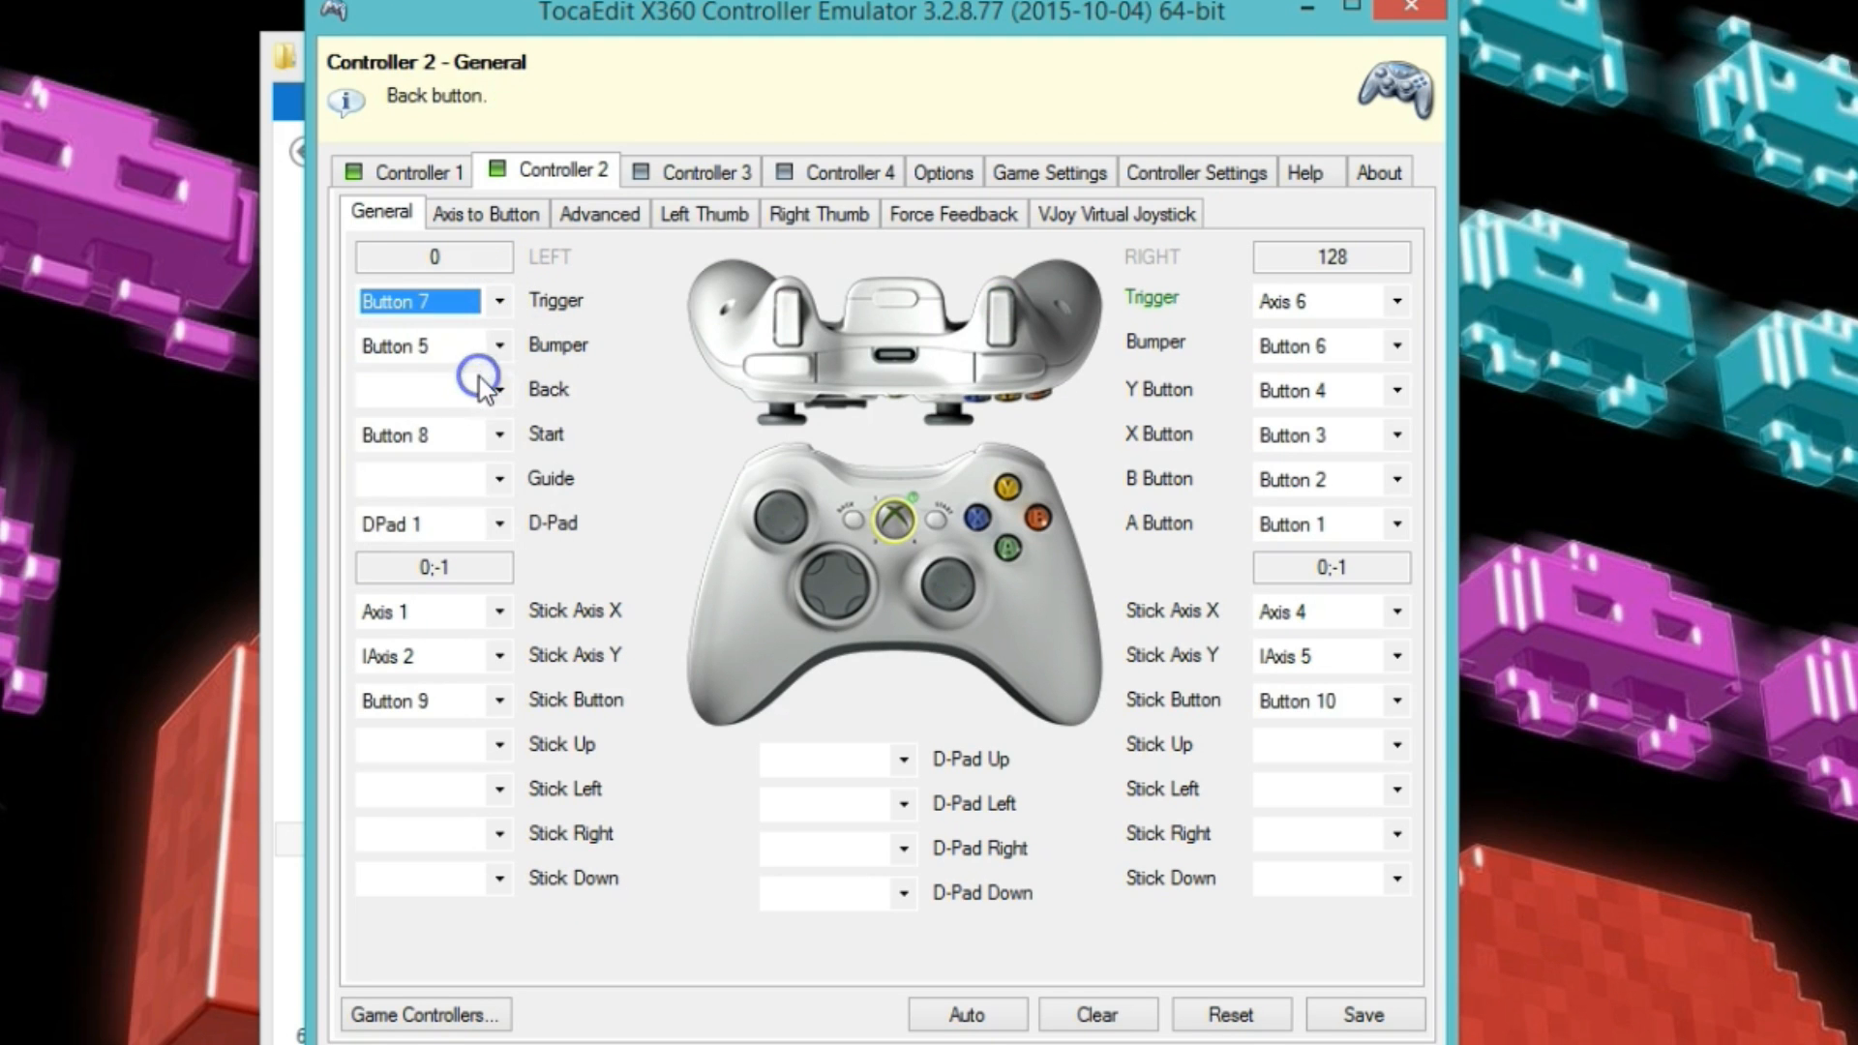
mouse_move(784, 326)
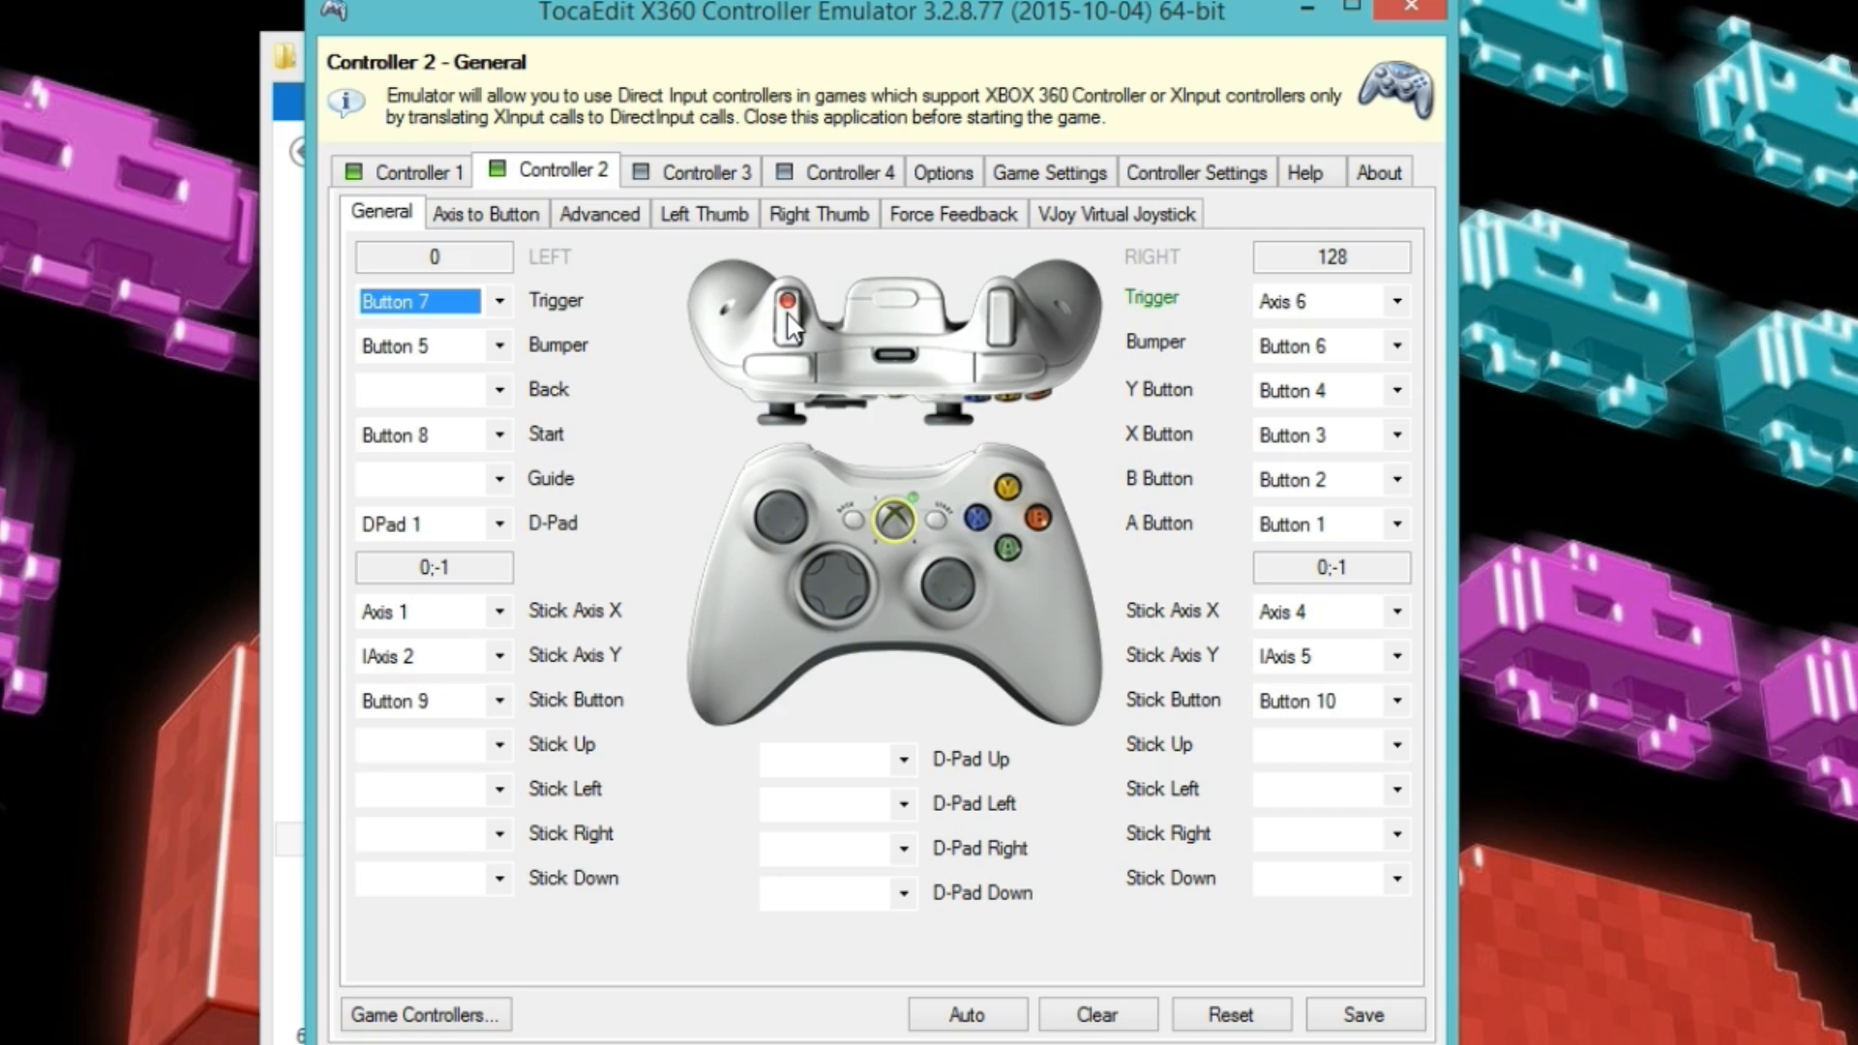
click(786, 306)
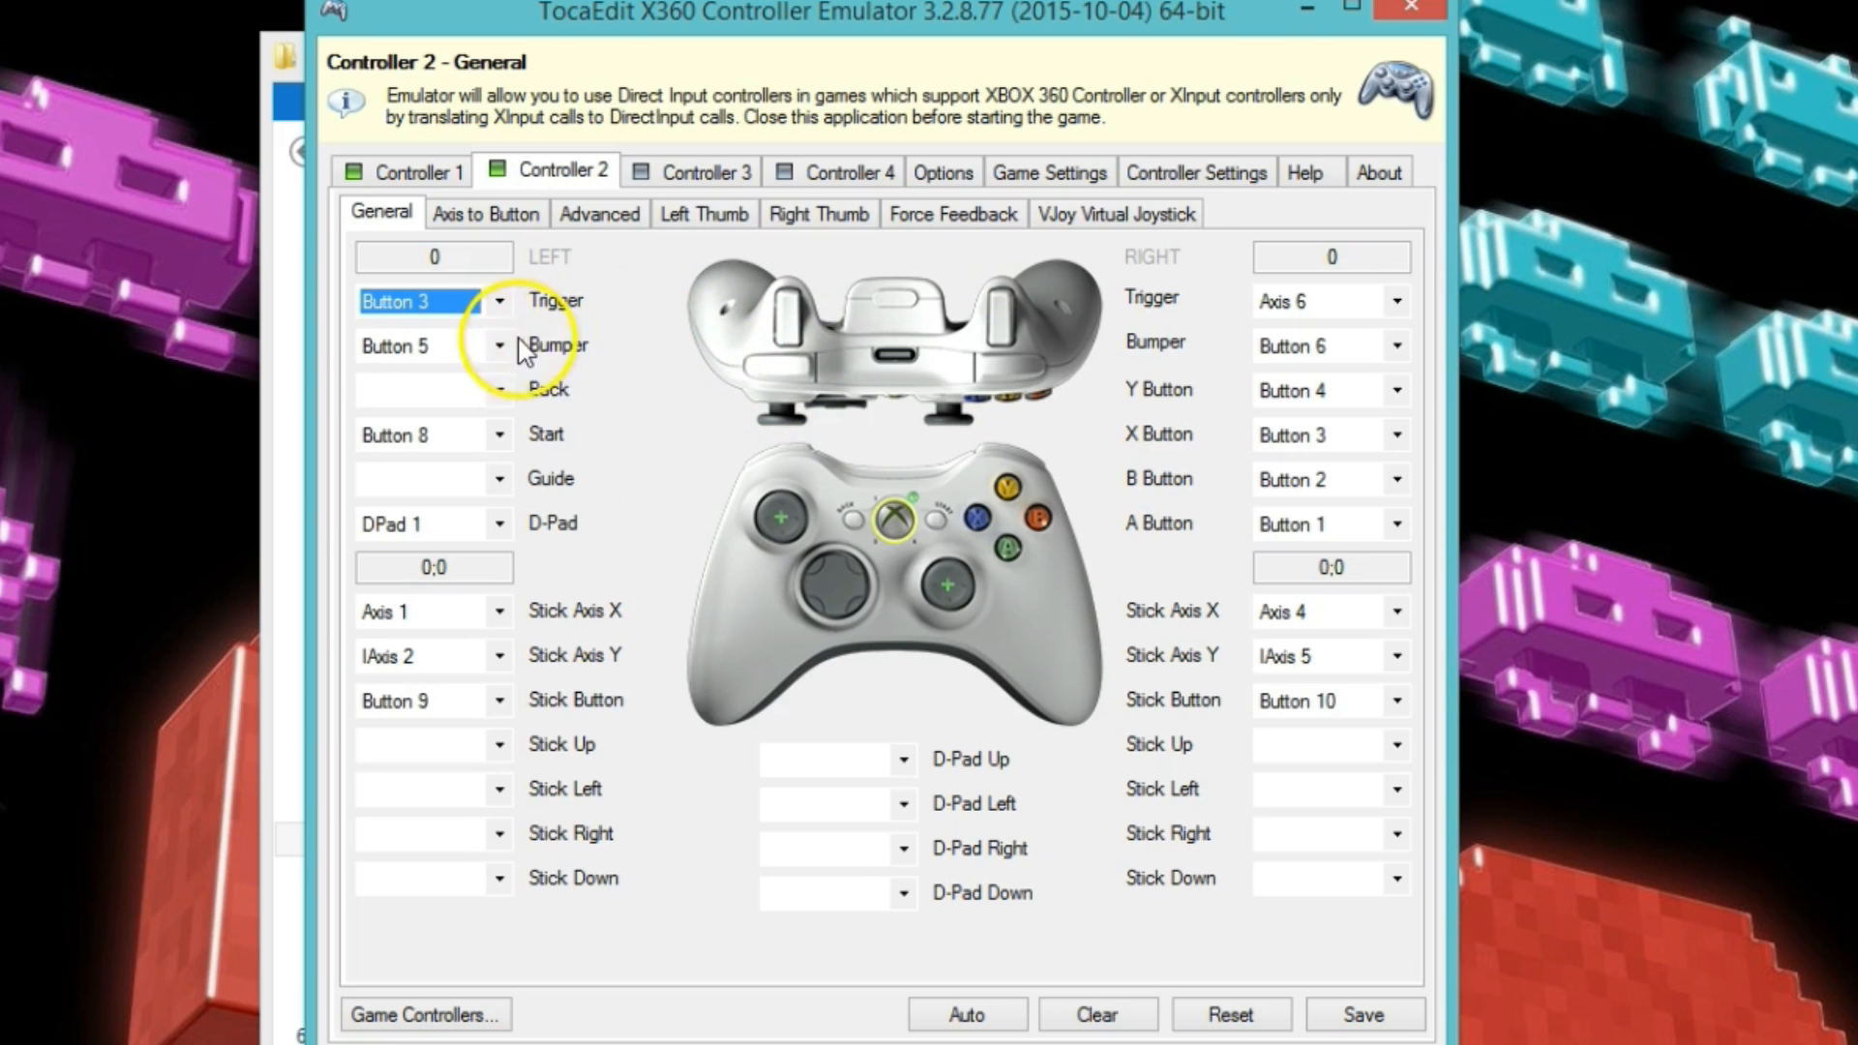
click(497, 346)
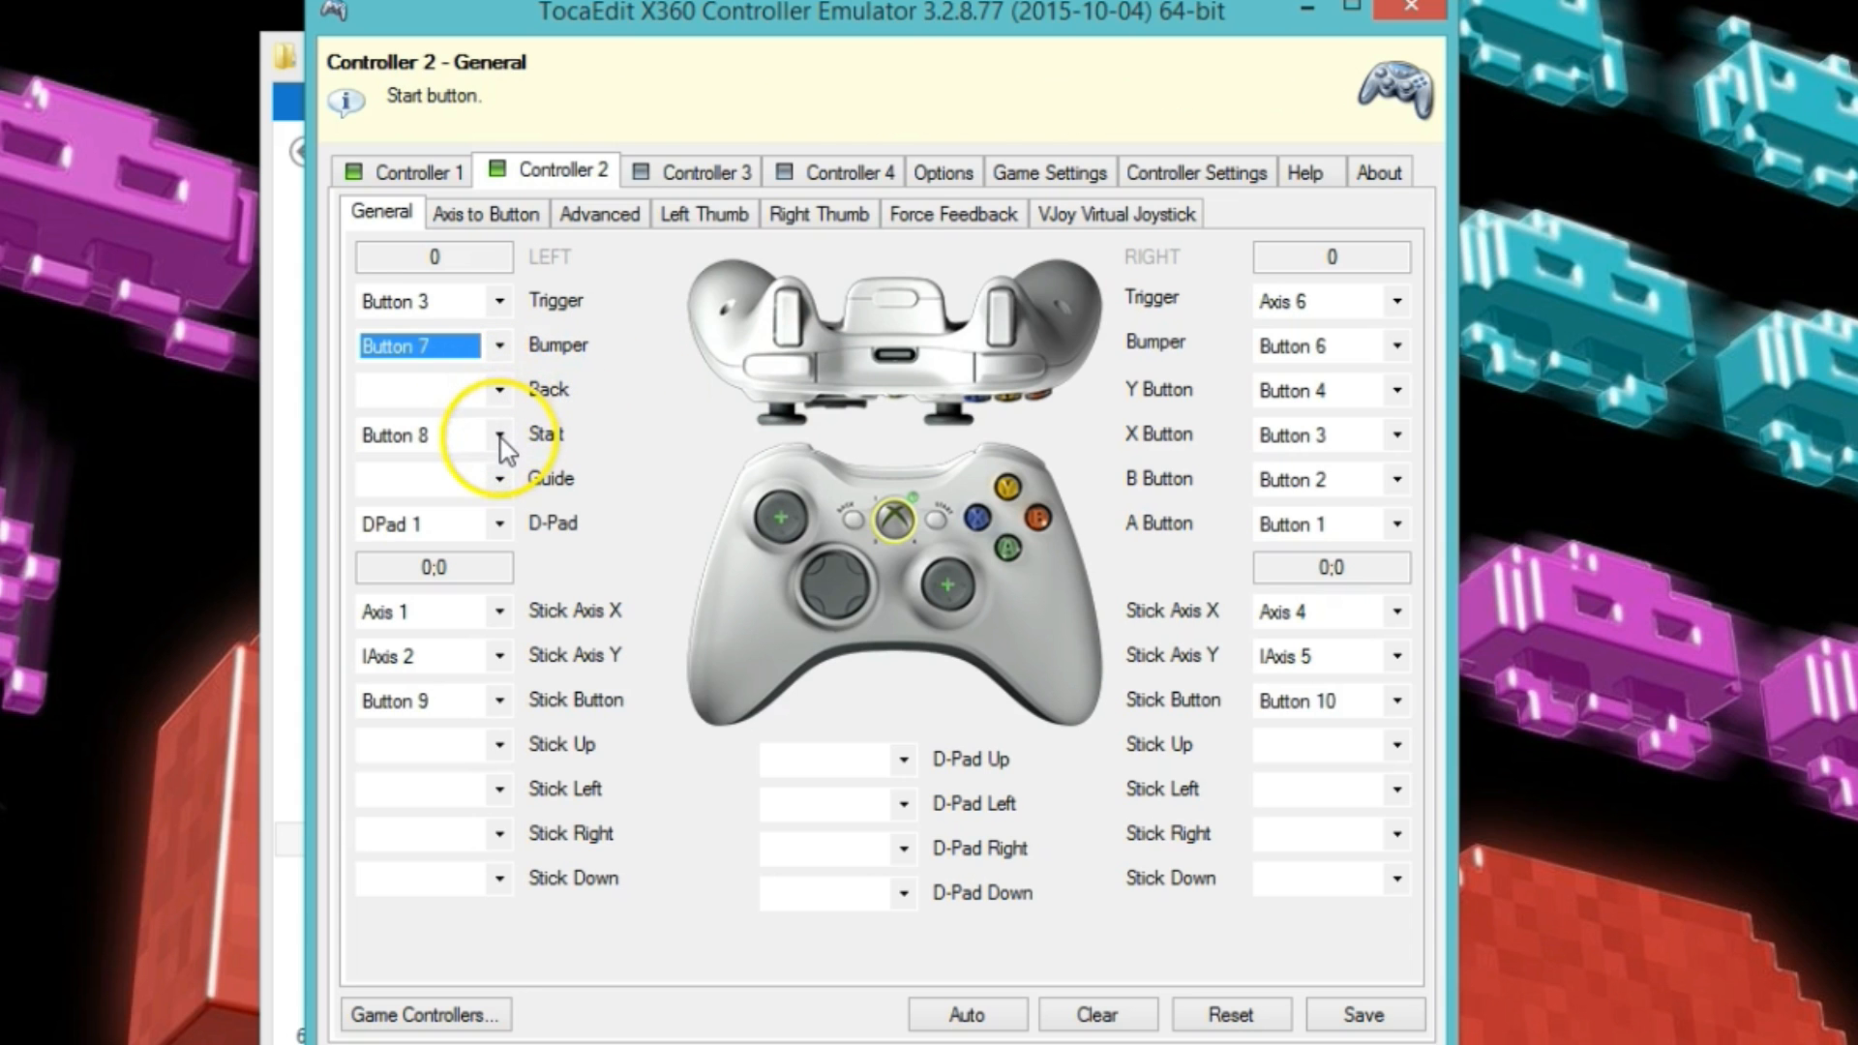
click(420, 433)
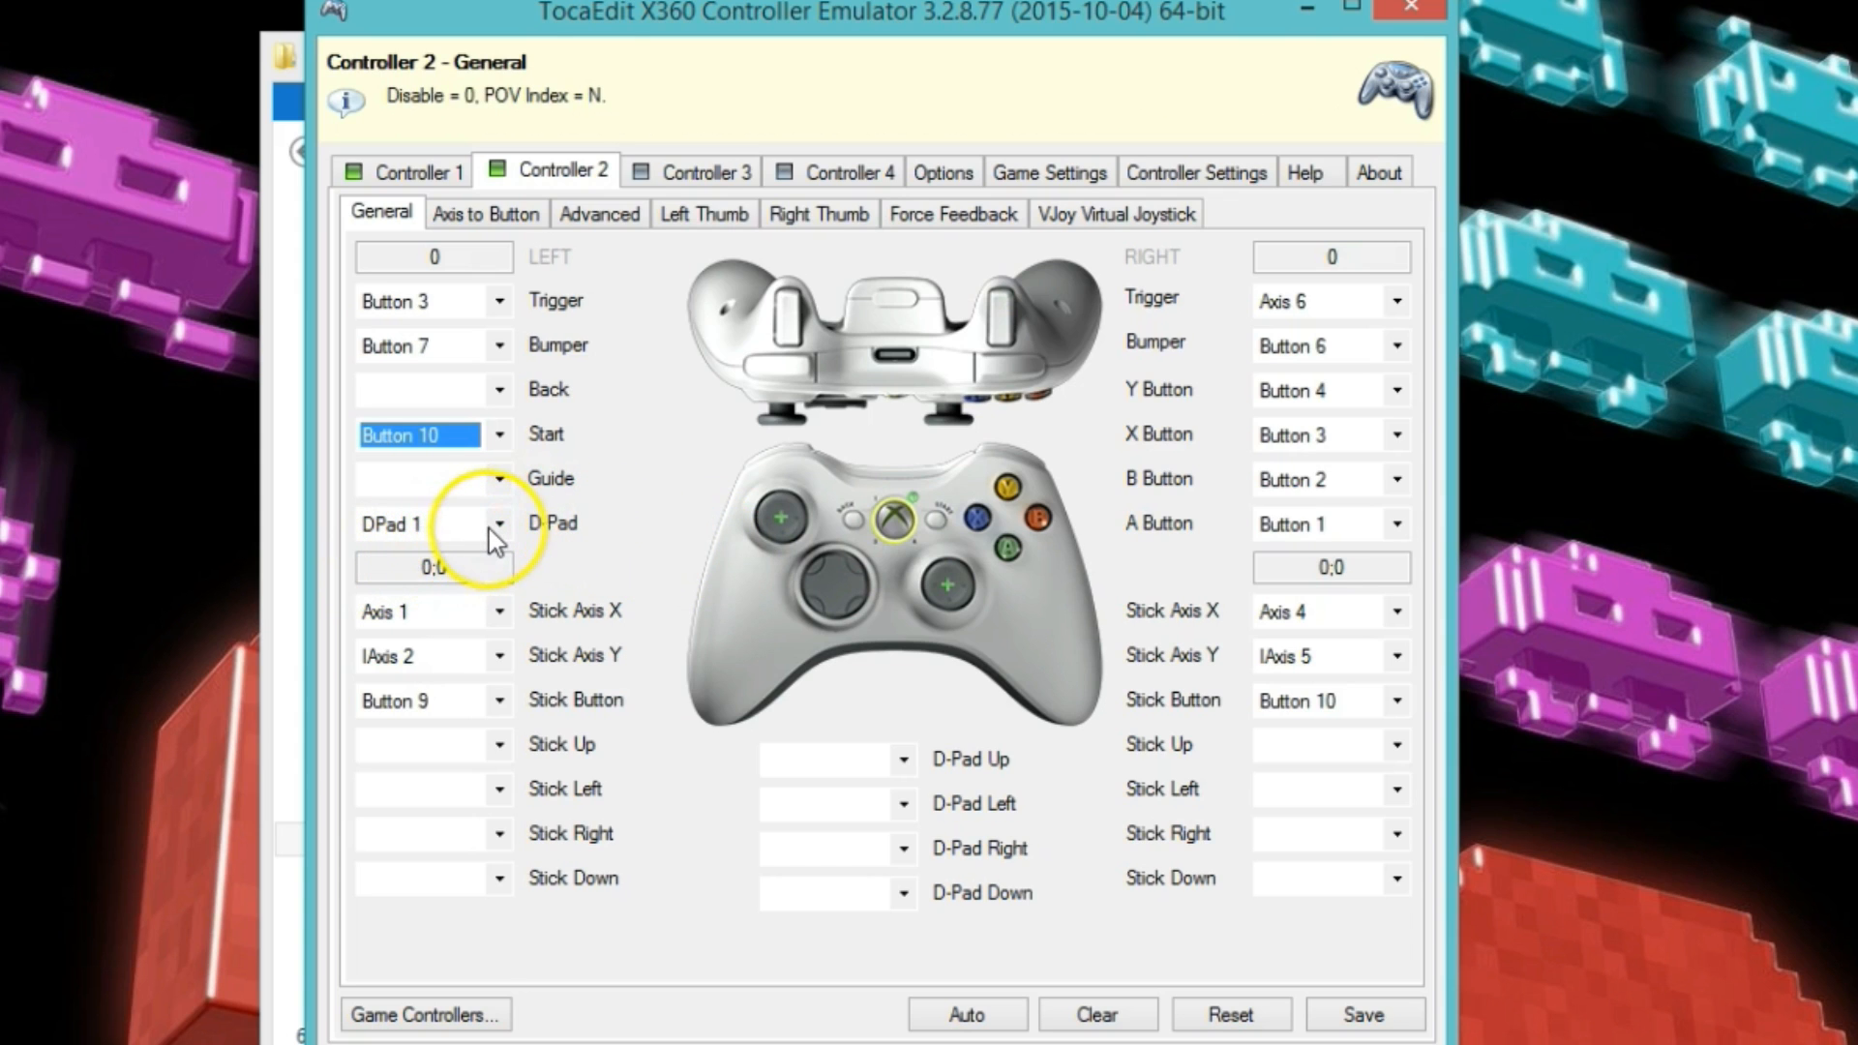
Clear Controller 2's D-Pad and left stick button, and record left stick axes HAxis 1/IHAxis 2.
click(496, 523)
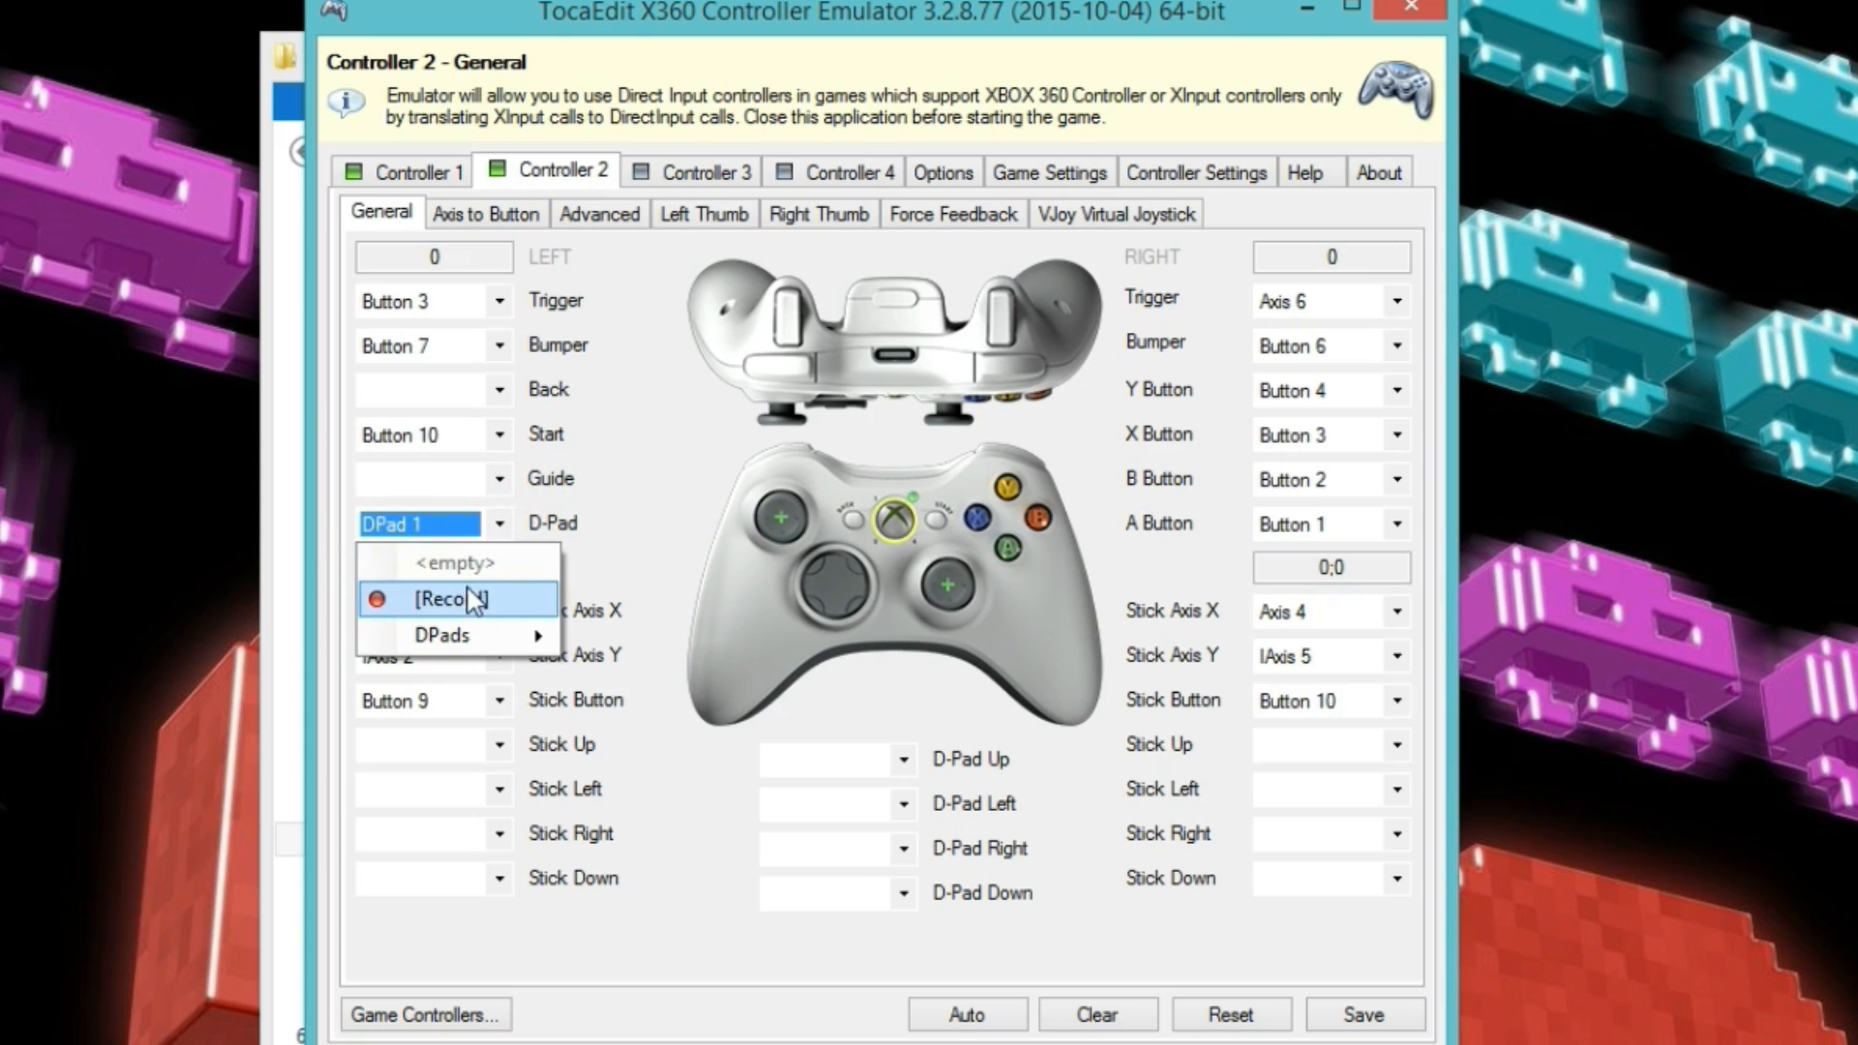
click(450, 598)
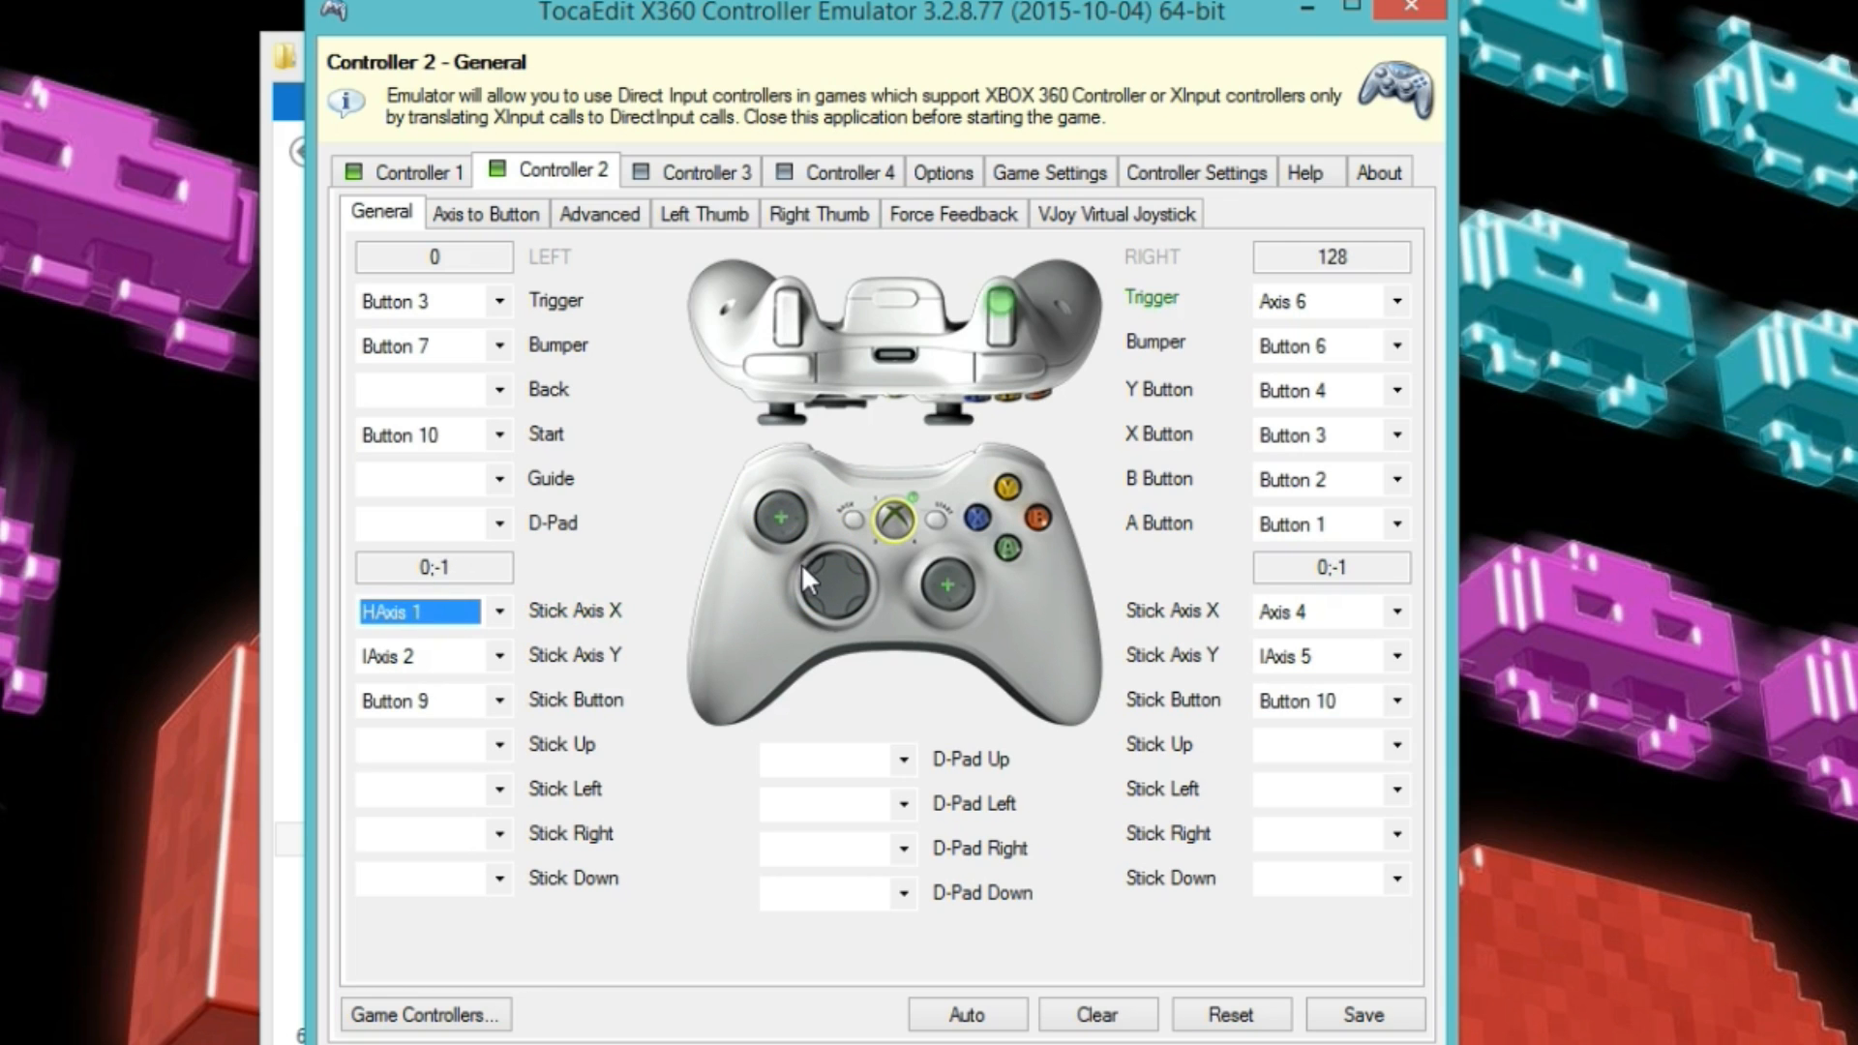
click(496, 655)
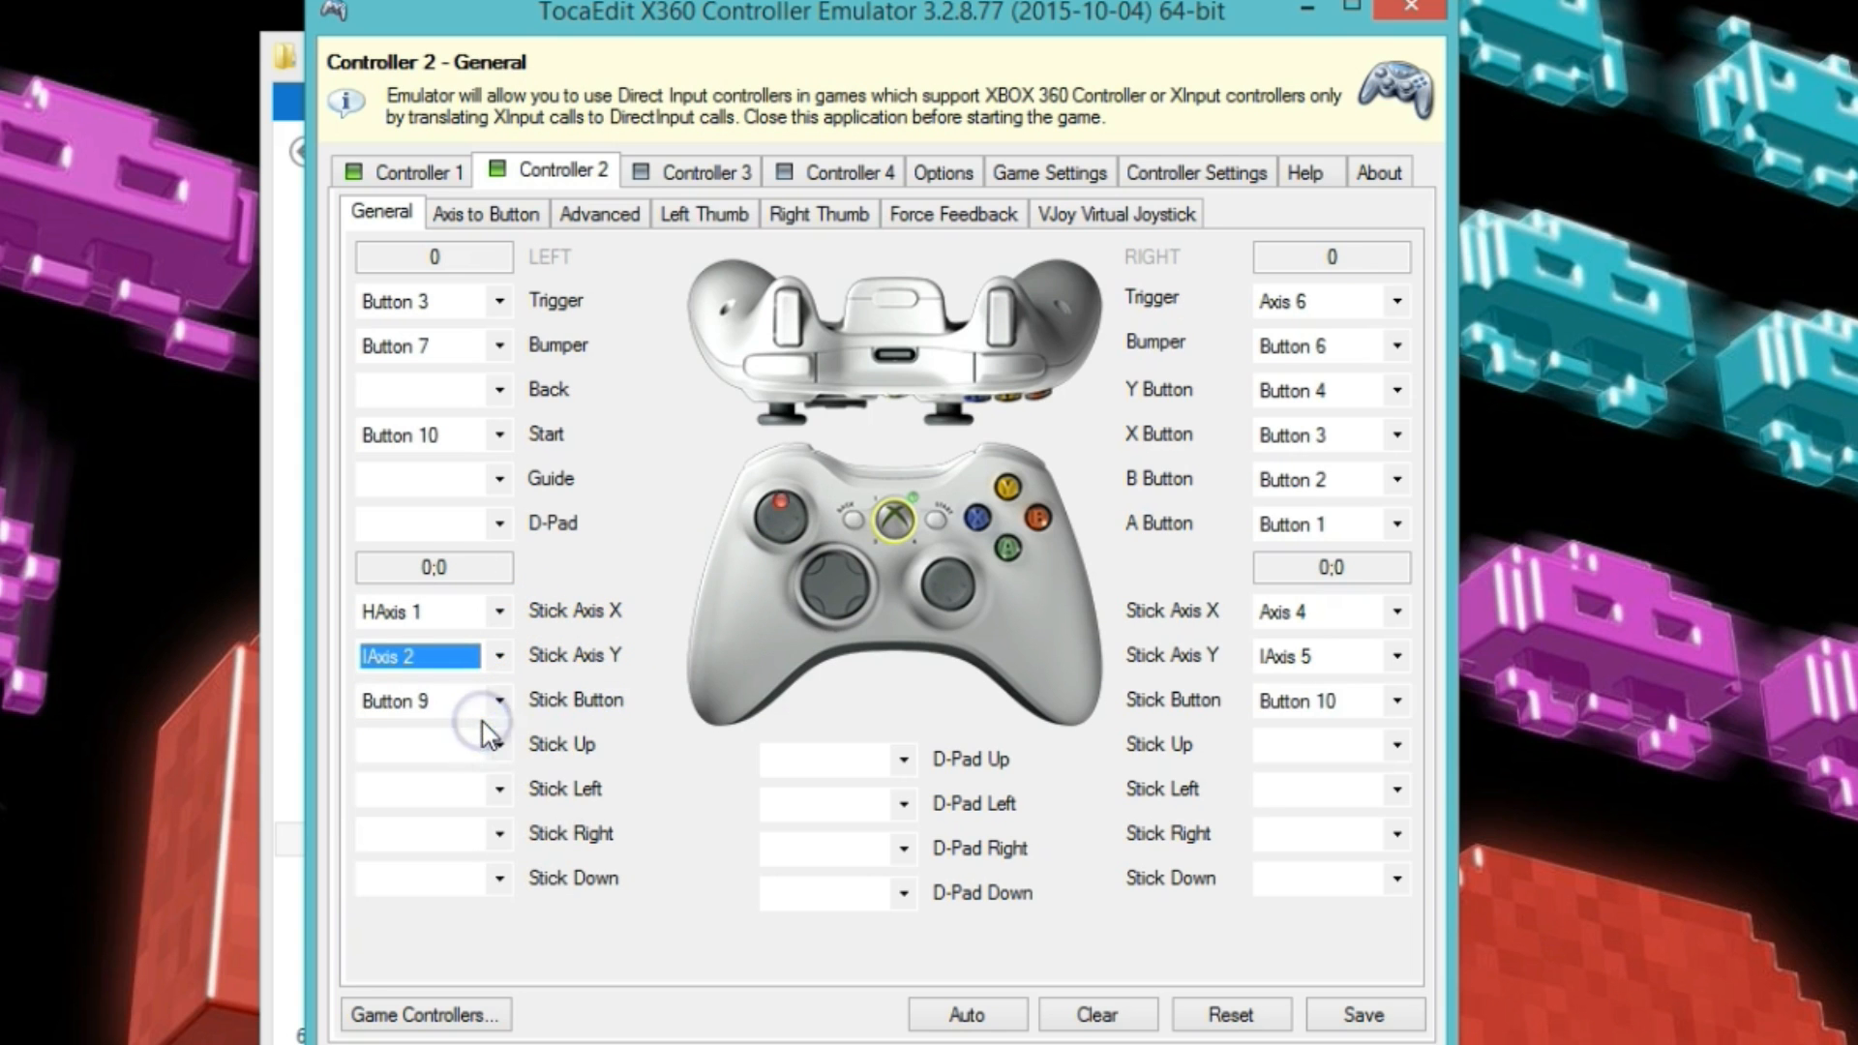
mouse_move(859, 581)
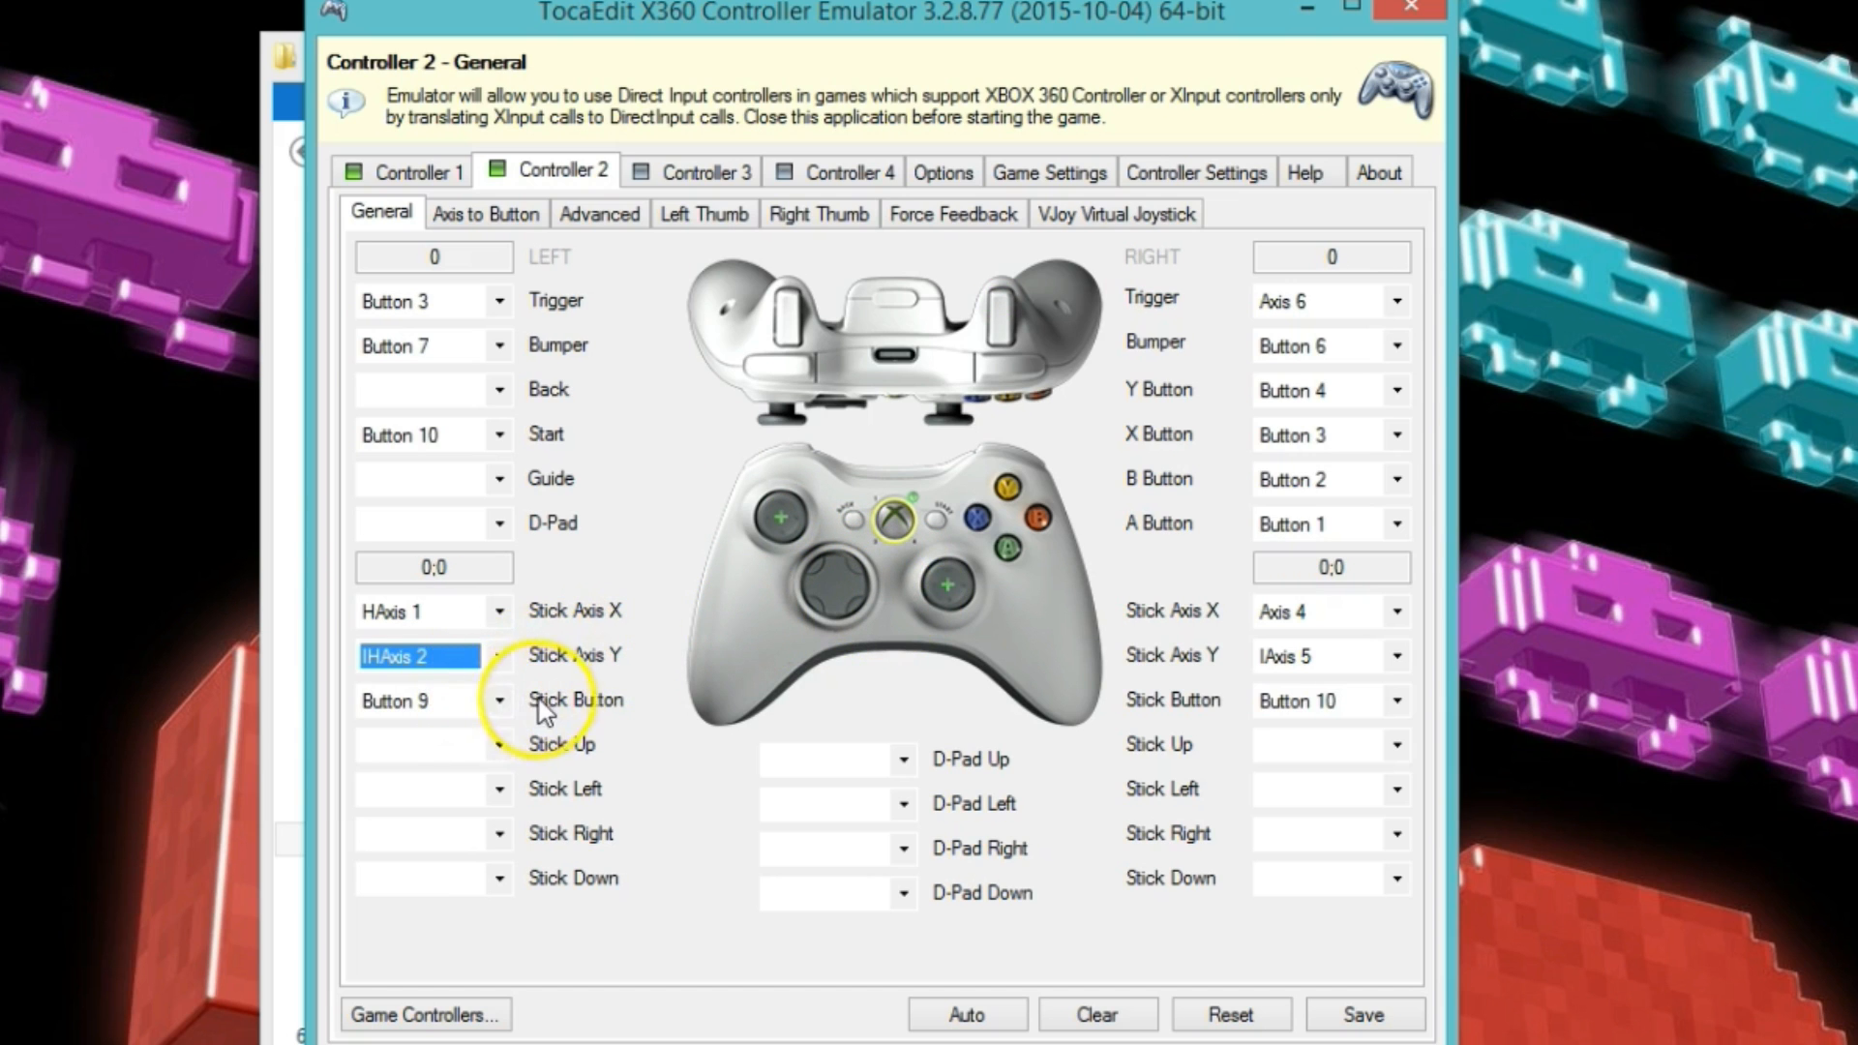
click(493, 700)
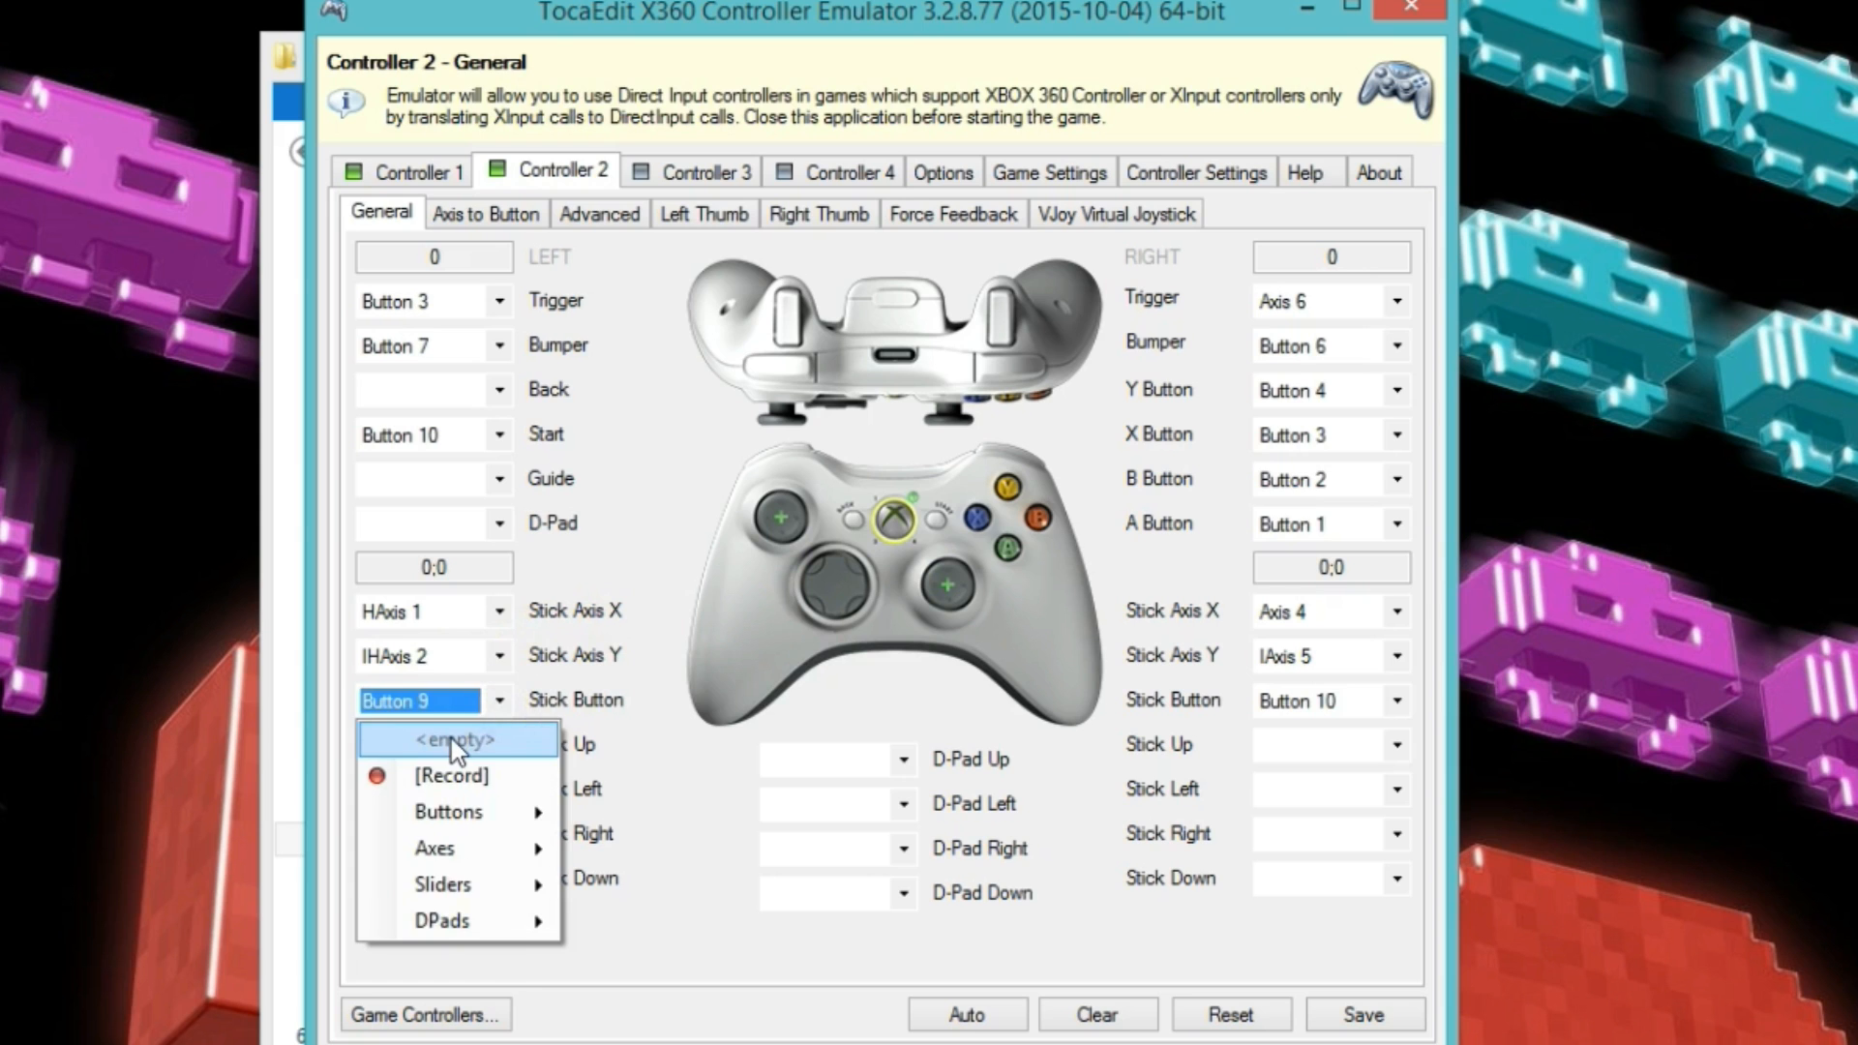
click(454, 738)
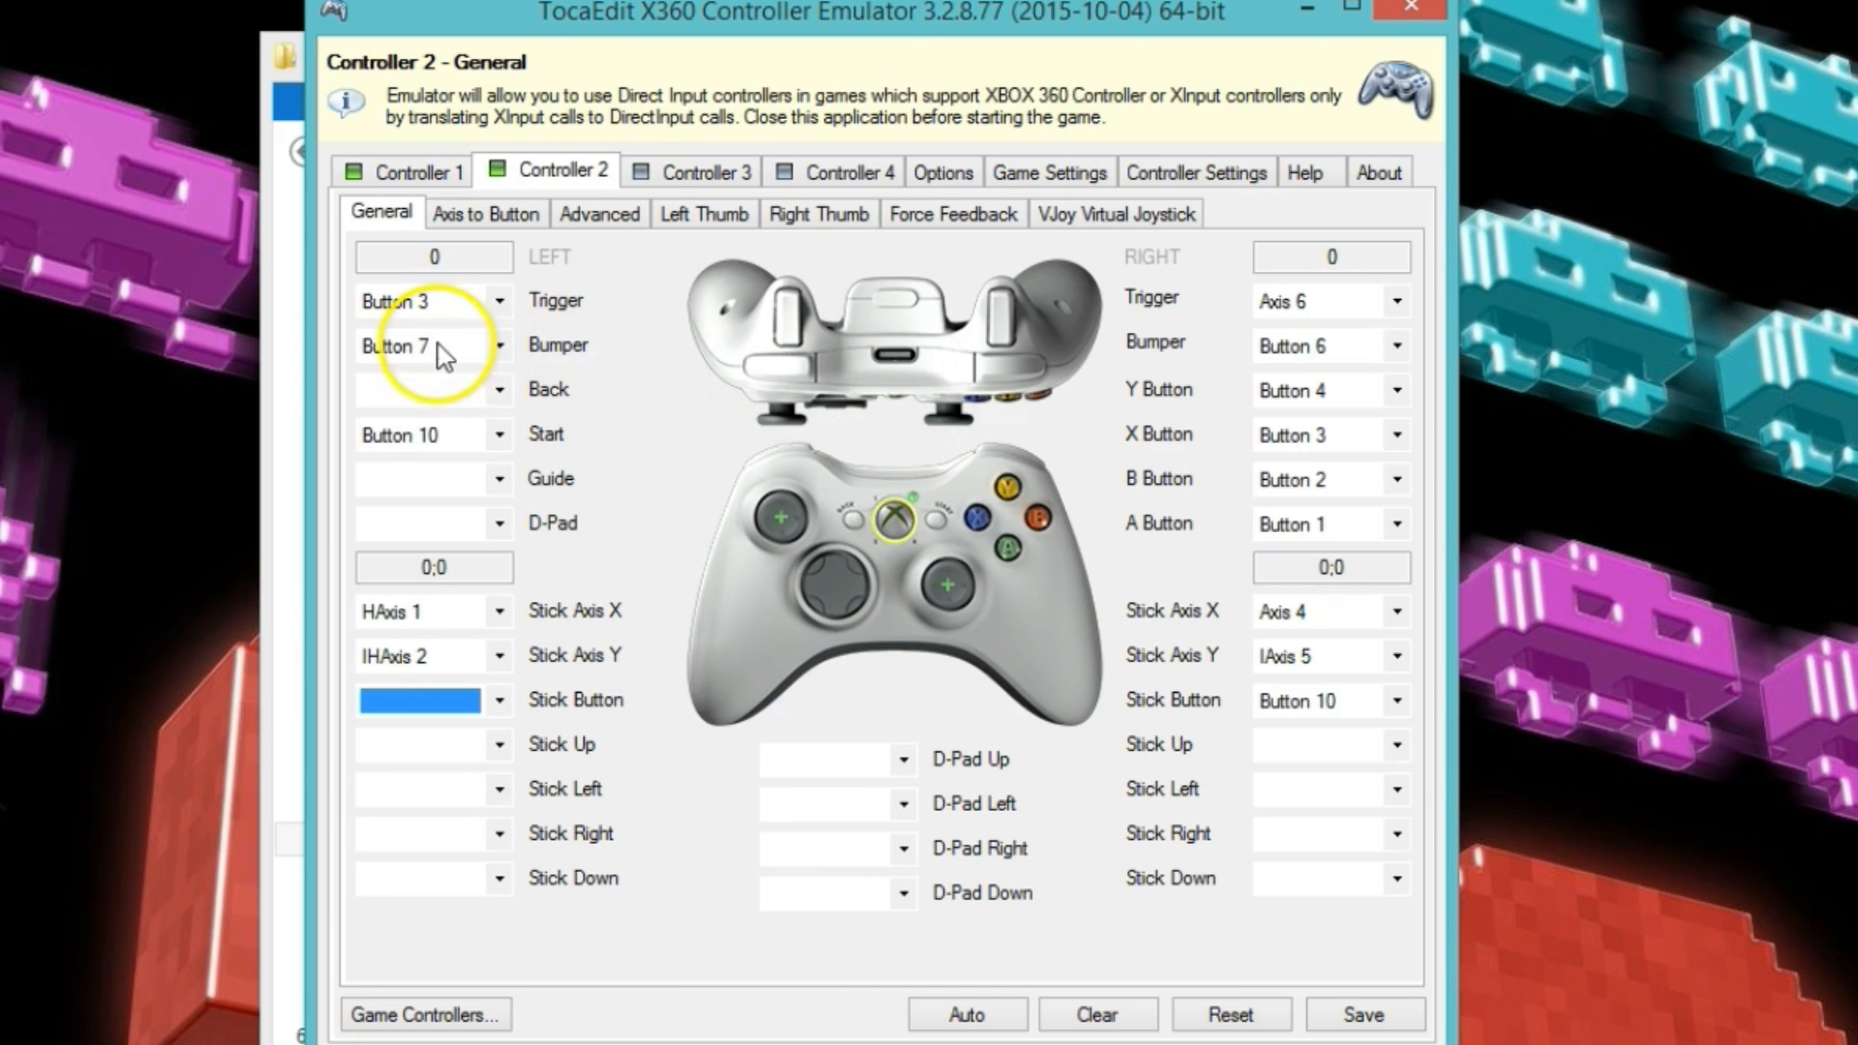
mouse_move(699, 371)
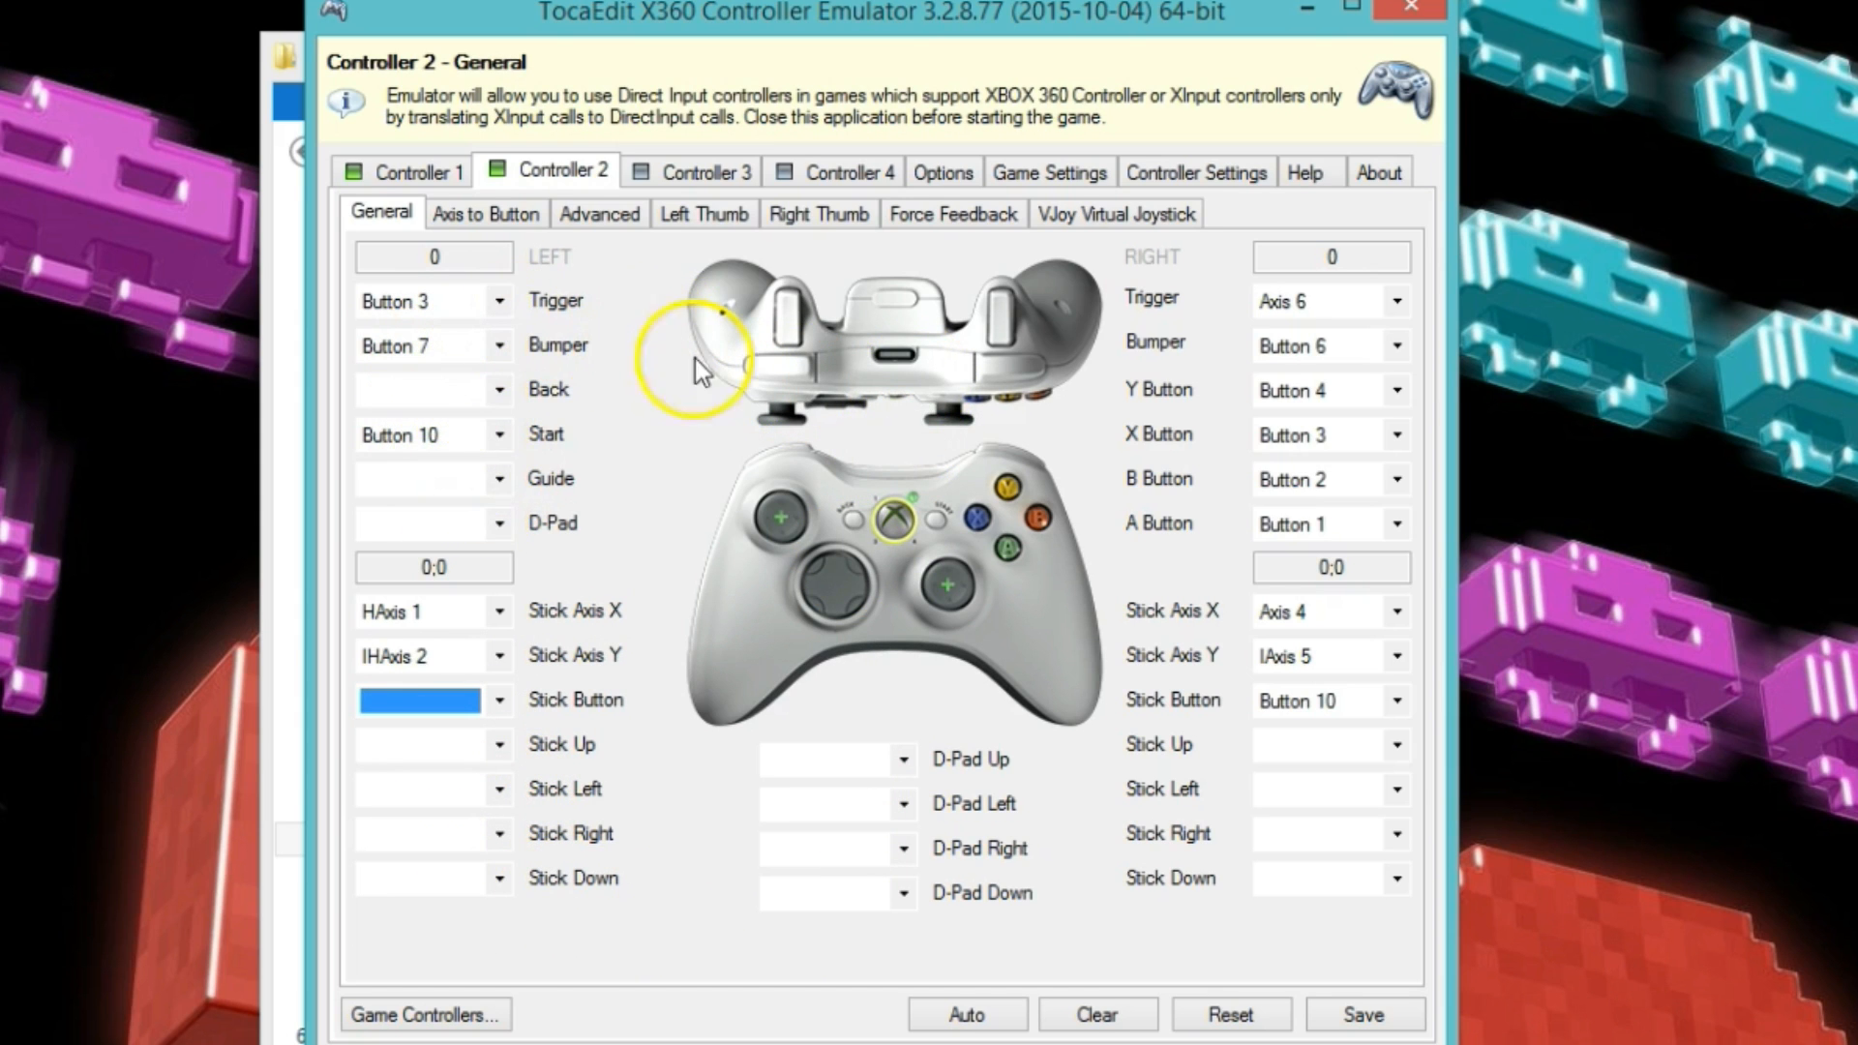
mouse_move(1232, 326)
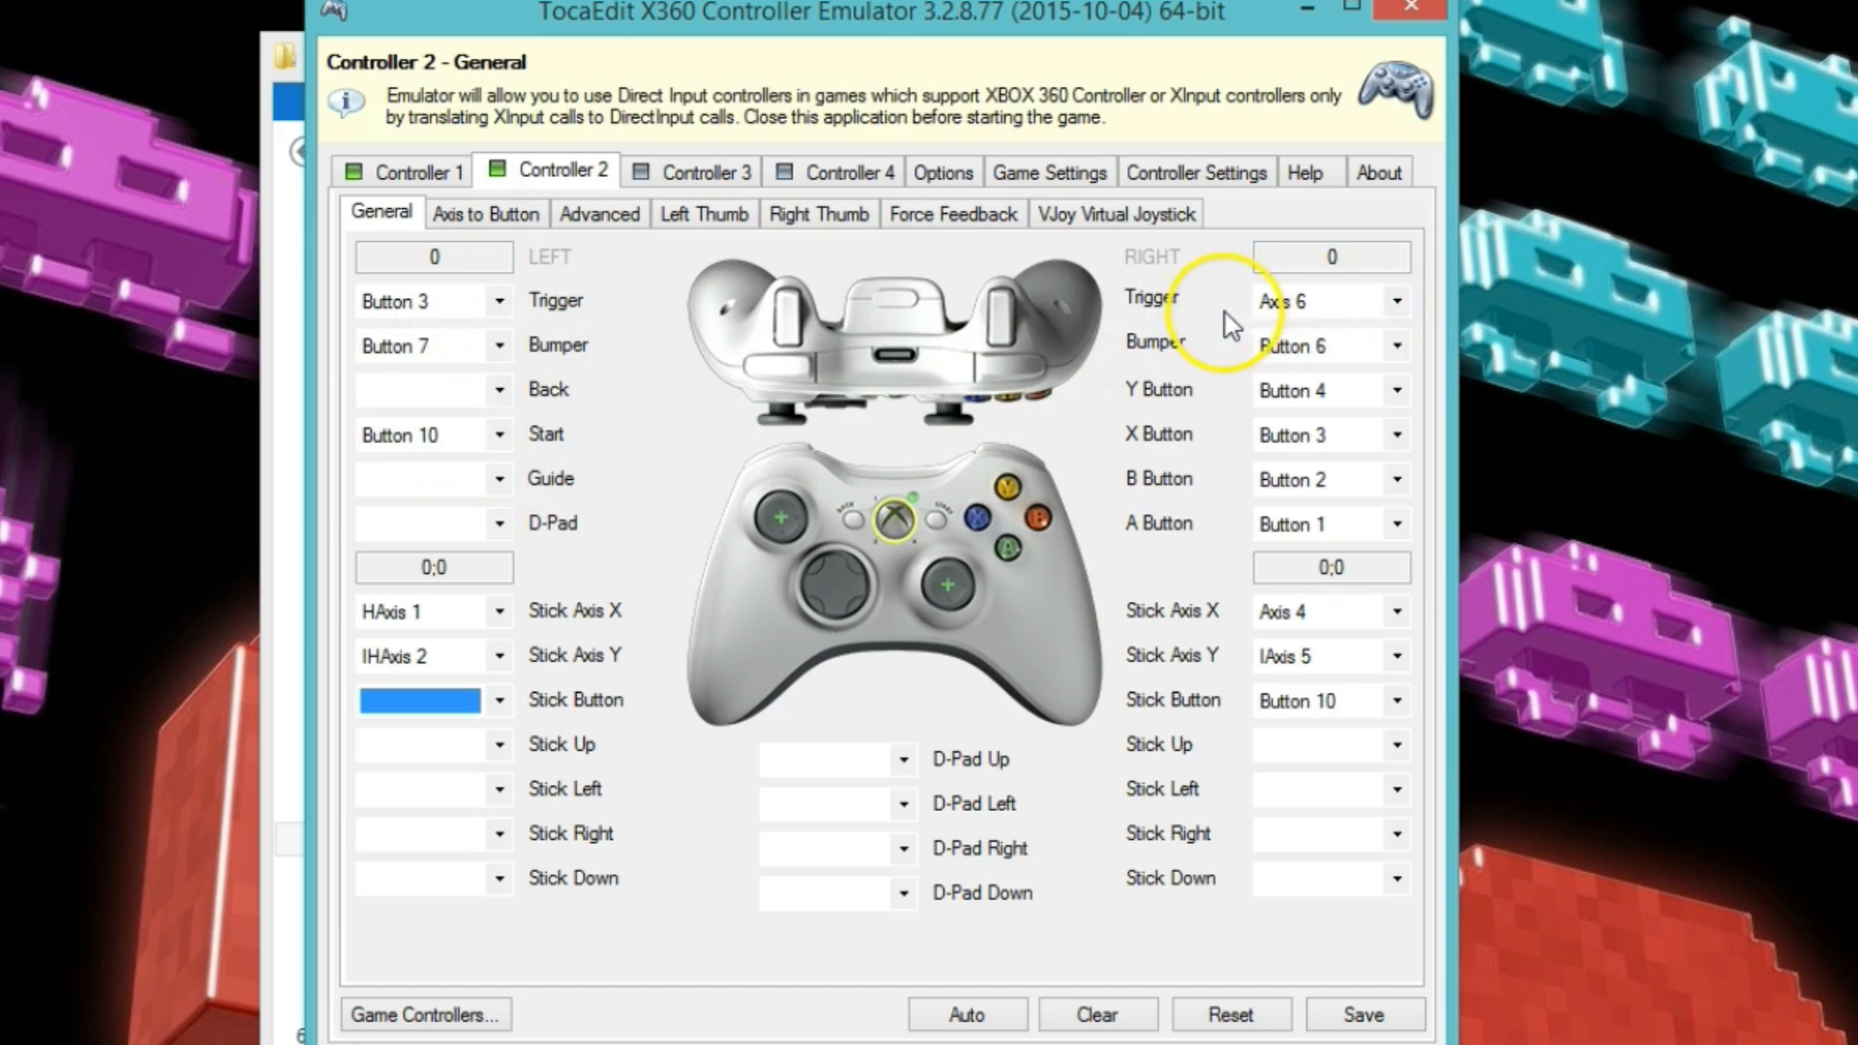
Remap Controller 2's right trigger, right bumper, and face buttons X, B, and A.
click(1395, 301)
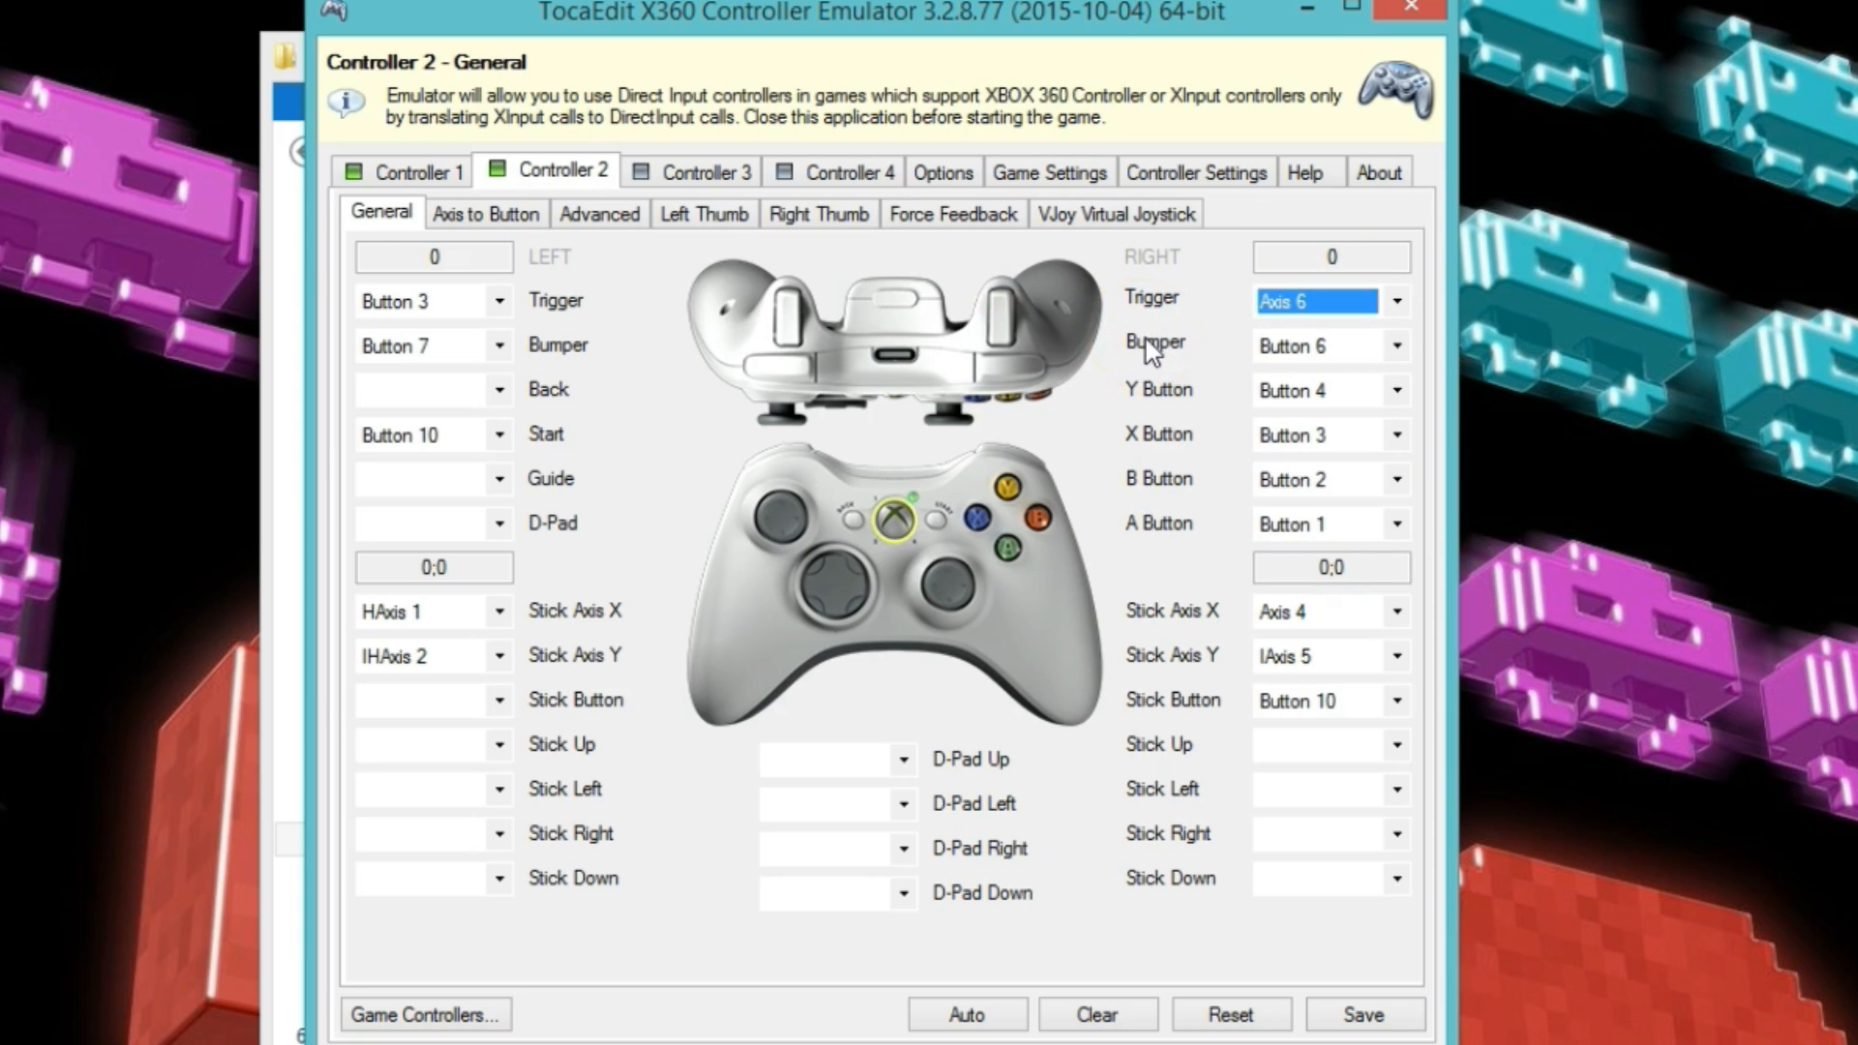
mouse_move(1171, 364)
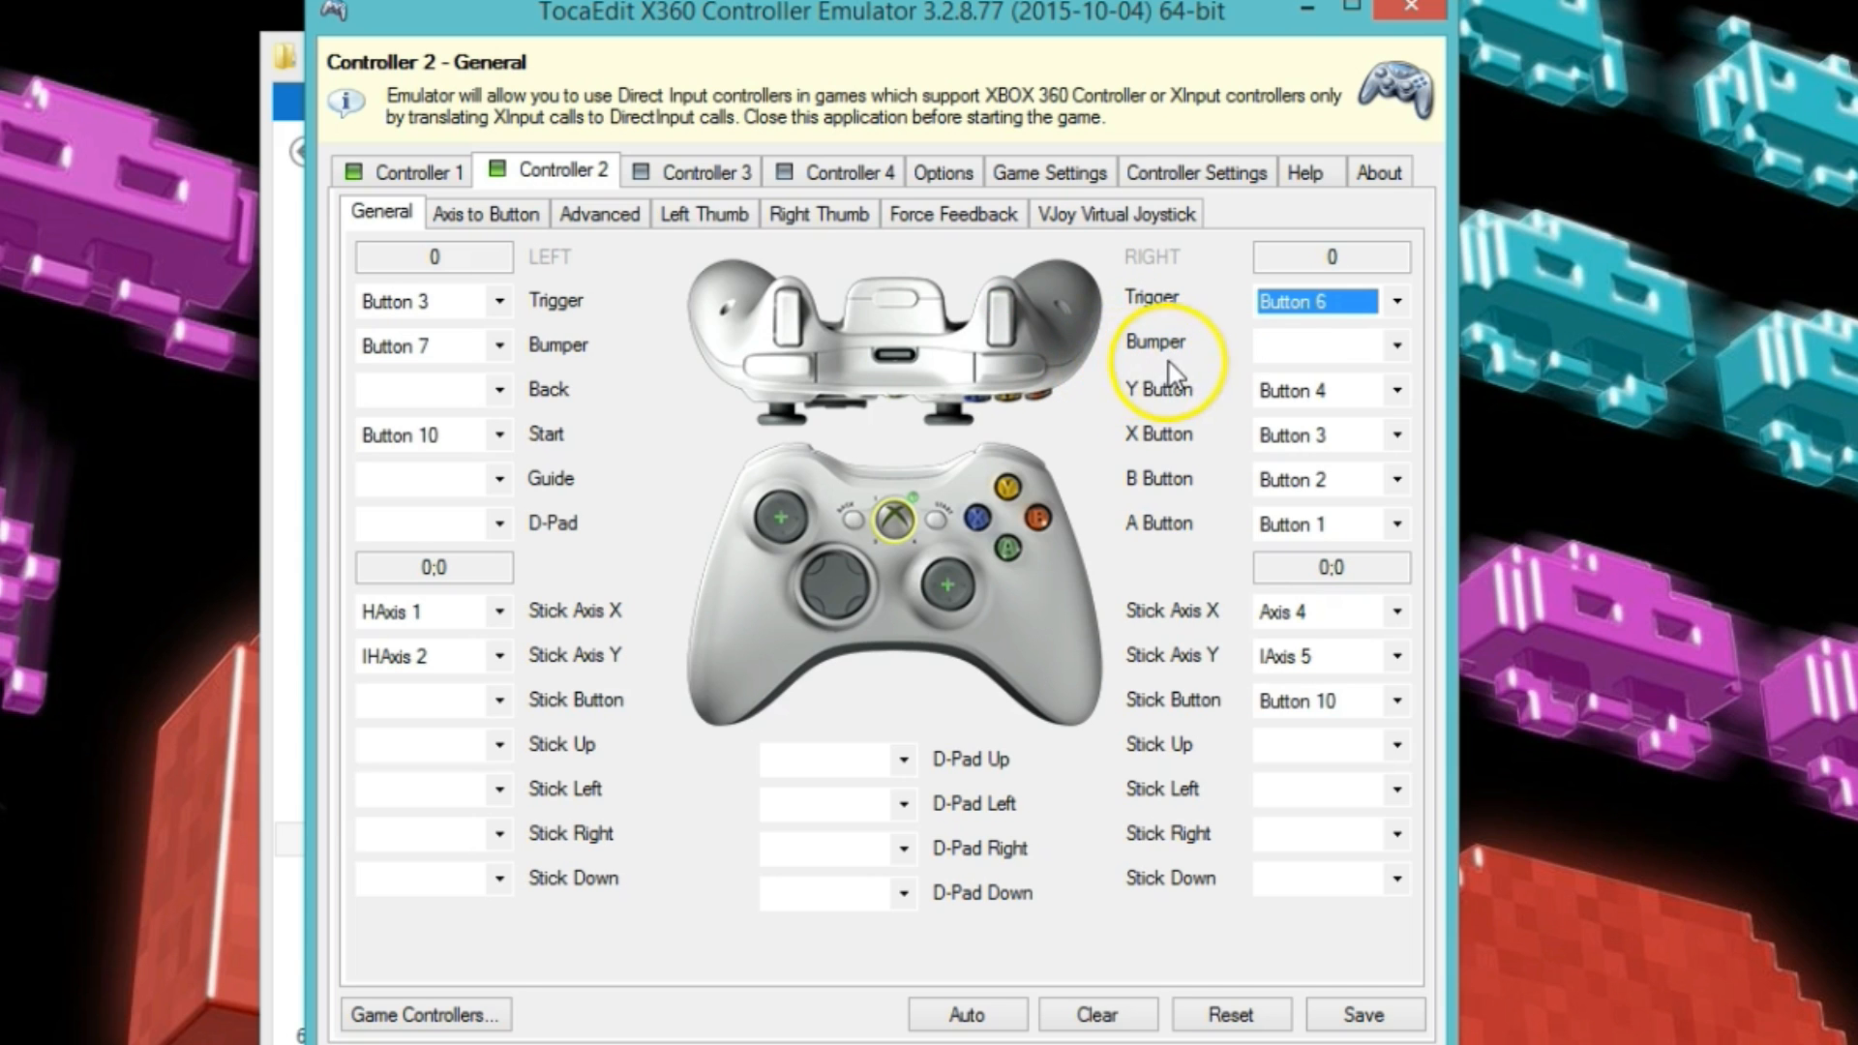
mouse_move(1403, 359)
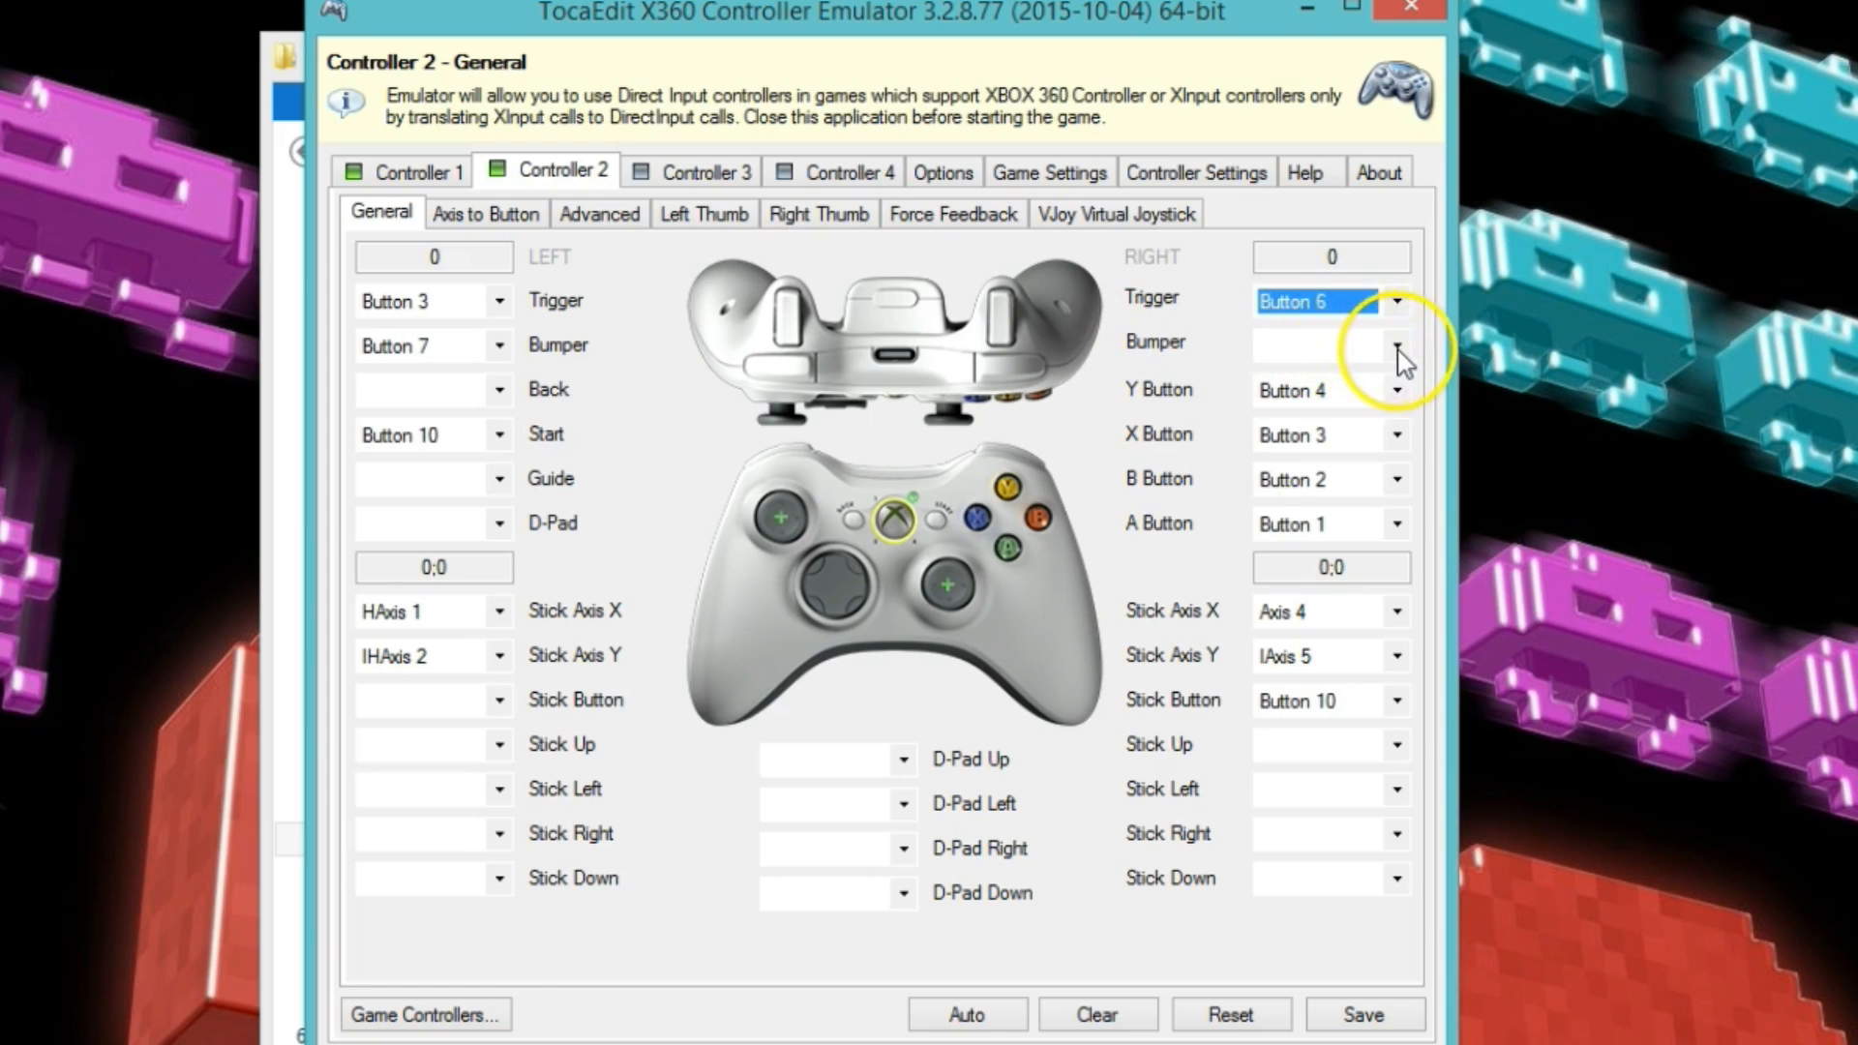
click(1315, 343)
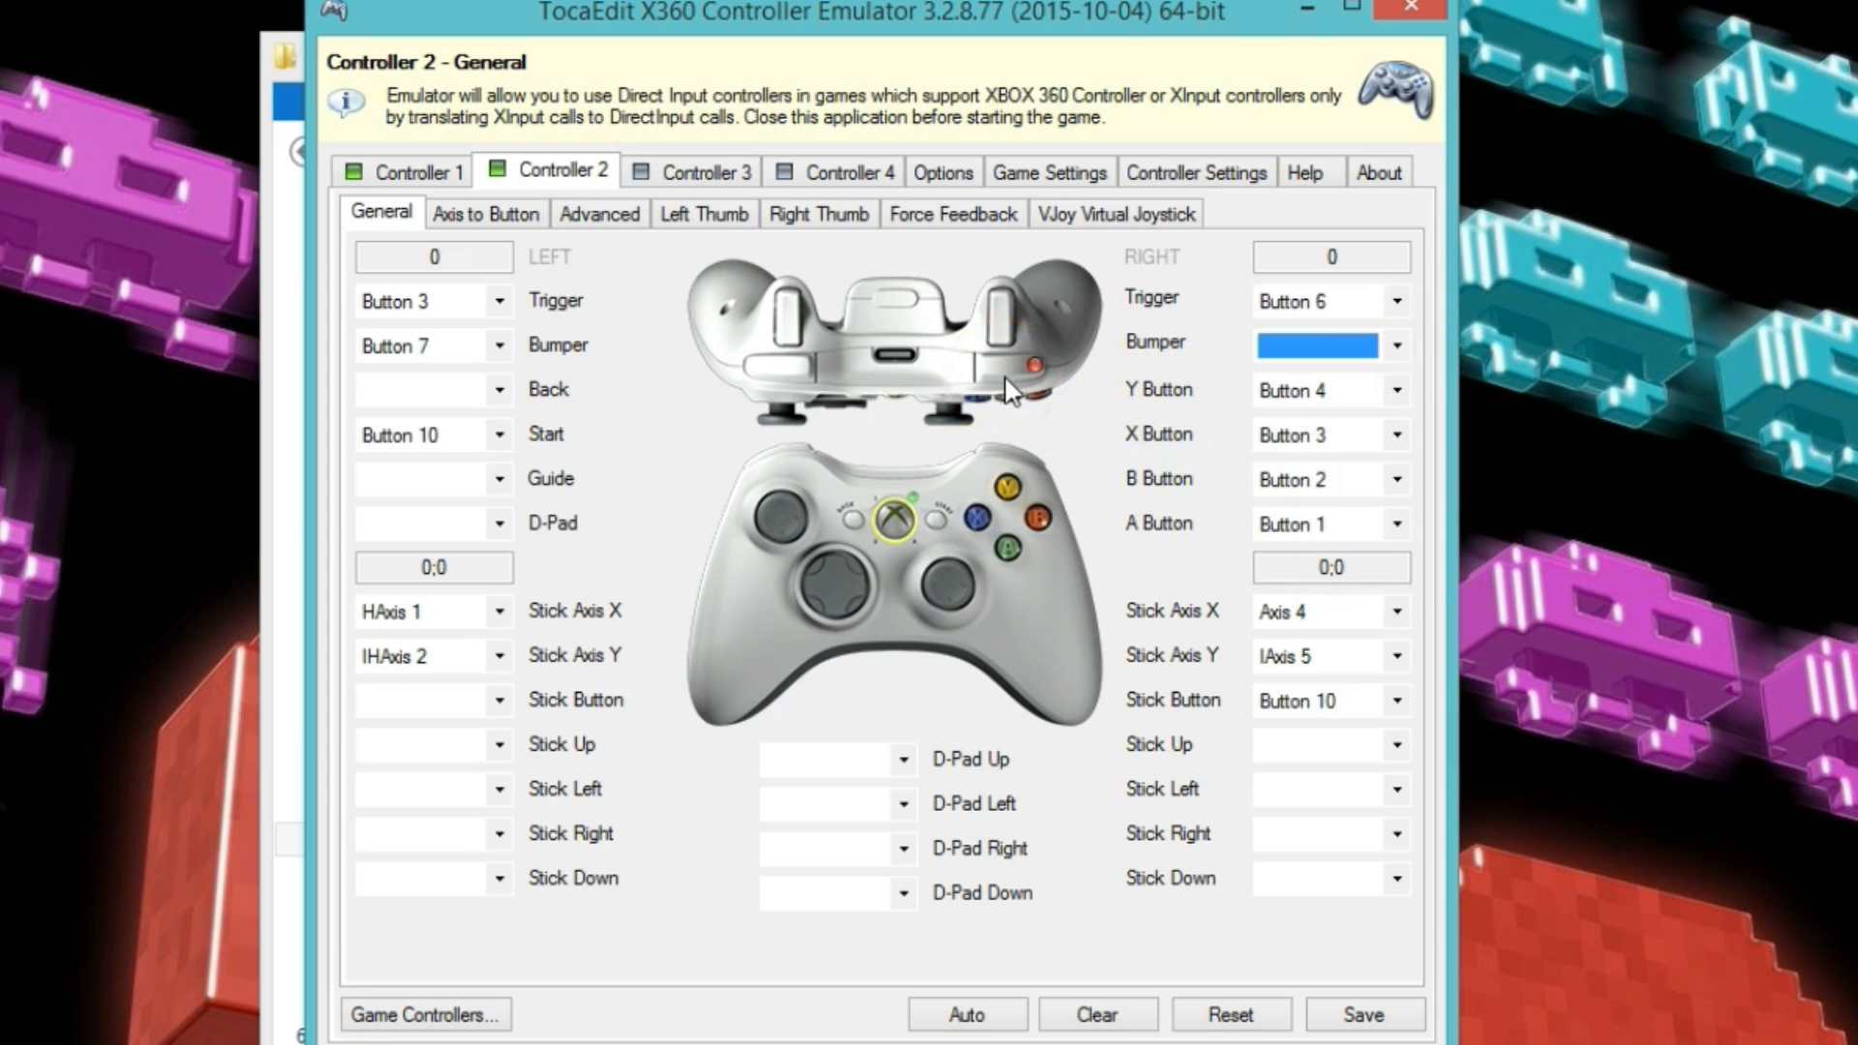
mouse_move(1039, 400)
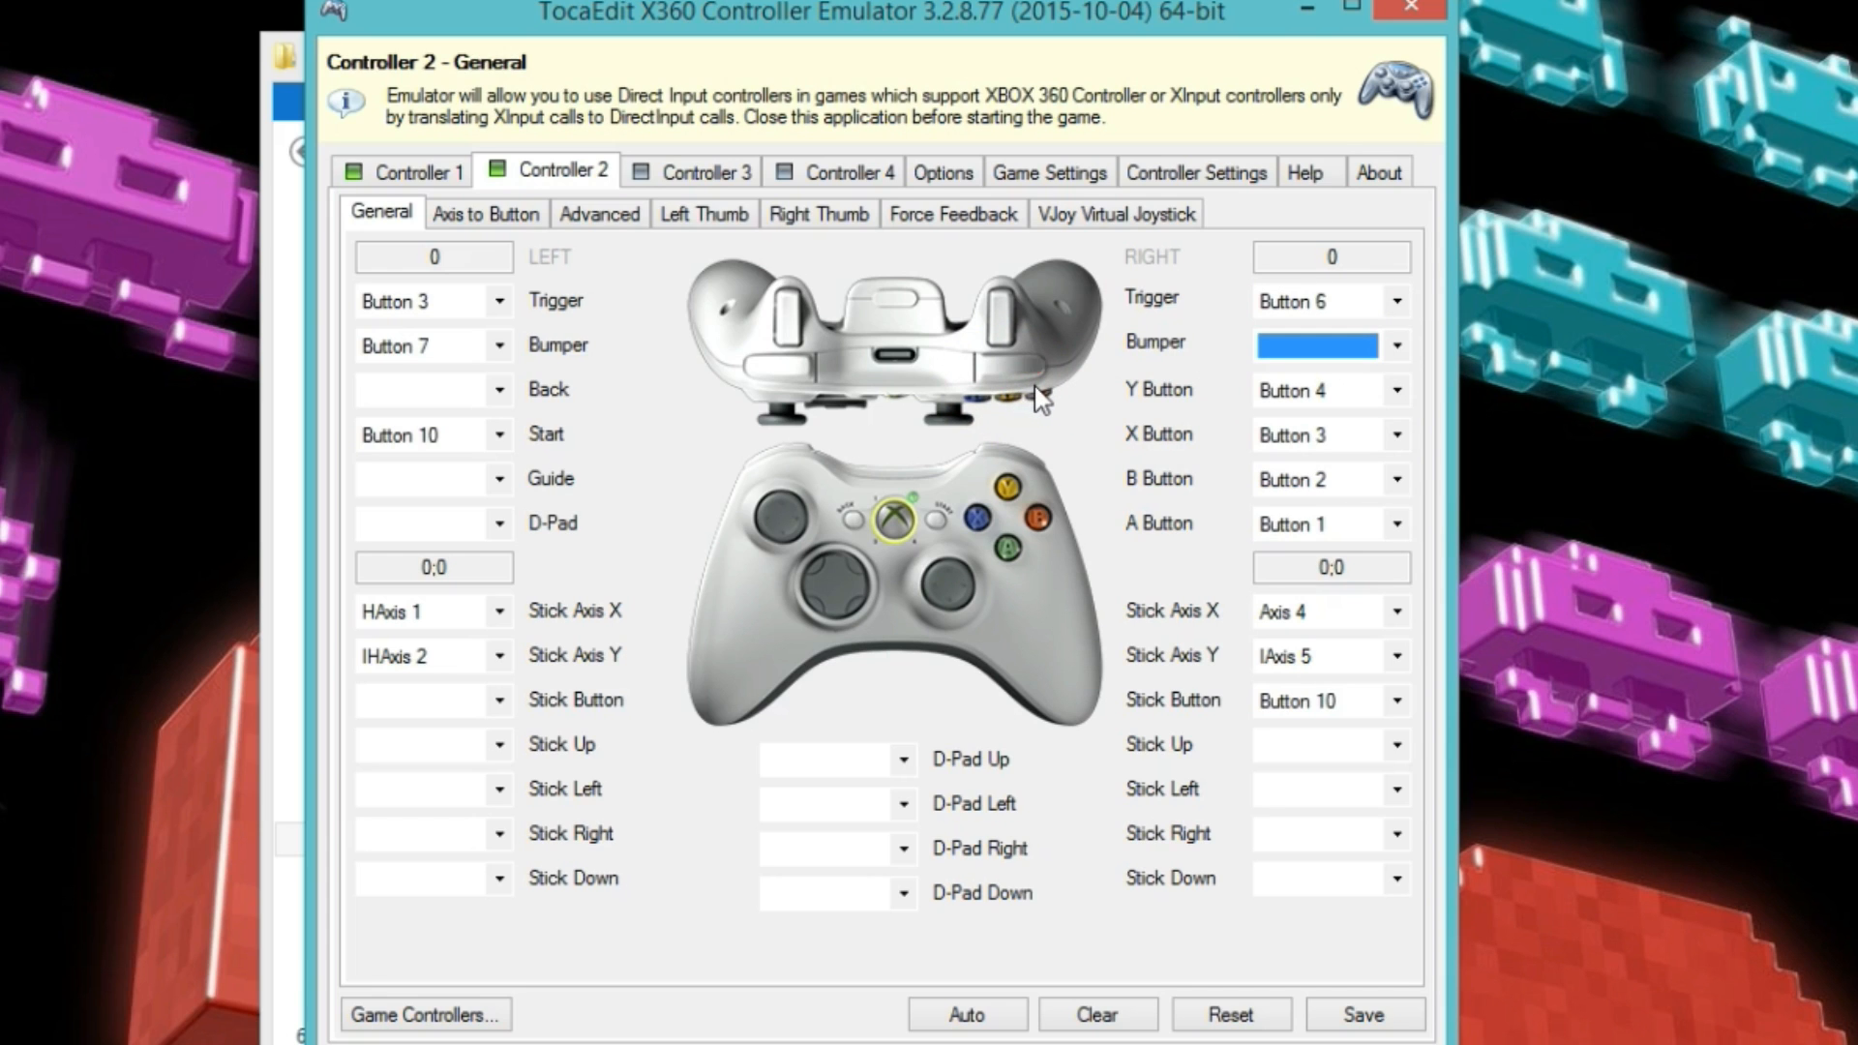
click(1315, 344)
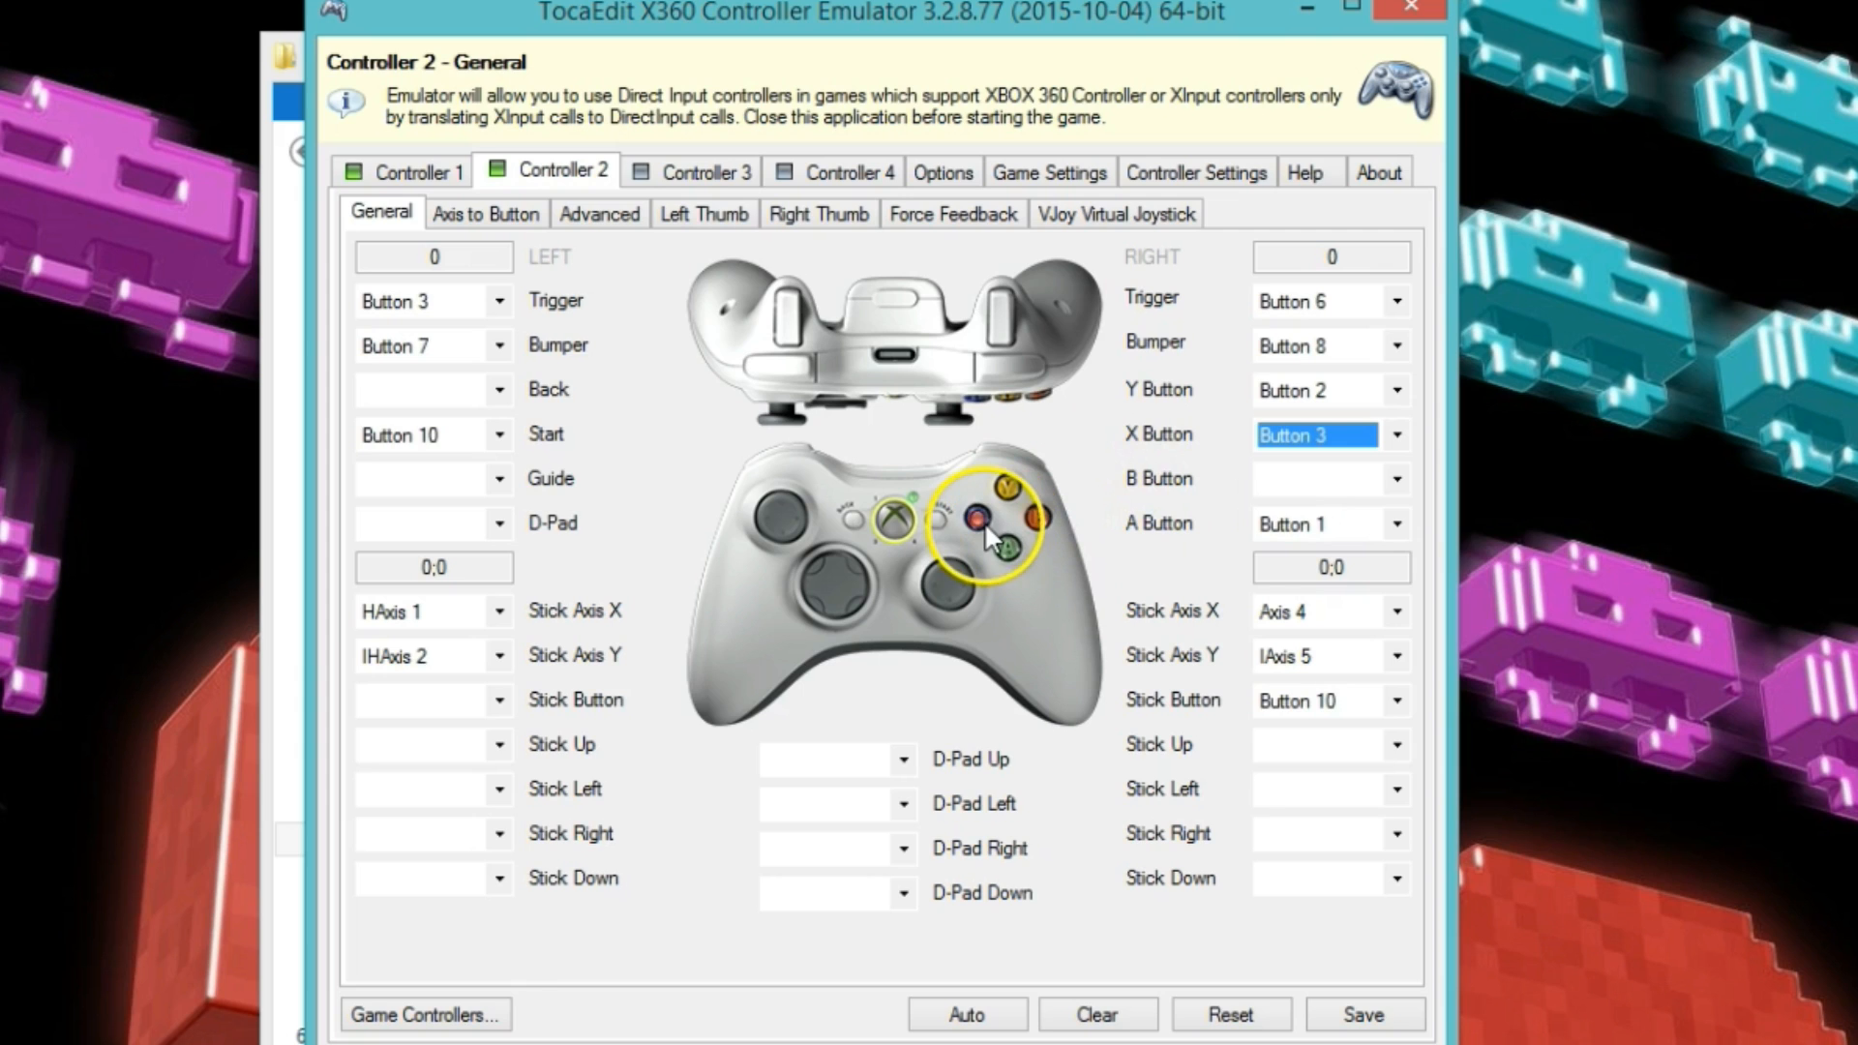
mouse_move(991, 543)
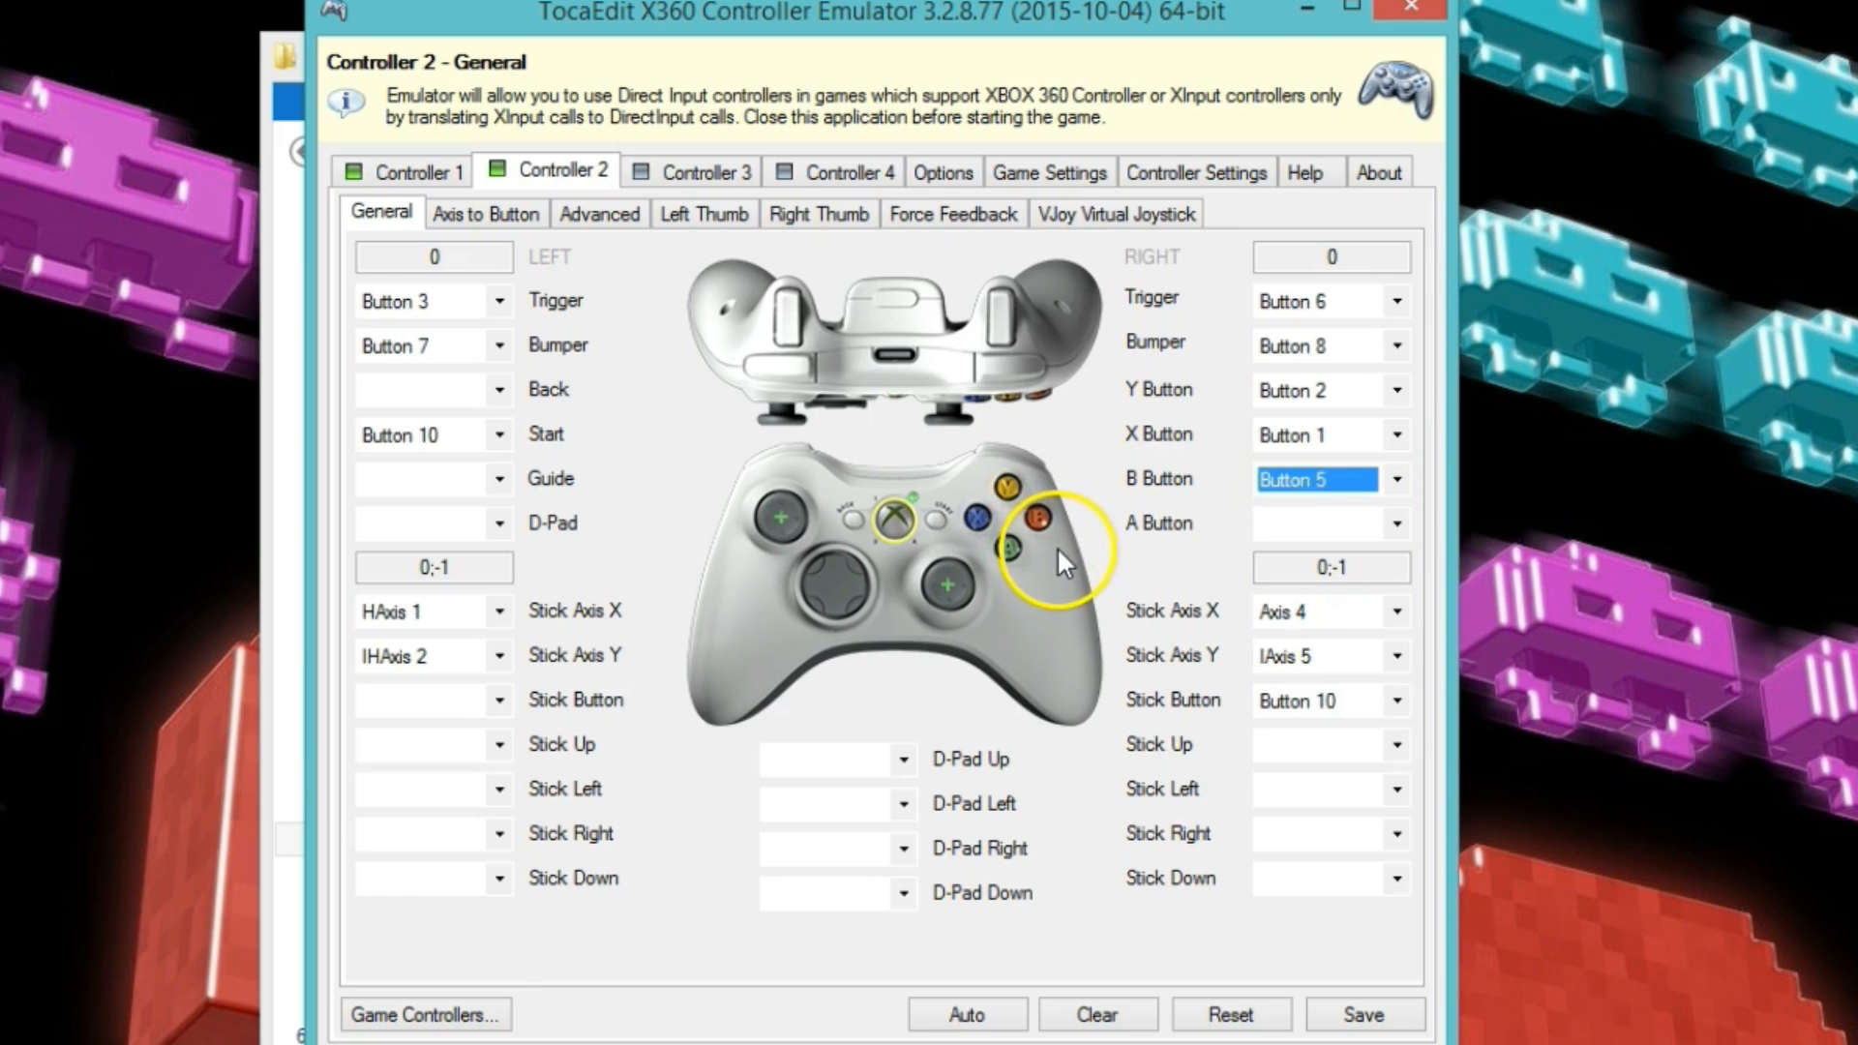
click(1396, 523)
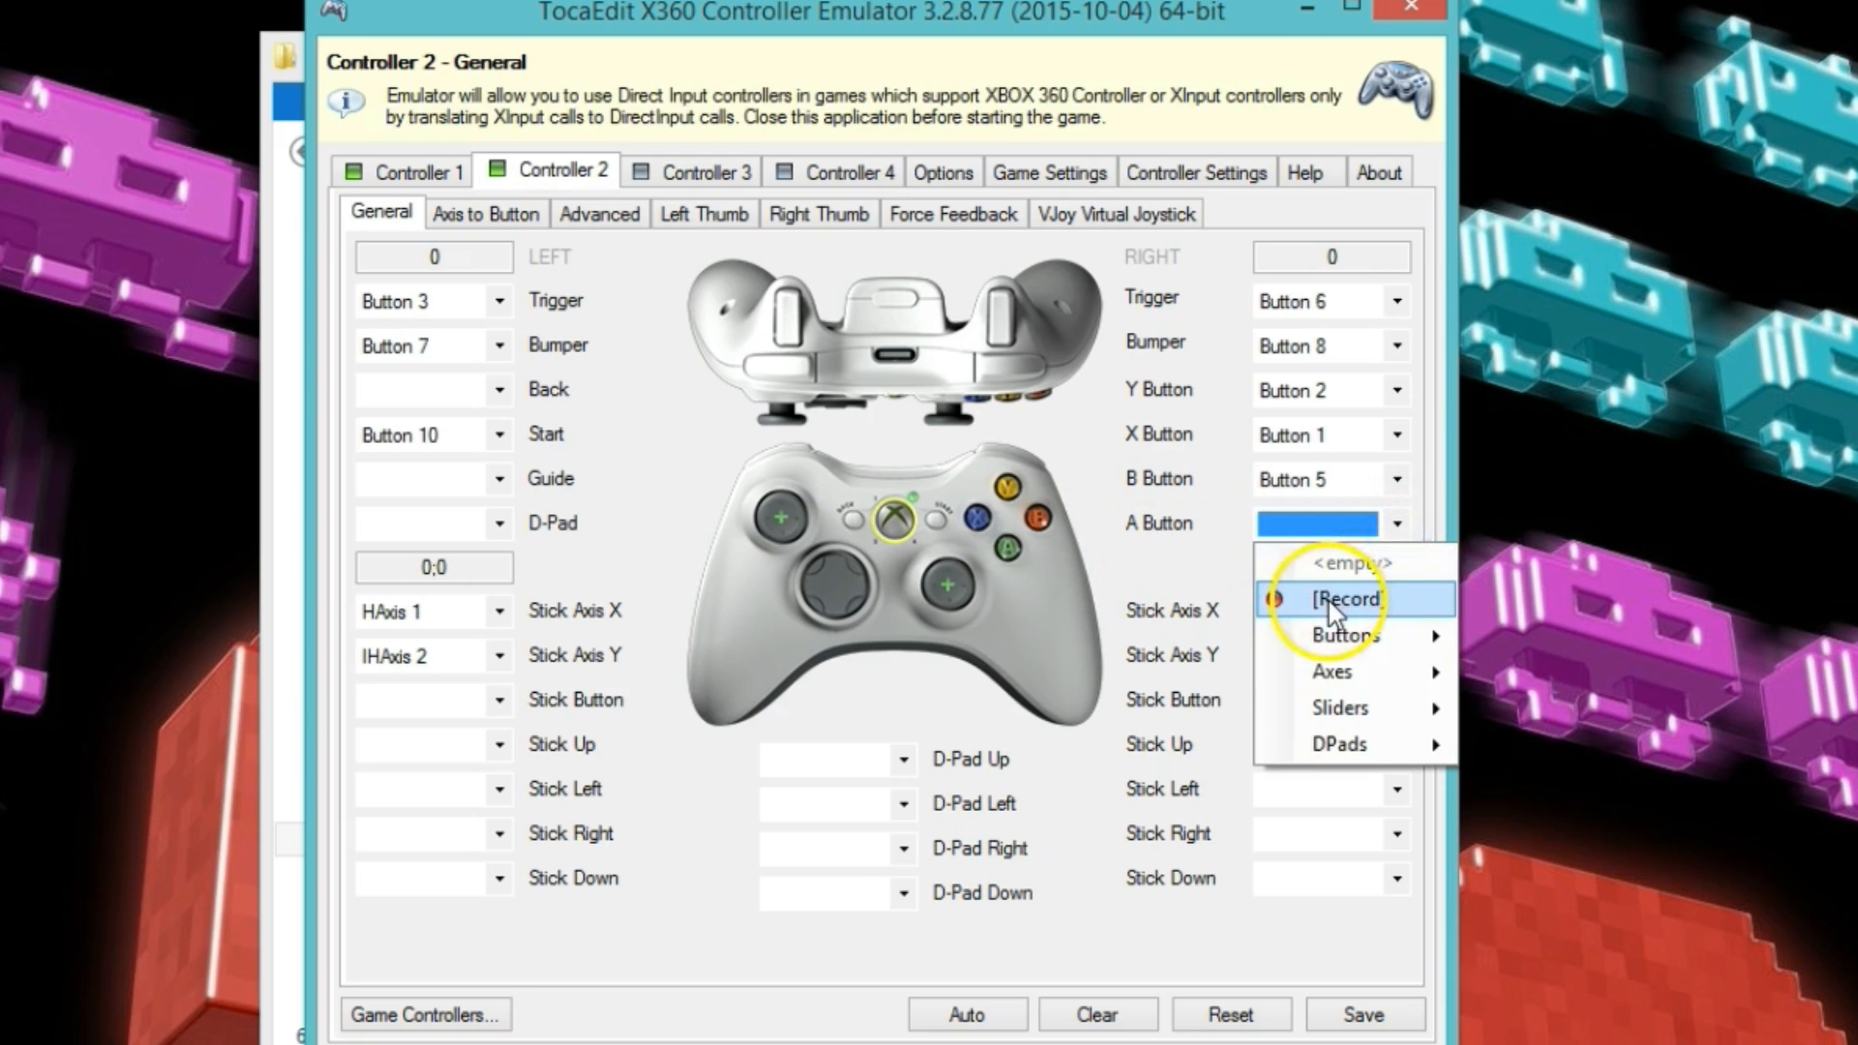
click(1342, 598)
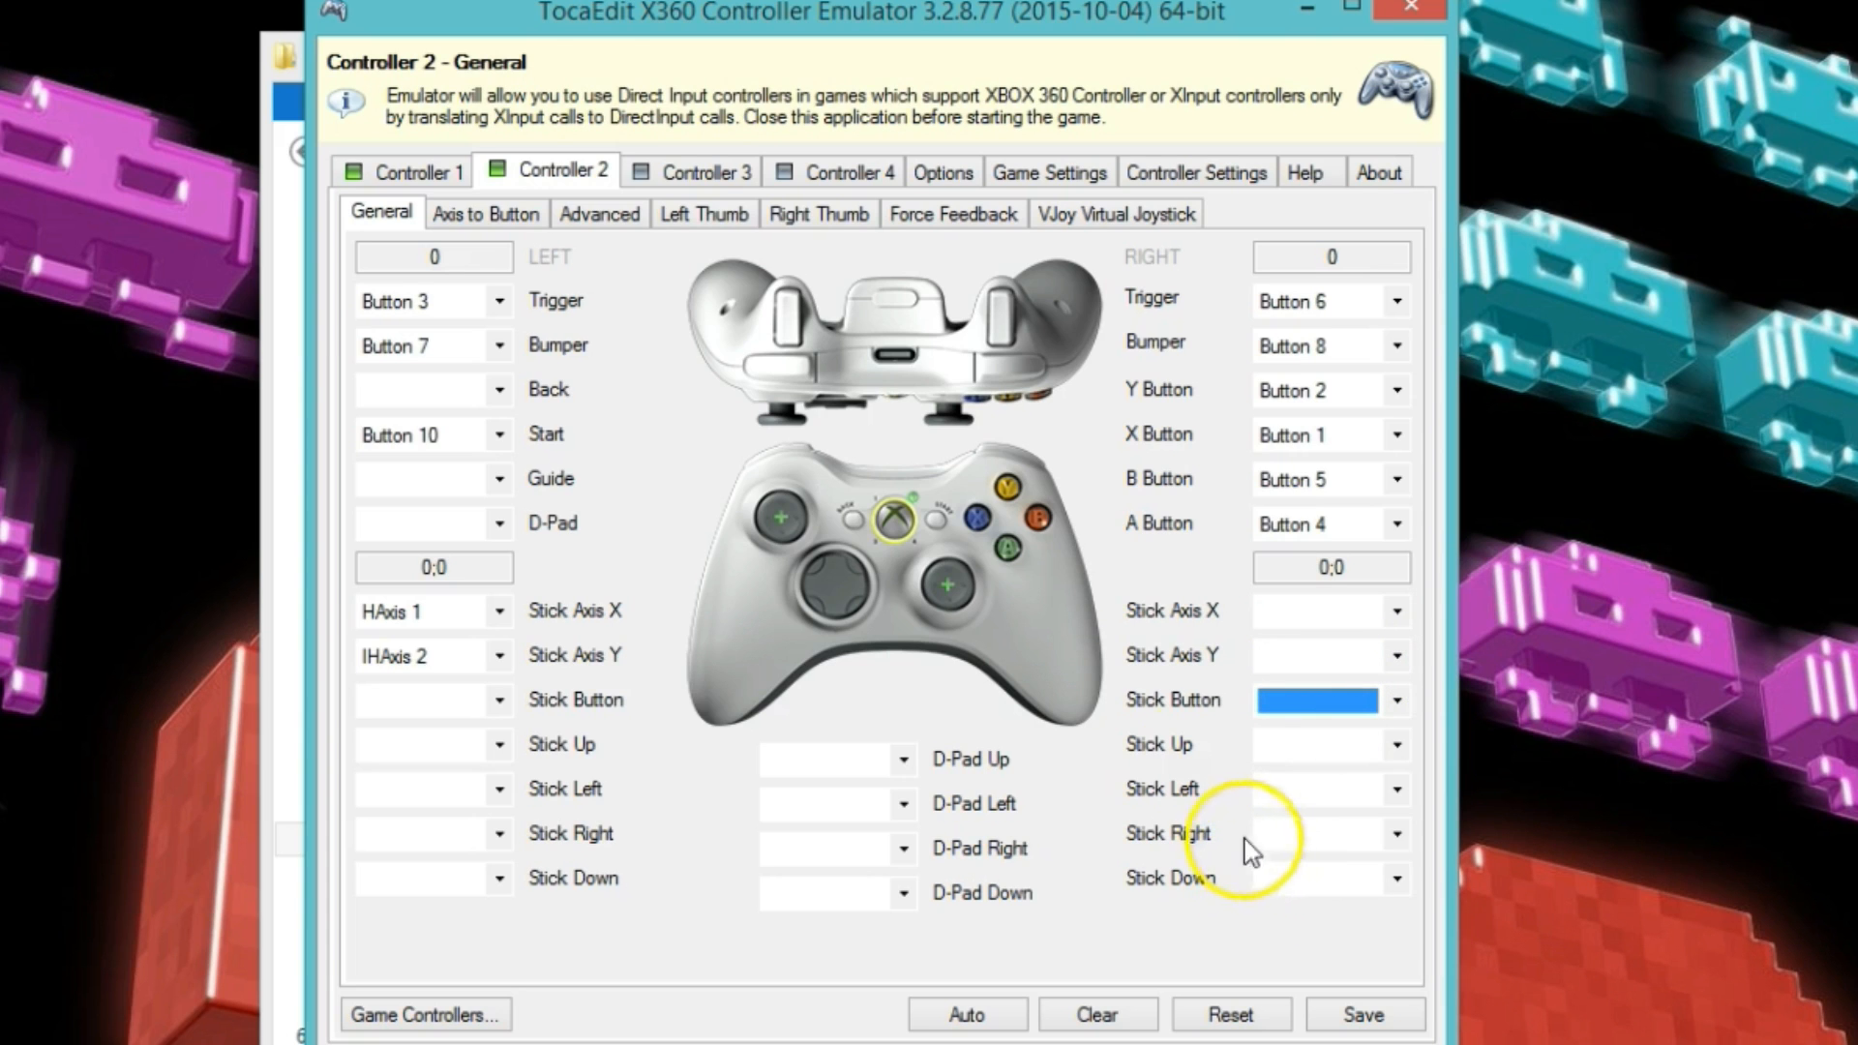
mouse_move(969, 640)
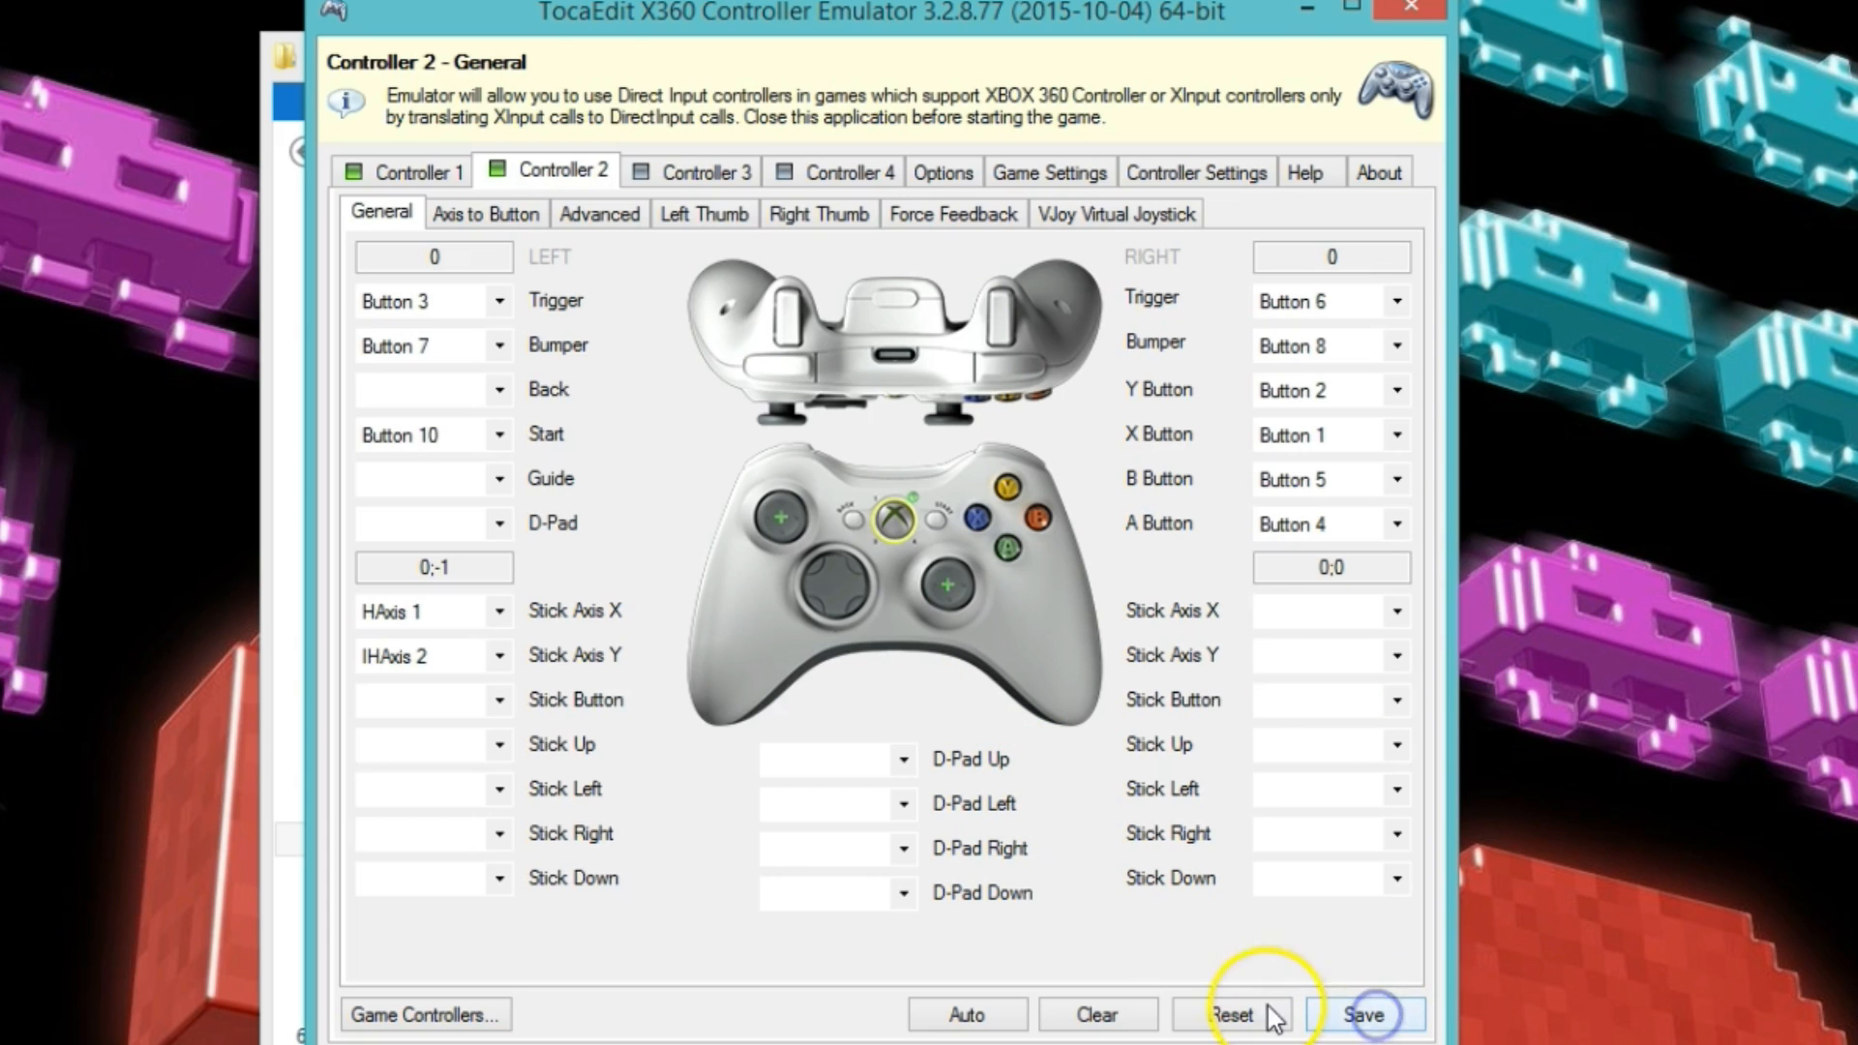
mouse_move(1408, 13)
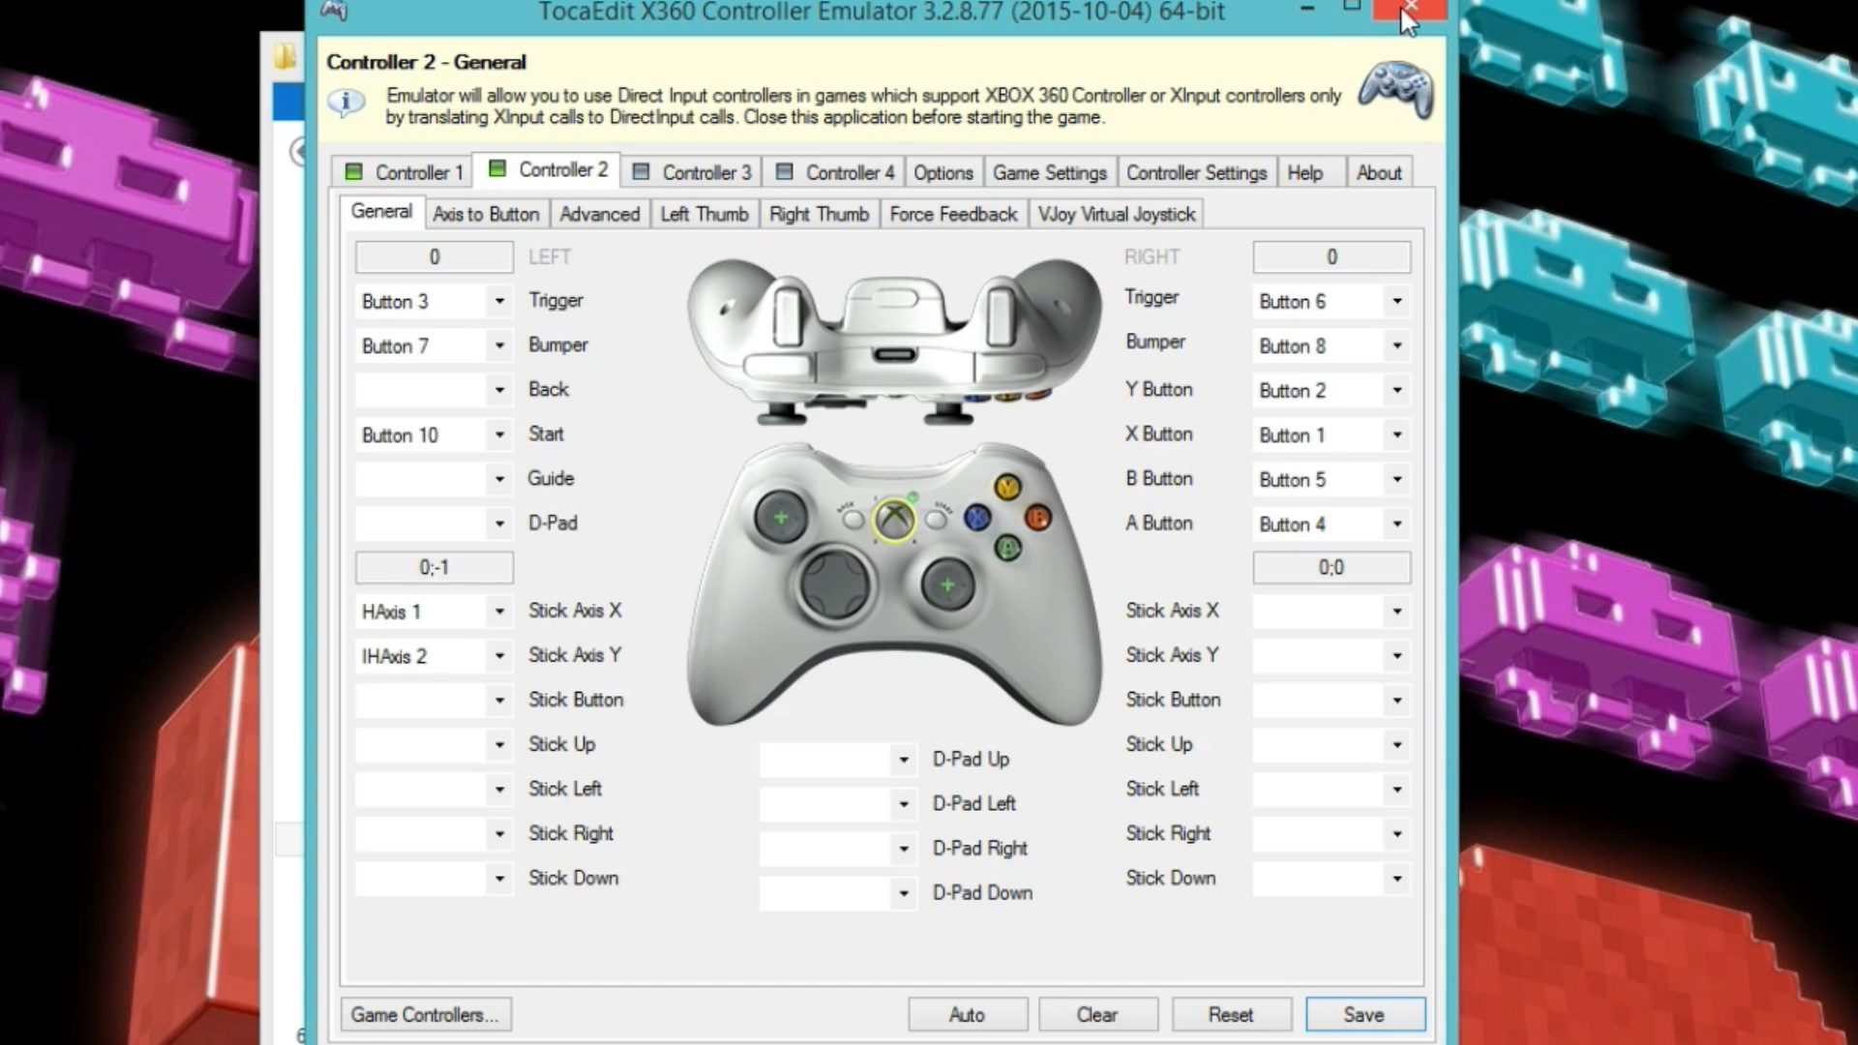
Close x360ce and the Win64 File Explorer window.
click(1408, 10)
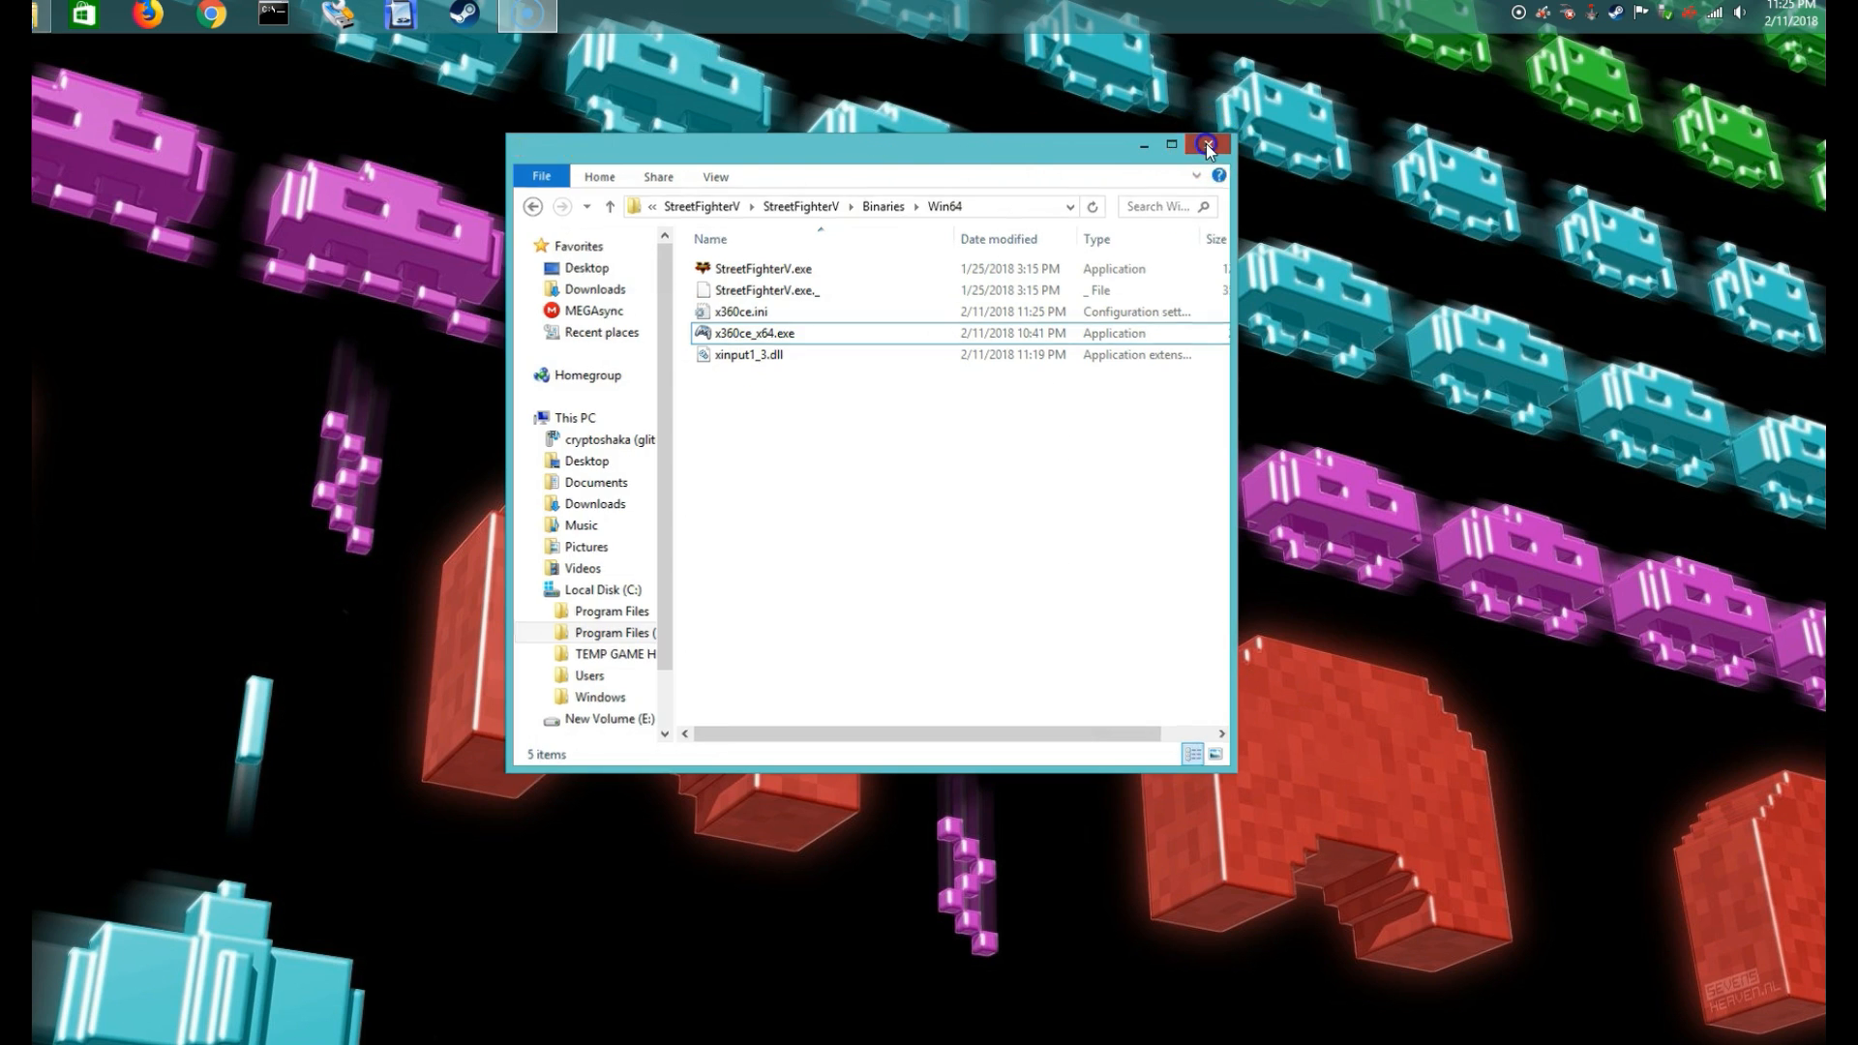
click(1207, 144)
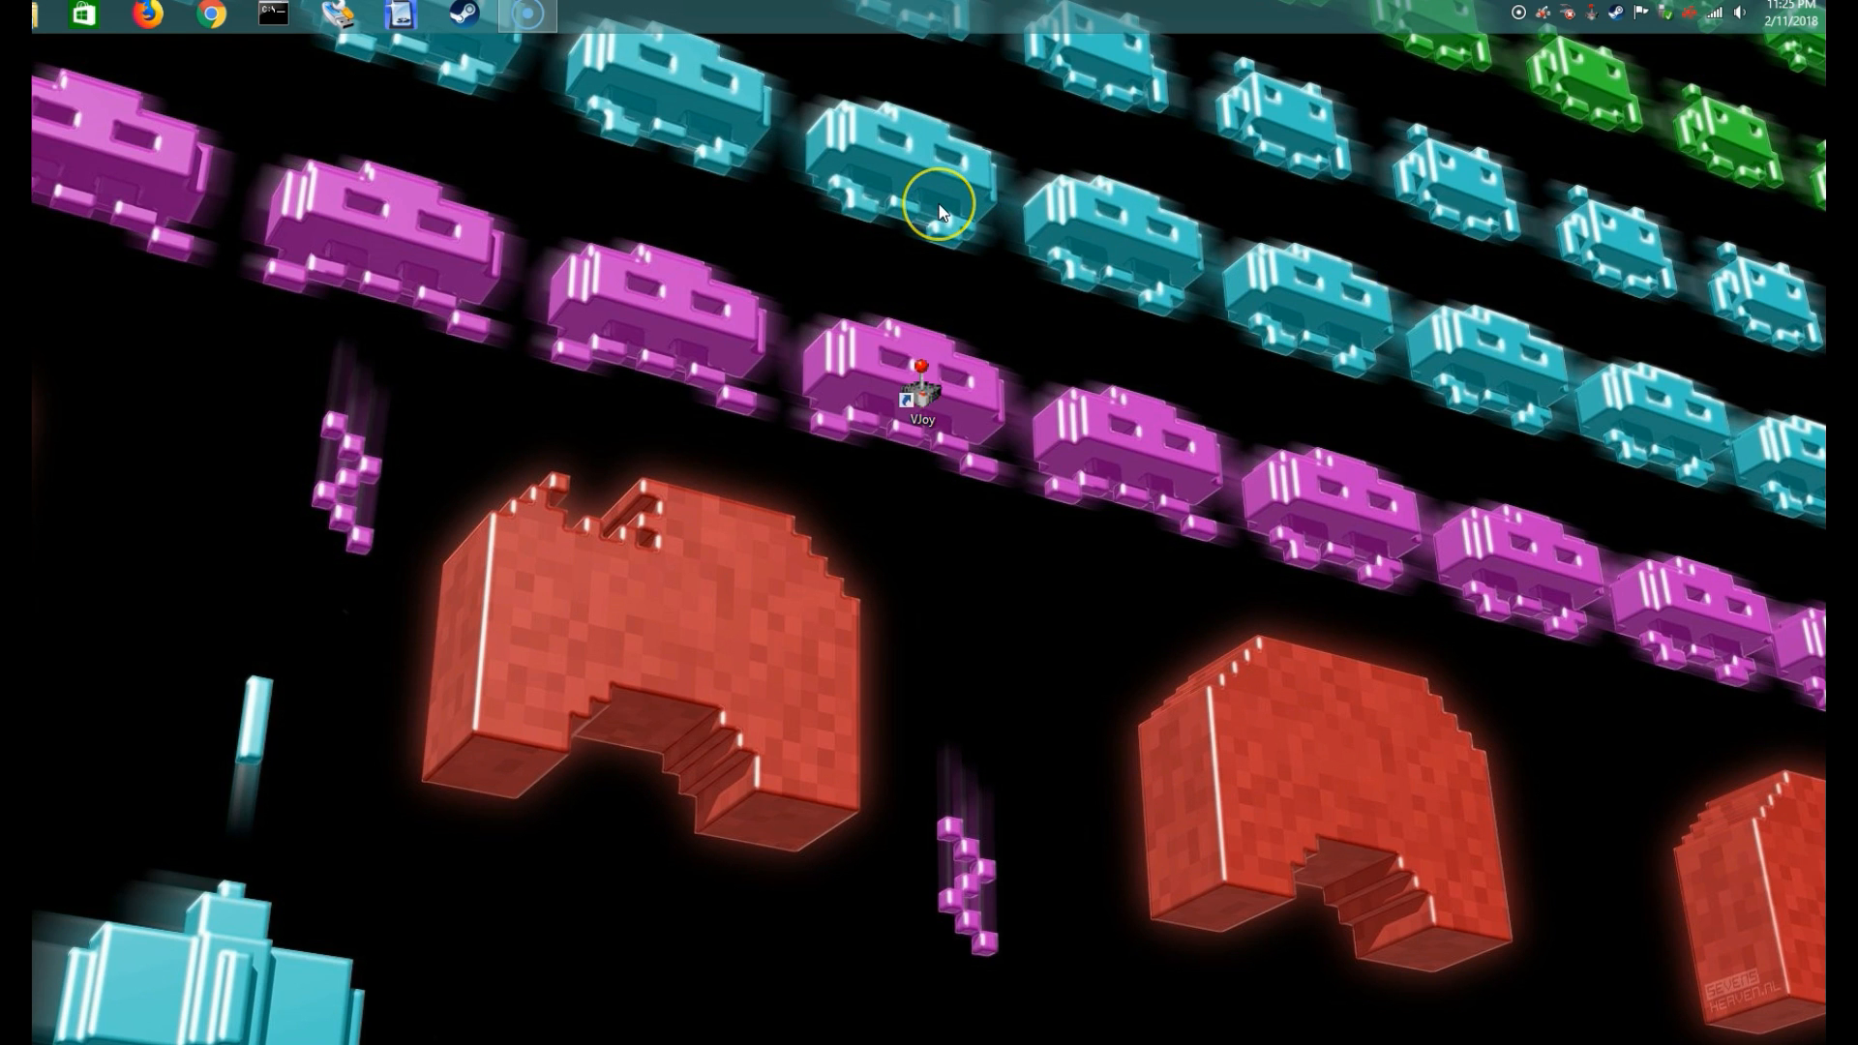
mouse_move(939, 211)
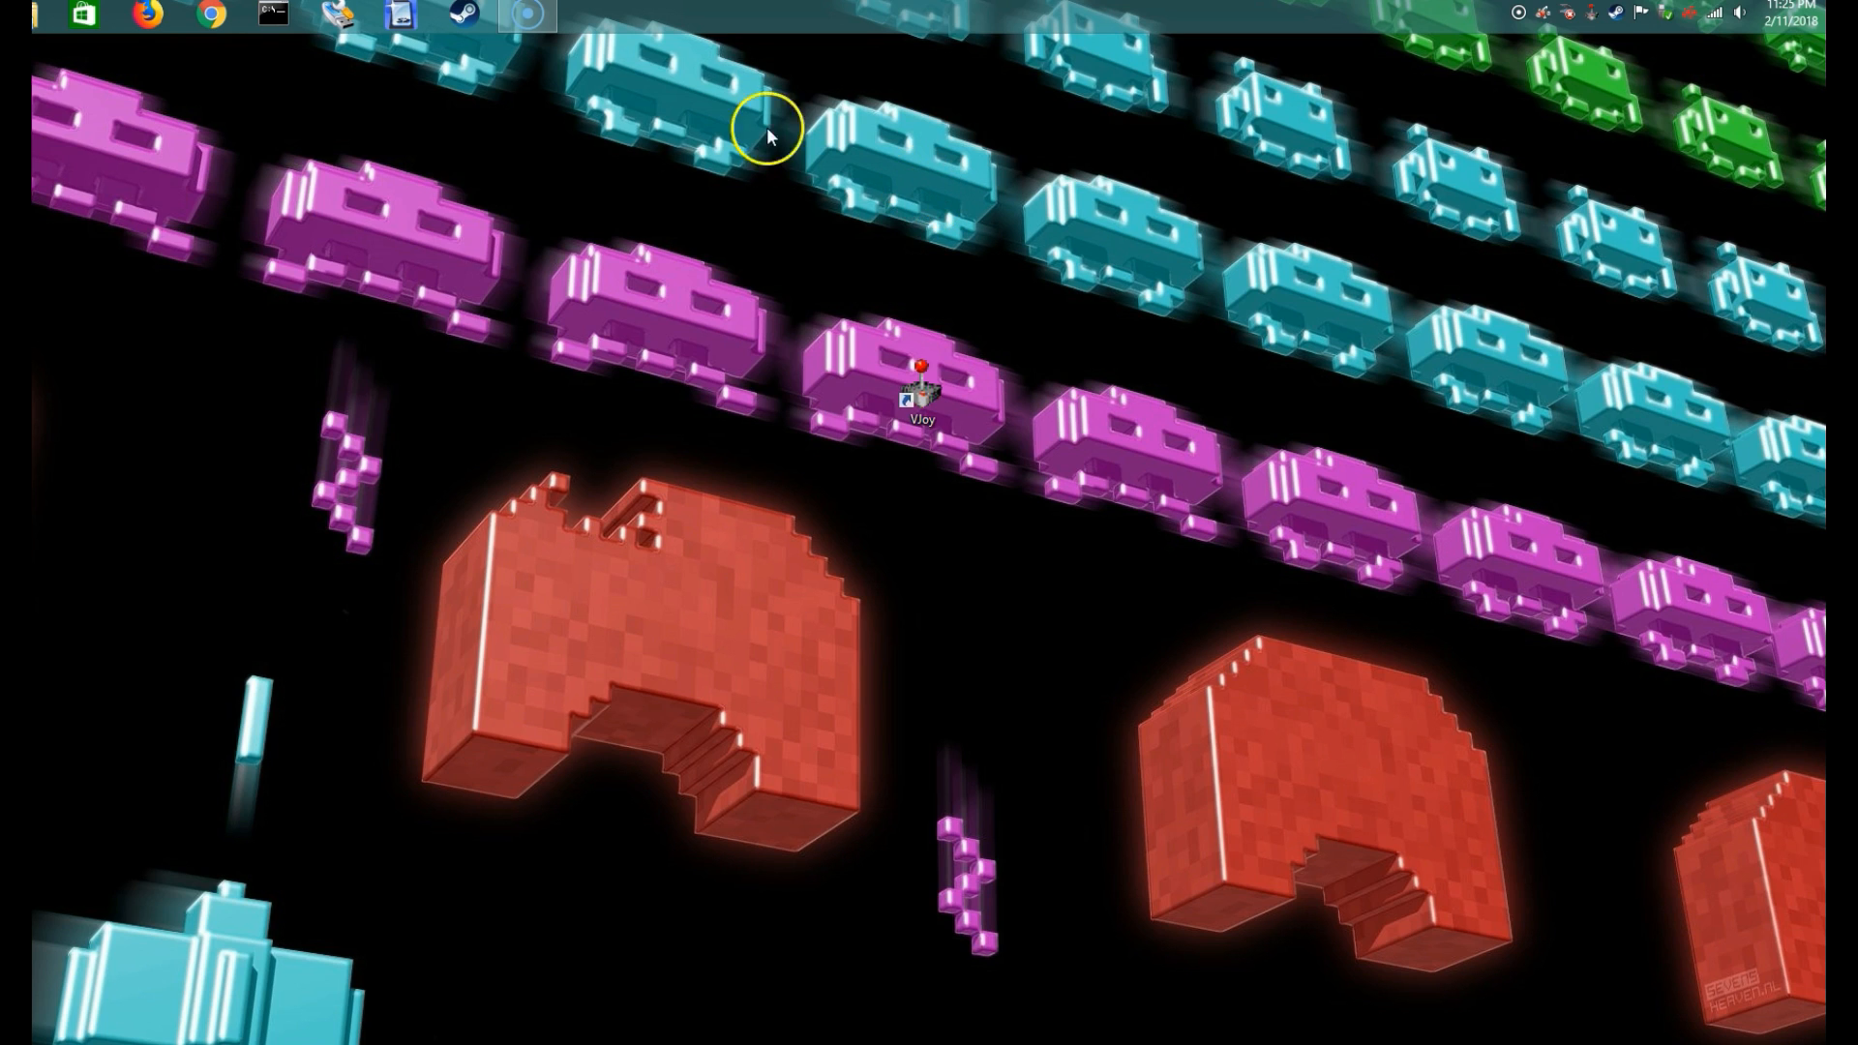
mouse_move(767, 137)
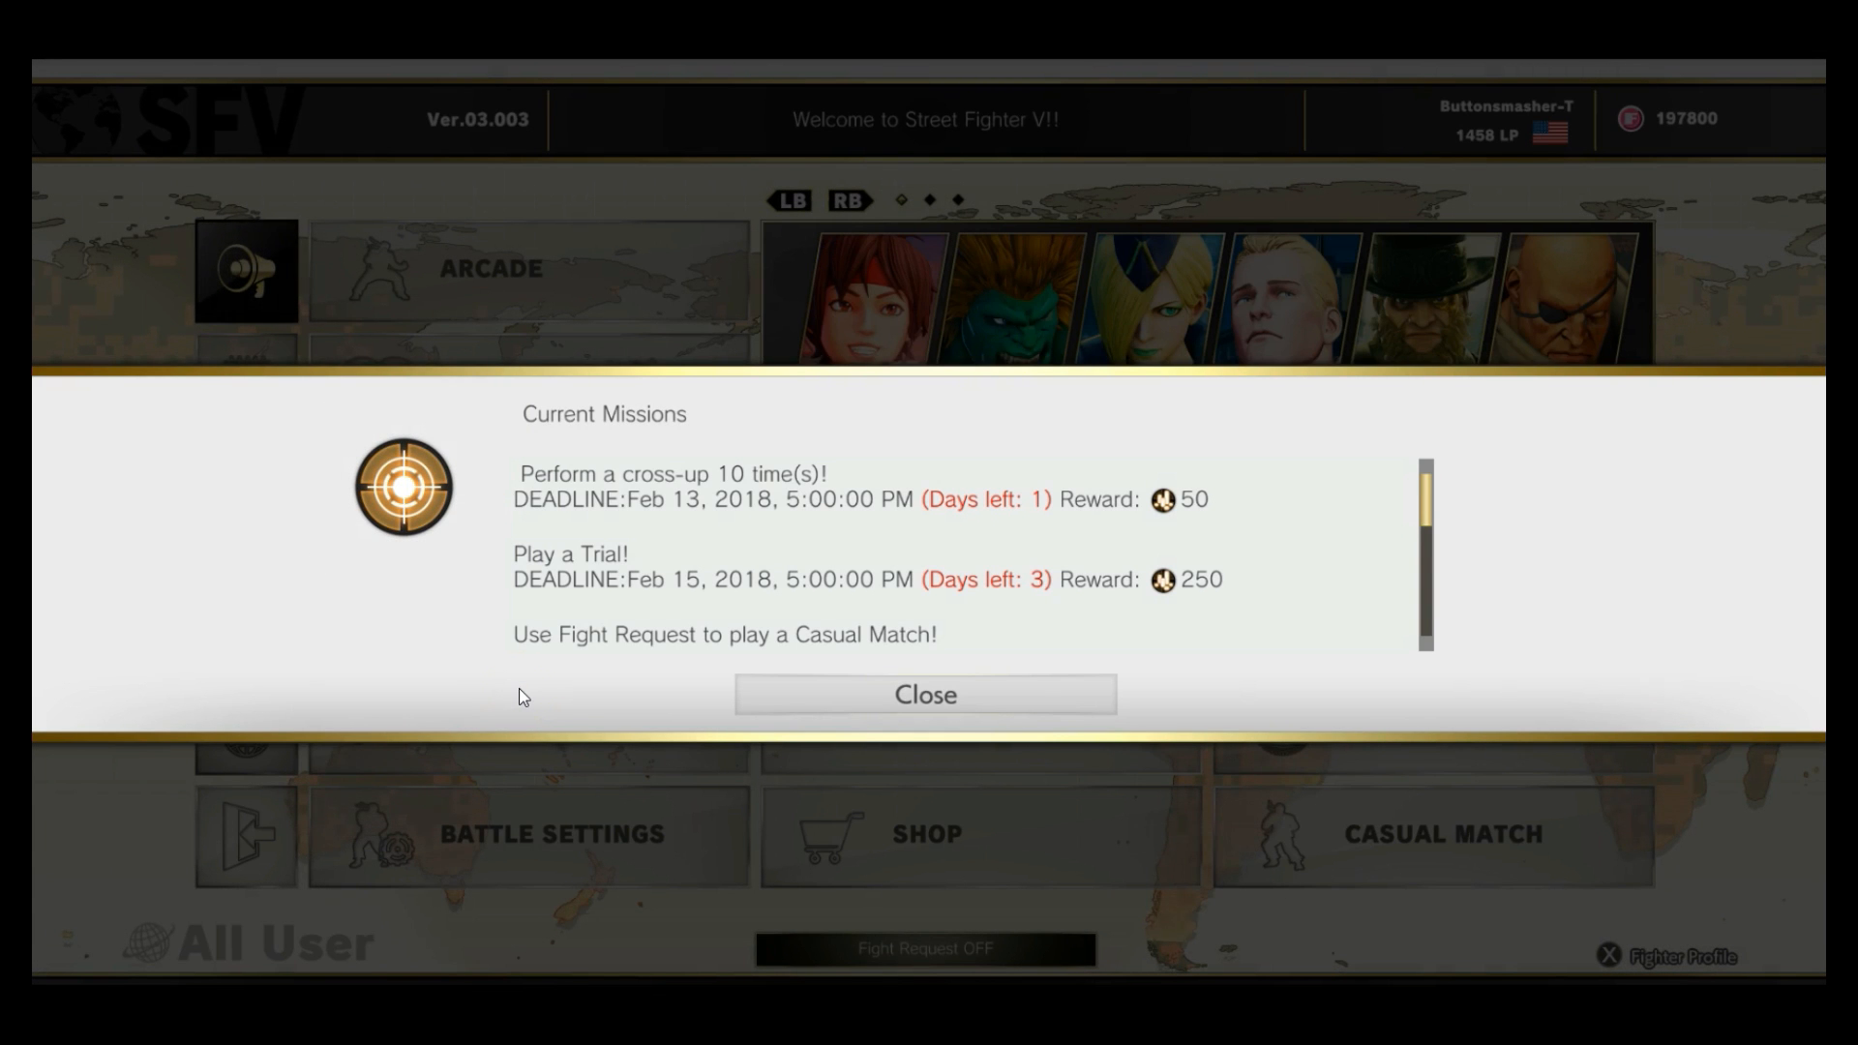
mouse_move(1128, 281)
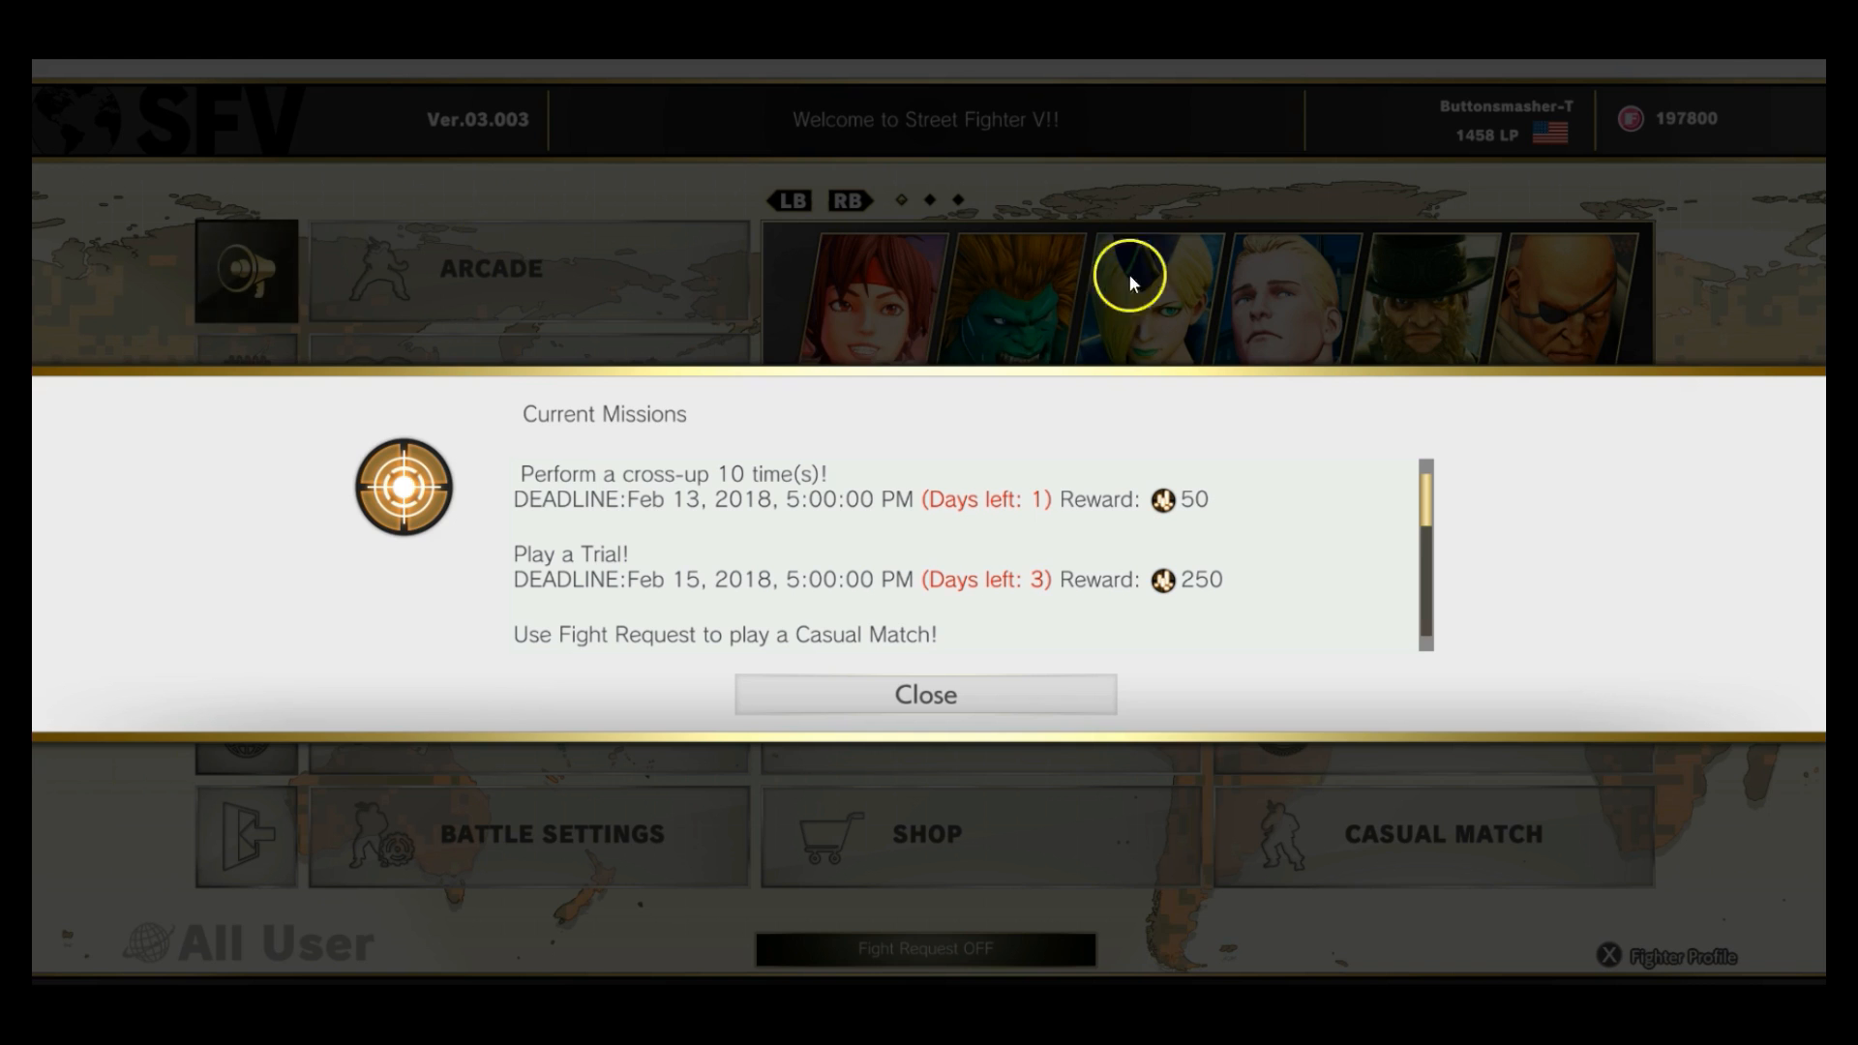
Dismiss Current Missions and start a Versus Player 1 vs Player 2 battle.
scroll(down, 3)
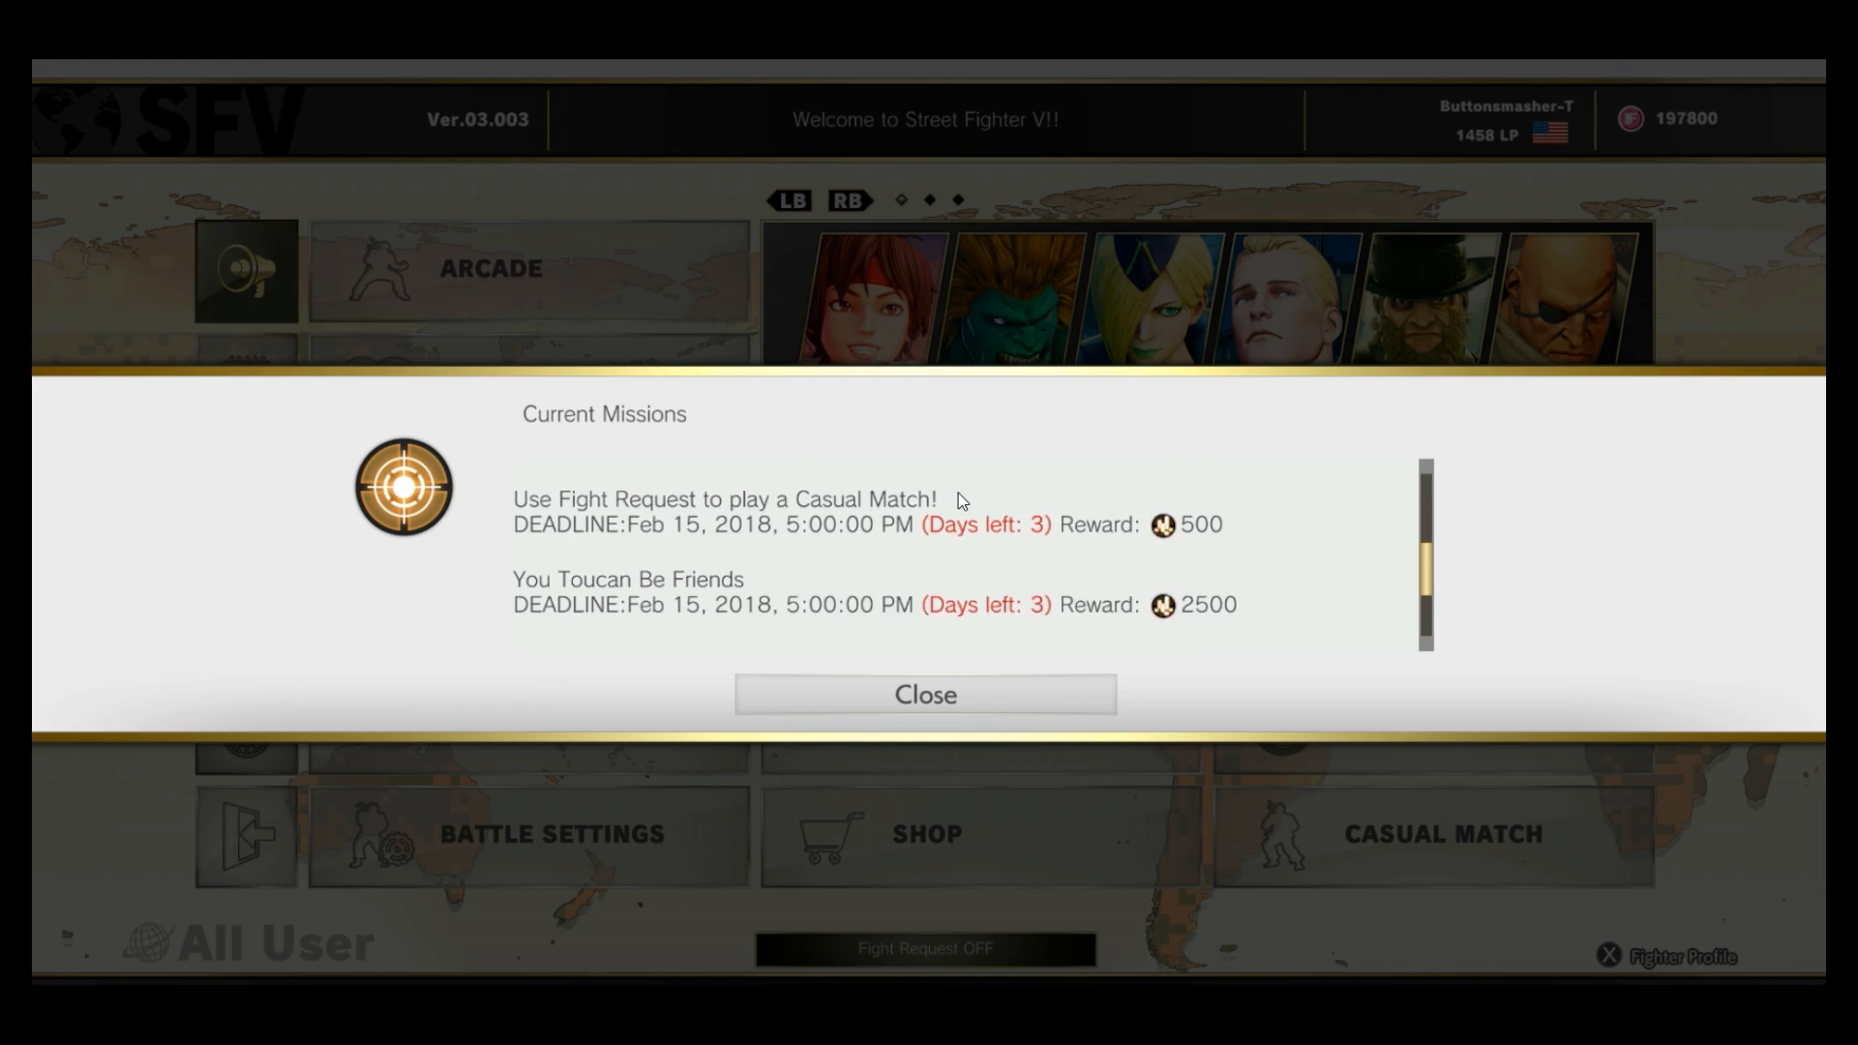
click(925, 695)
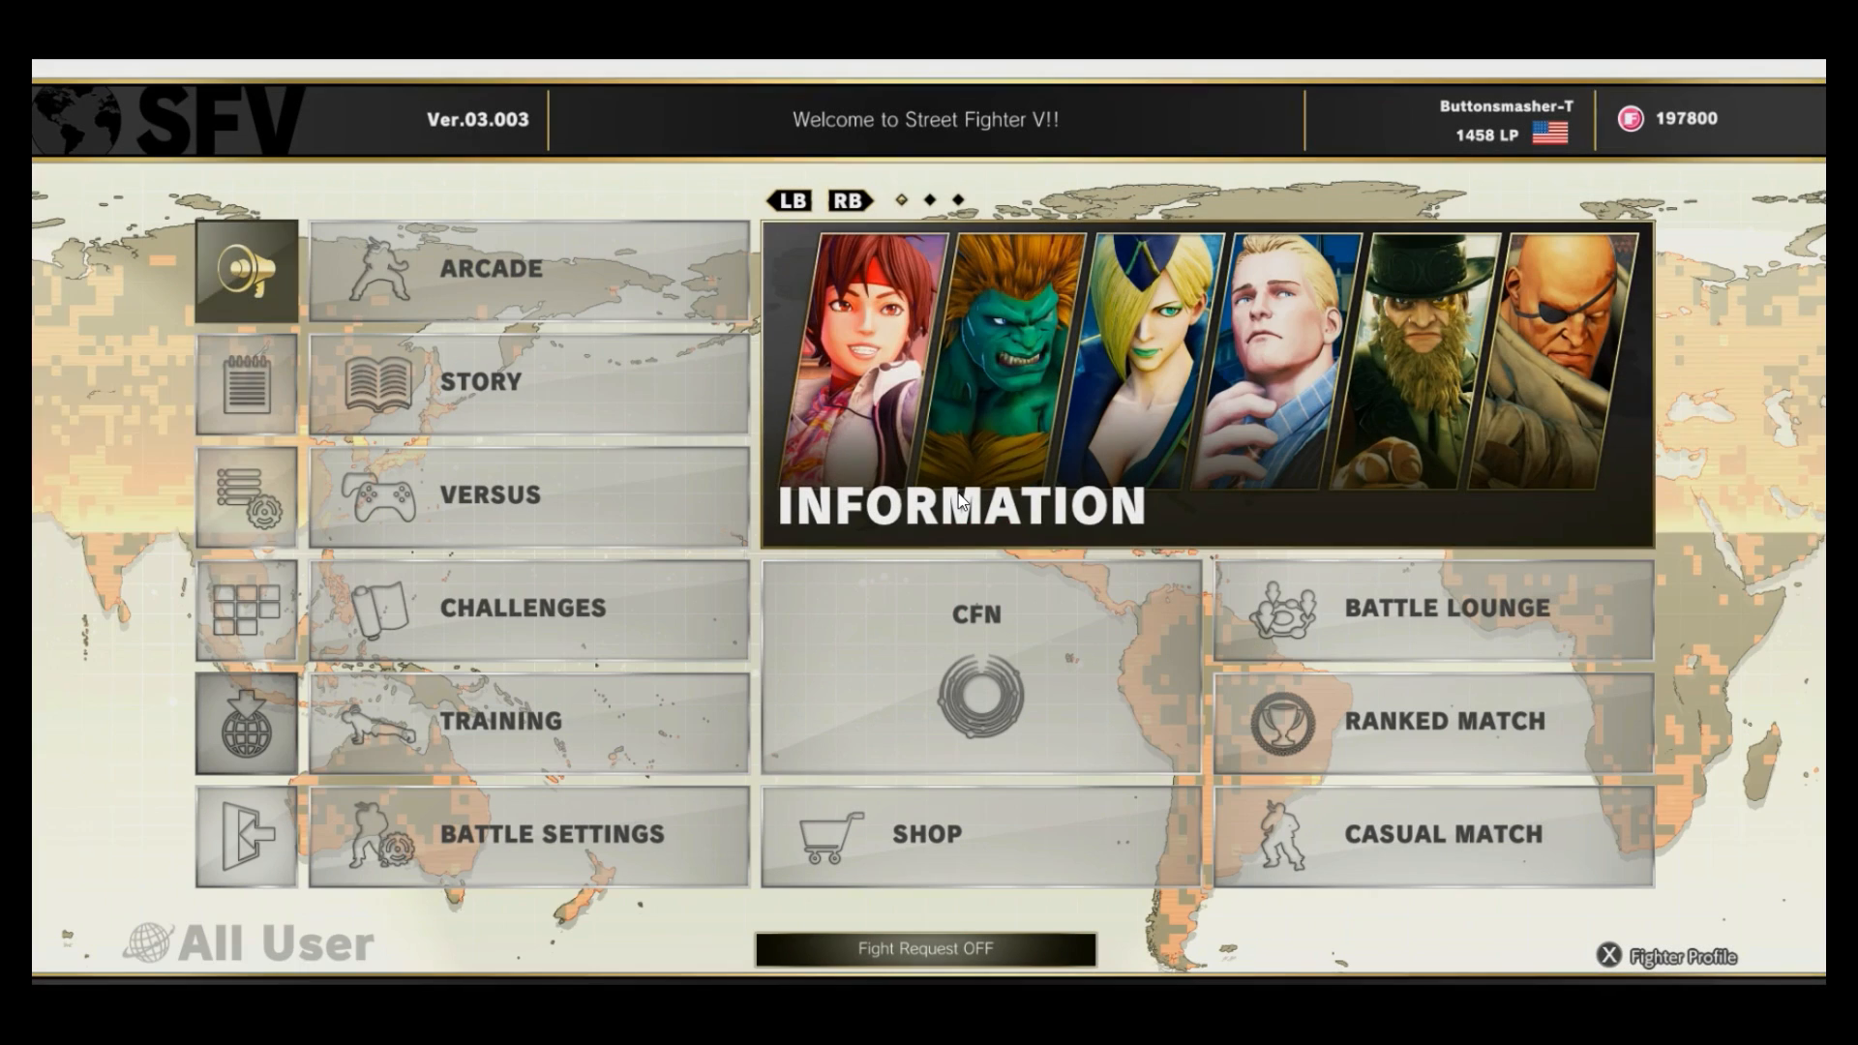
click(491, 494)
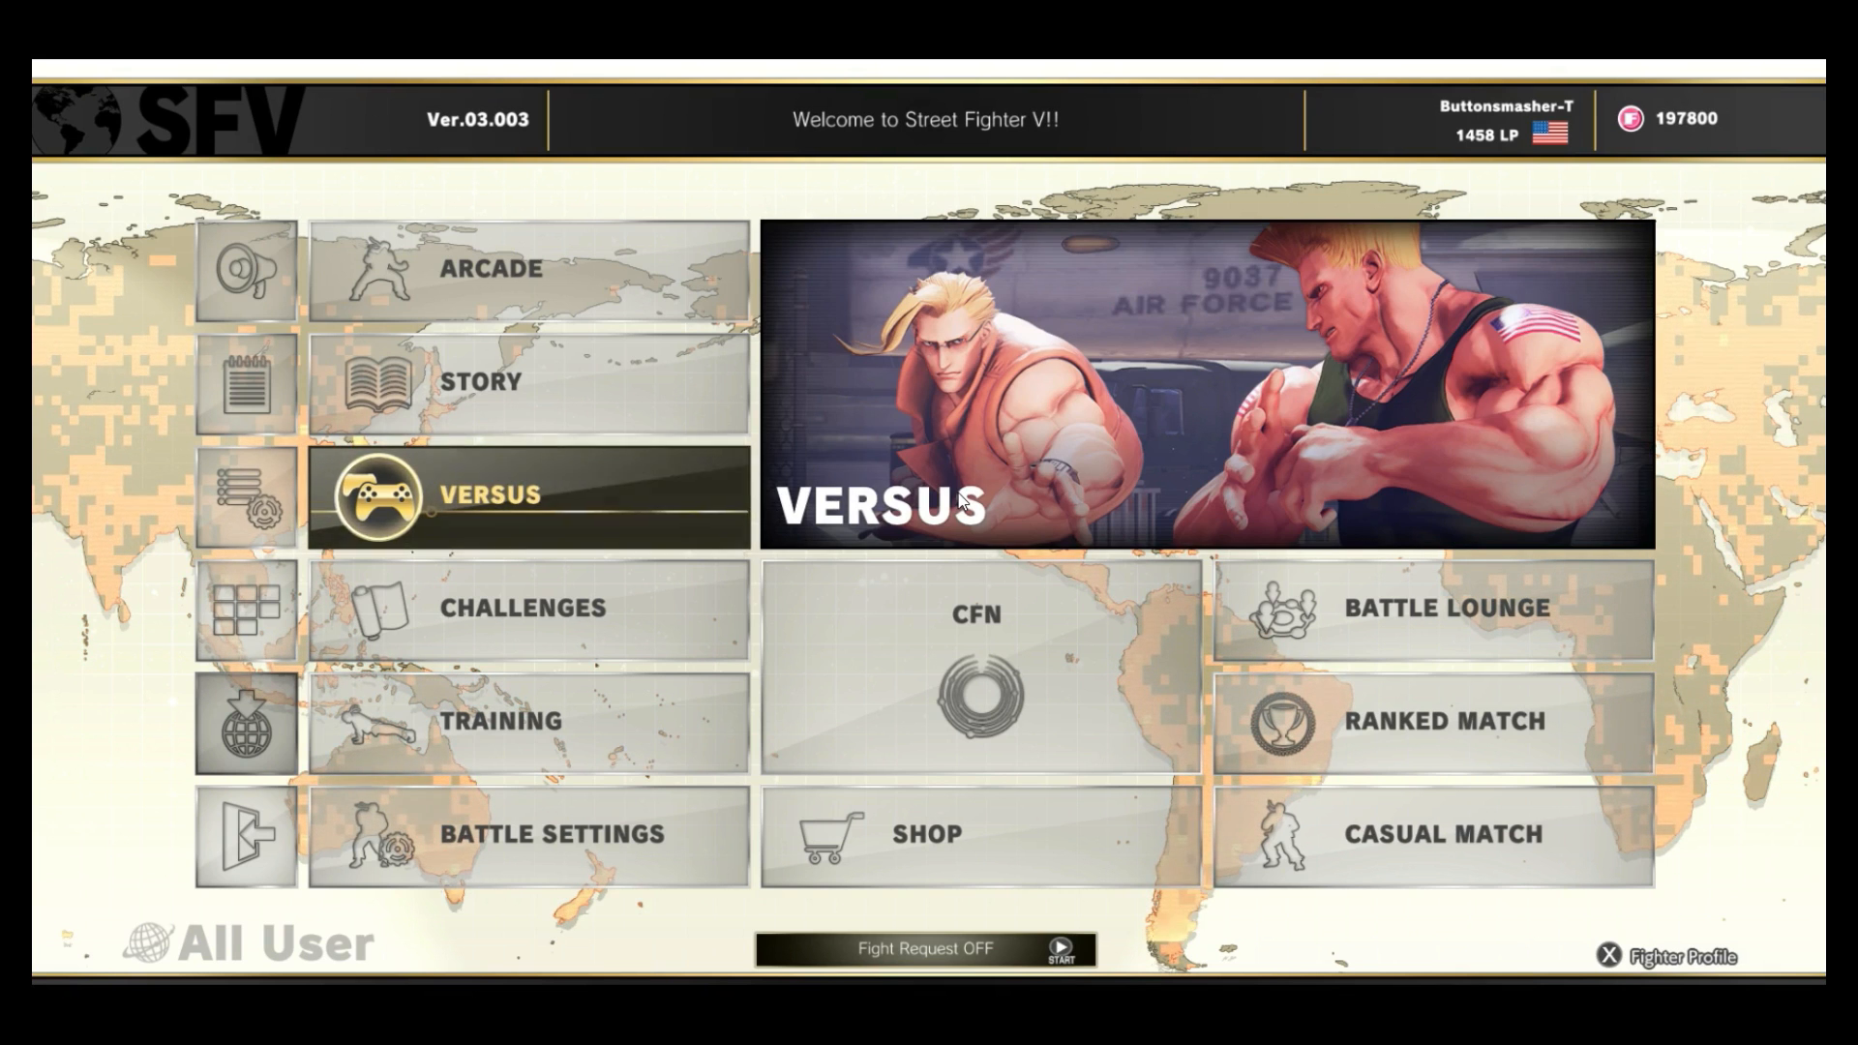
click(490, 494)
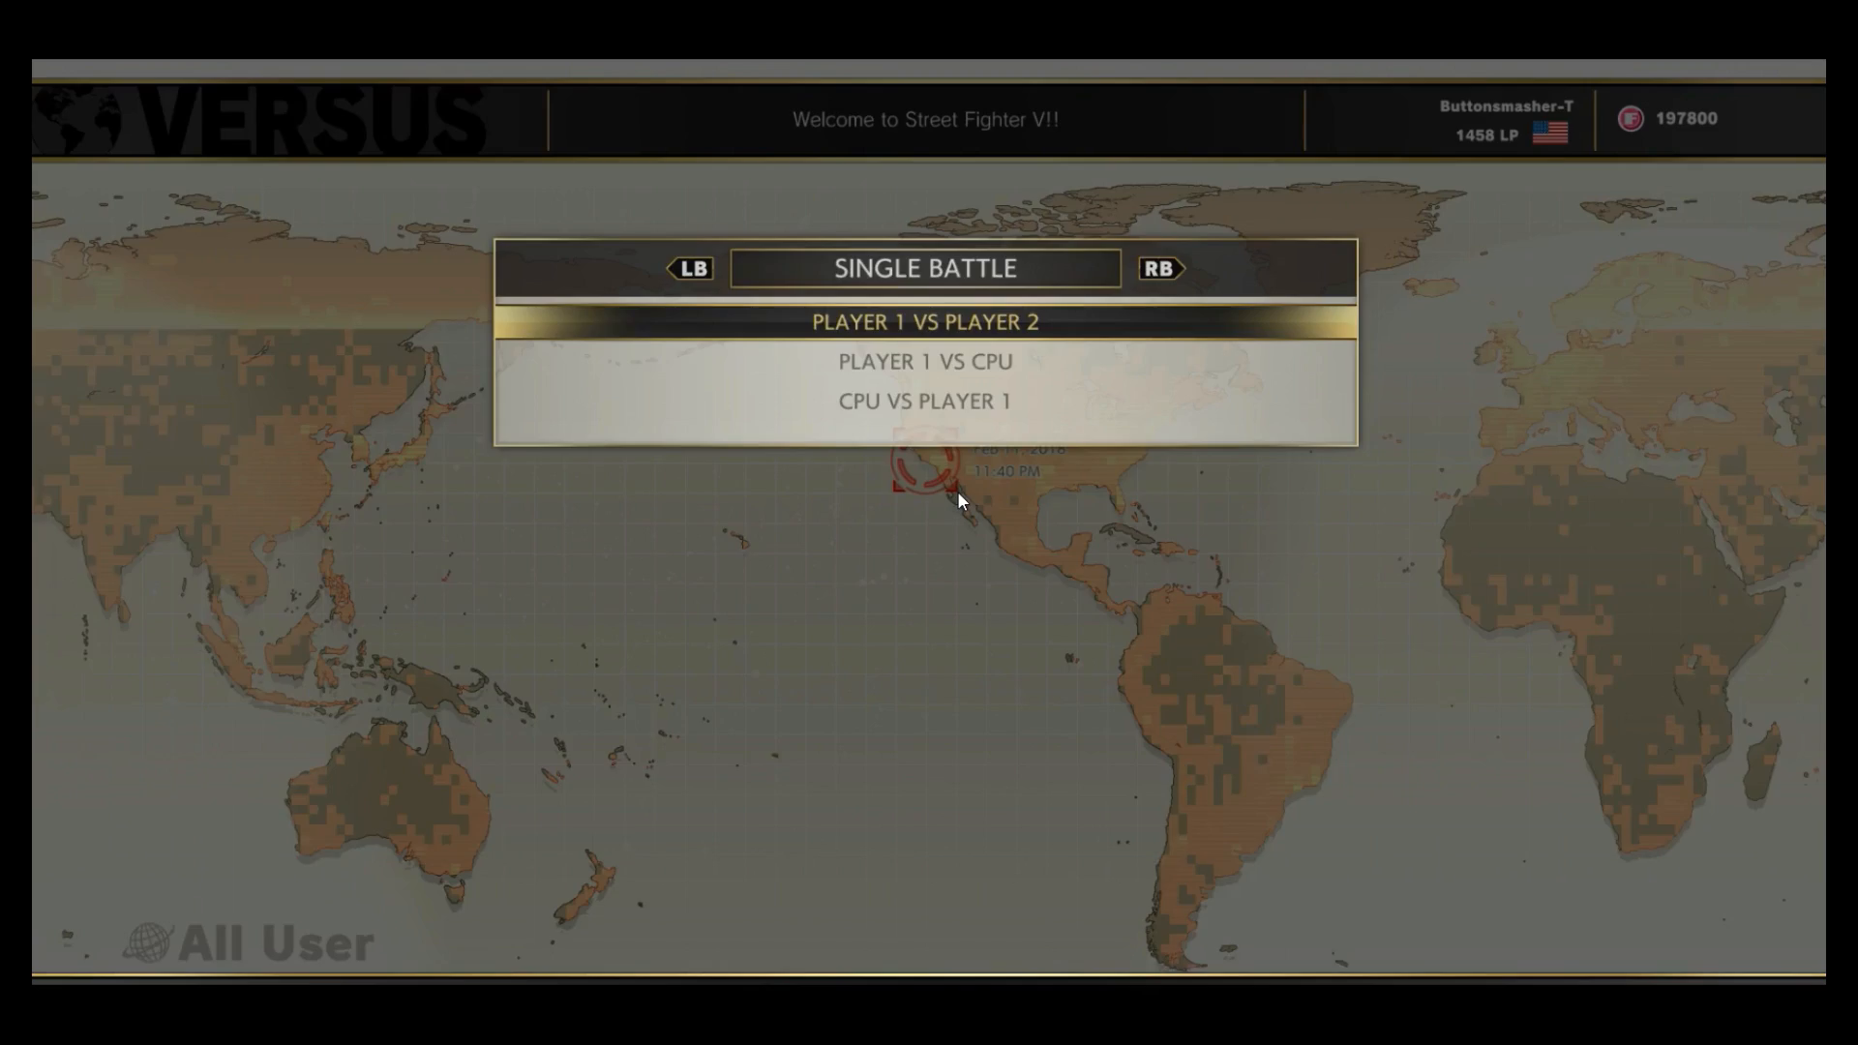
click(923, 322)
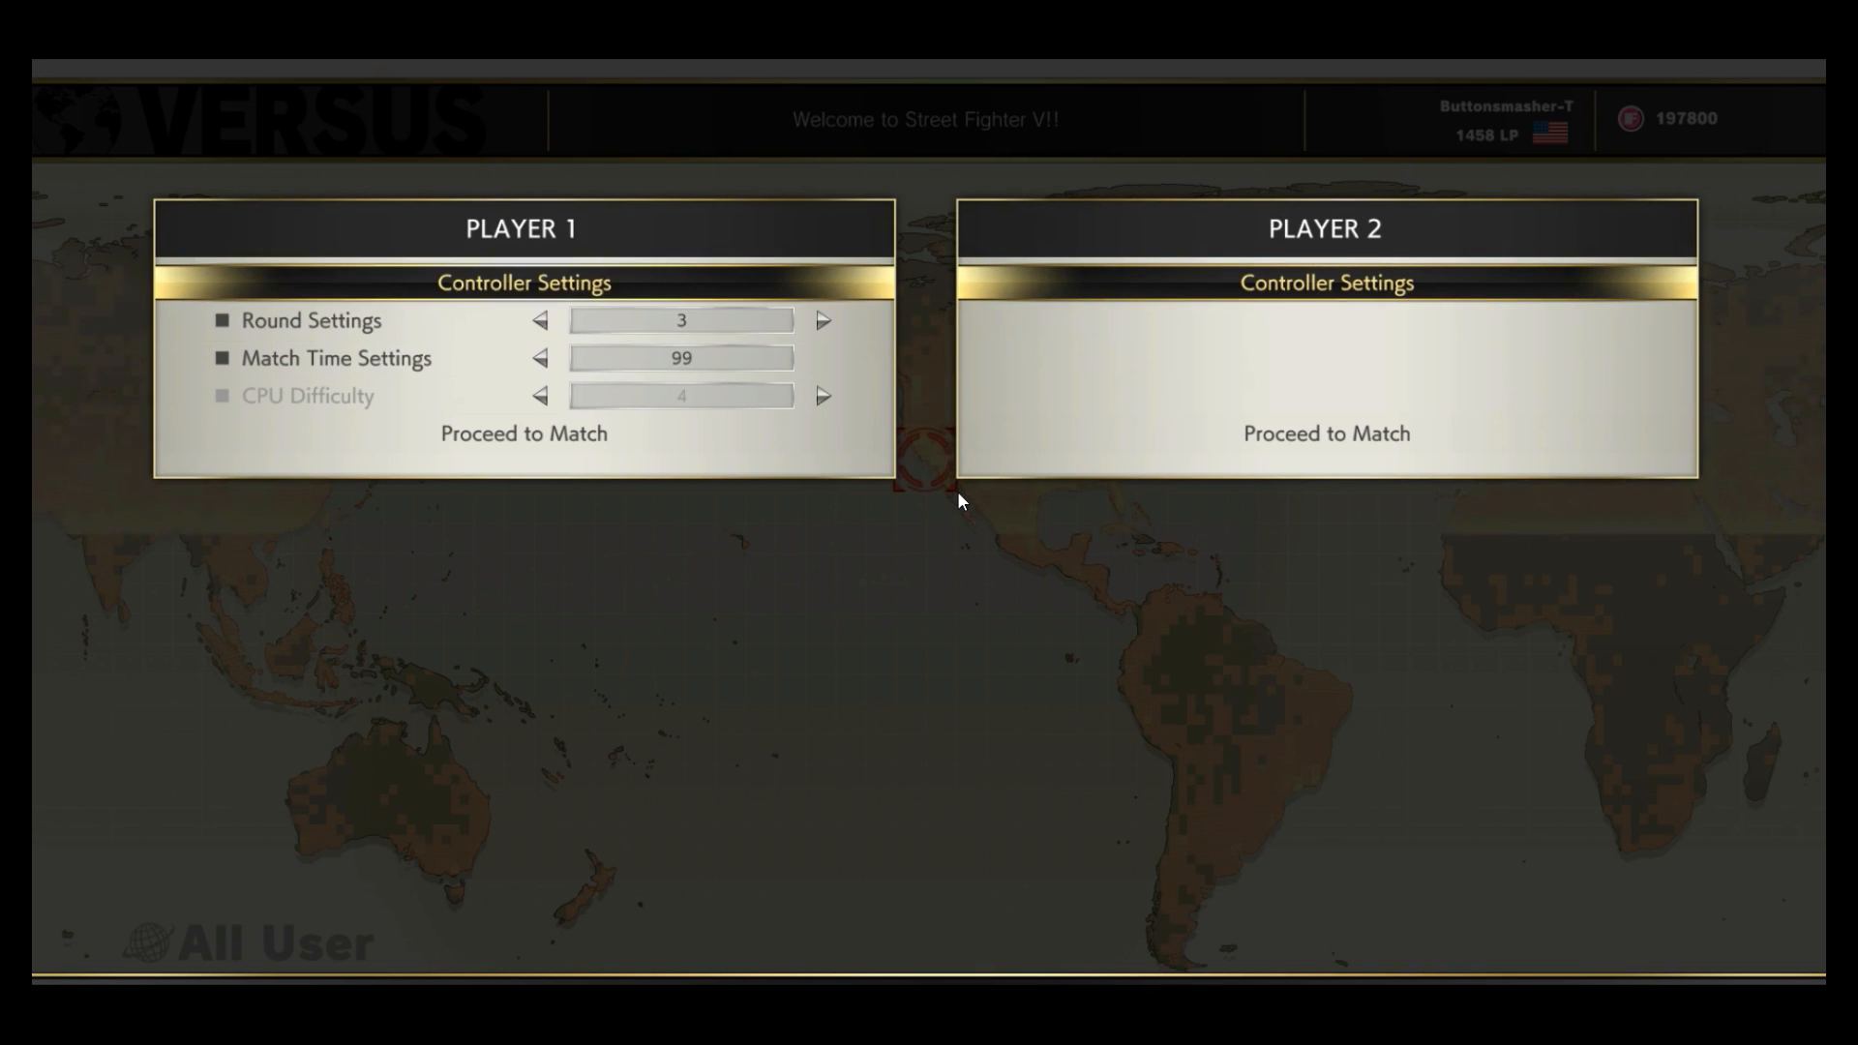
Review Player 1's button layout in Controller Settings Button Preview, then close it.
click(522, 281)
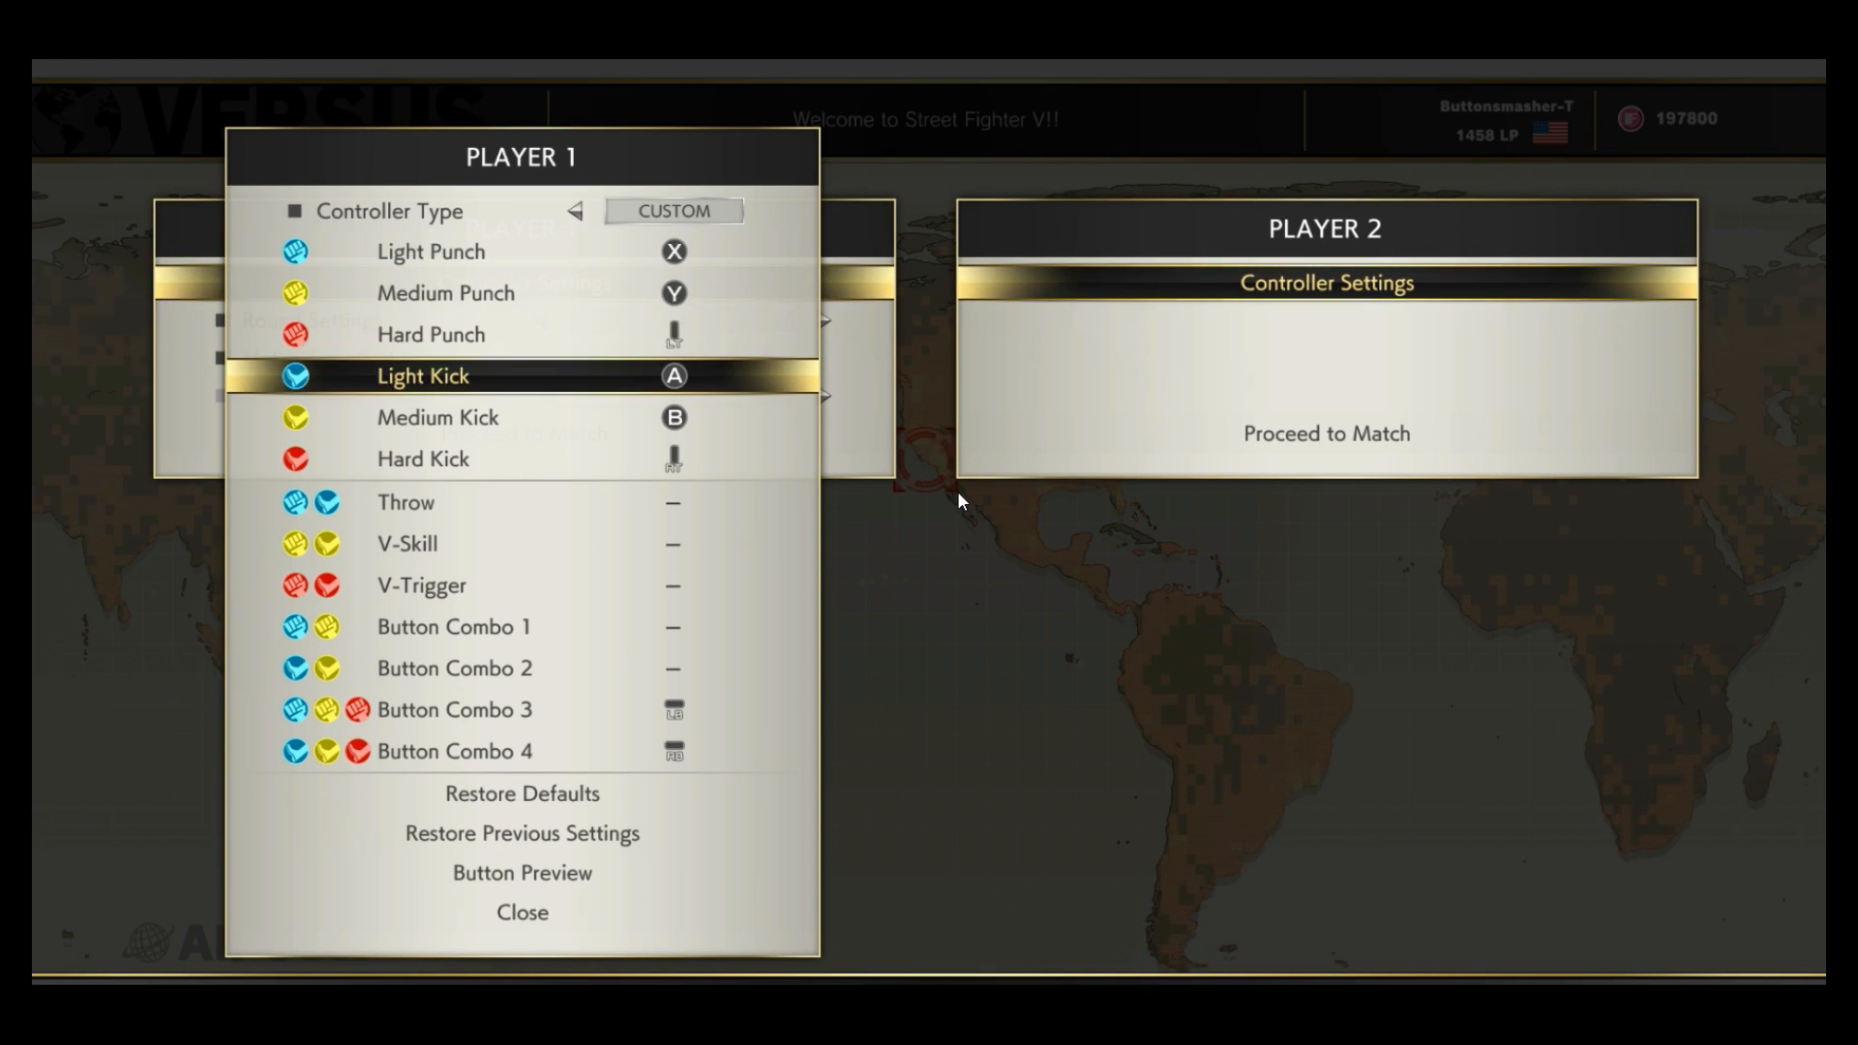
key(up)
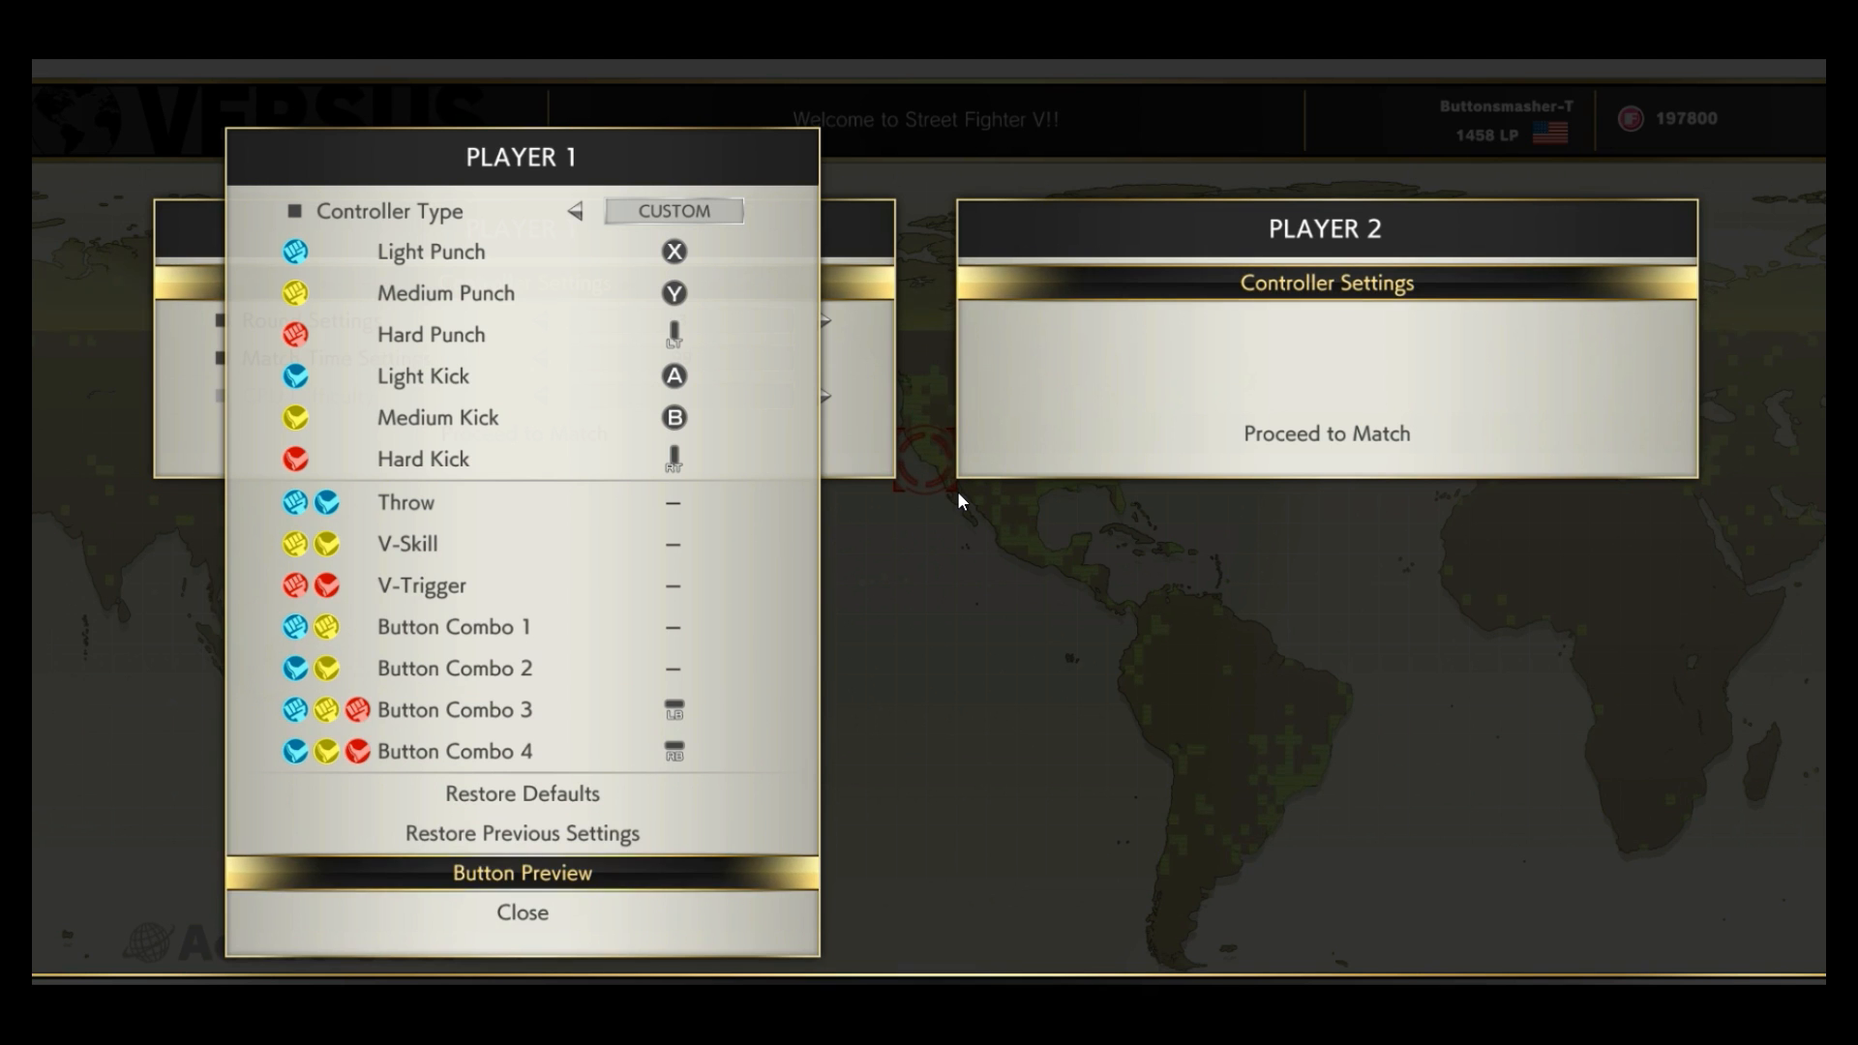
click(520, 872)
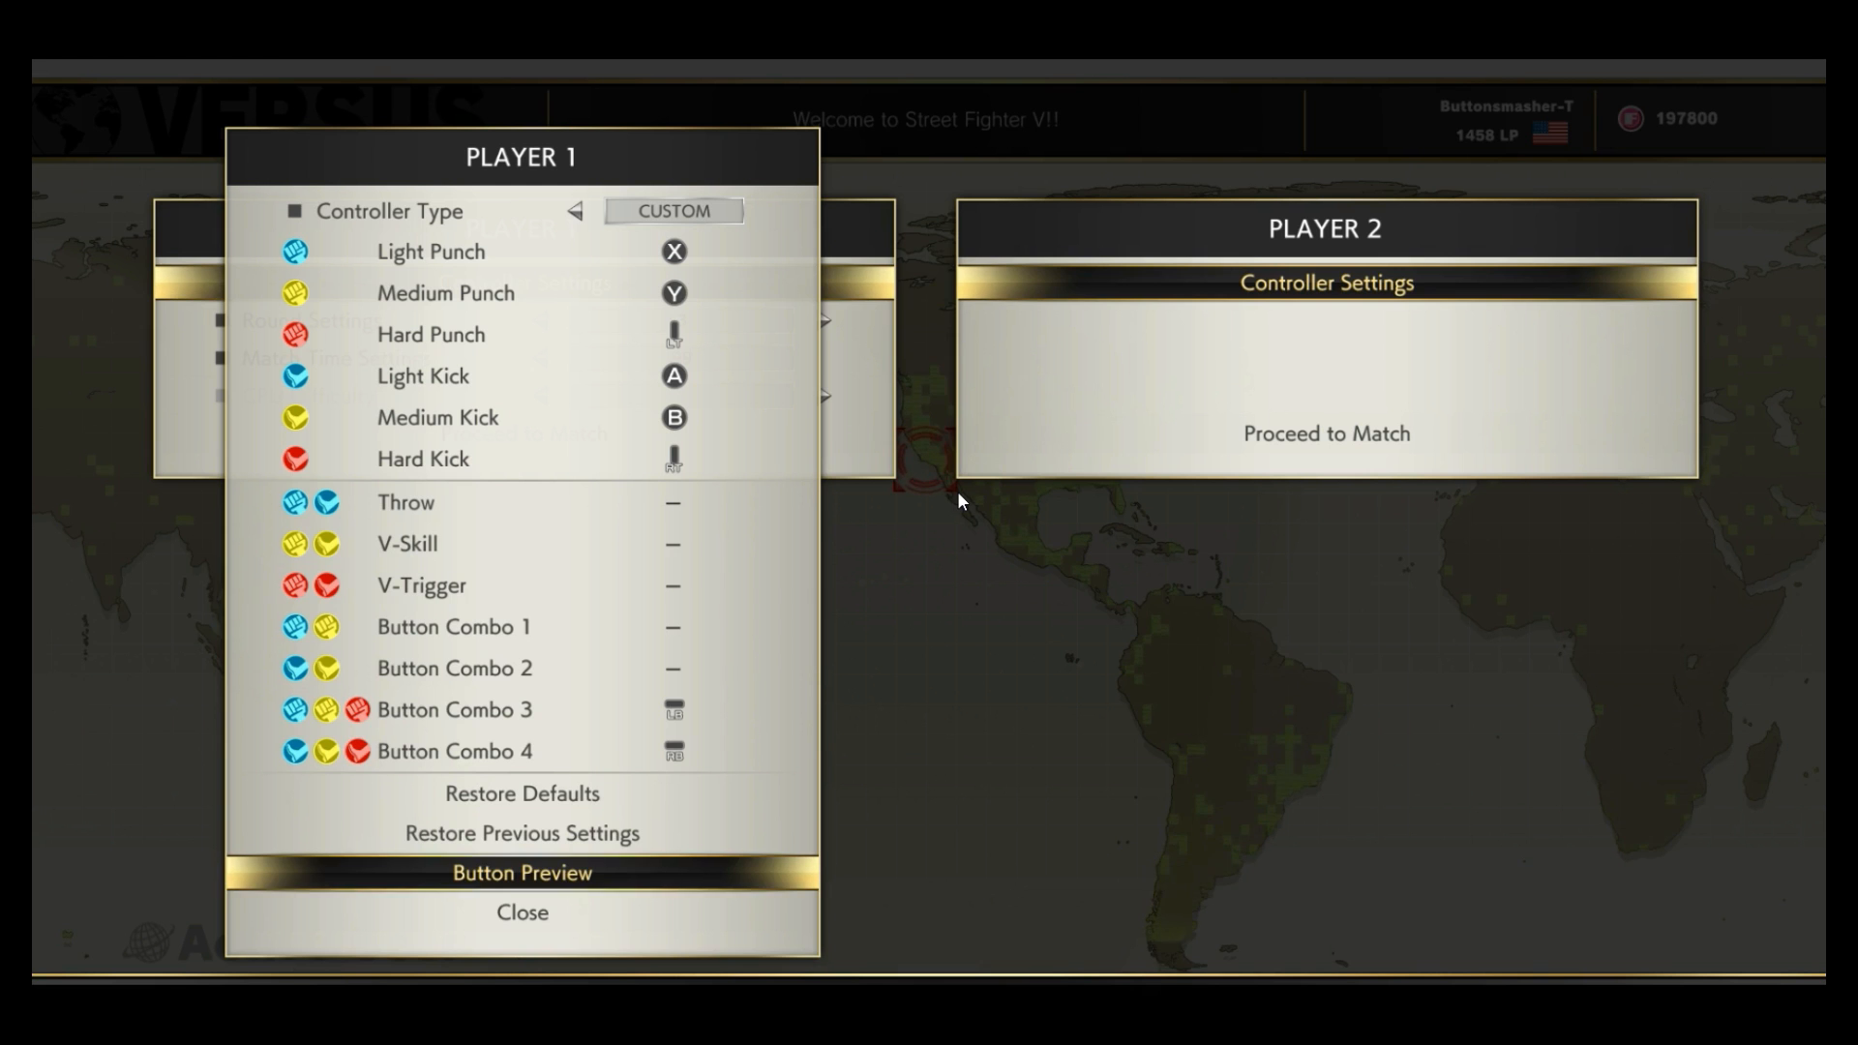
click(521, 913)
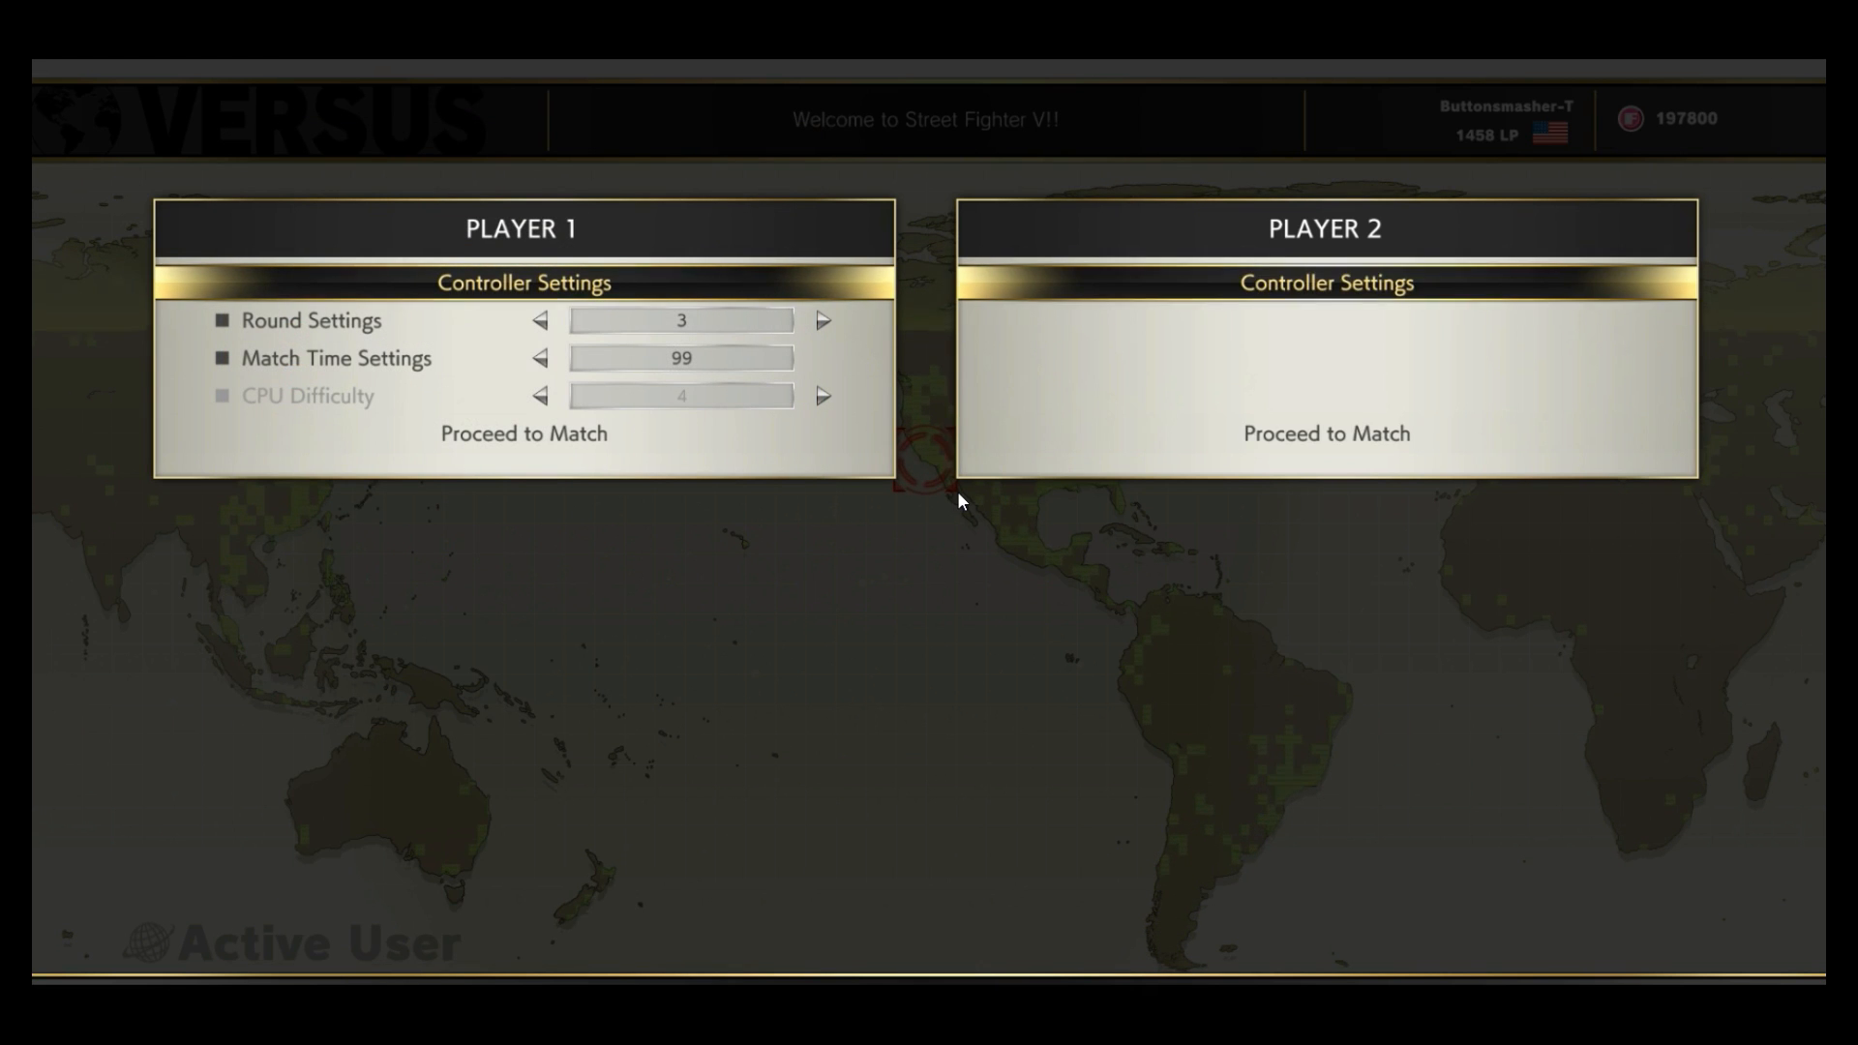
Review Player 2's button layout in Button Preview, then proceed to Stage Select.
click(1325, 281)
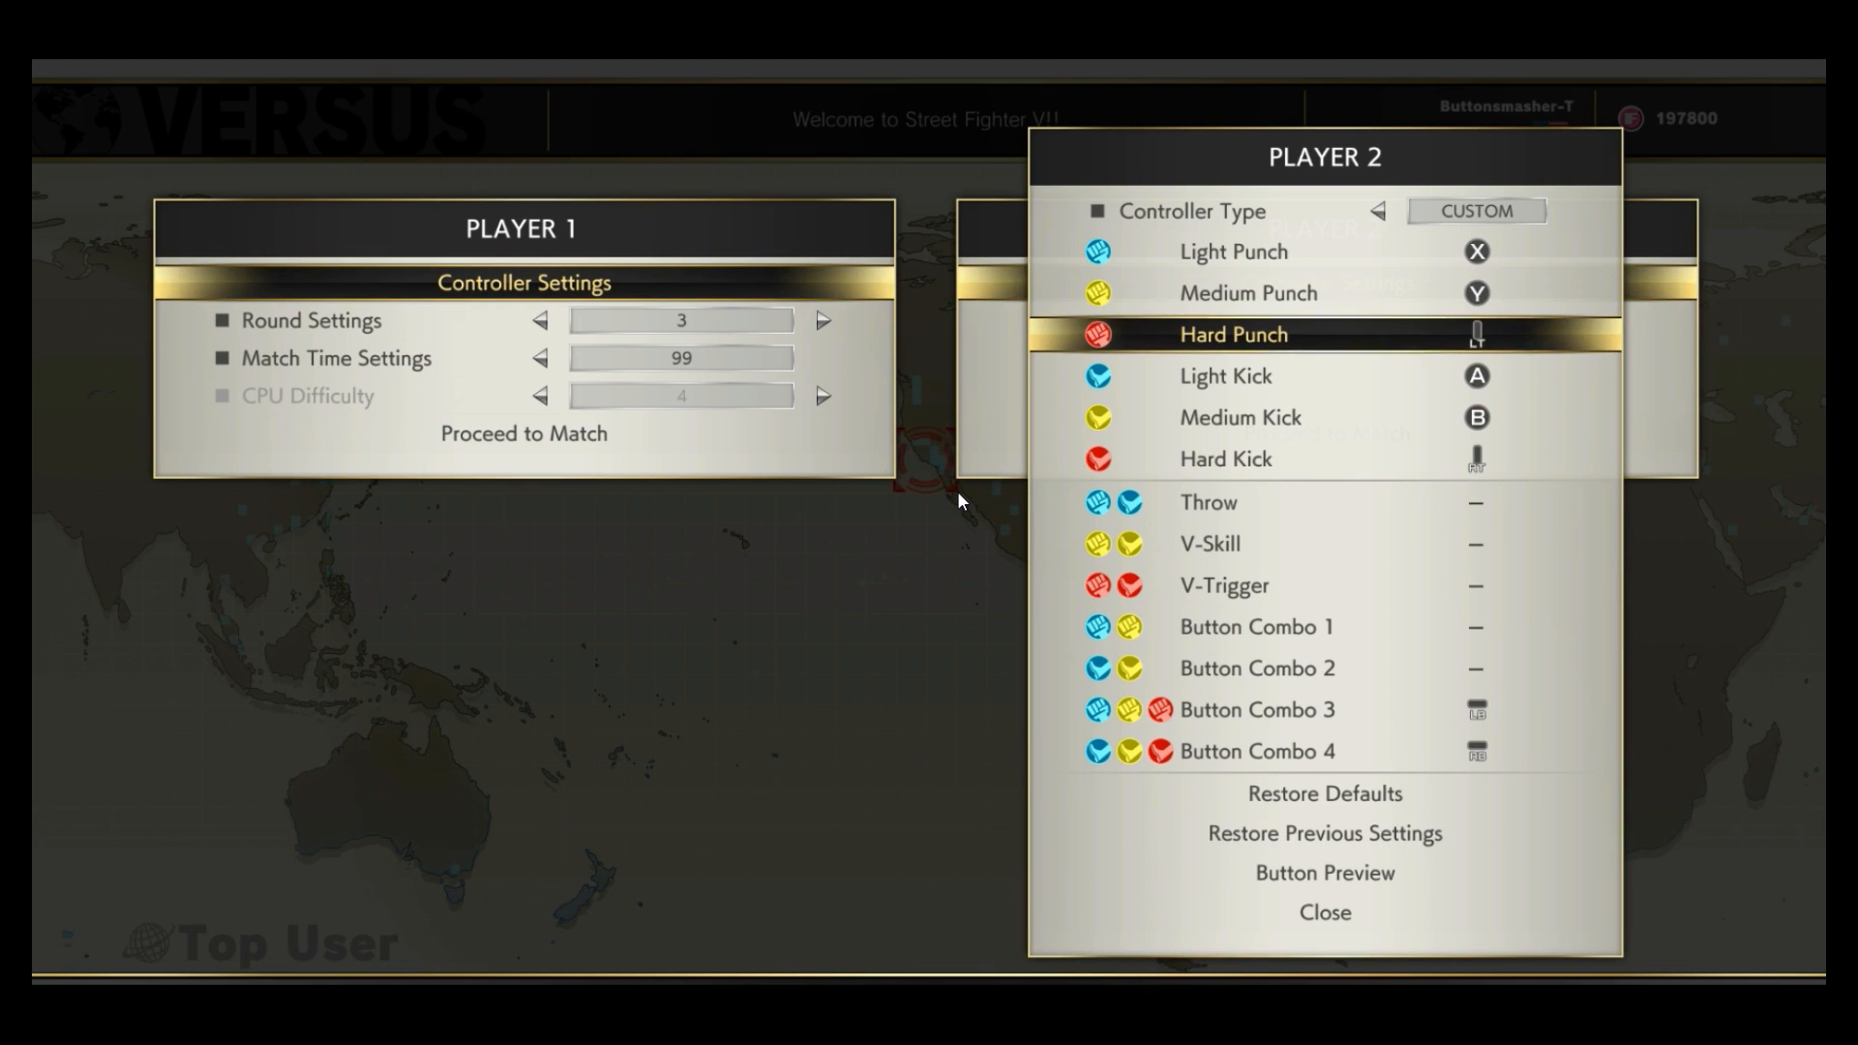
key(down)
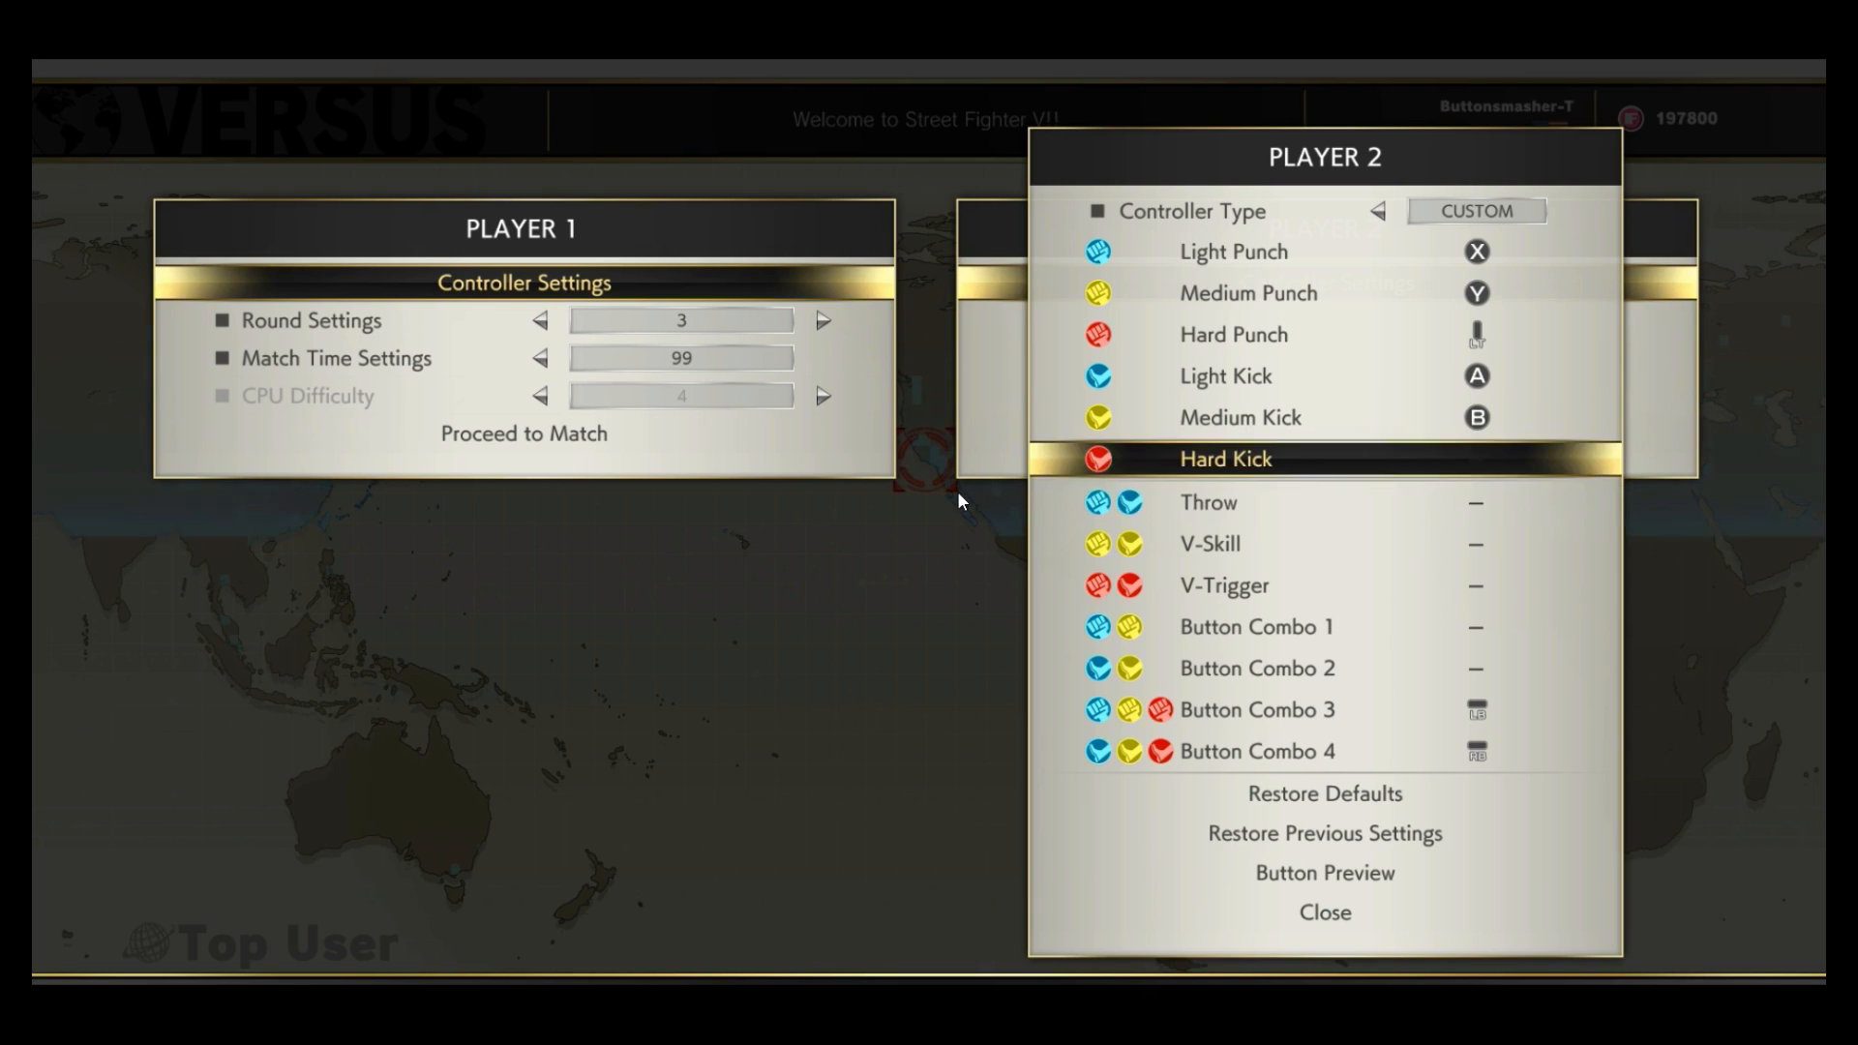
key(down)
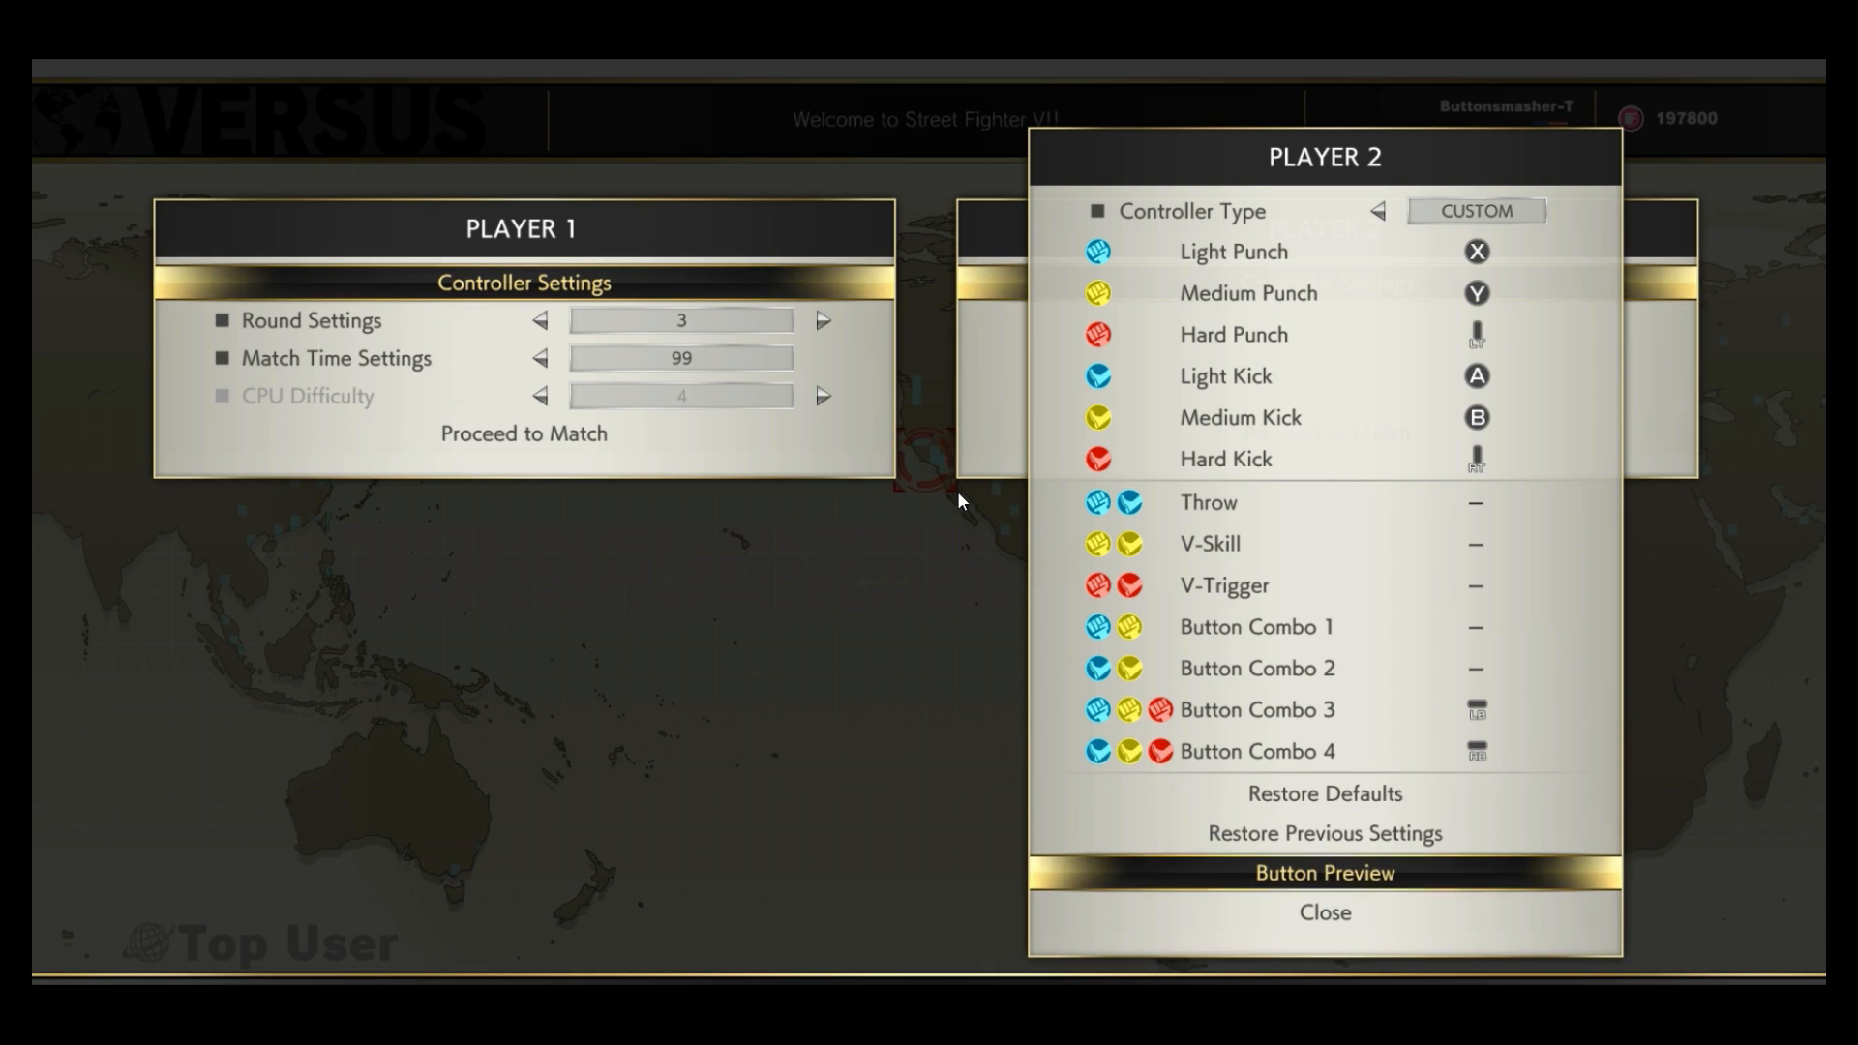
click(1324, 873)
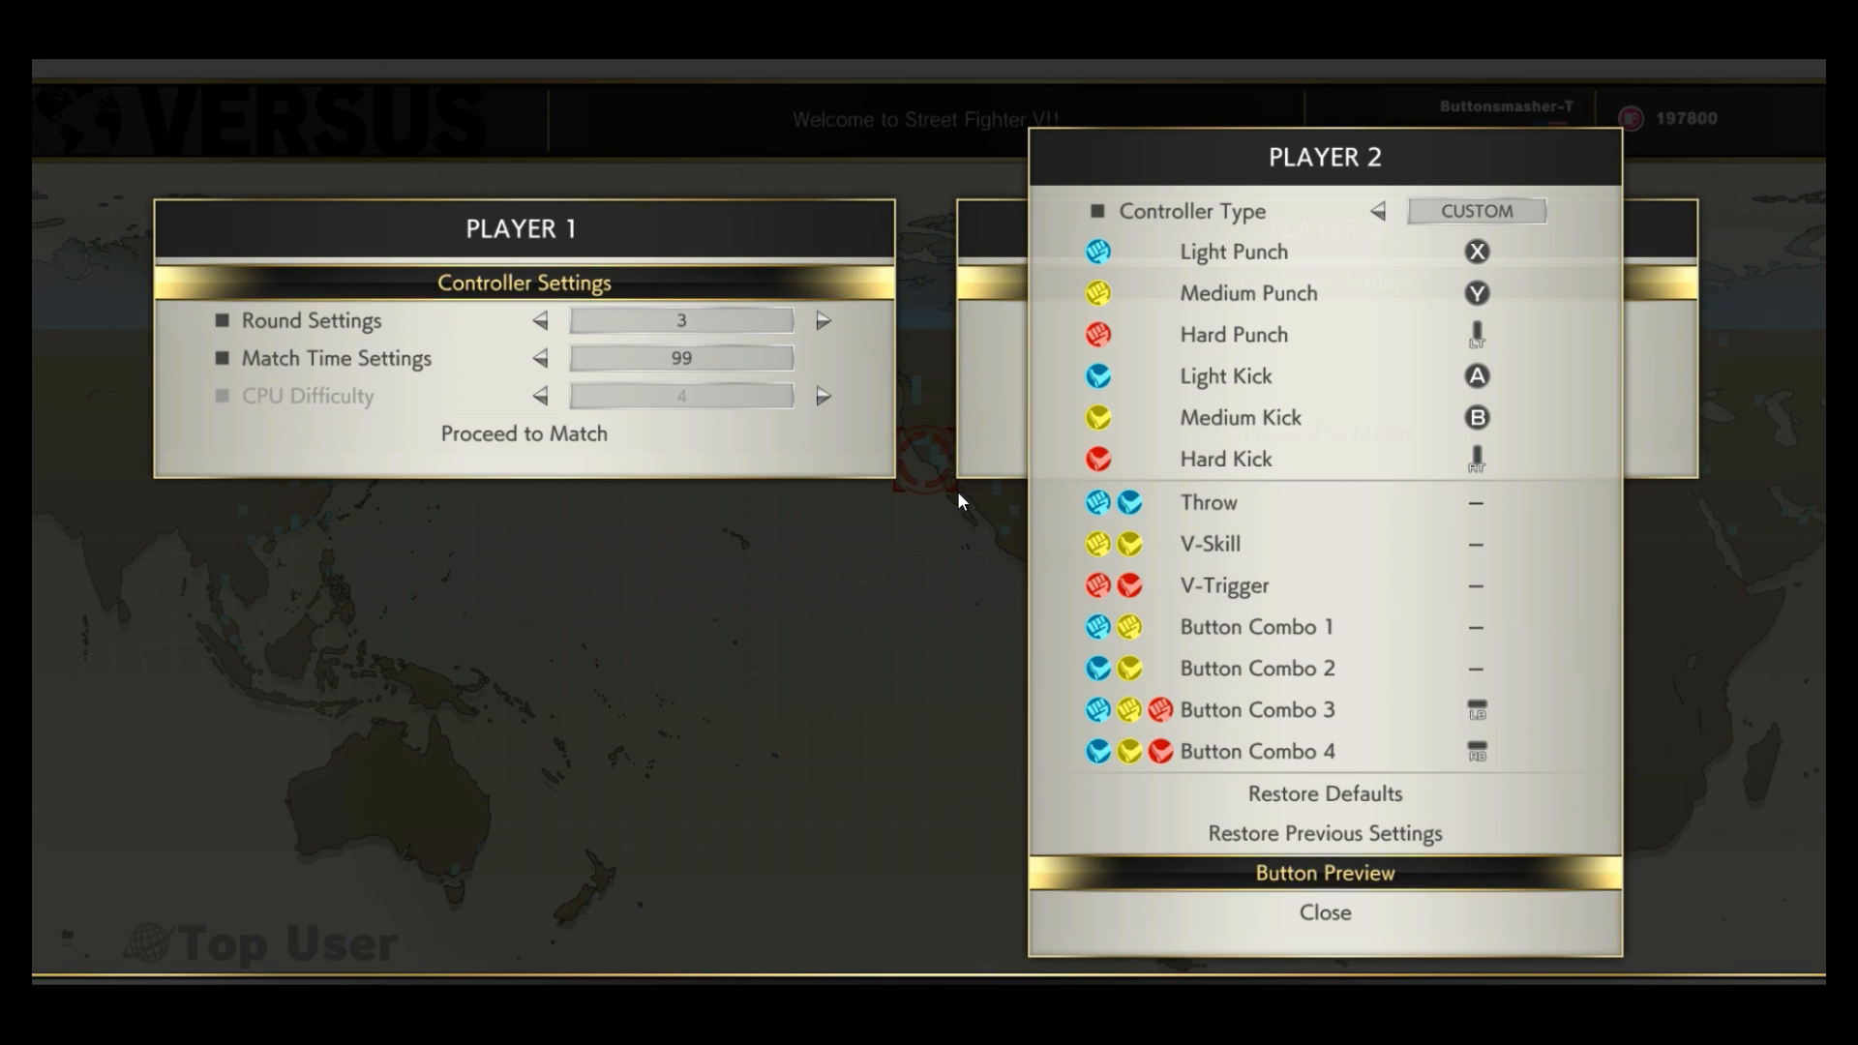
click(1324, 912)
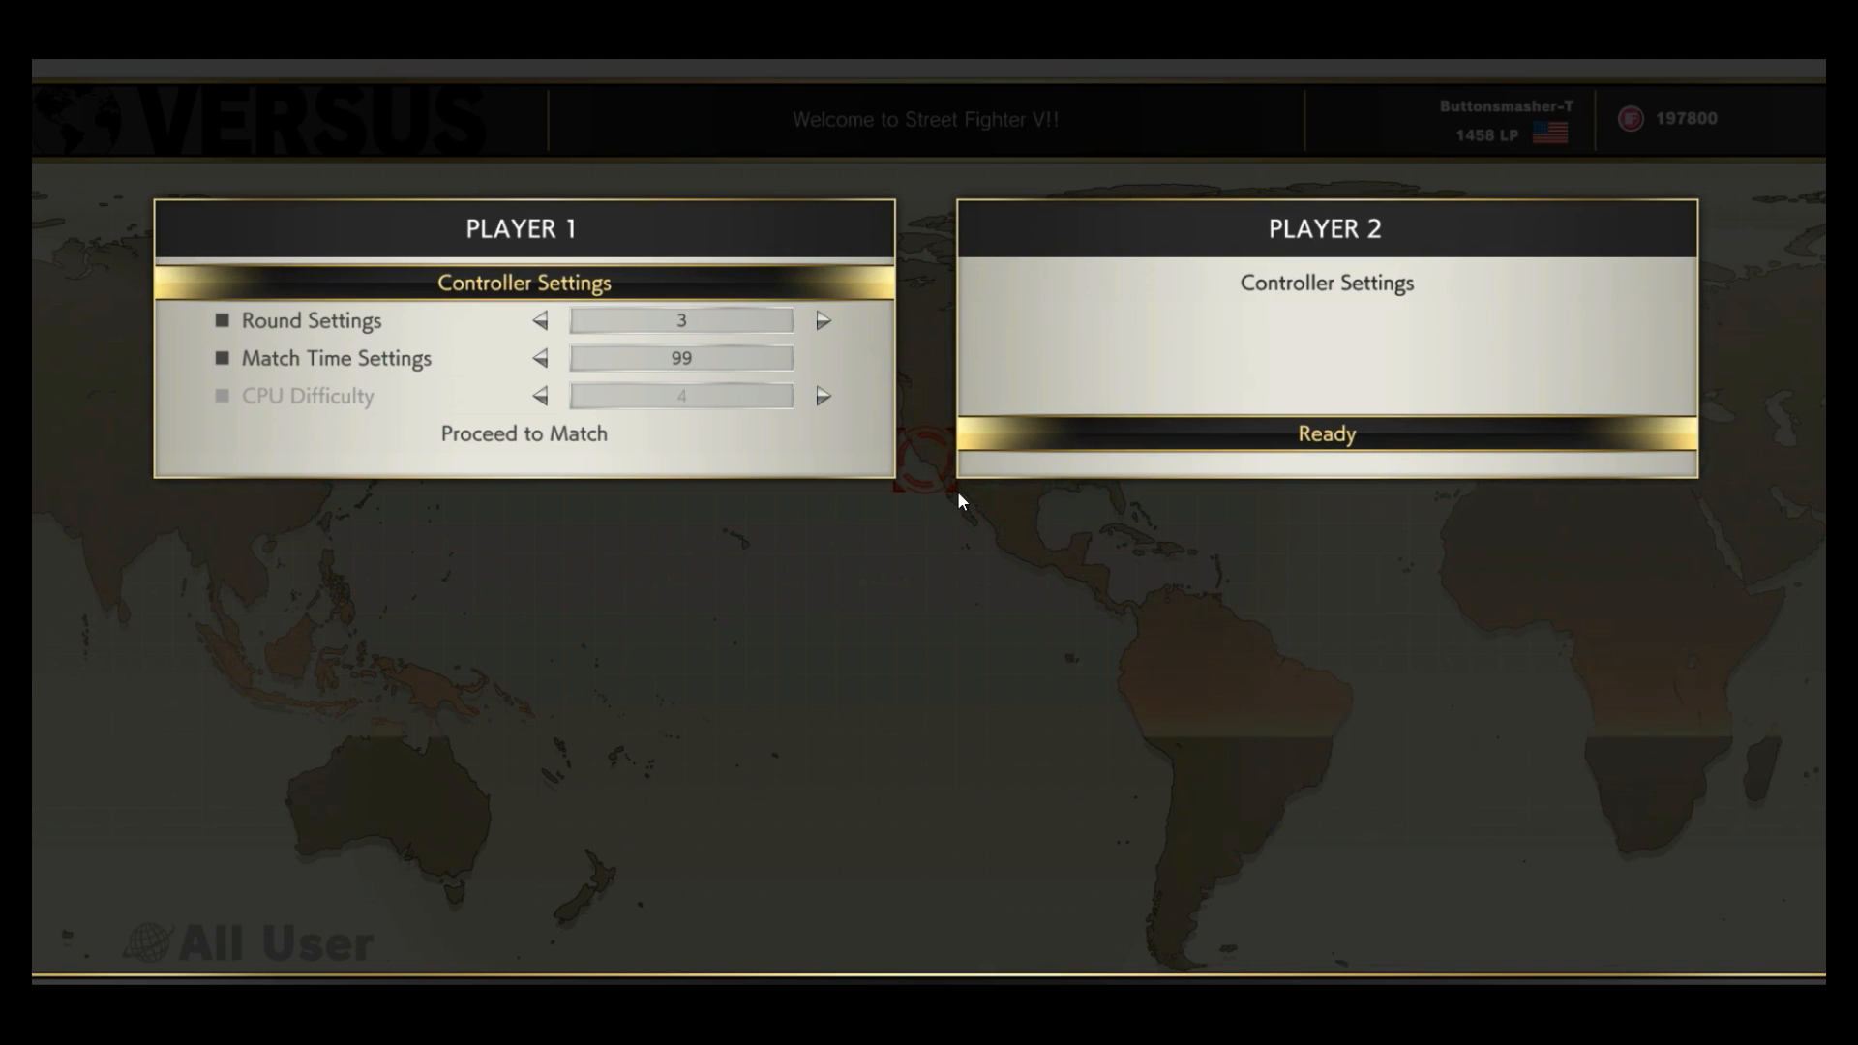
click(523, 433)
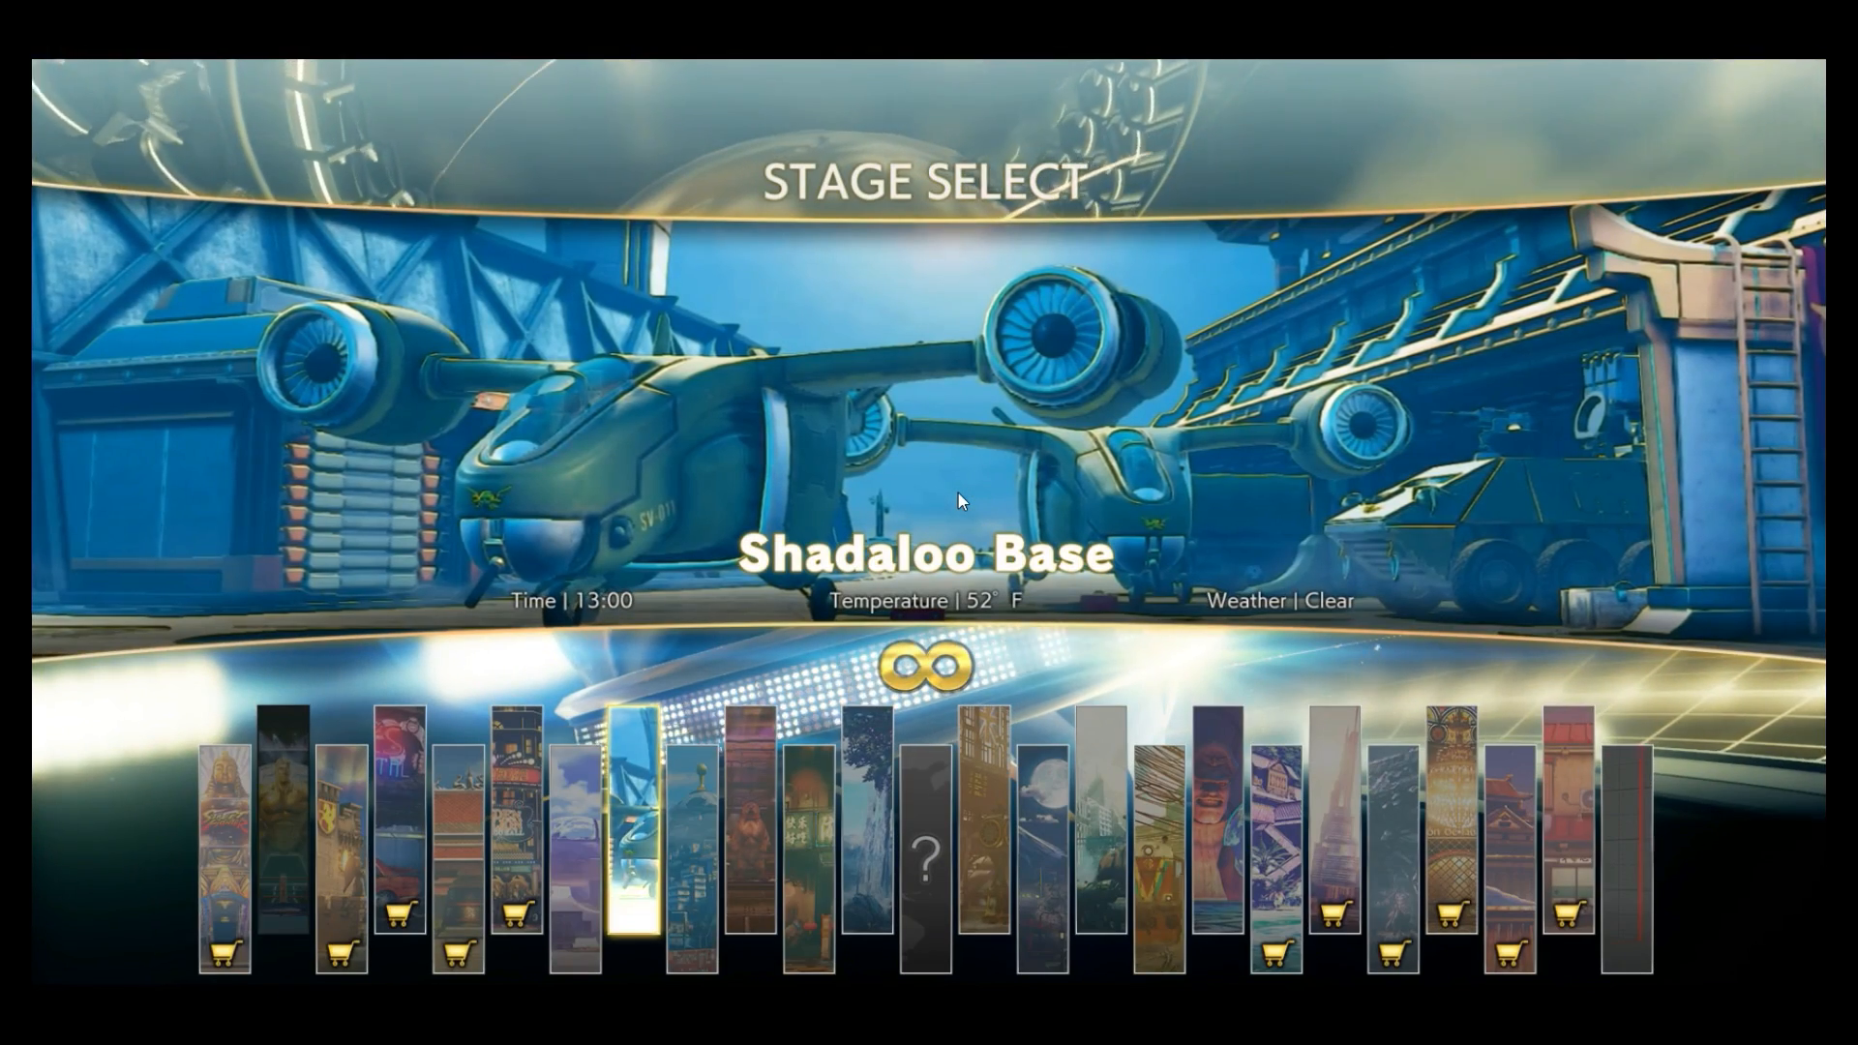